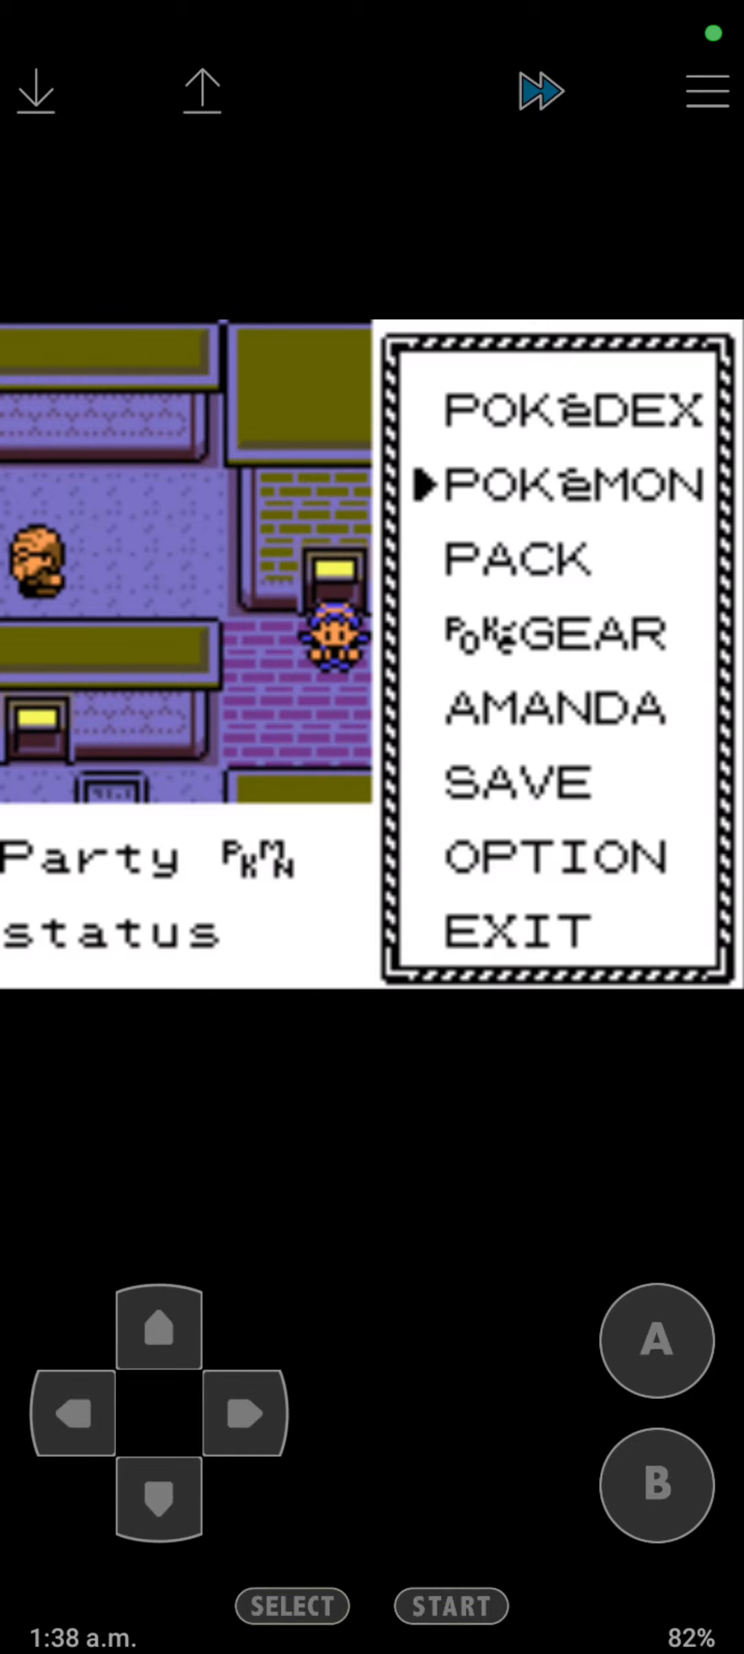
Leave the Start menu, challenge the nearby trainer and beat his Growlithe for 331 EXP.
click(656, 1341)
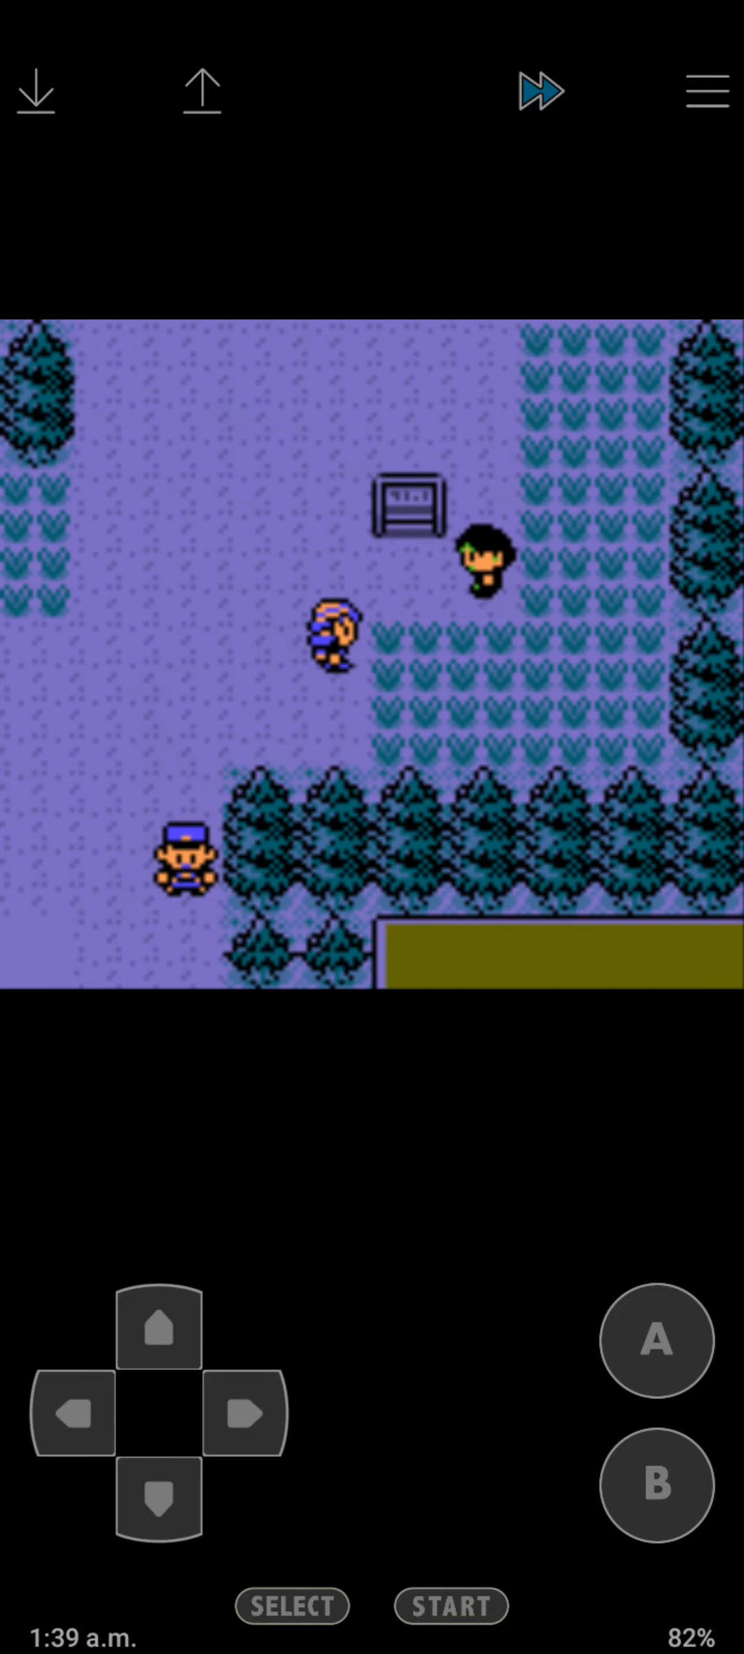
click(656, 1341)
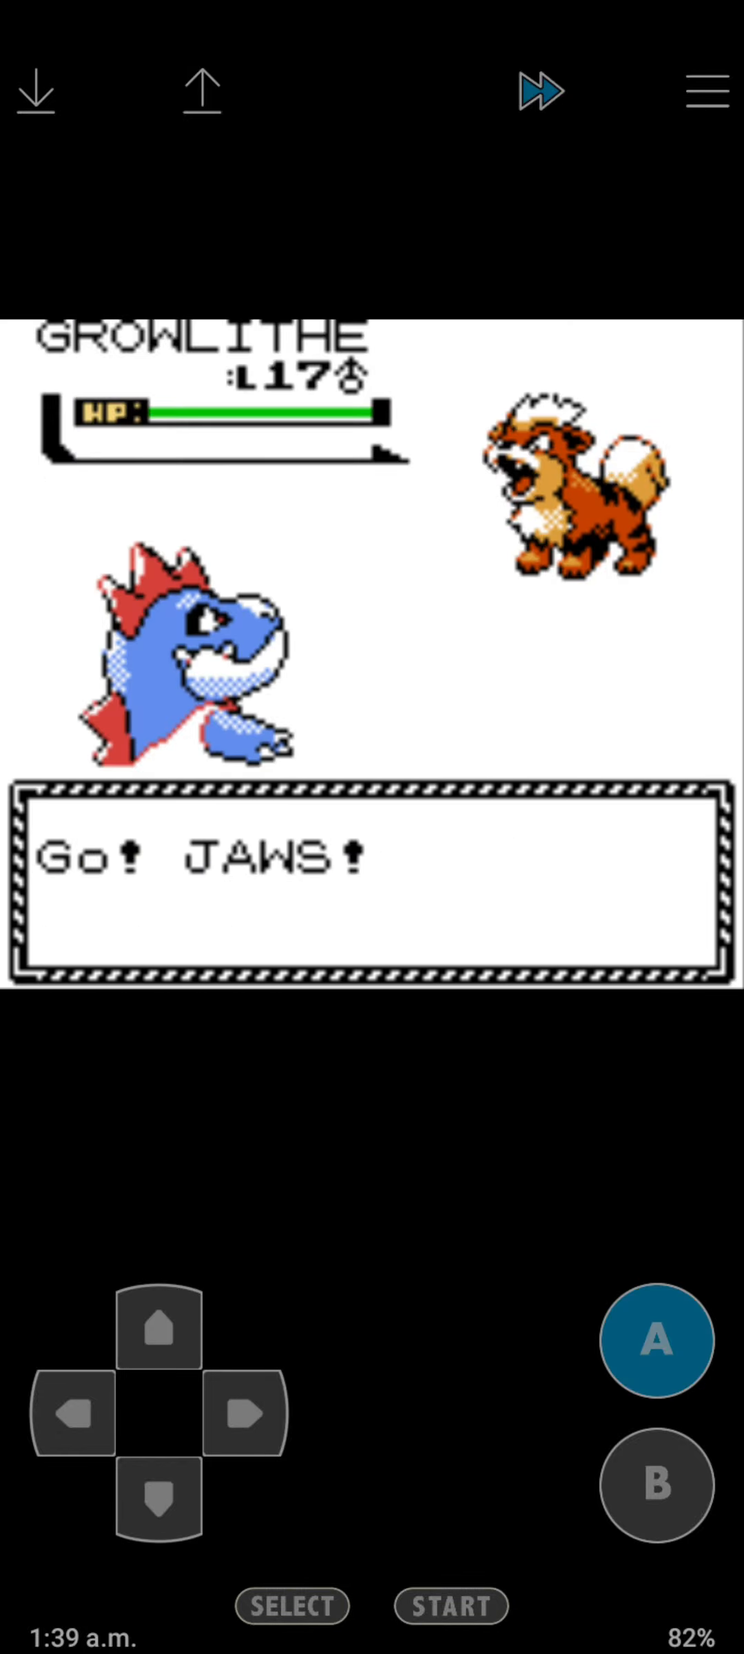
click(656, 1341)
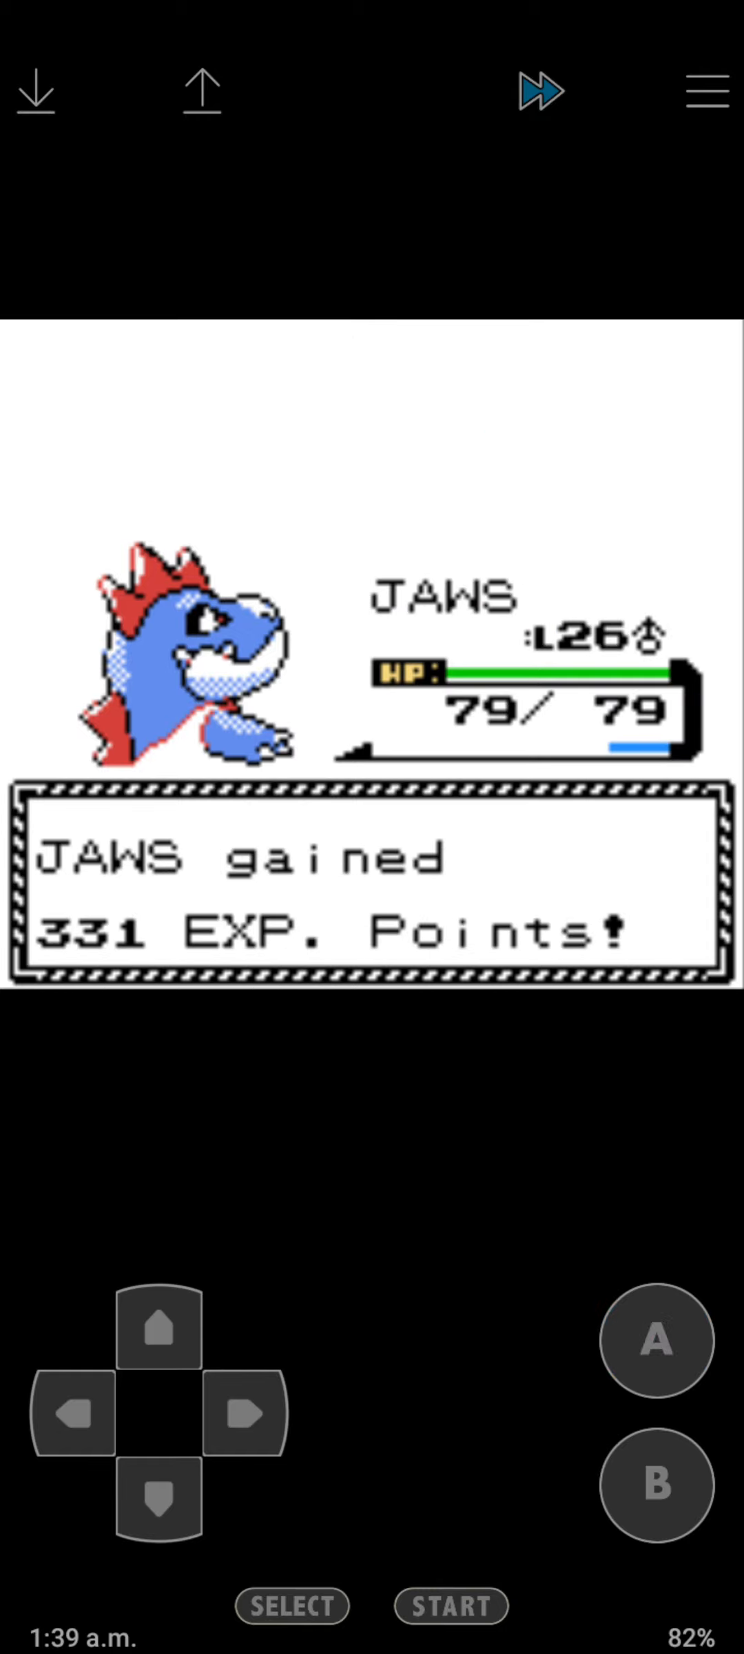
click(157, 1505)
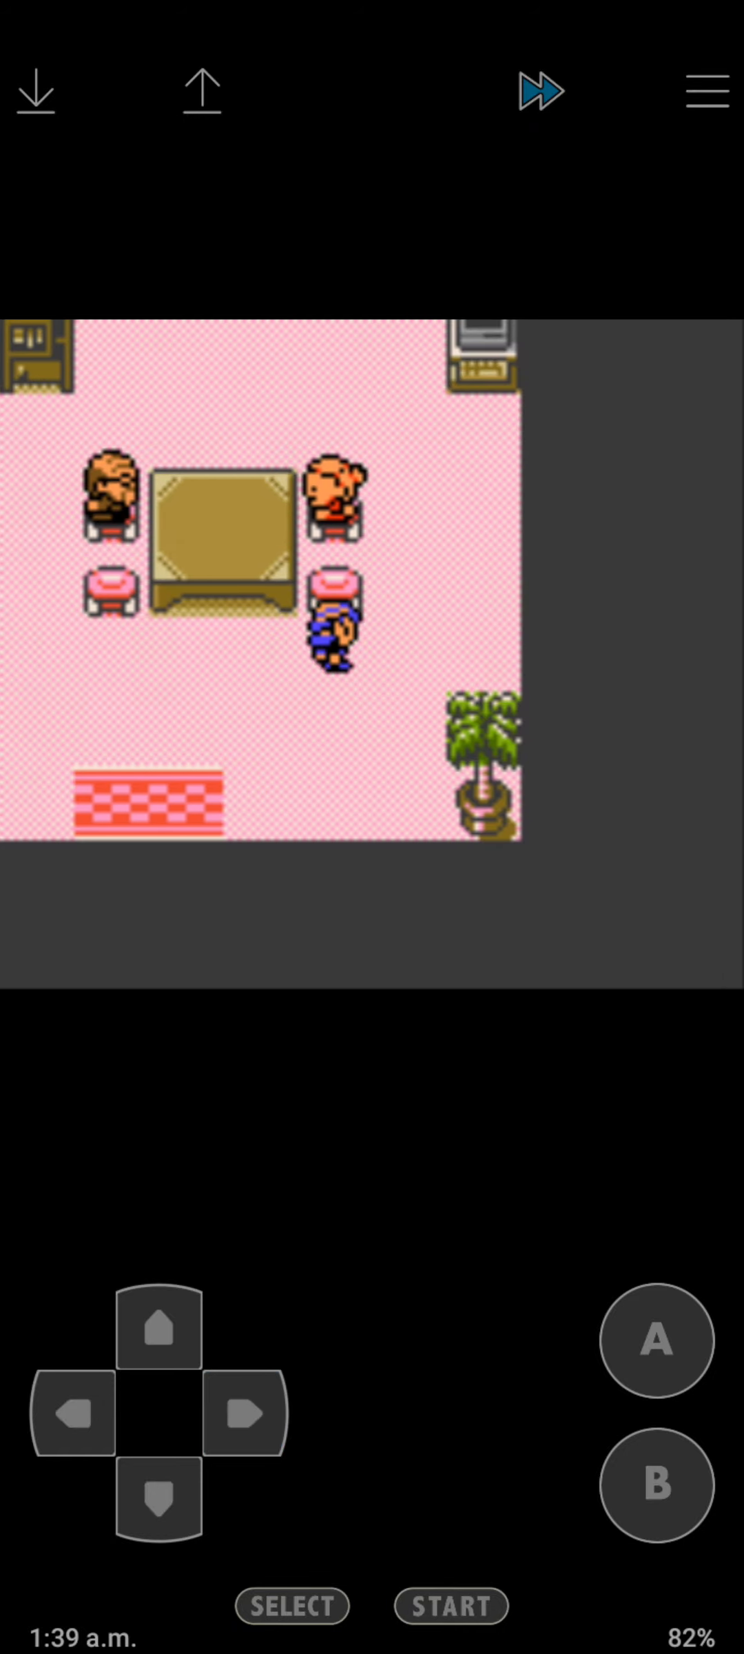
Talk through the Day-Care woman's offer to raise a Pokémon, then walk out the door.
click(653, 1341)
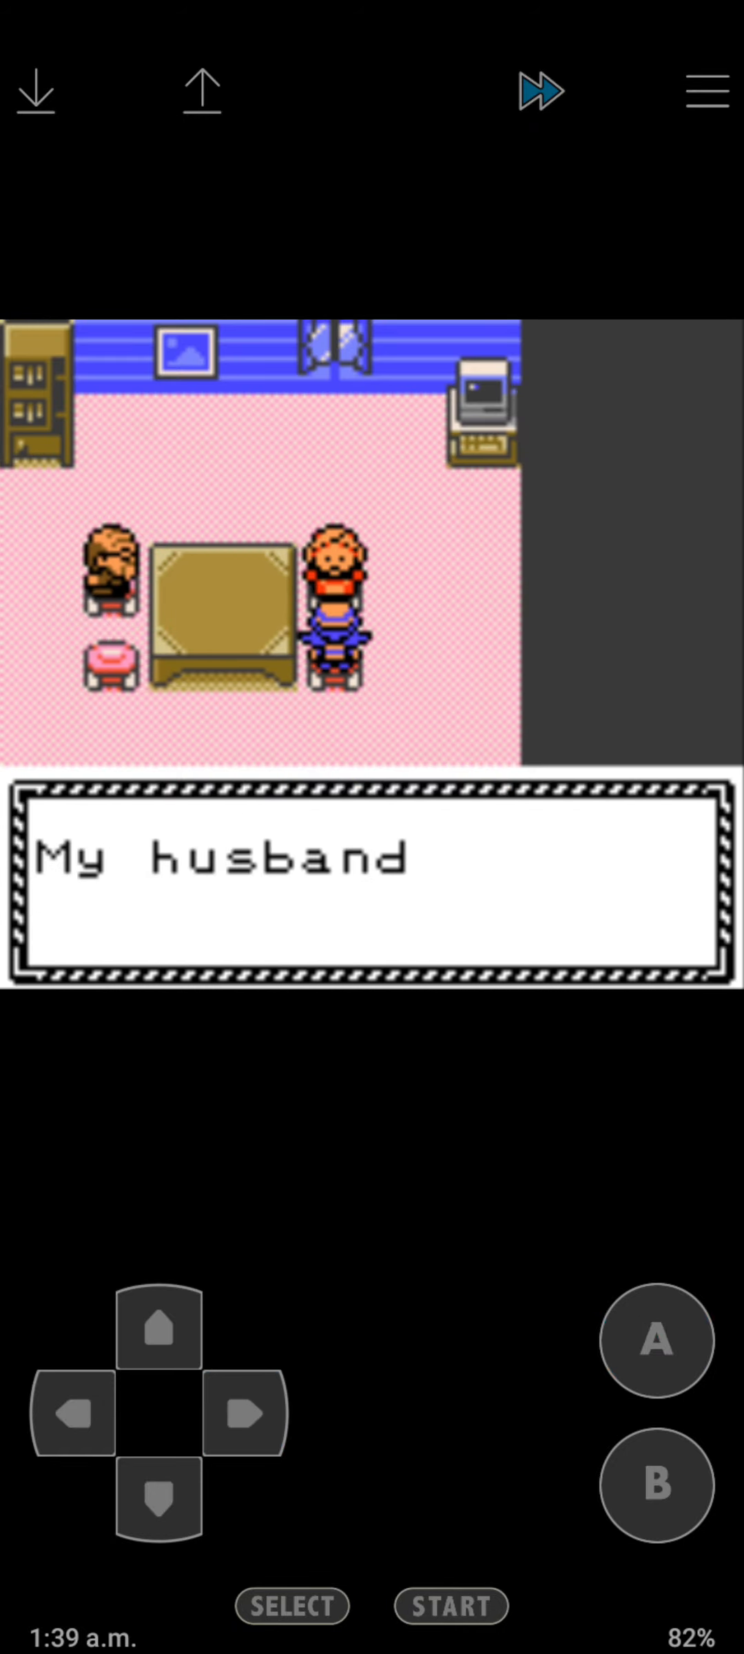
click(653, 1341)
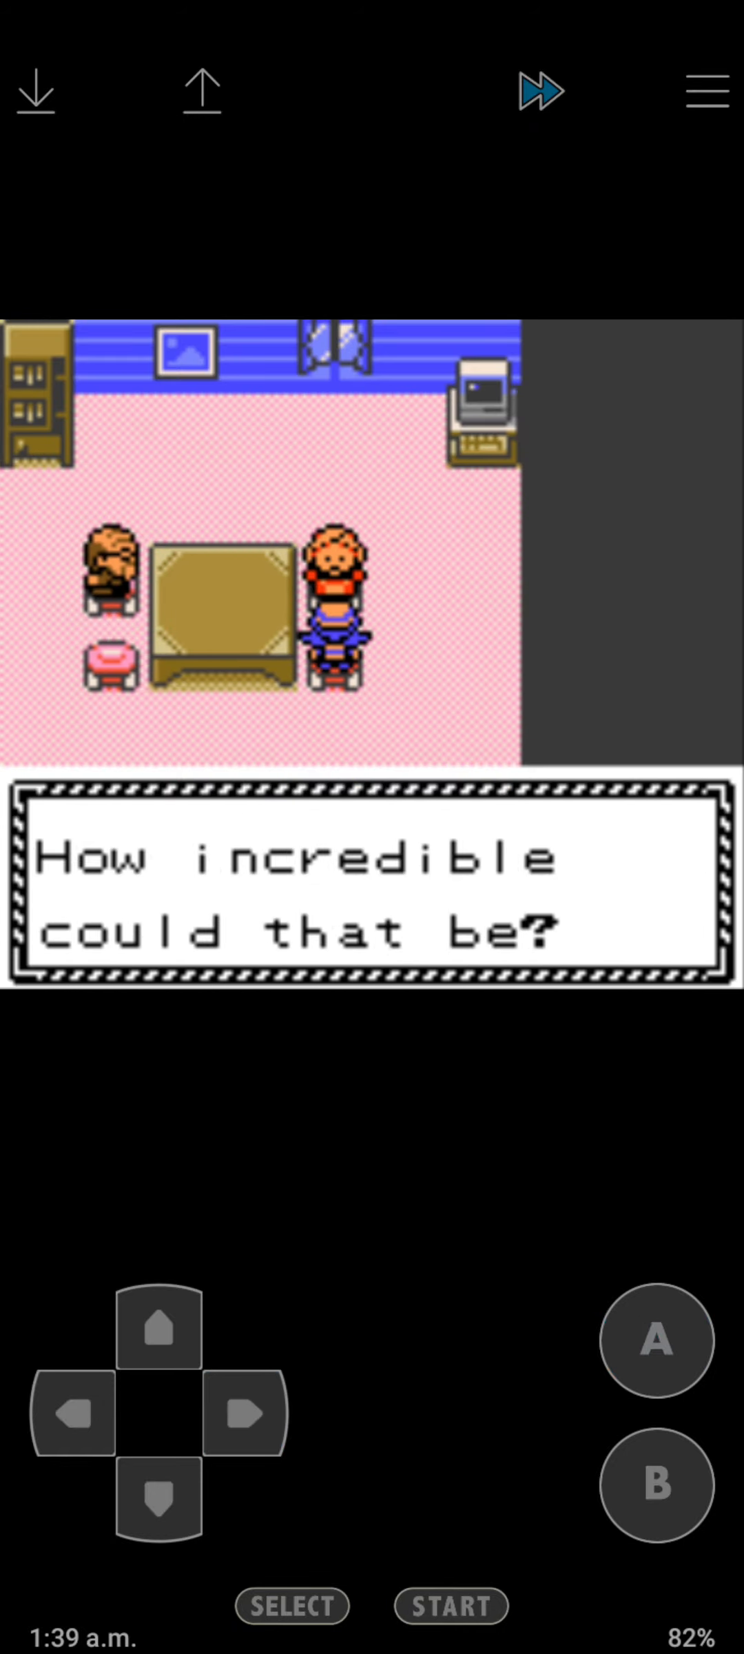
click(654, 1342)
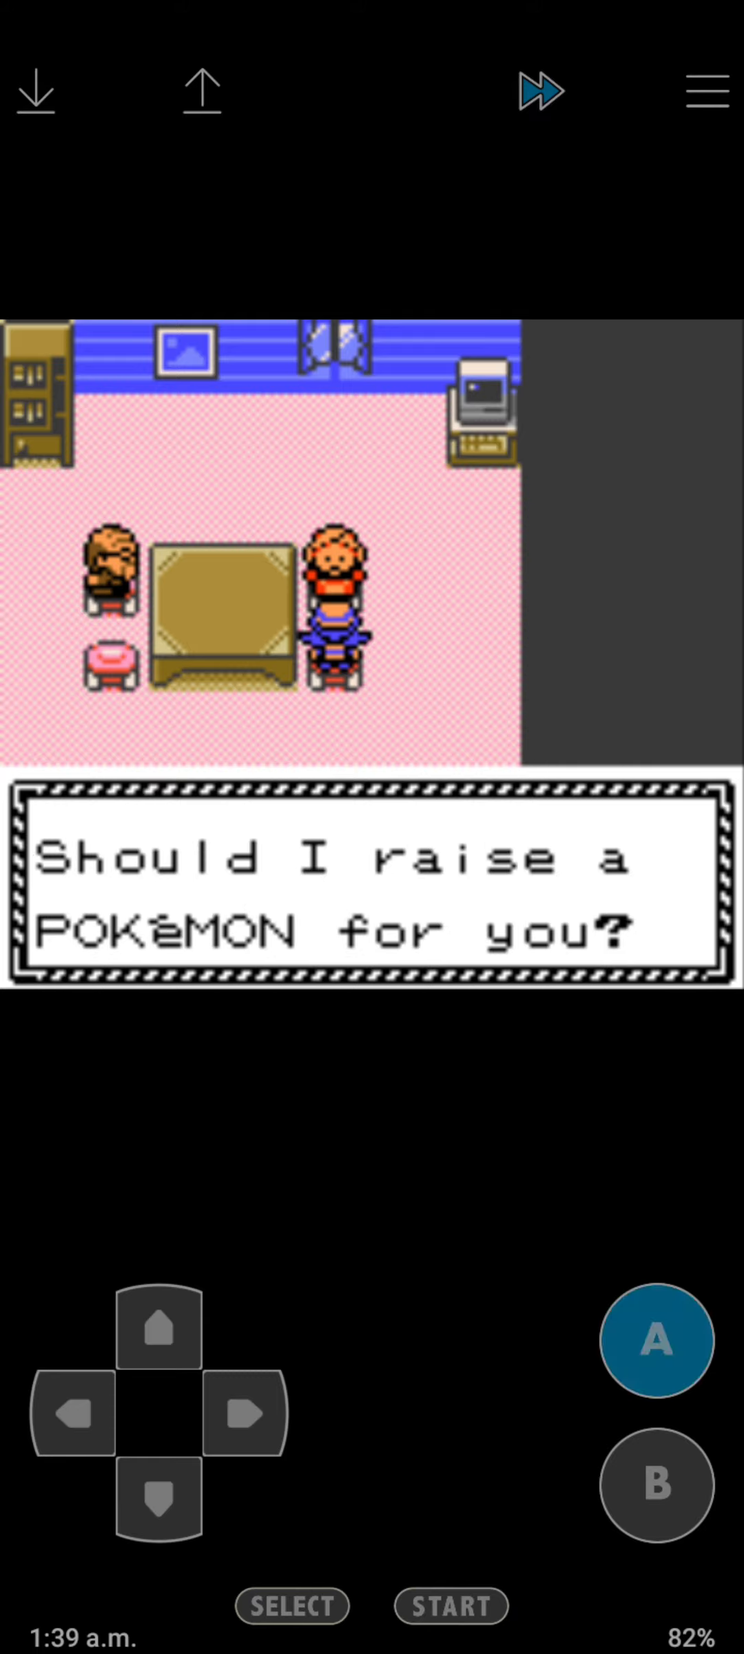
click(653, 1341)
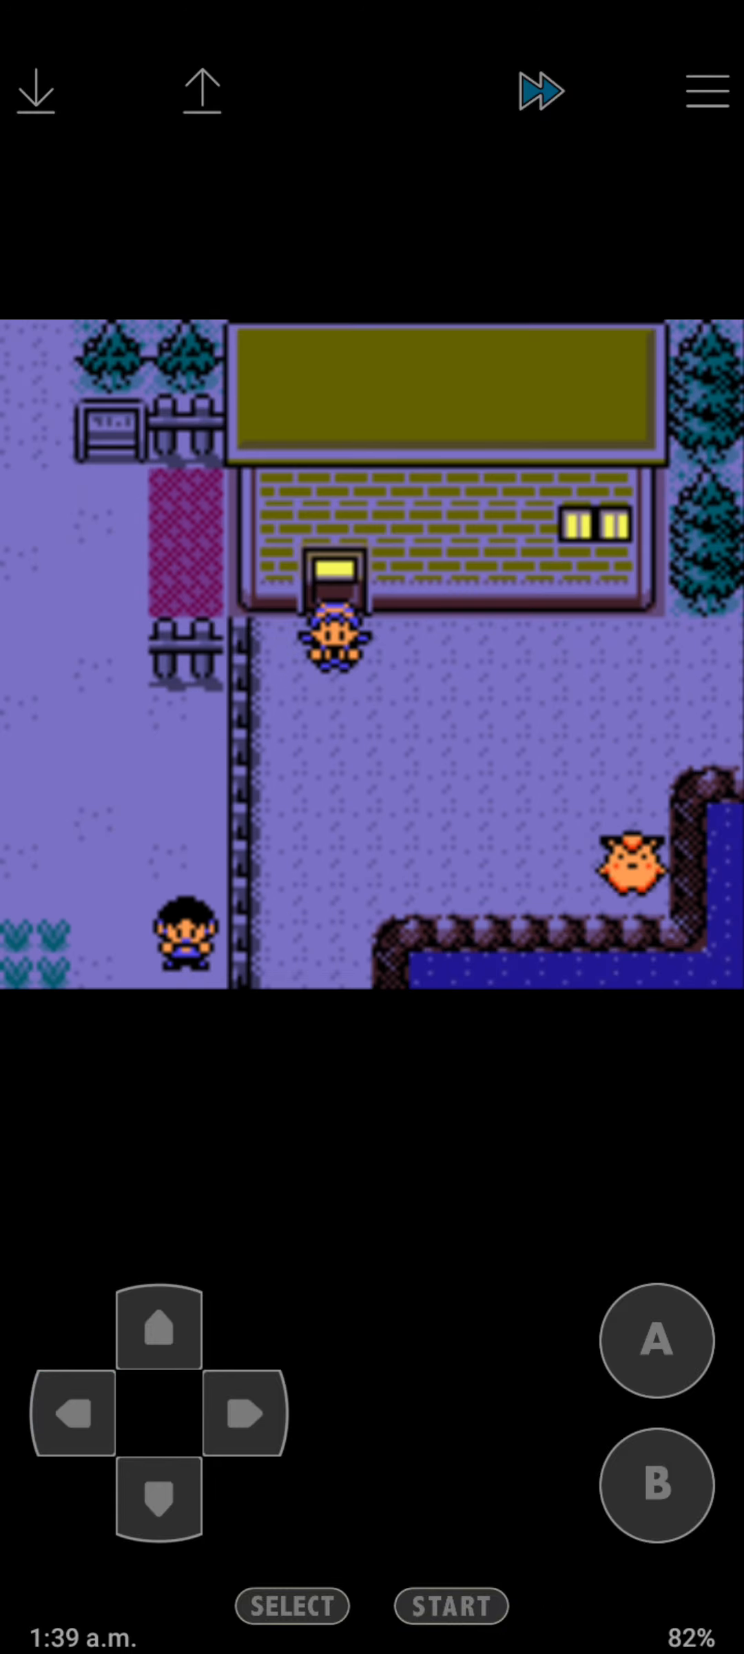
click(70, 1415)
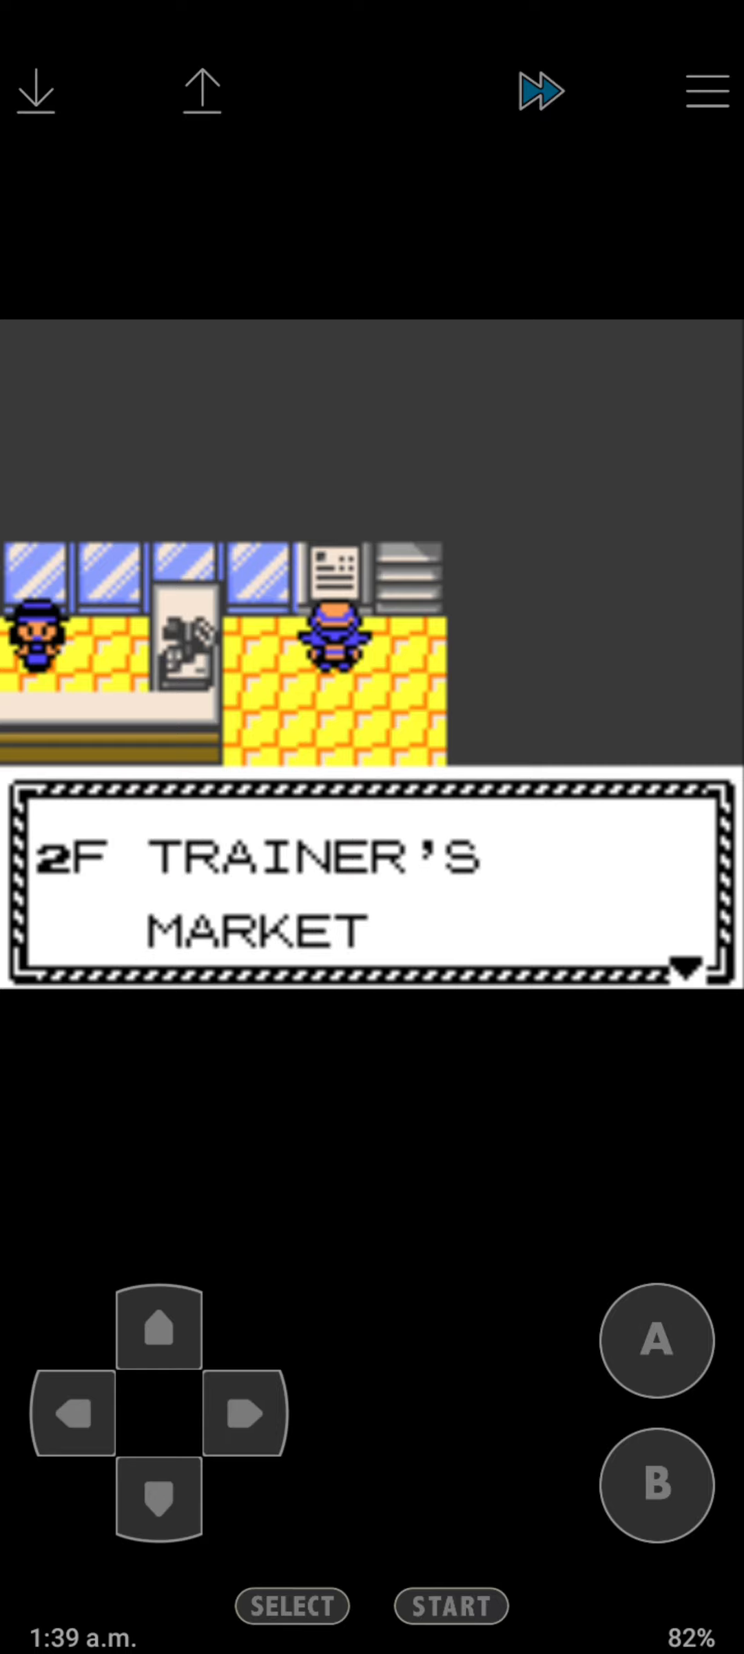
Read the floor directory and buy one TM33 from the counter clerk.
click(656, 1343)
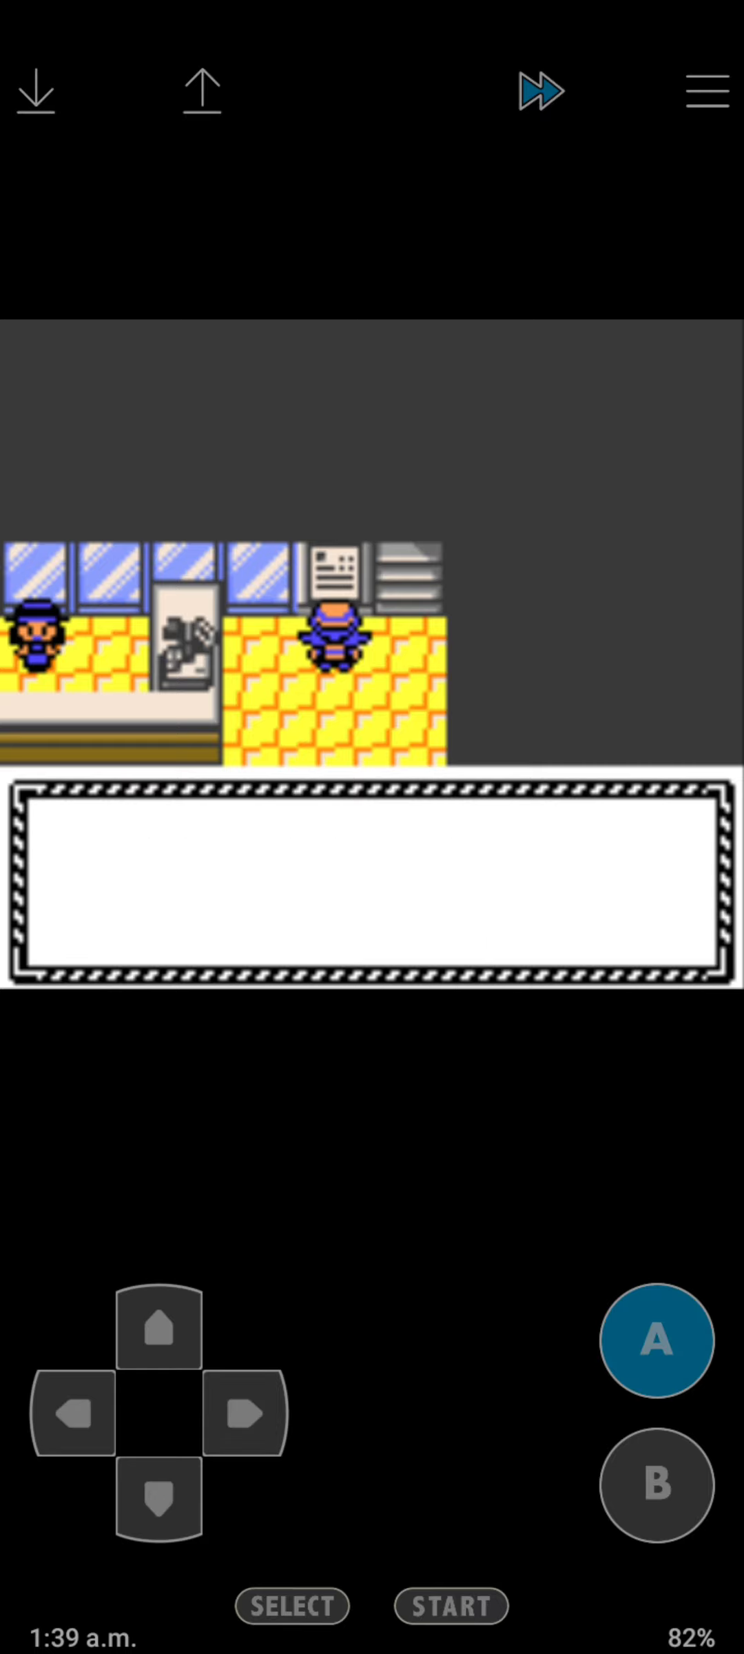
click(656, 1341)
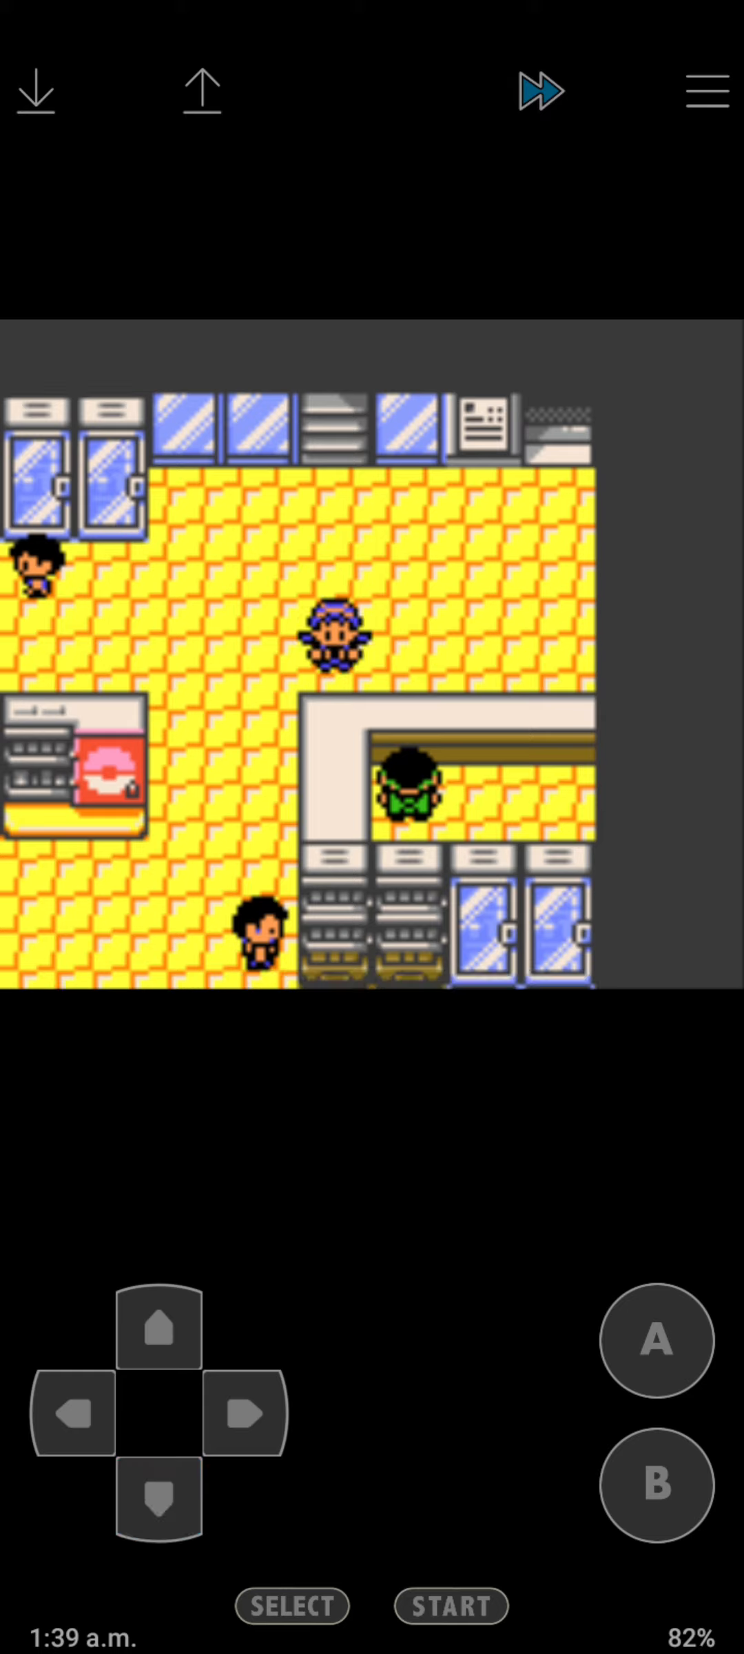
click(656, 1341)
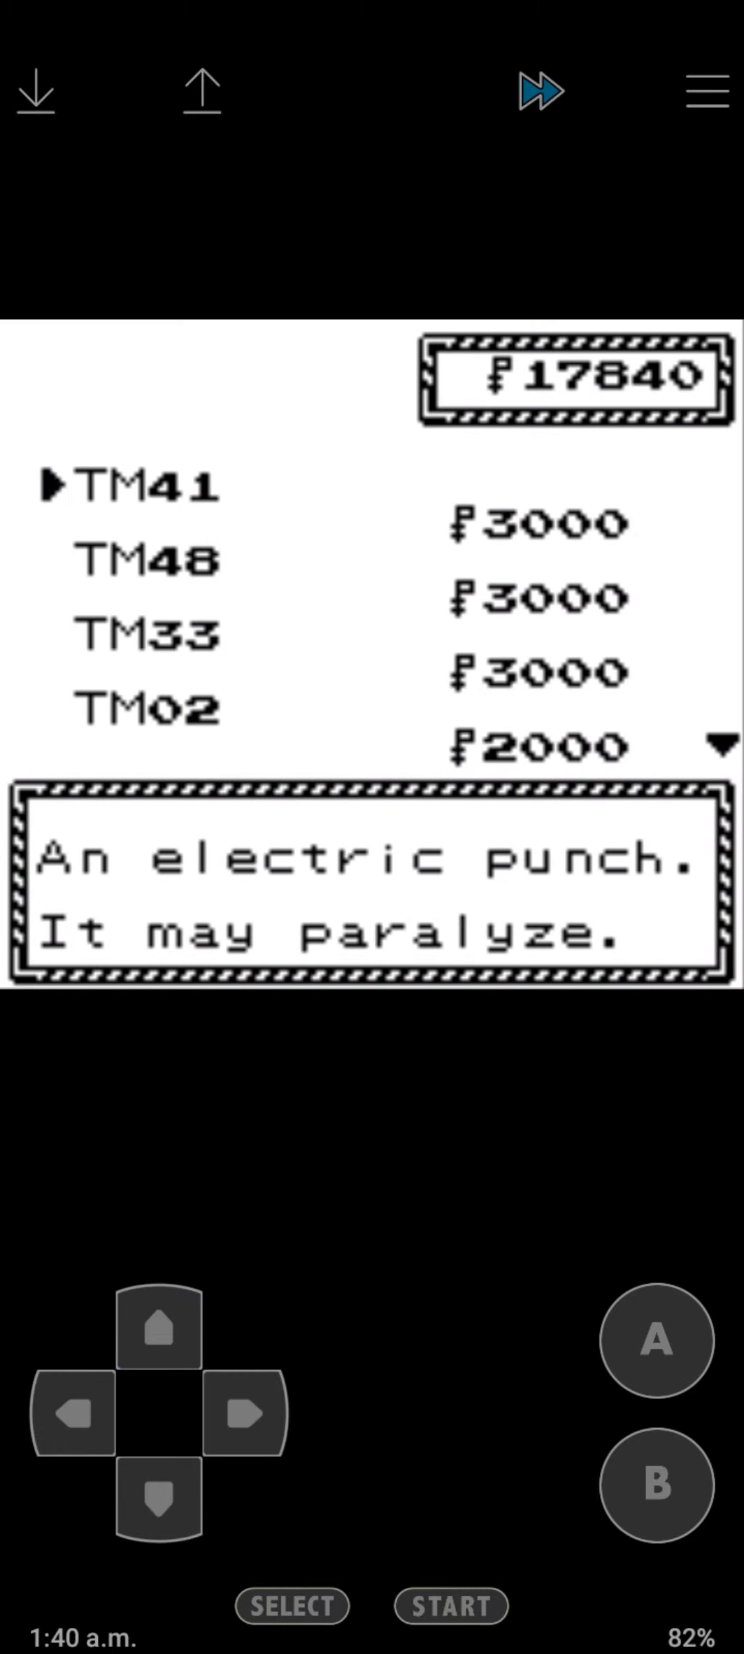
click(653, 1341)
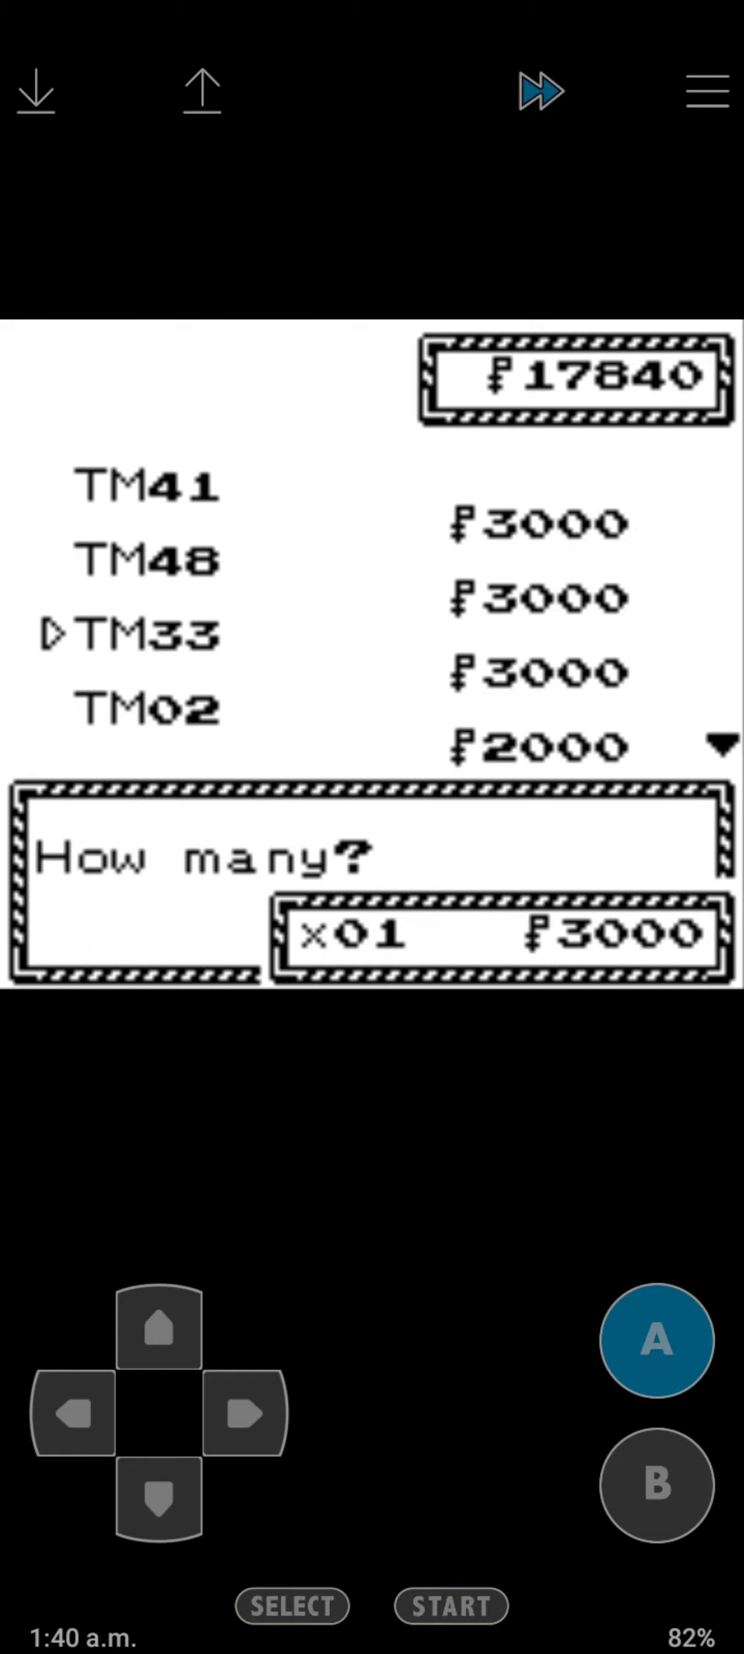
click(653, 1341)
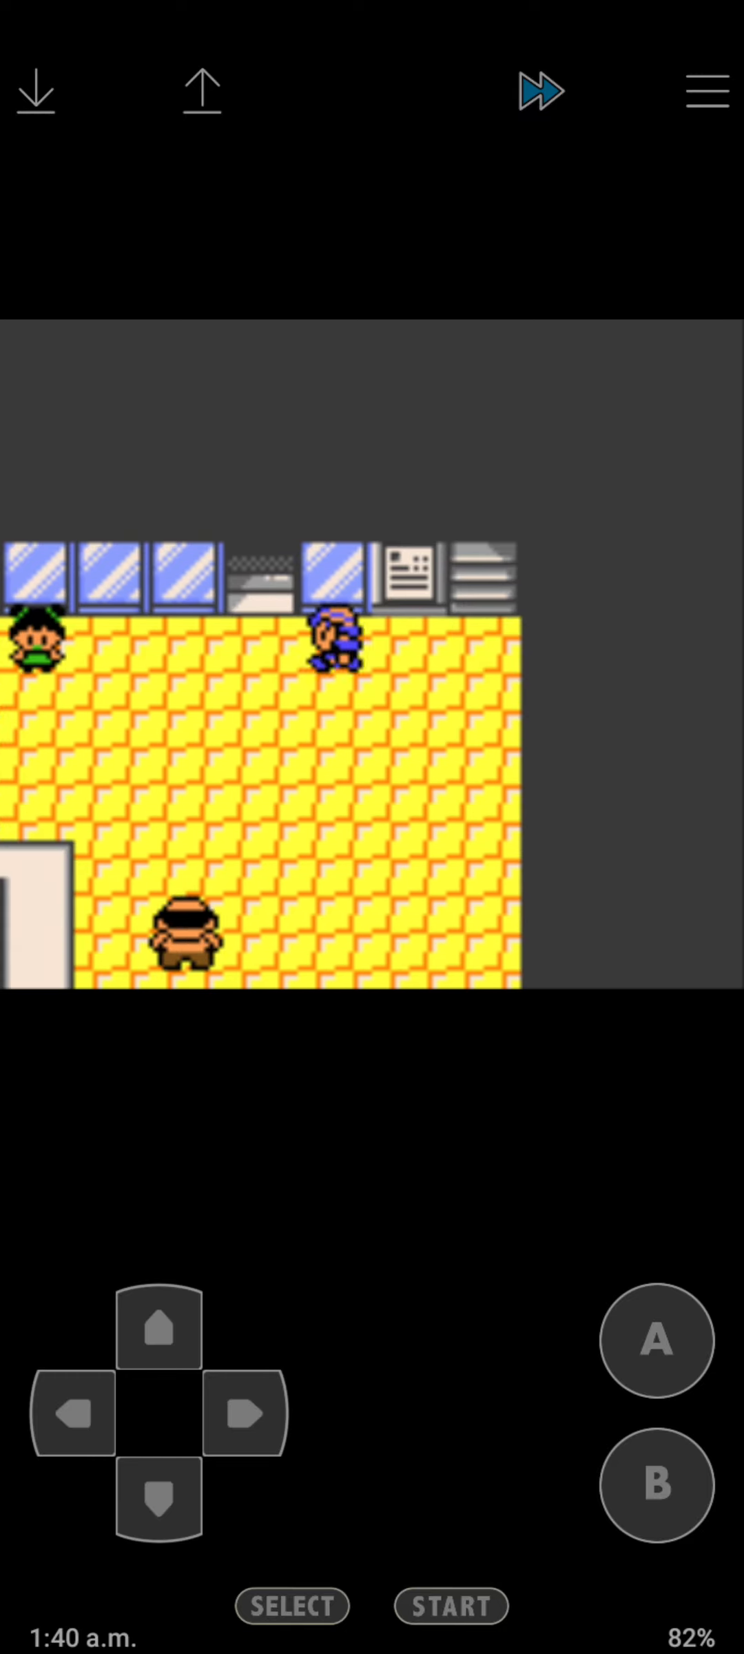
Walk across the store floor to the stairs and head for the exit.
click(244, 1419)
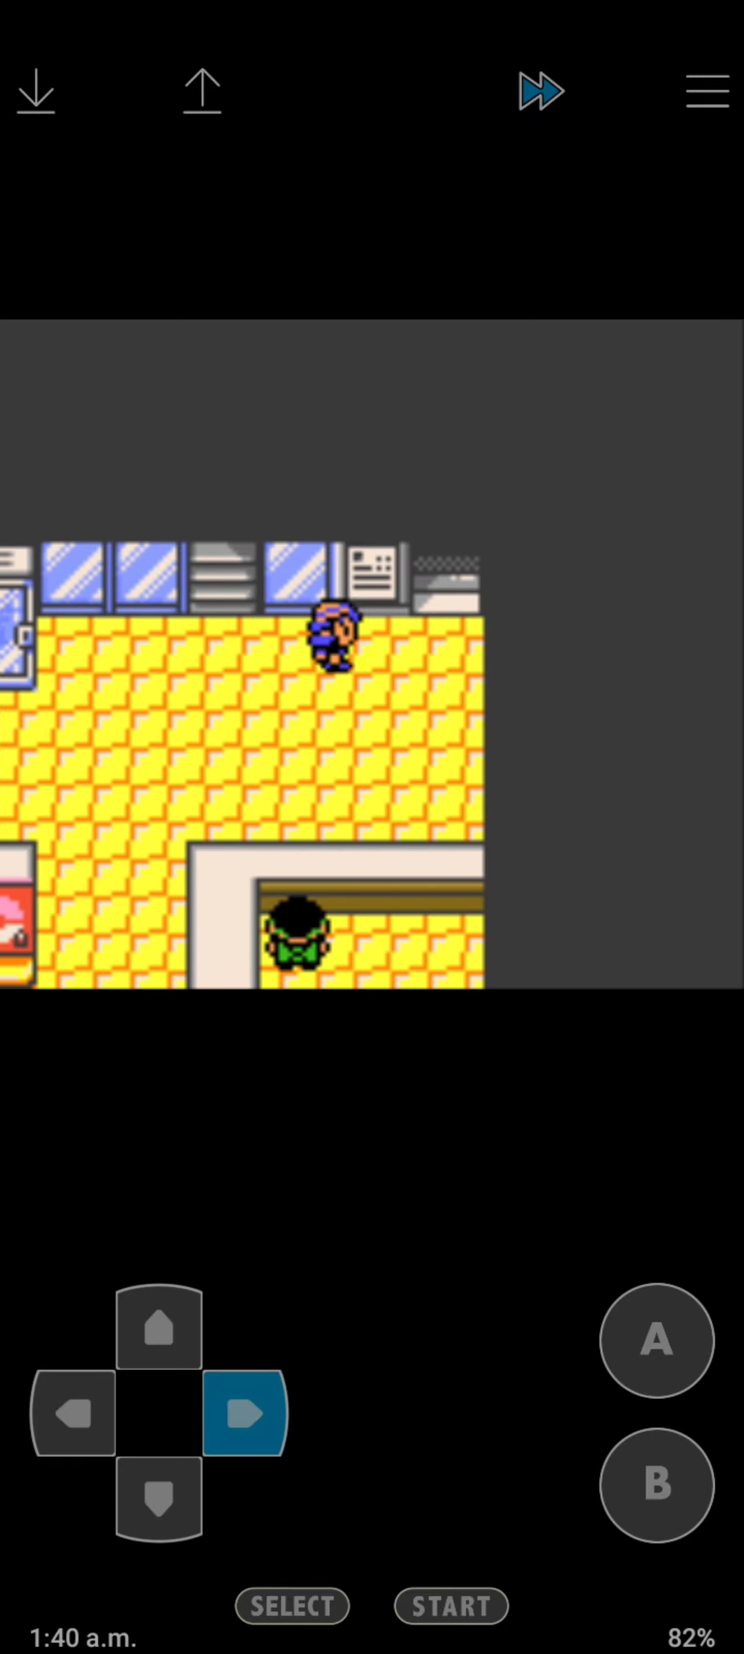
click(242, 1417)
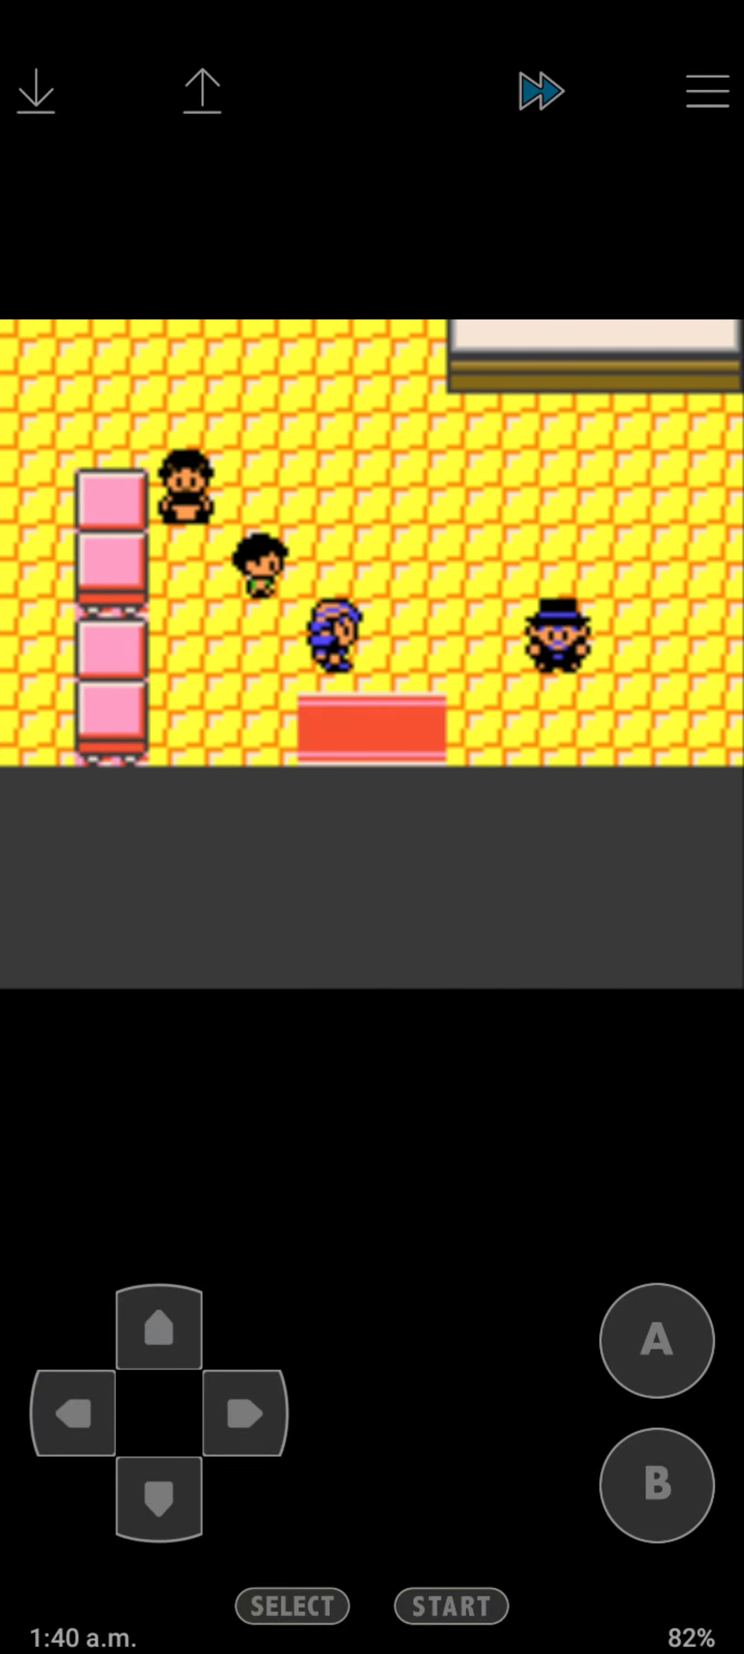
click(68, 1415)
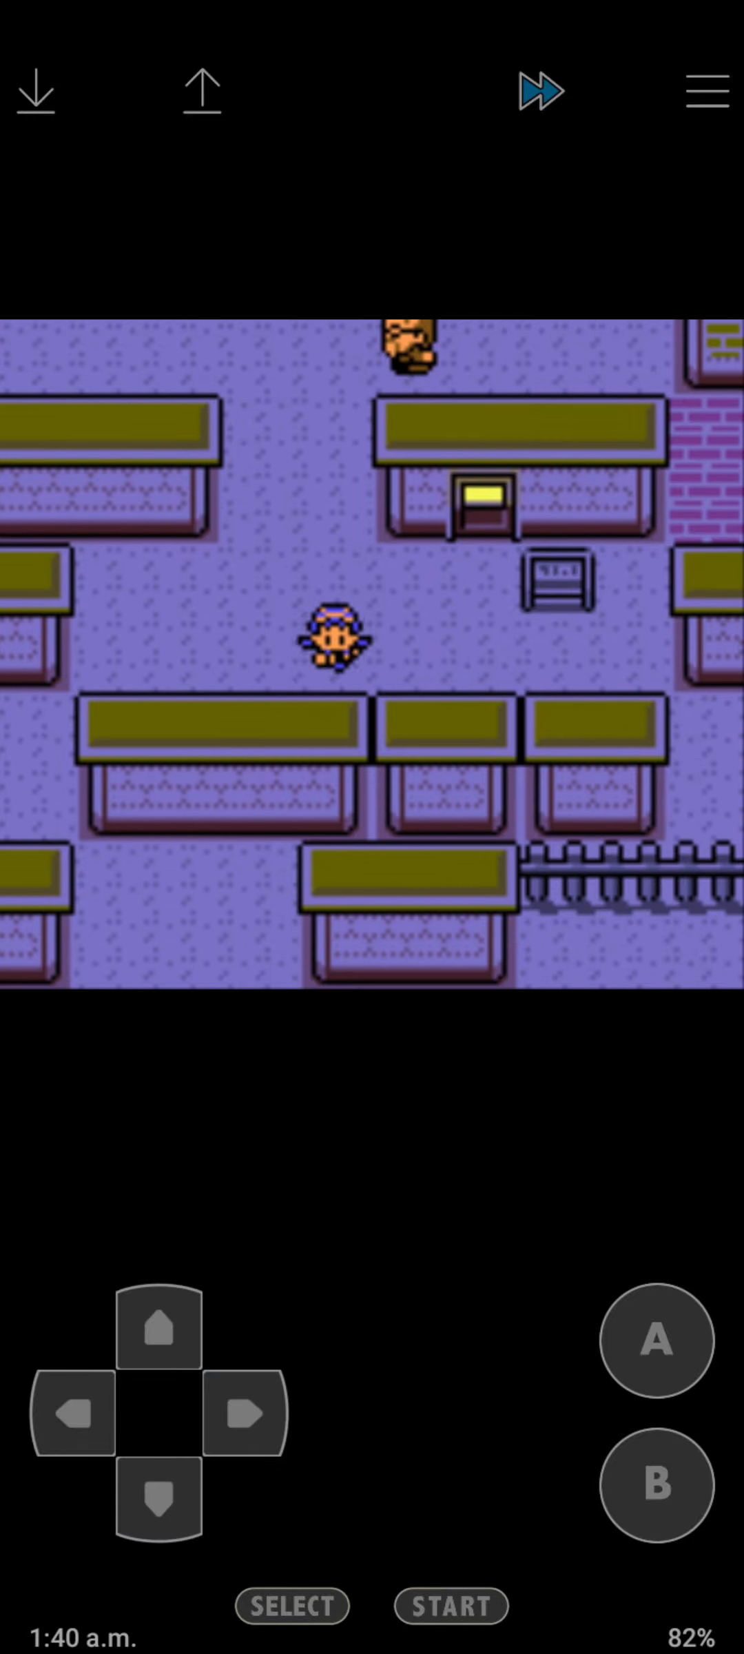
Walk north into the radio station and hear the receptionist's quiz explanation.
click(160, 1336)
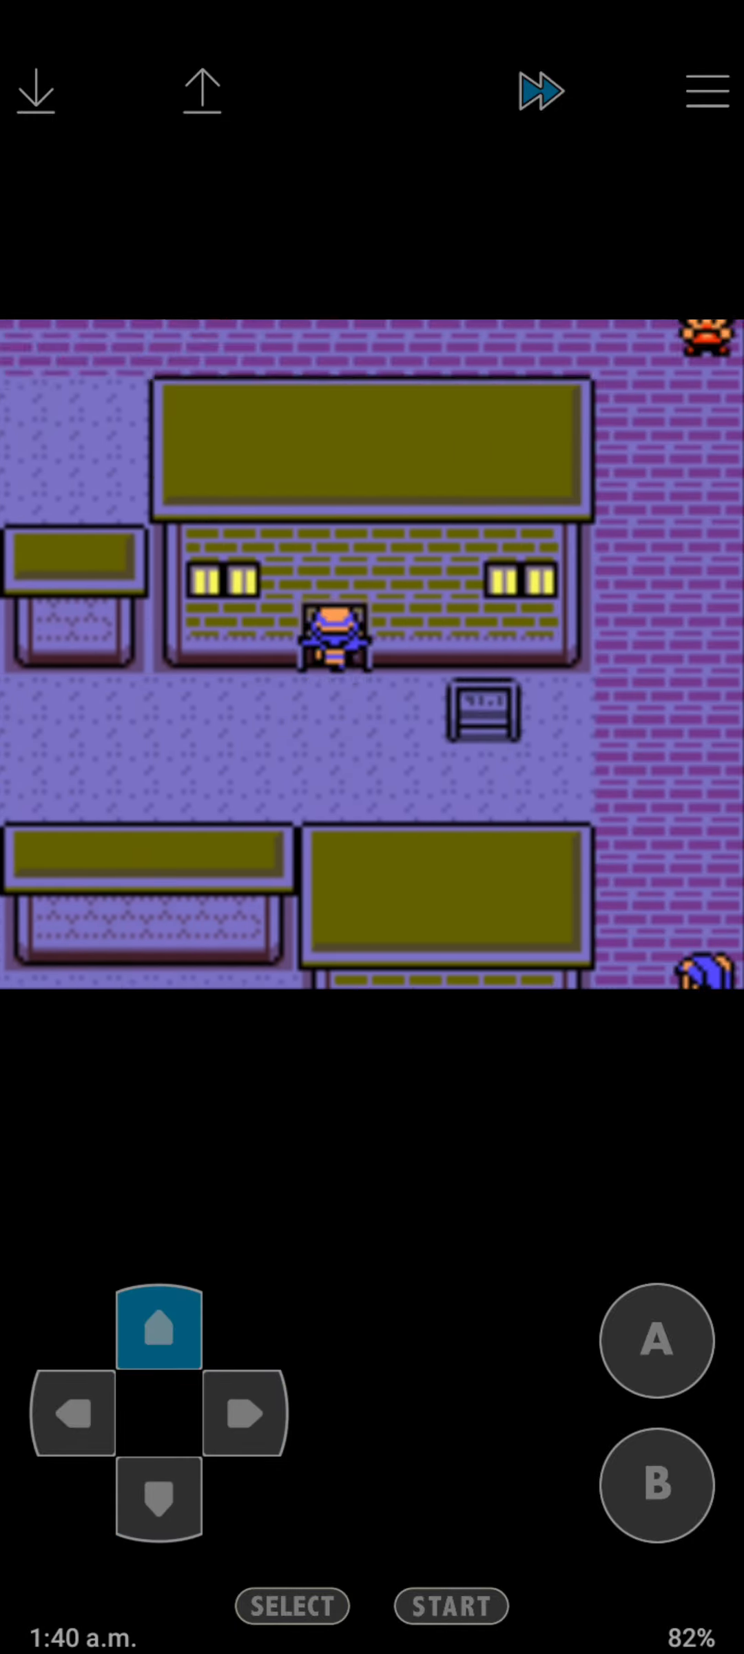
click(160, 1327)
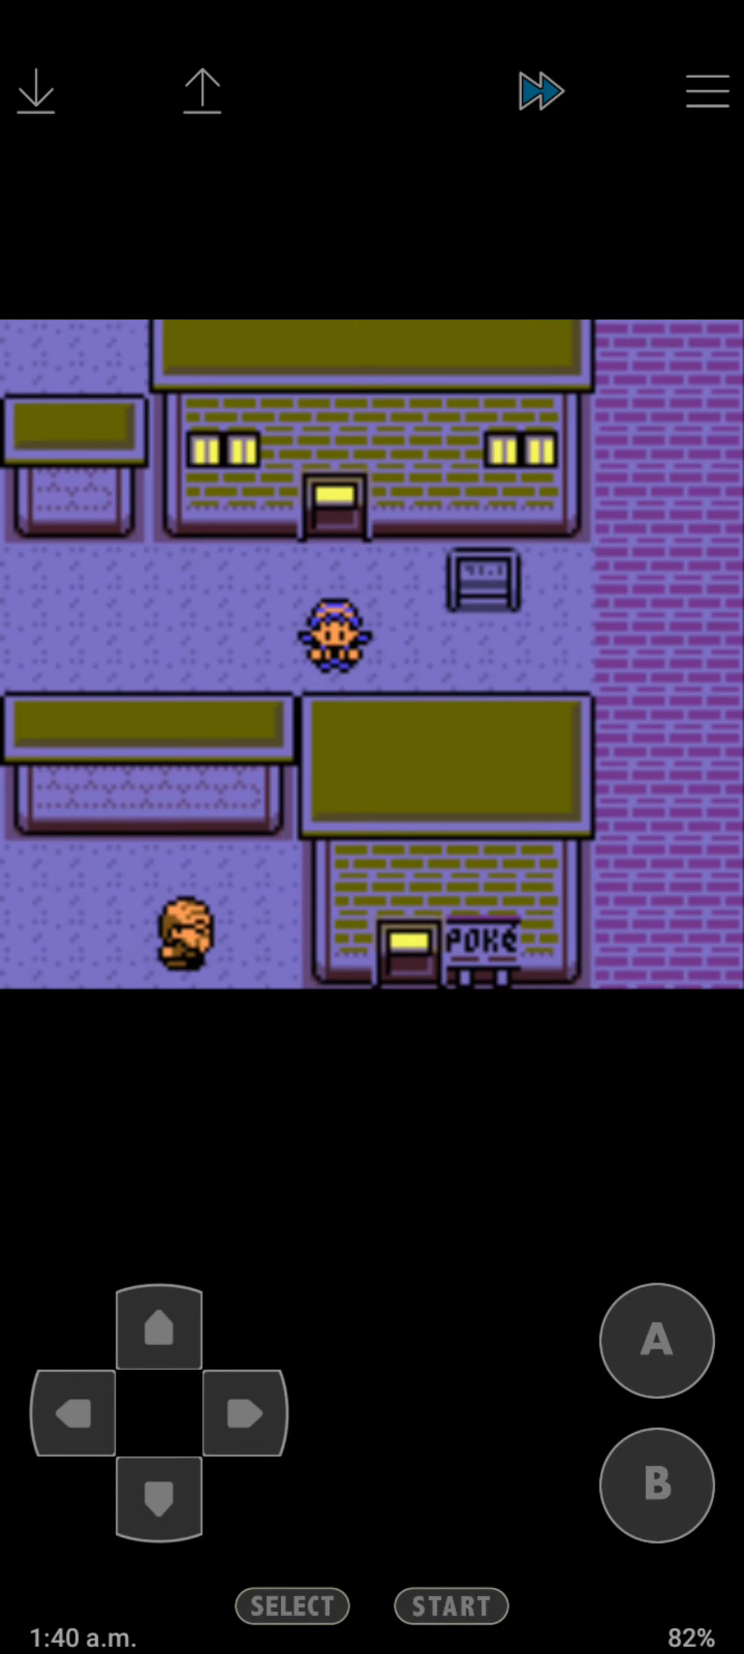
click(157, 1331)
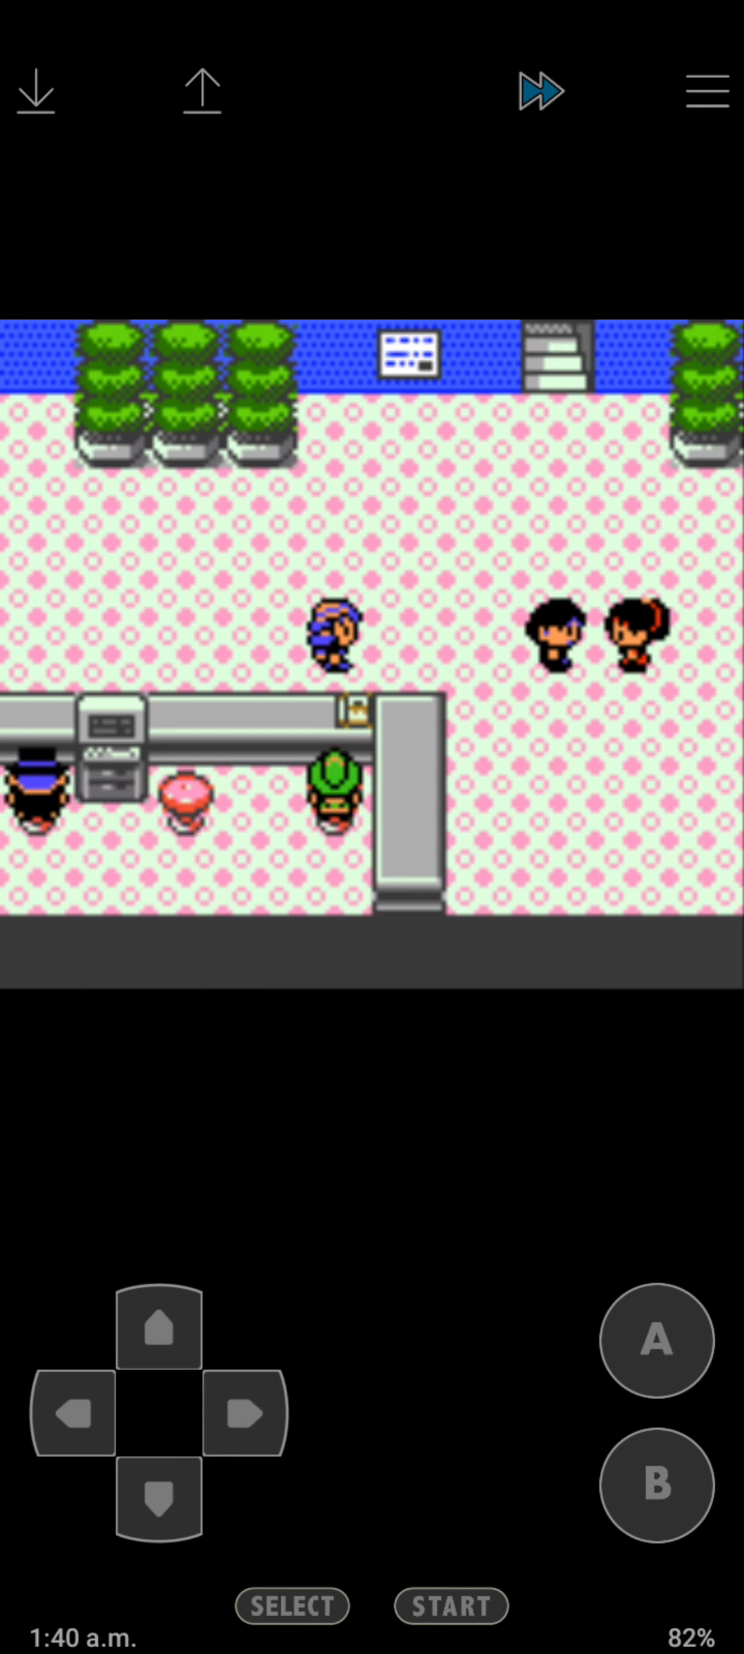
click(655, 1342)
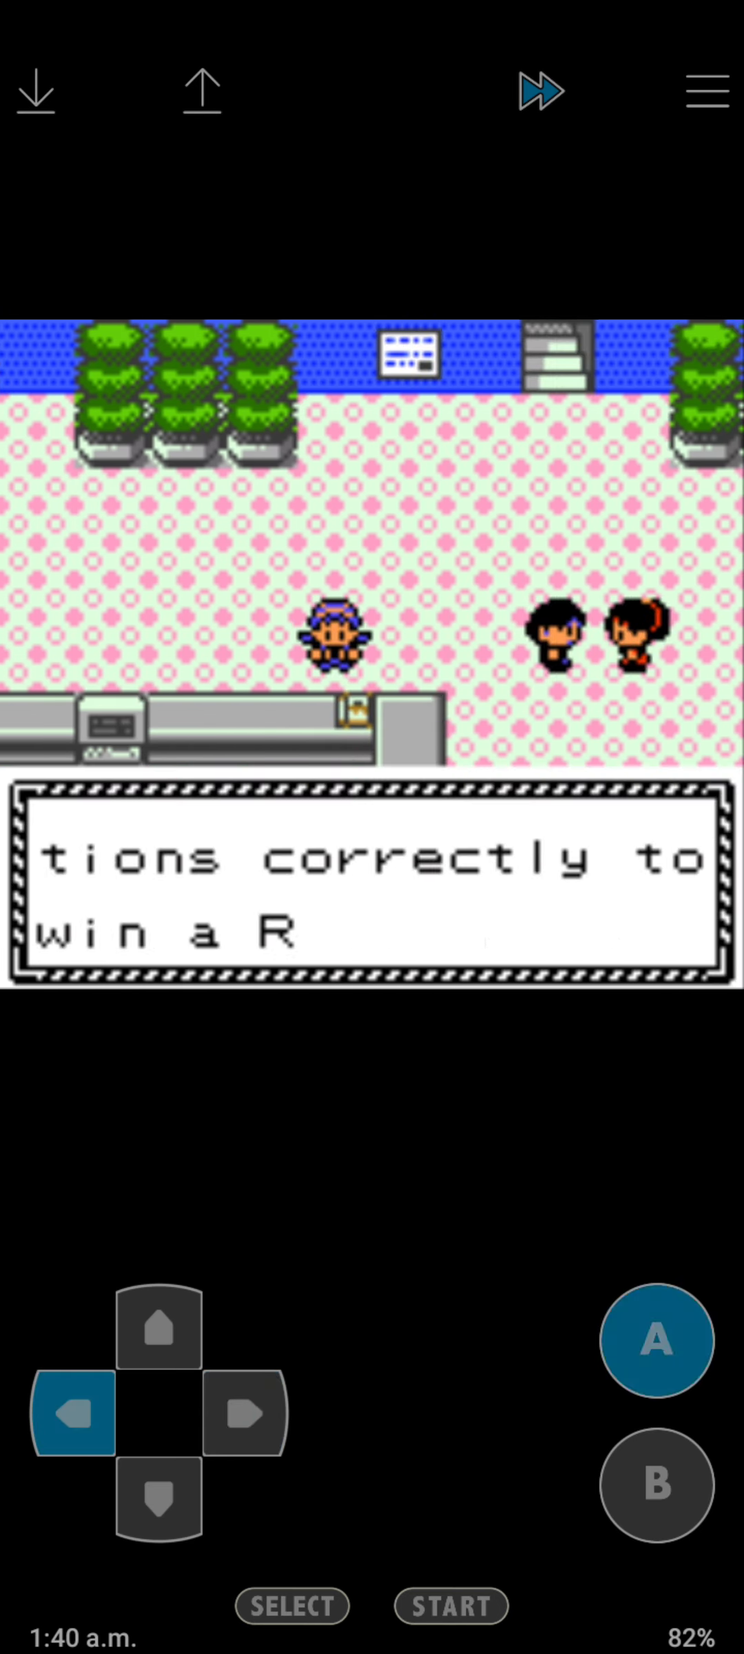
click(658, 1339)
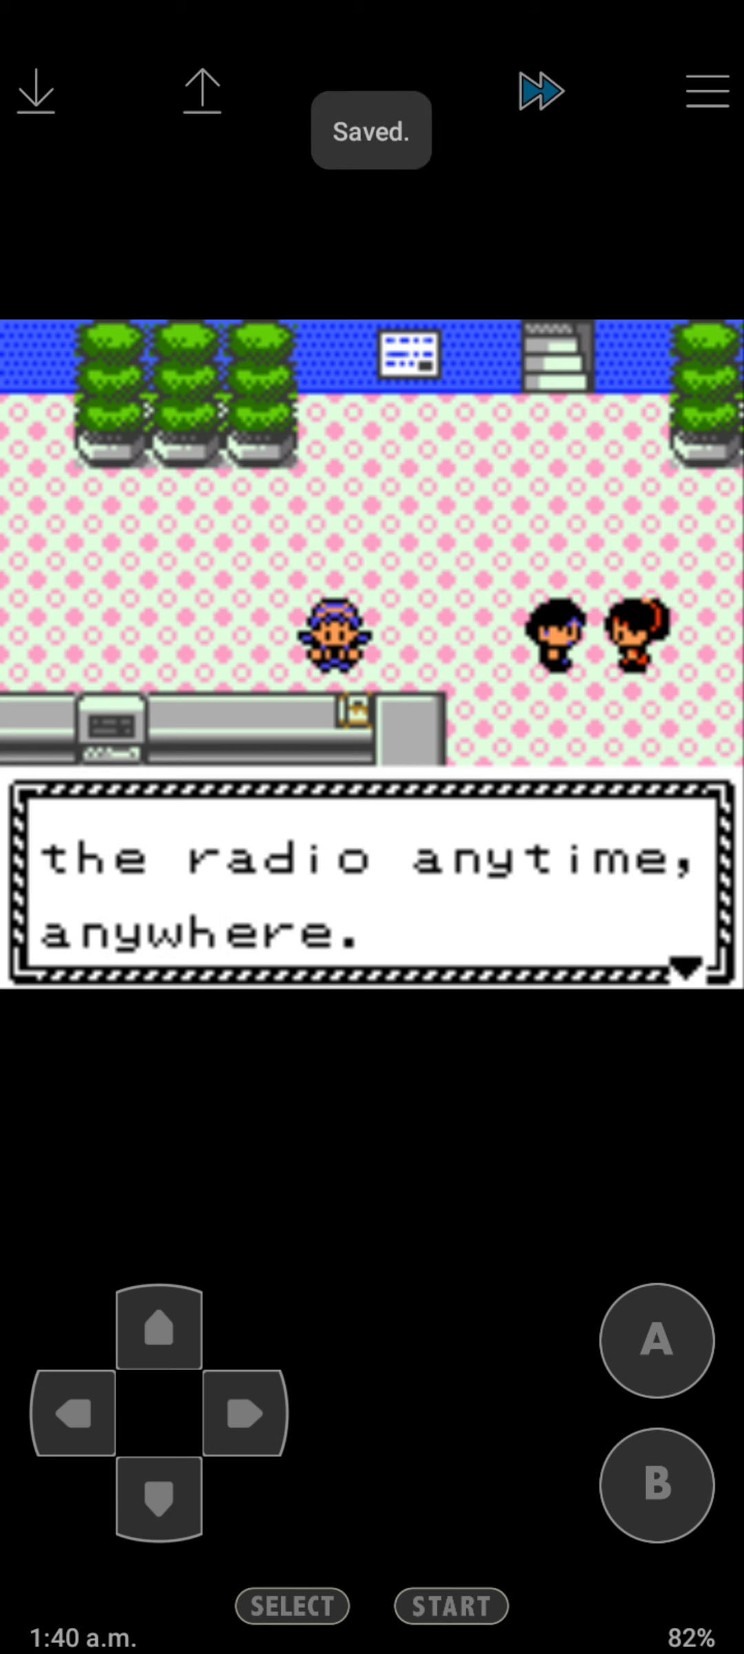
click(656, 1340)
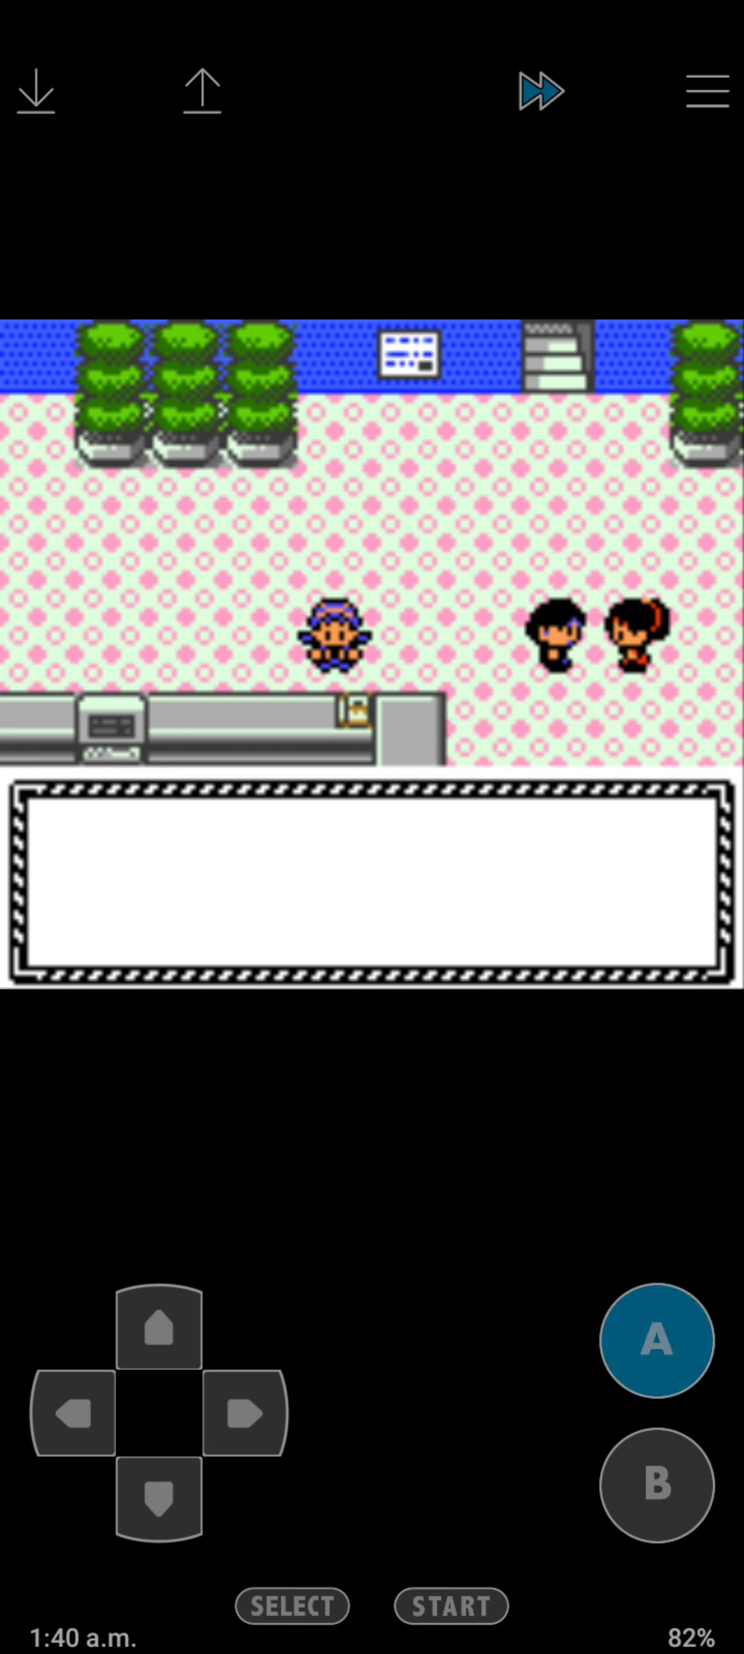
click(657, 1340)
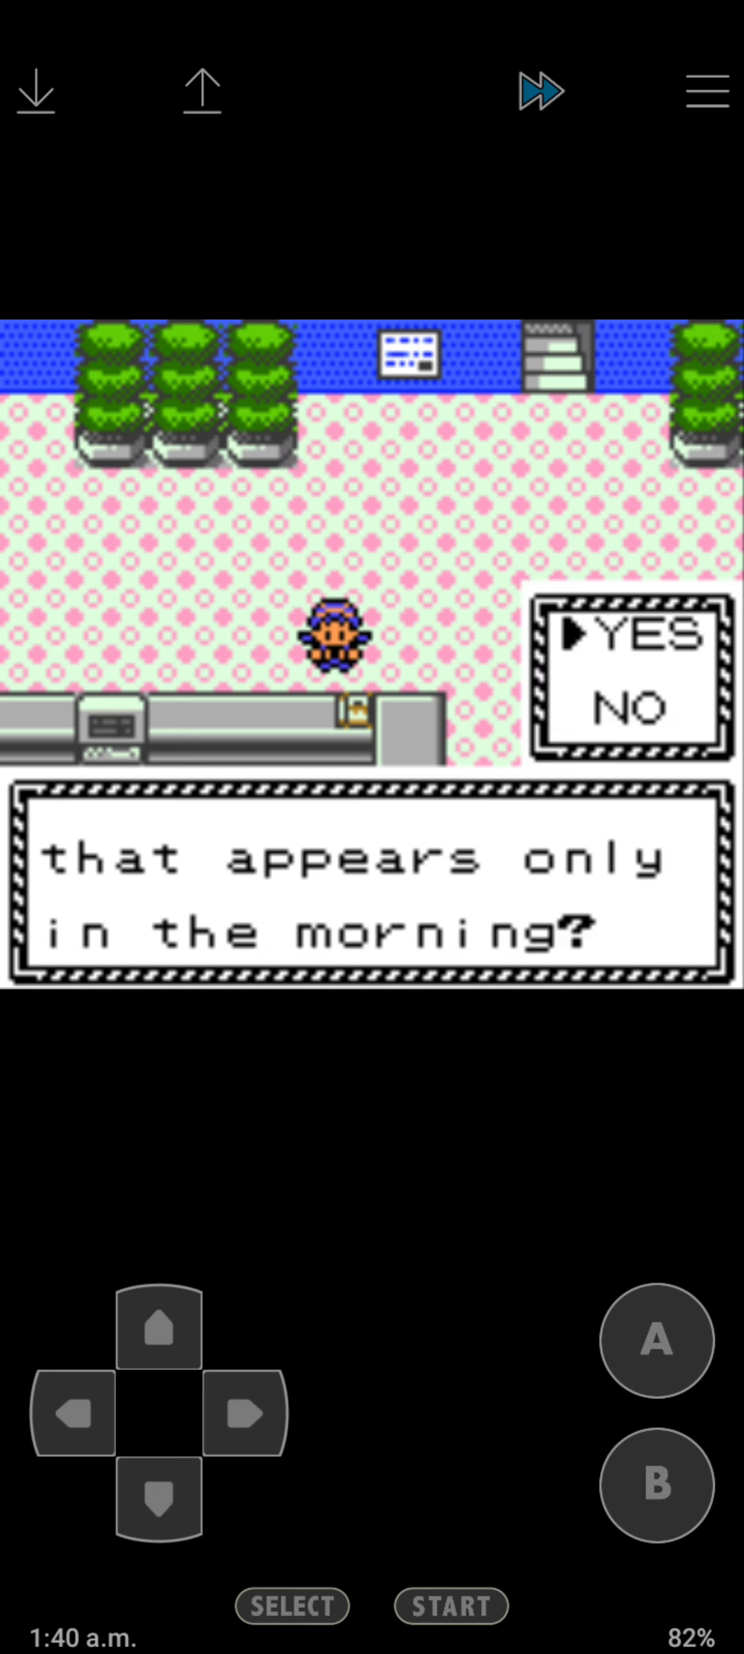
Answer the quiz questions (morning Pokémon, BERRY at MART, HM01 FLASH, CHARMANDER) and fail it.
click(656, 1343)
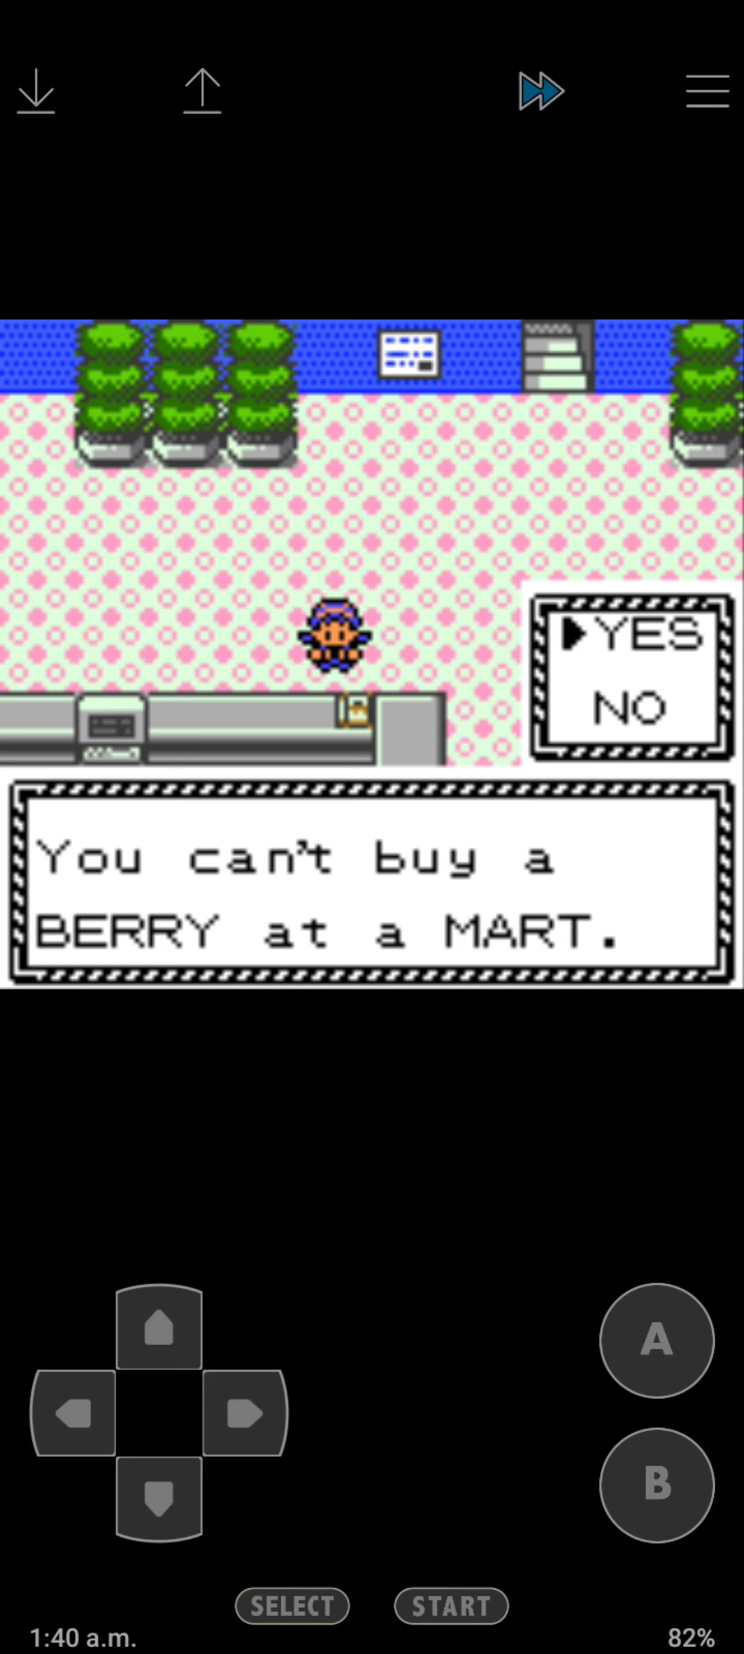
click(32, 93)
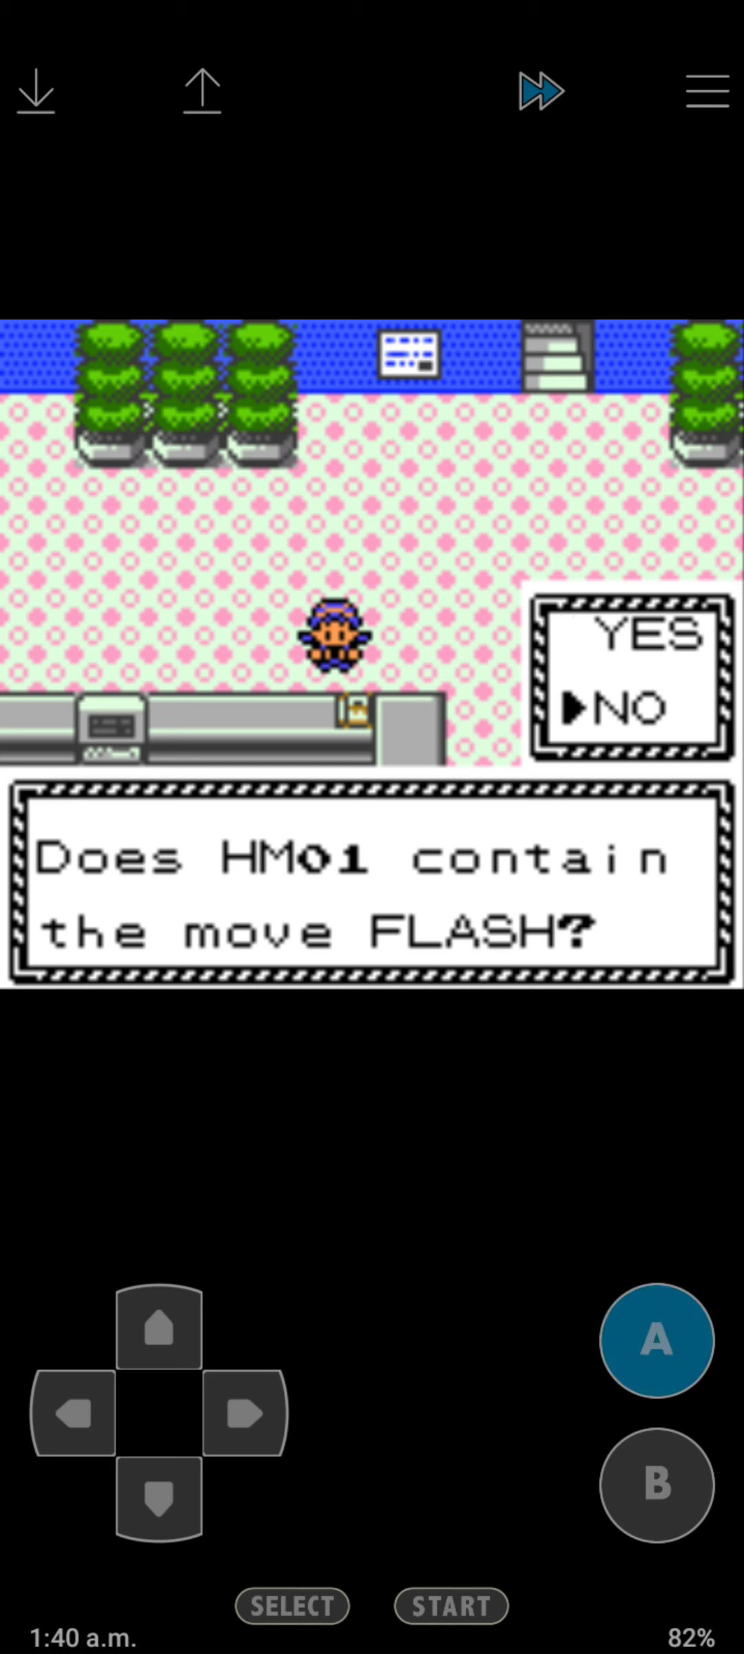
click(657, 1341)
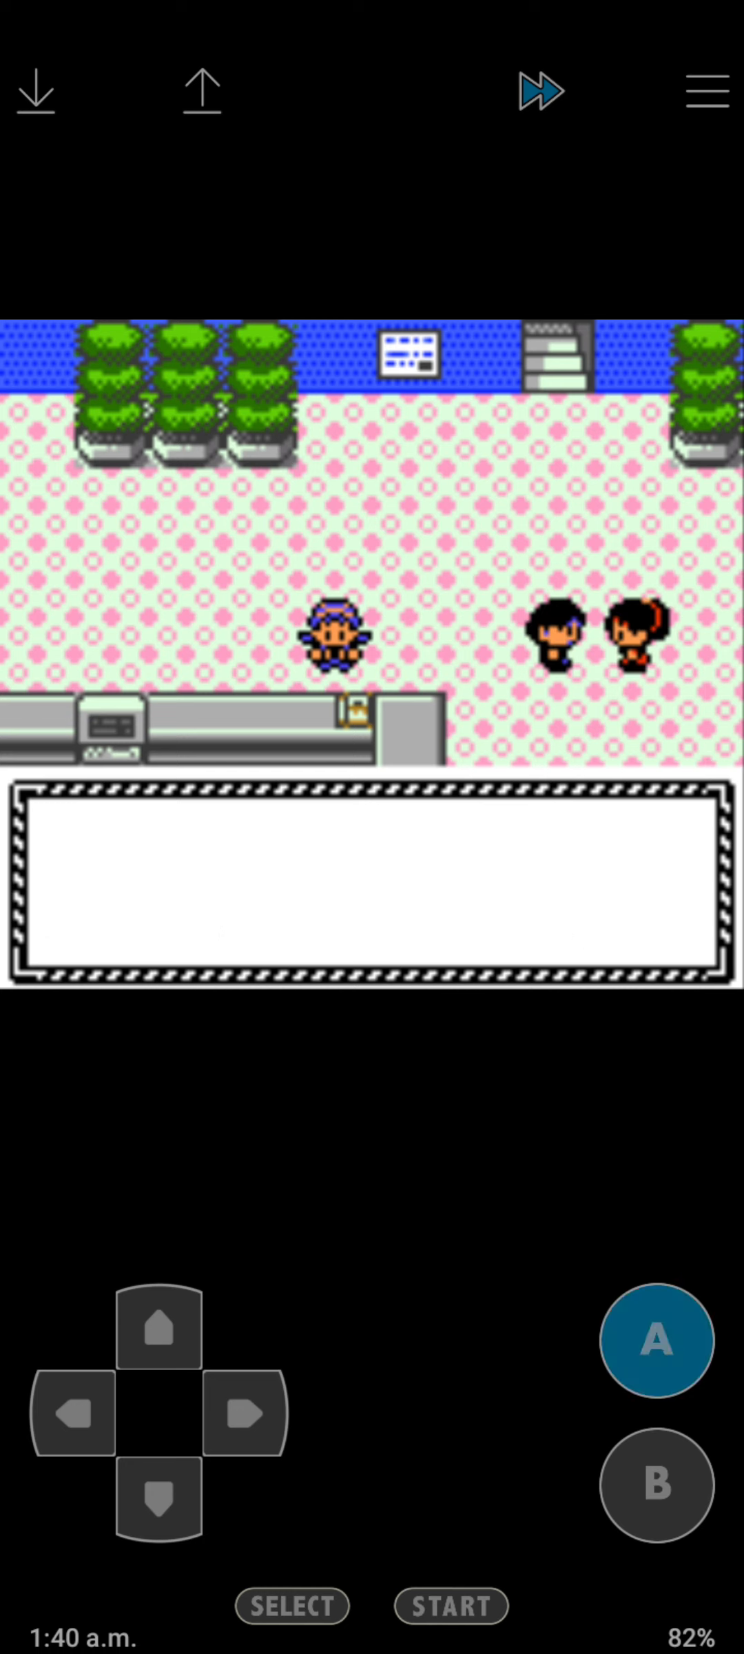
click(657, 1341)
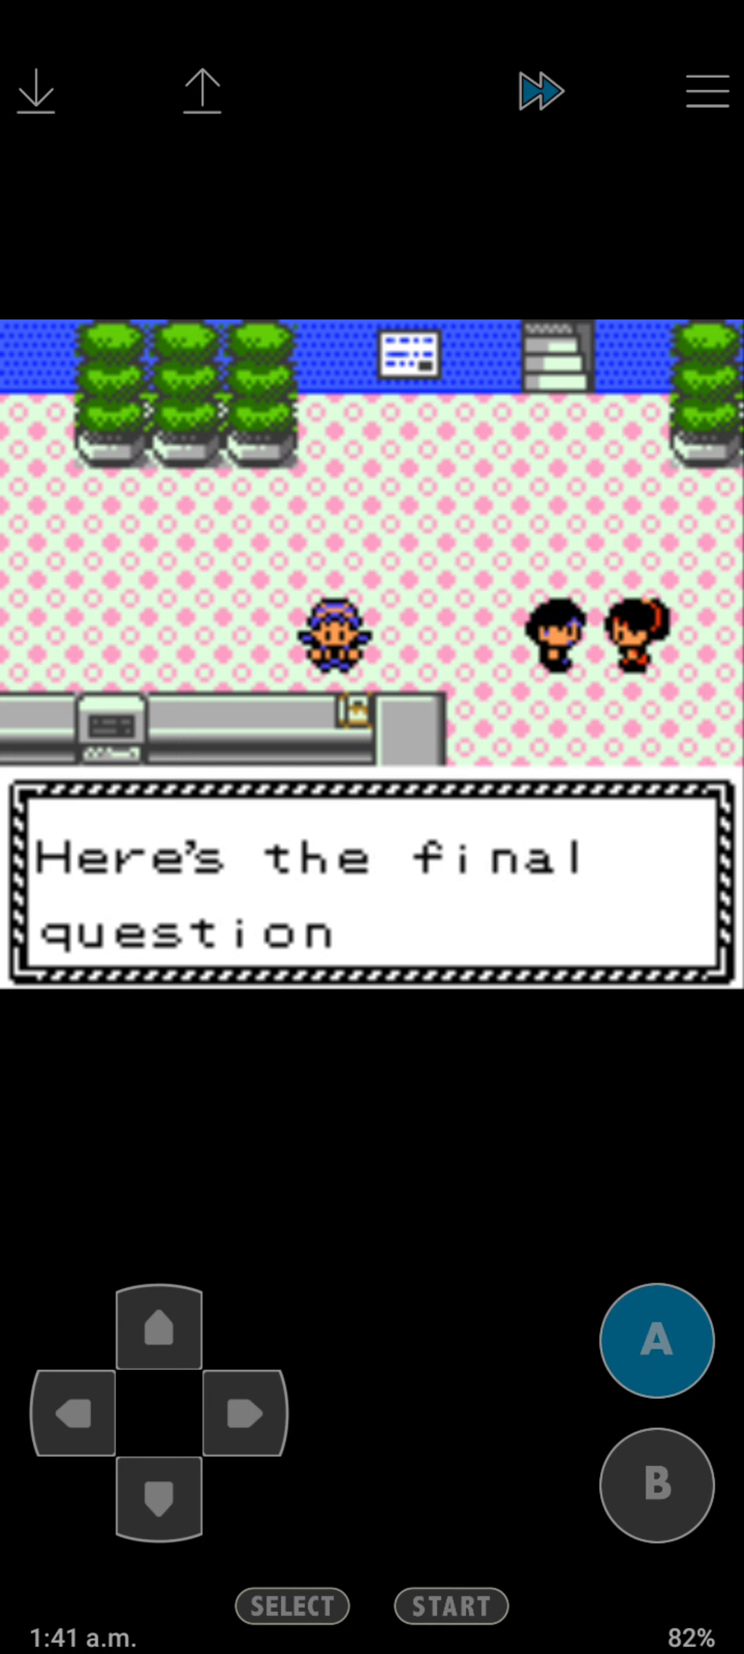
click(654, 1339)
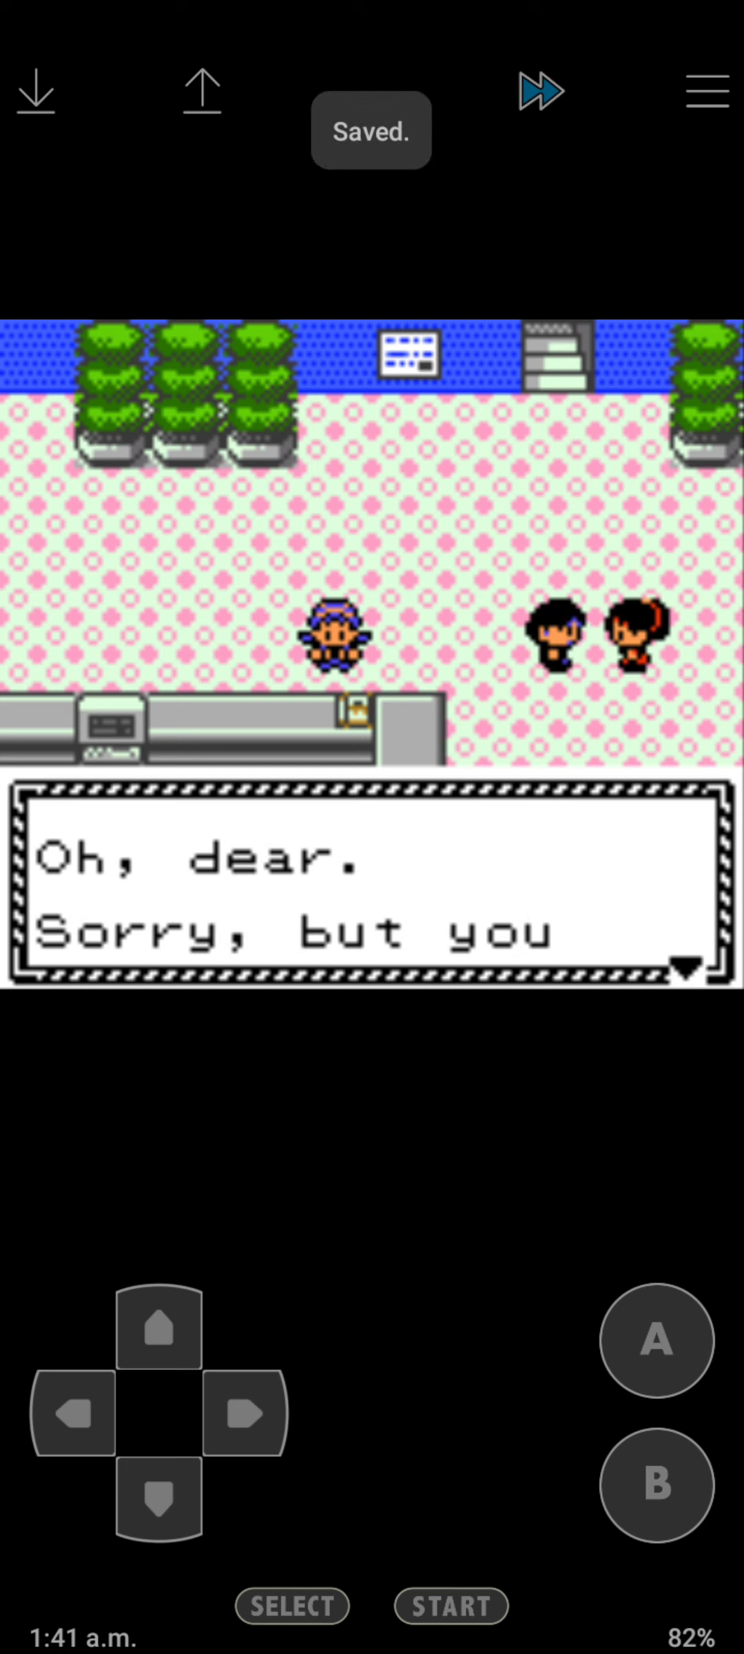
click(653, 1341)
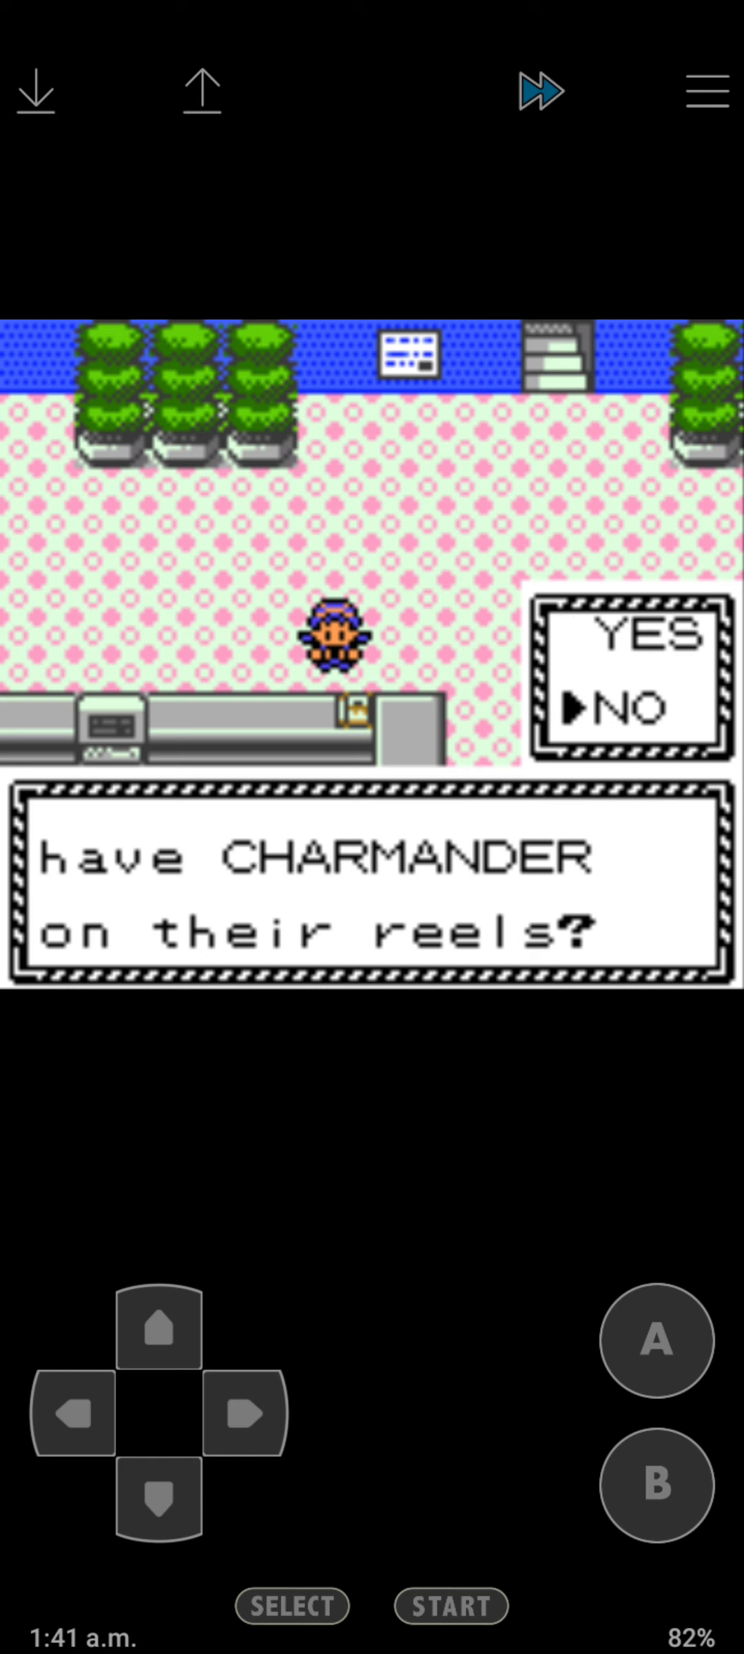
click(655, 1341)
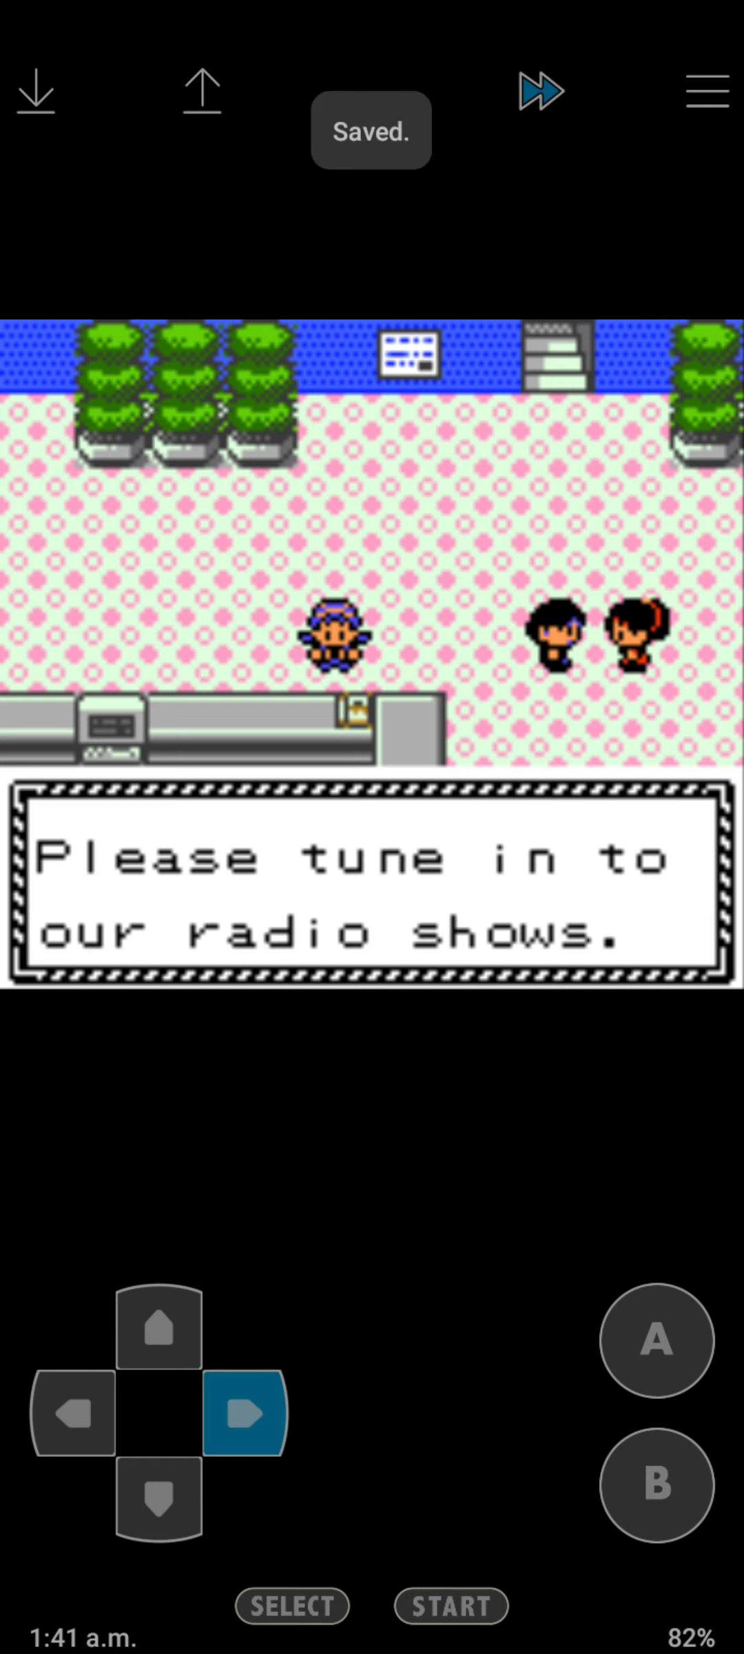
click(154, 1506)
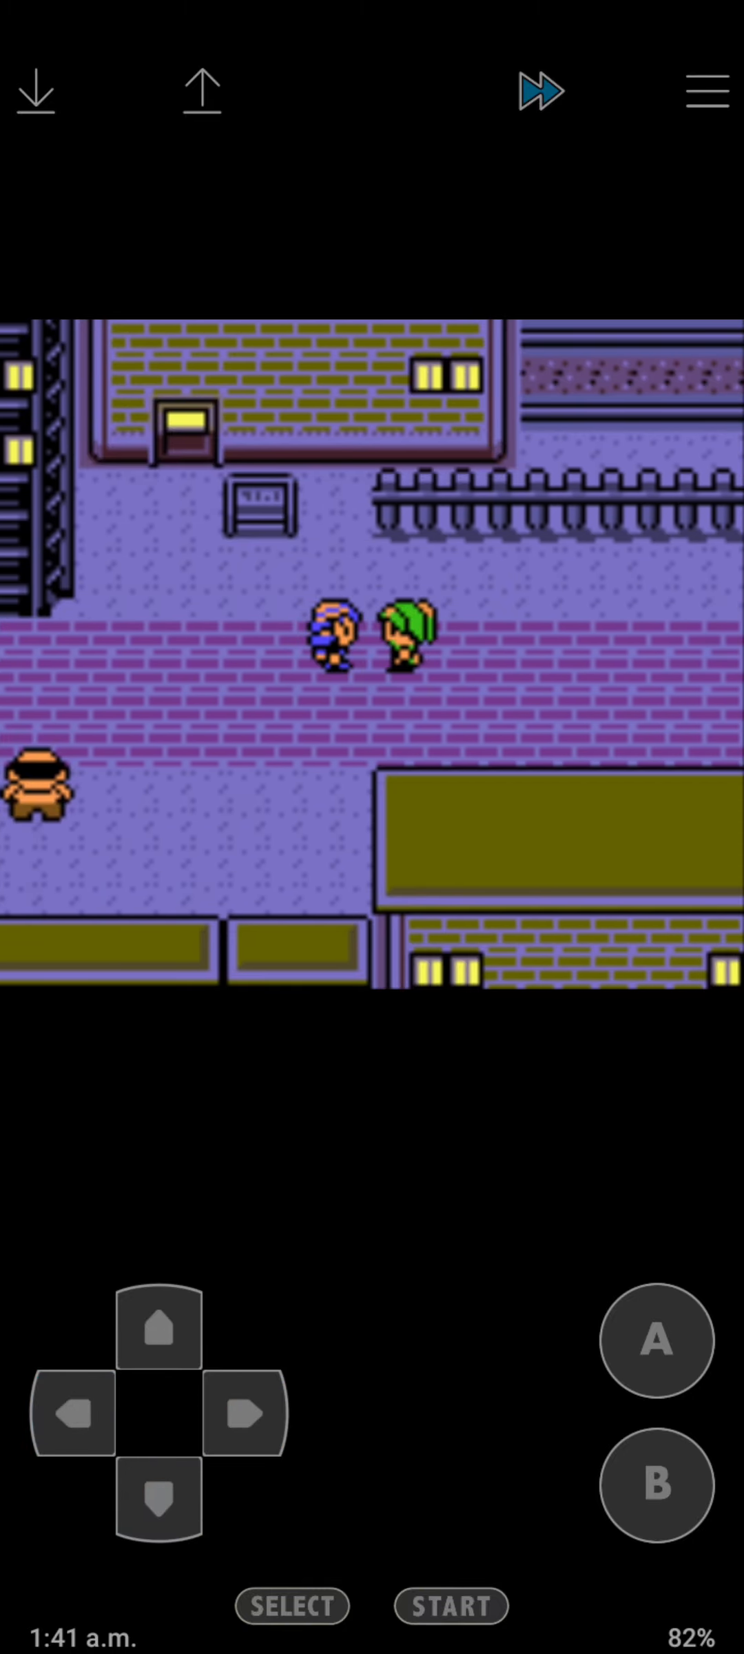
Walk through the gate building and along the street to the waiting Pokémaniac.
click(157, 1507)
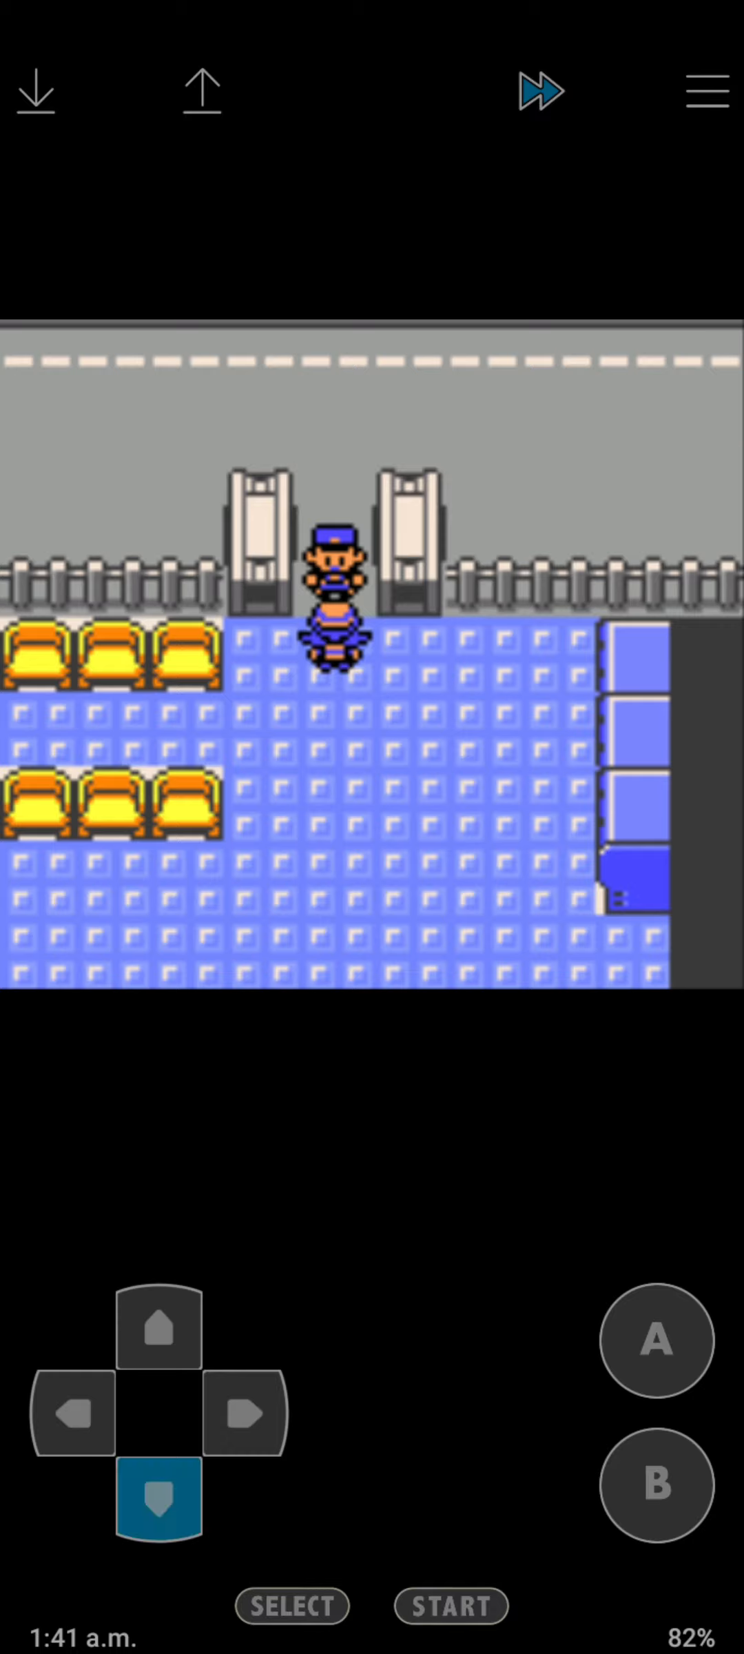
click(243, 1416)
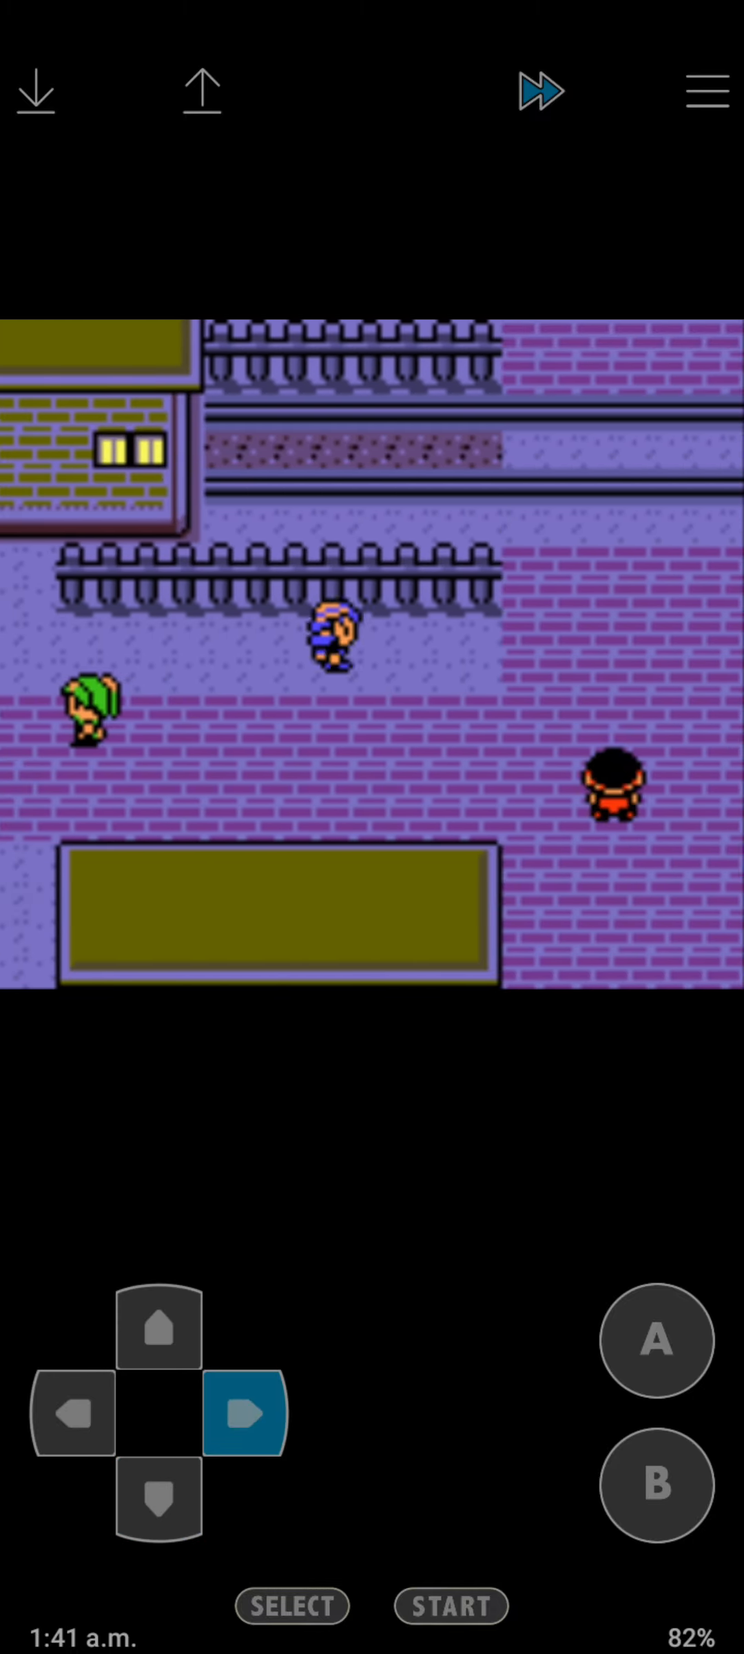
click(72, 1415)
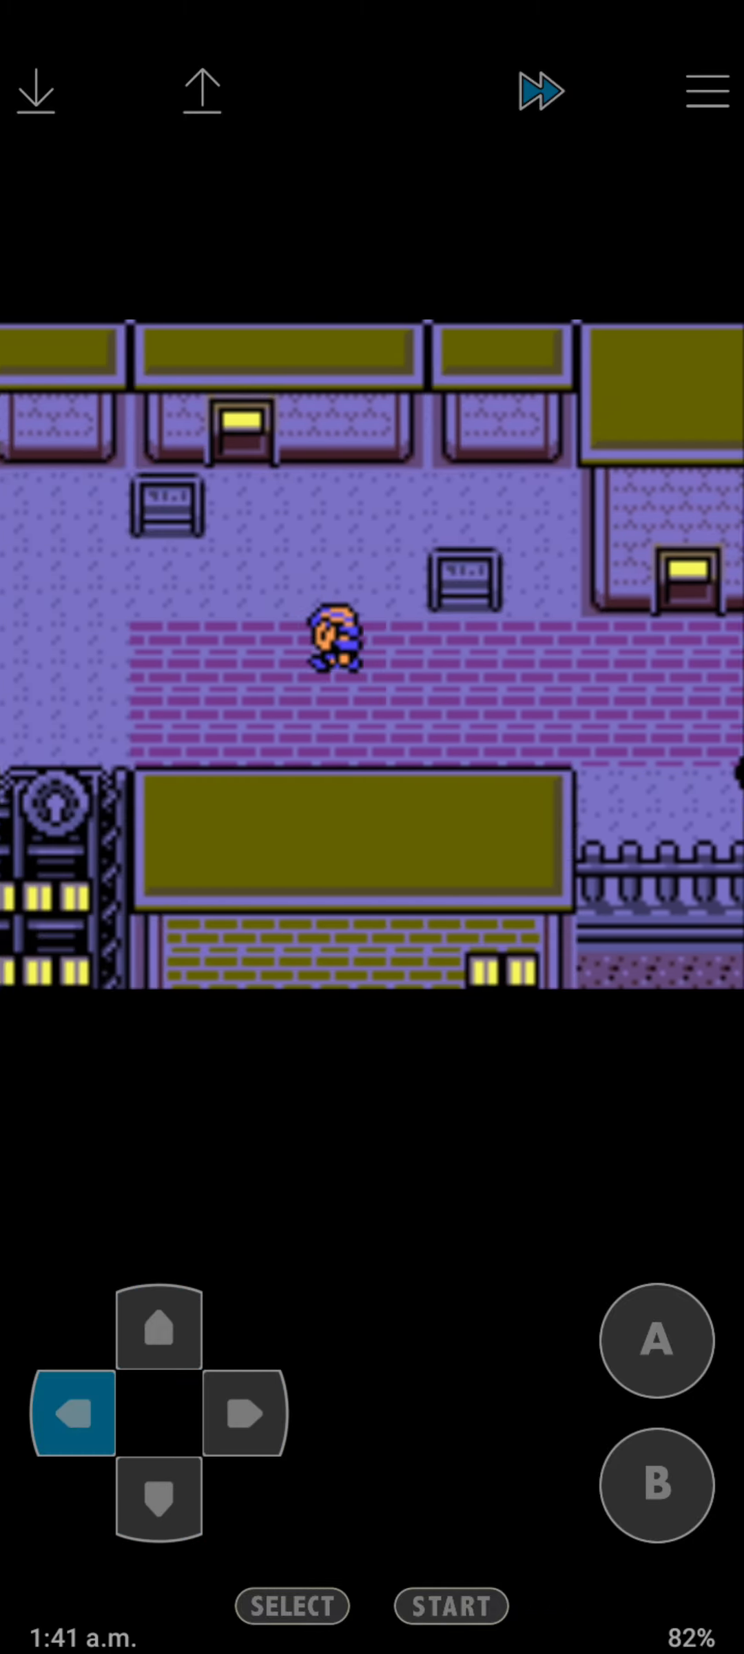
click(158, 1330)
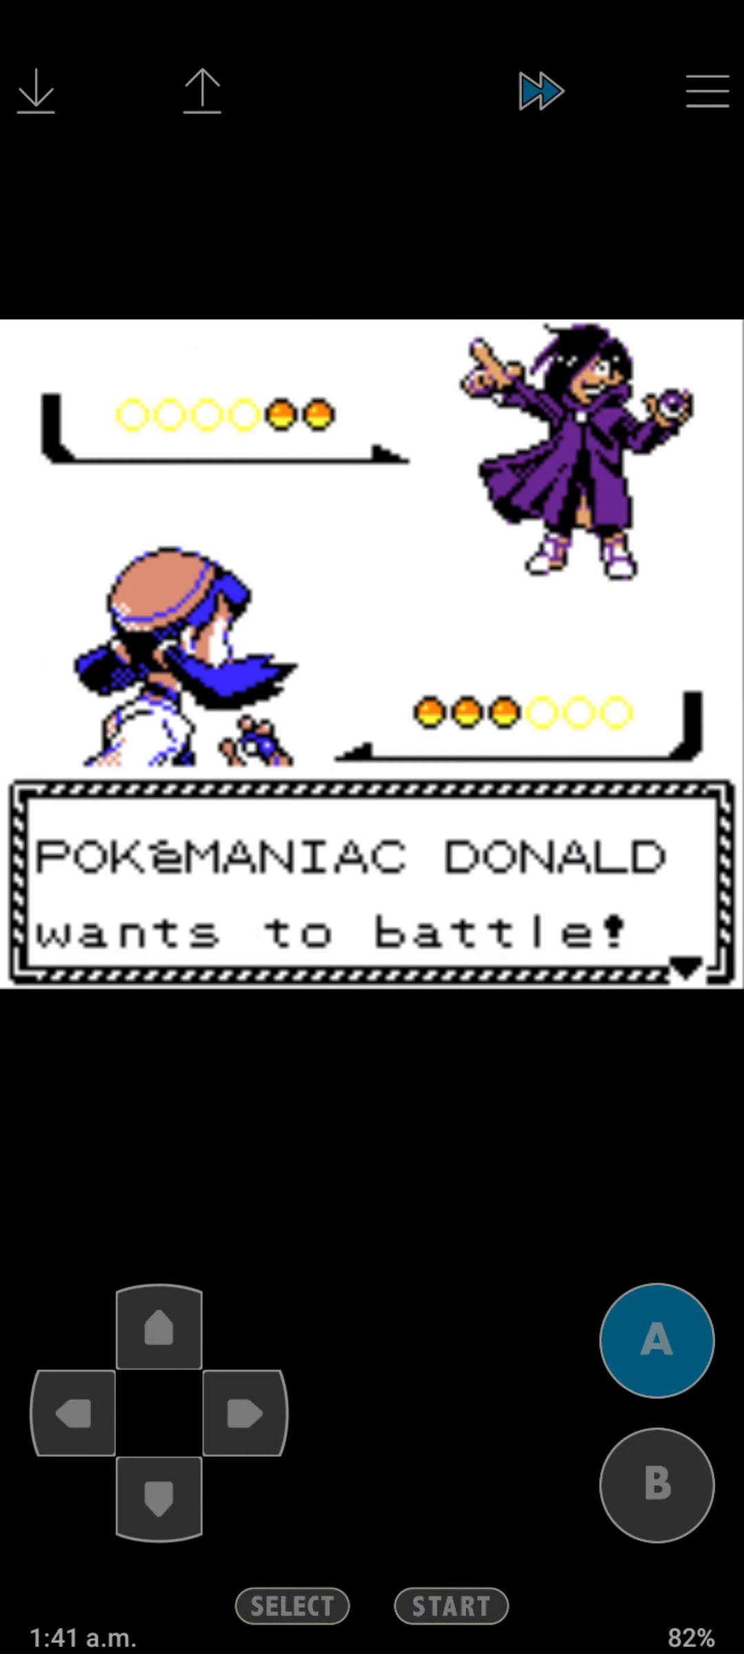
Beat the Pokémaniac's two Slowpoke with JAWS.
click(653, 1341)
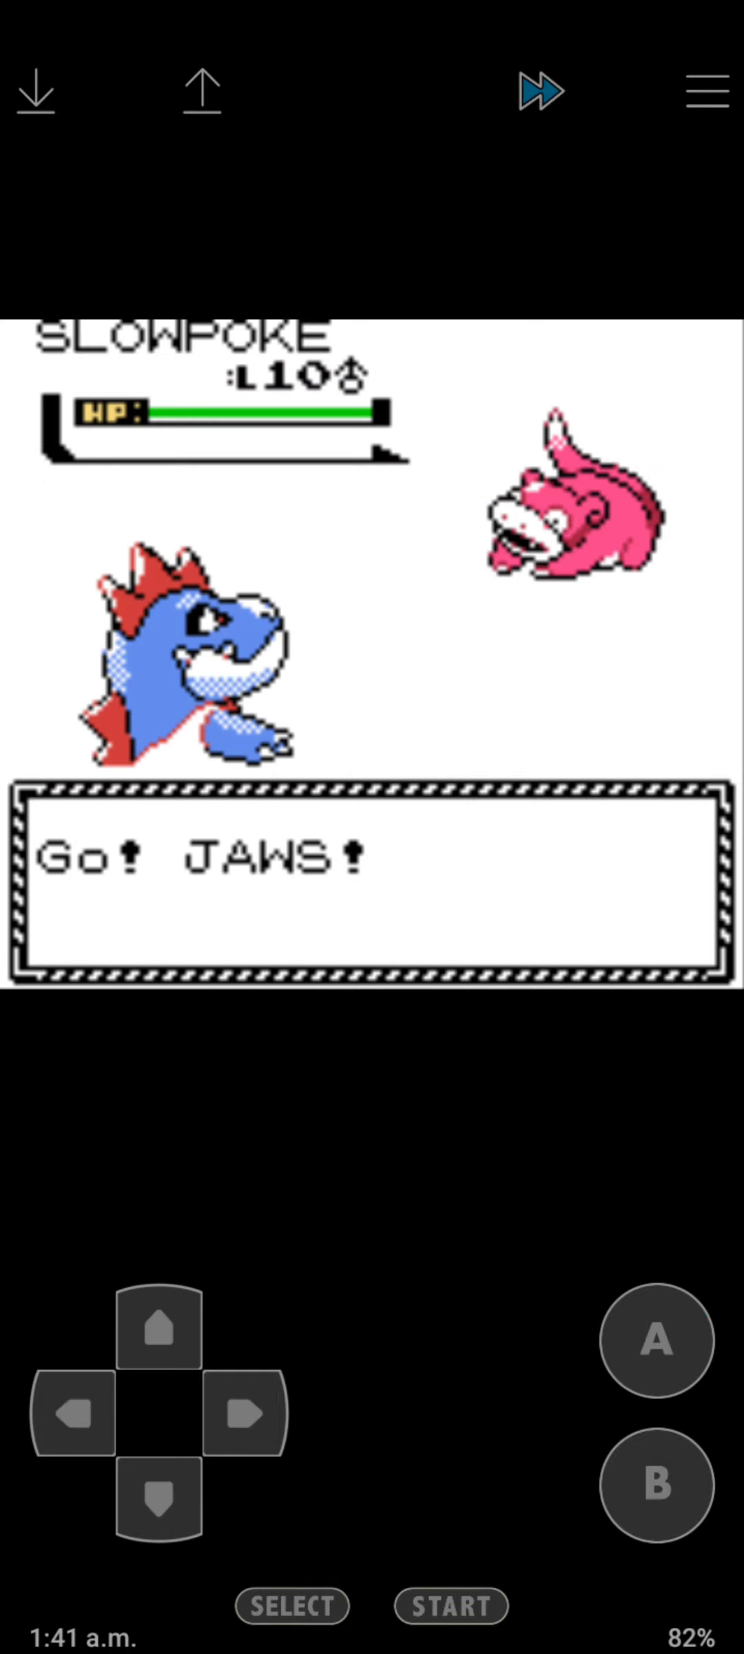
click(656, 1339)
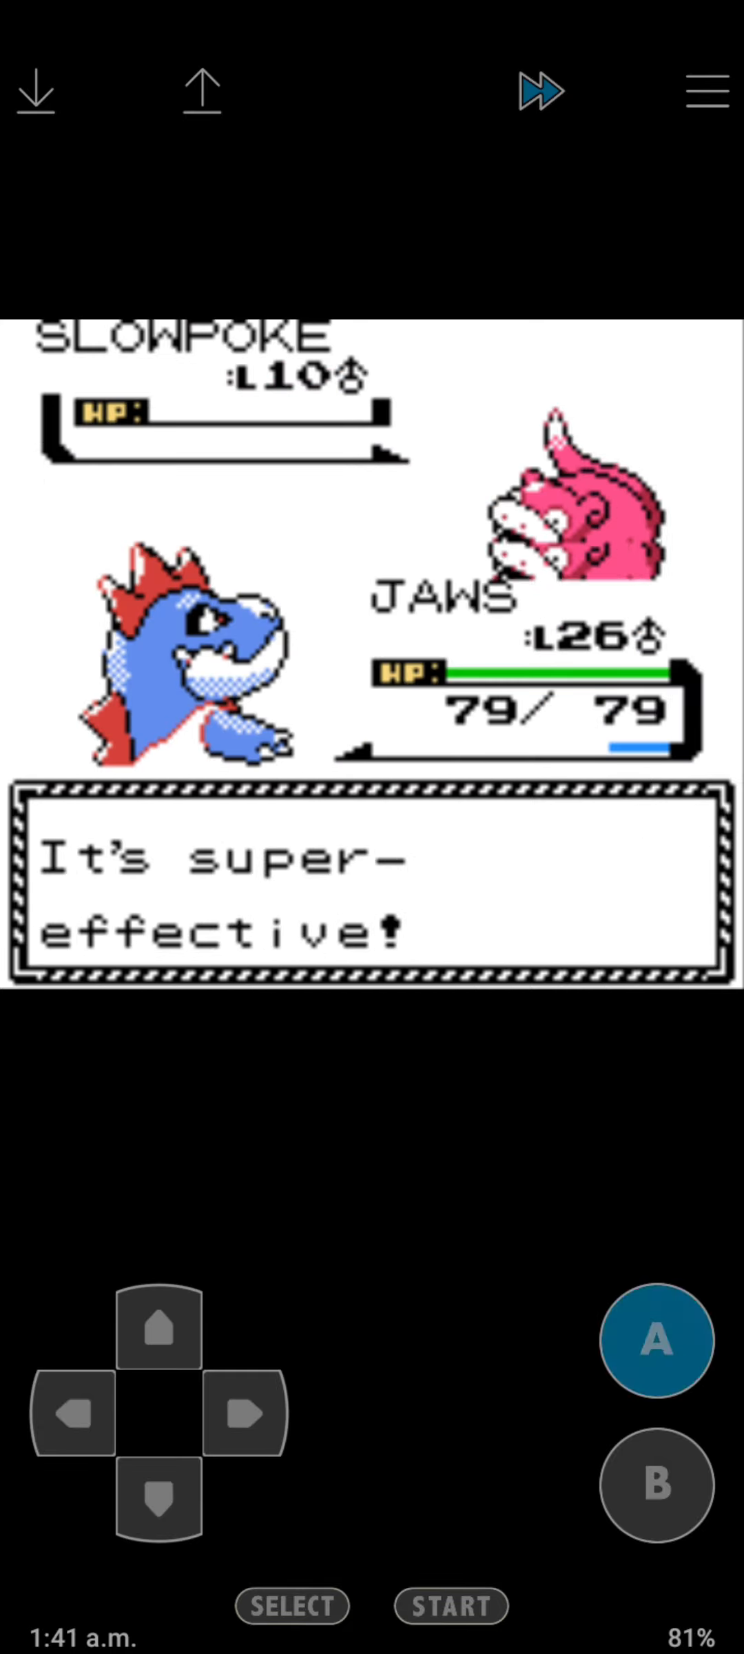
click(656, 1340)
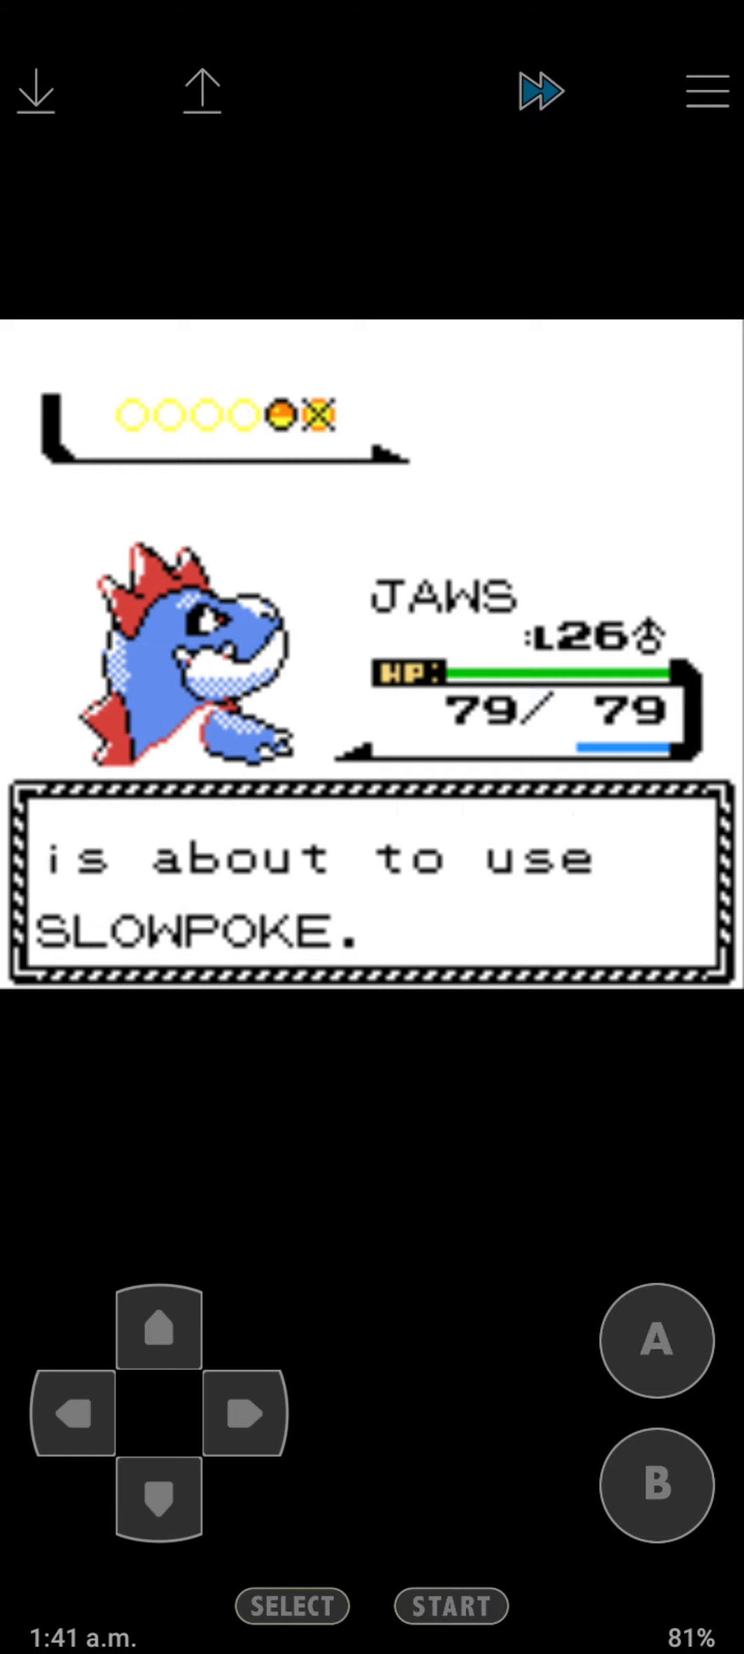
click(652, 1341)
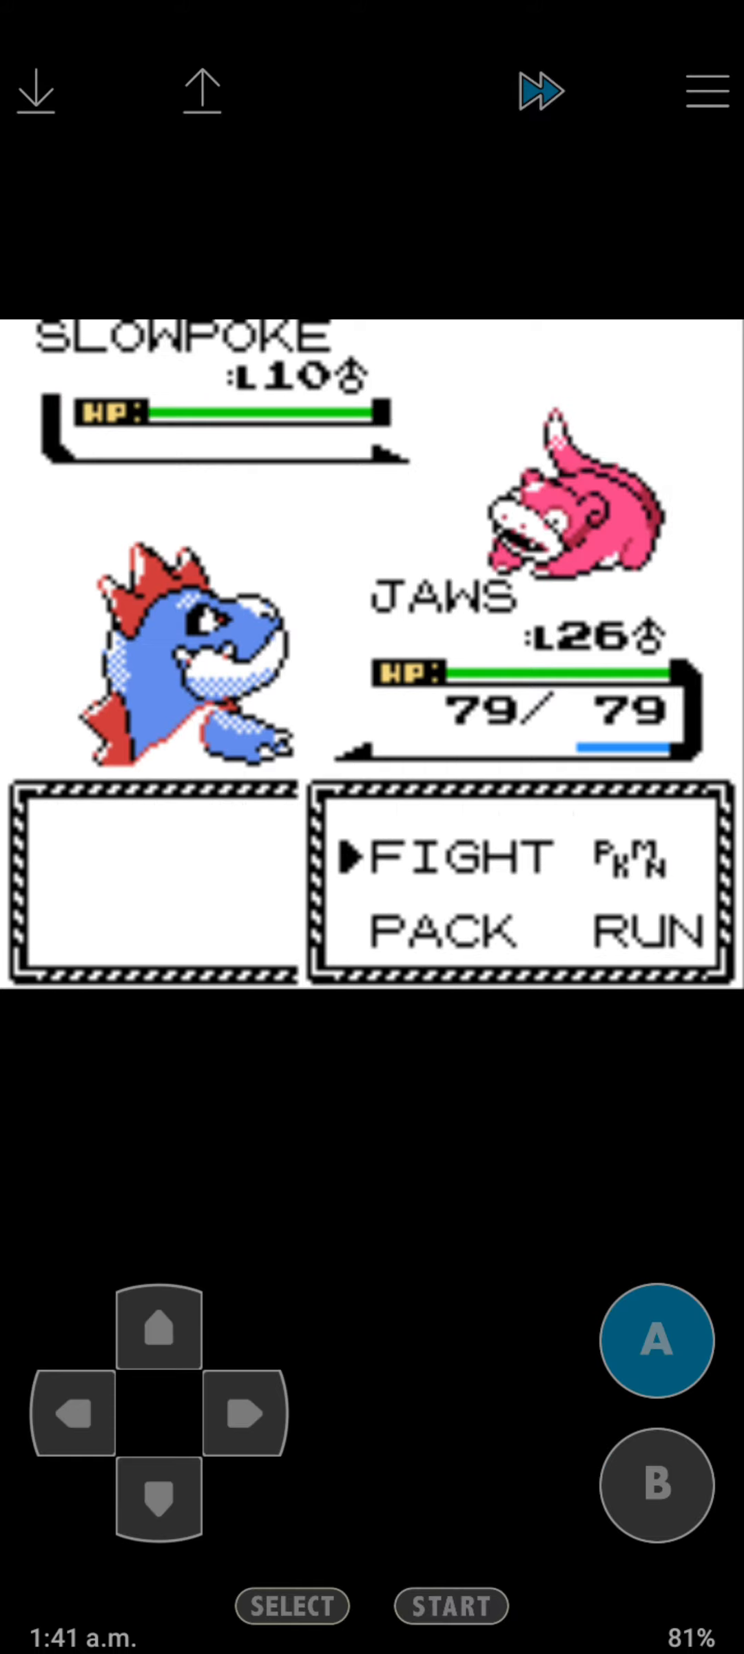
click(654, 1341)
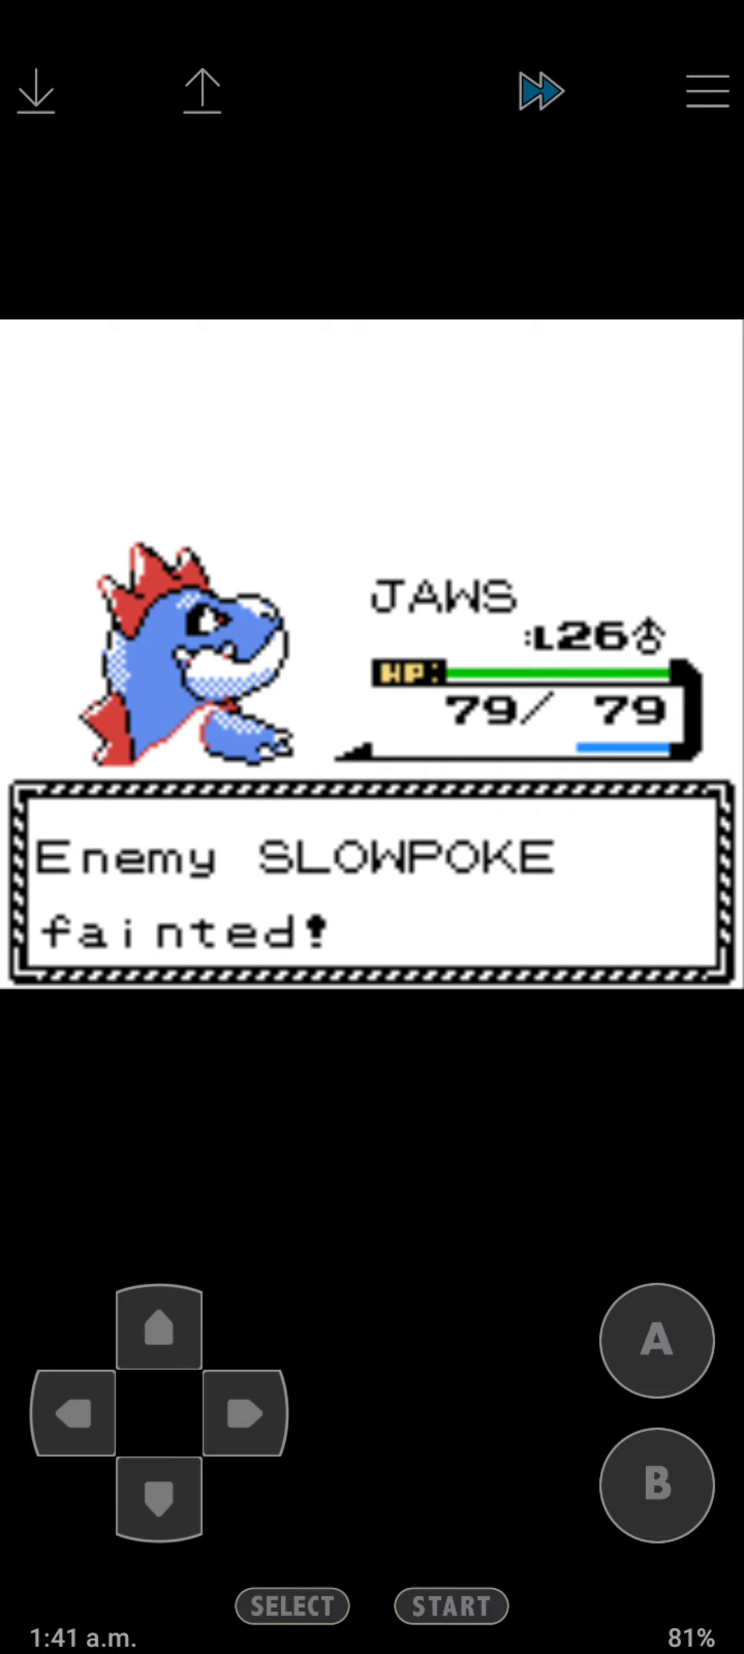
click(654, 1343)
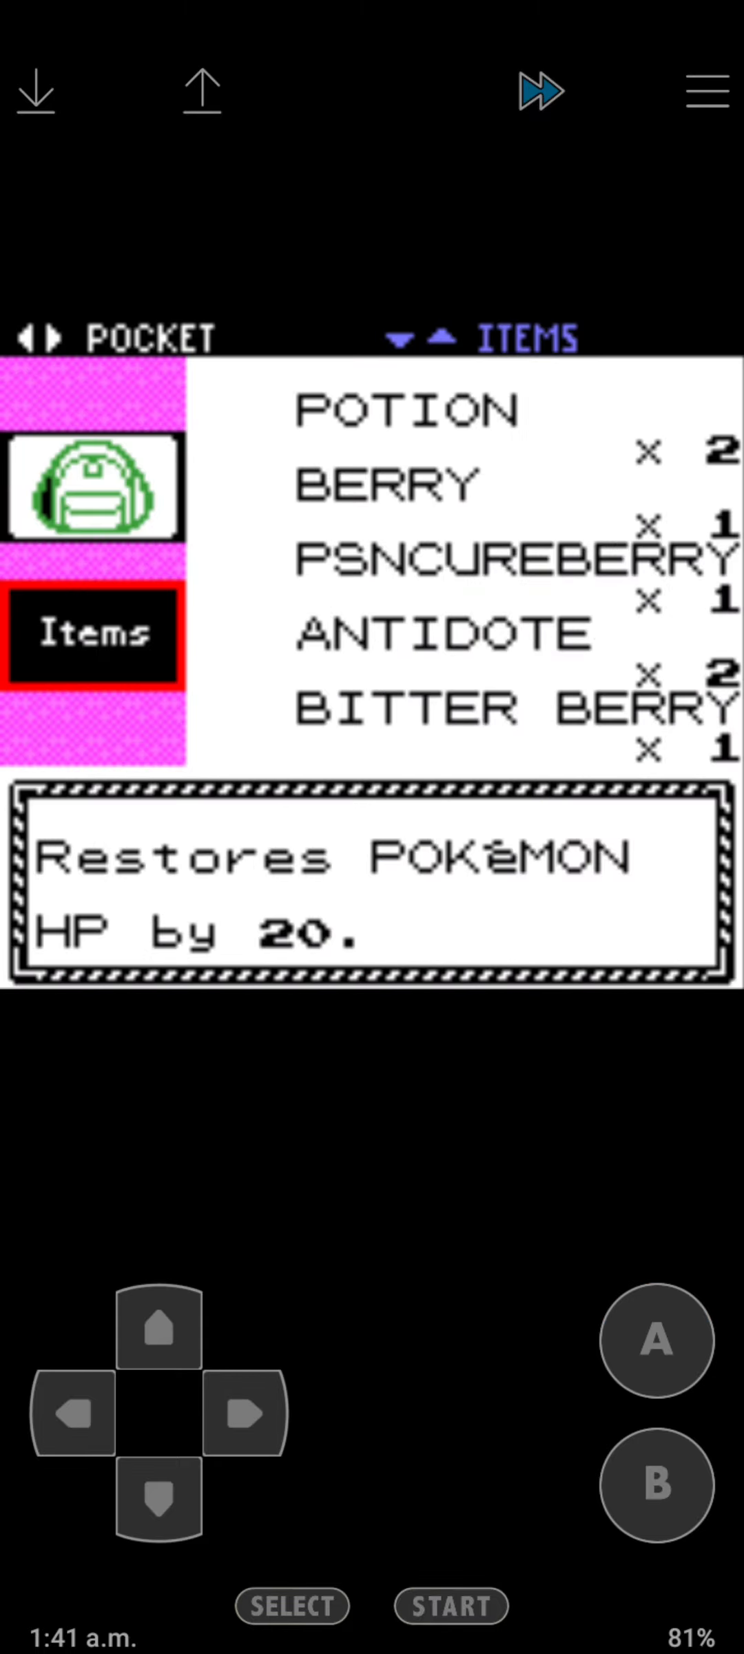
Teach JAWS Ice Punch from the TM, forgetting an old move.
click(245, 1414)
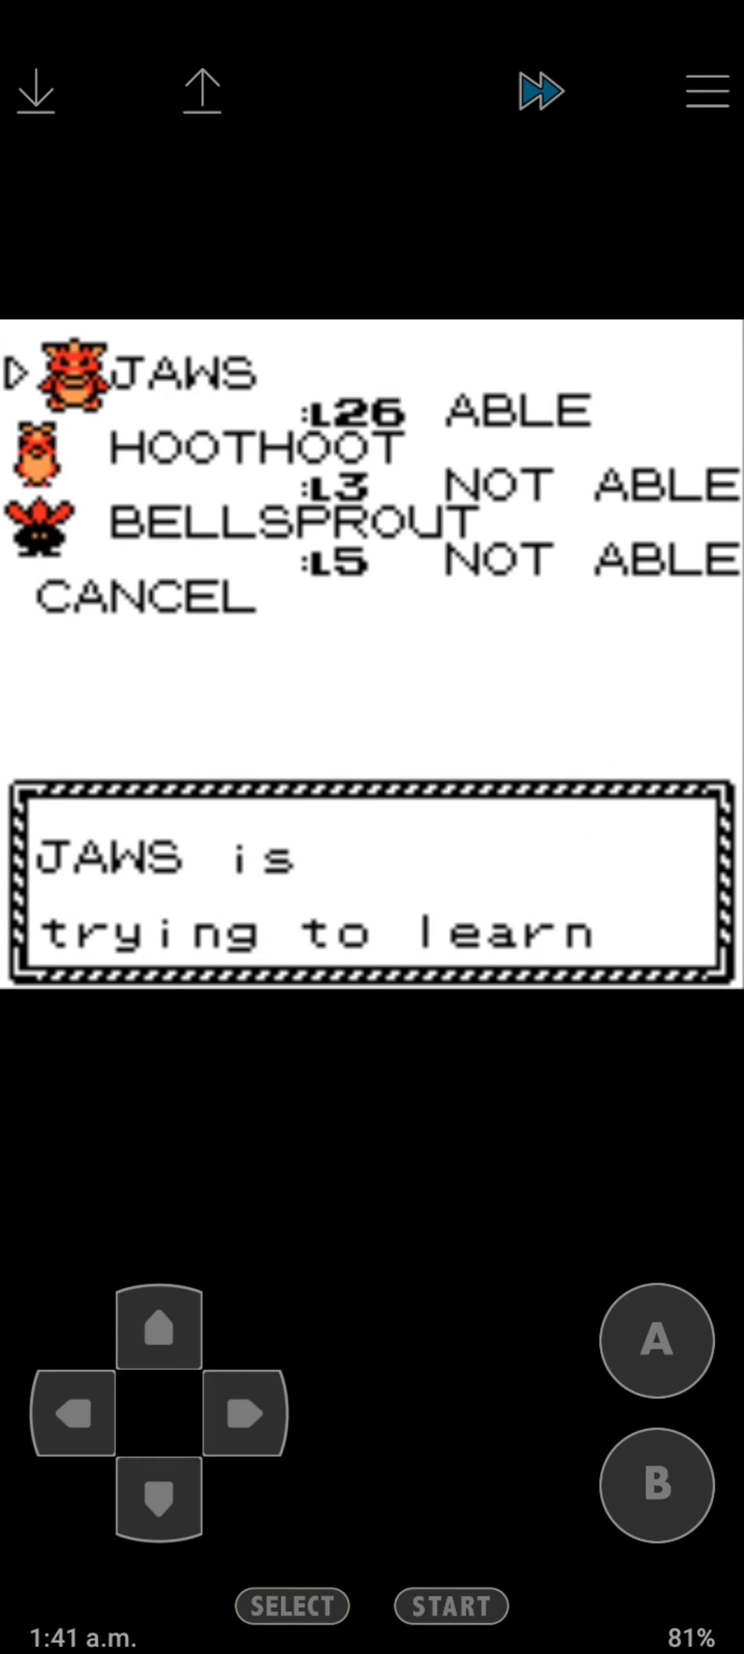
click(654, 1344)
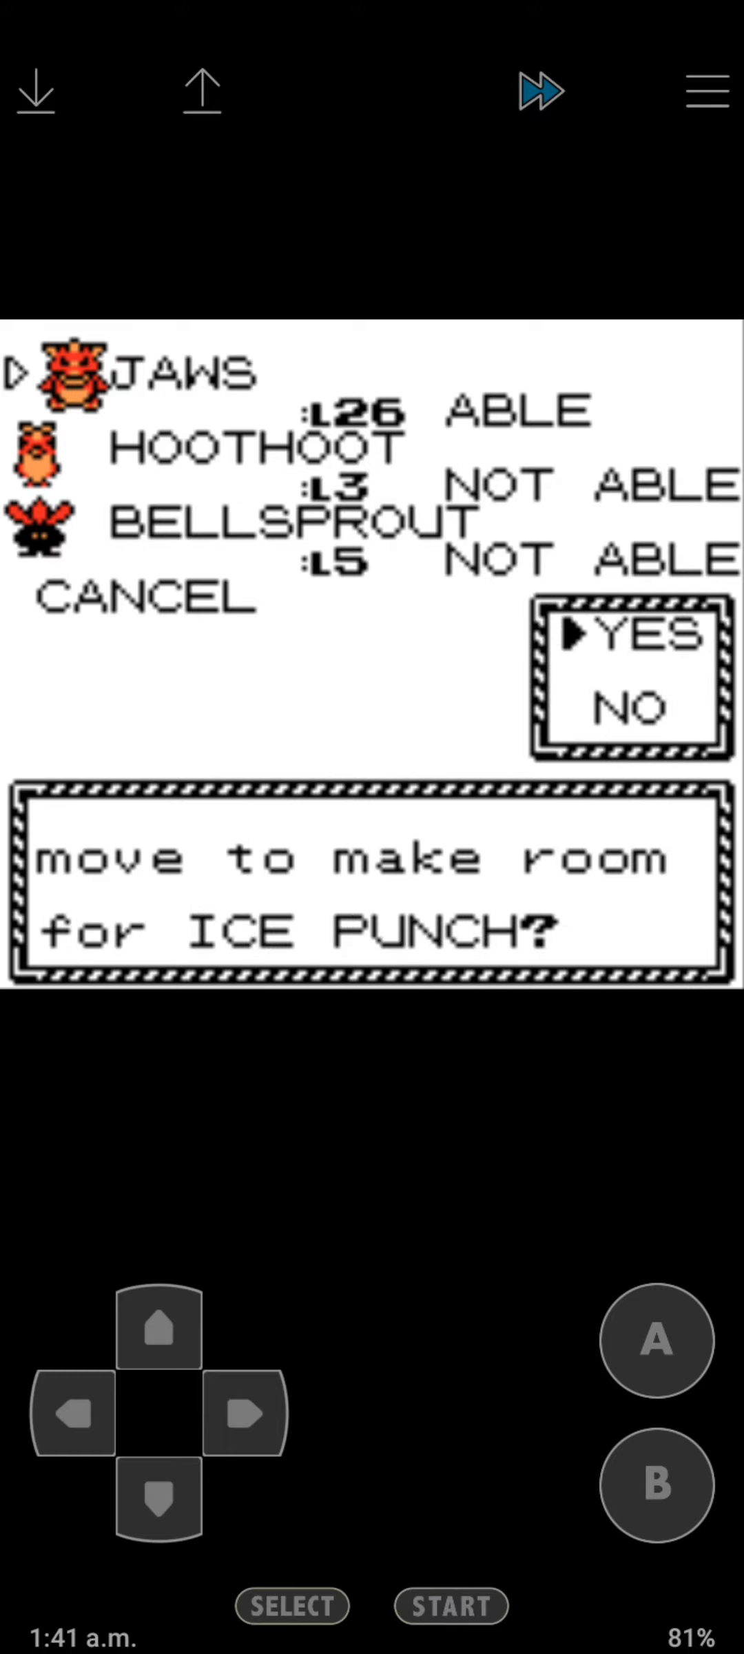
click(653, 1340)
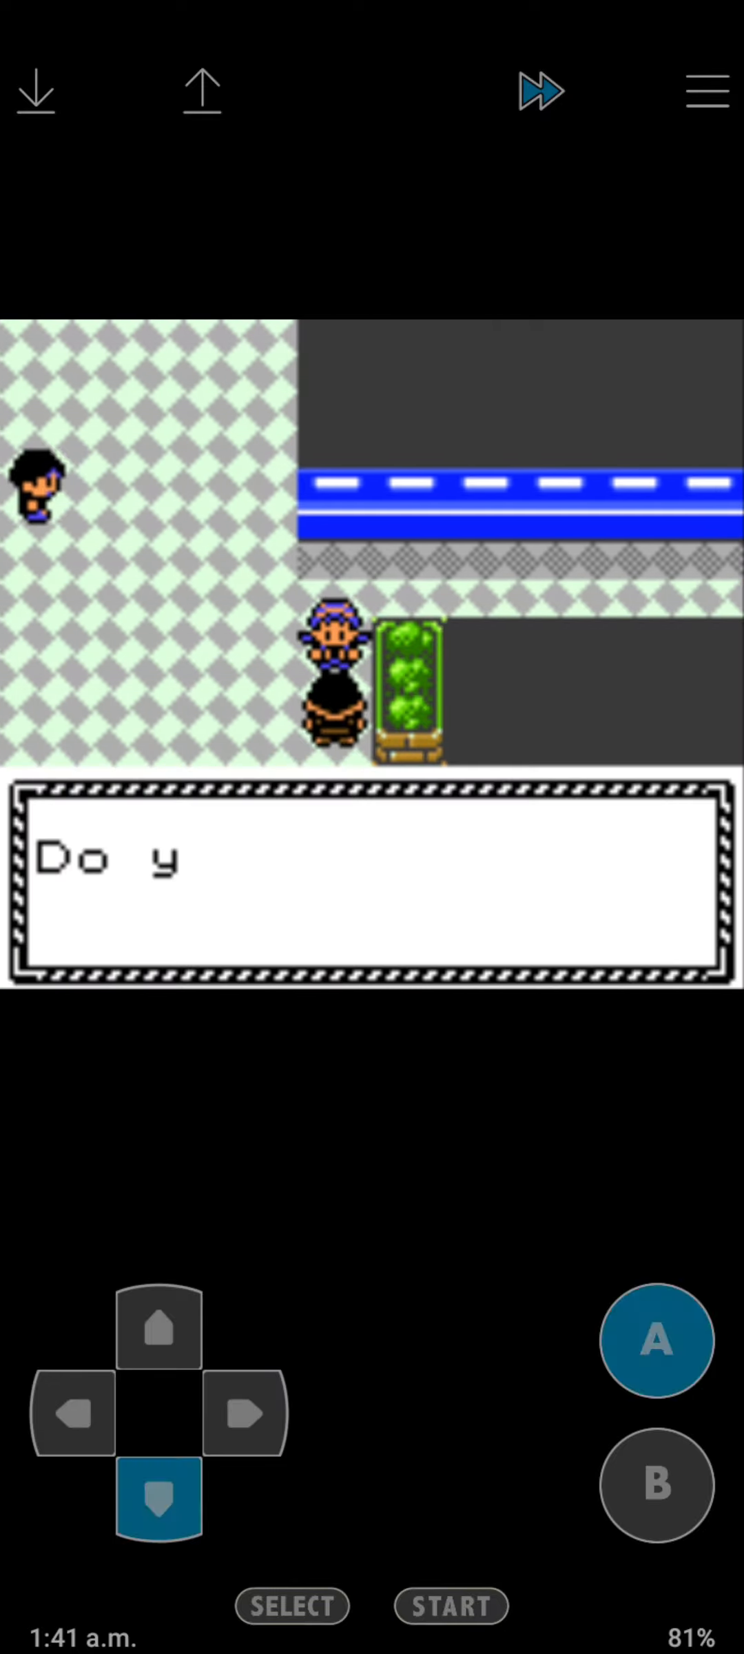
Defeat the Super Nerd's two Magnemite with Water Gun and his Voltorb with Ice Punch.
click(655, 1341)
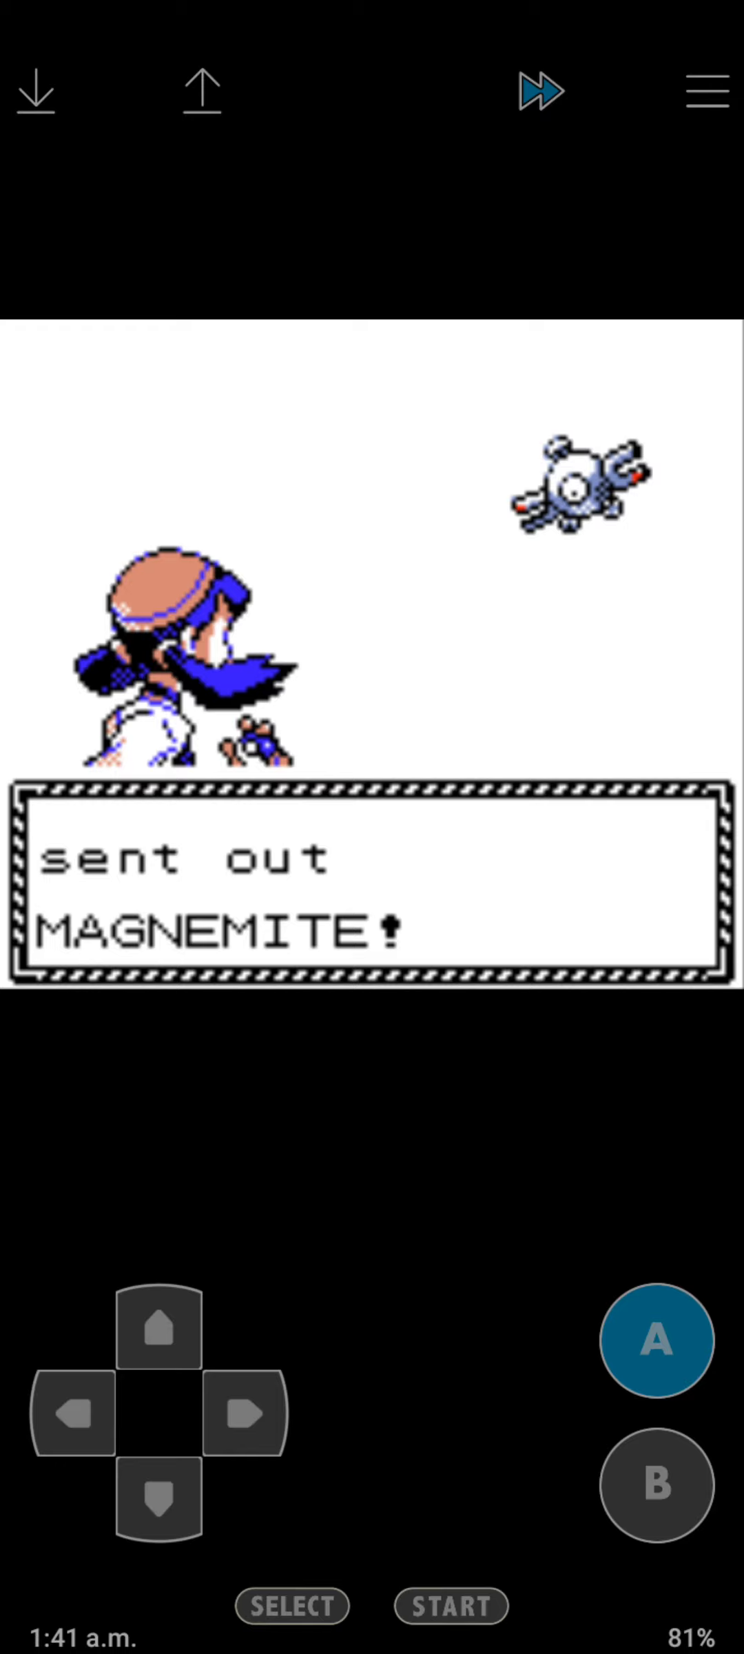
click(656, 1341)
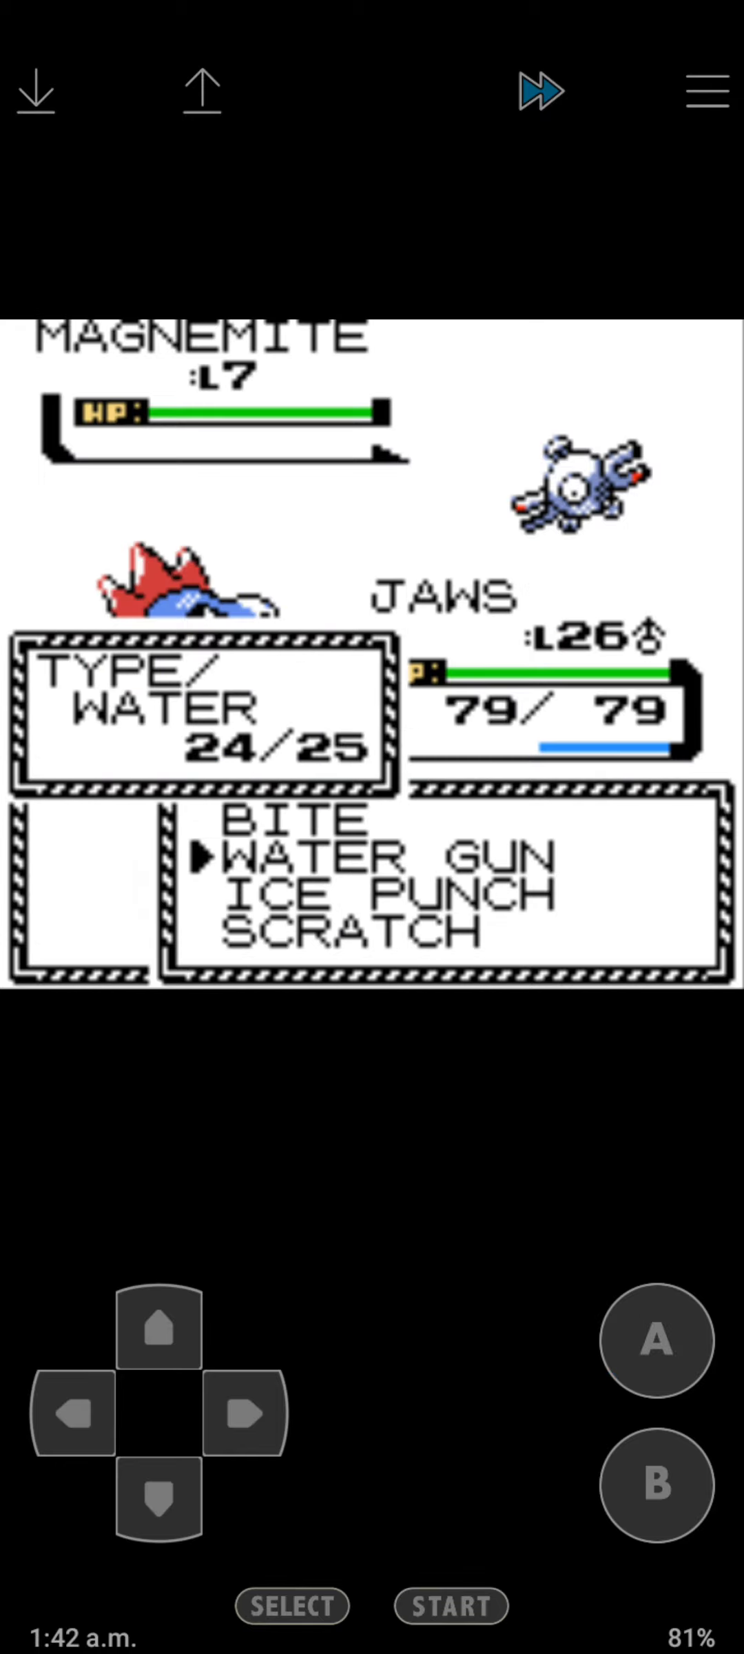
click(653, 1341)
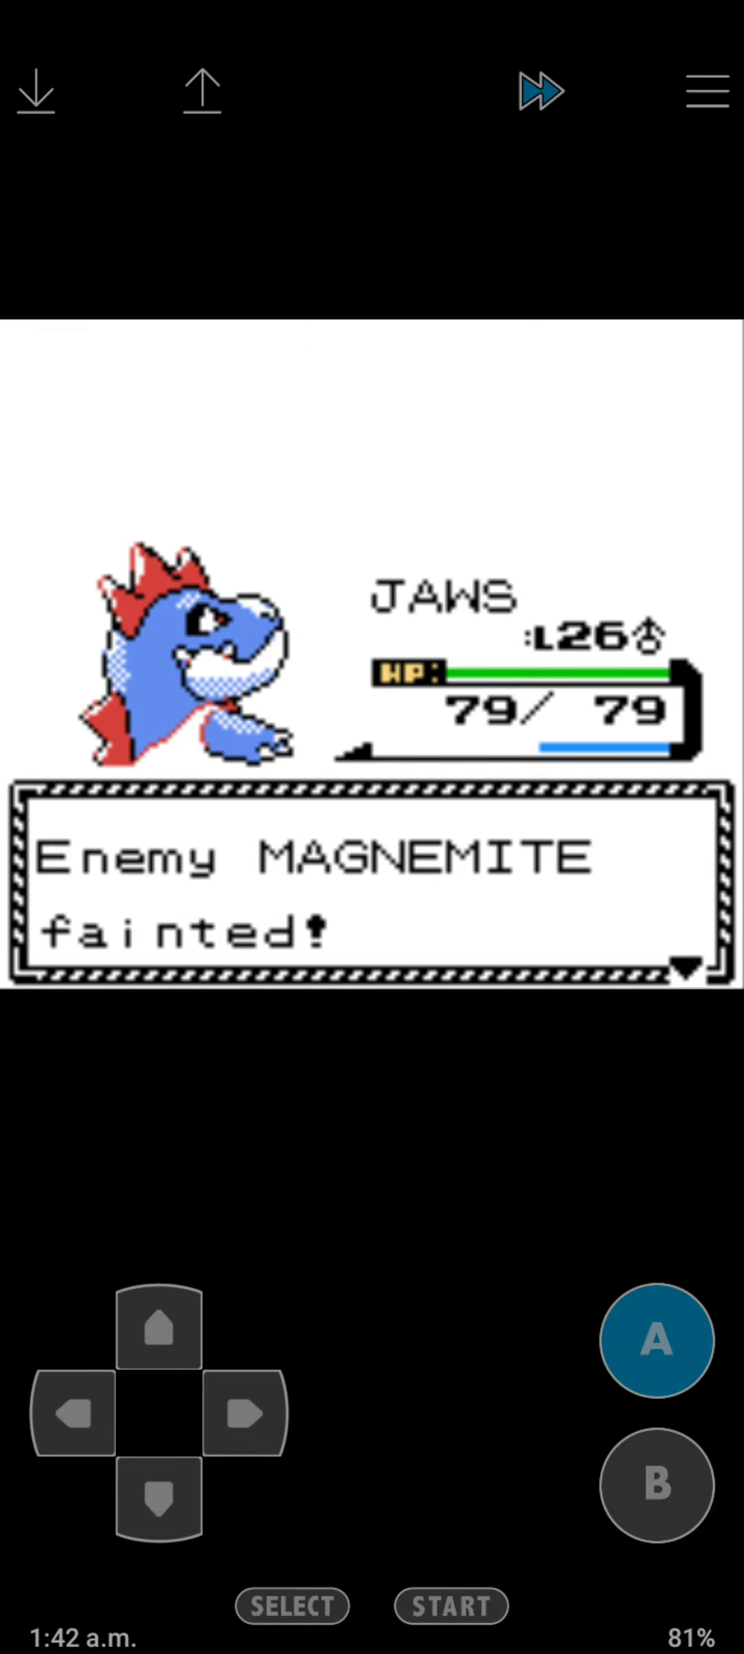
click(654, 1341)
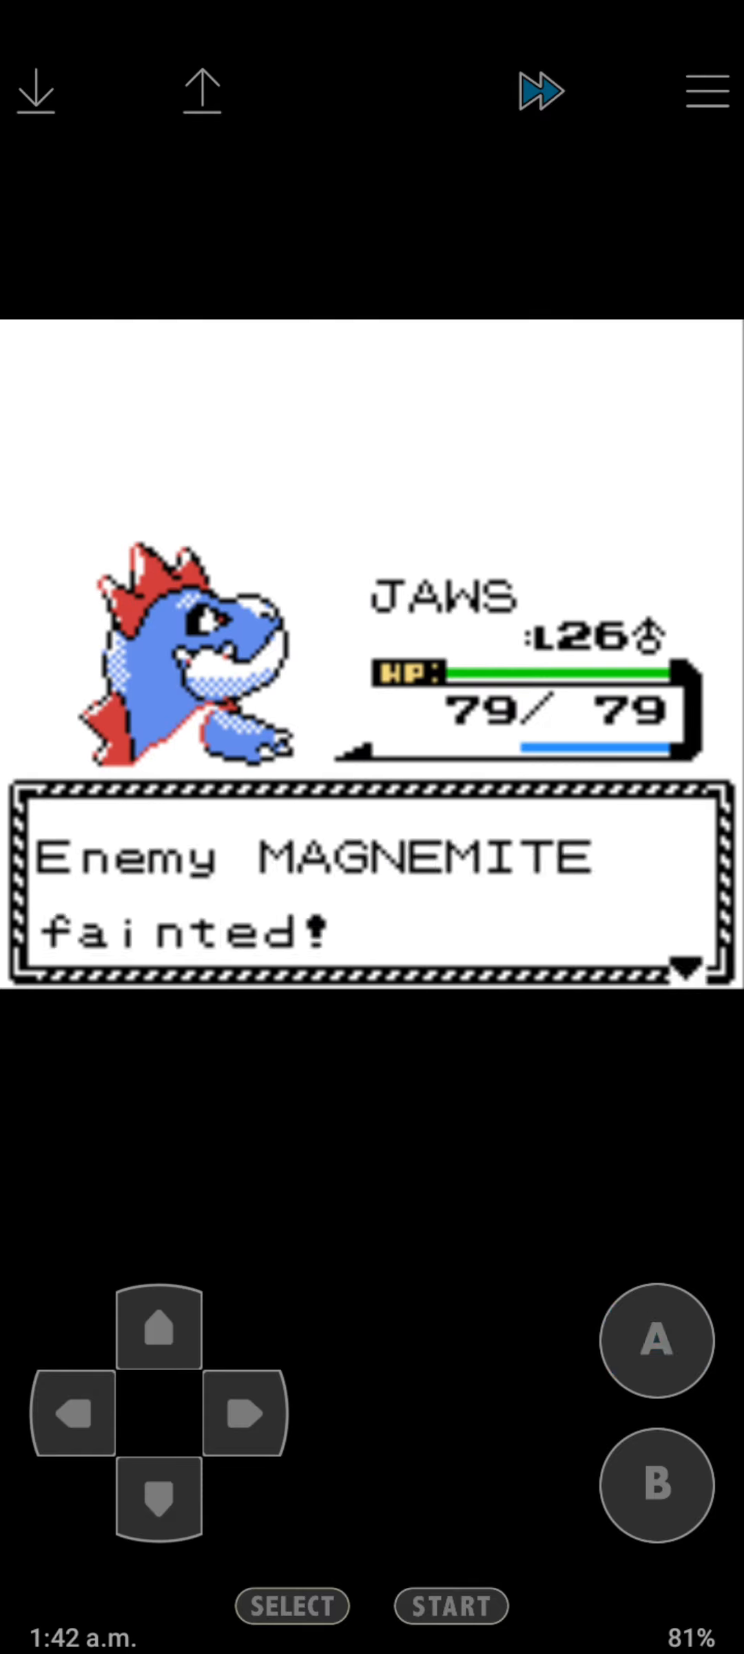
click(654, 1341)
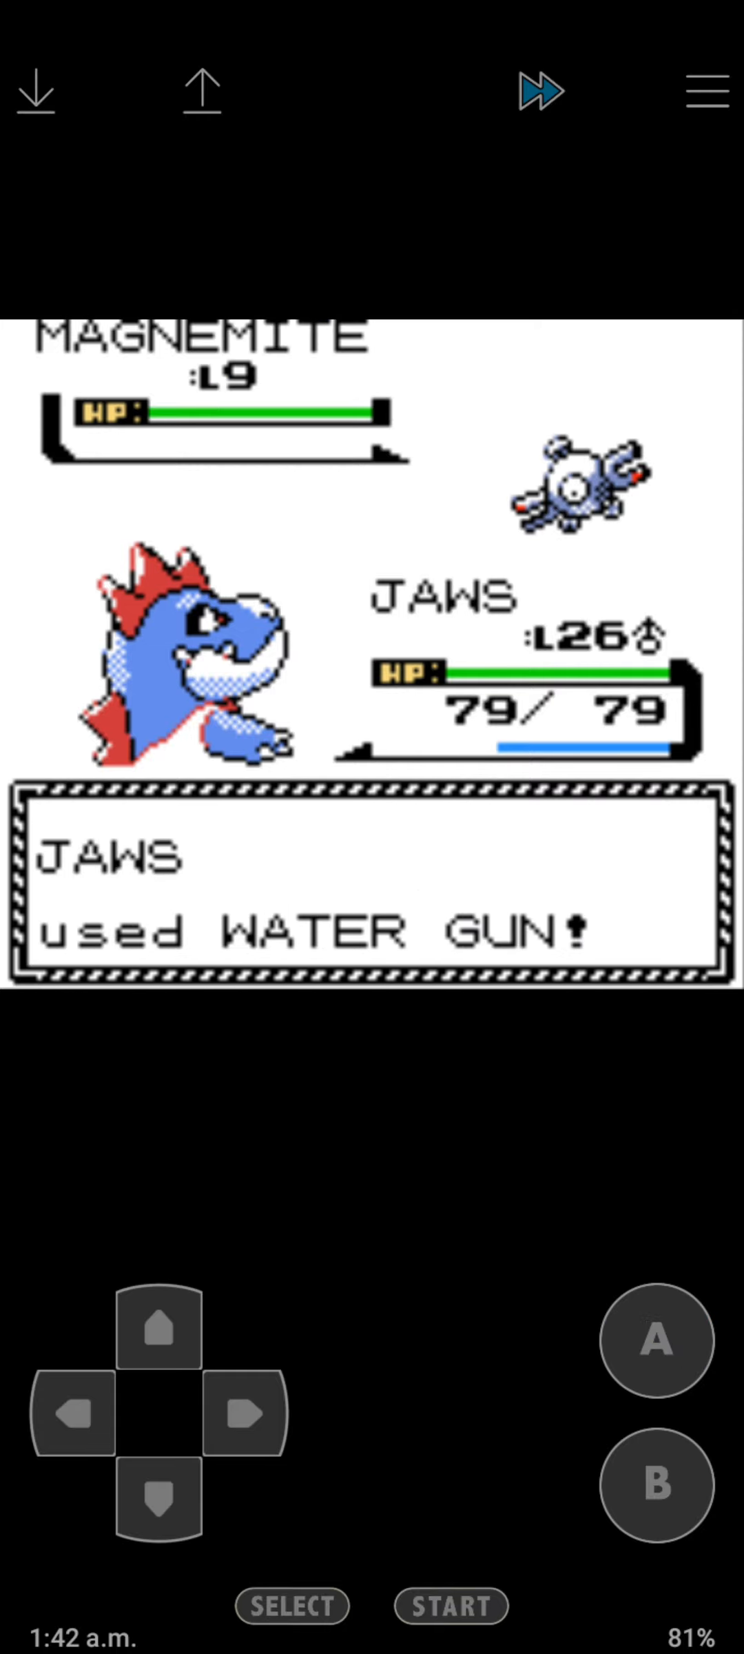
click(653, 1341)
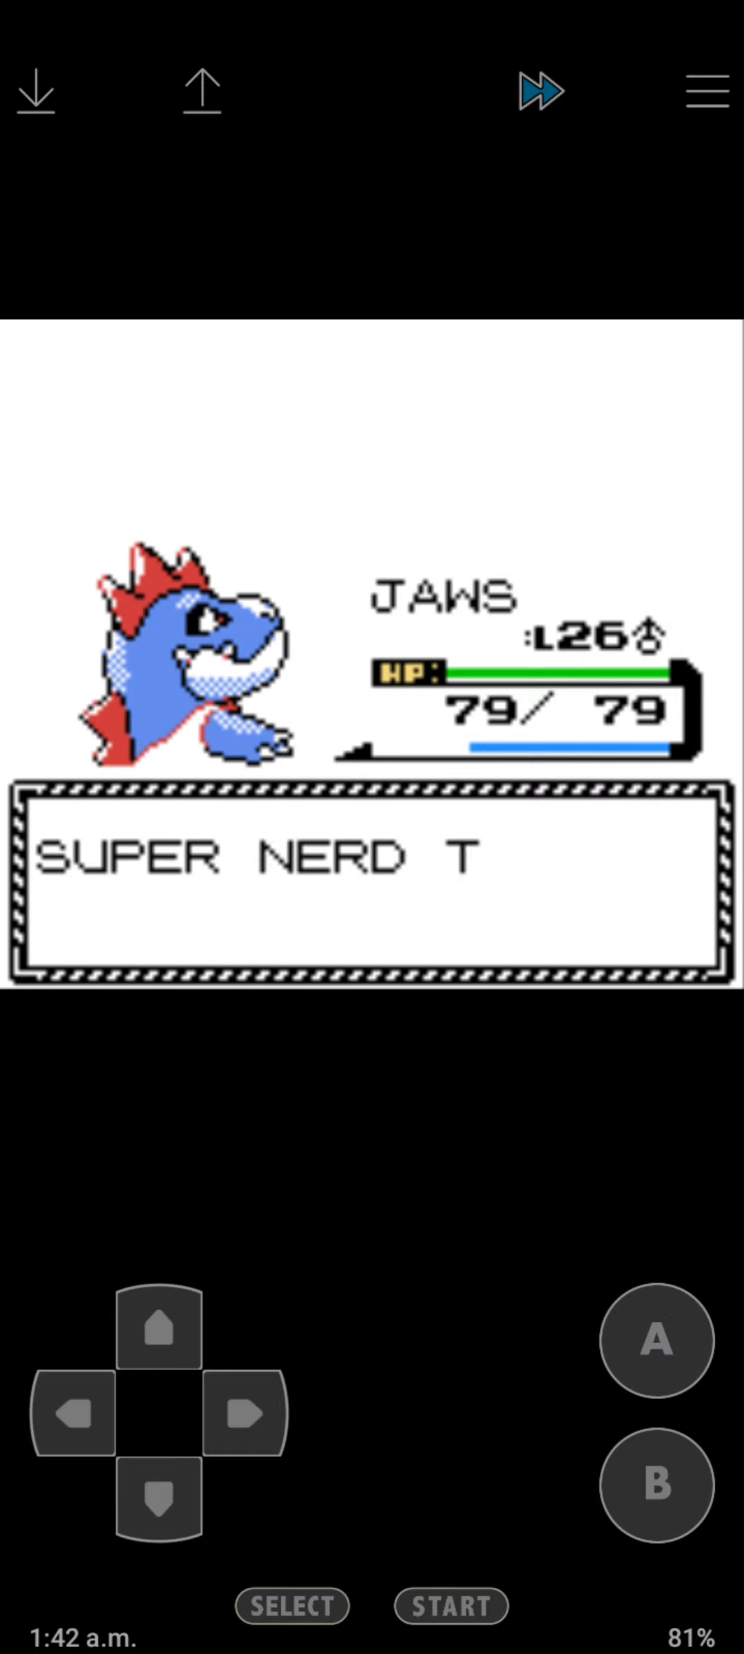
click(652, 1341)
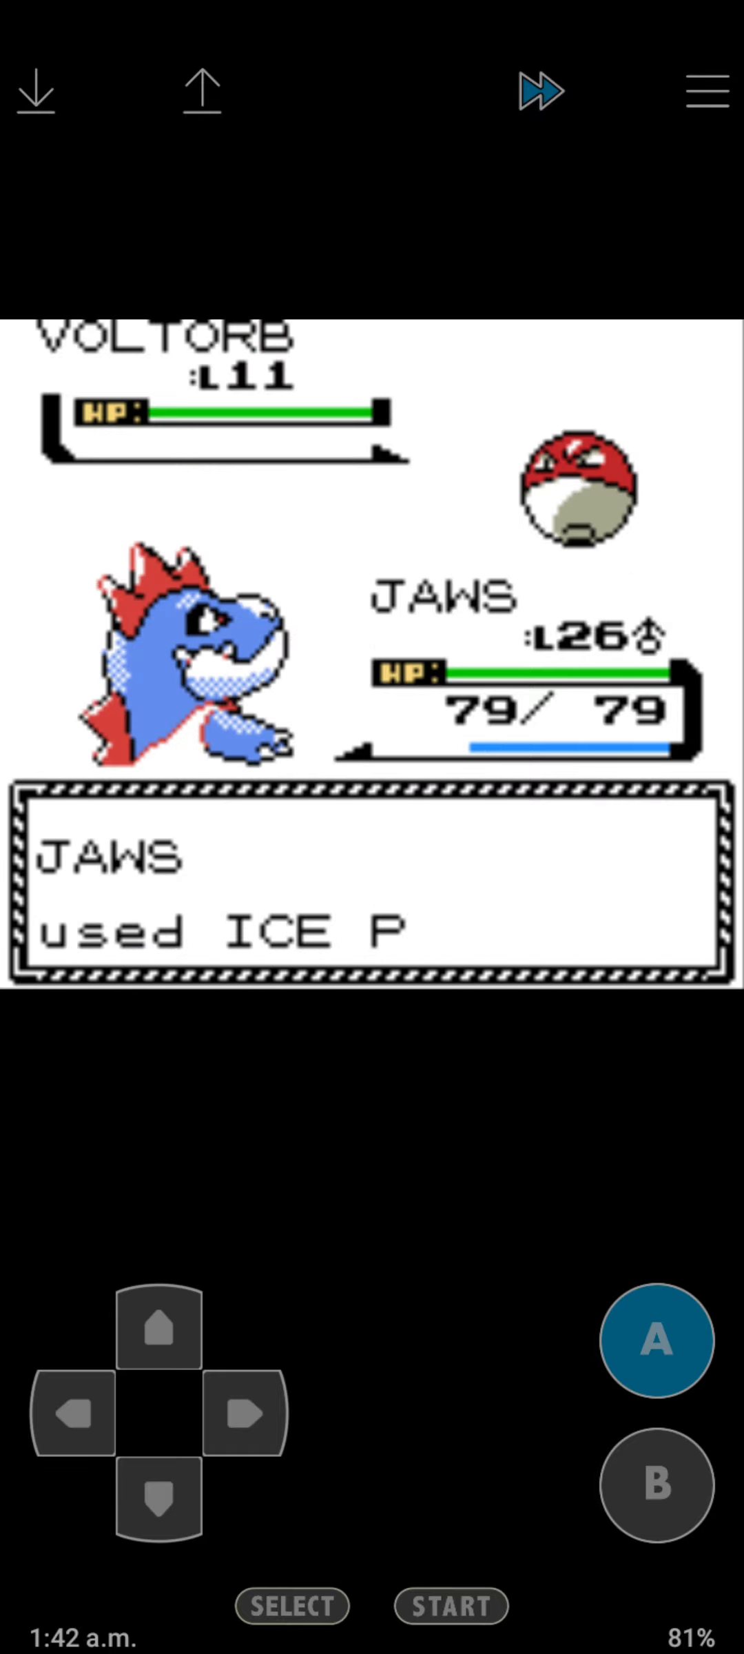
click(654, 1342)
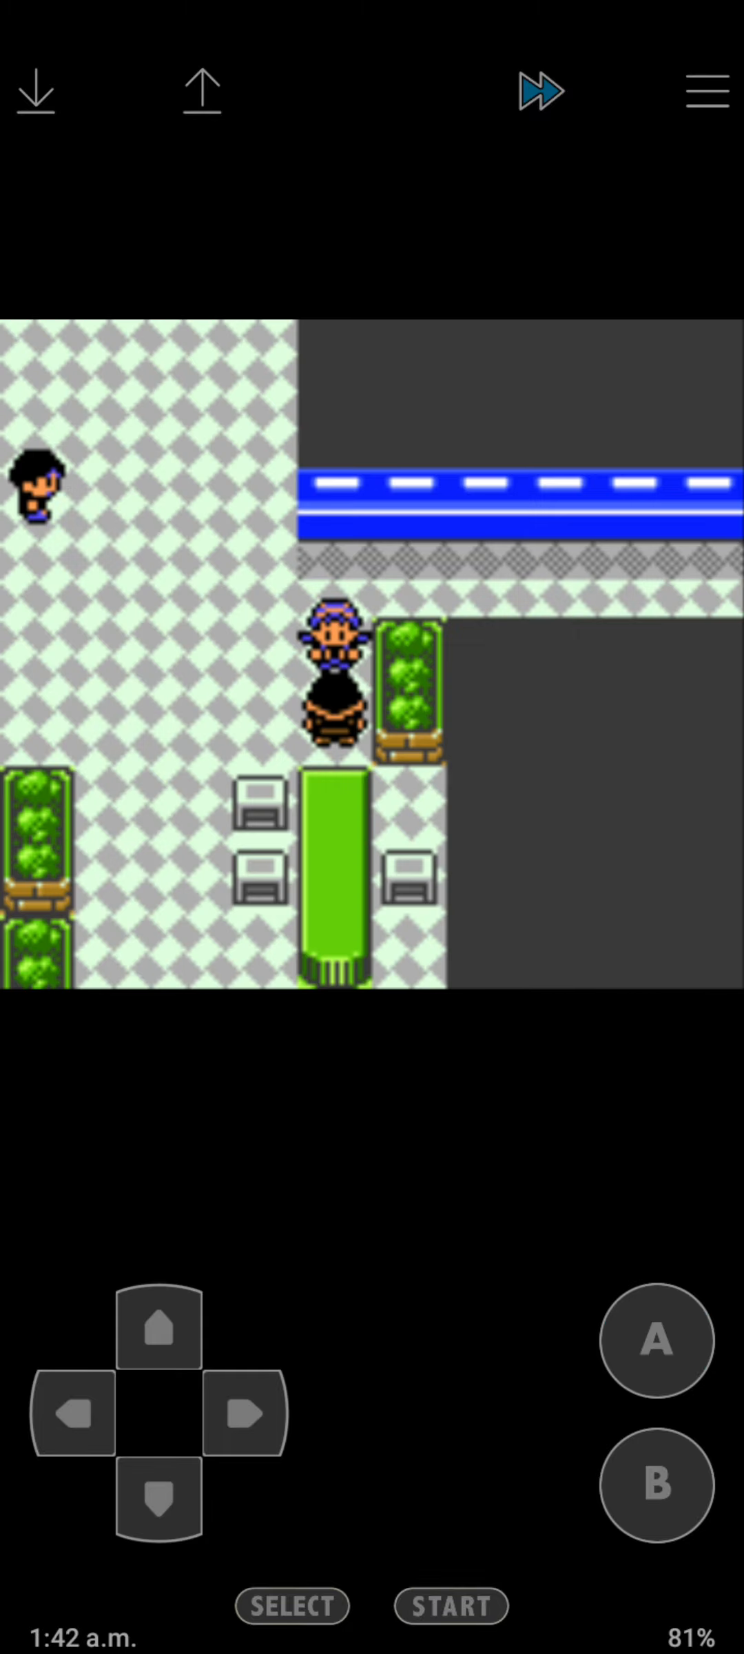
Pick up the COIN CASE by the plant and finish off the Lickitung with Bite.
click(155, 1505)
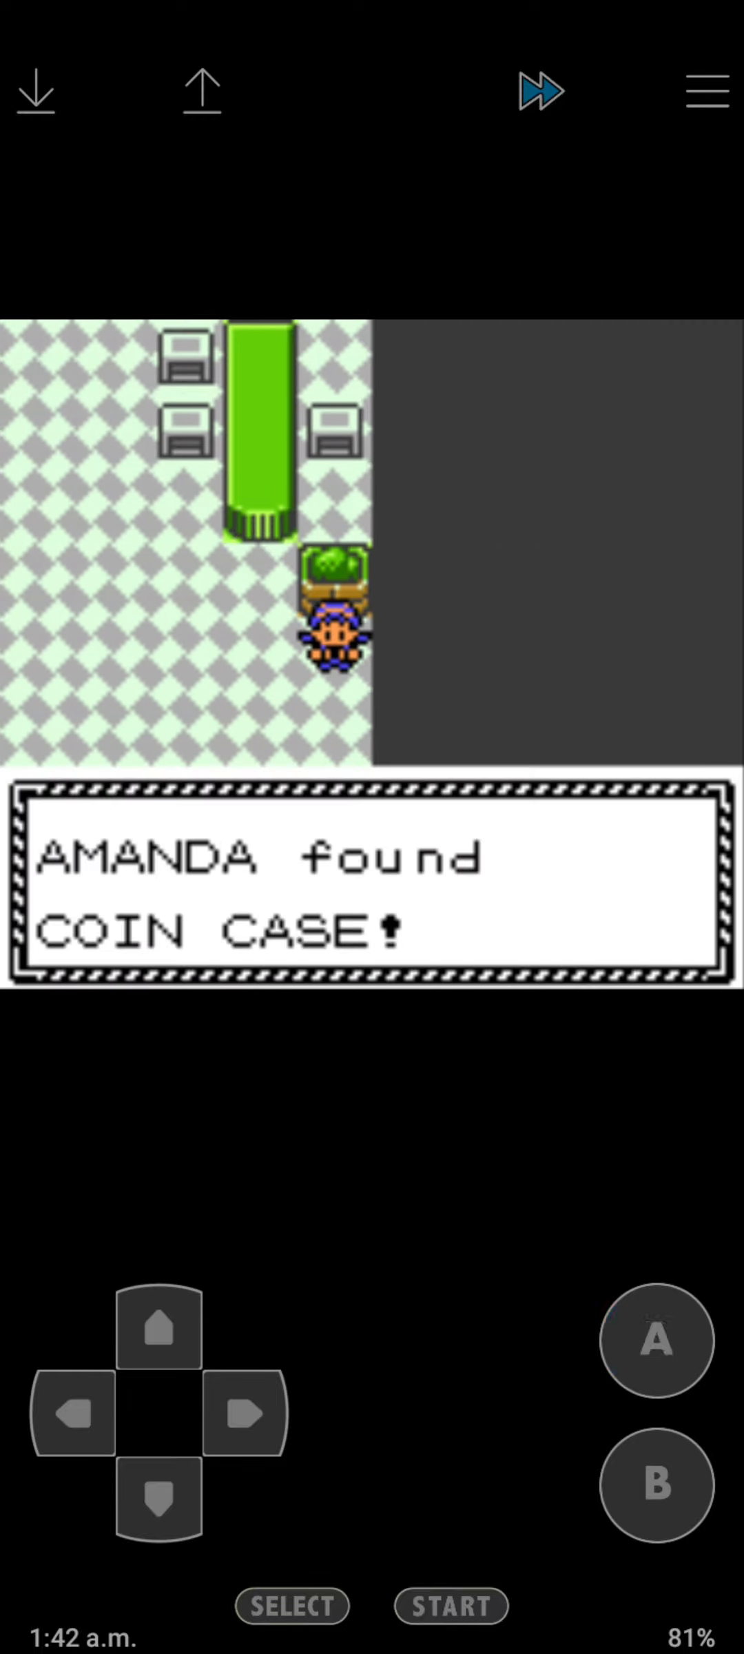
click(653, 1341)
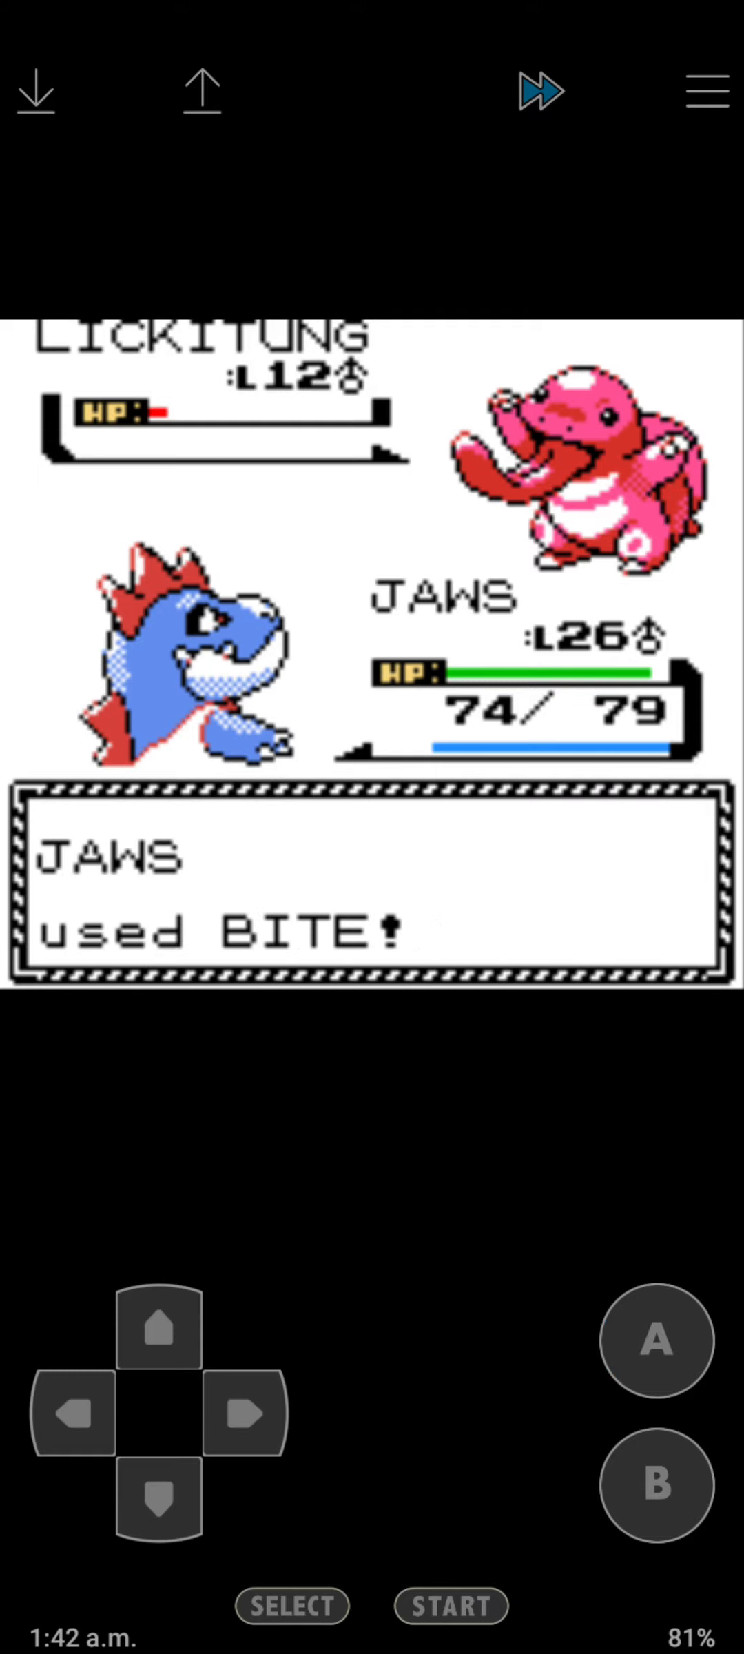
click(657, 1341)
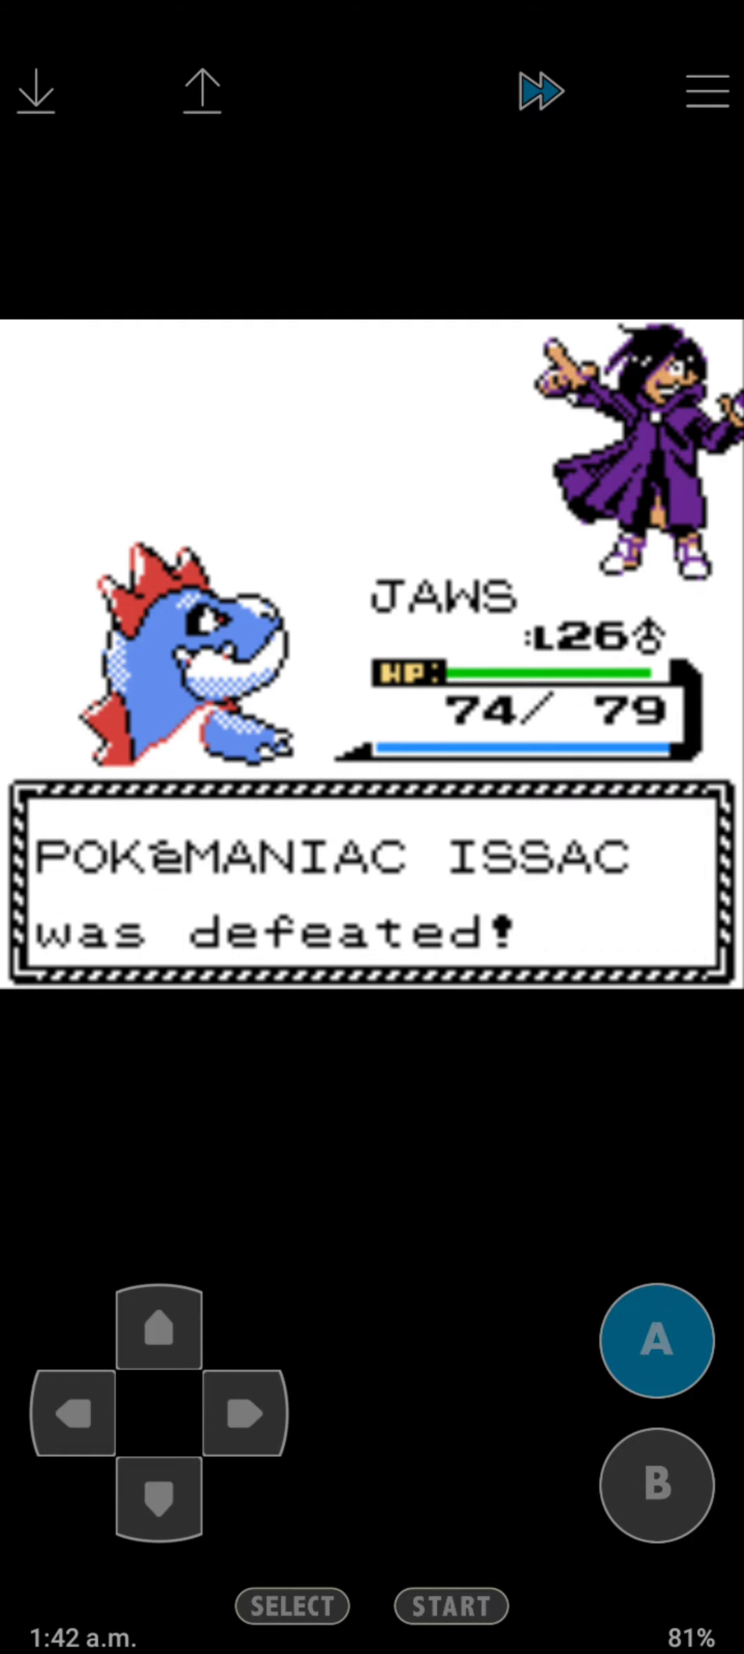
click(156, 1505)
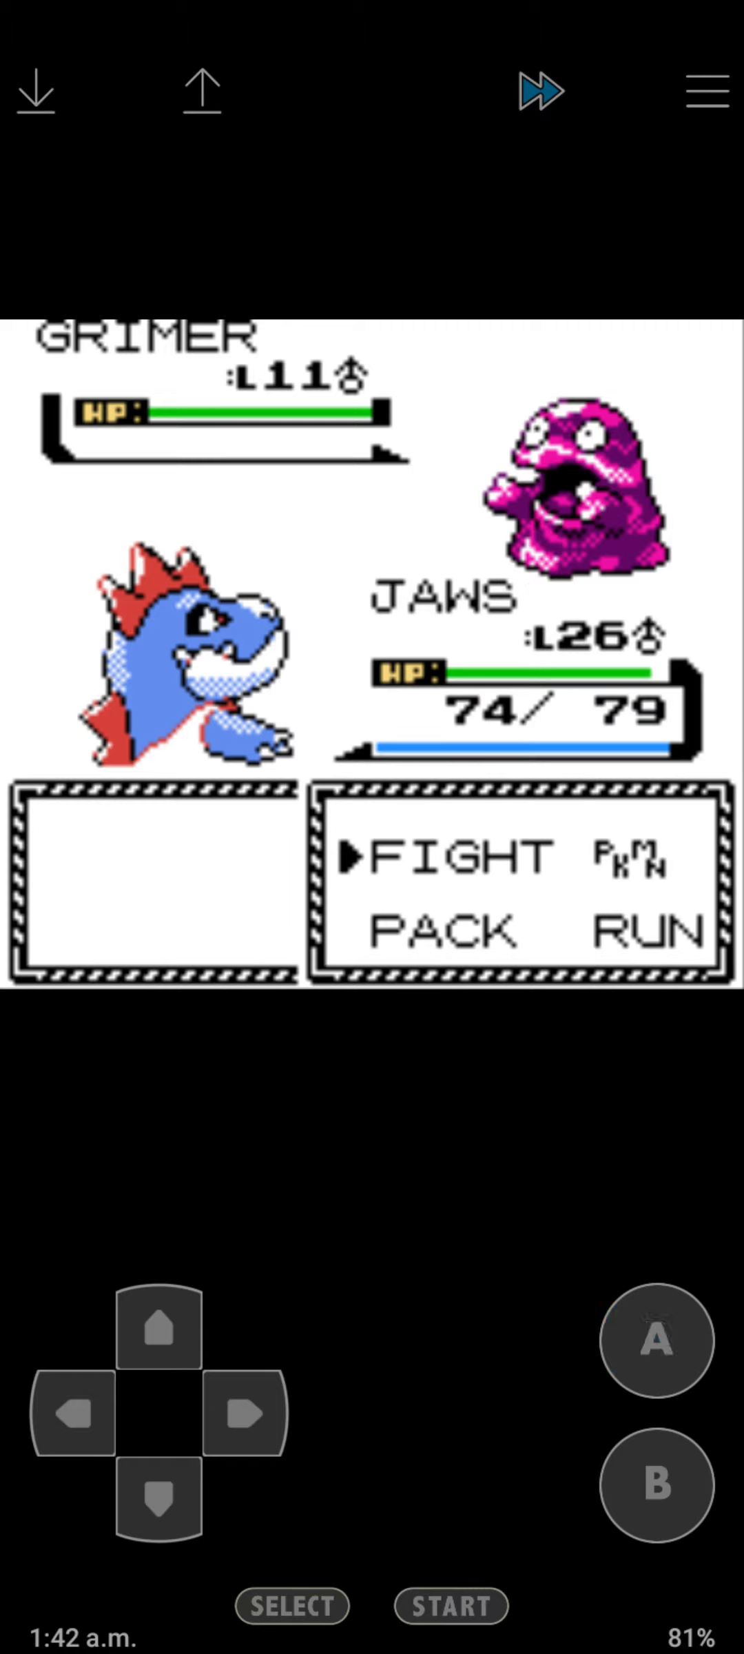
Beat the trainer's two Grimer with JAWS and collect ₽352.
click(654, 1341)
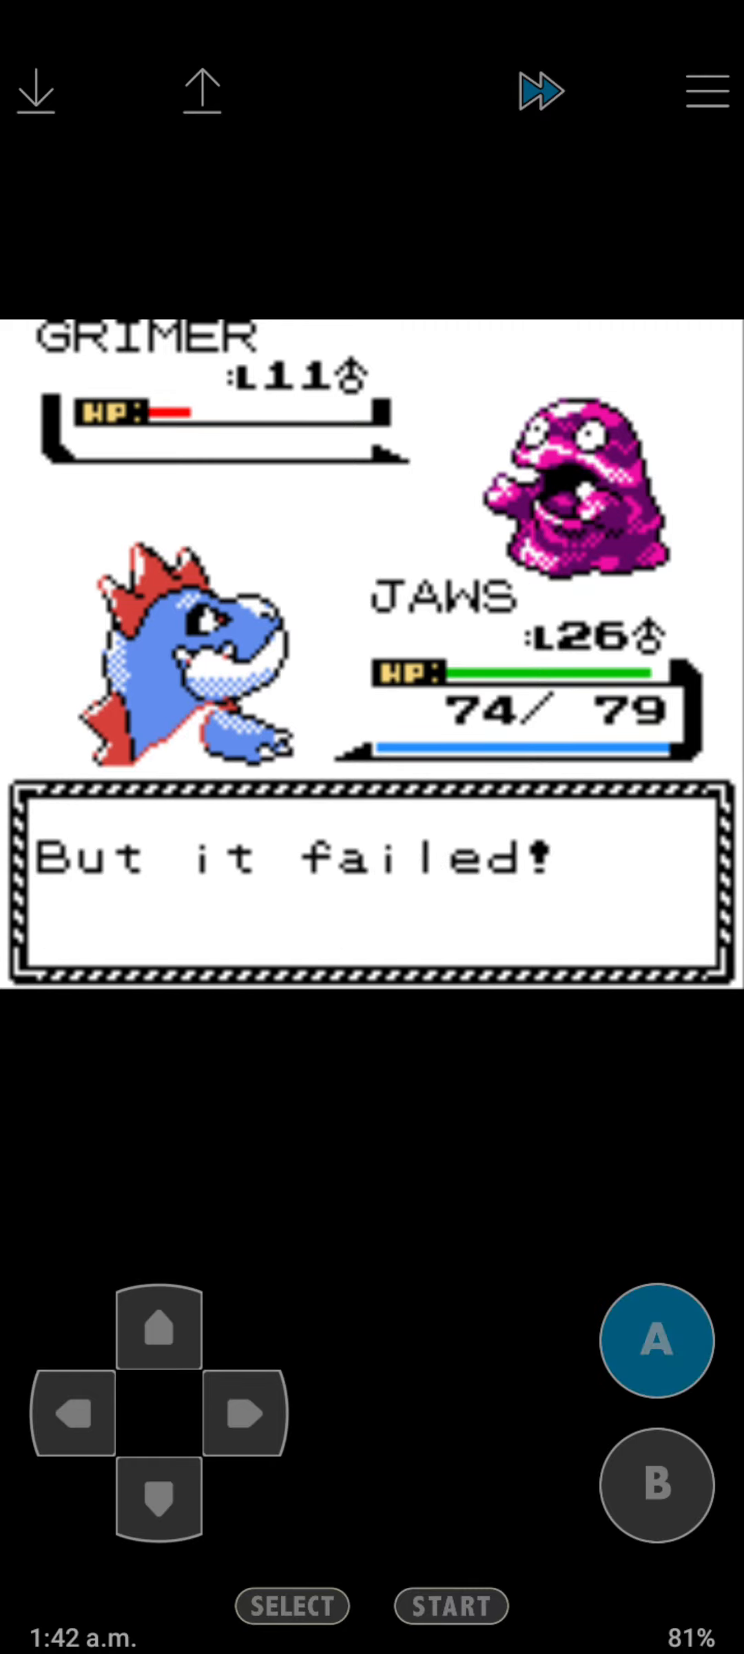
click(654, 1343)
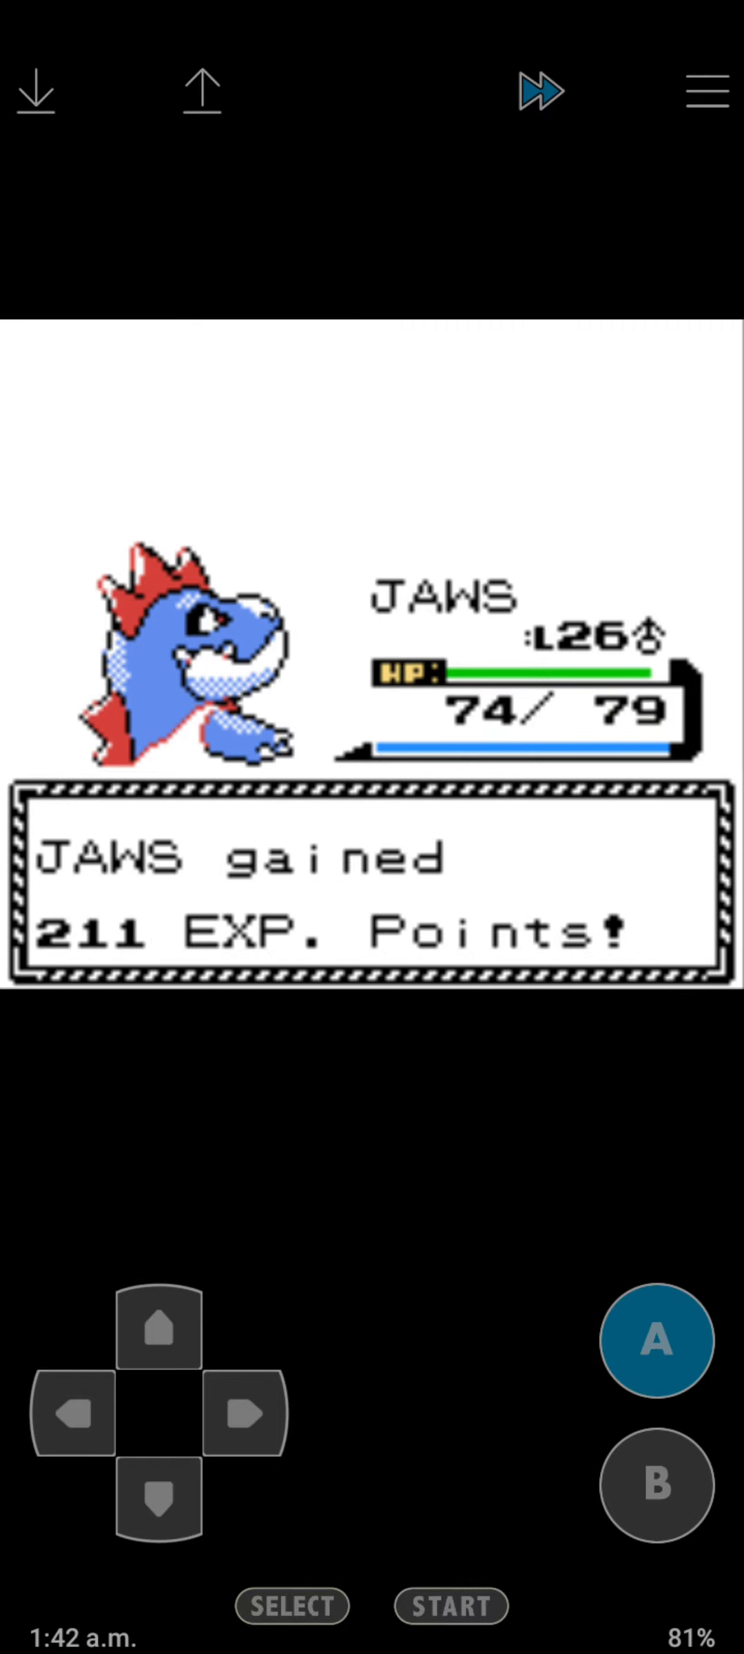
click(658, 1341)
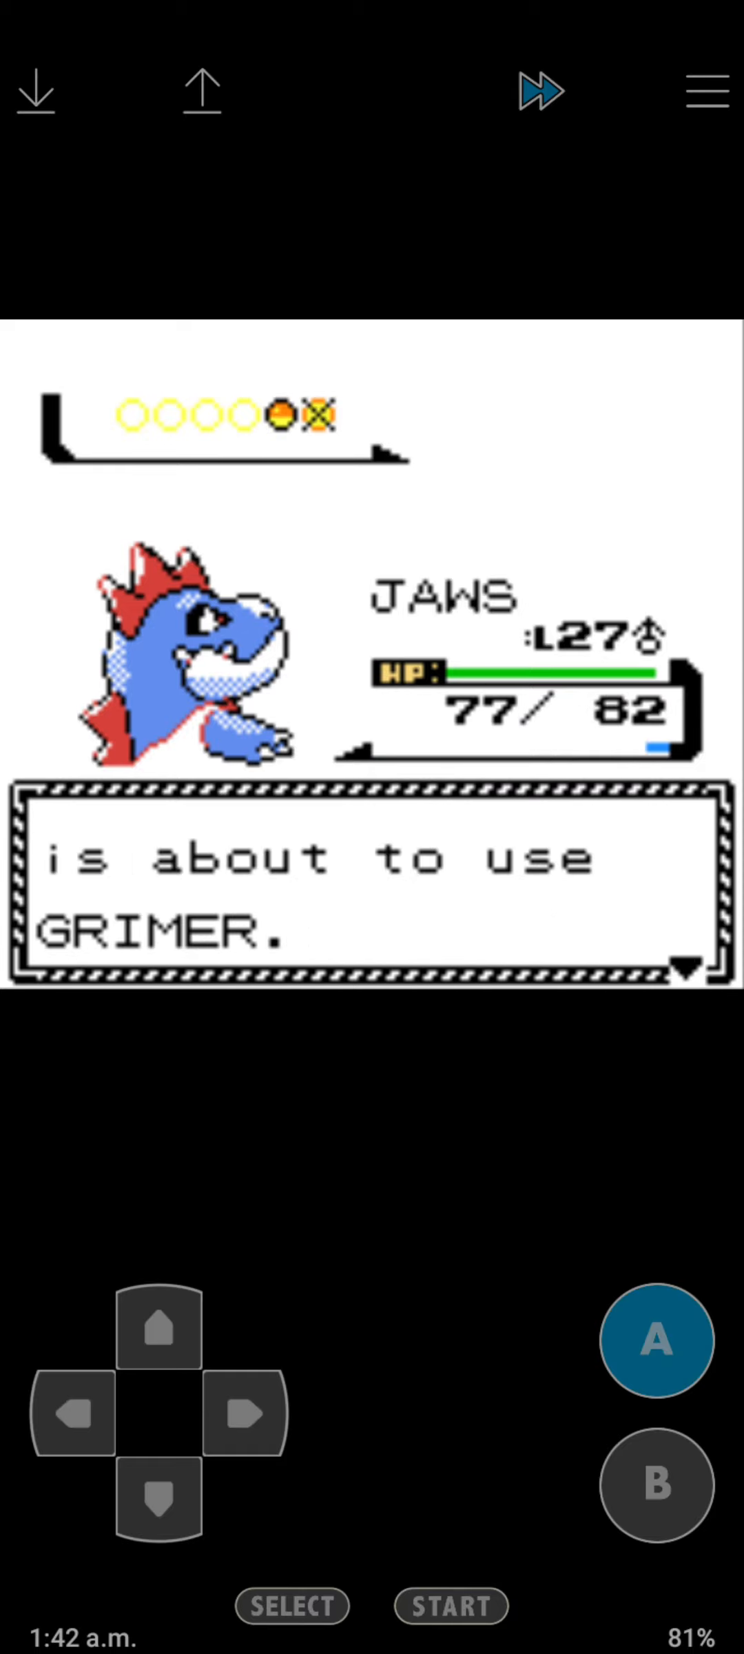
click(655, 1341)
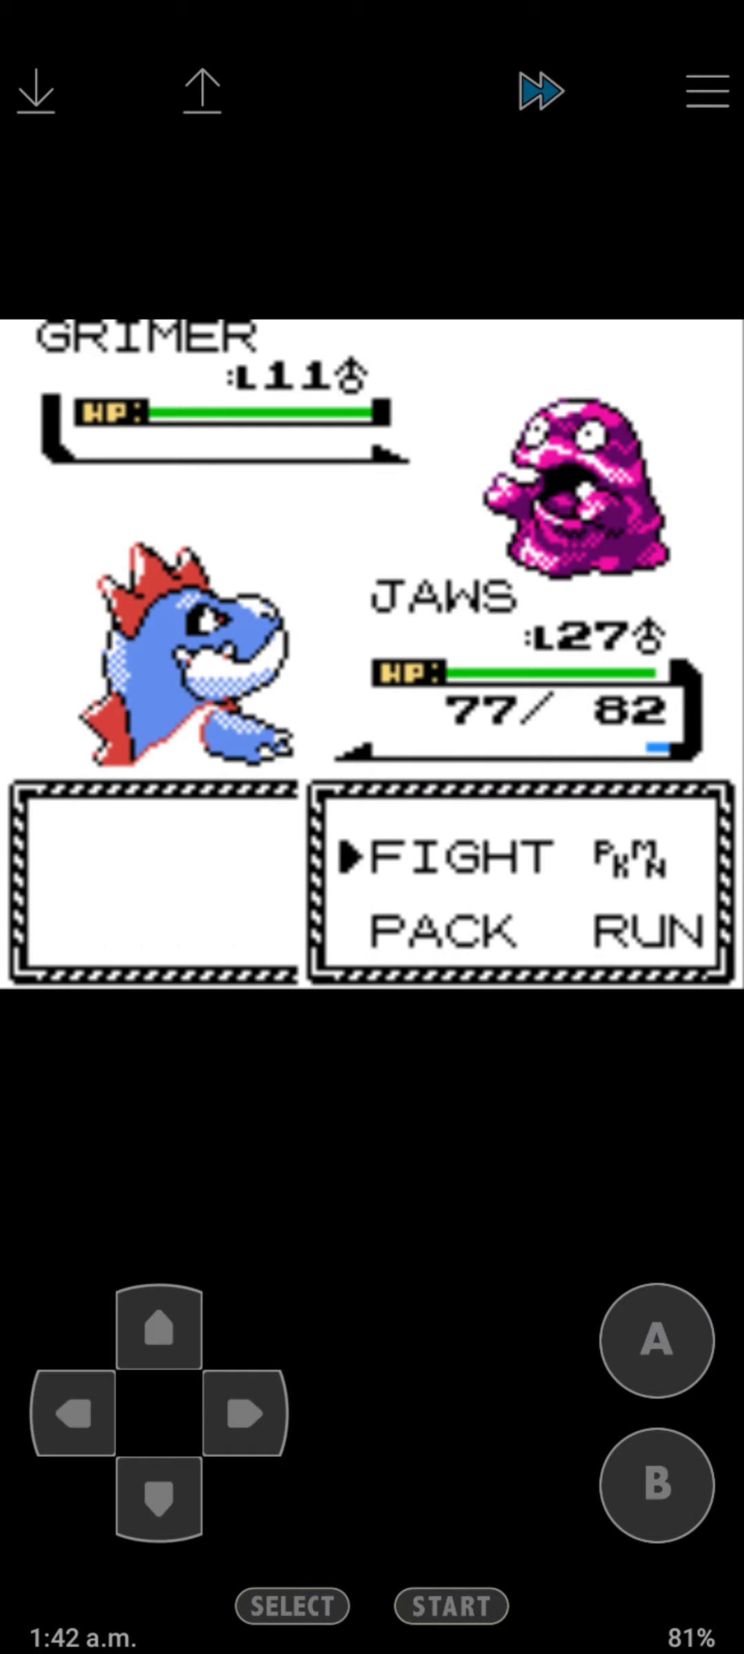
click(655, 1341)
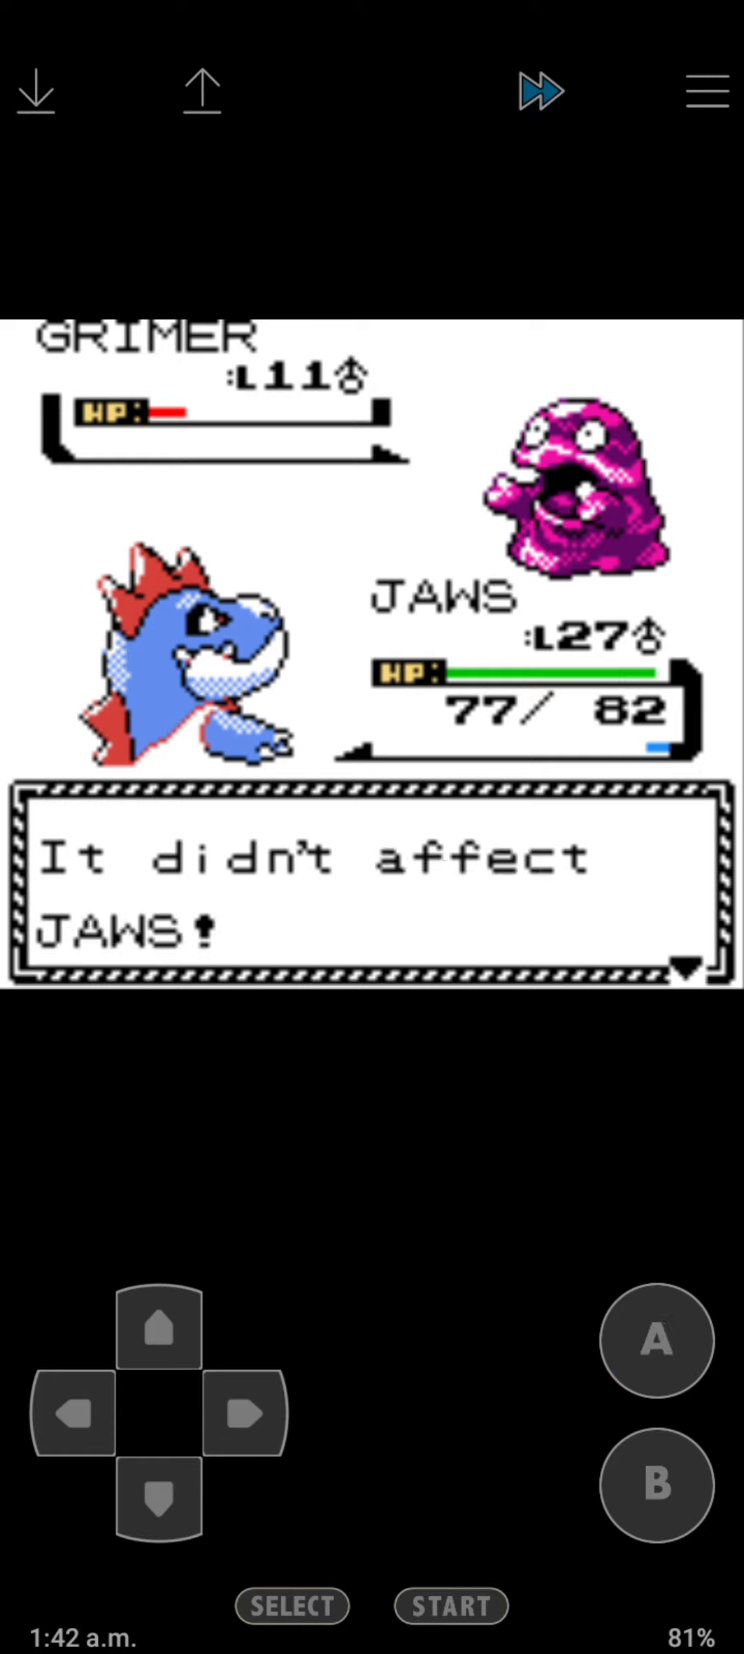
click(656, 1341)
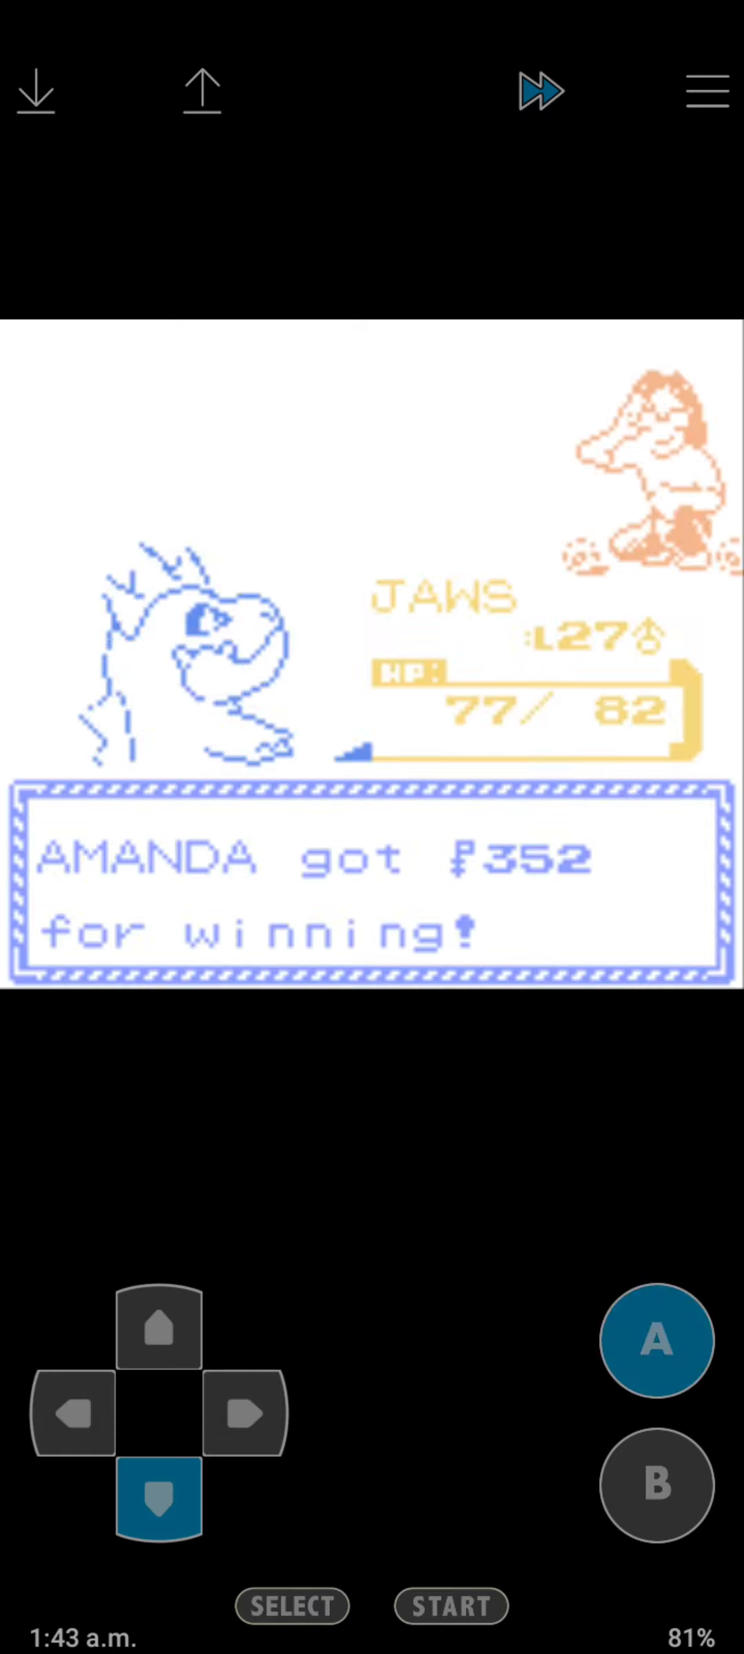
click(654, 1340)
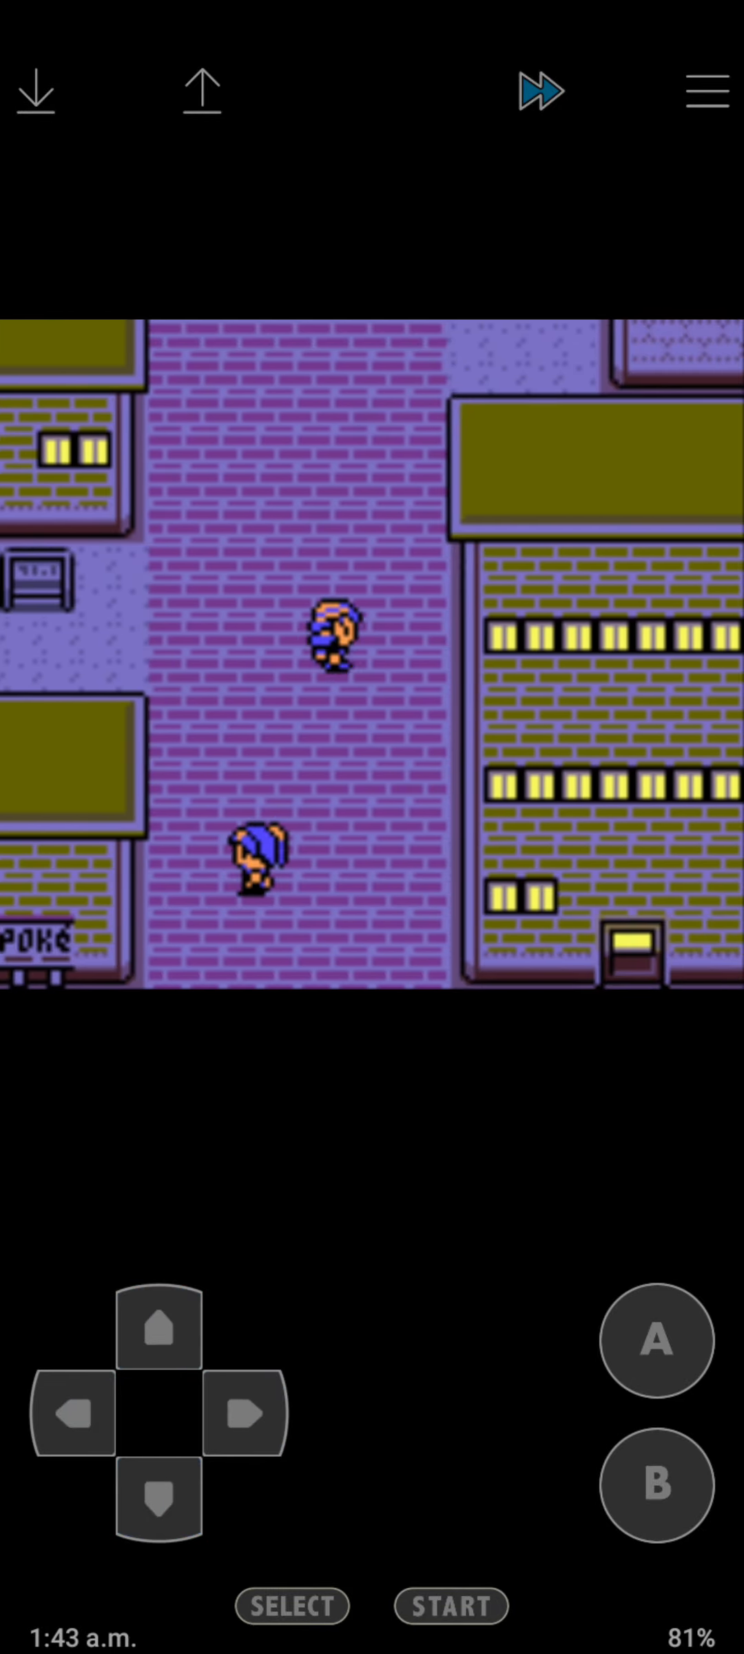
Walk through town past the Gym and read the Bike Shop sign.
click(246, 1416)
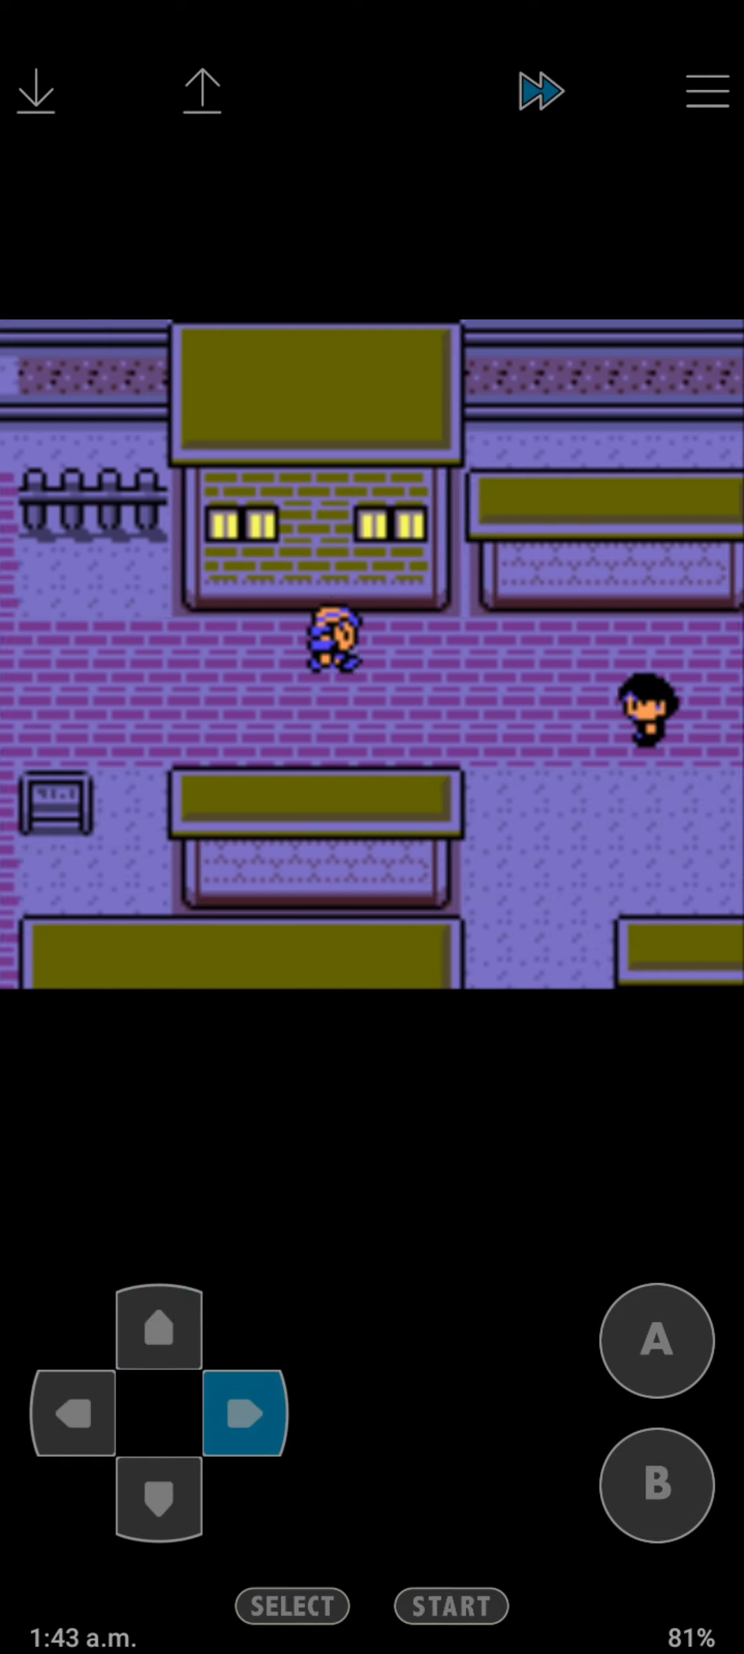
click(160, 1331)
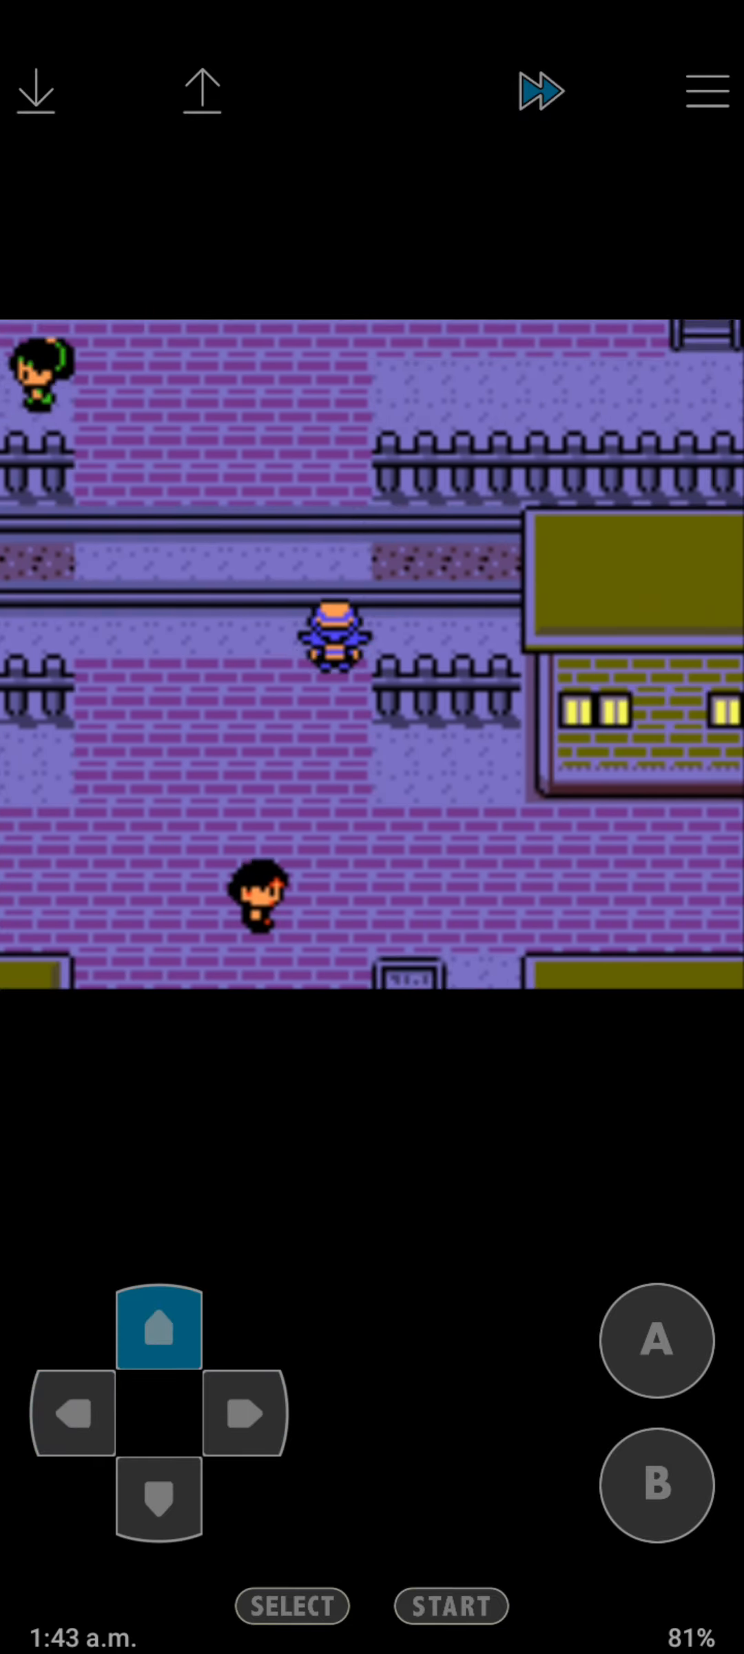
click(70, 1418)
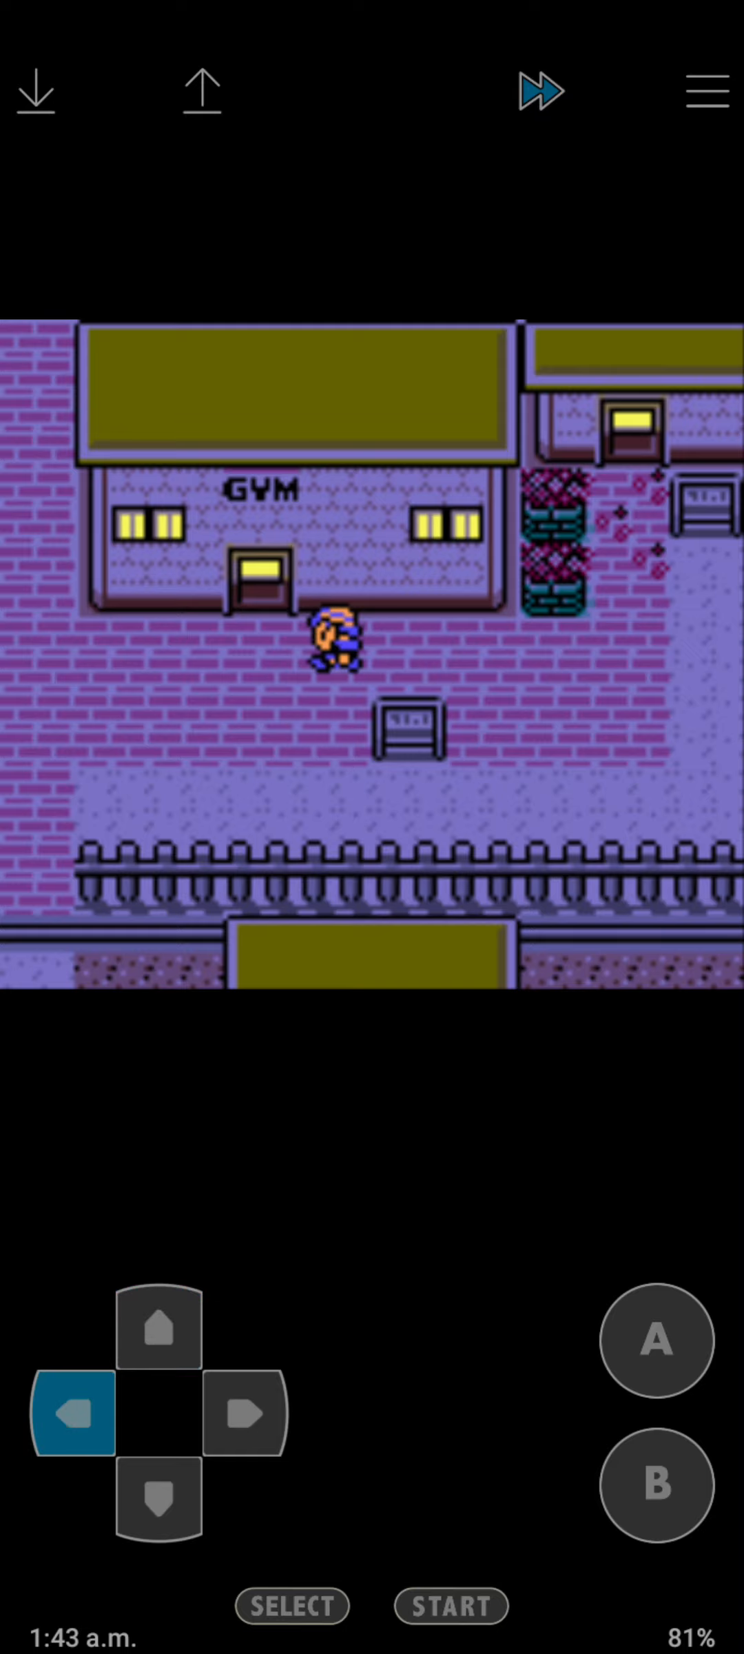
click(157, 1506)
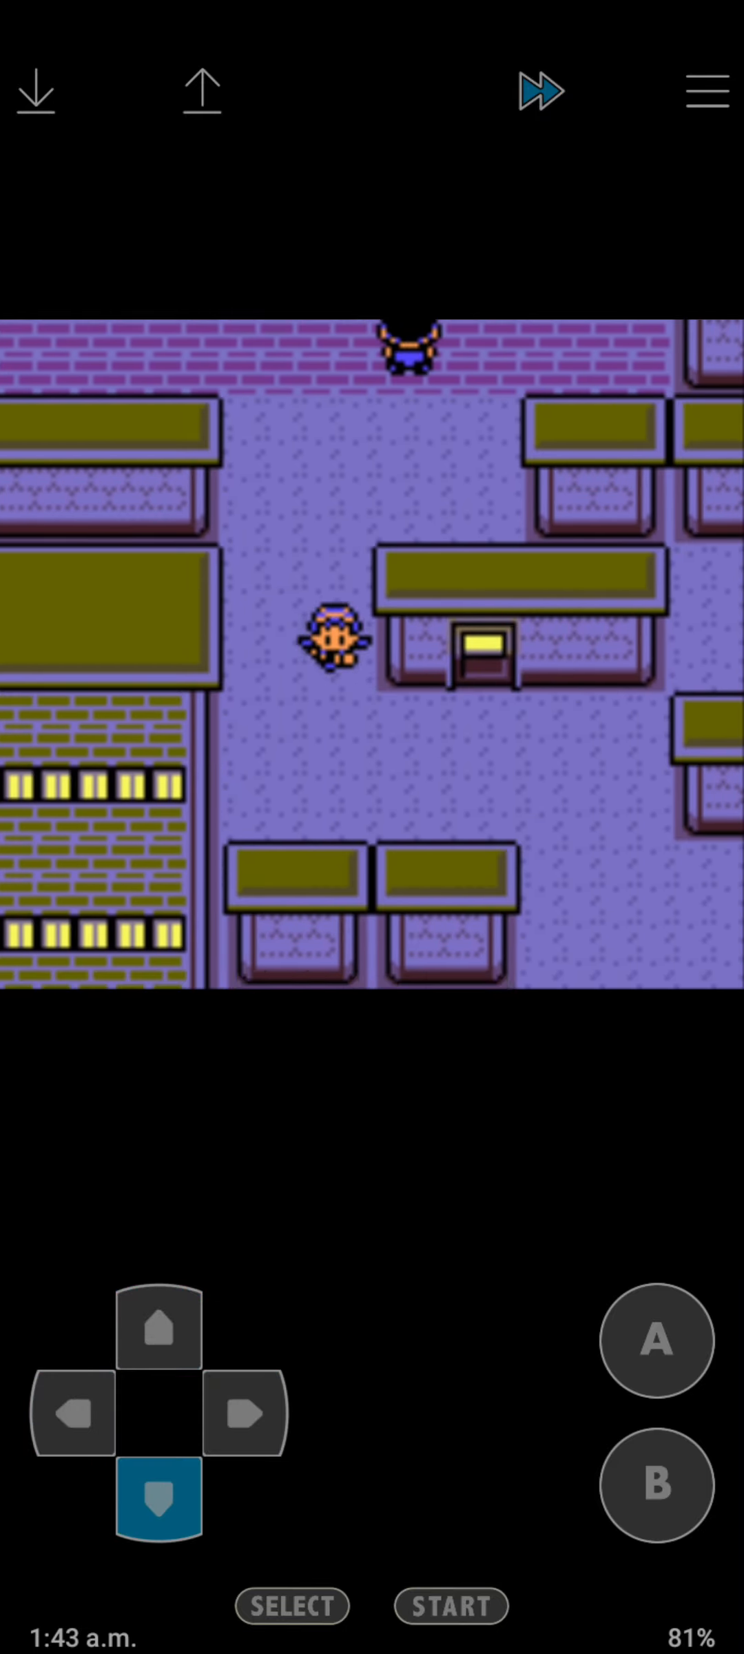
click(157, 1503)
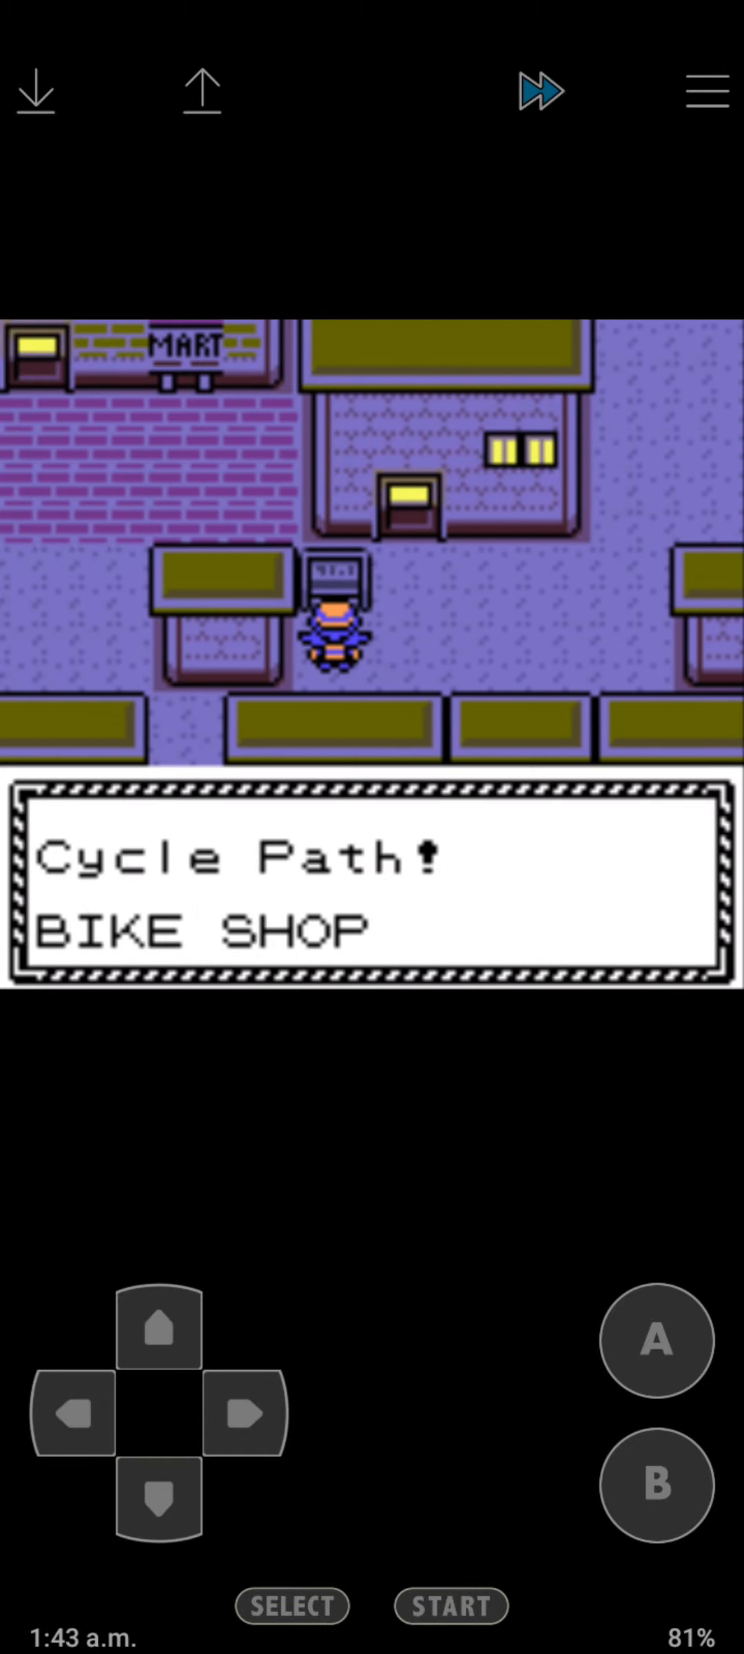
Enter the Bike Shop, receive the Bicycle and walk away.
click(243, 1416)
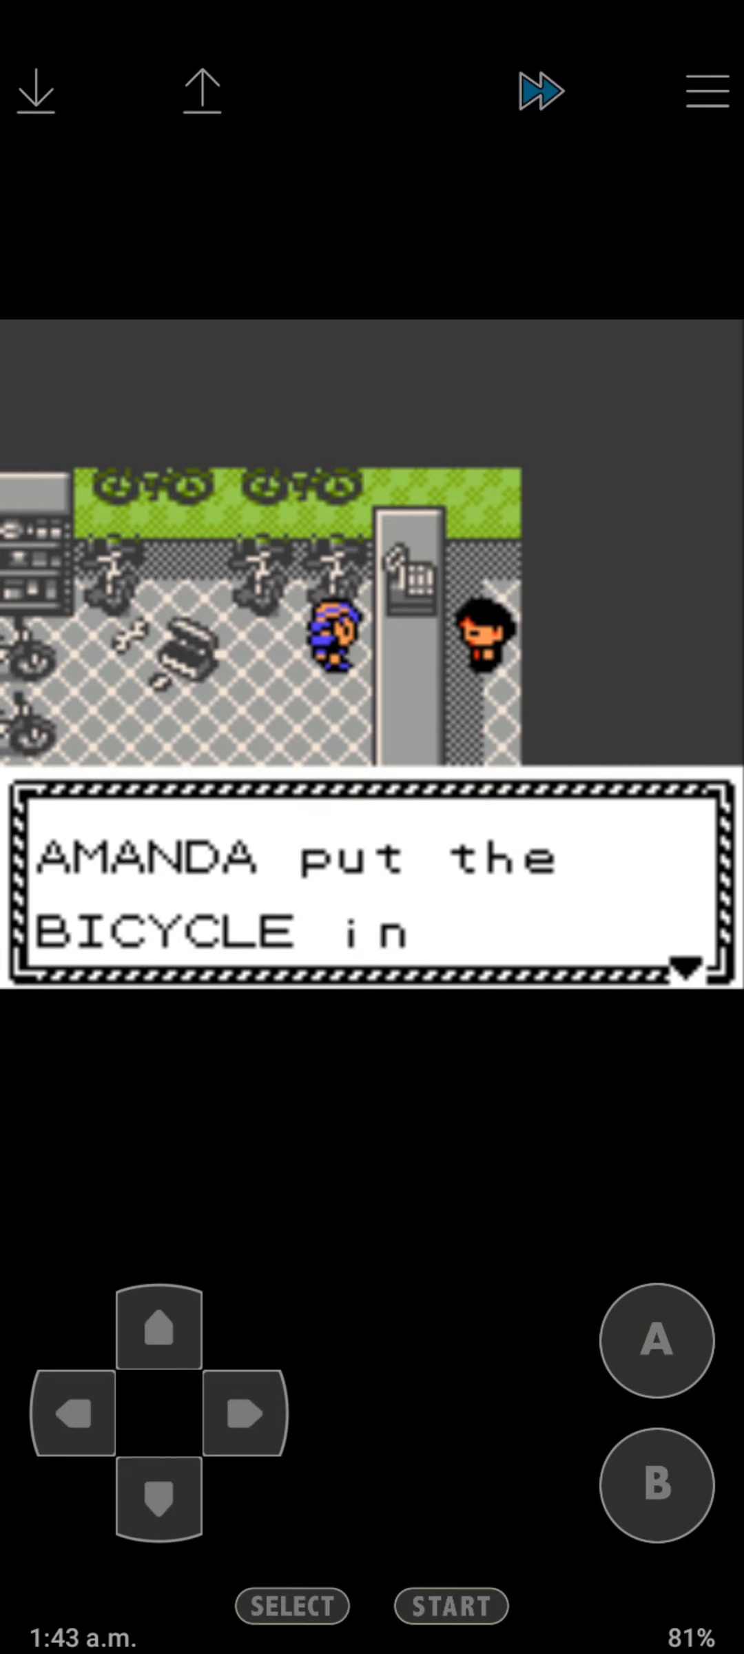
click(655, 1341)
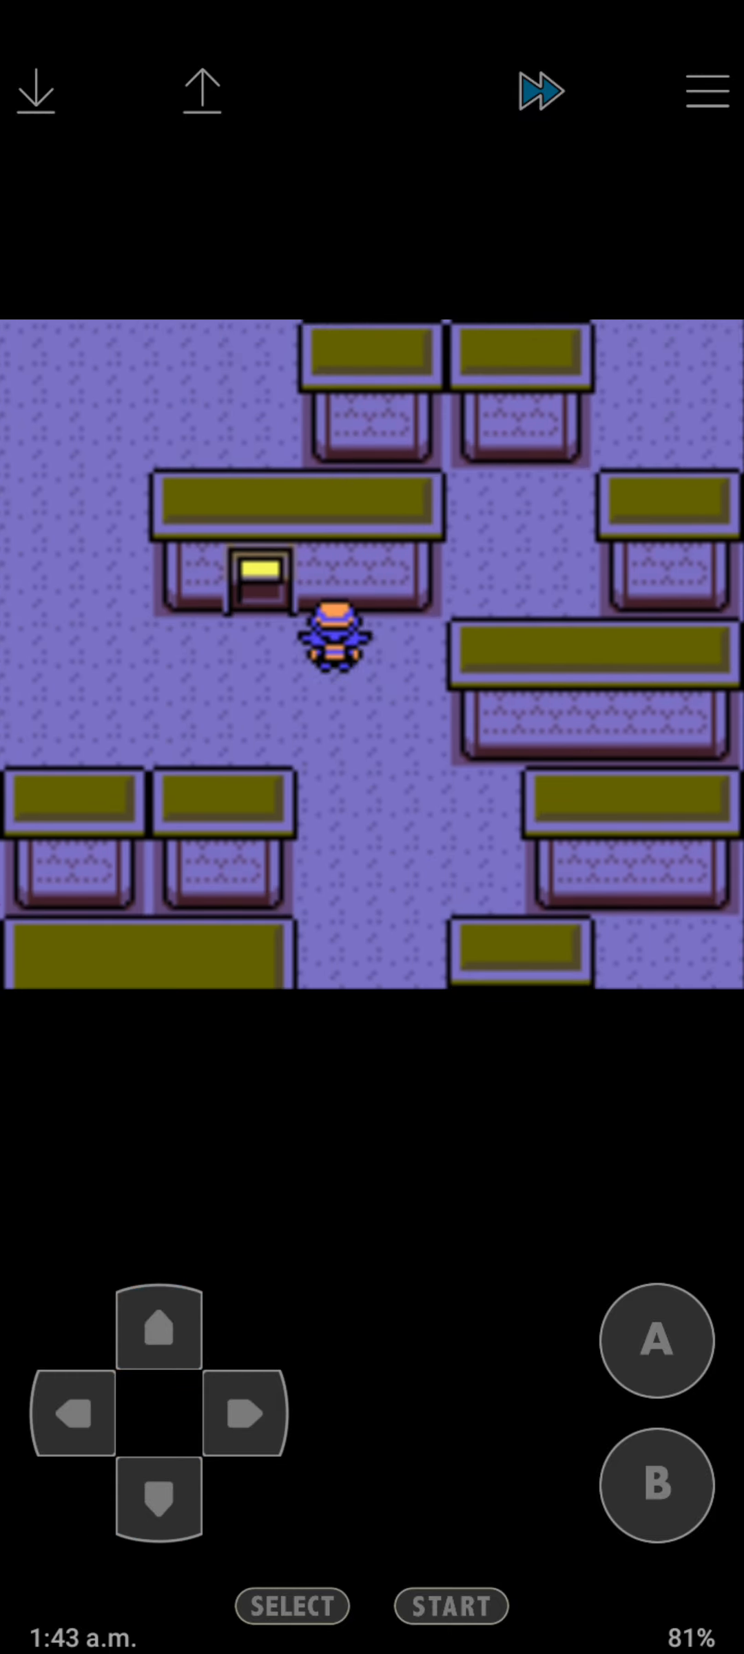
click(158, 1505)
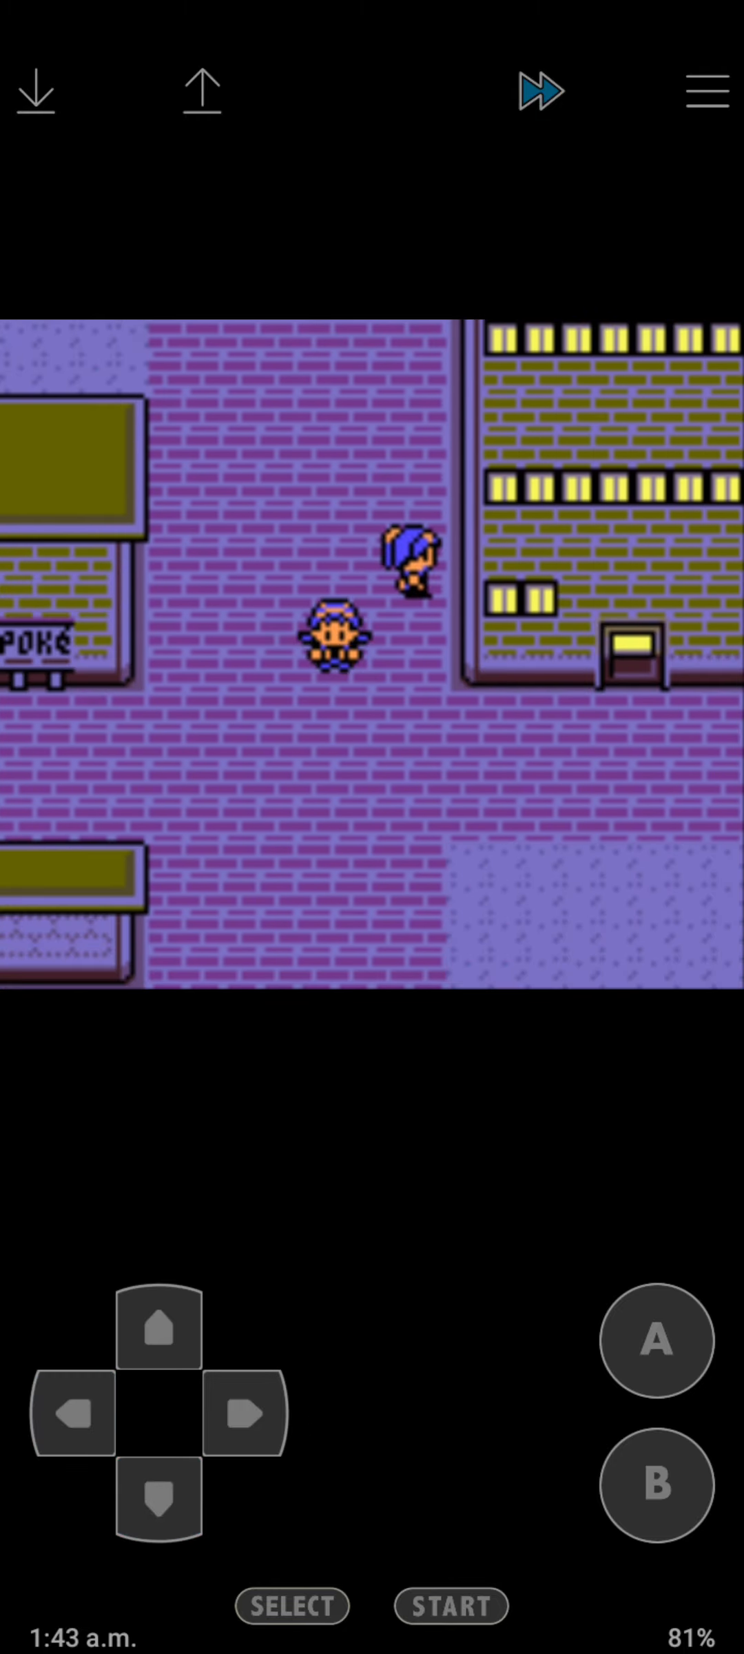
Heal the team at the Pokémon Center nurse and walk back toward the Gym.
click(162, 1331)
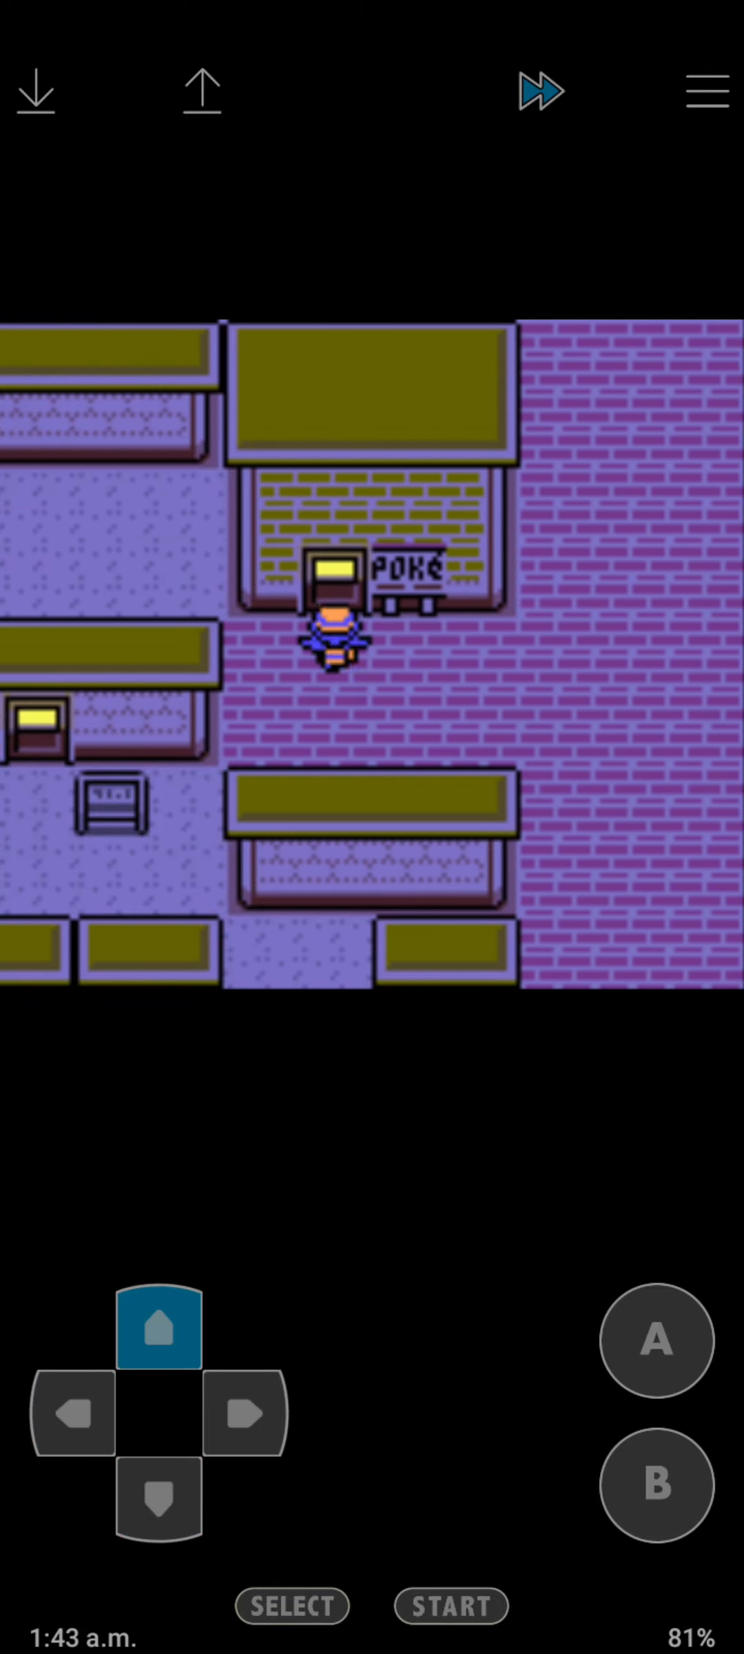
click(656, 1341)
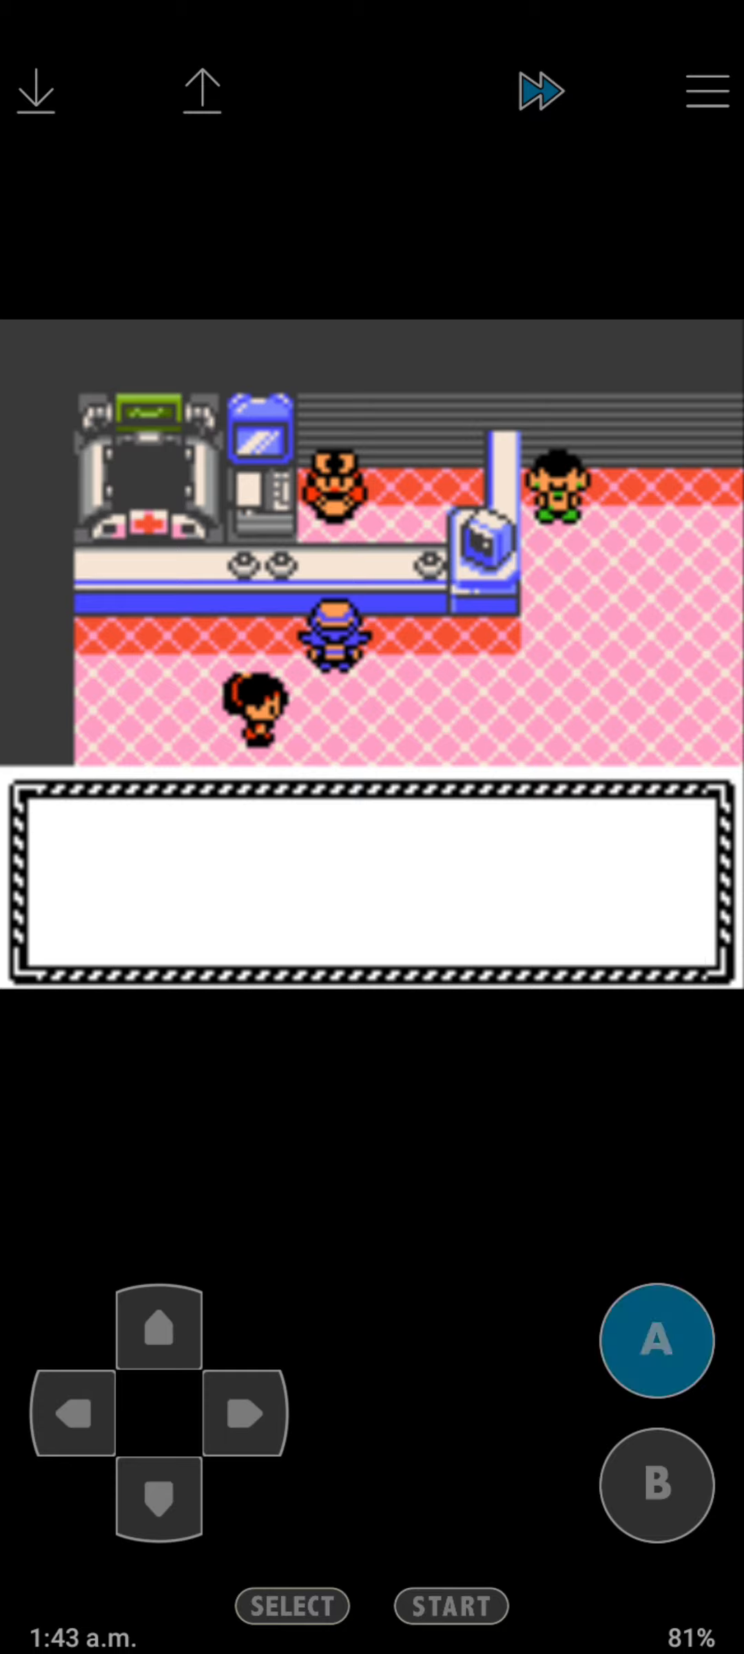
click(157, 1505)
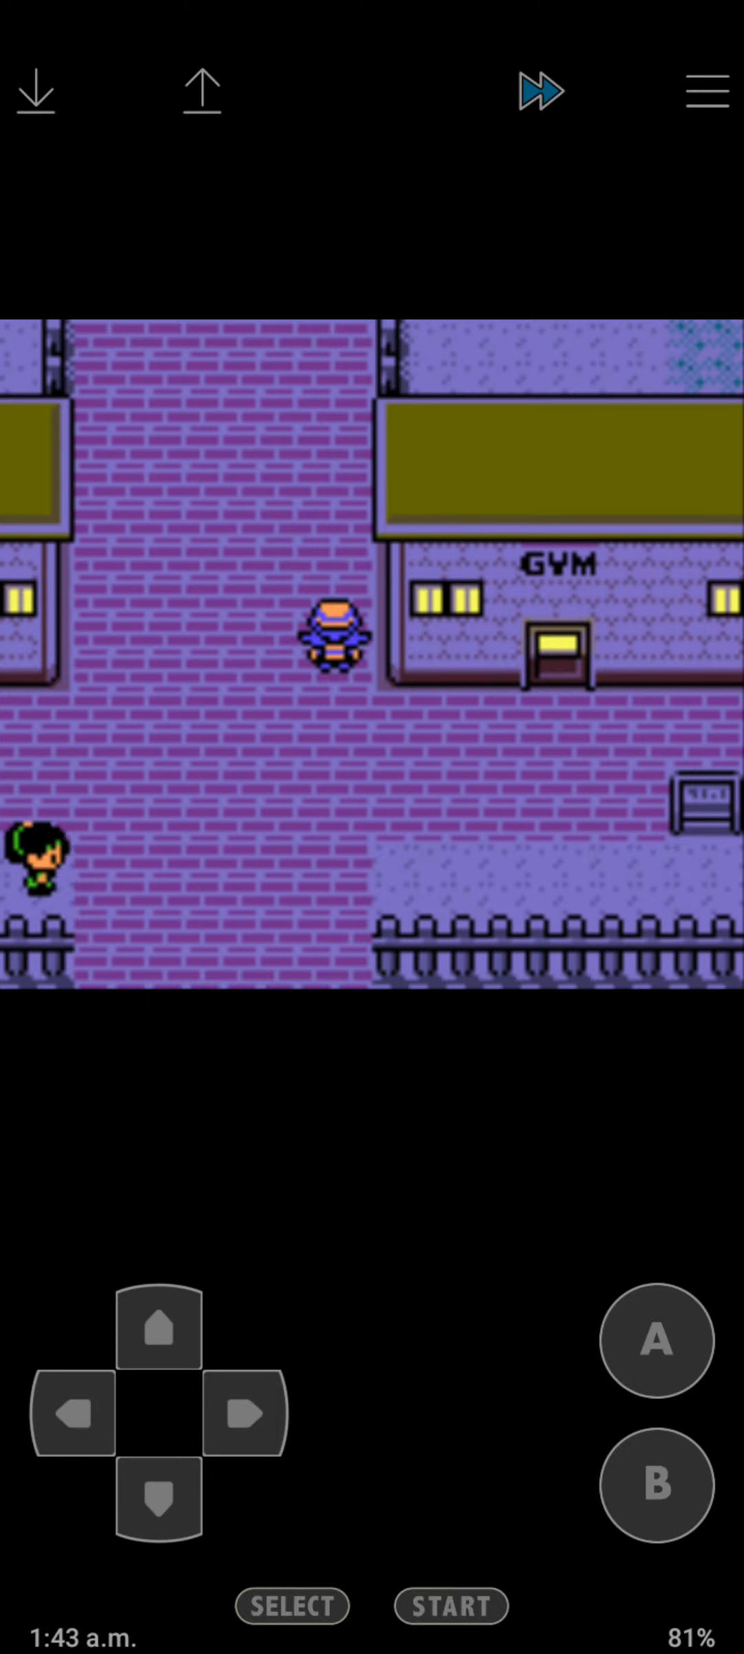
click(160, 1334)
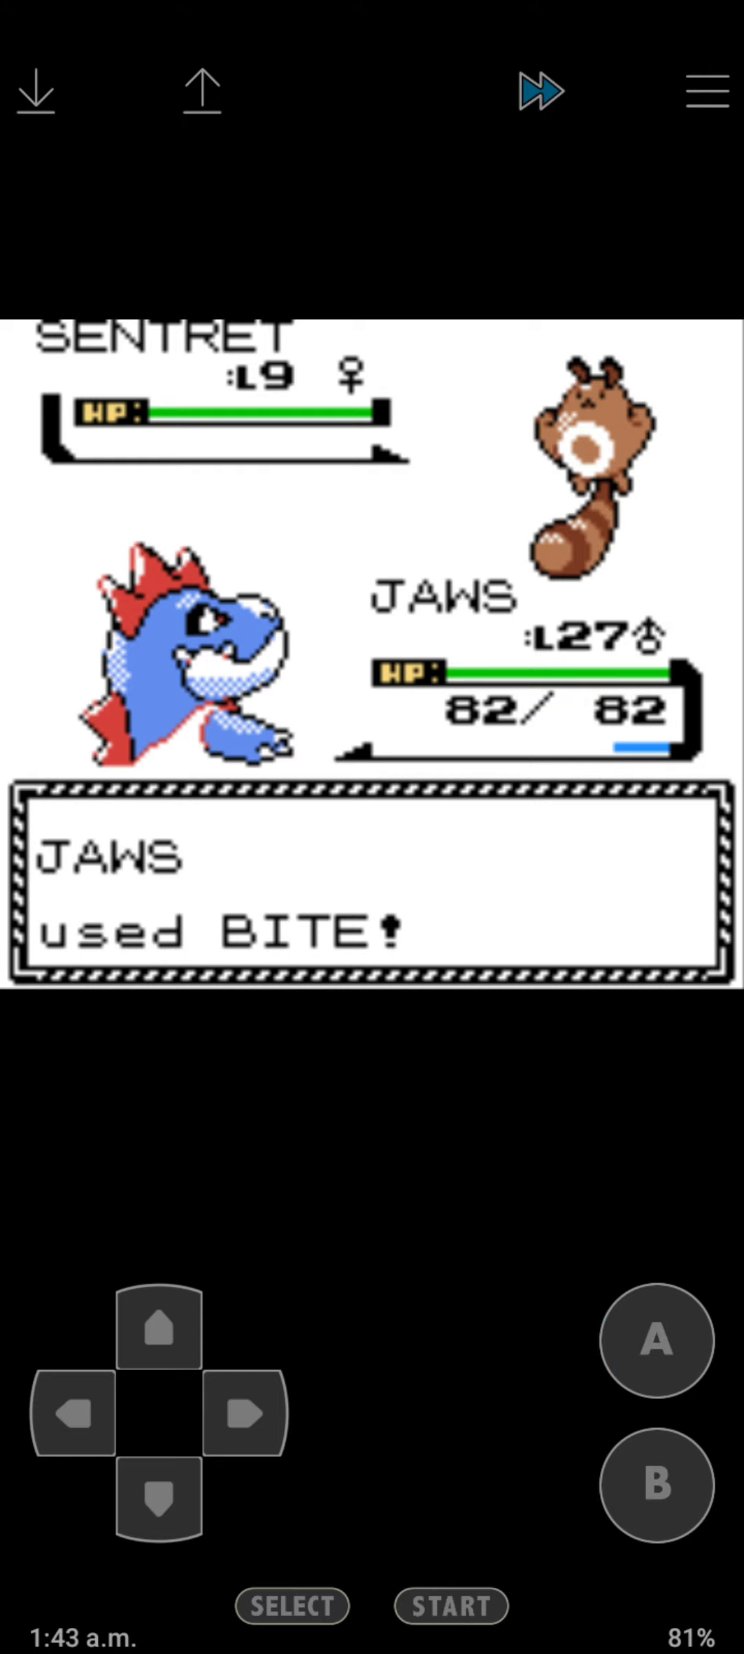
Bite down the Beauty's Sentret team and collect ₽1496.
click(653, 1341)
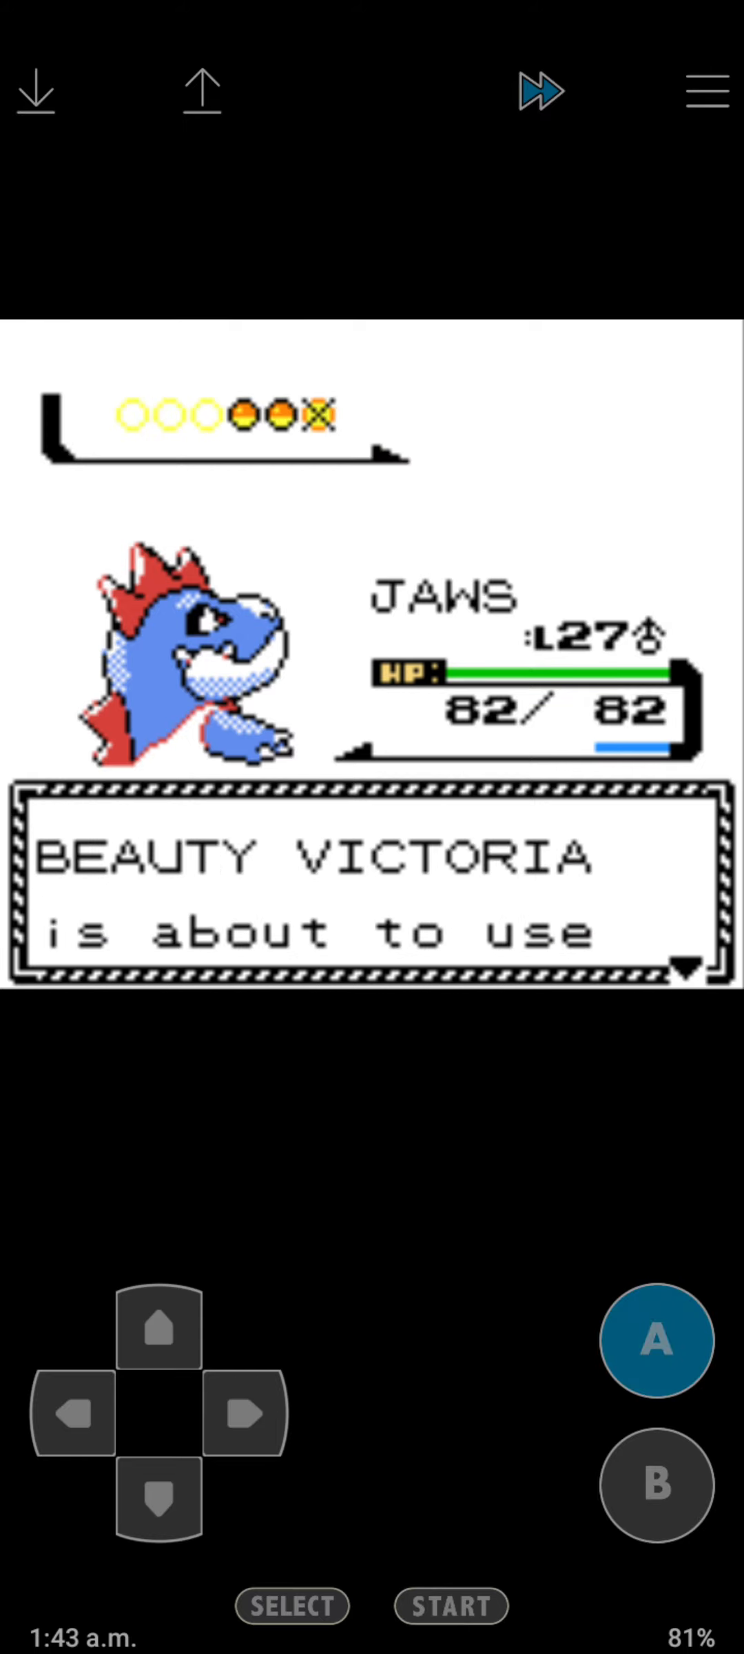
click(655, 1341)
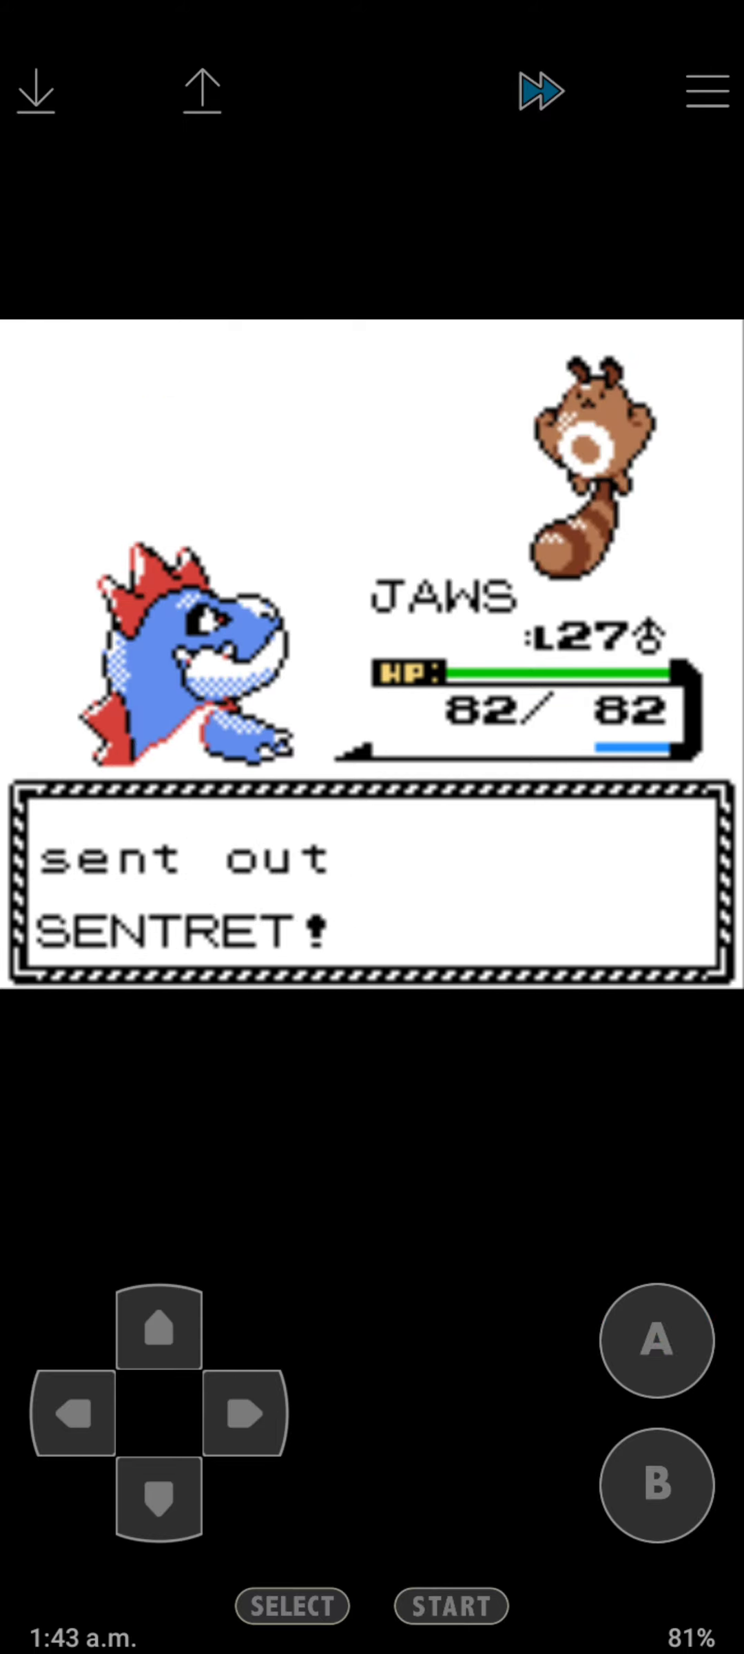
click(655, 1343)
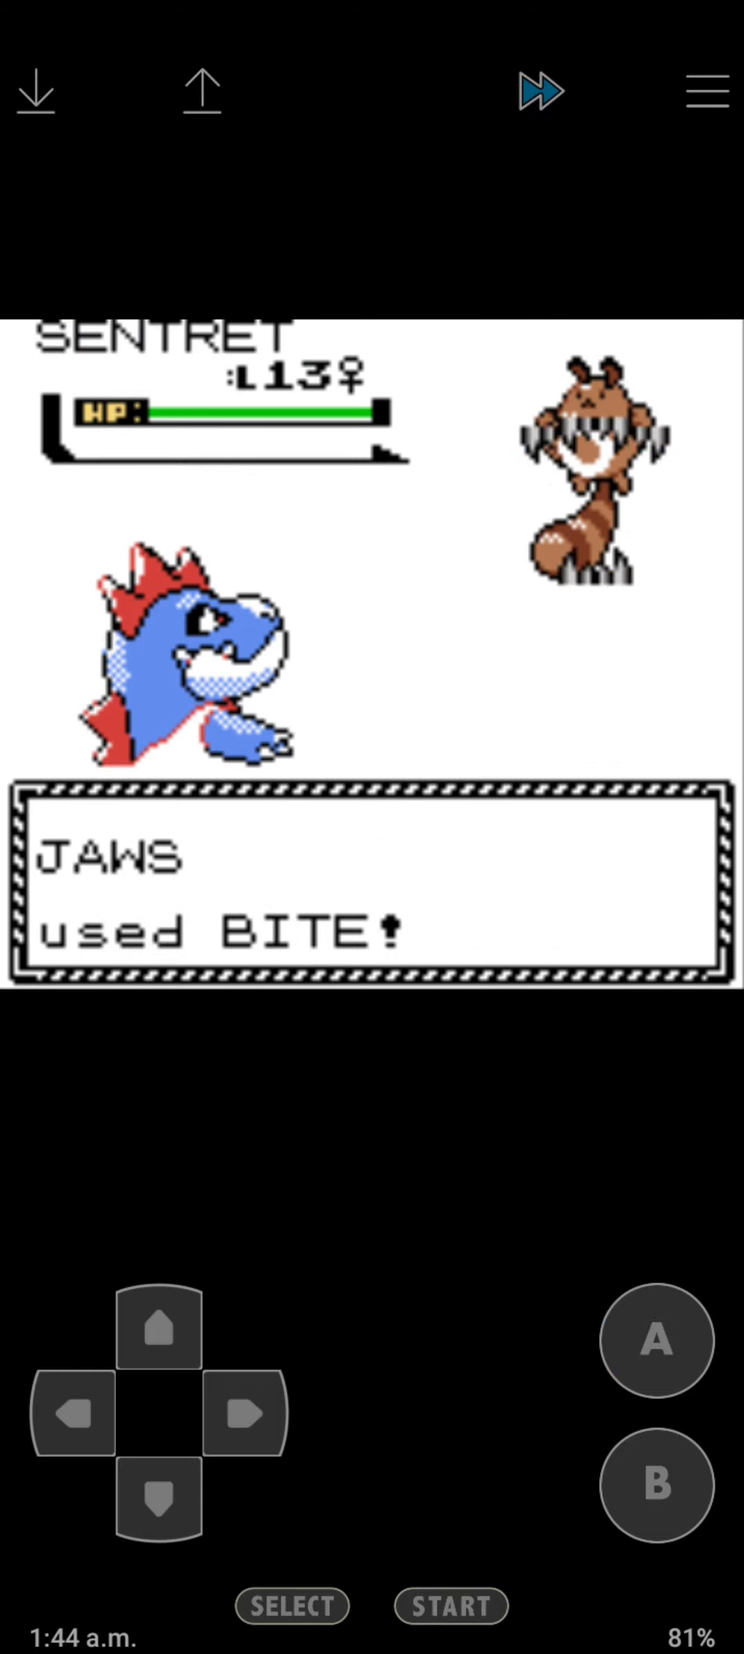
click(656, 1343)
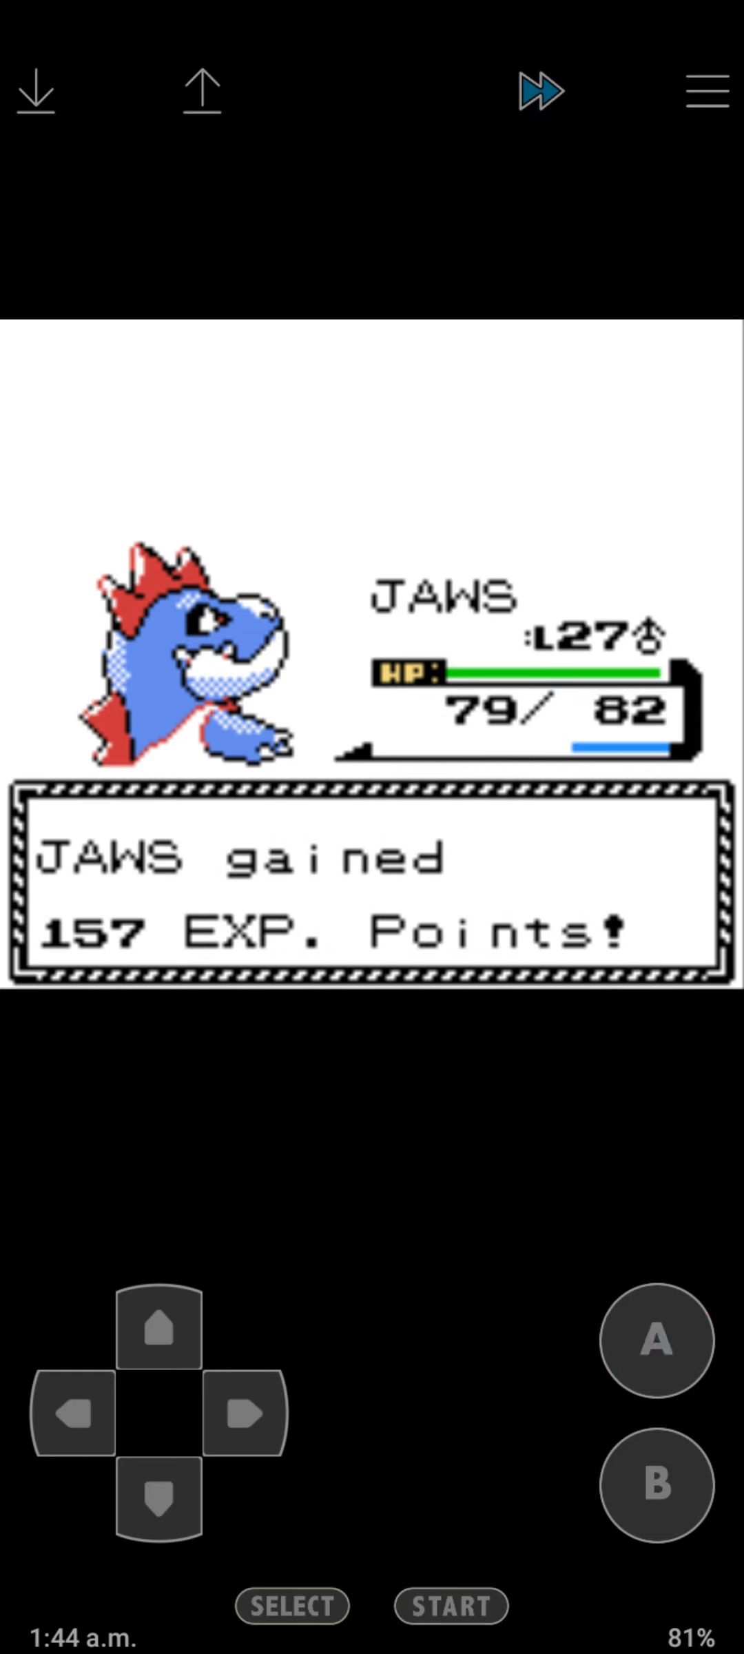
click(655, 1342)
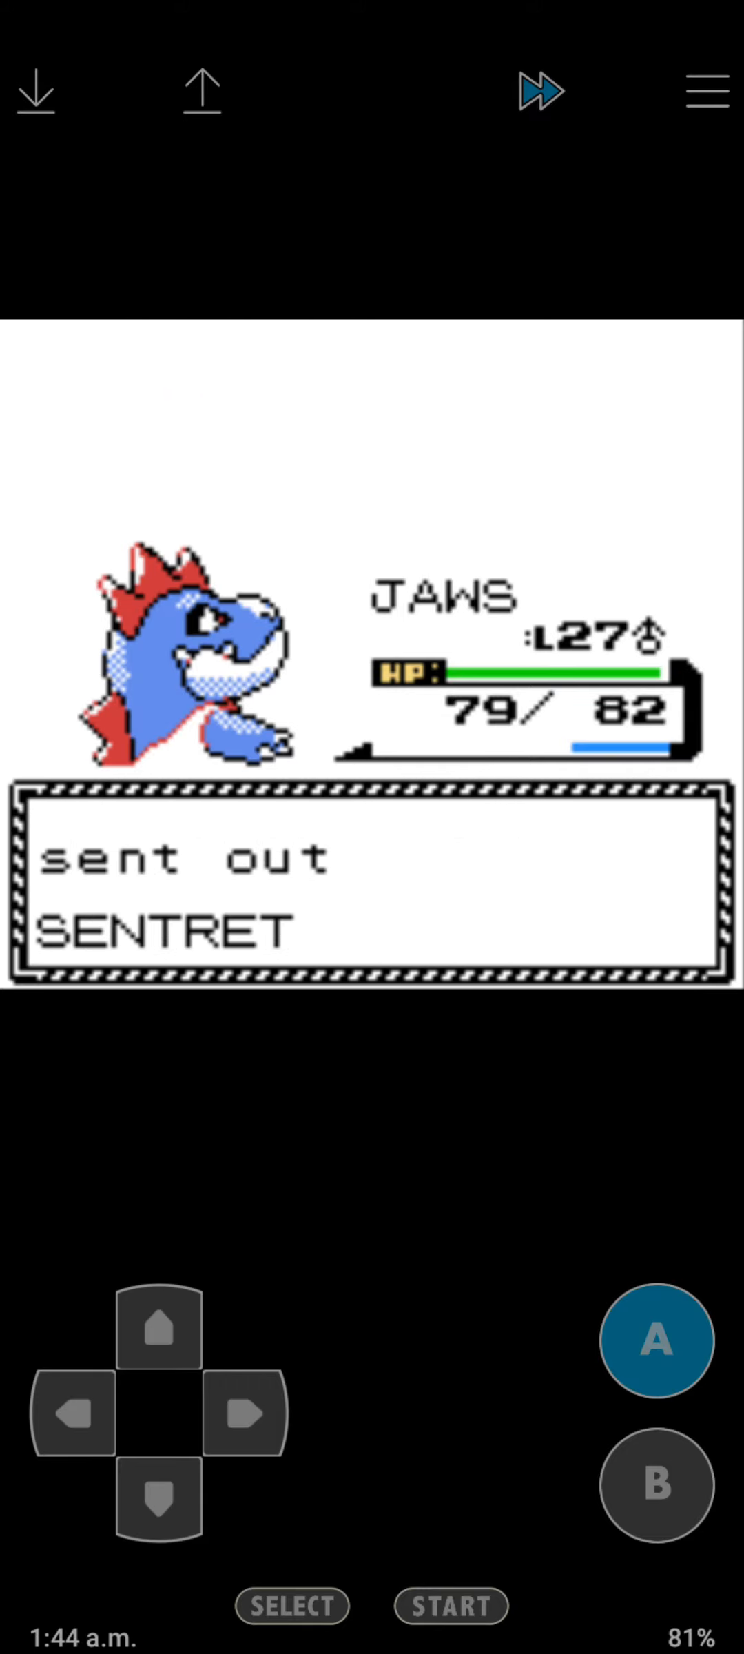
click(654, 1340)
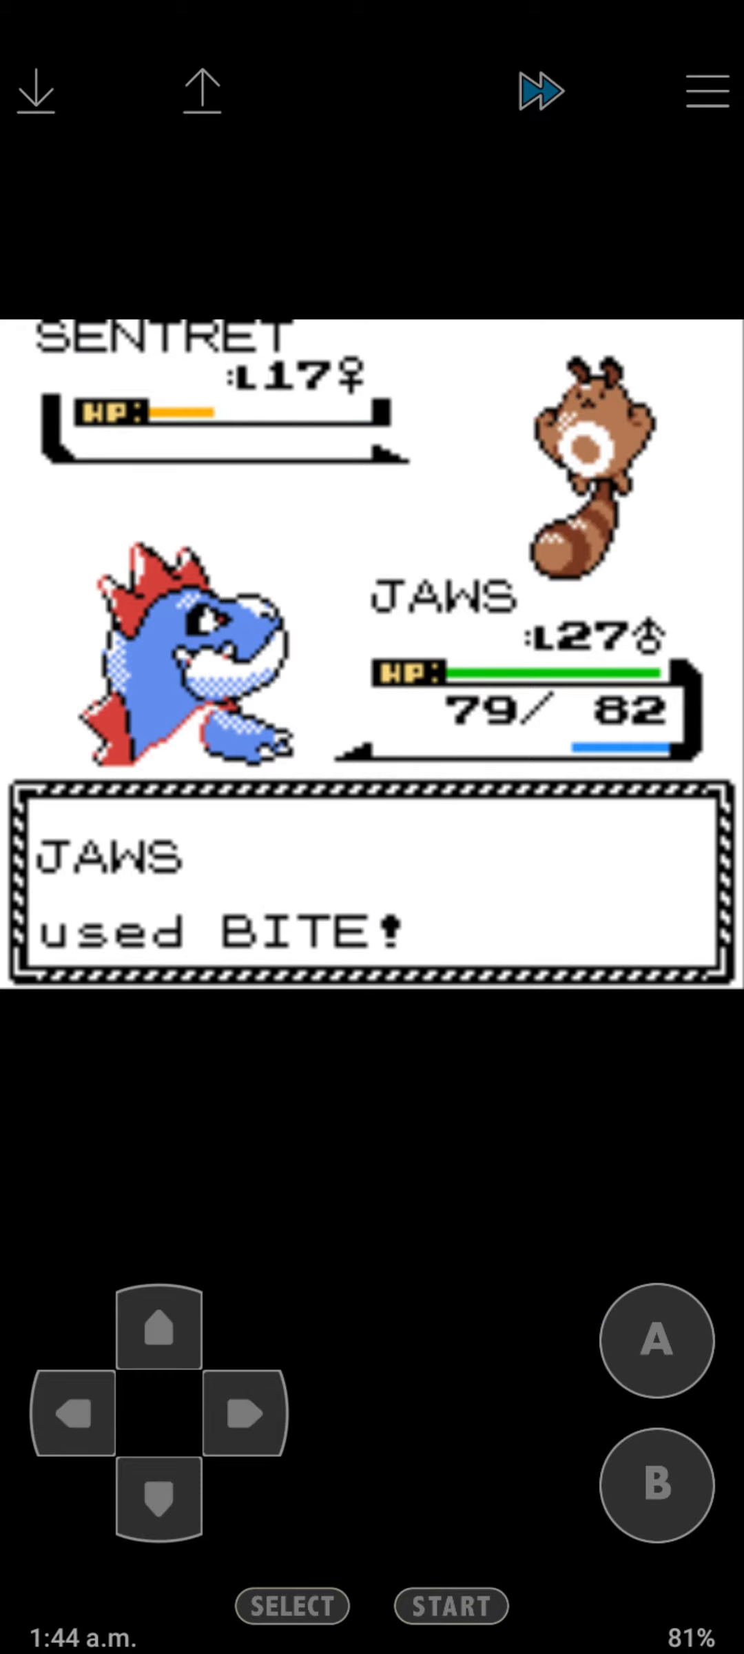
click(655, 1340)
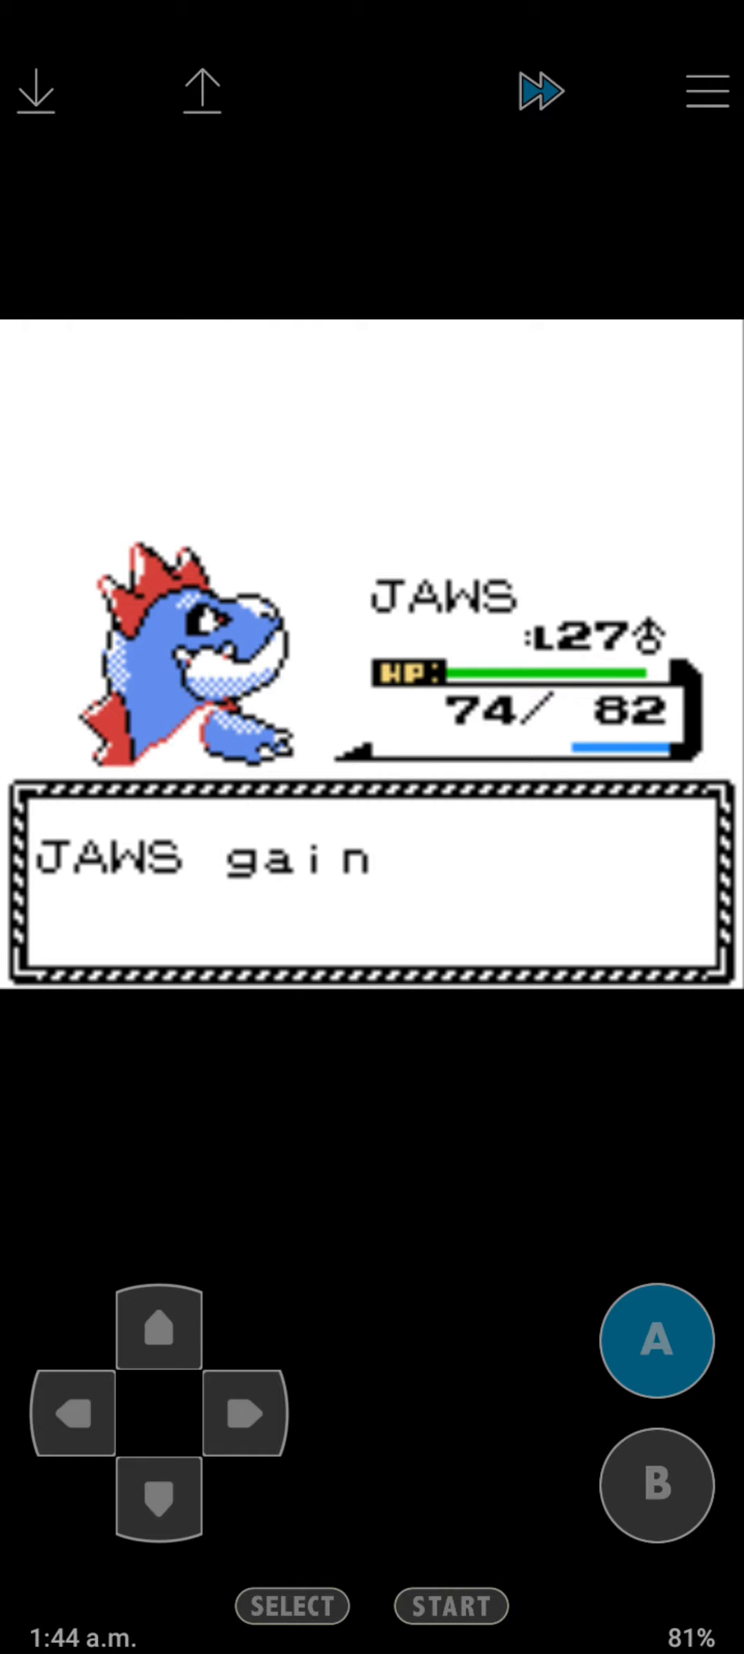
click(655, 1338)
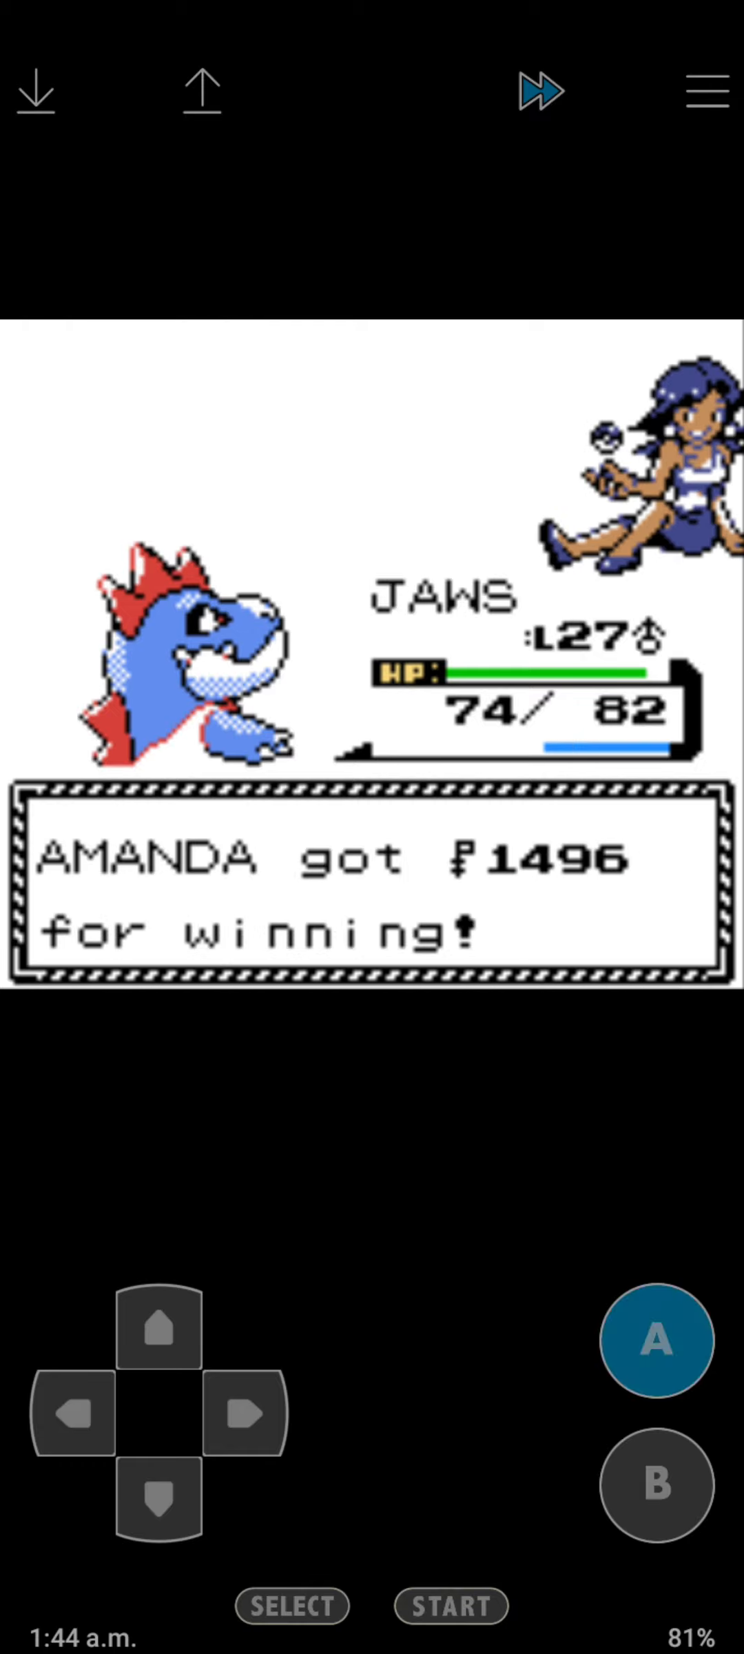
click(656, 1341)
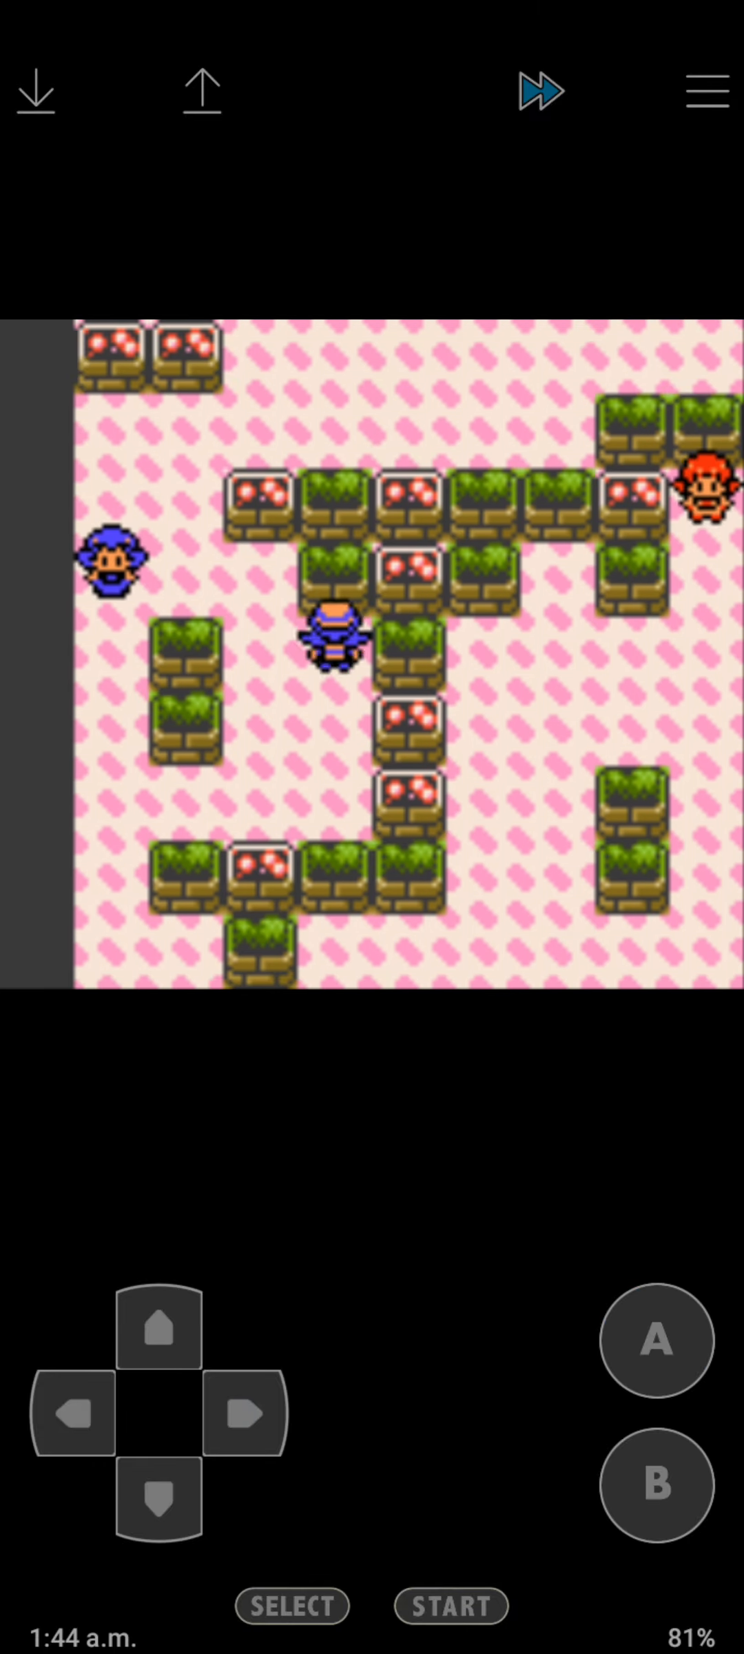
Challenge the Gym trainer beside you and beat her Meowth with Bite.
click(245, 1415)
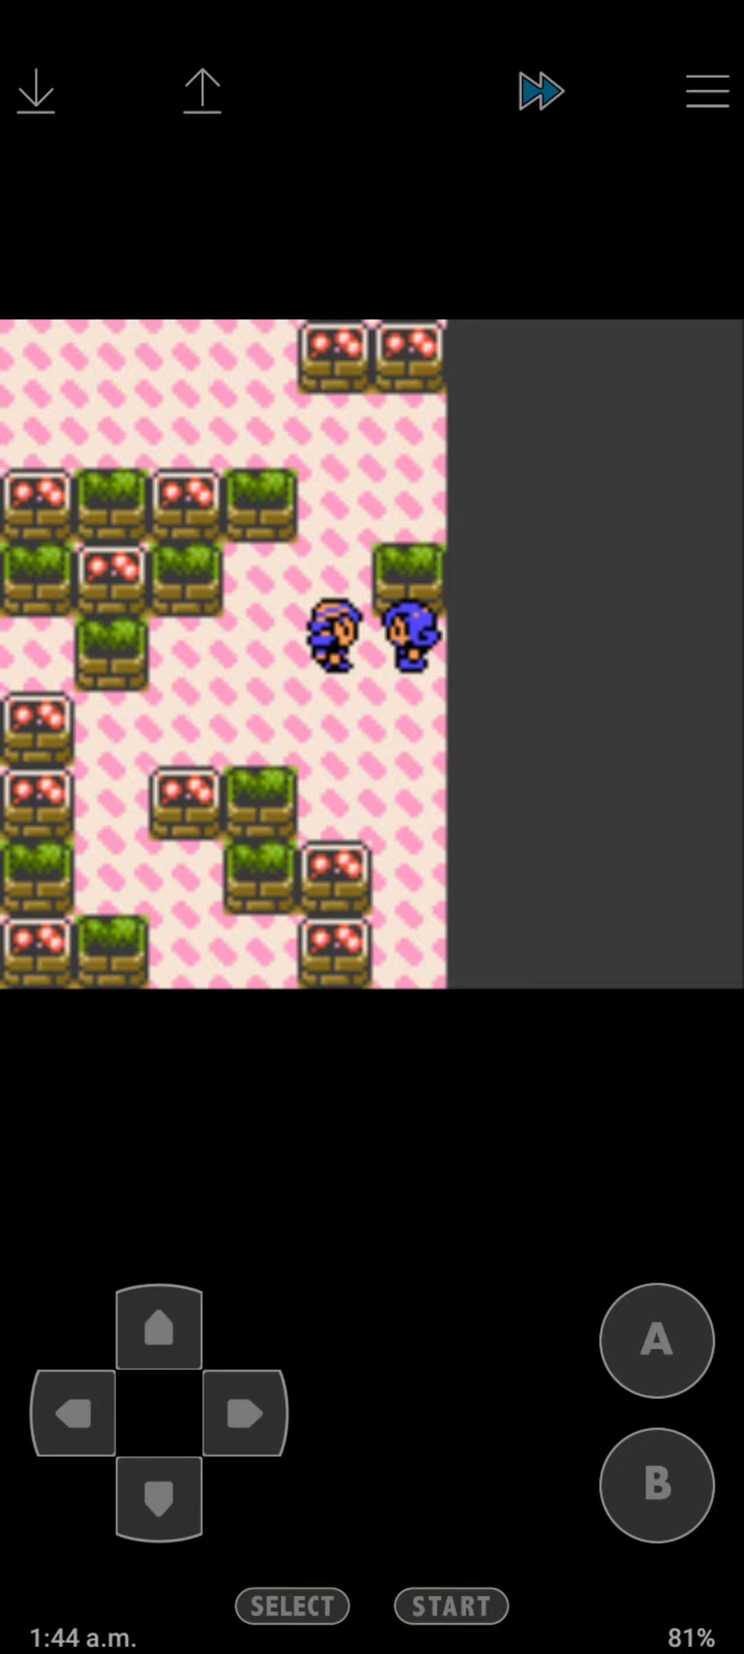
click(656, 1341)
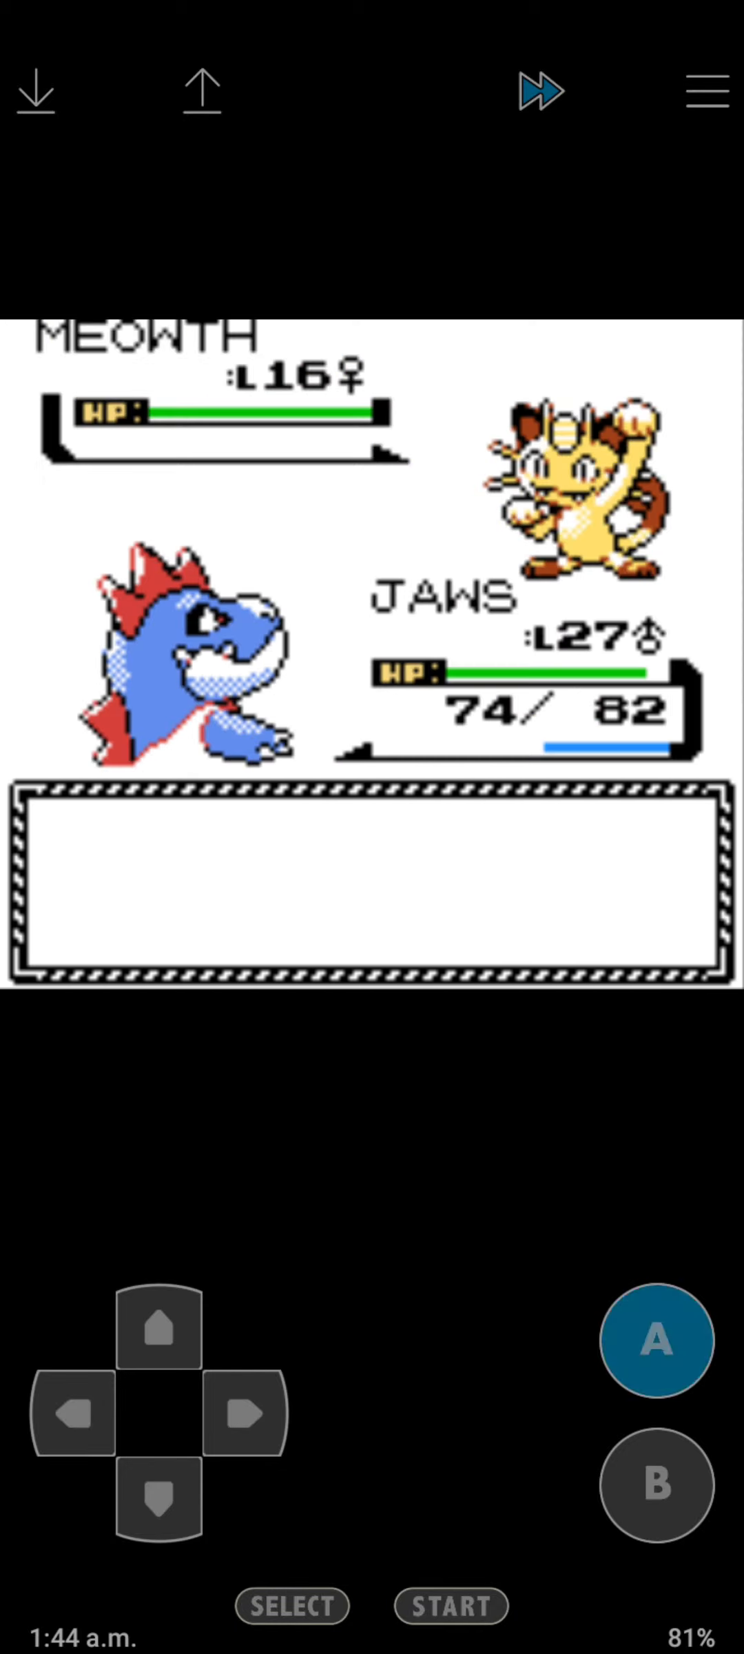
click(654, 1340)
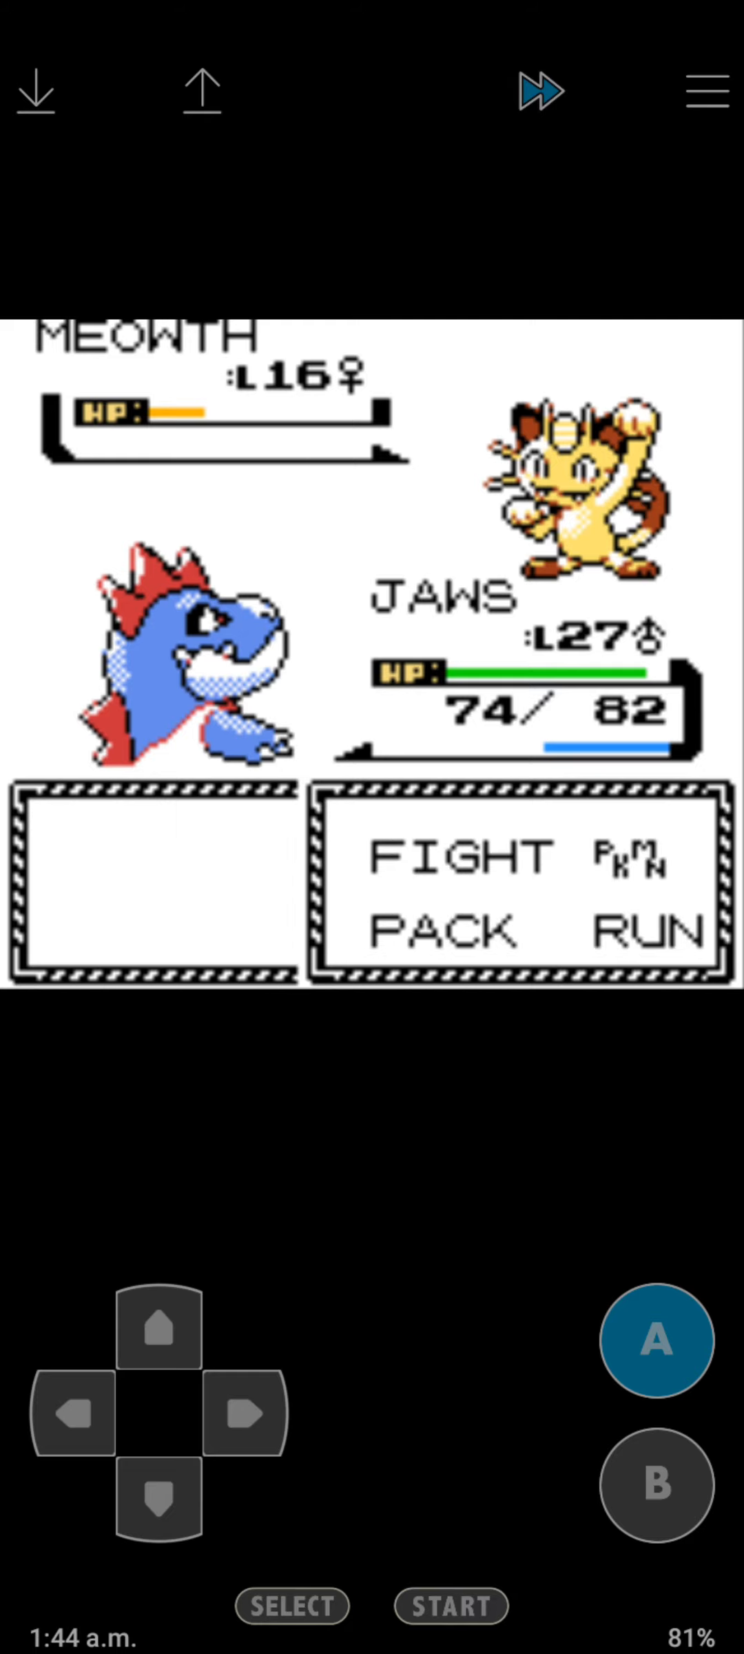
click(656, 1341)
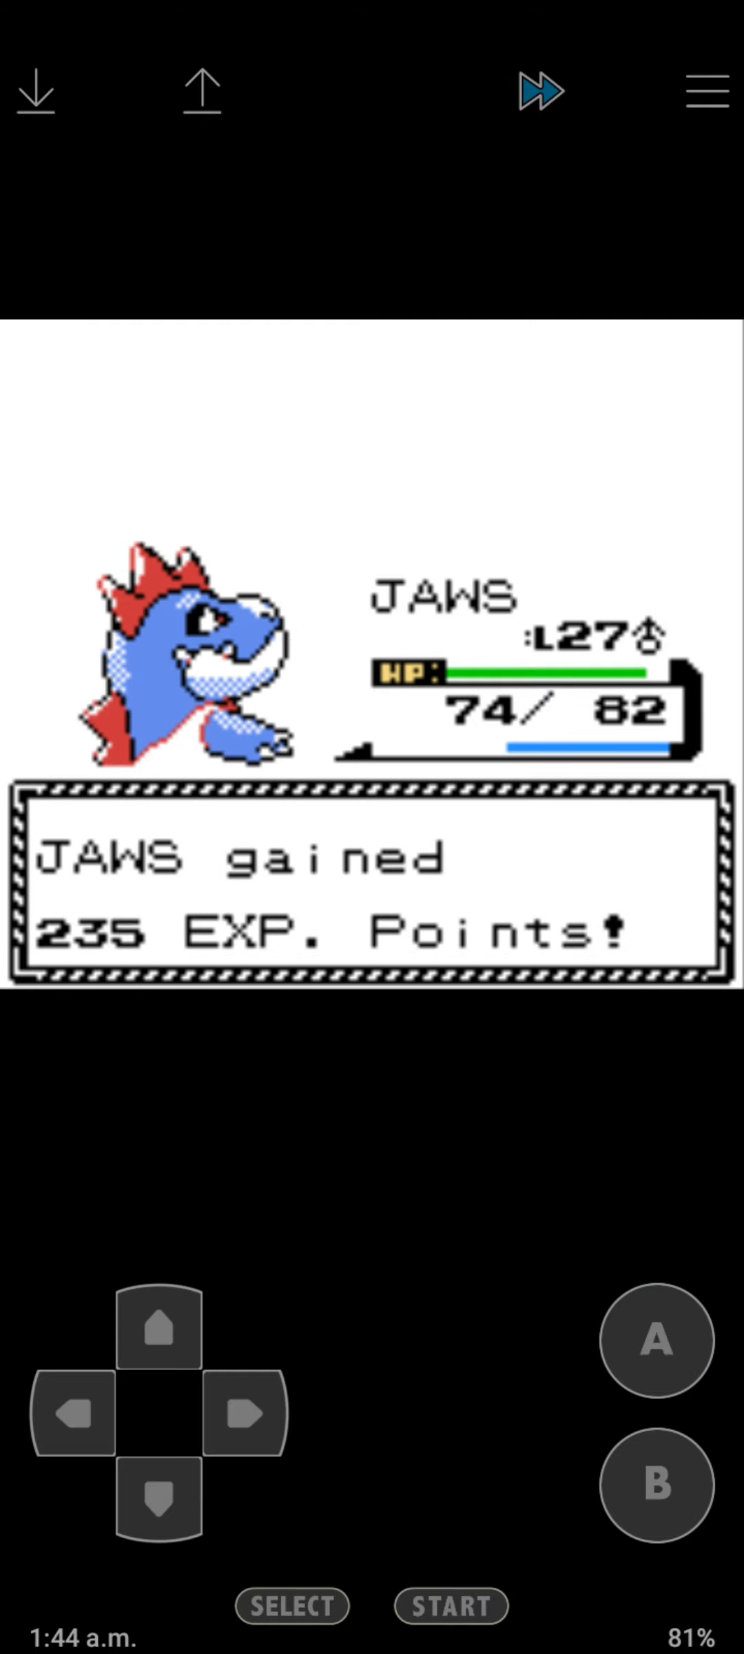
click(655, 1342)
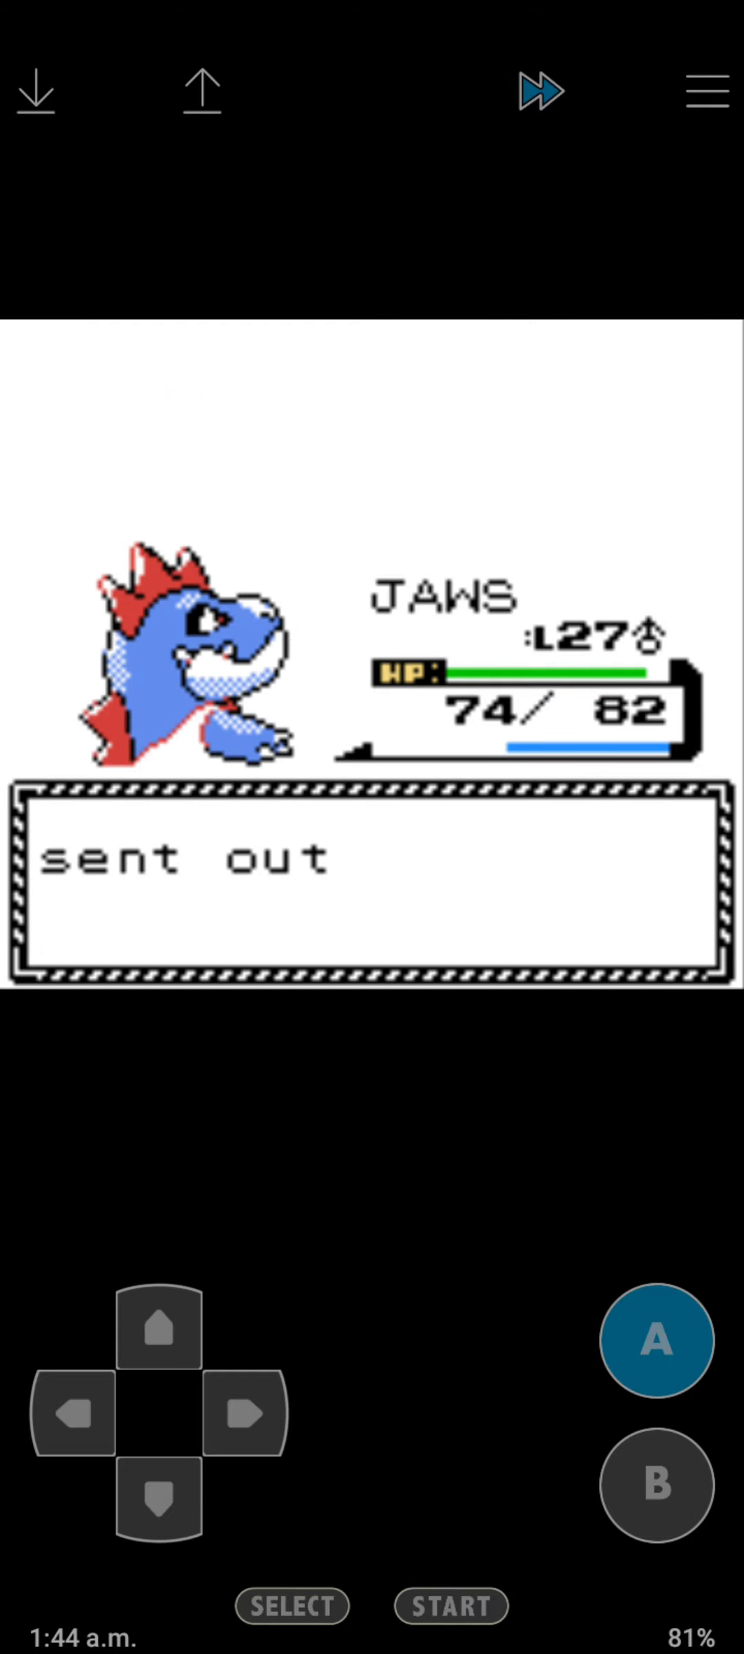
click(655, 1341)
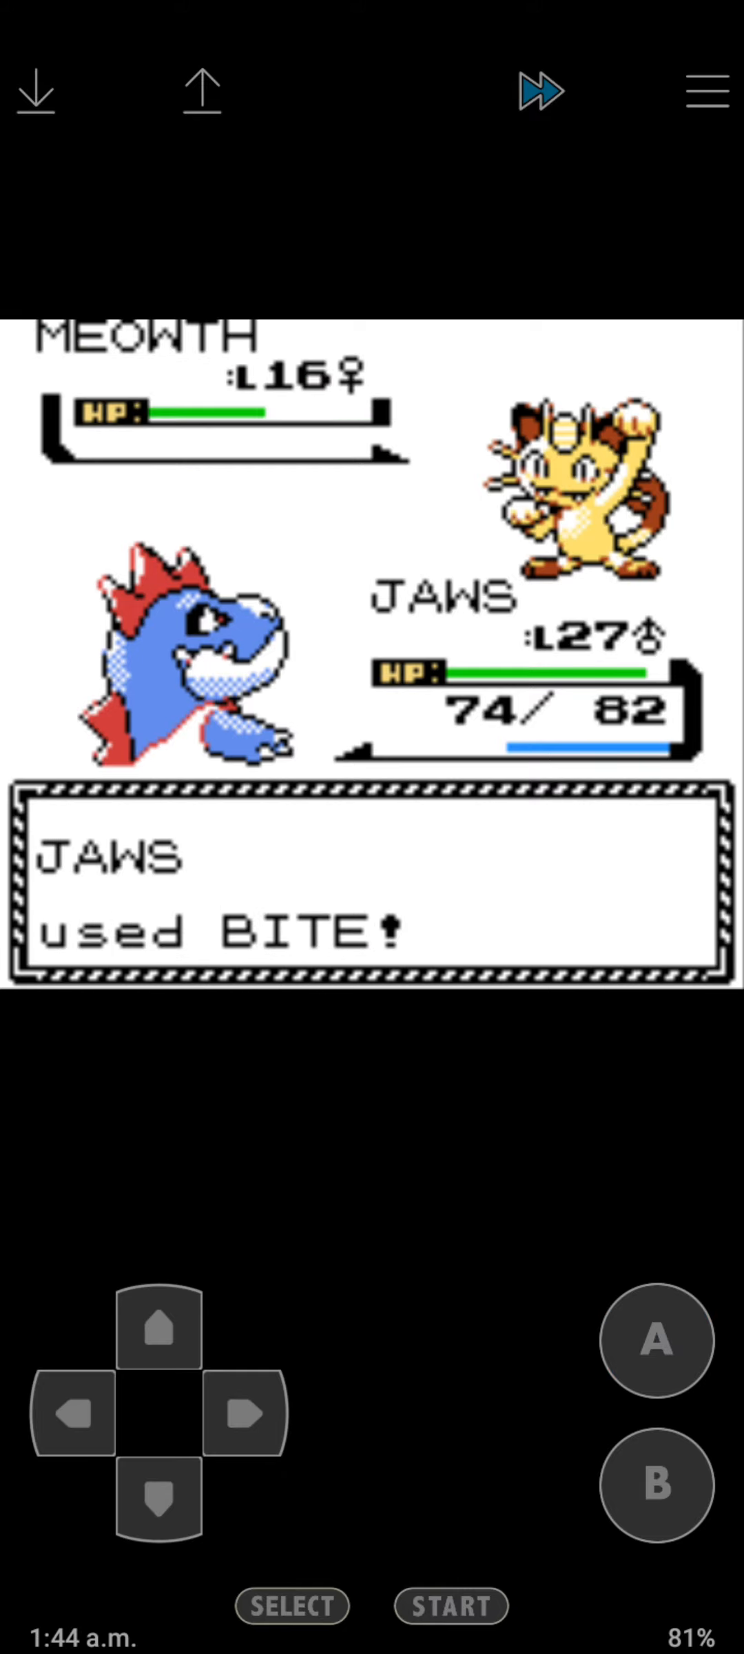
click(654, 1341)
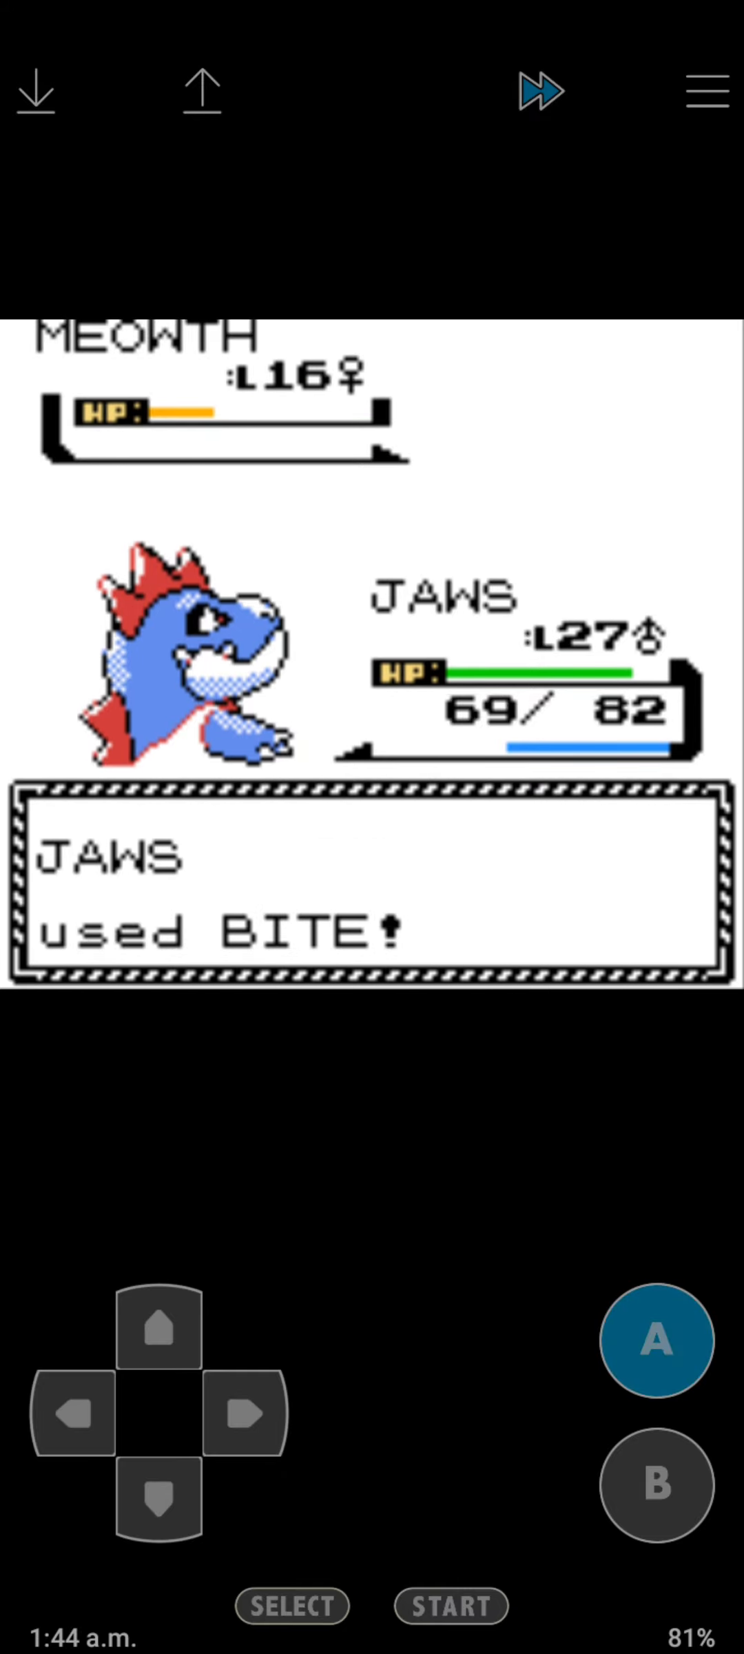
click(656, 1341)
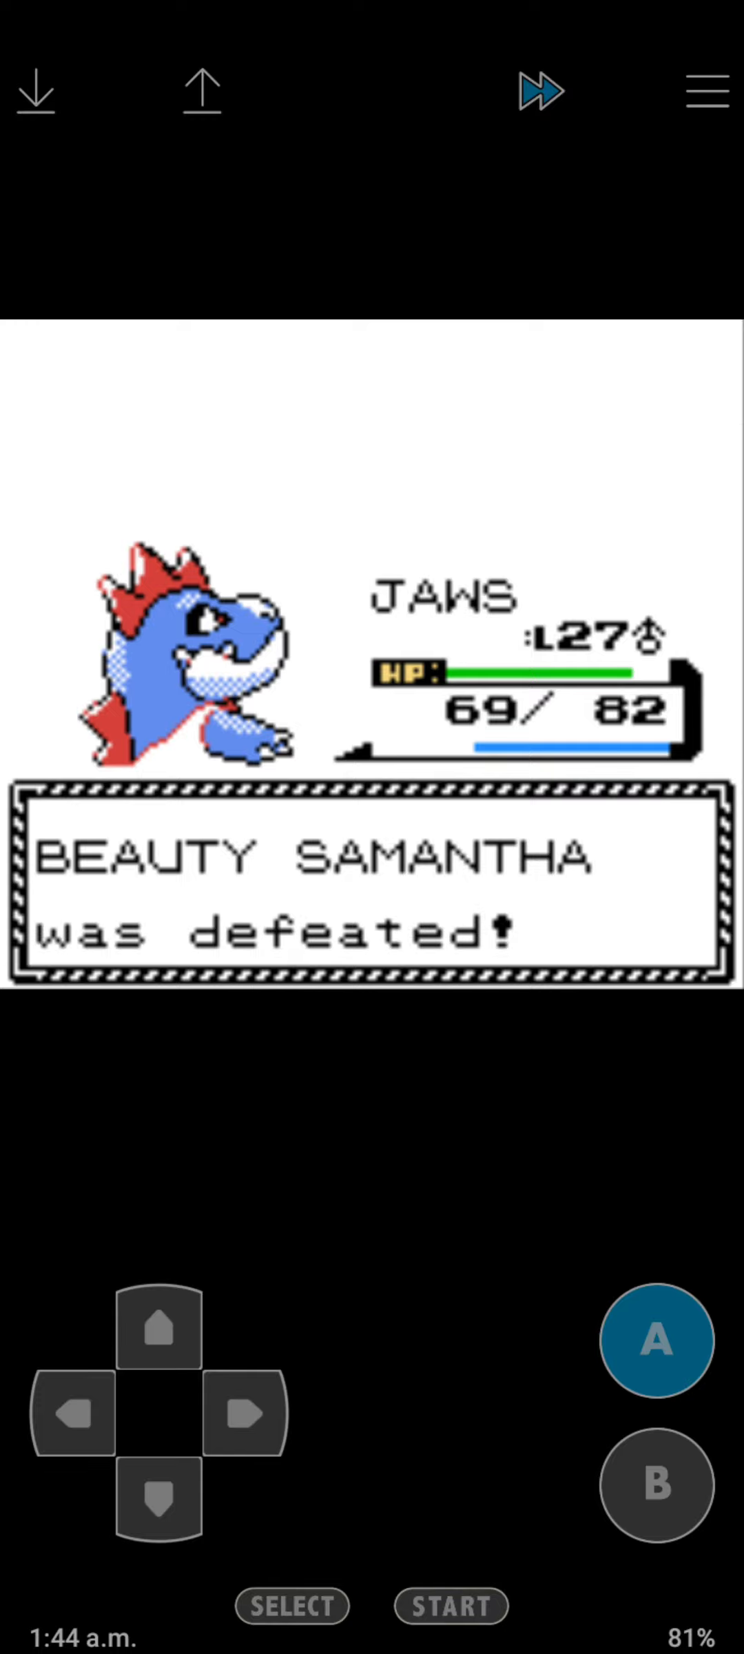
Walk right and down through the flower-box maze to the next trainer.
click(245, 1417)
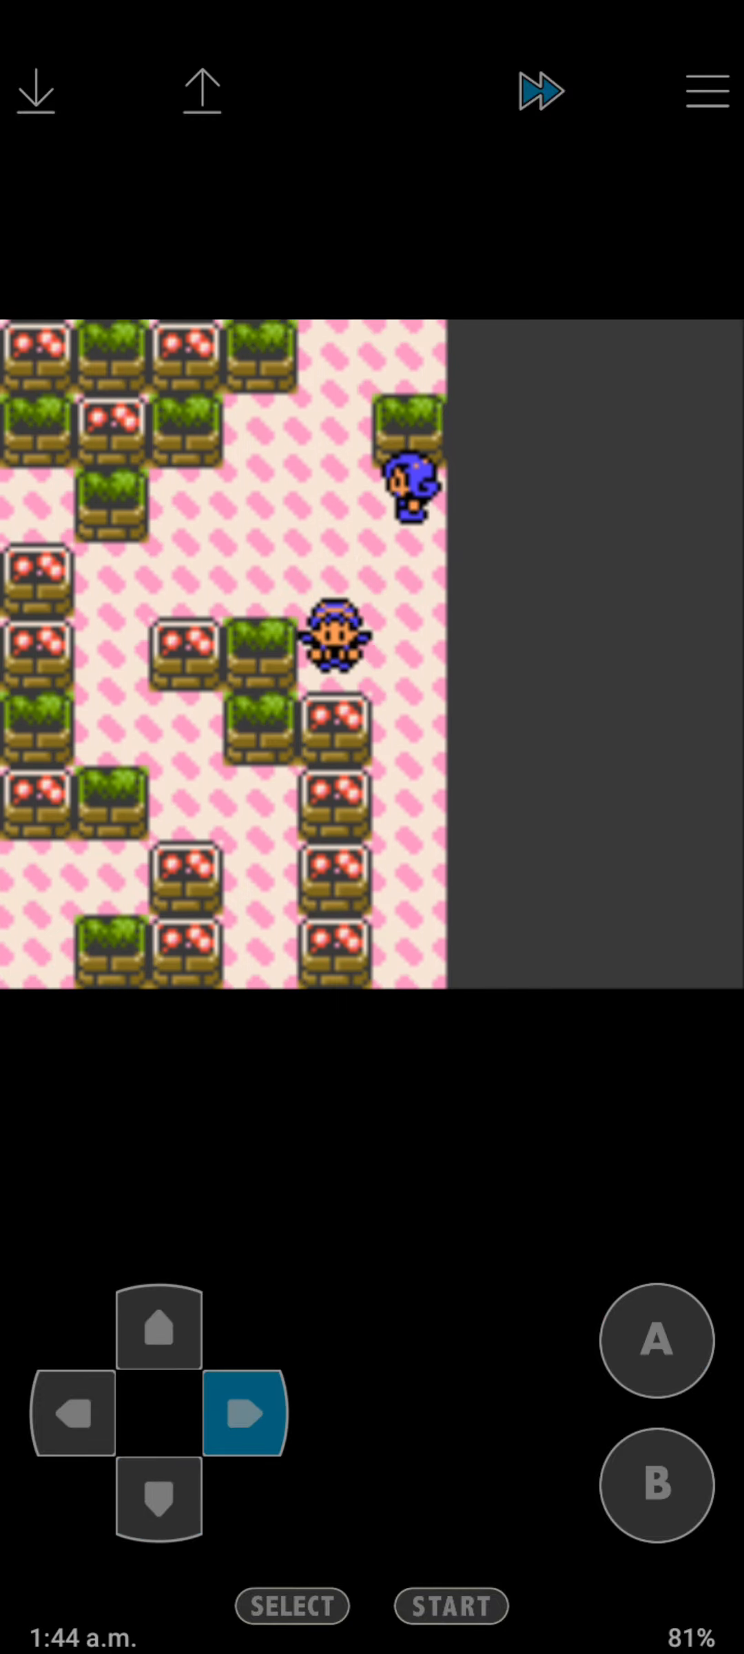
click(156, 1504)
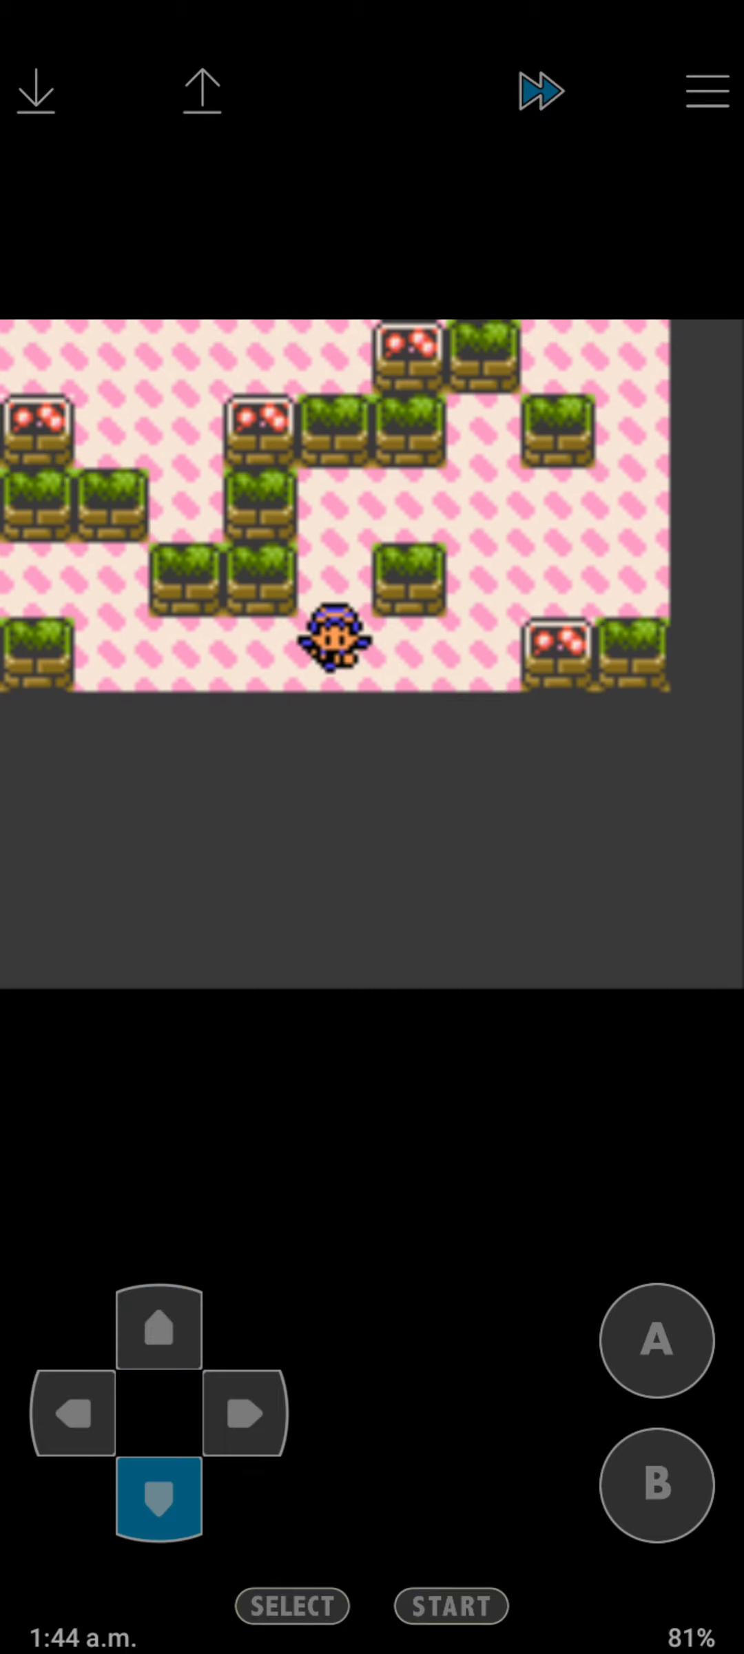
click(242, 1417)
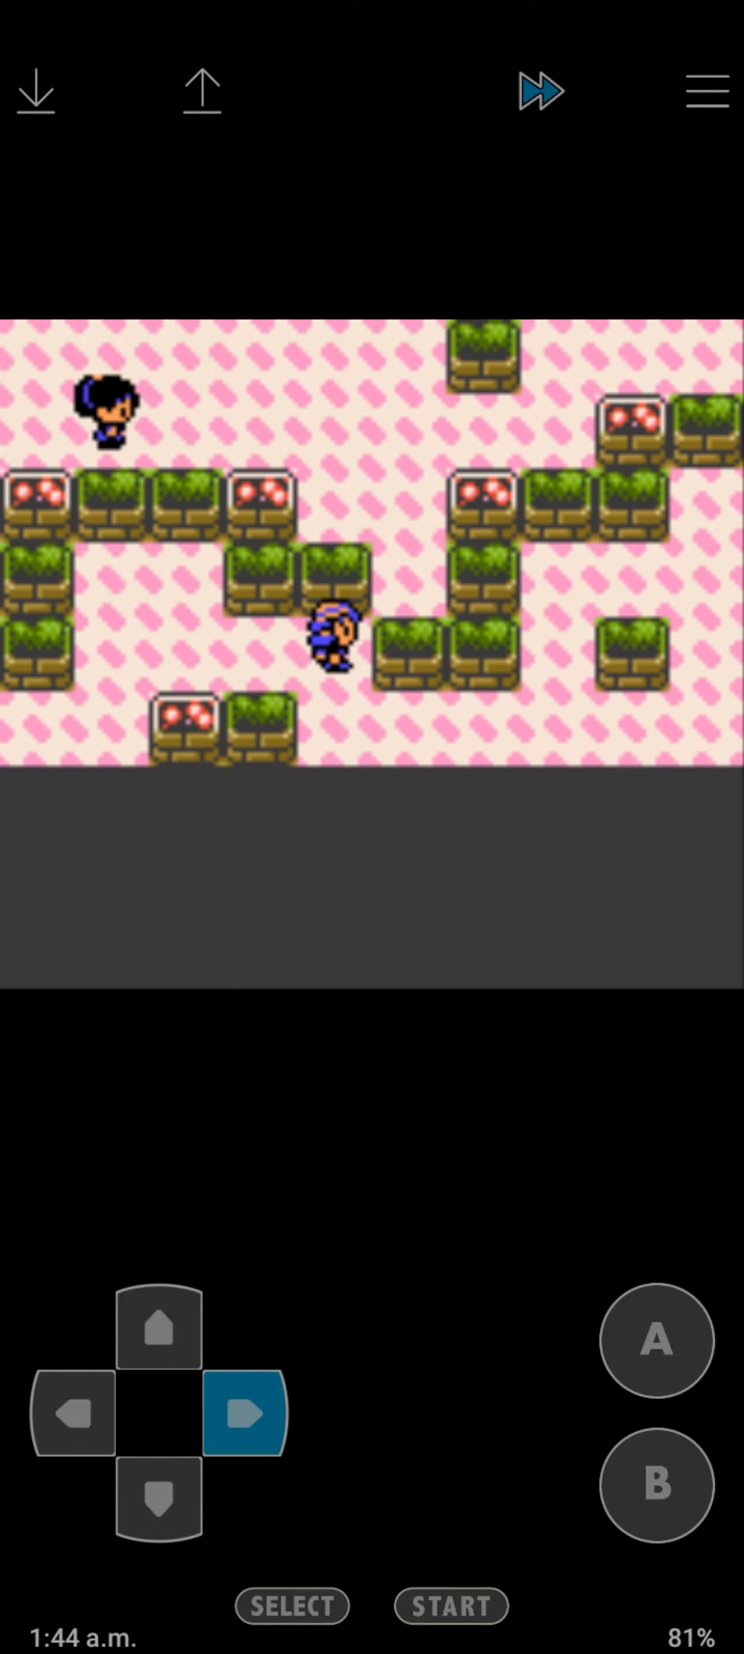
click(245, 1417)
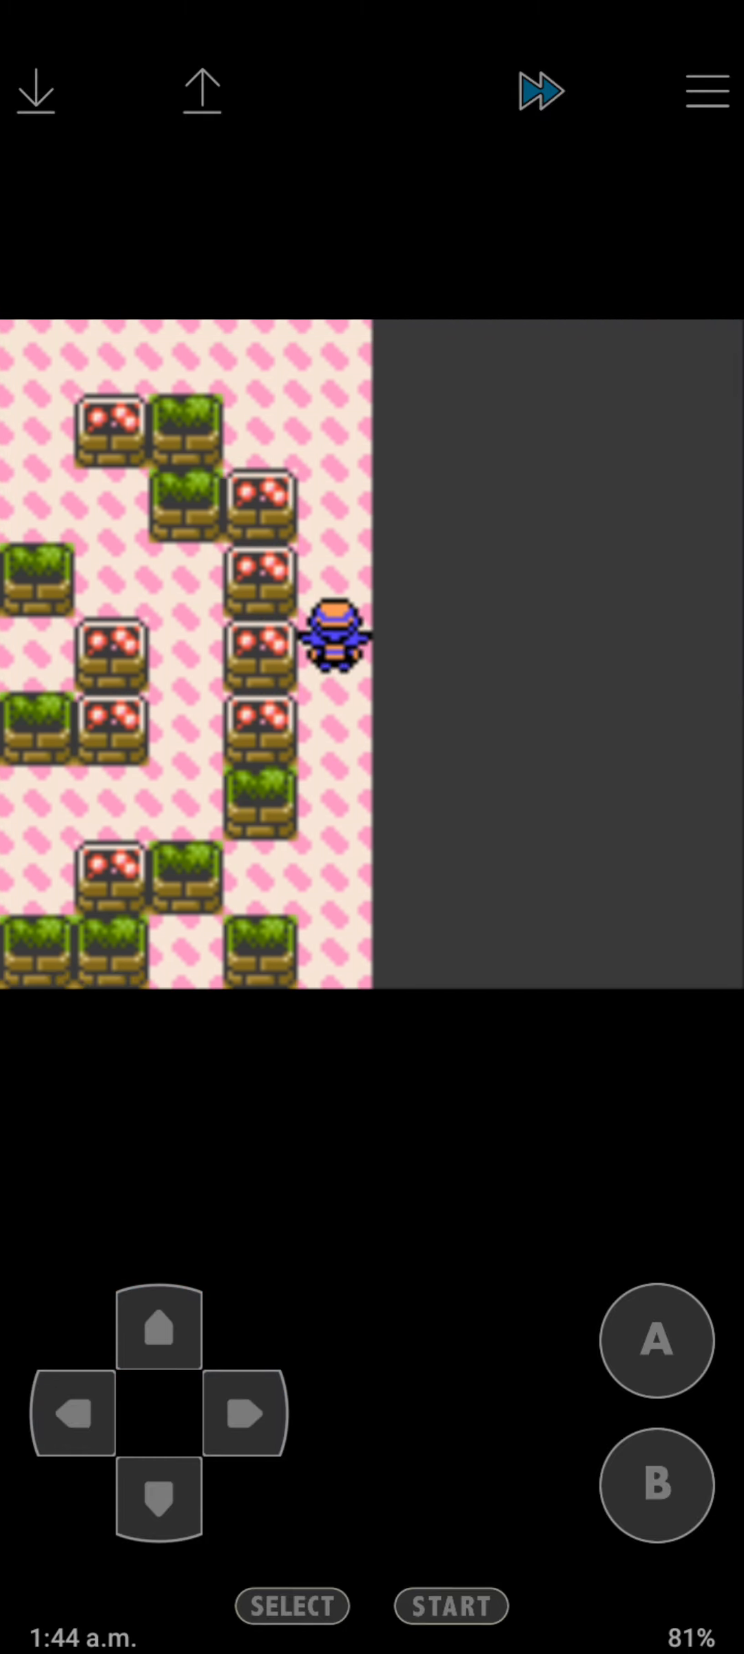
click(158, 1505)
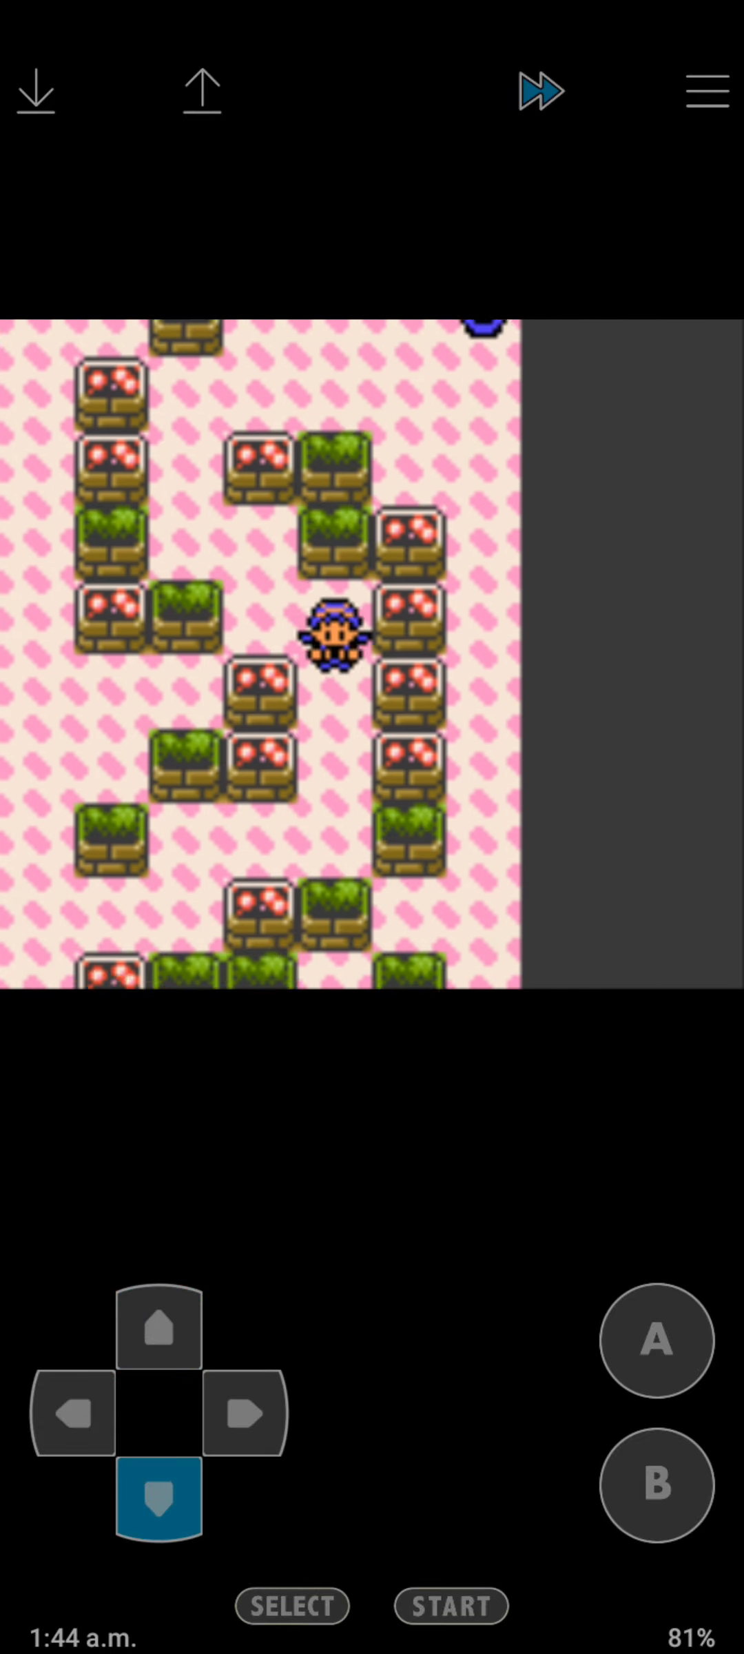
Accept the Lass's challenge and knock out her Snubbull with Bite.
click(653, 1340)
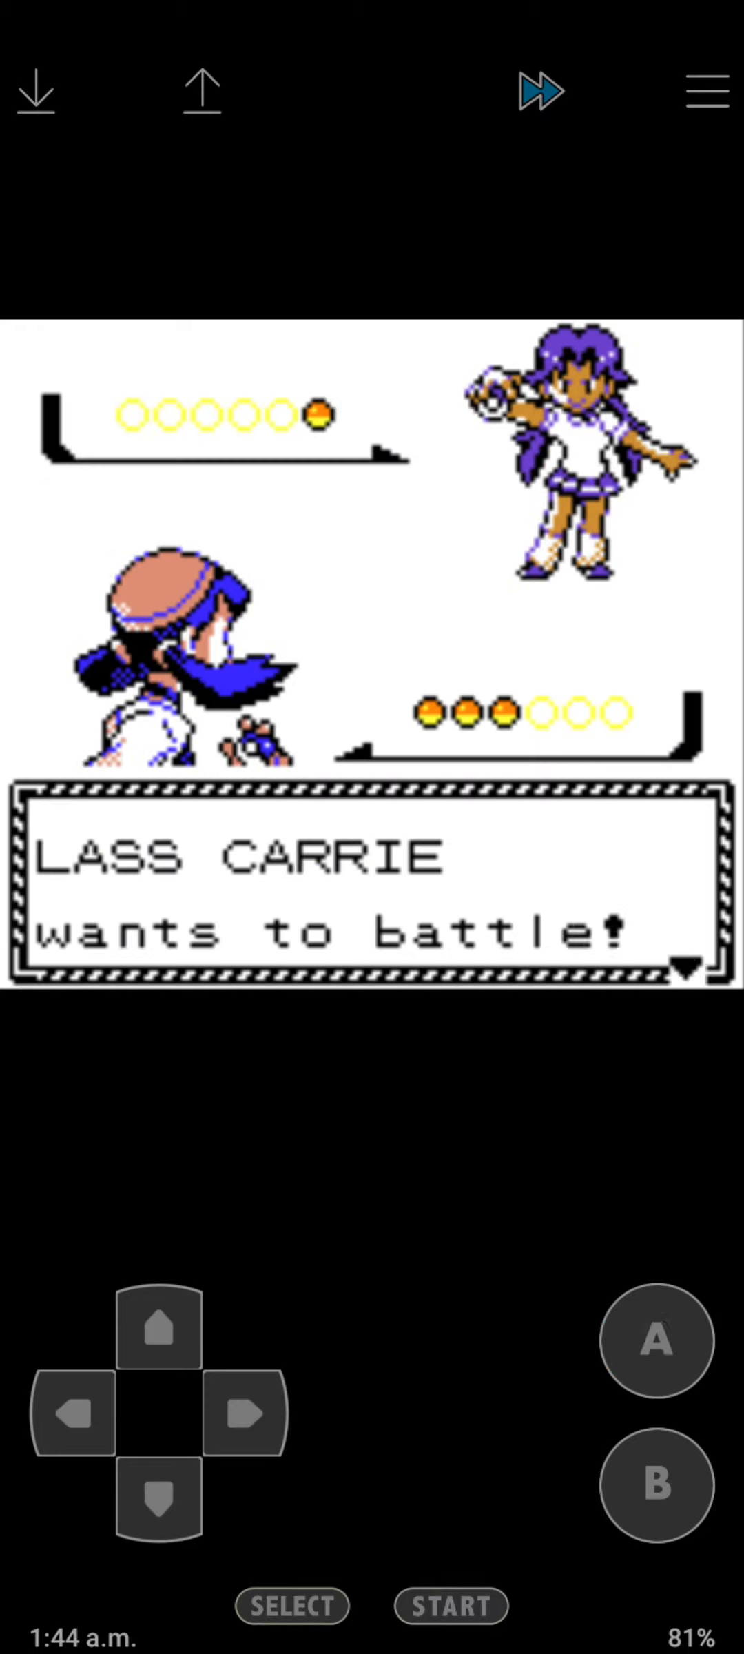
click(653, 1341)
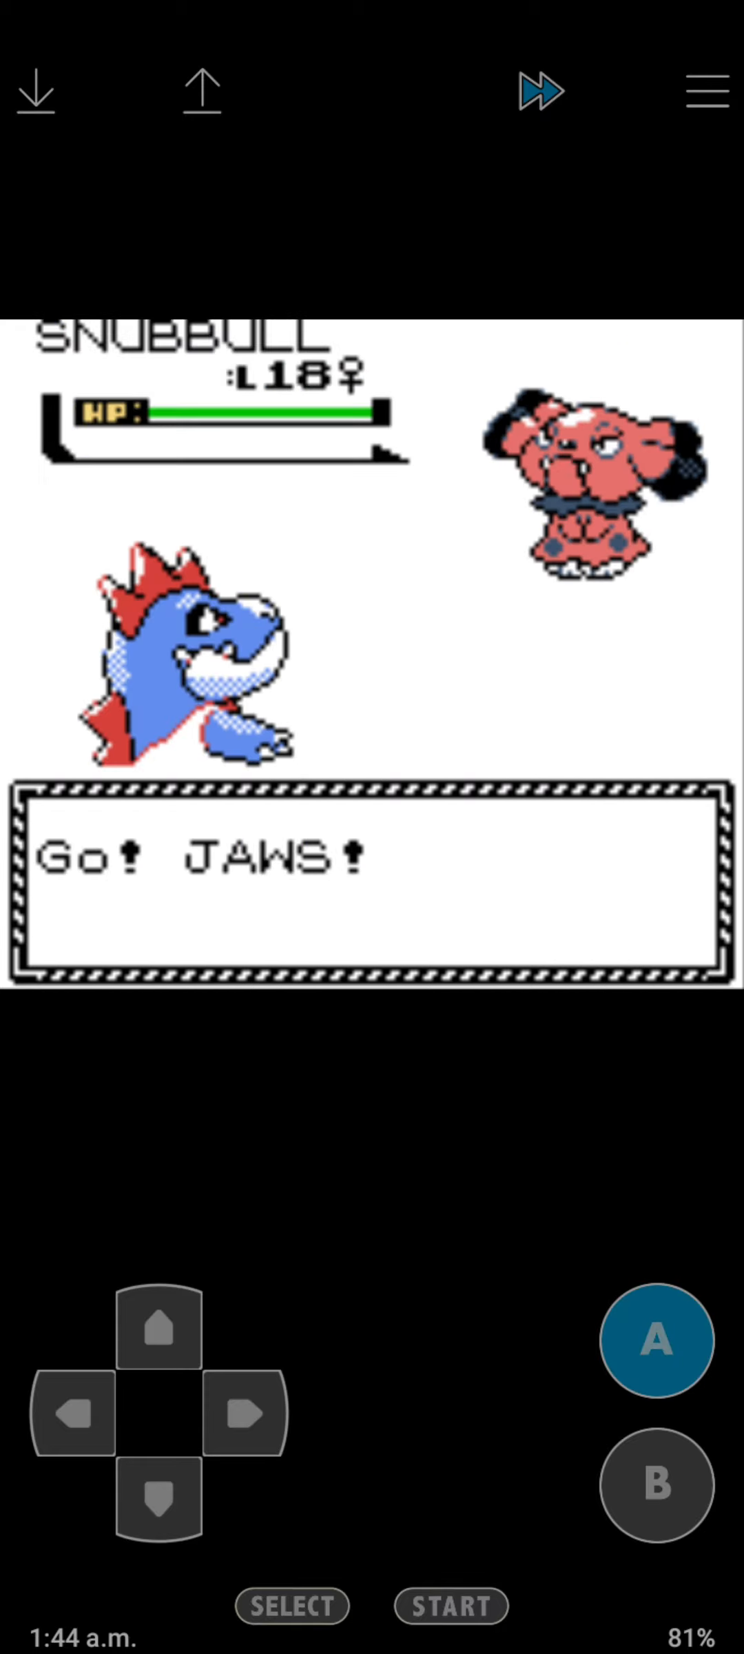
click(655, 1343)
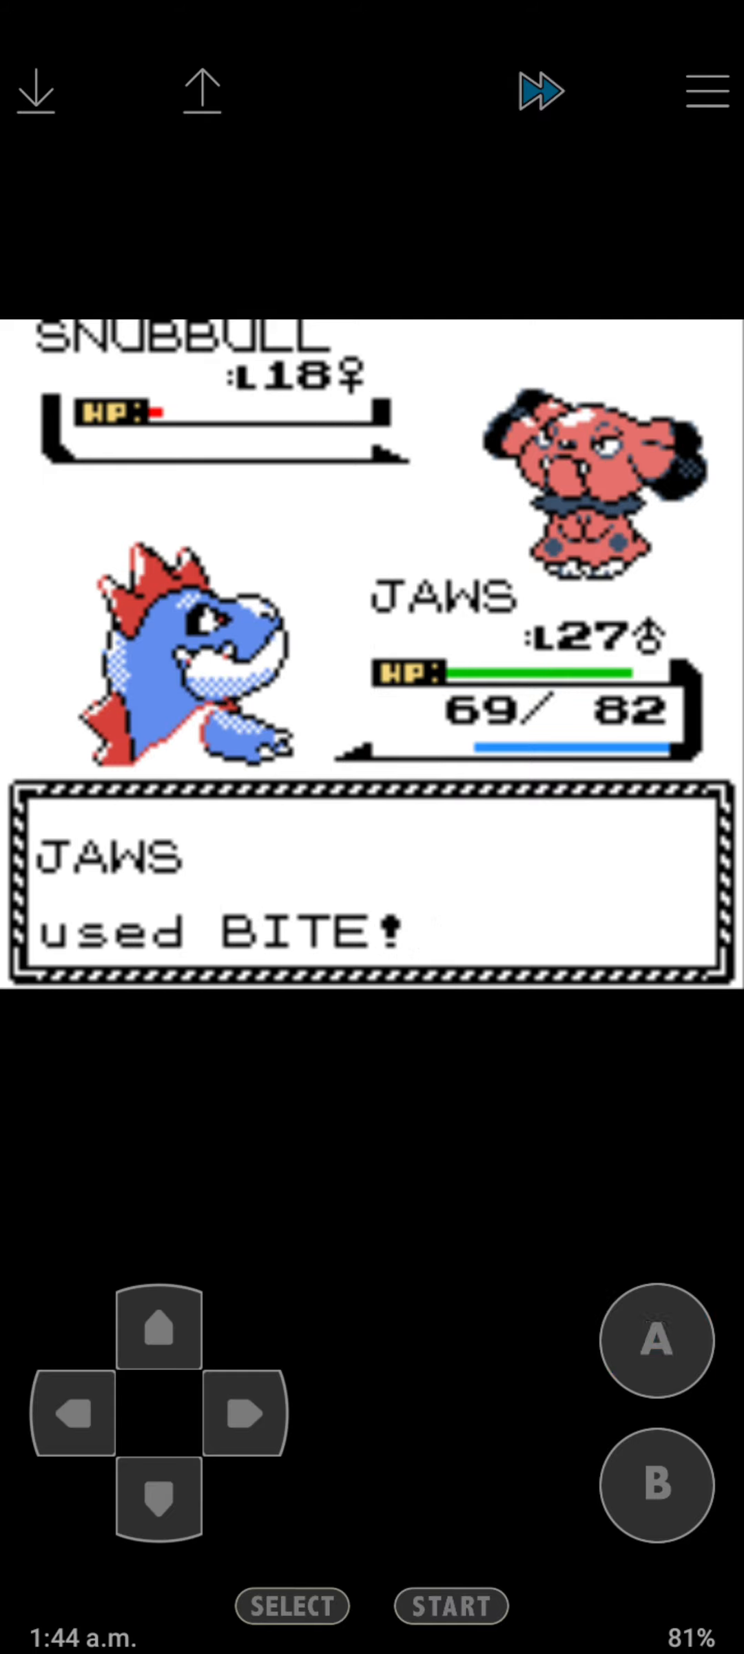
click(655, 1341)
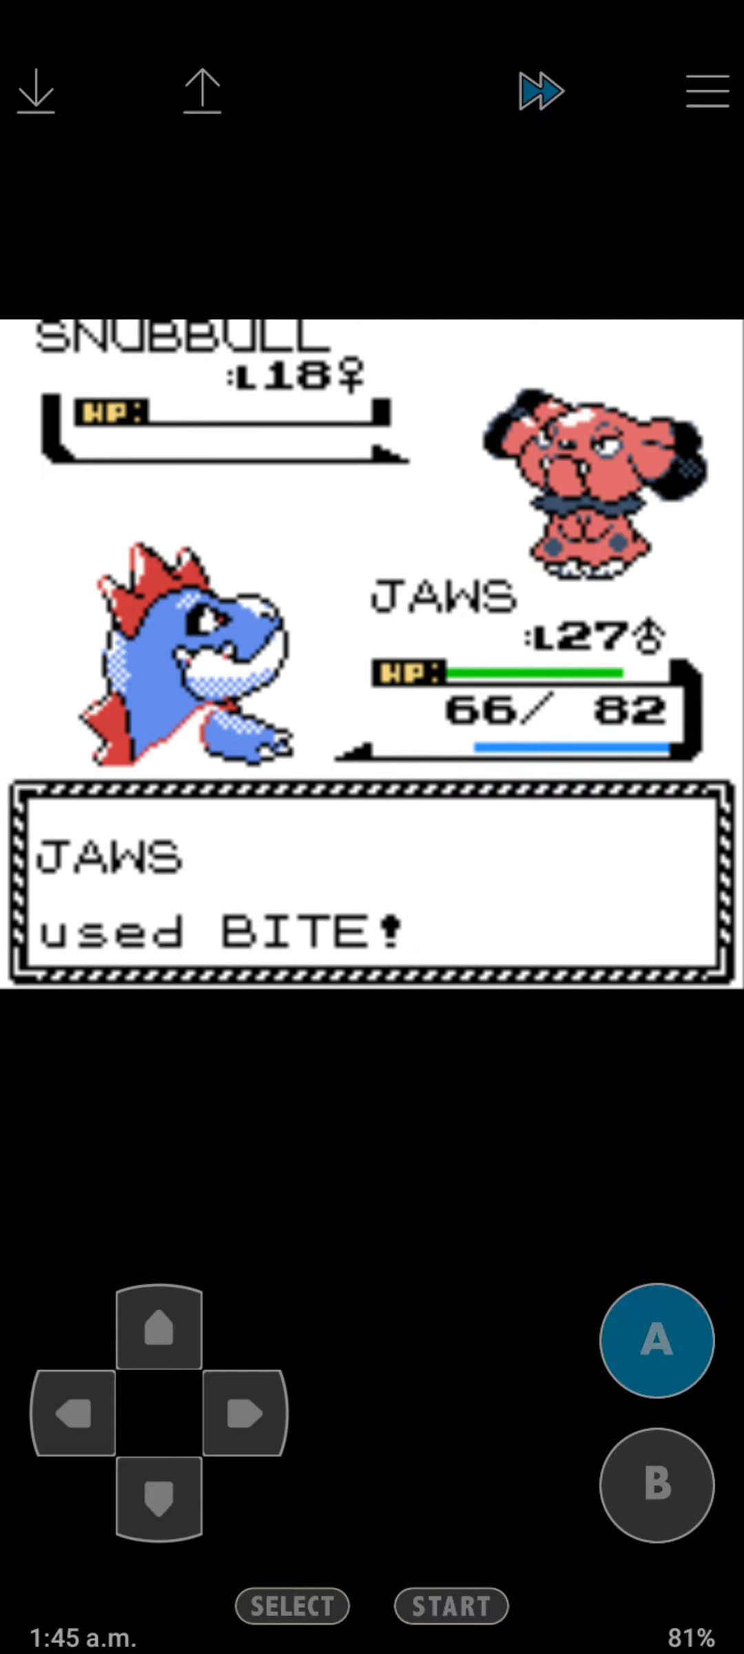
click(656, 1340)
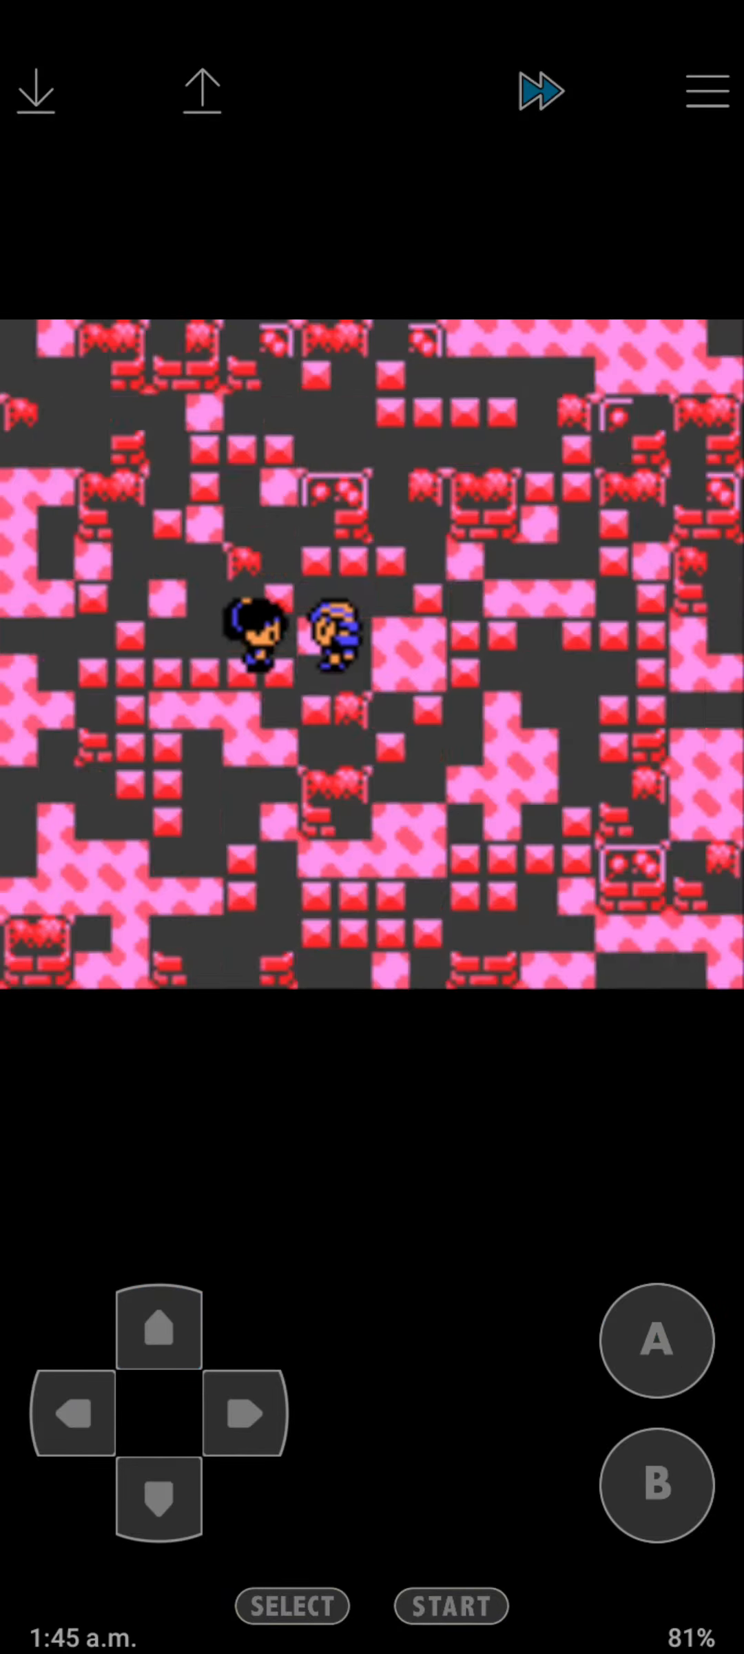
Knock out the Lass's first two Jigglypuff with JAWS's Scratch.
click(655, 1339)
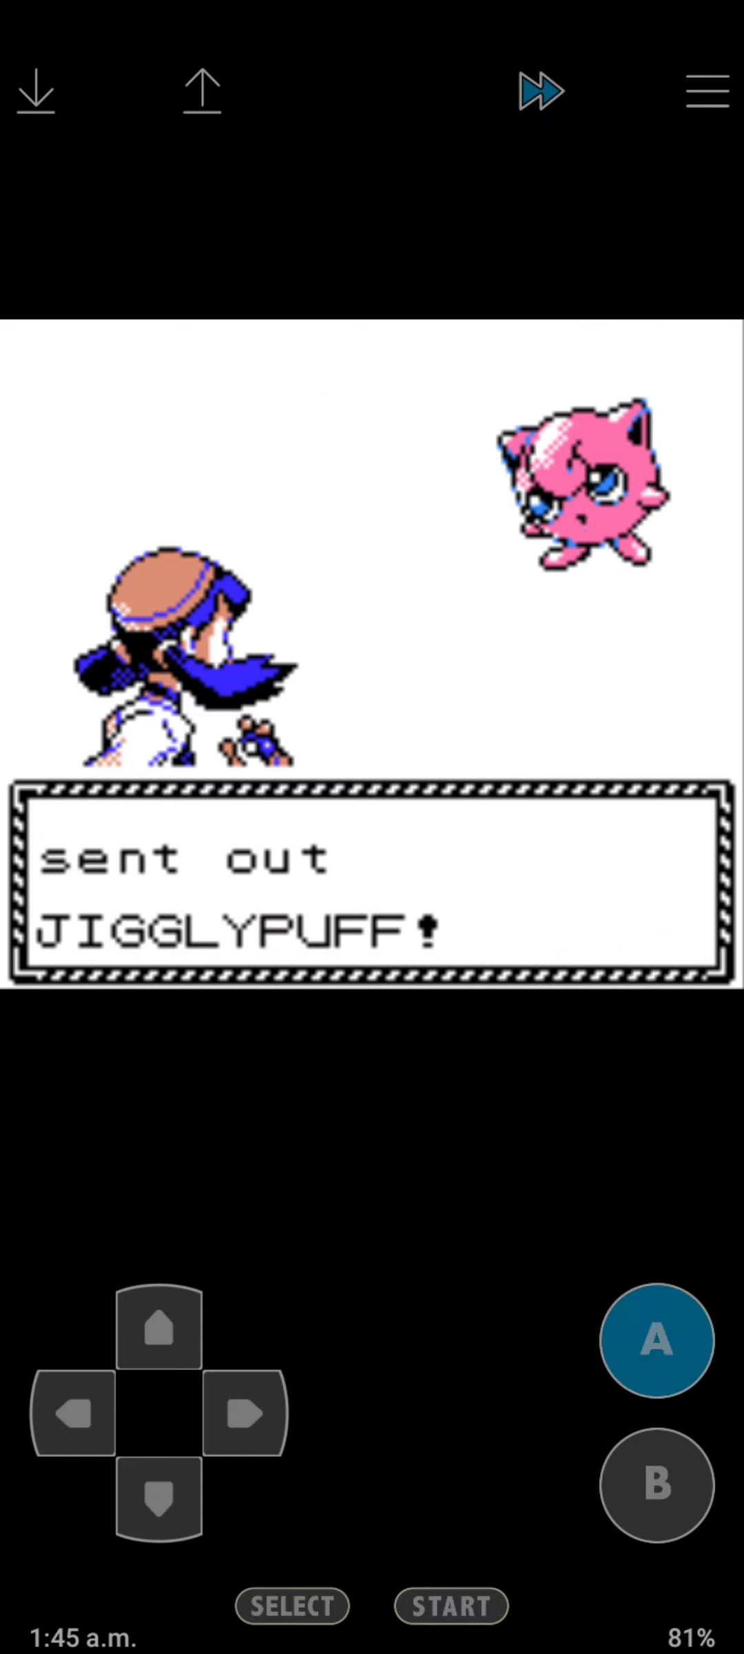
click(657, 1341)
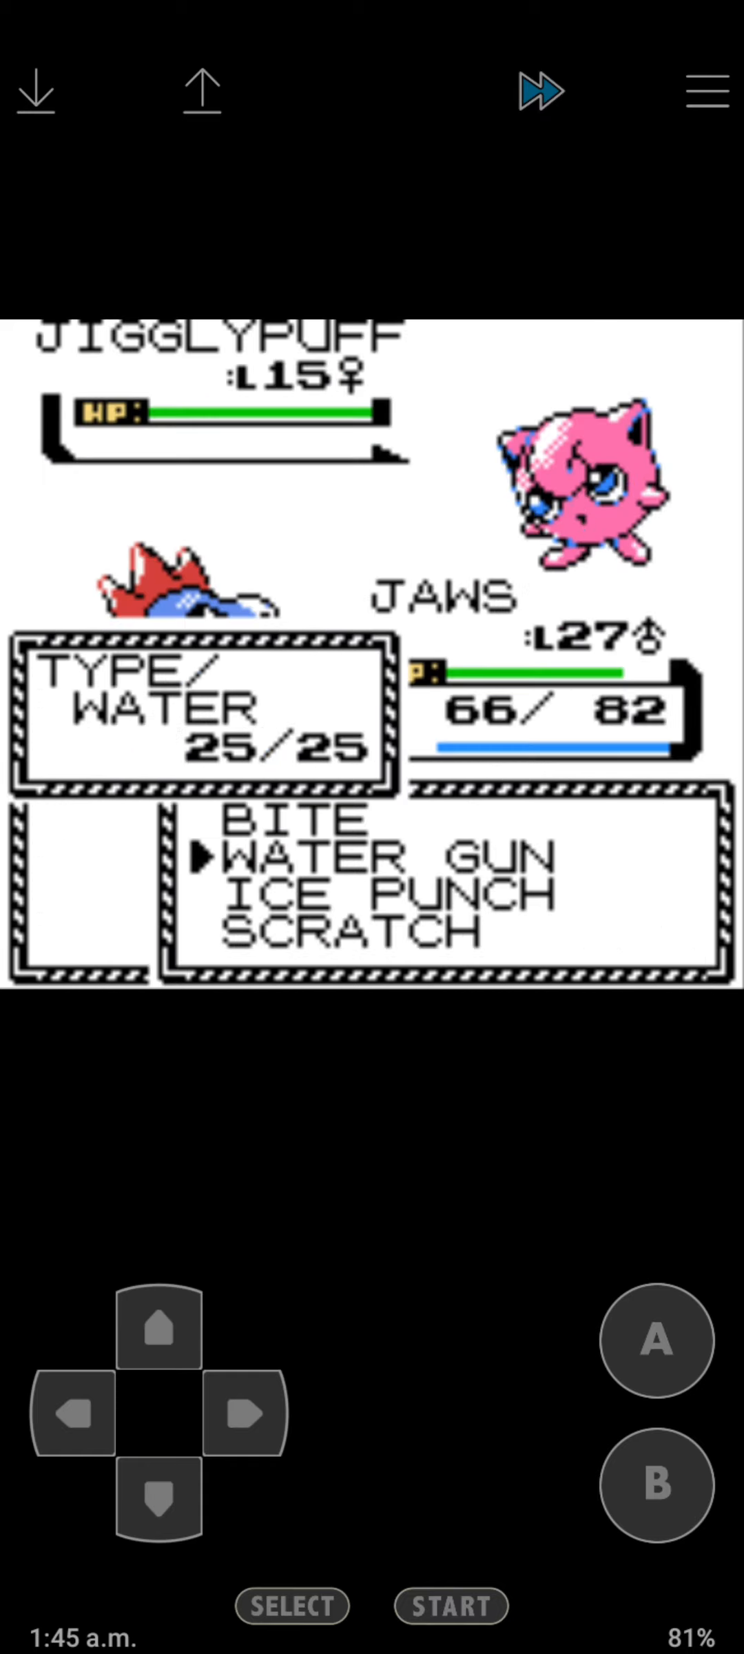
click(654, 1342)
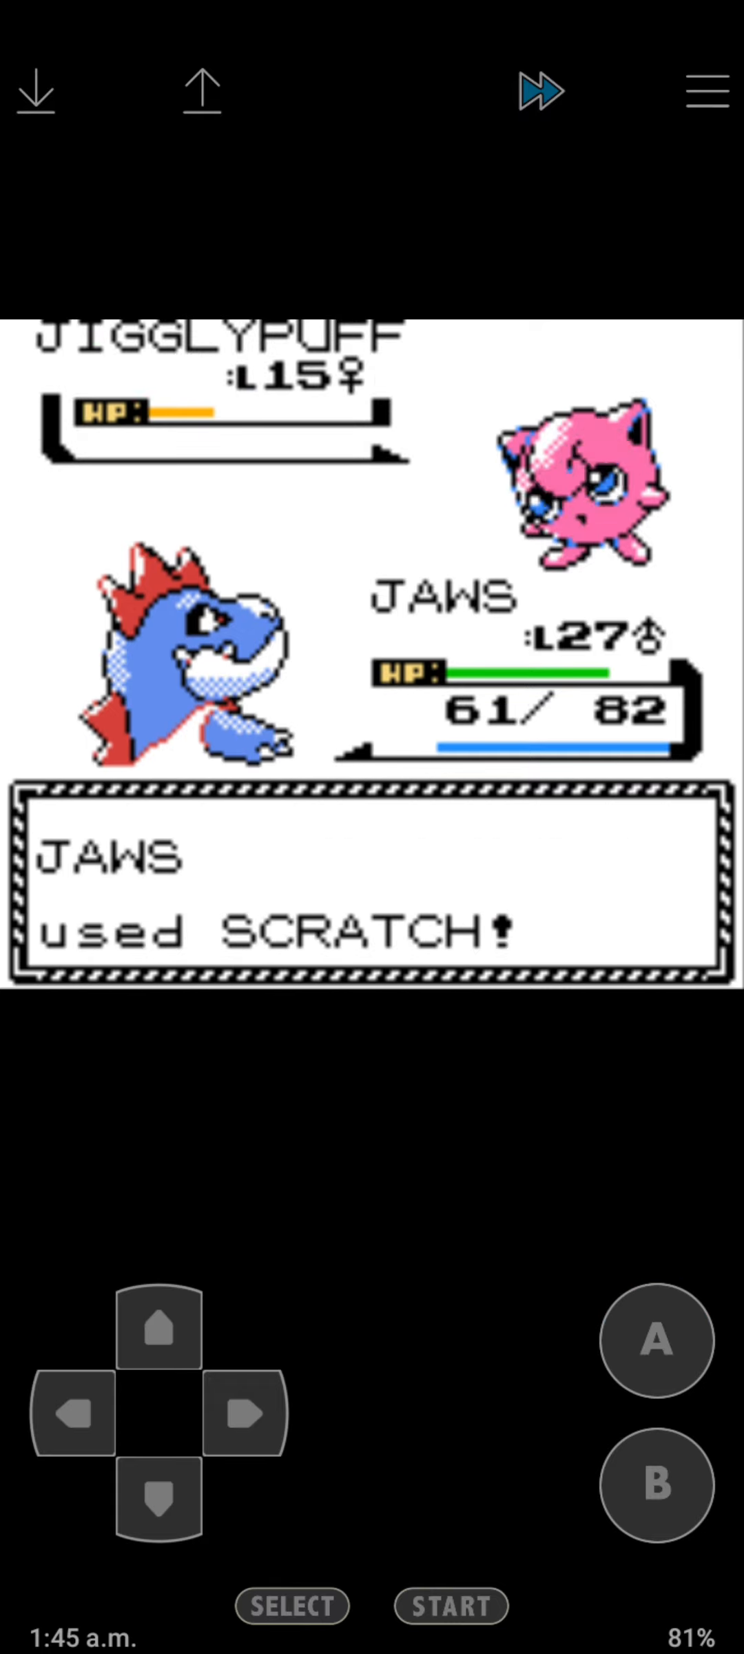
click(656, 1344)
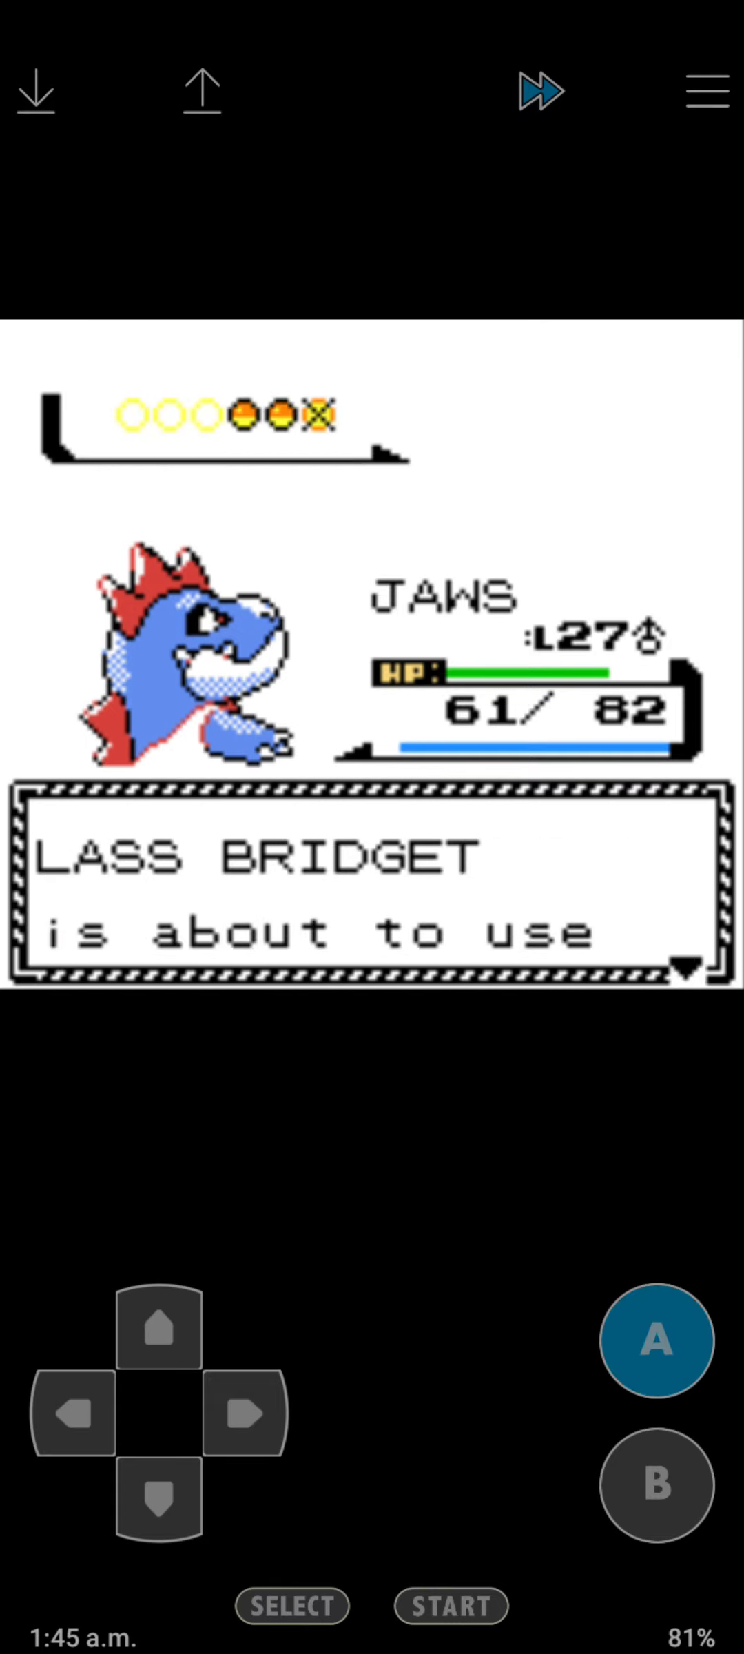
click(656, 1339)
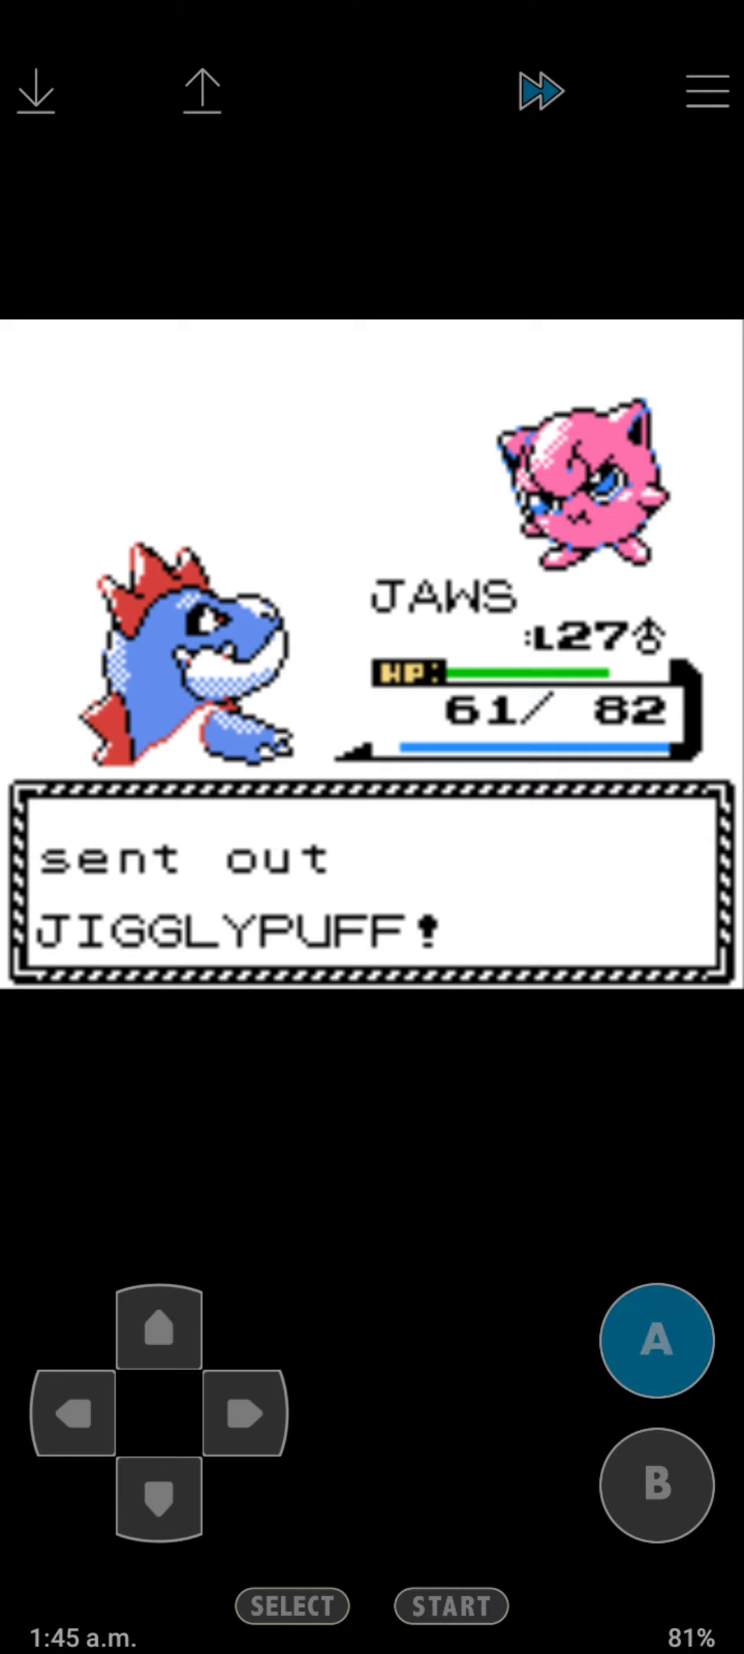
click(655, 1341)
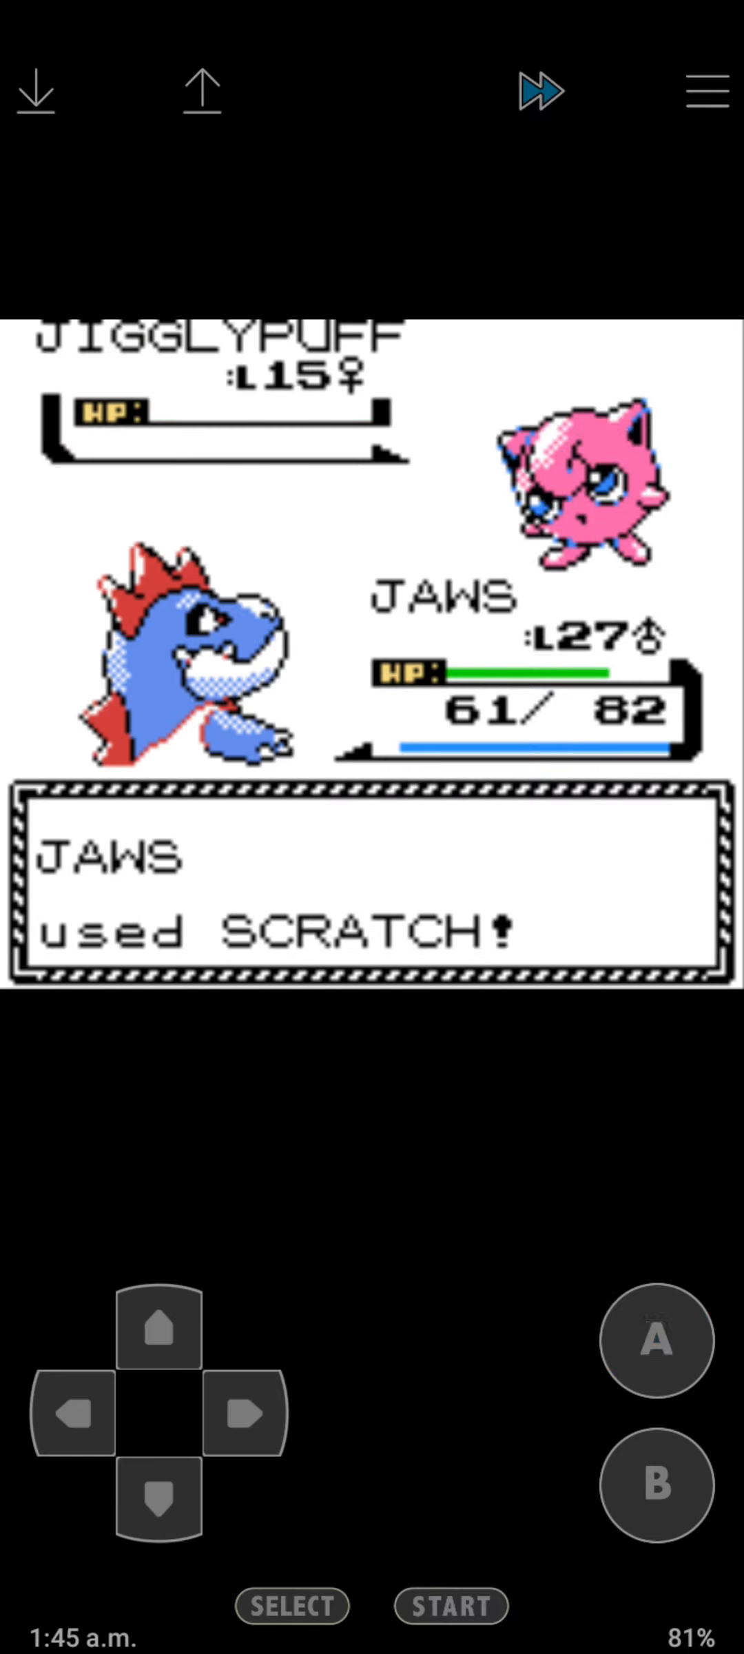
Let JAWS reach level 28, decline Scary Face, and finish off the last Jigglypuff with Scratch.
click(652, 1344)
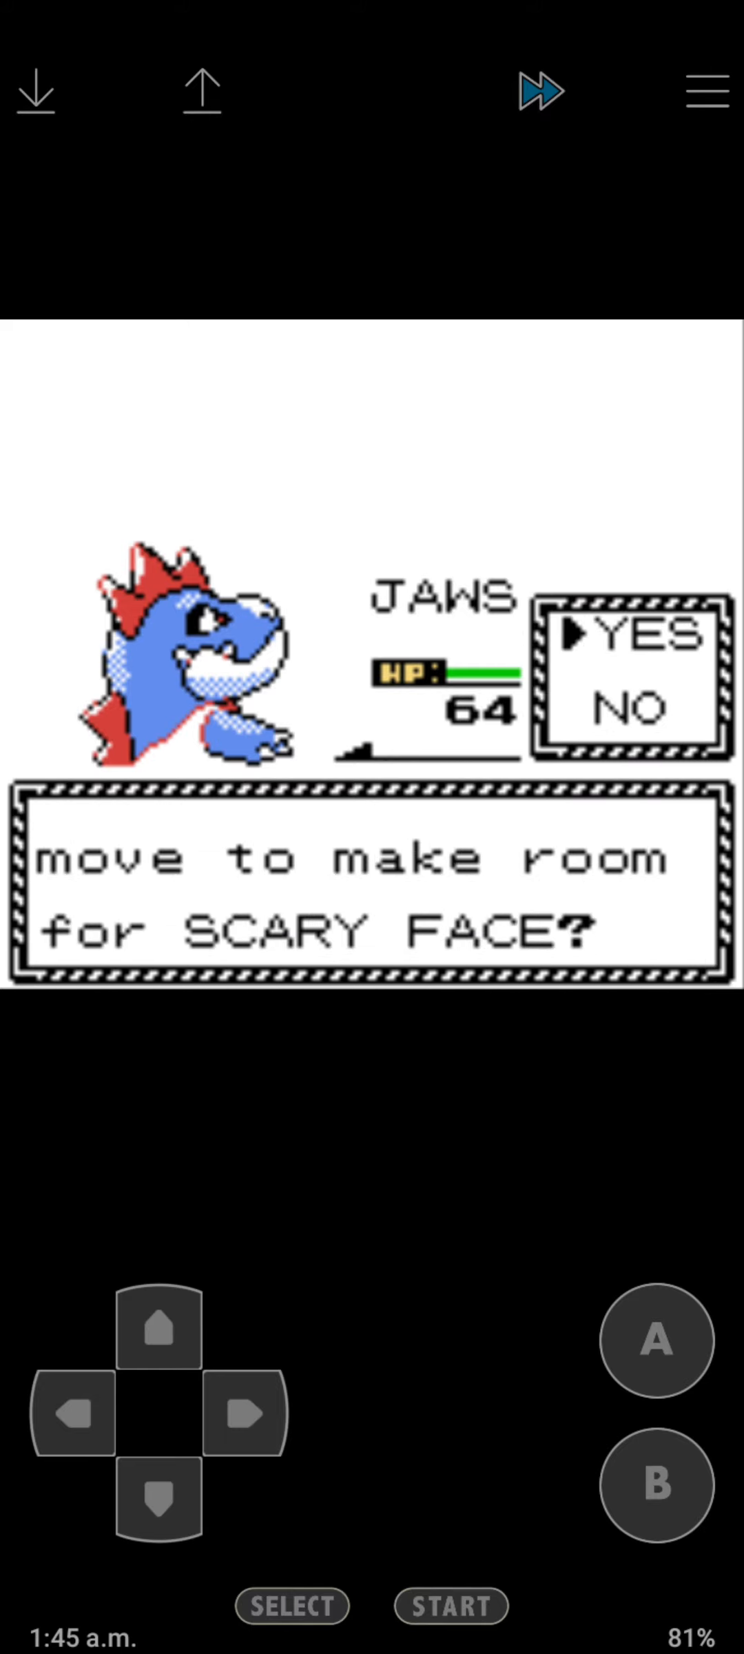
click(655, 1343)
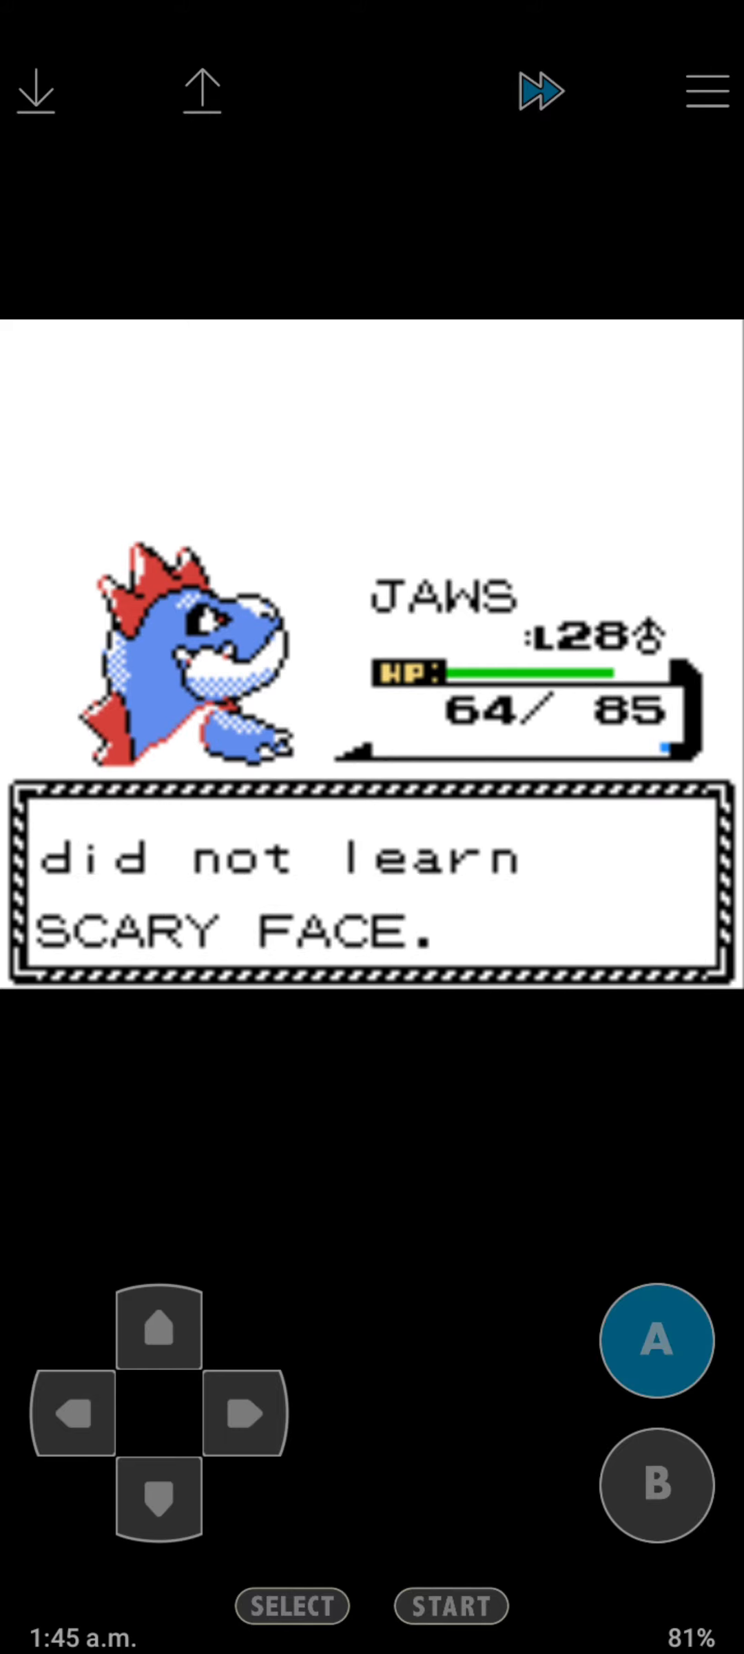
click(657, 1340)
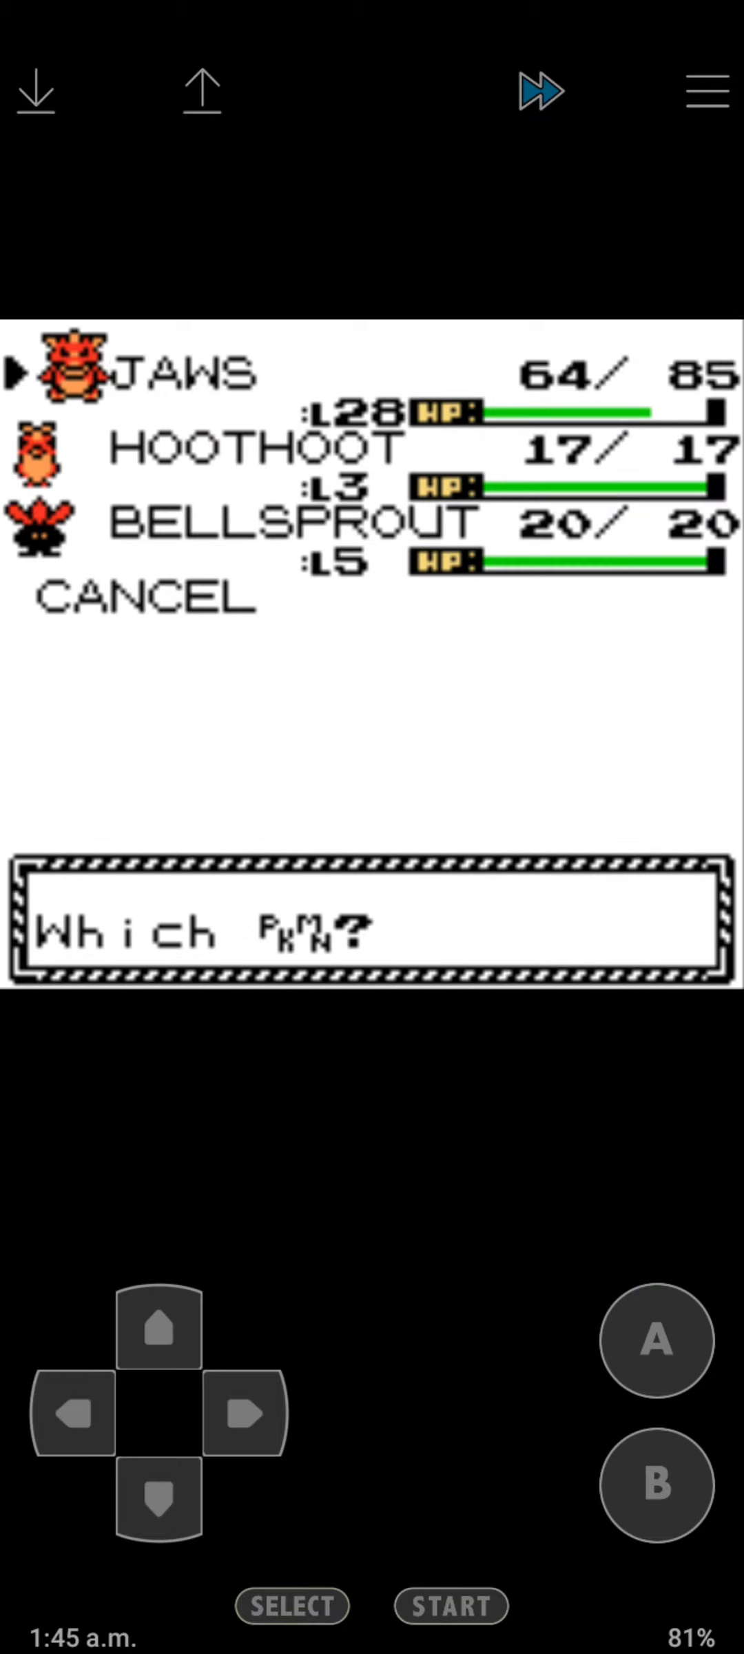
click(656, 1341)
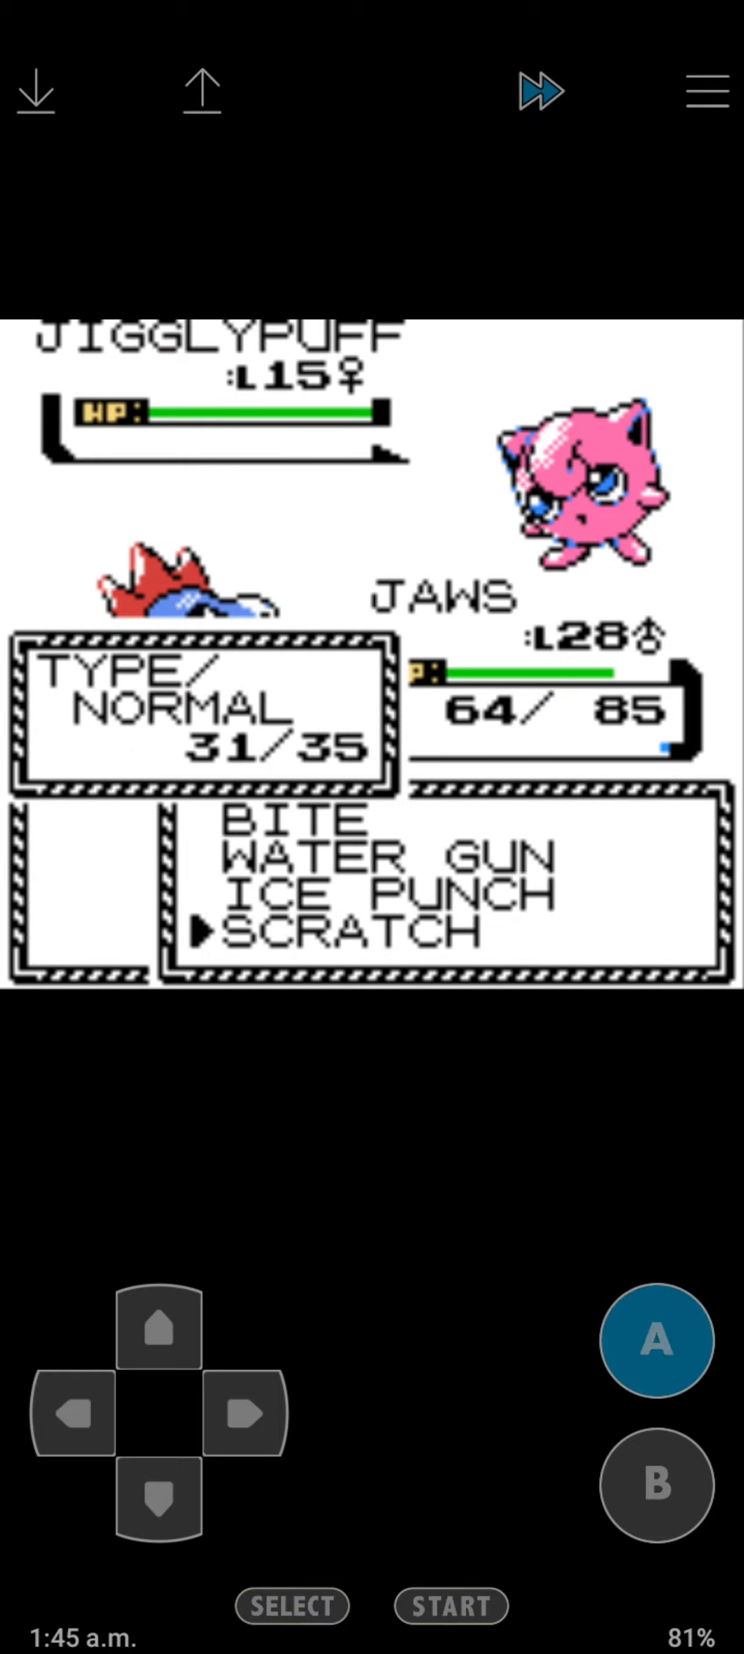
click(653, 1339)
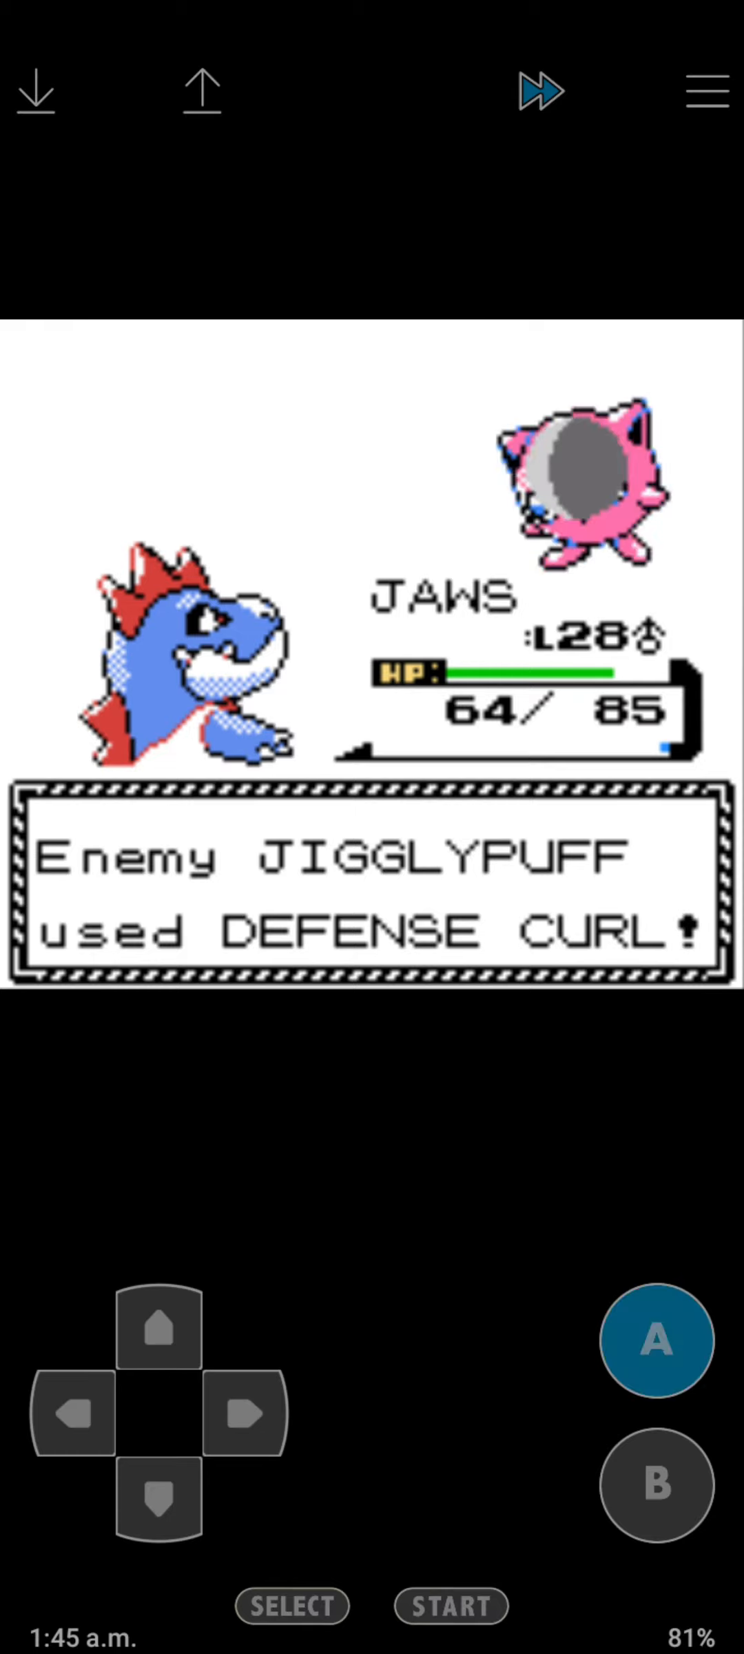
click(653, 1341)
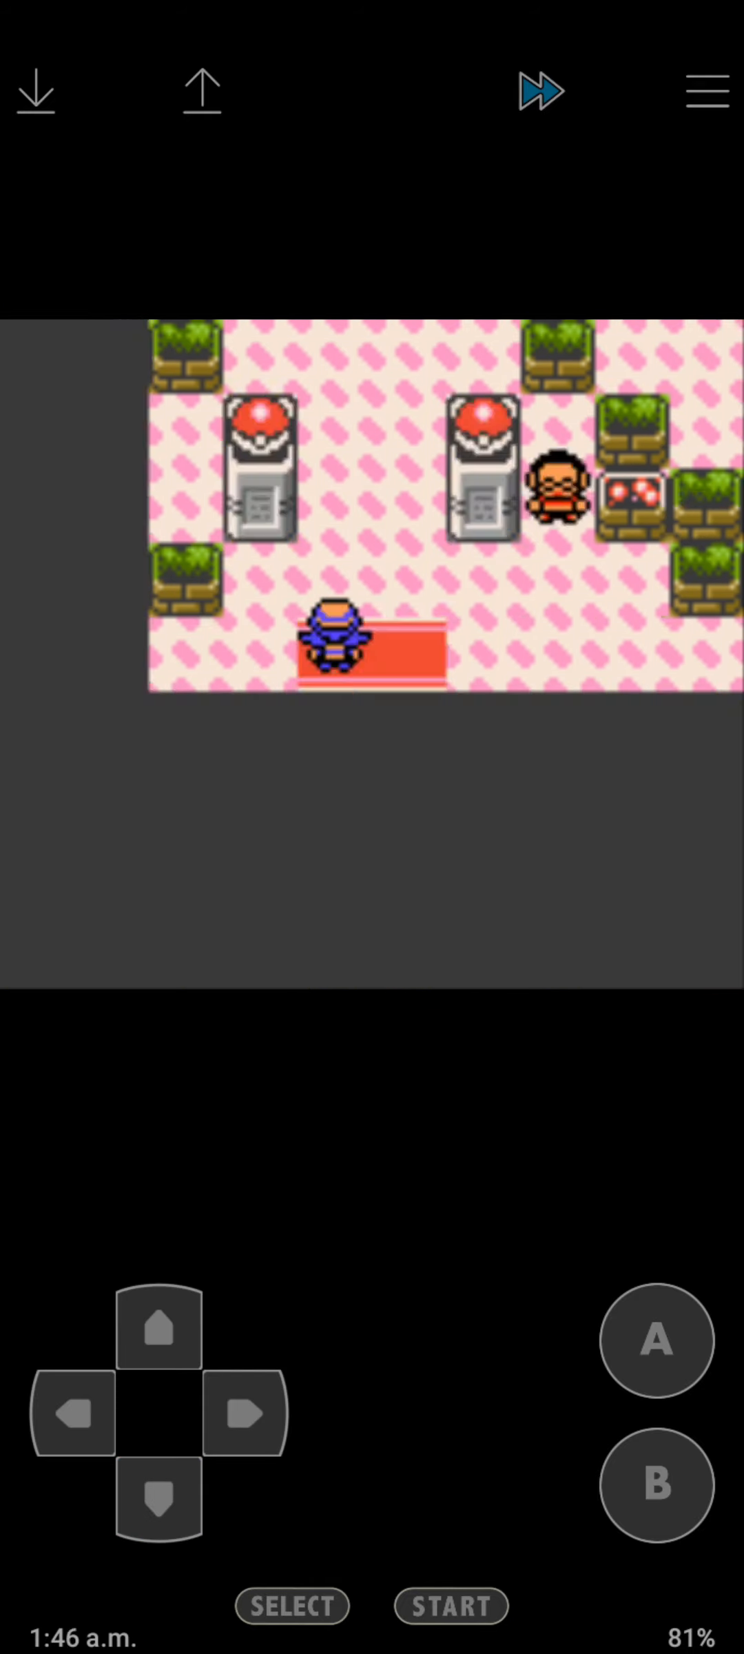
Walk left through the maze and start the trainer battle against the level 18 Clefairy.
click(71, 1414)
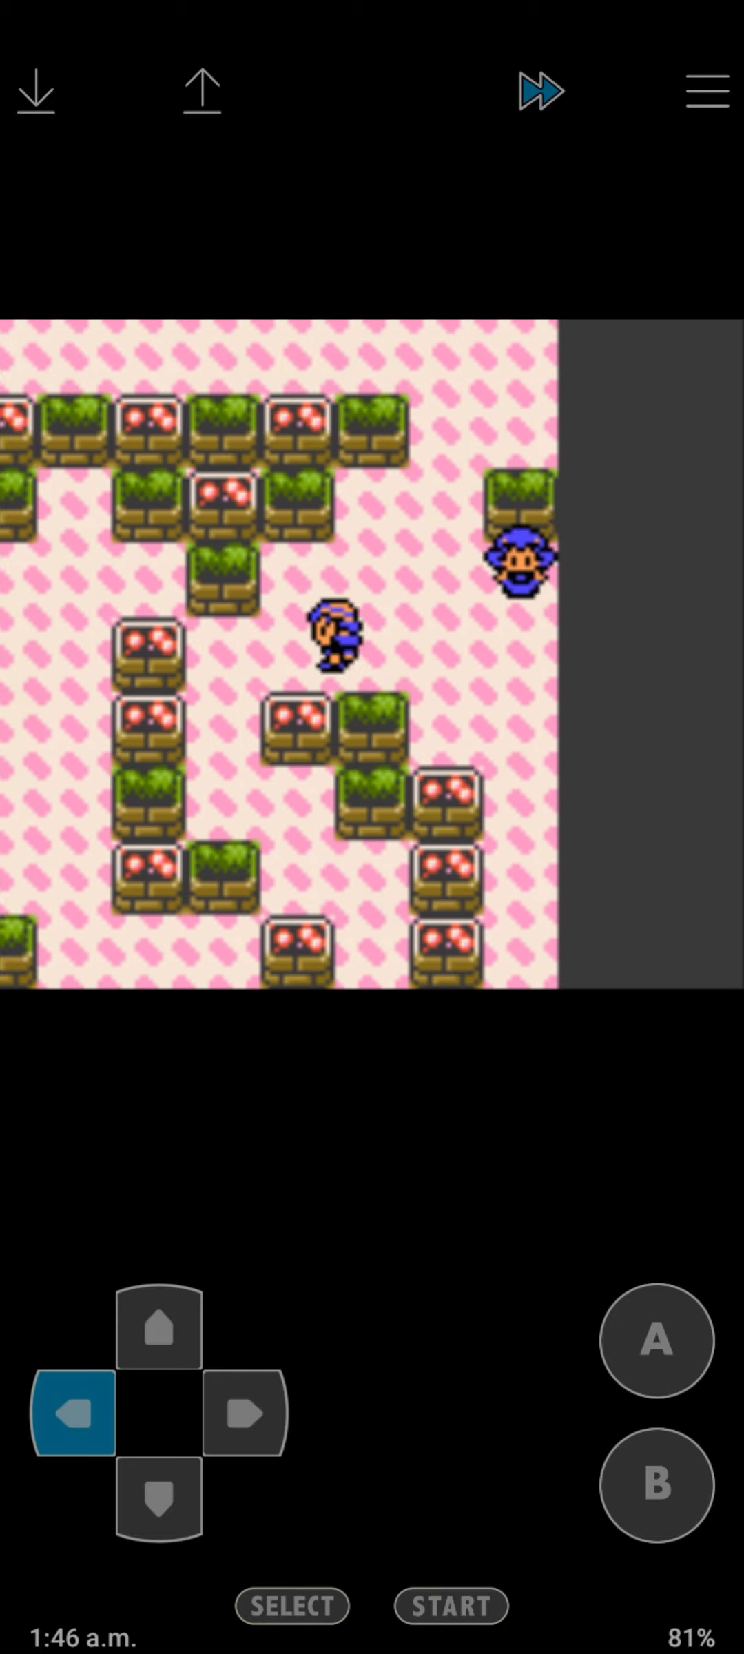
click(158, 1505)
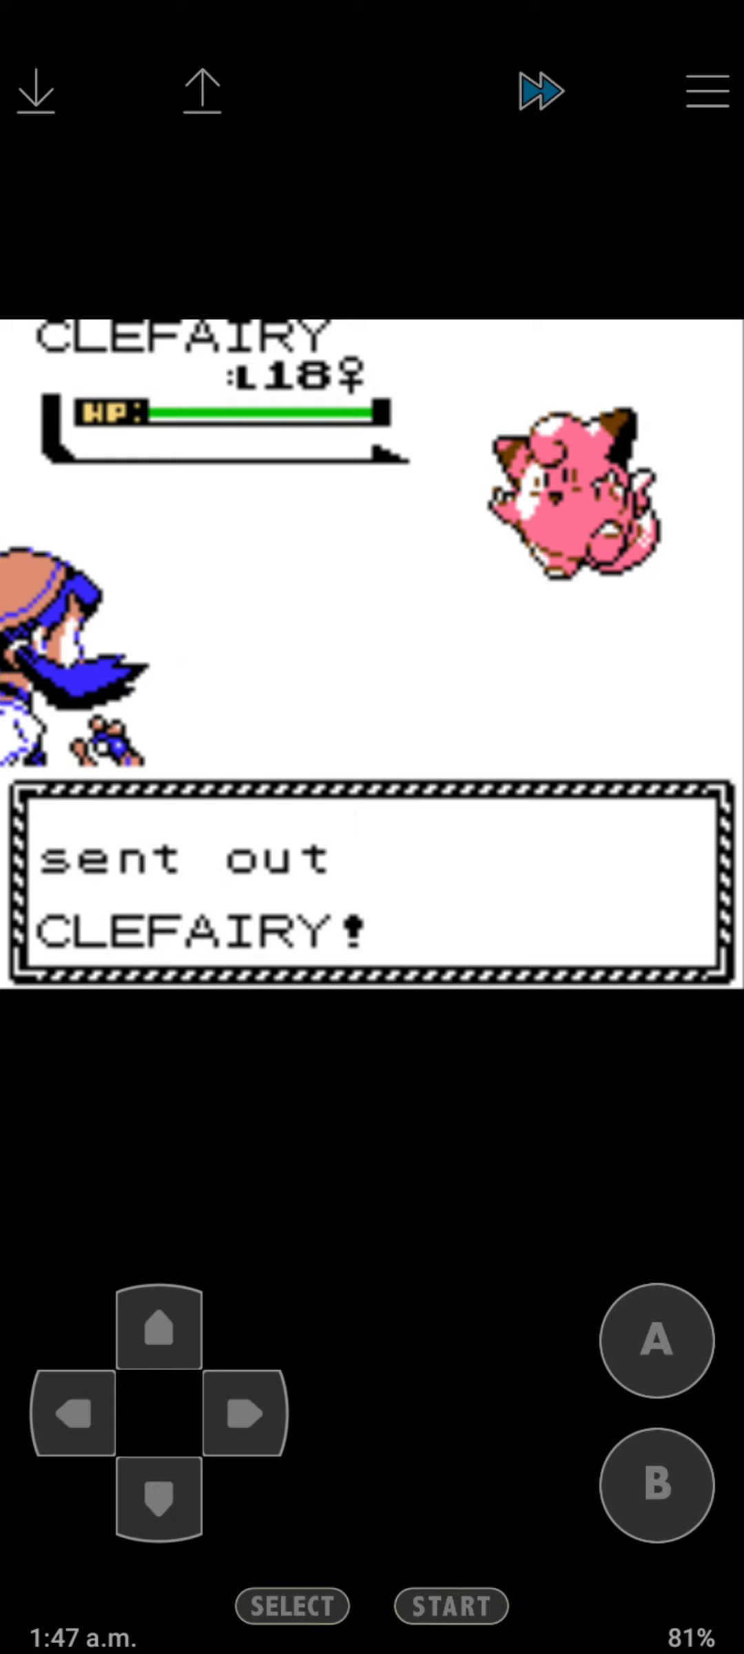
Defeat Clefairy with one Ice Punch and Miltank with two, earning JAWS 856 EXP.
click(158, 1505)
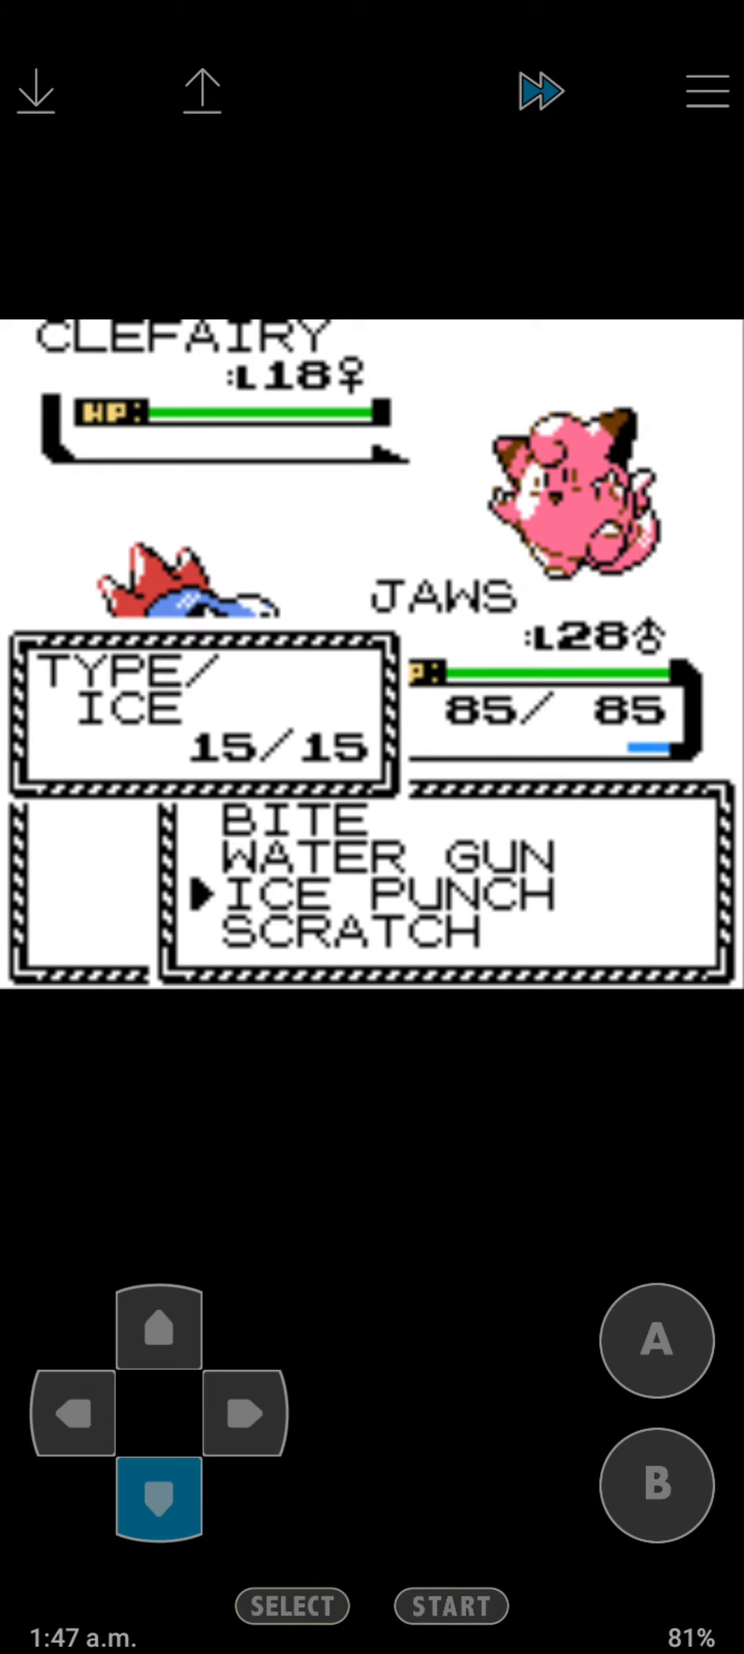
click(653, 1341)
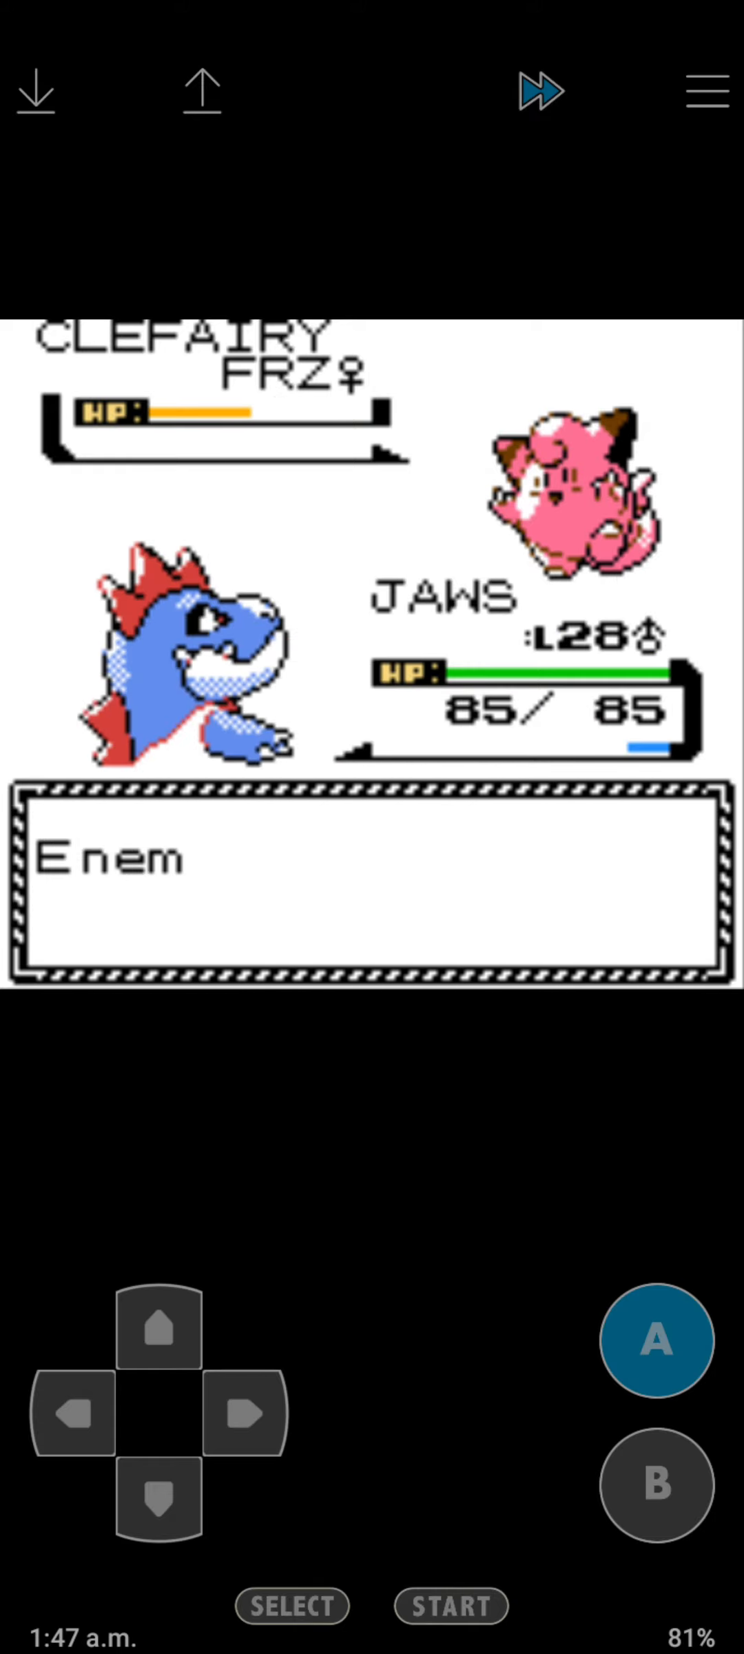
click(653, 1341)
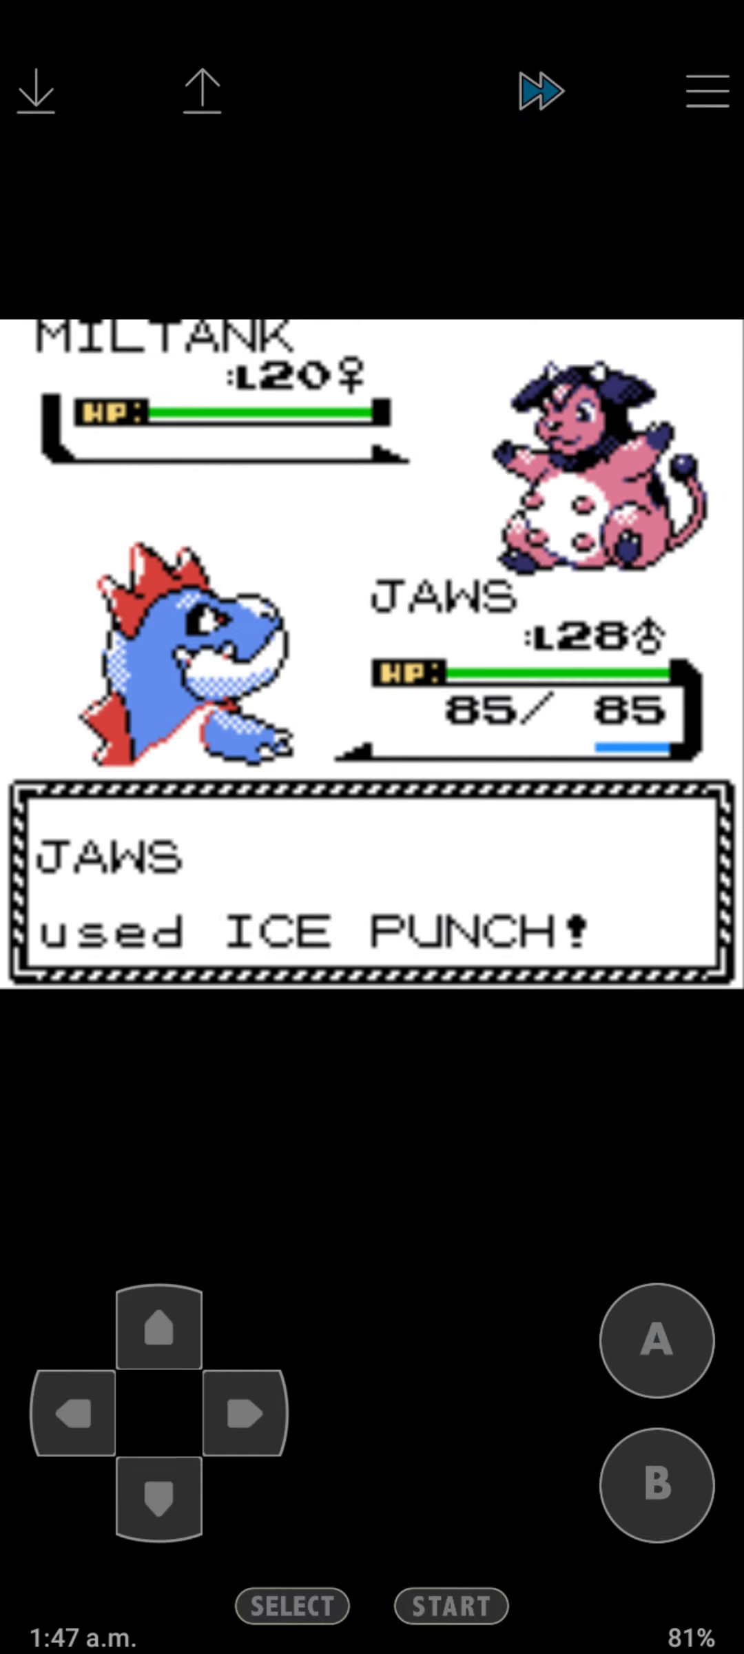
click(656, 1341)
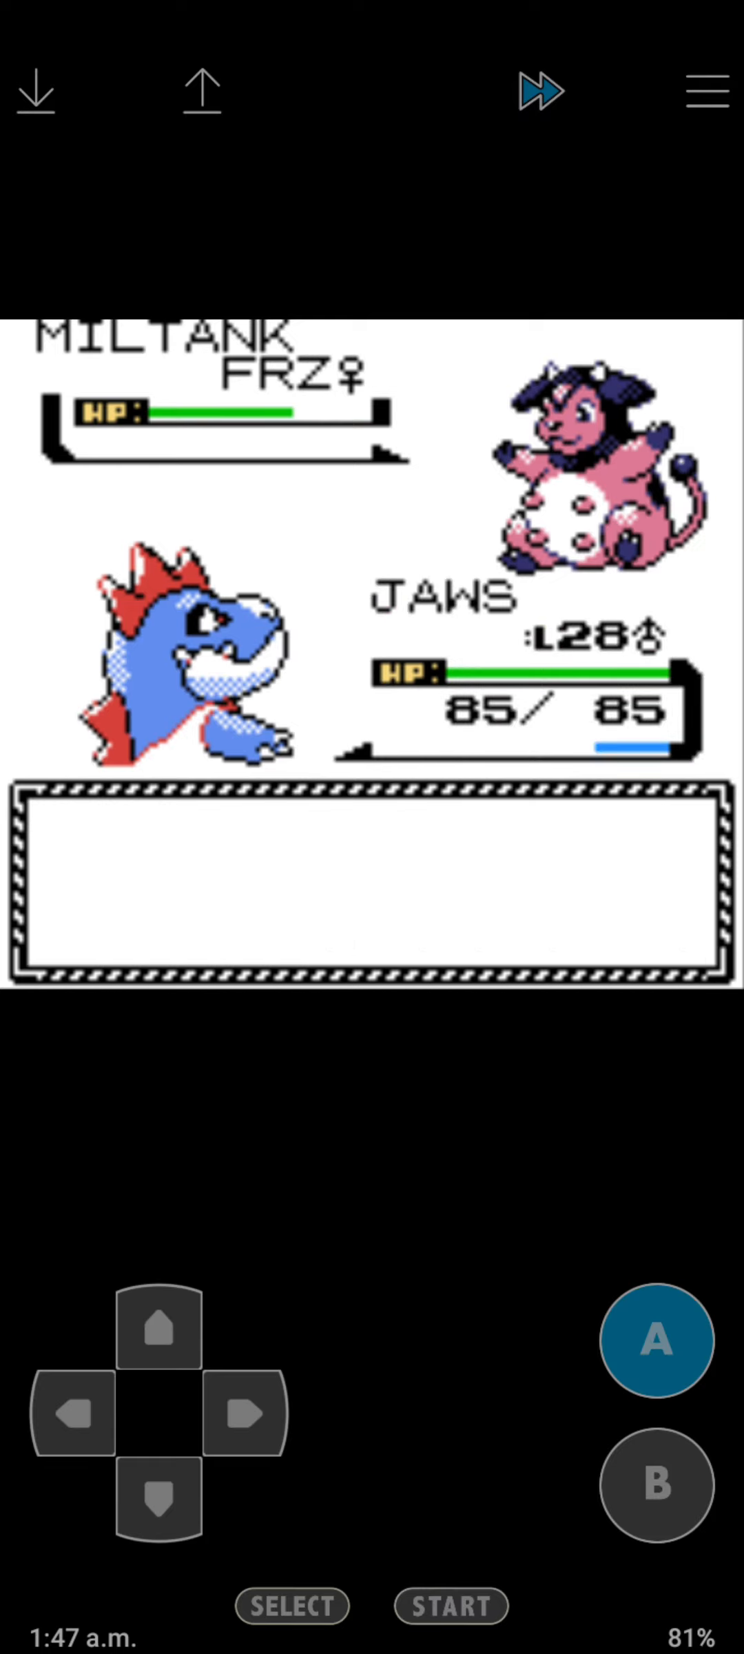
click(653, 1340)
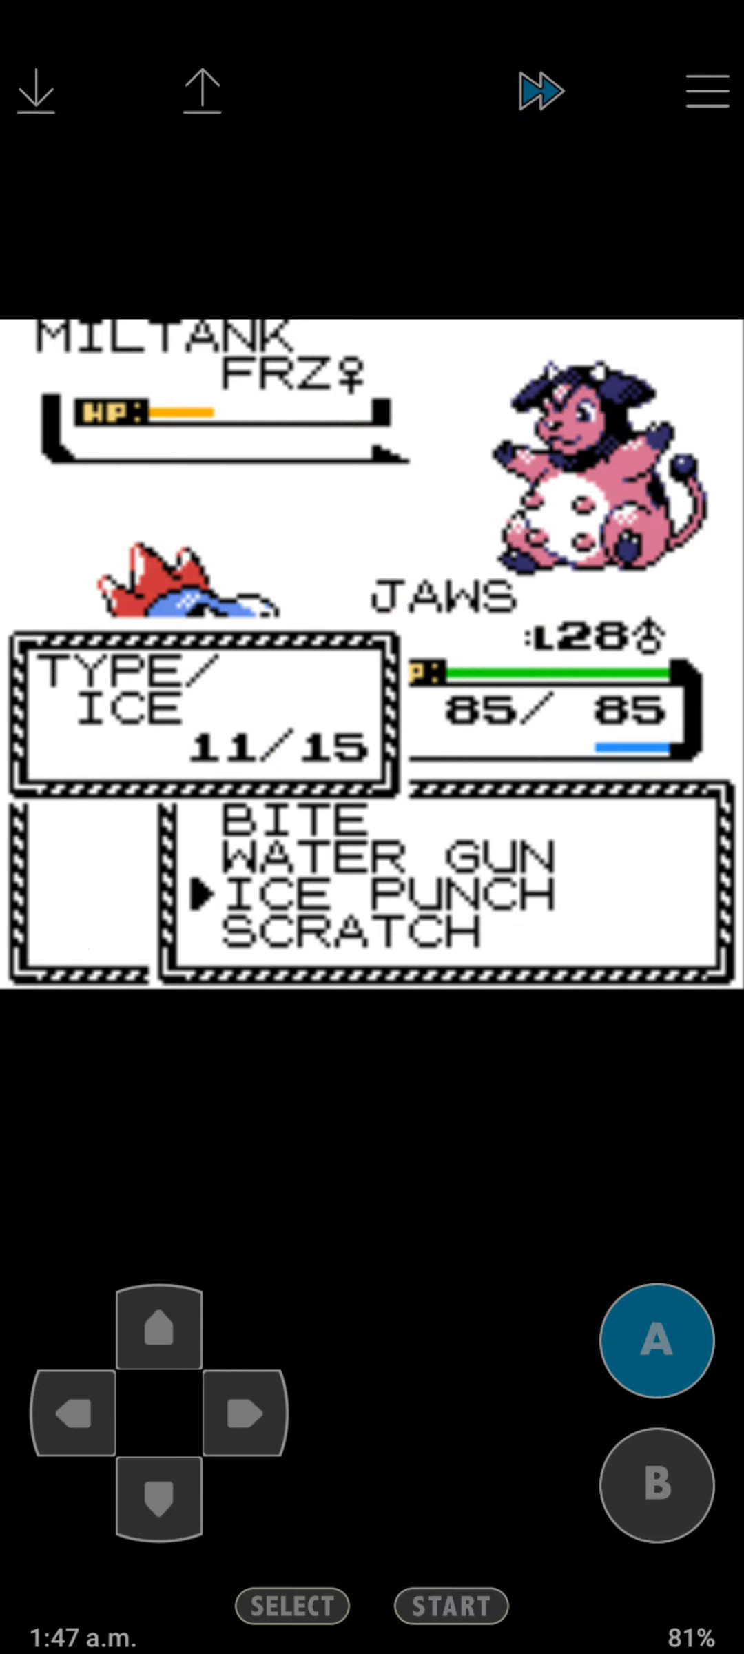
click(655, 1341)
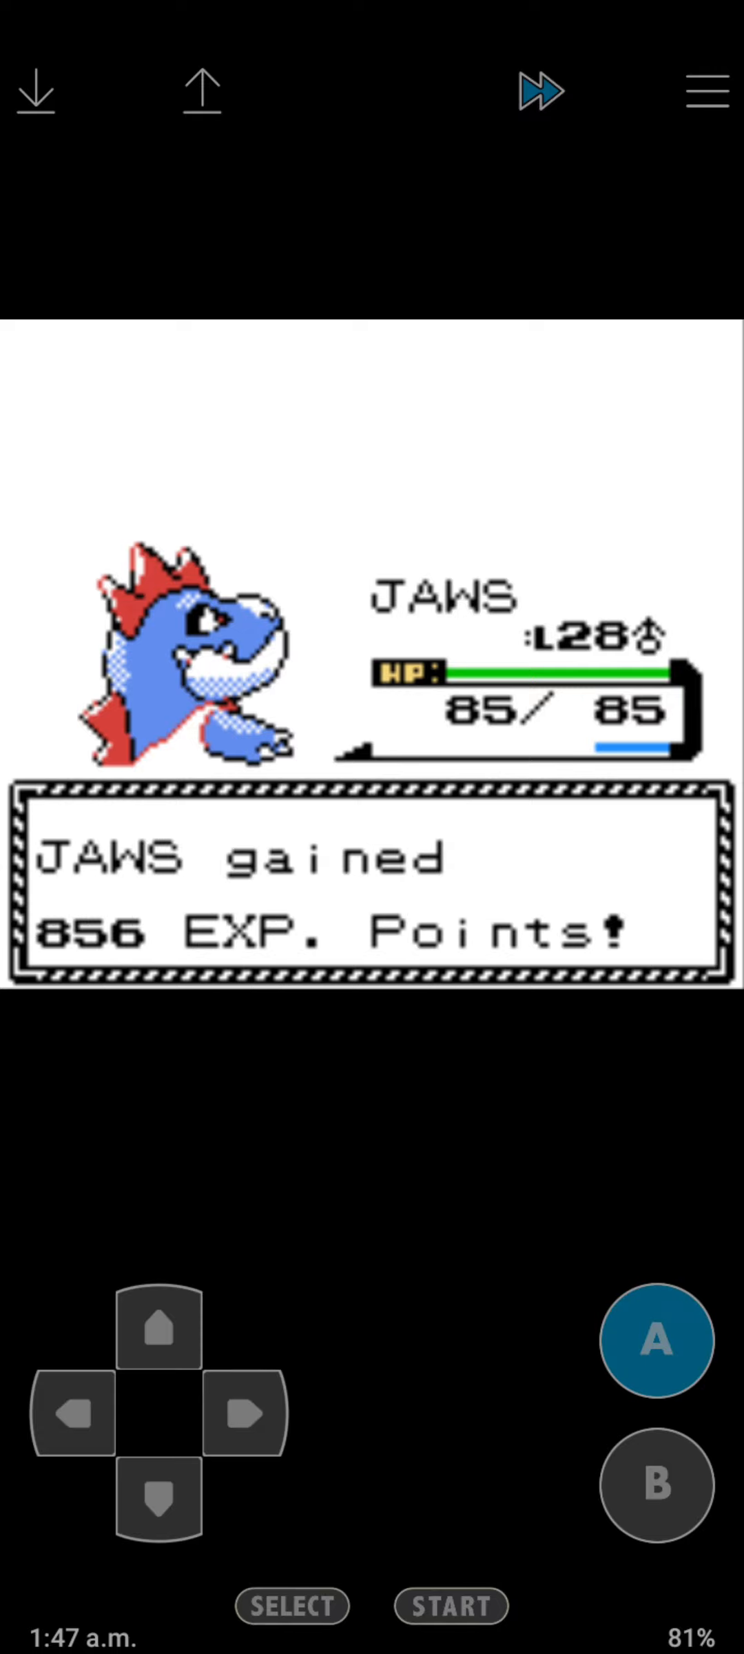
click(654, 1339)
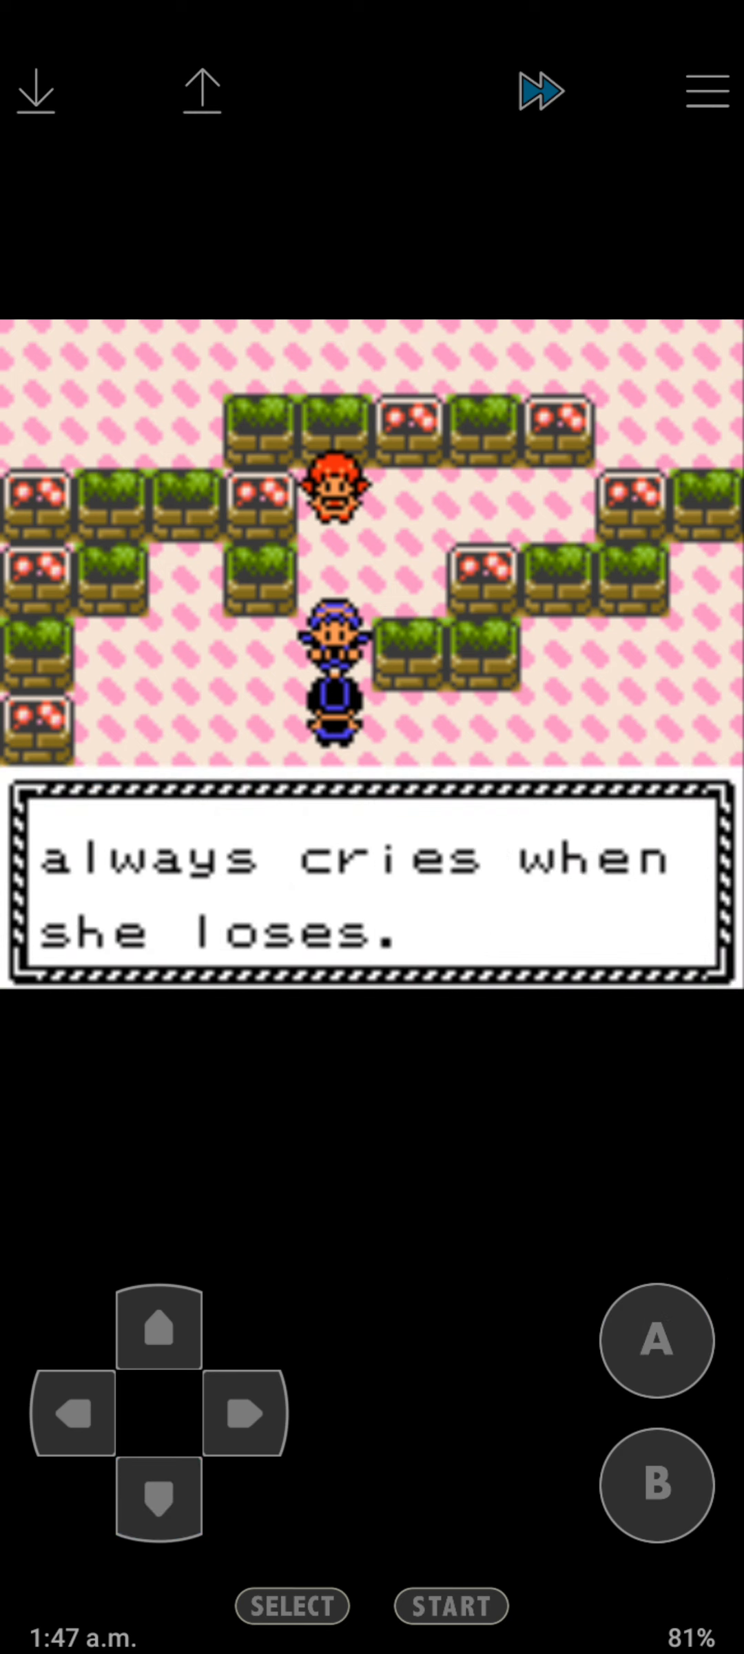
Read through the gym leader's dialogue and receive the PLAINBADGE.
click(655, 1341)
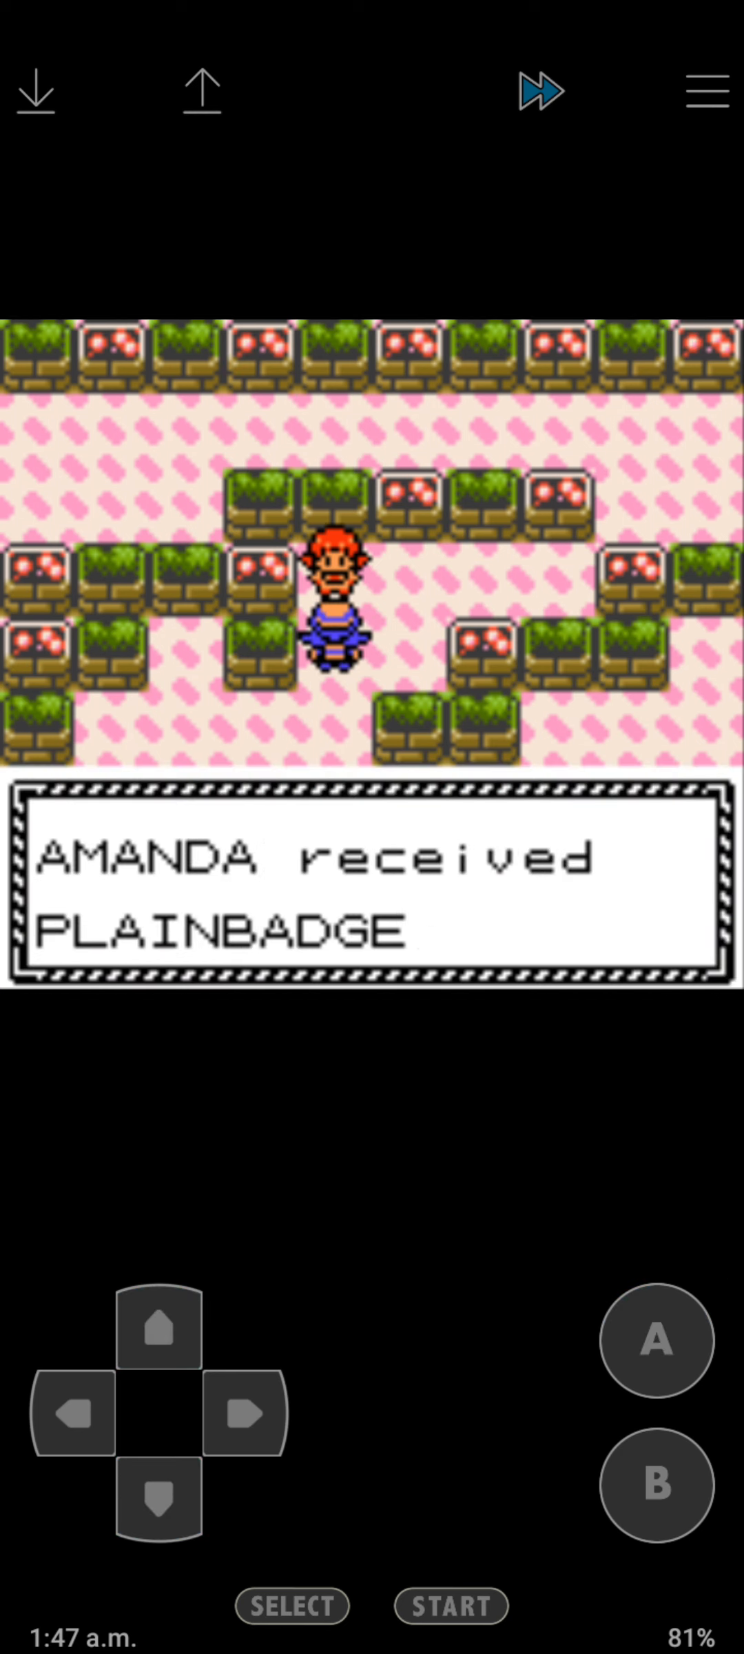
click(655, 1343)
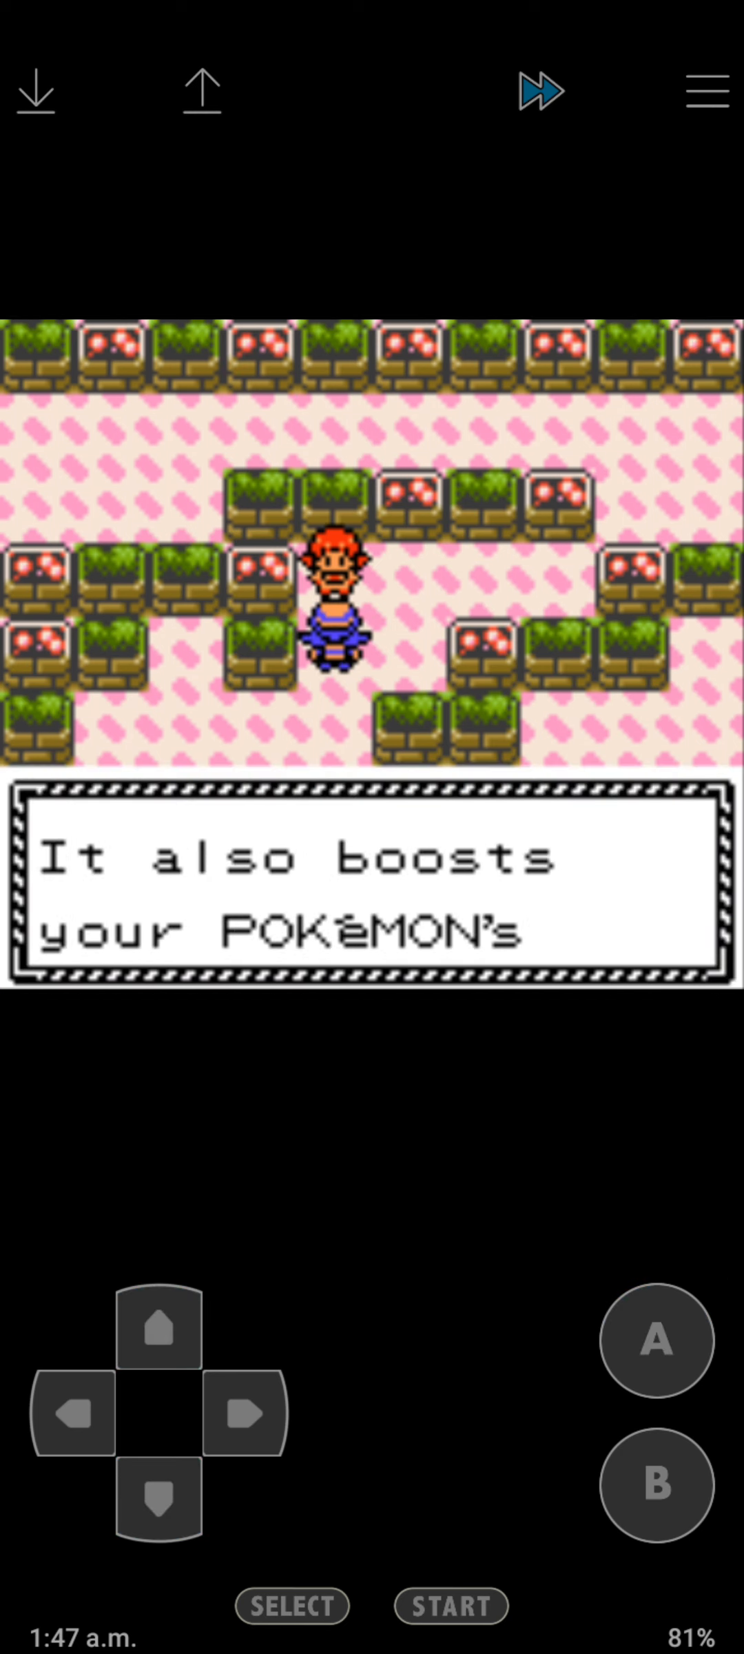
click(654, 1341)
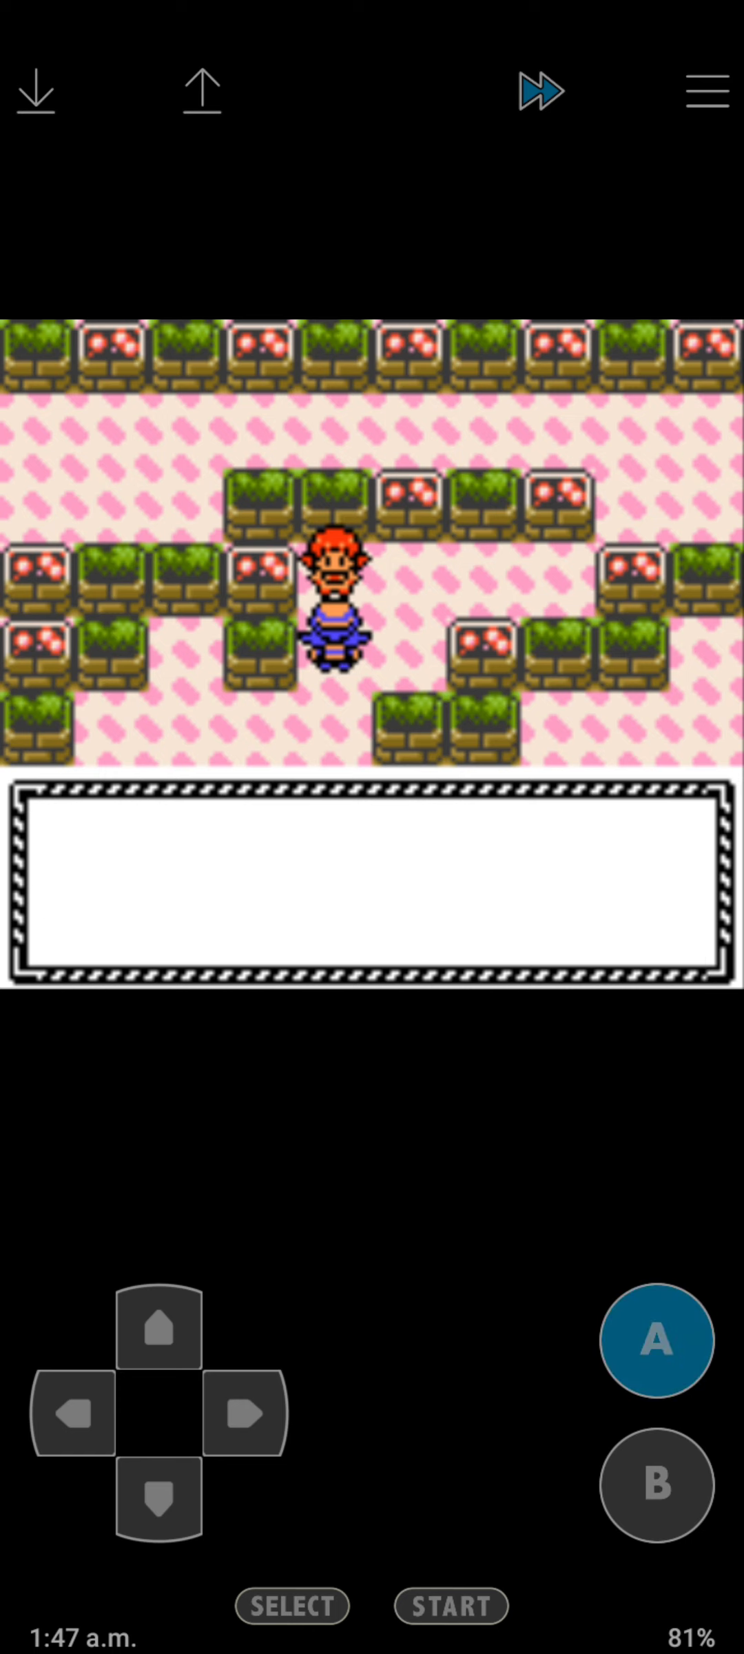
click(155, 1508)
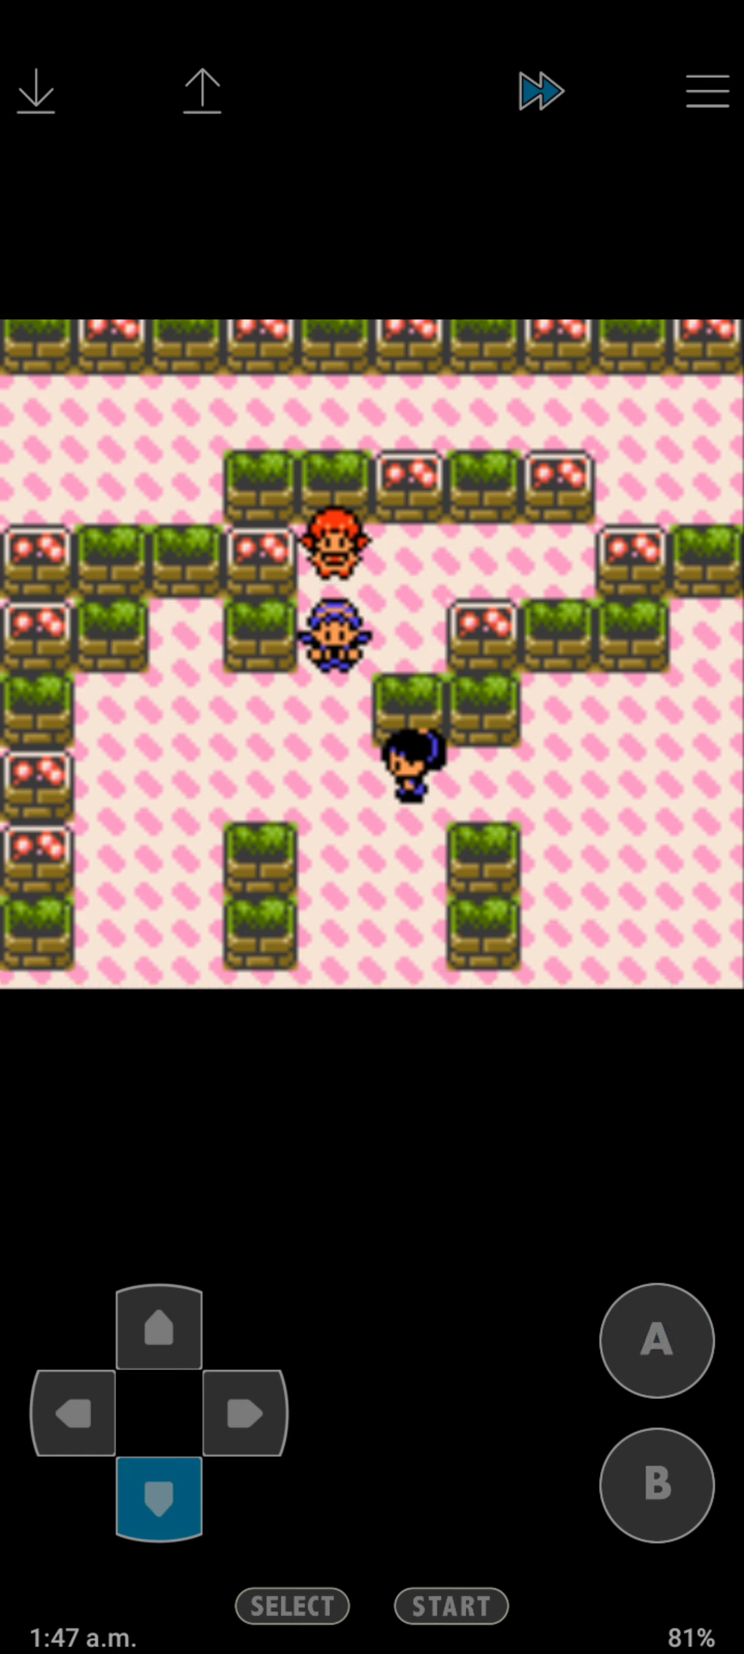
Walk back through the flower-bed maze, past the statues and out into the city.
click(246, 1415)
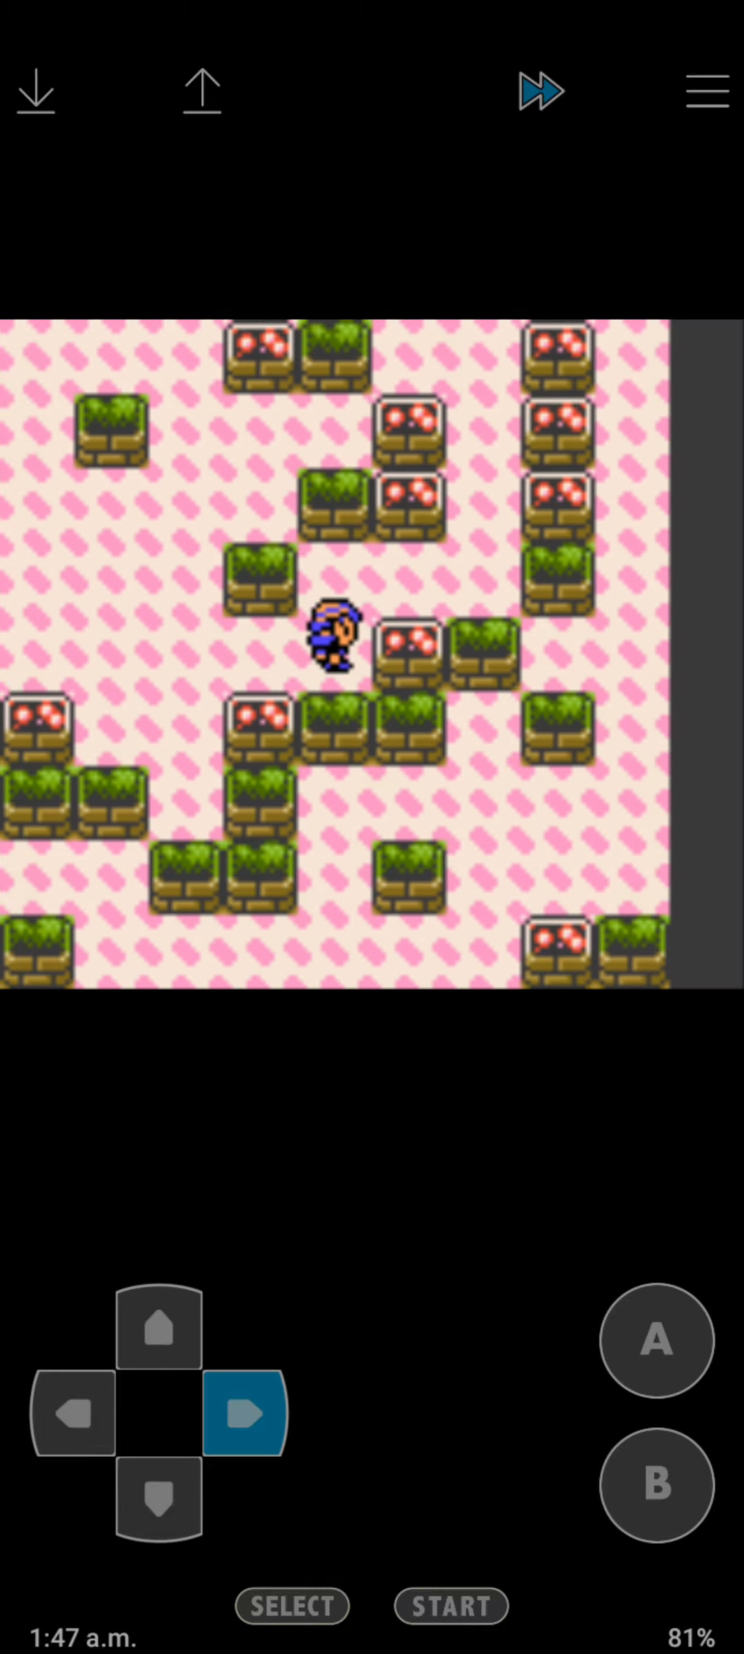
click(158, 1332)
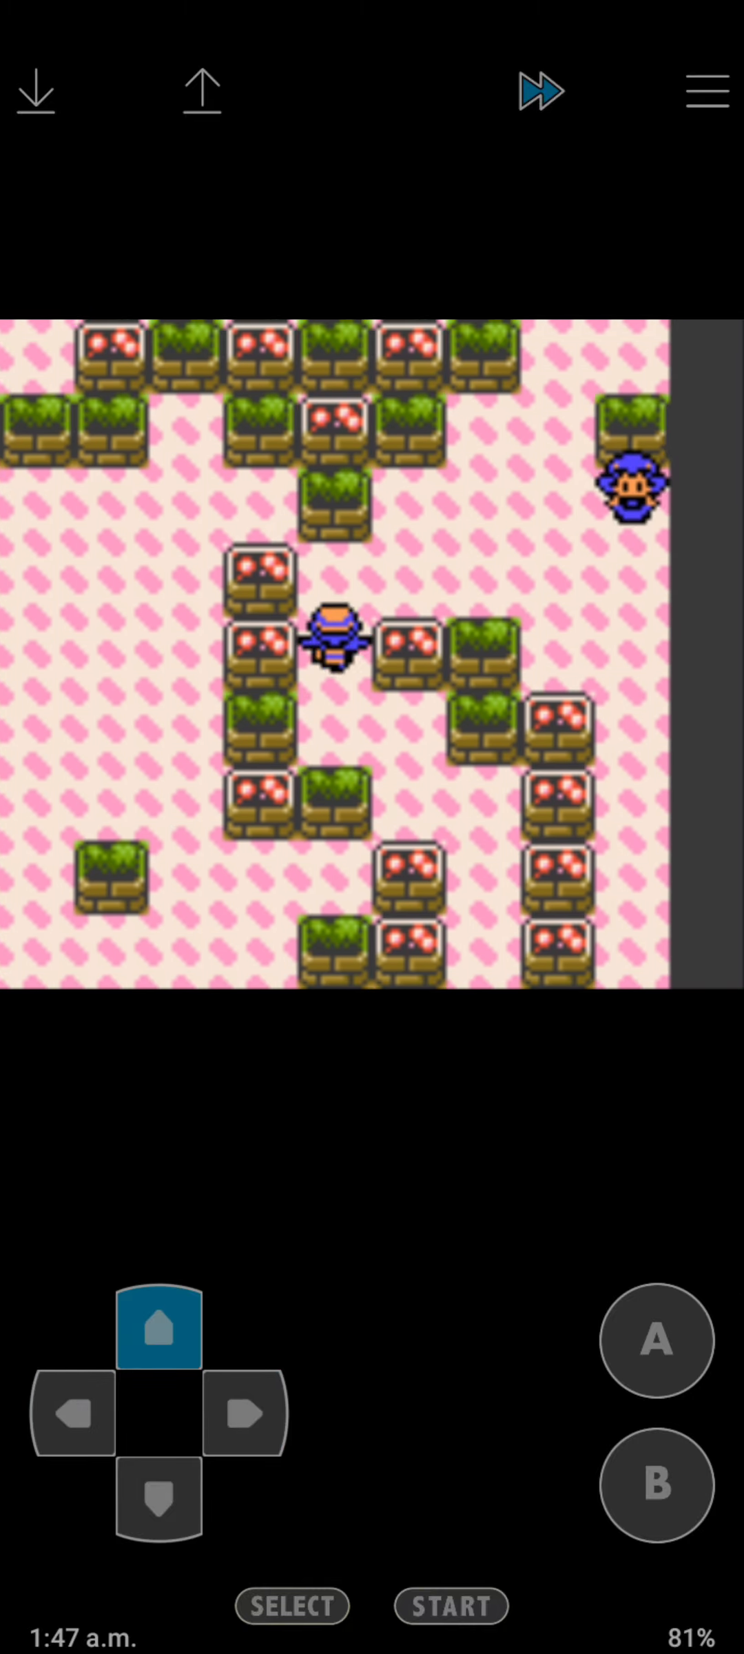
click(157, 1504)
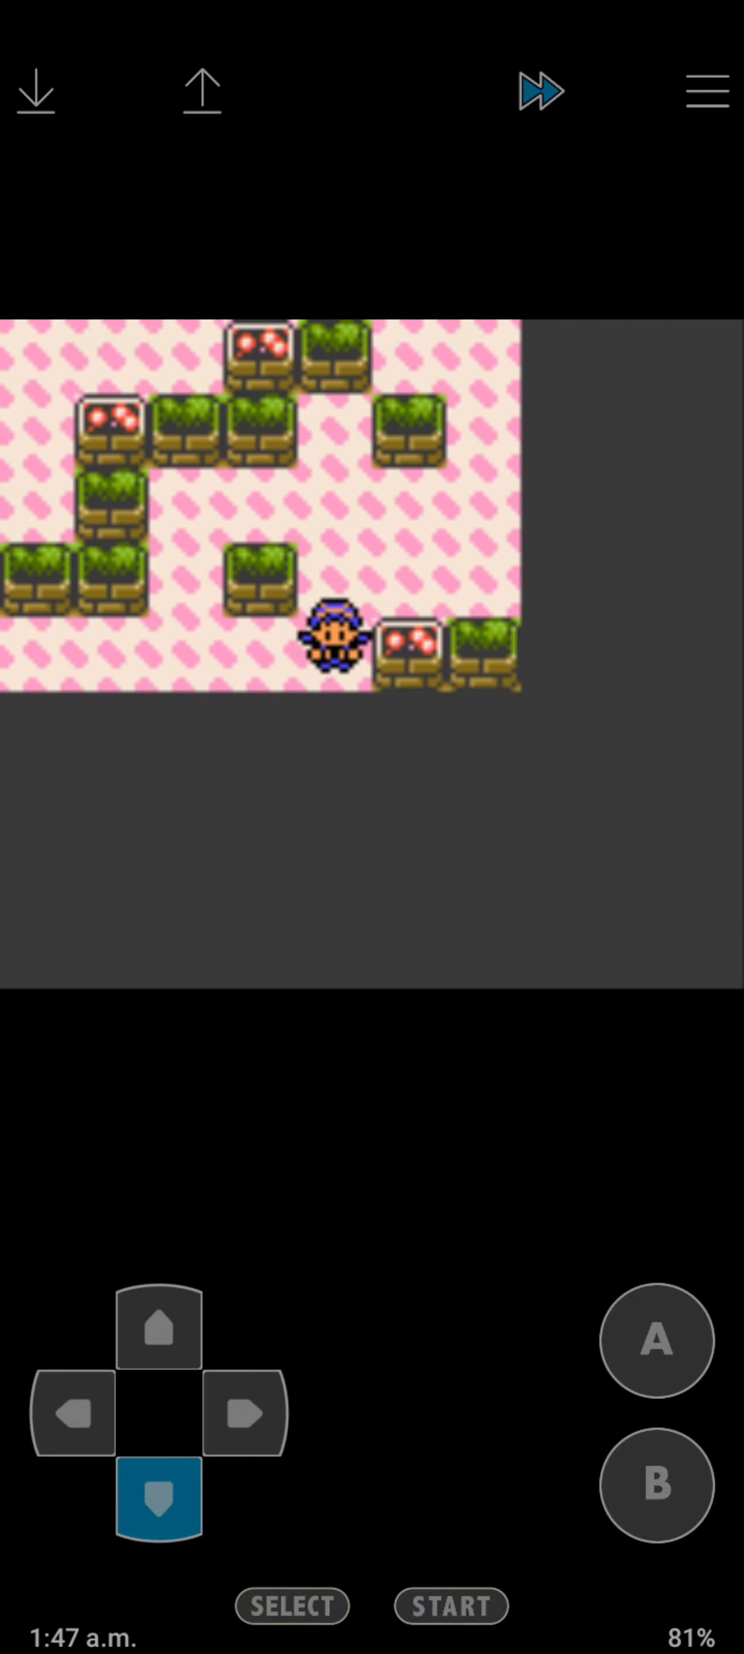
click(71, 1417)
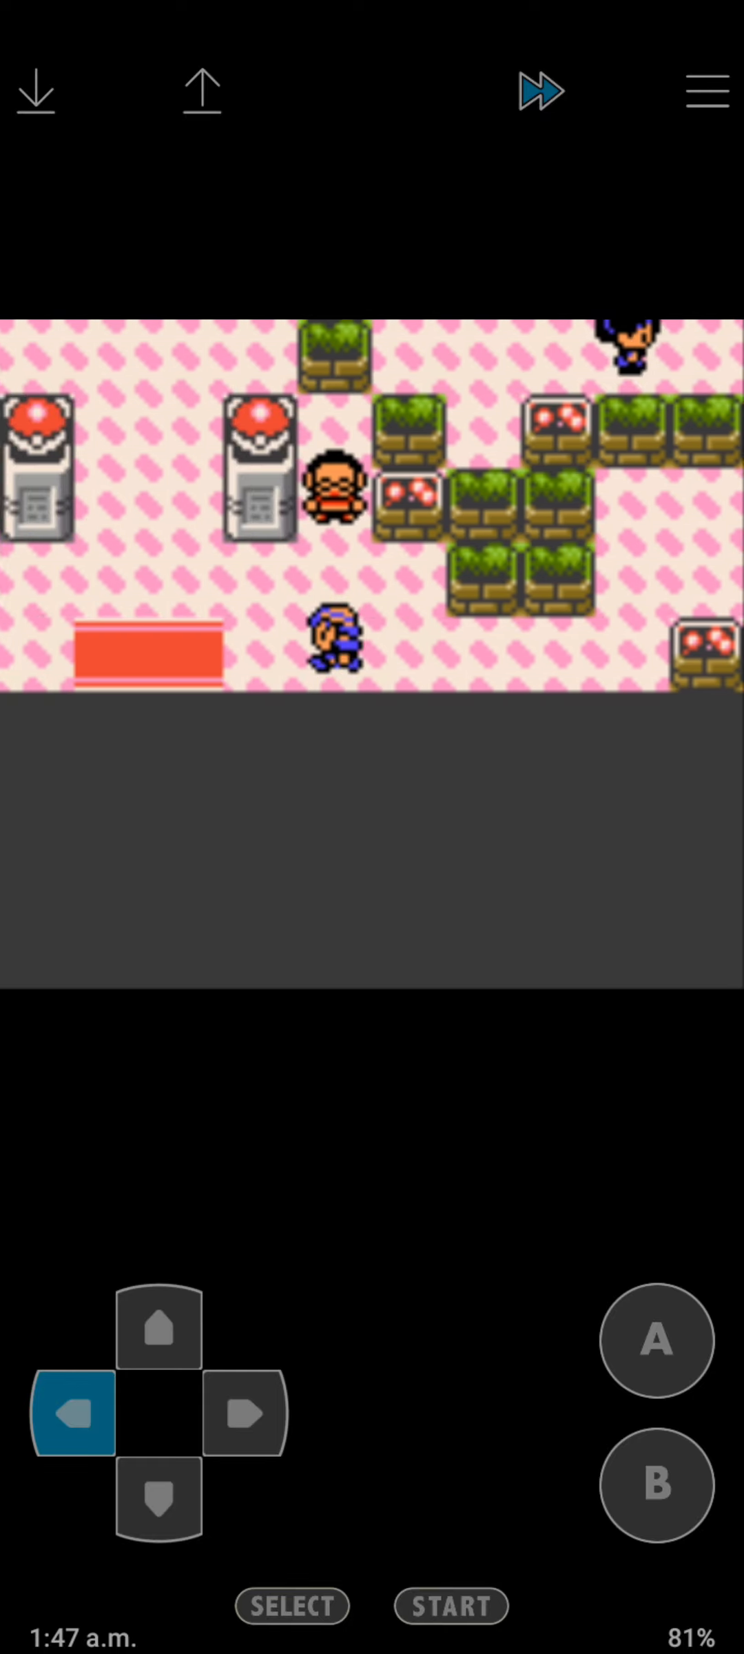
click(246, 1415)
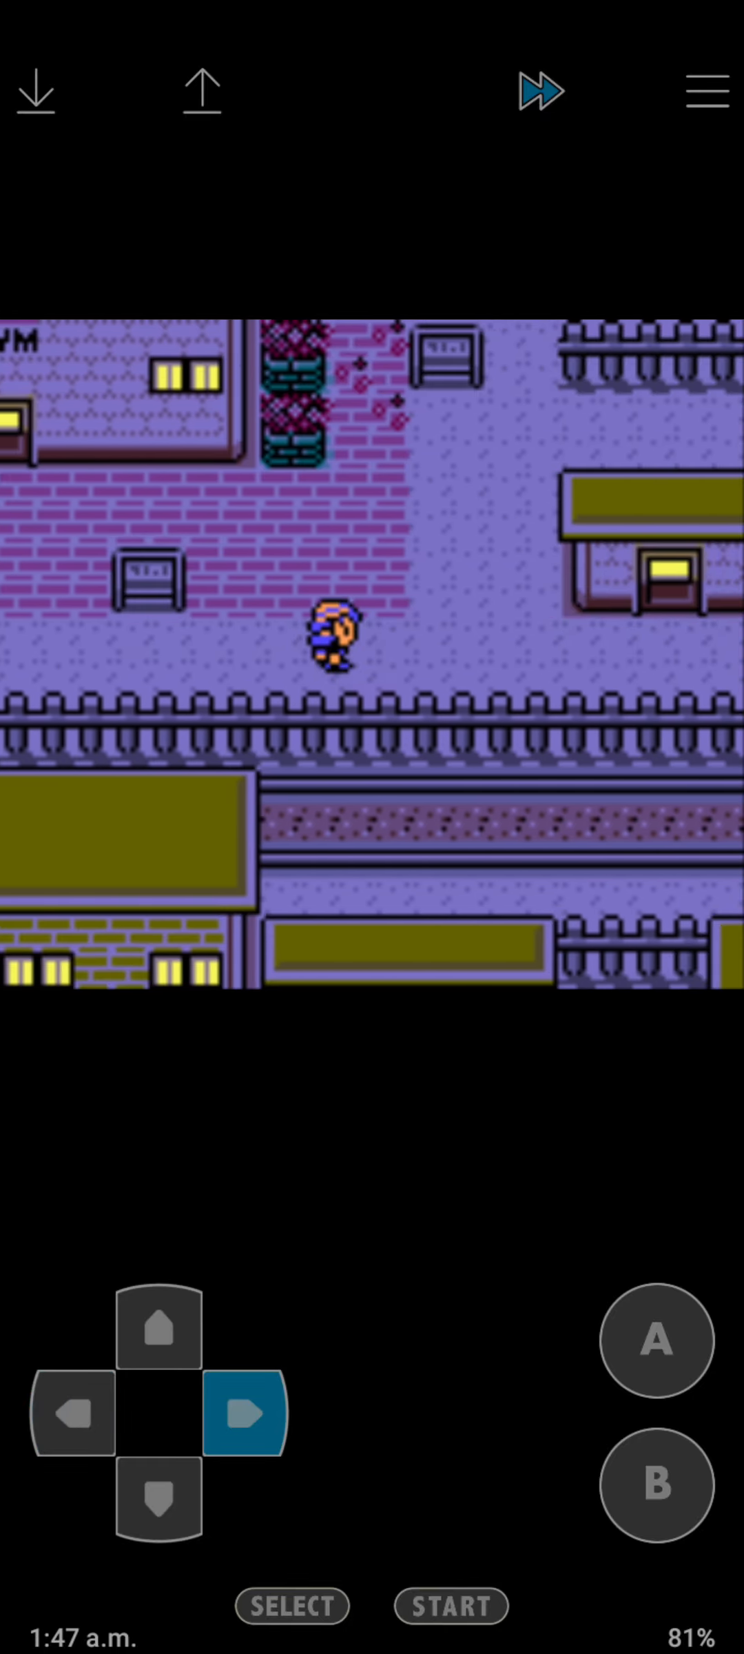
Chat with the flower-house woman, then have the nurse heal the party at the Pokémon Center.
click(656, 1342)
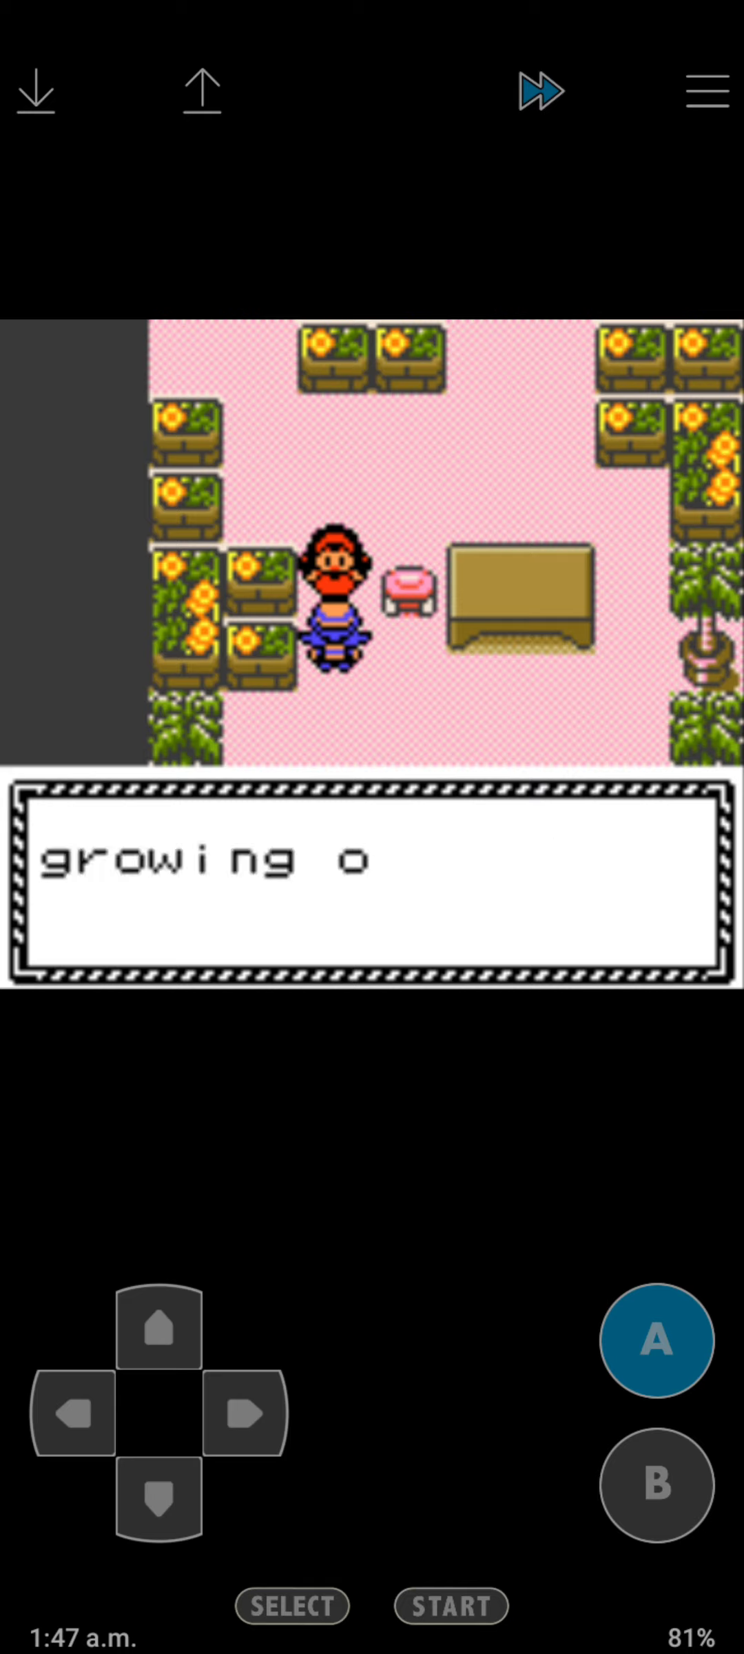
click(159, 1507)
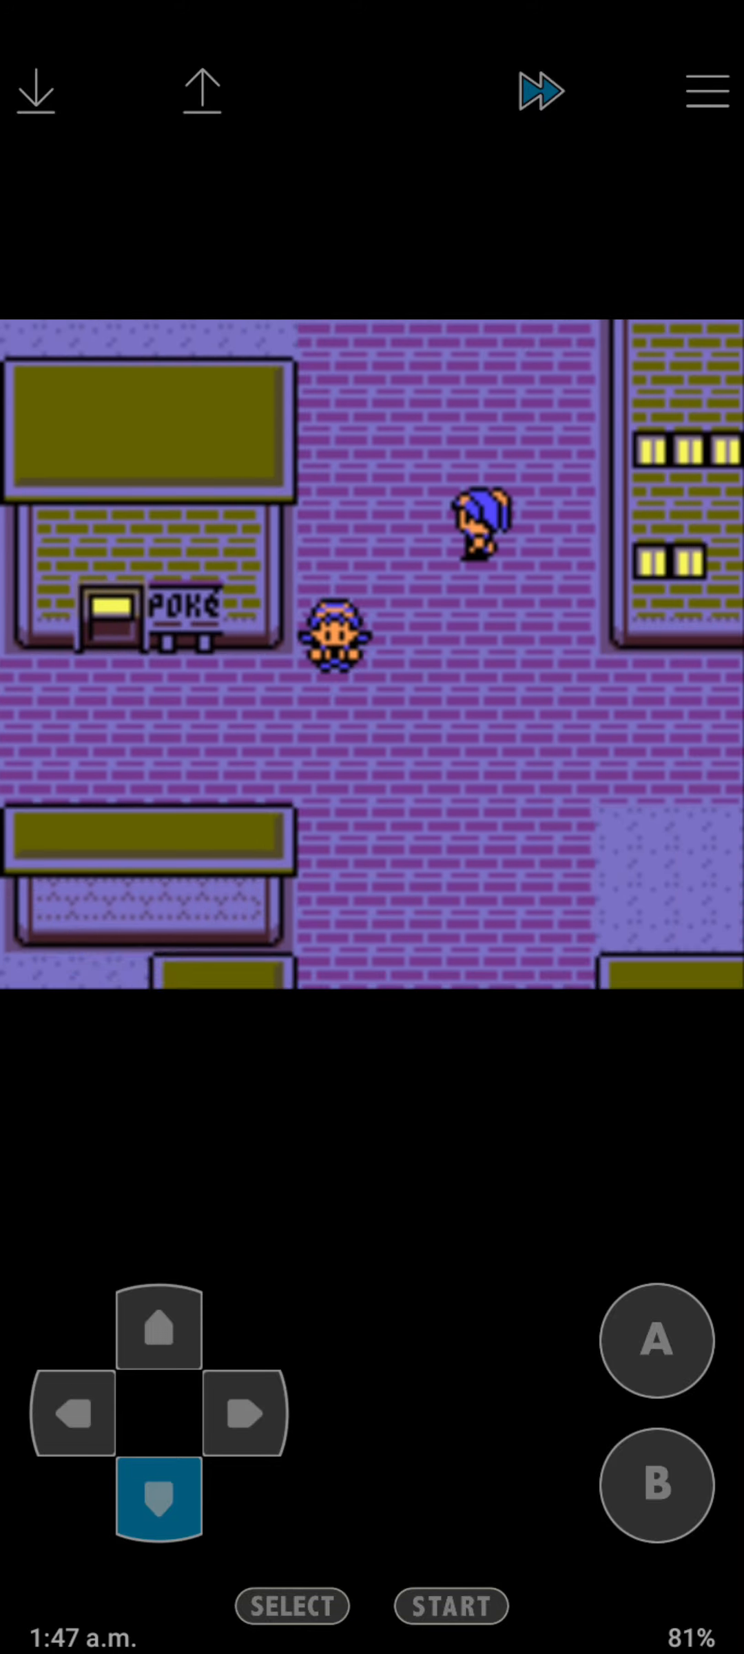
click(160, 1333)
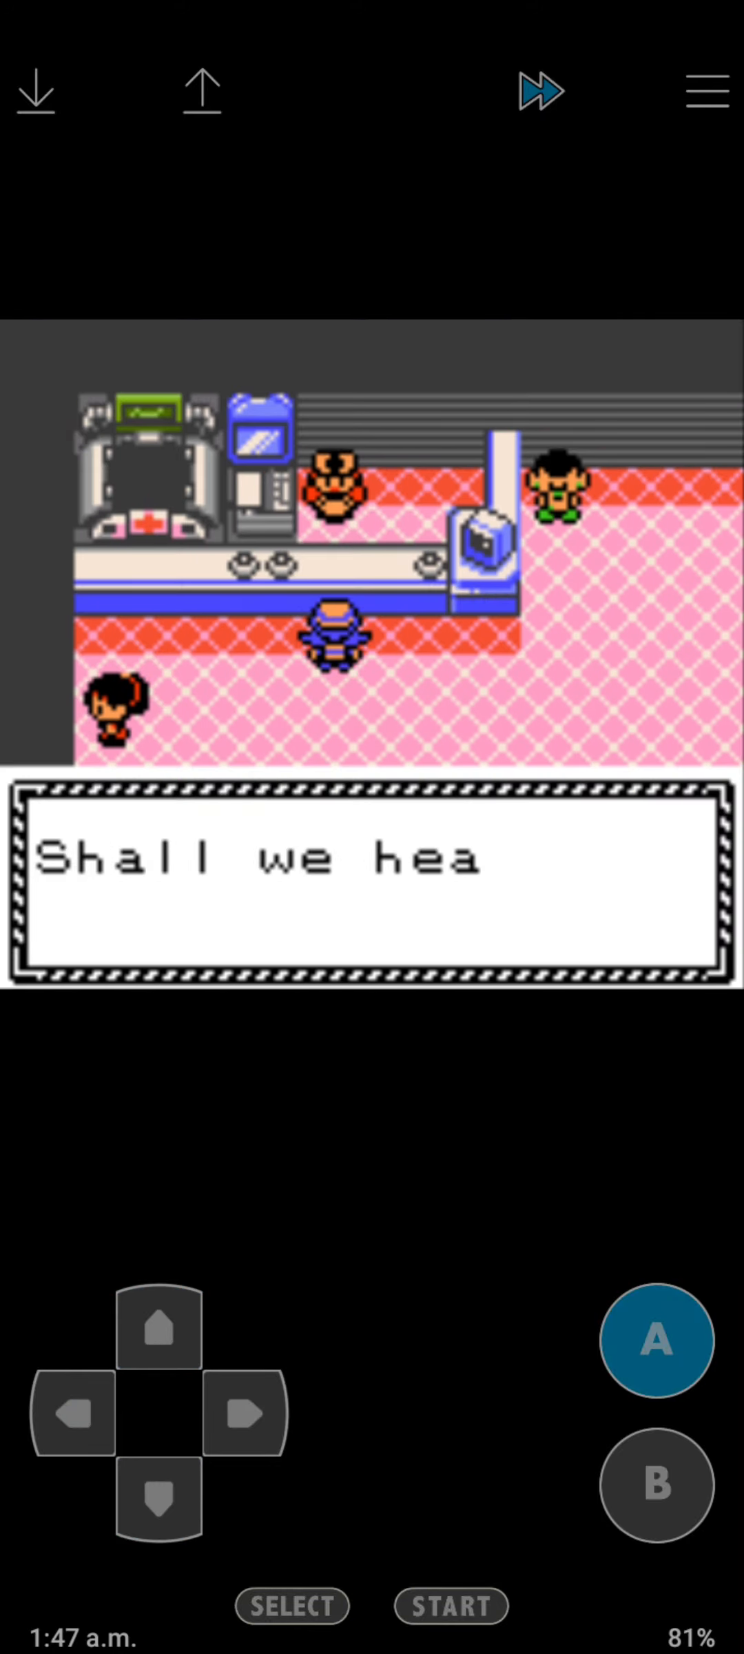
click(655, 1341)
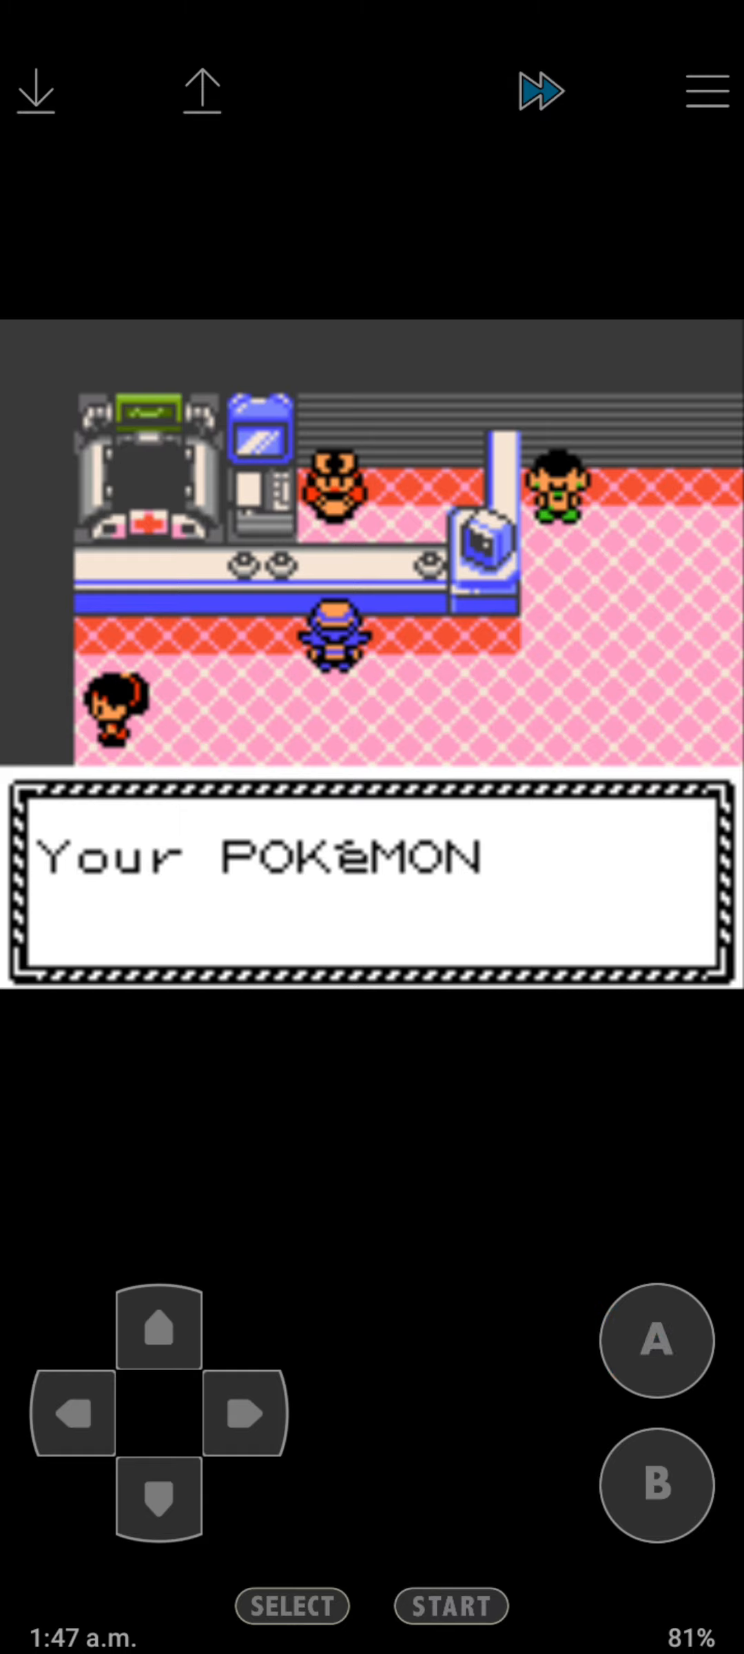
click(161, 1334)
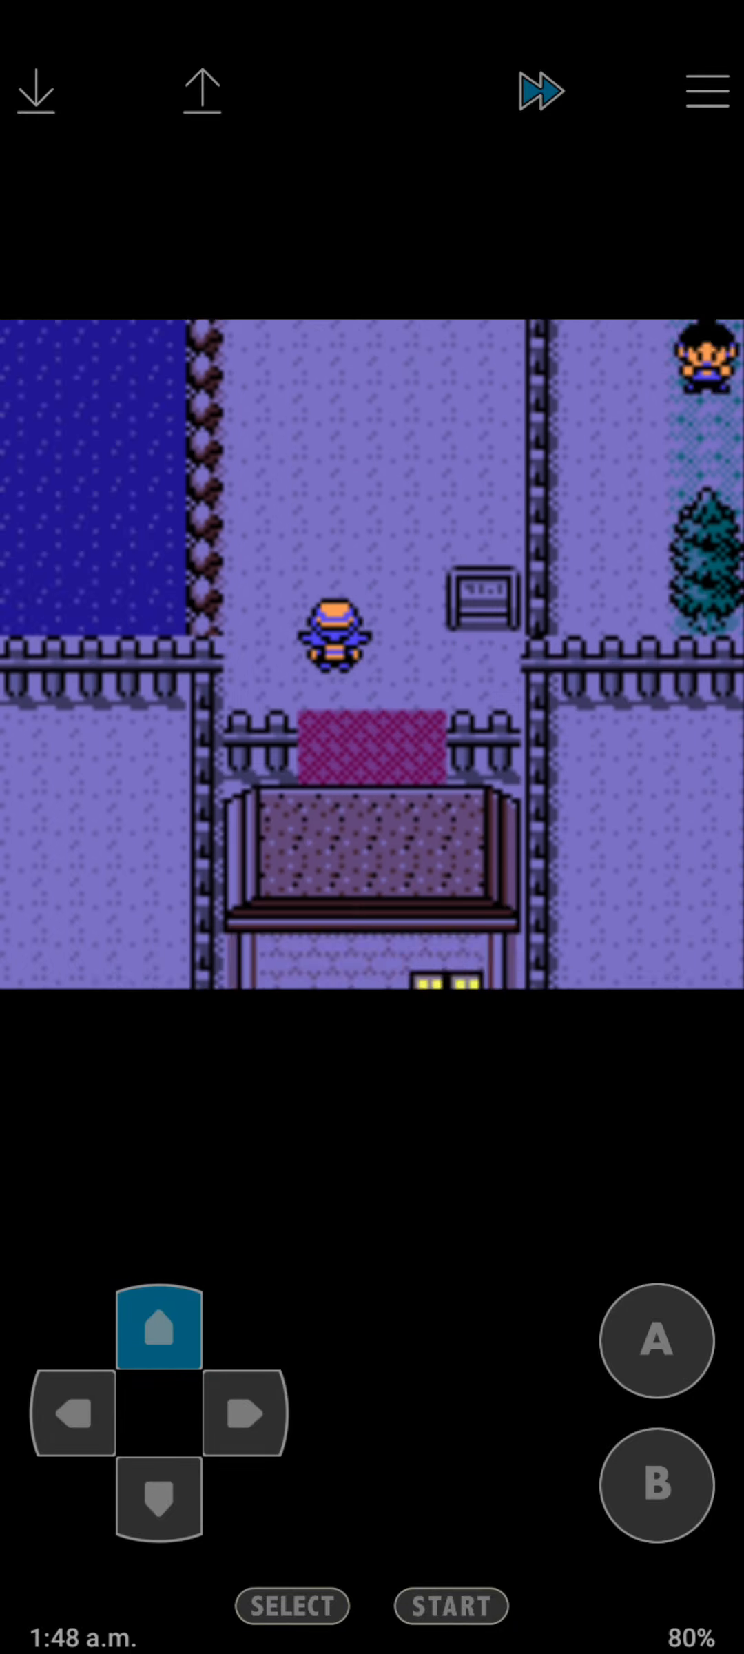
Head north and beat the first trainer's Vulpix and Sandshrew with Water Gun.
click(655, 1341)
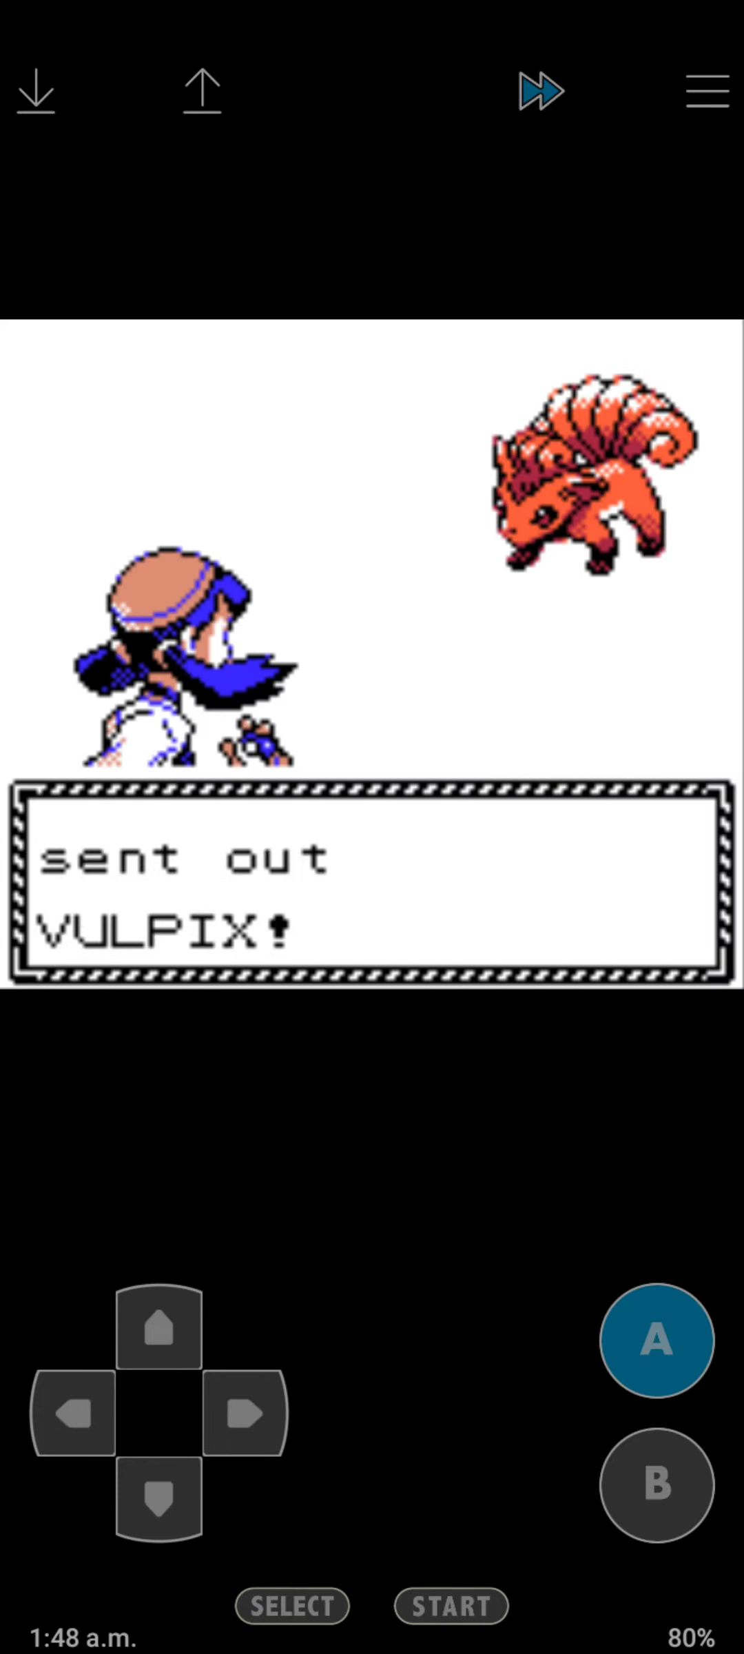
click(656, 1341)
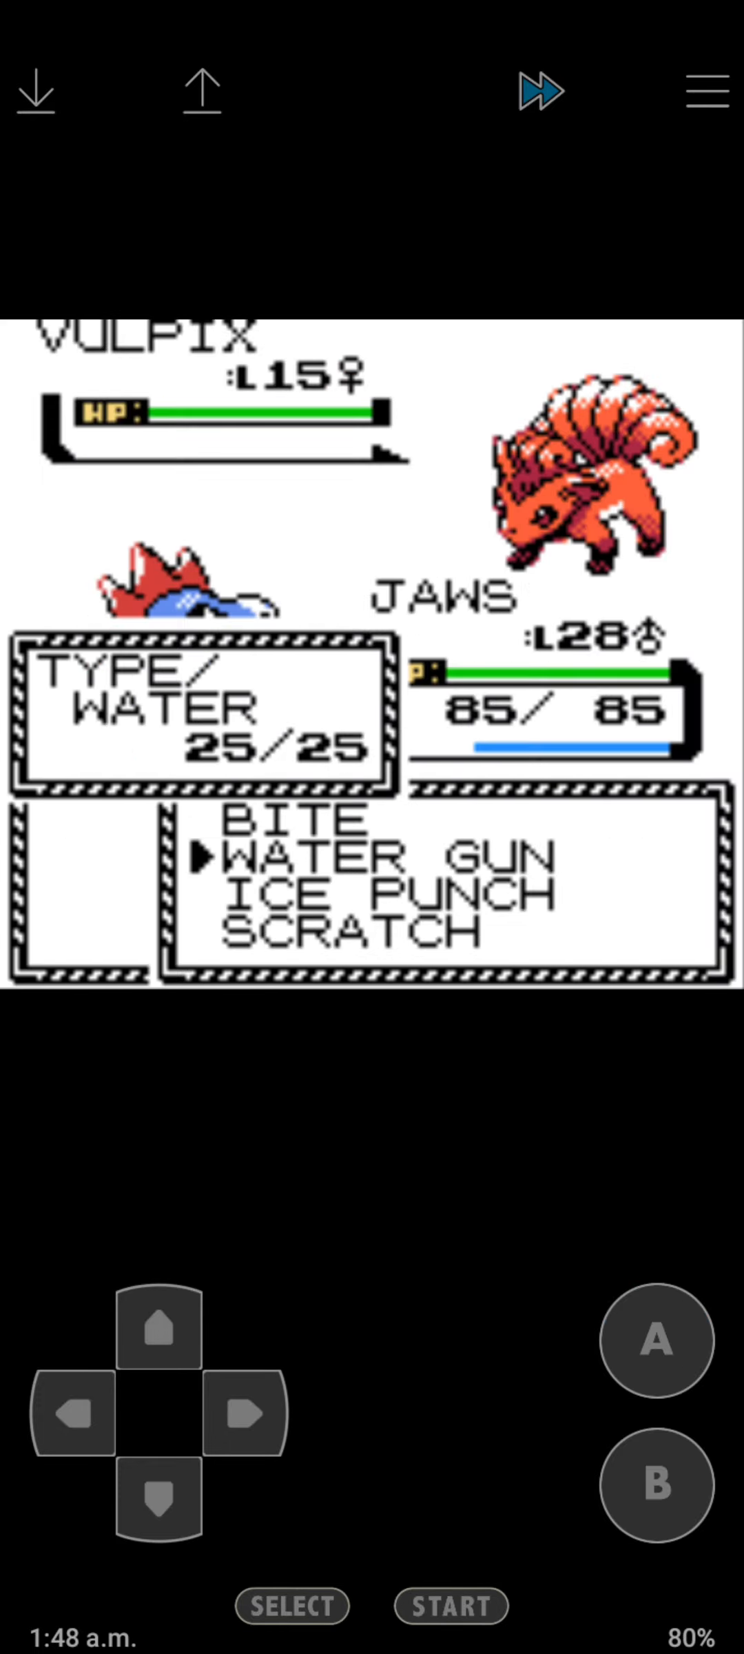
click(653, 1344)
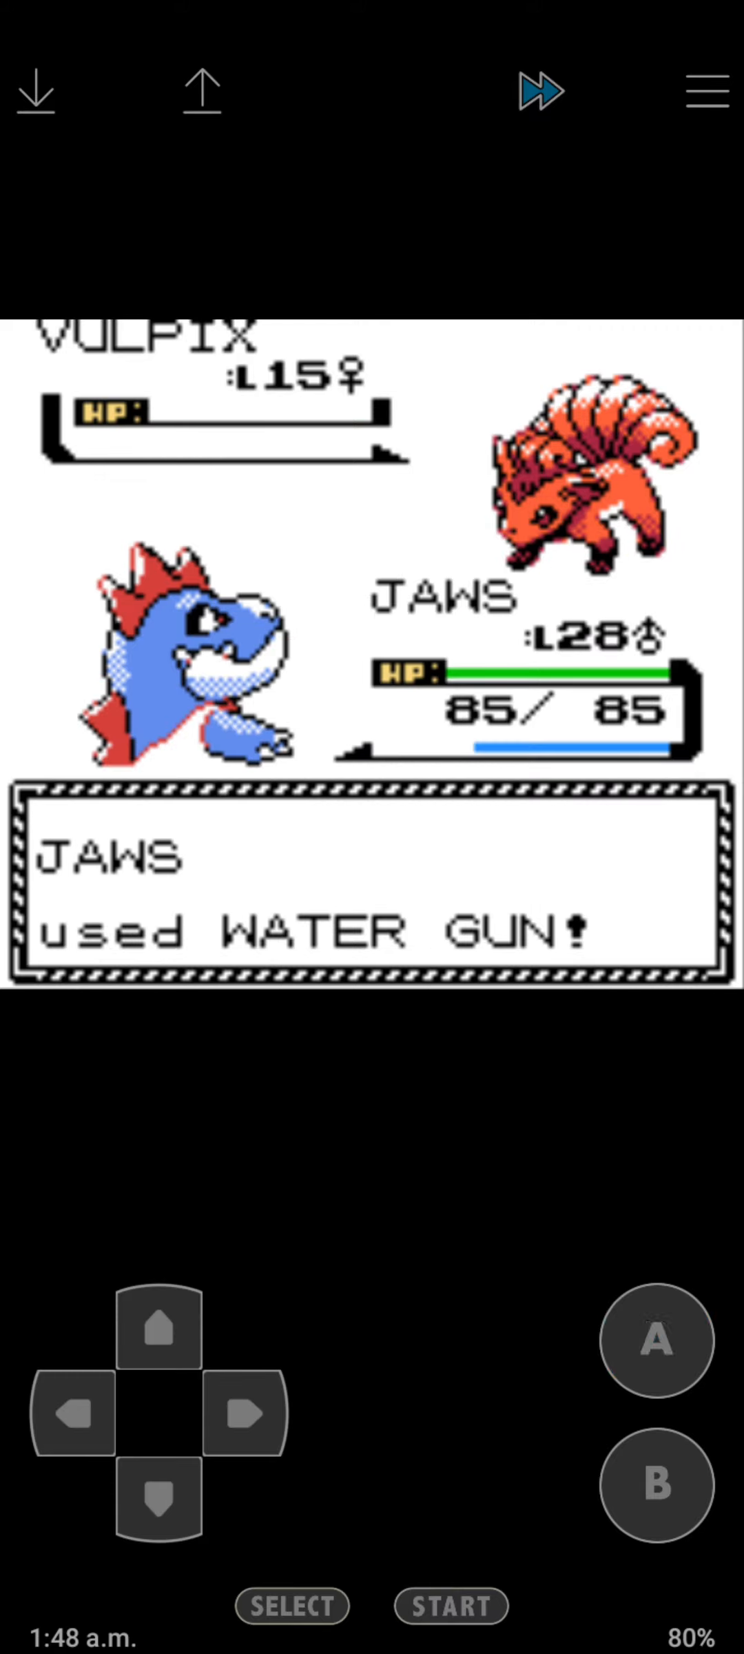
click(655, 1342)
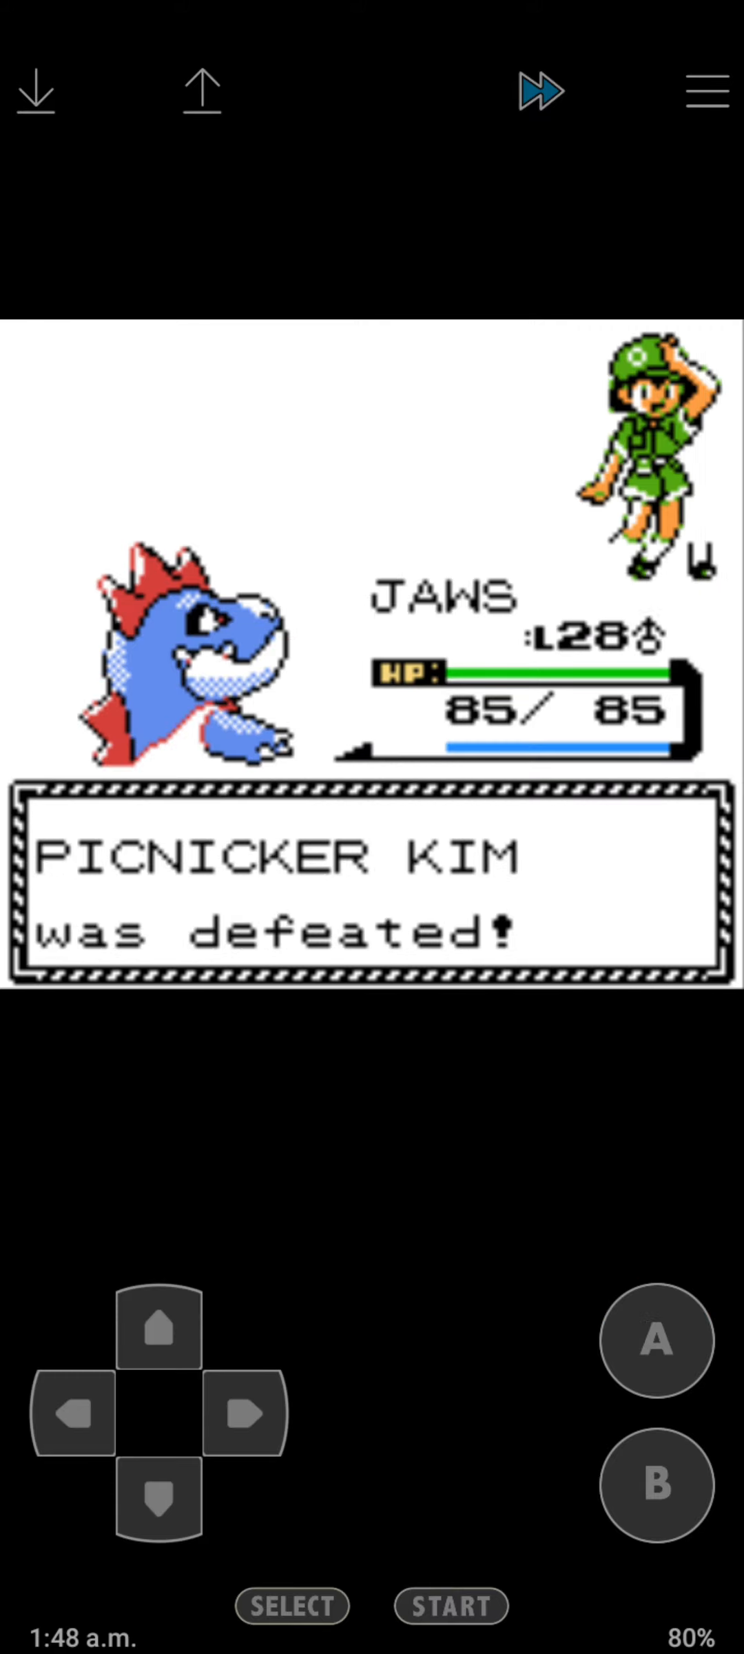
click(654, 1341)
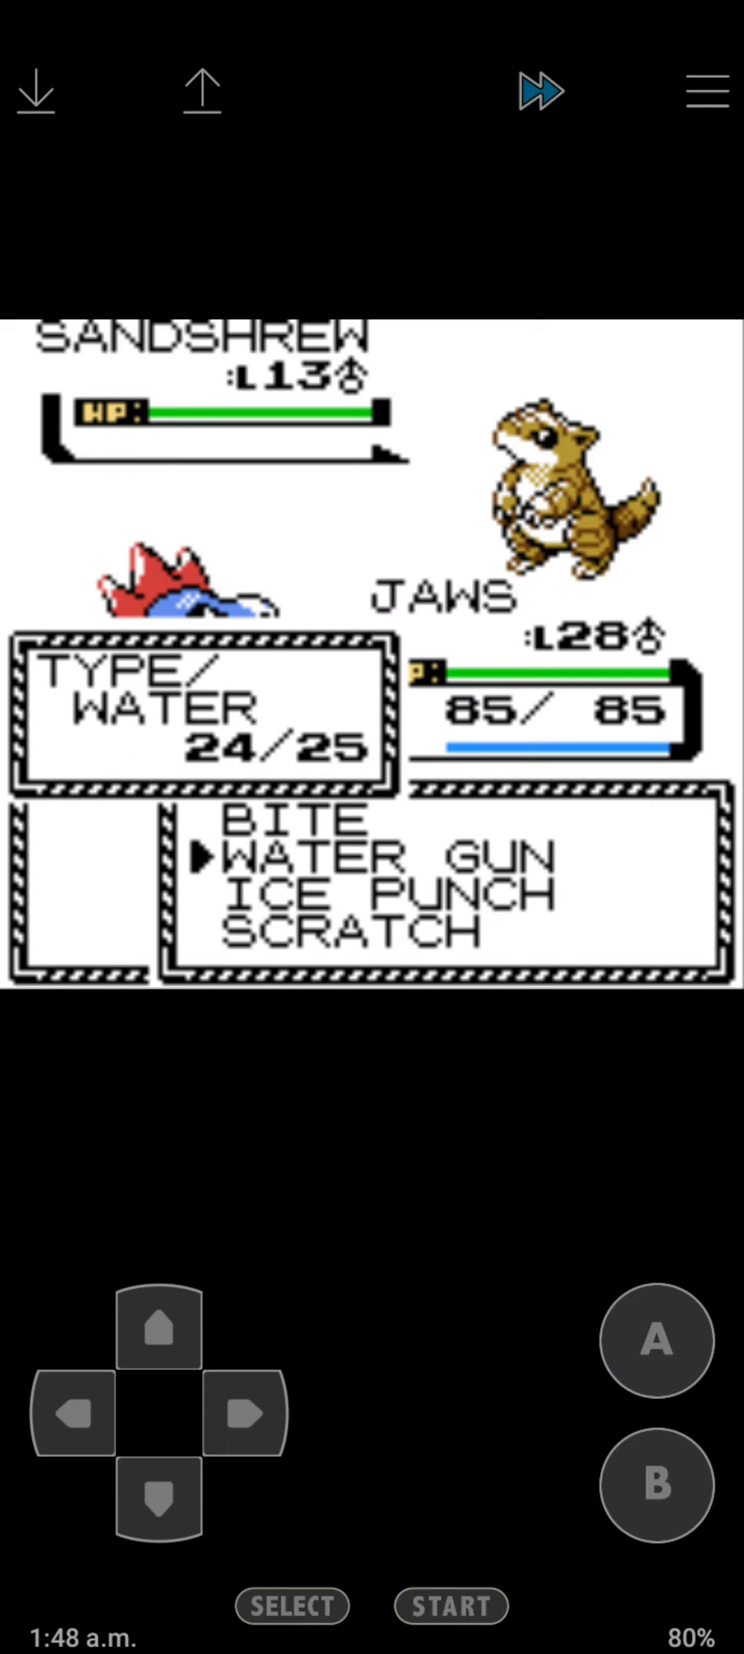
click(653, 1340)
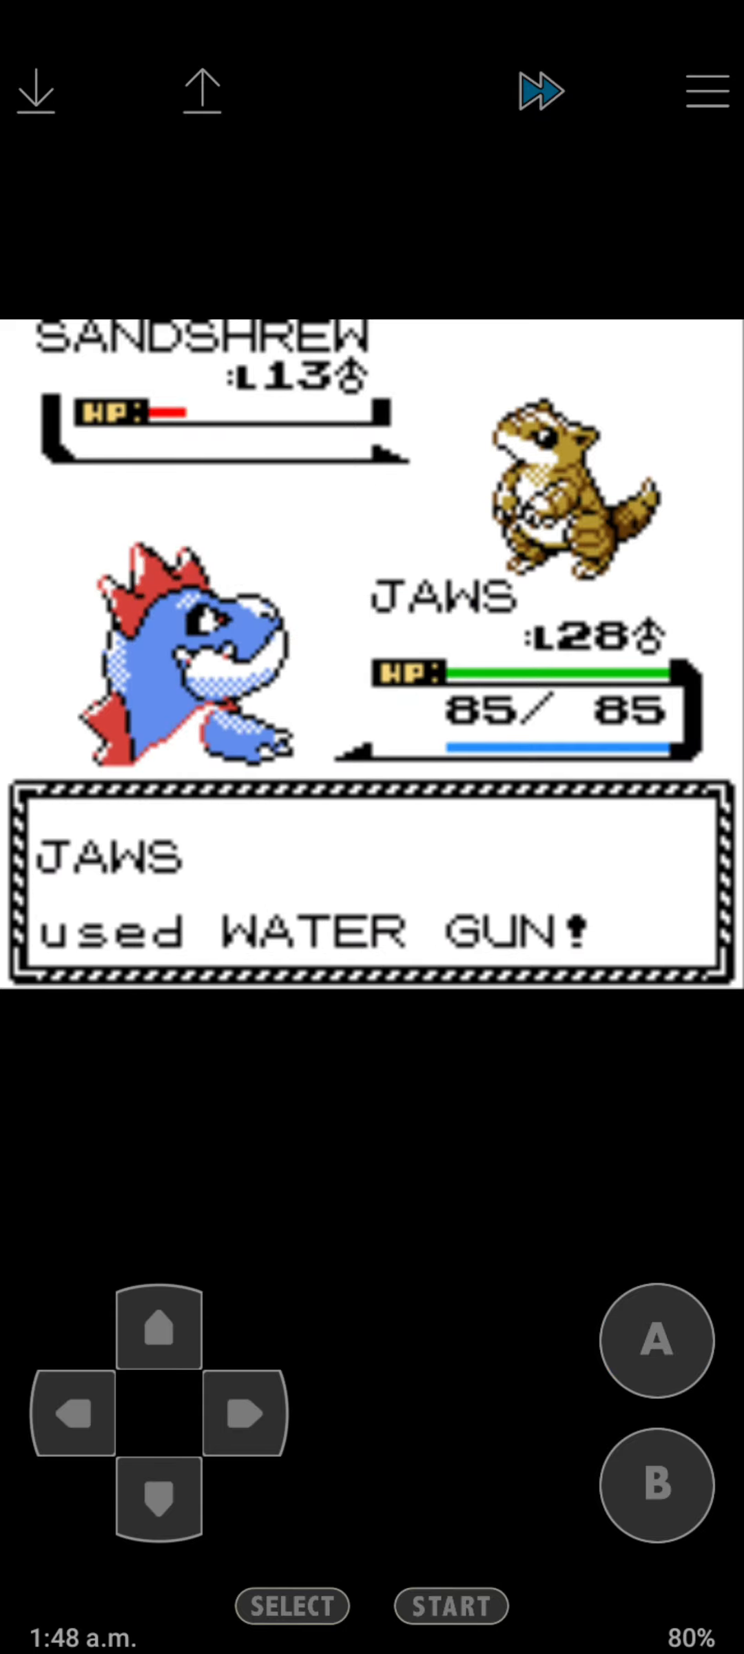
click(654, 1341)
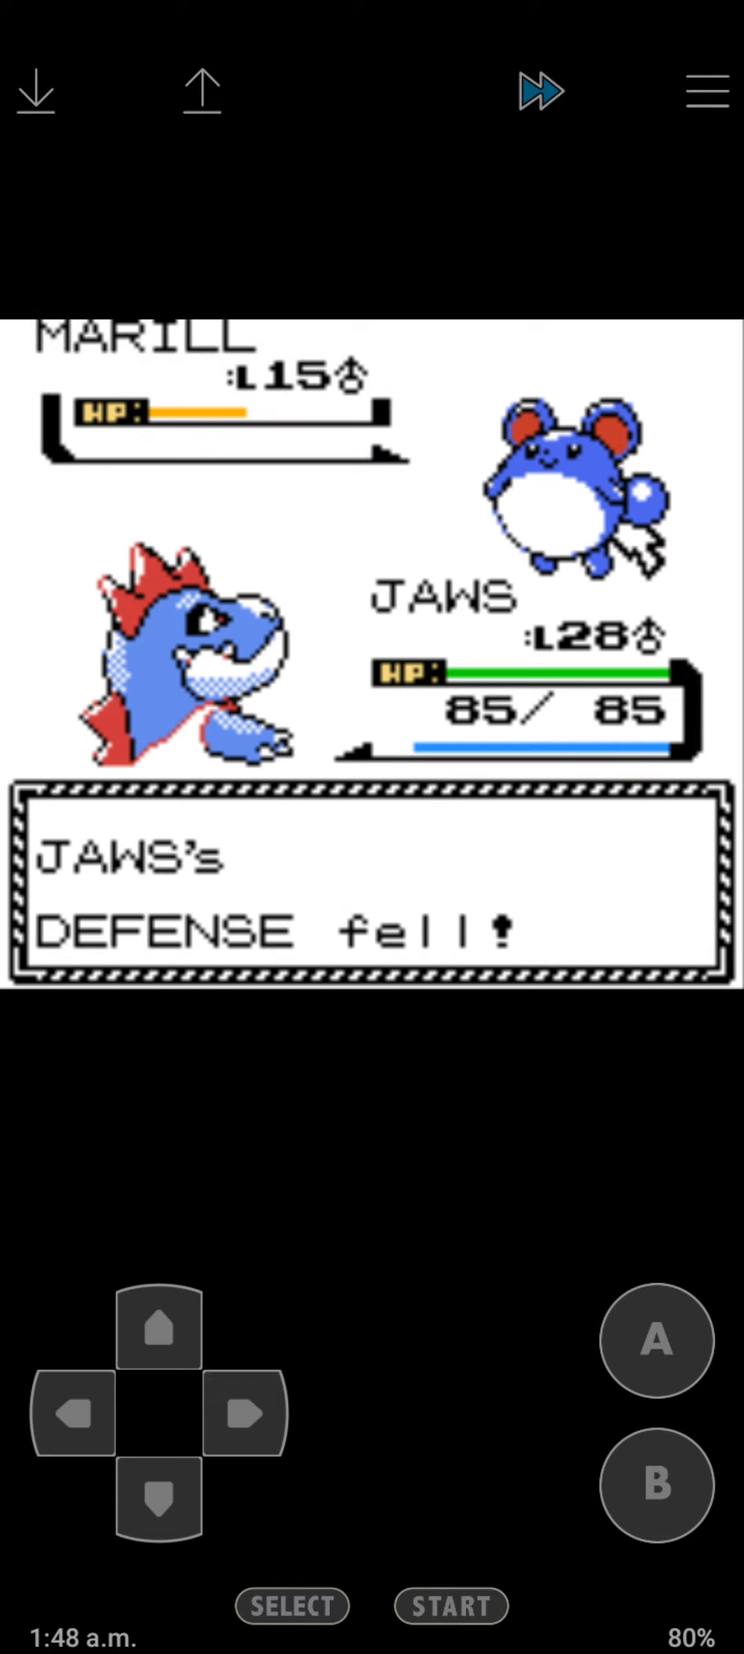
Defeat Picnicker Kim's Marill and Pikachu with Bite, reaching level 29 and winning ₽320.
click(656, 1341)
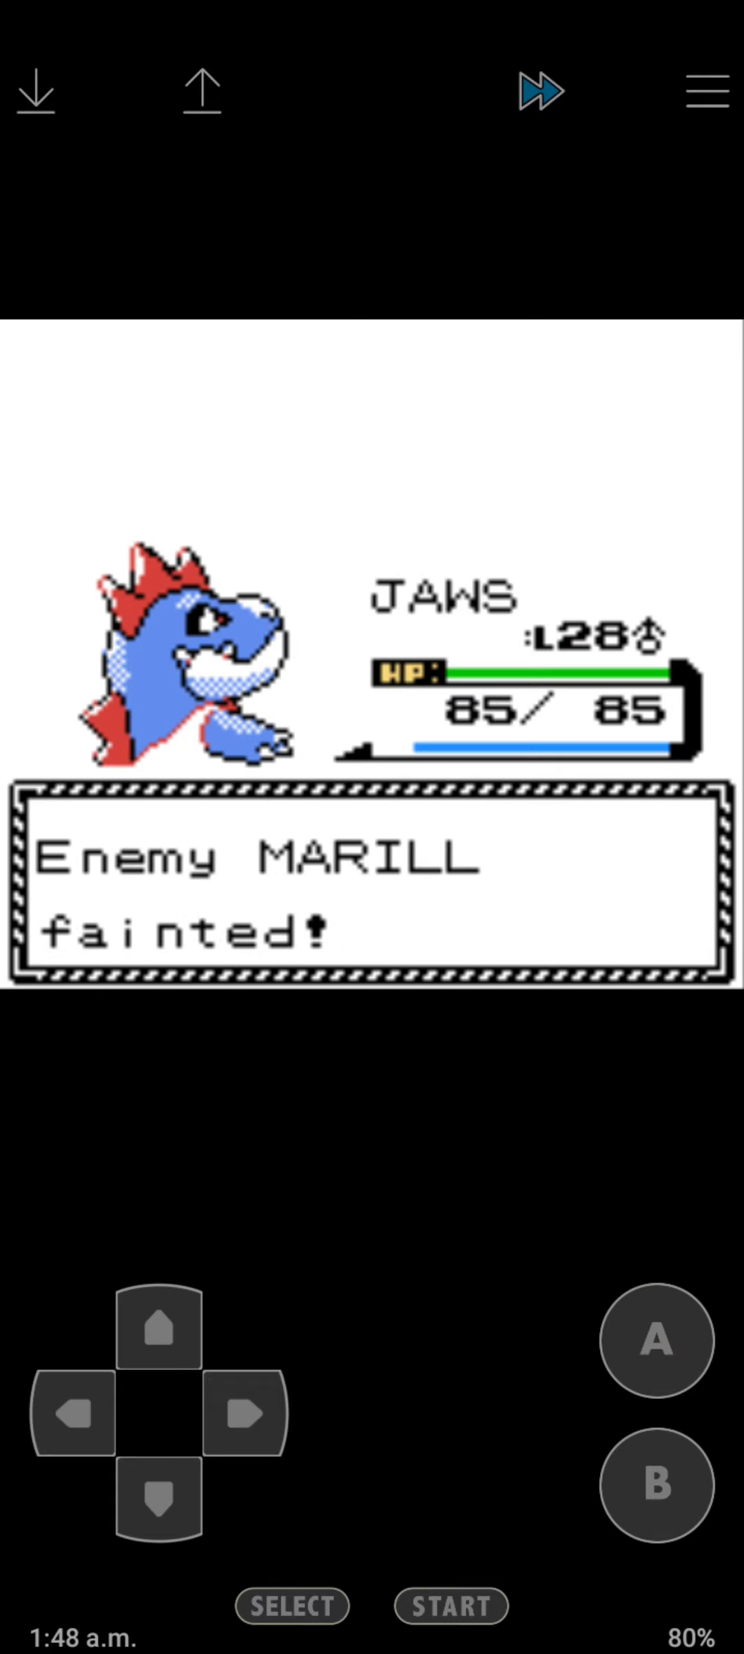
click(655, 1341)
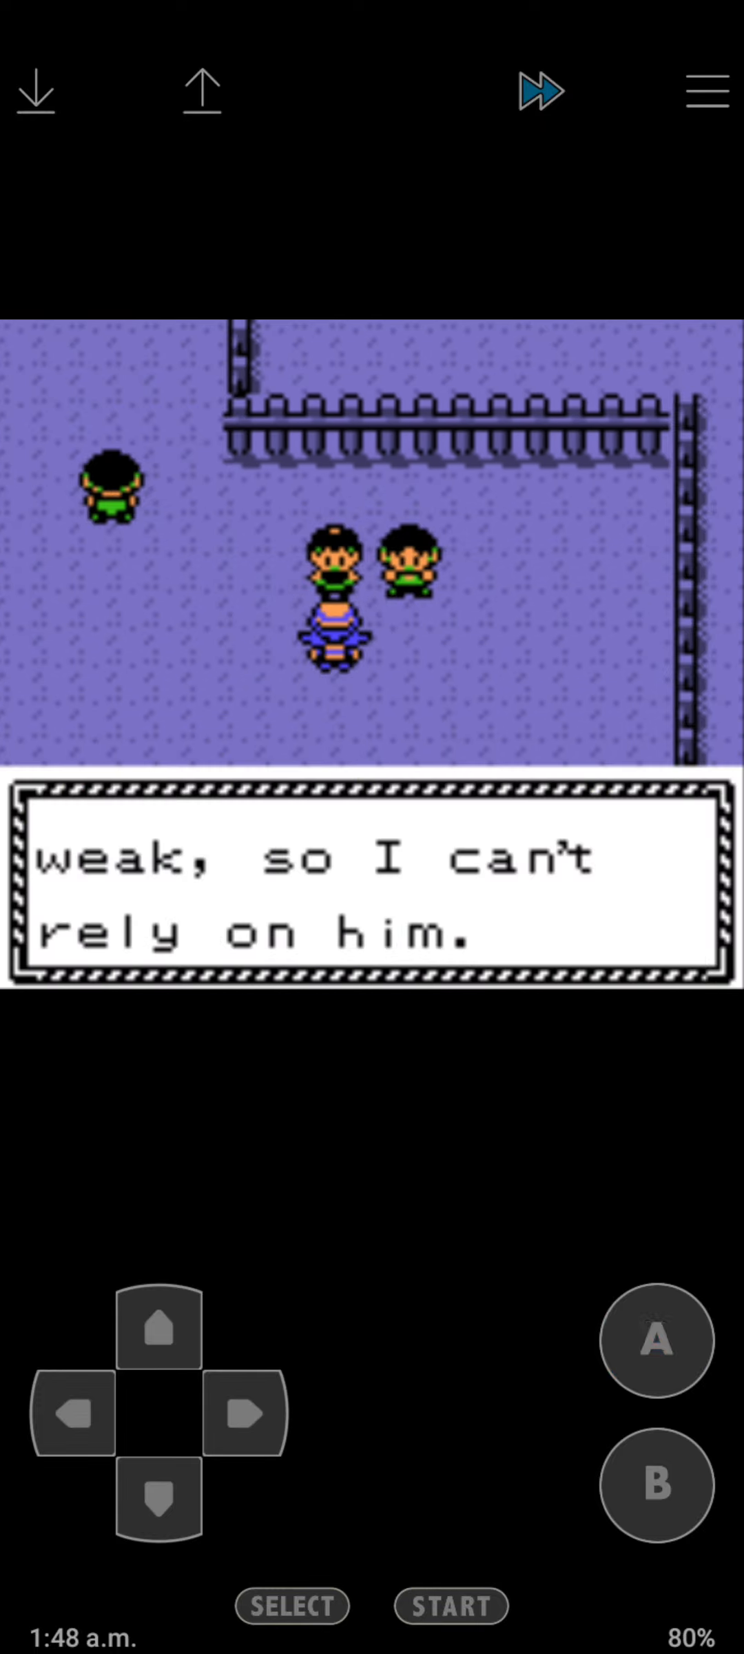
click(653, 1341)
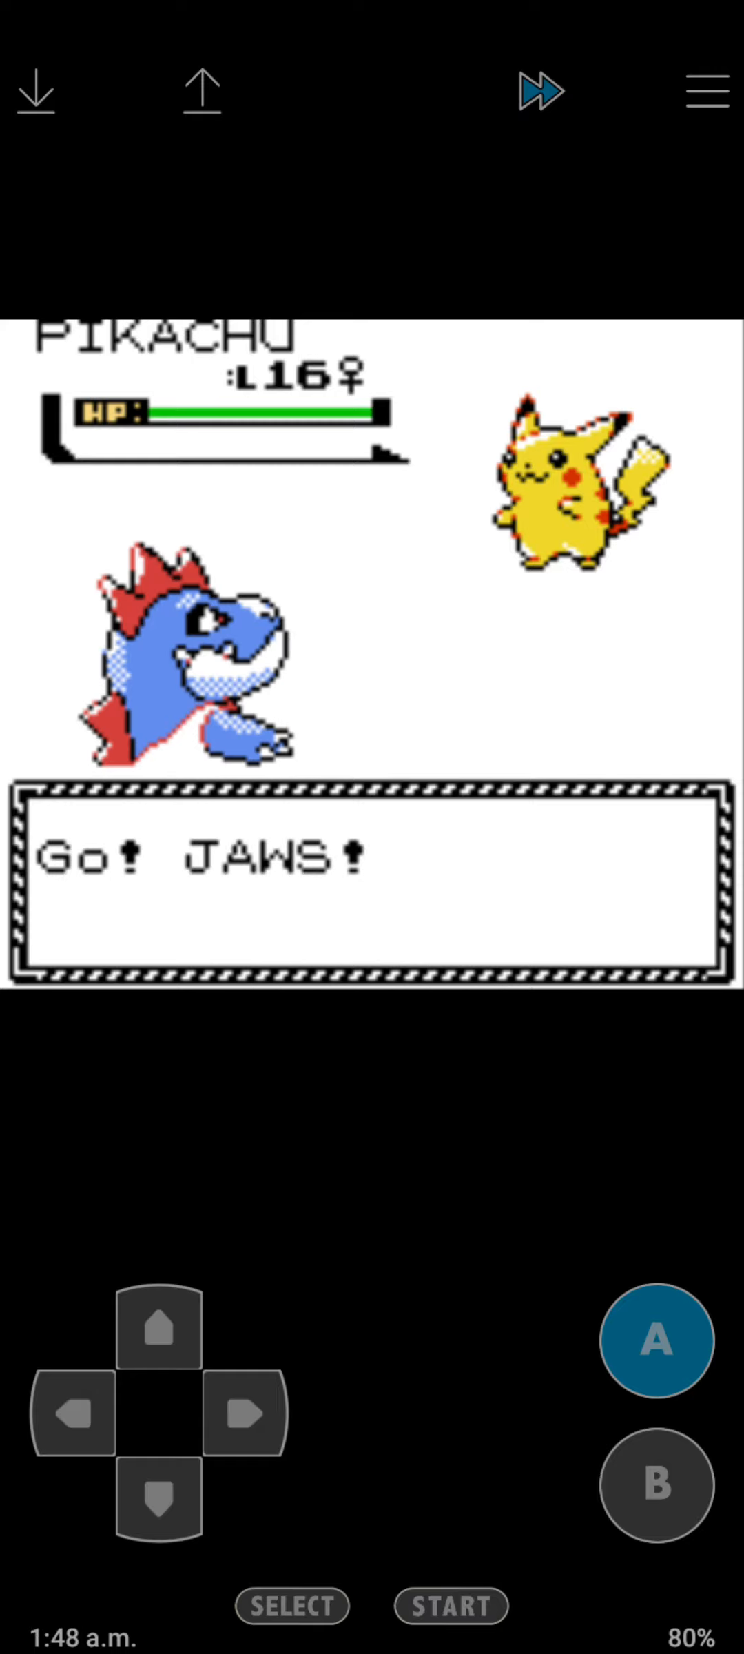
click(655, 1341)
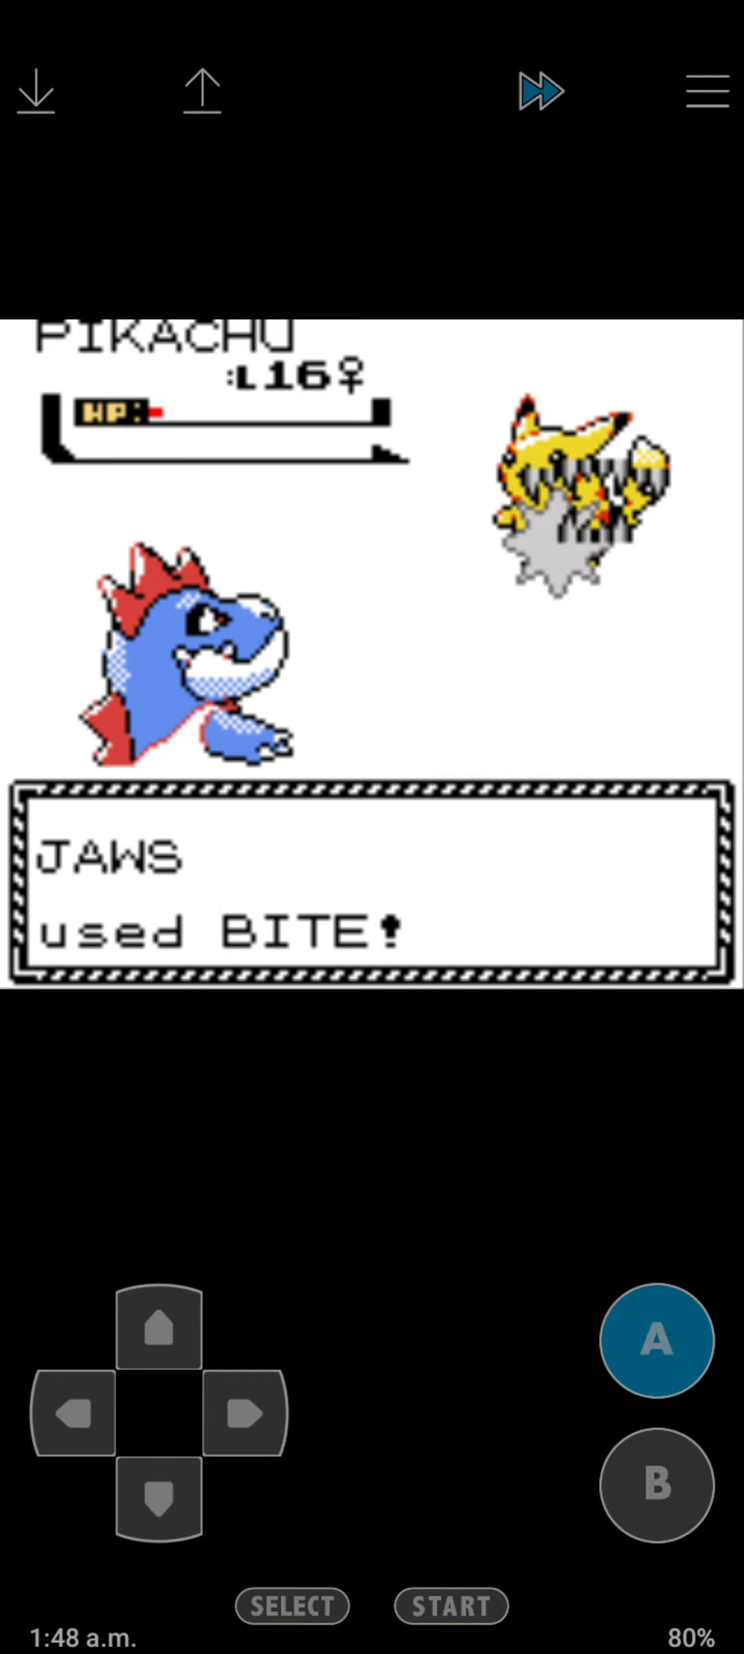
click(656, 1339)
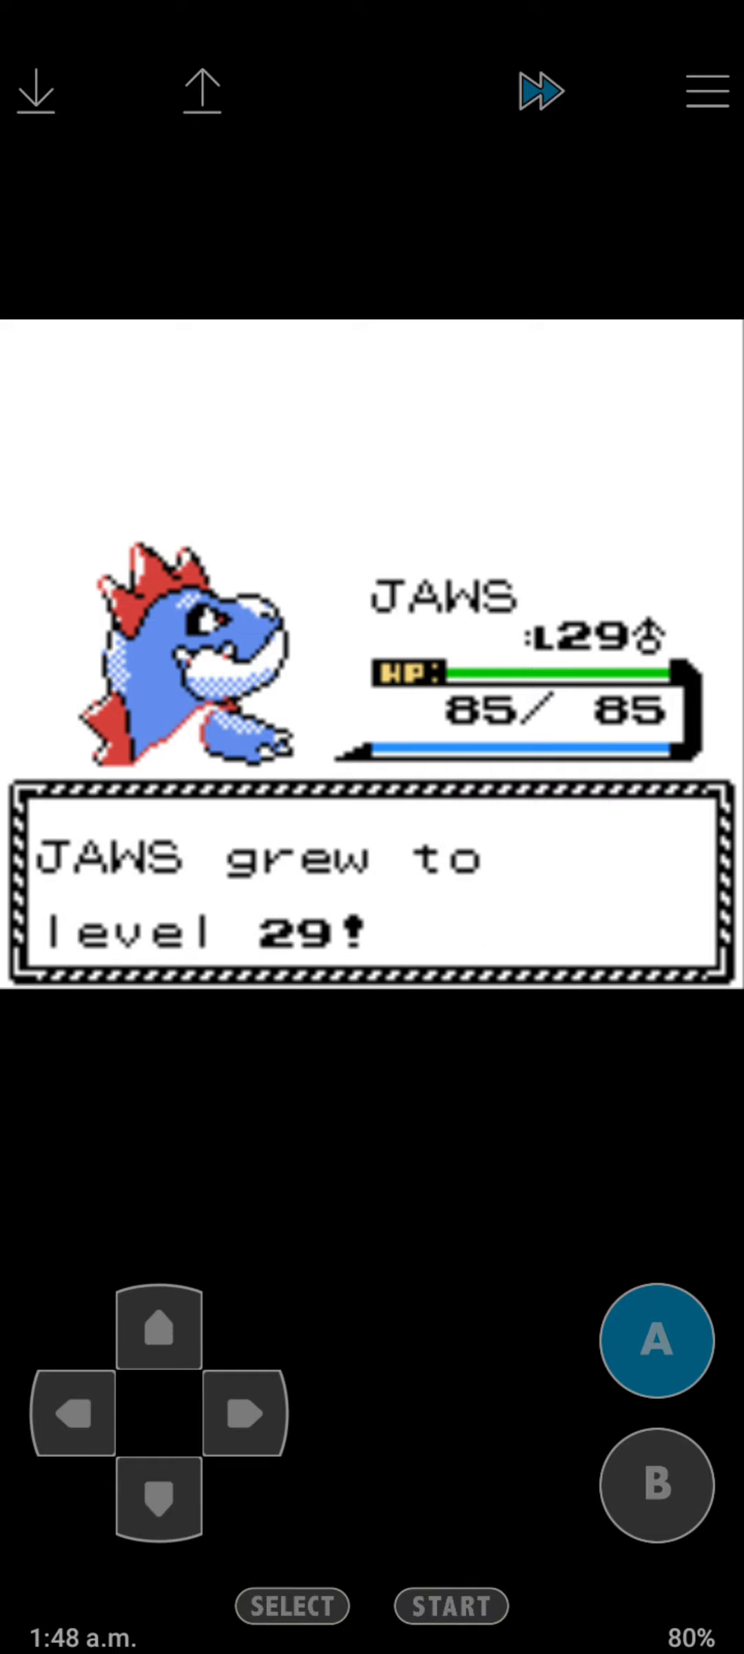
click(655, 1341)
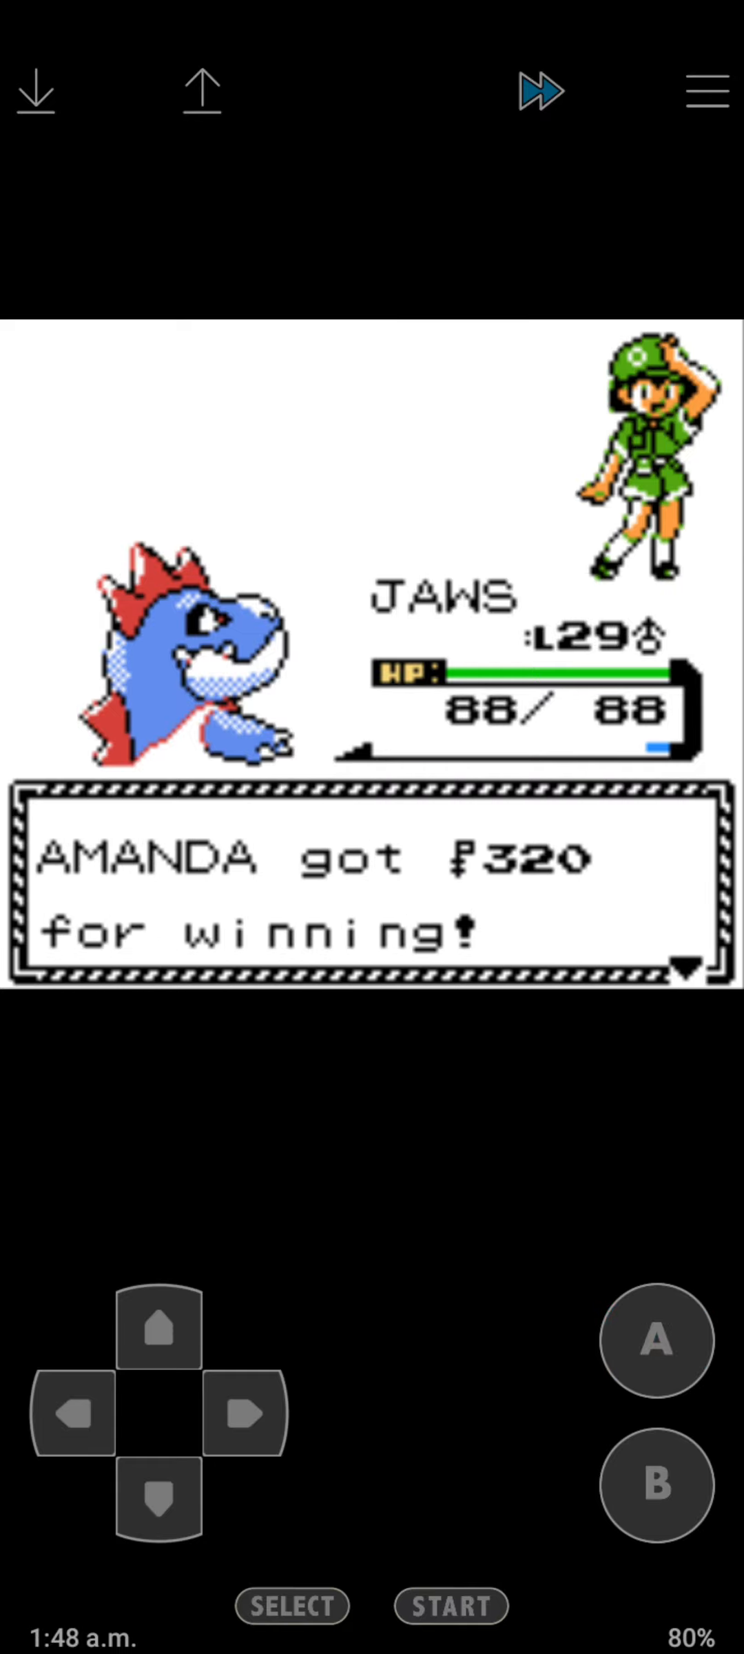
click(652, 1341)
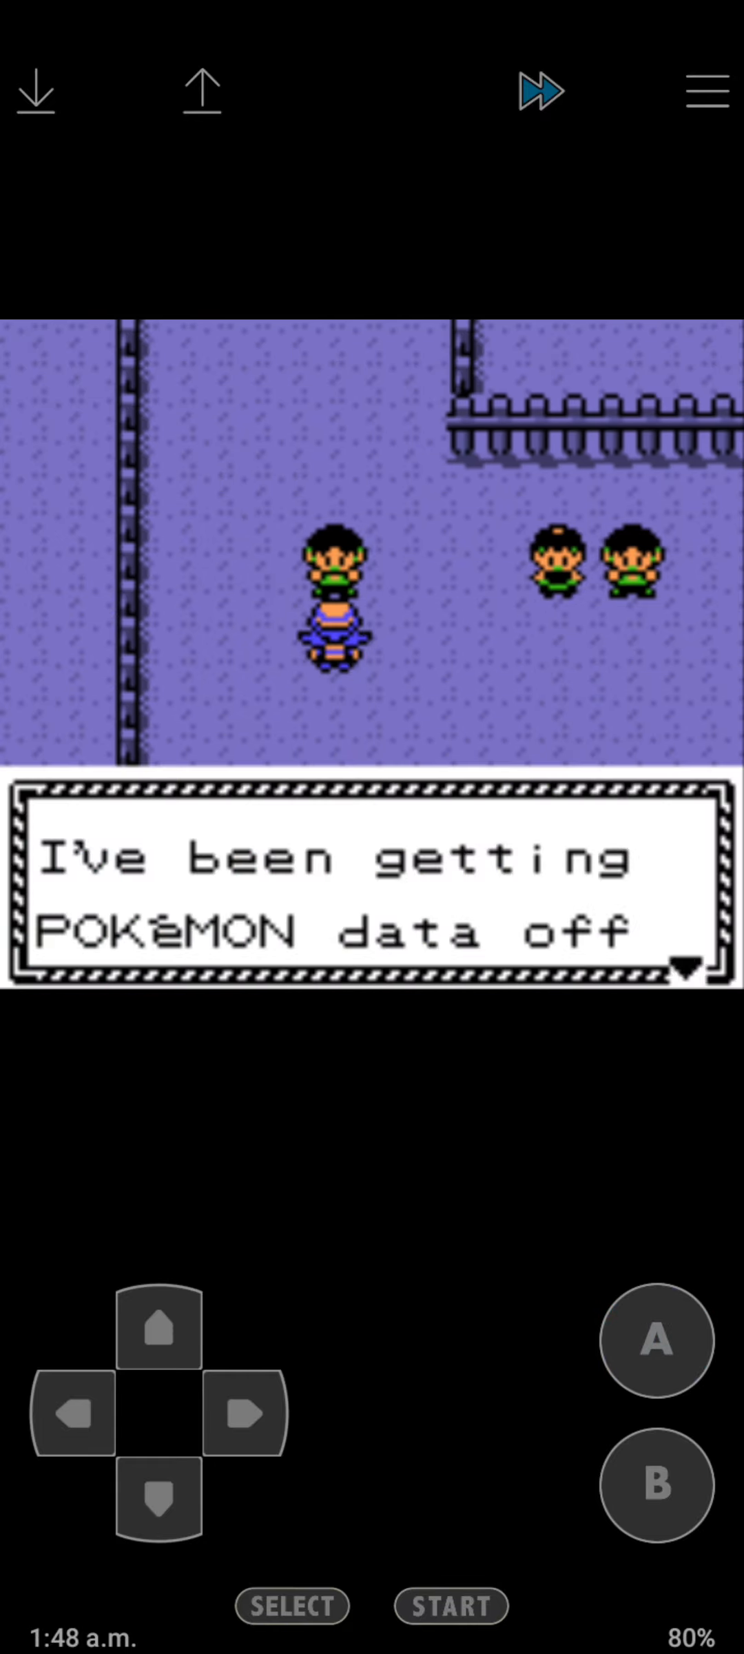
Start Camper Ivan's battle and take down his Diglett with Water Gun and Zubat with Bite.
click(655, 1341)
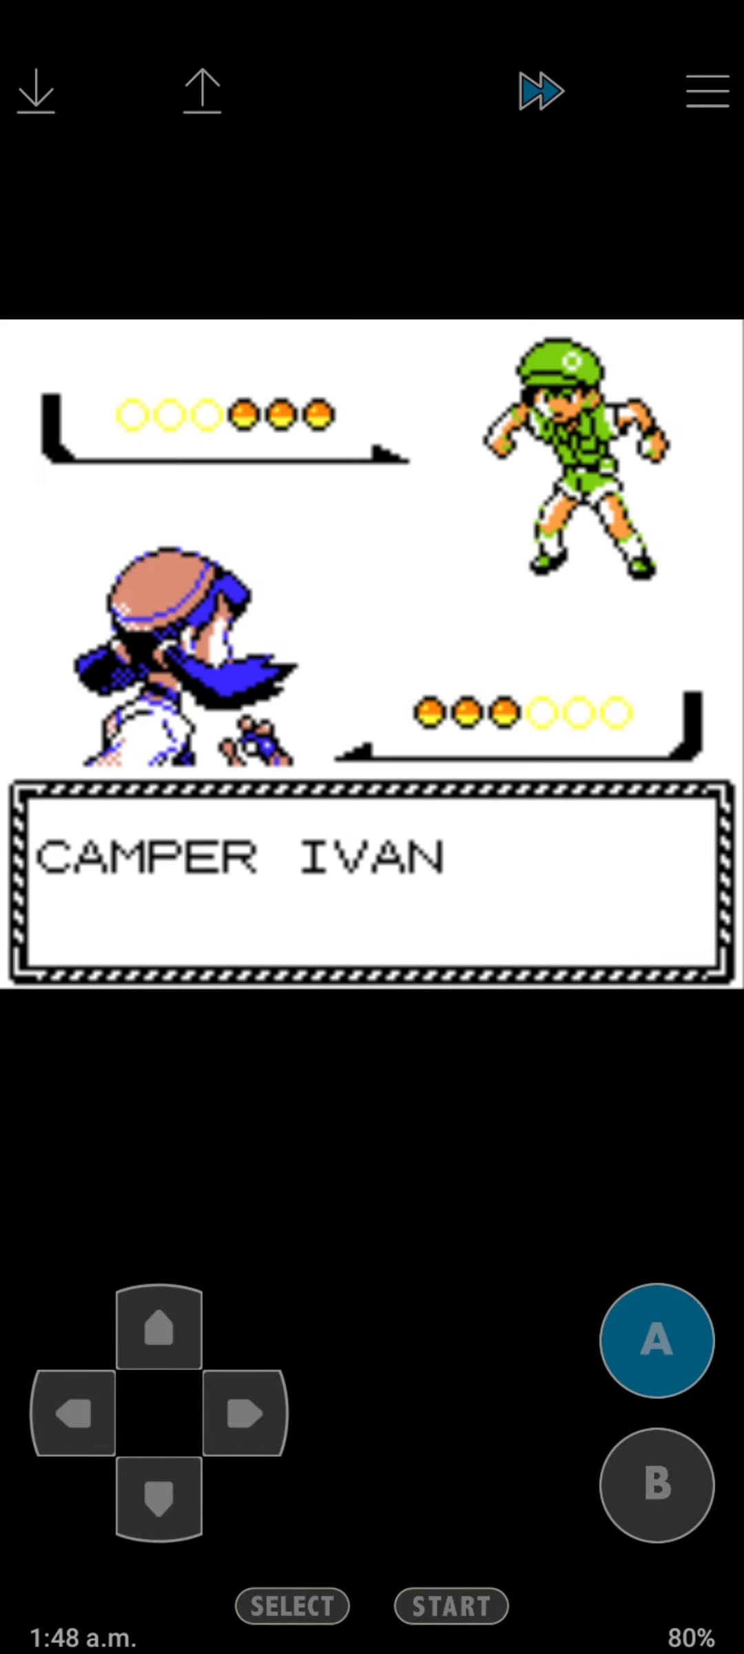
click(654, 1341)
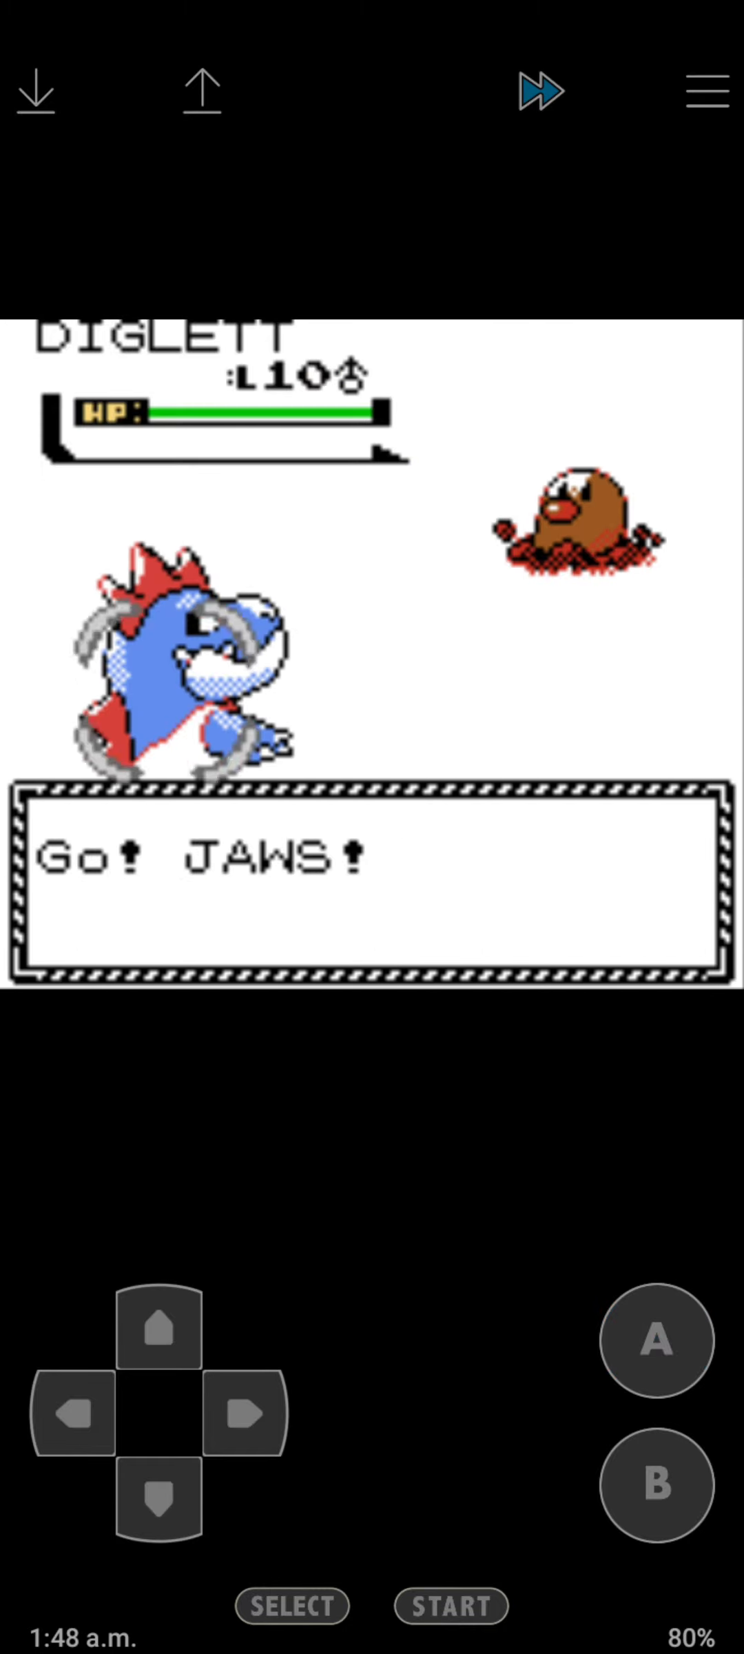
click(653, 1341)
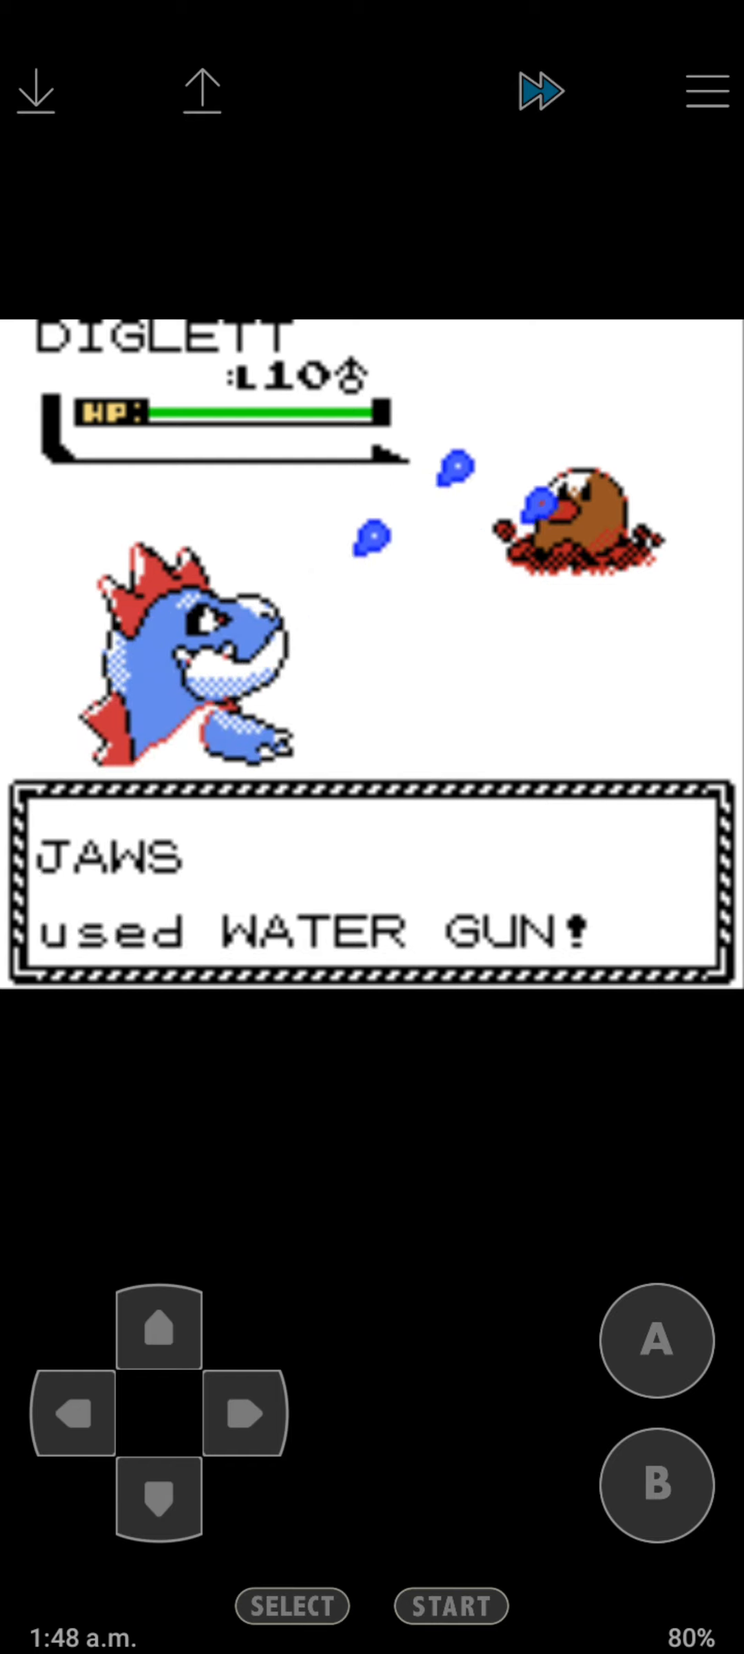
click(654, 1343)
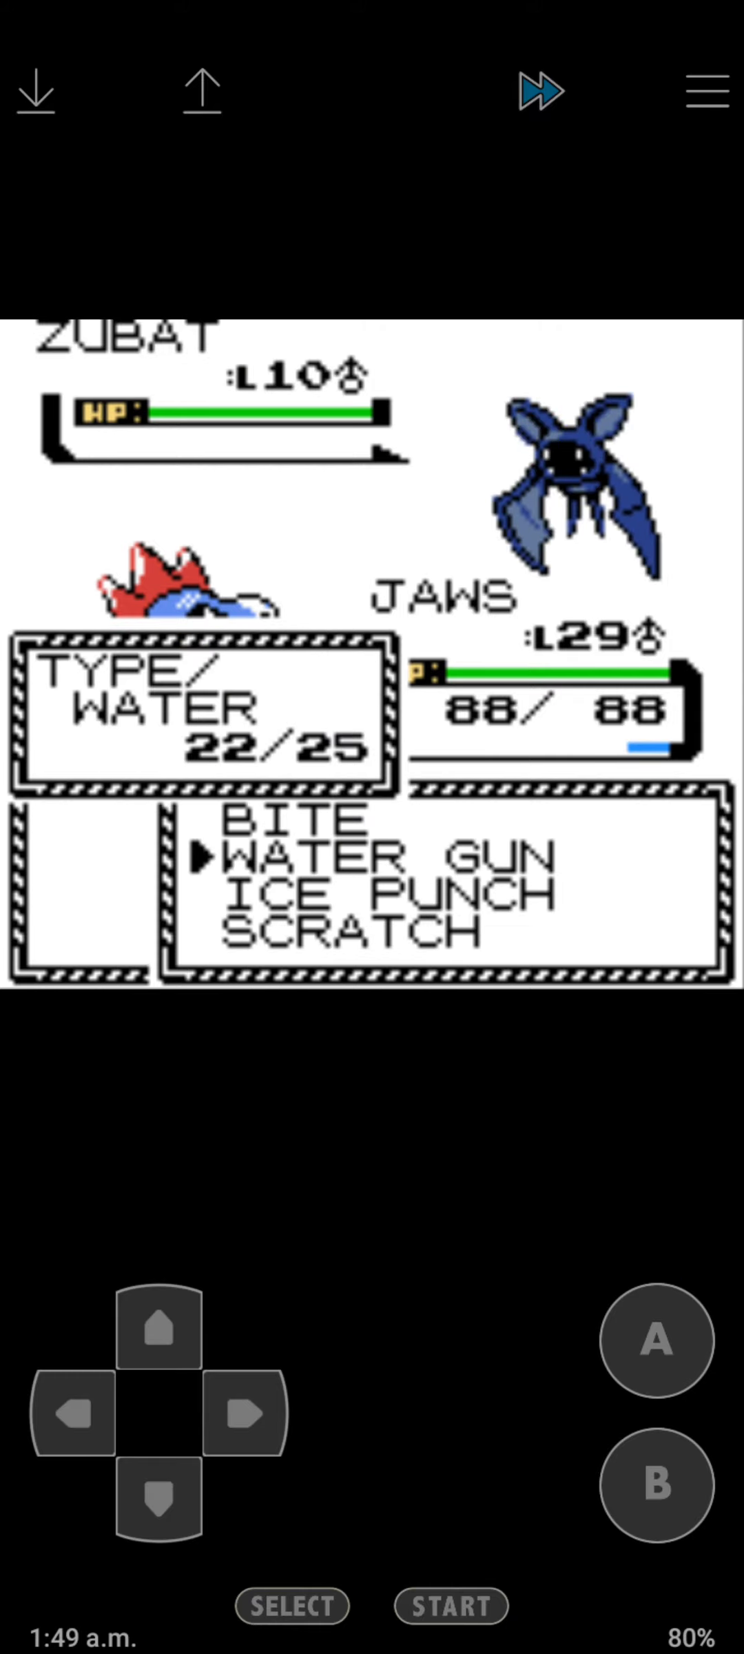
click(654, 1341)
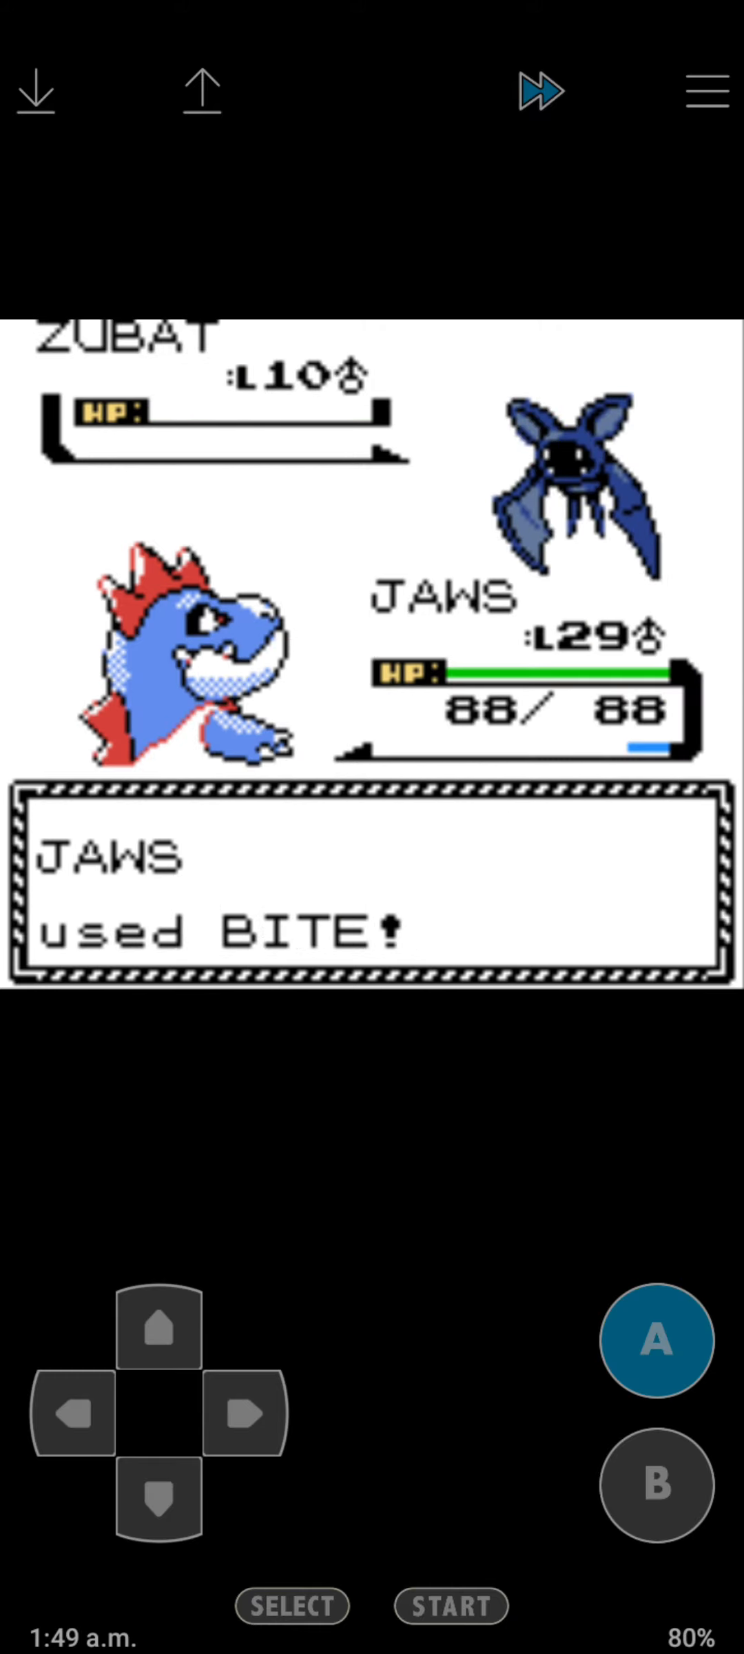
click(655, 1342)
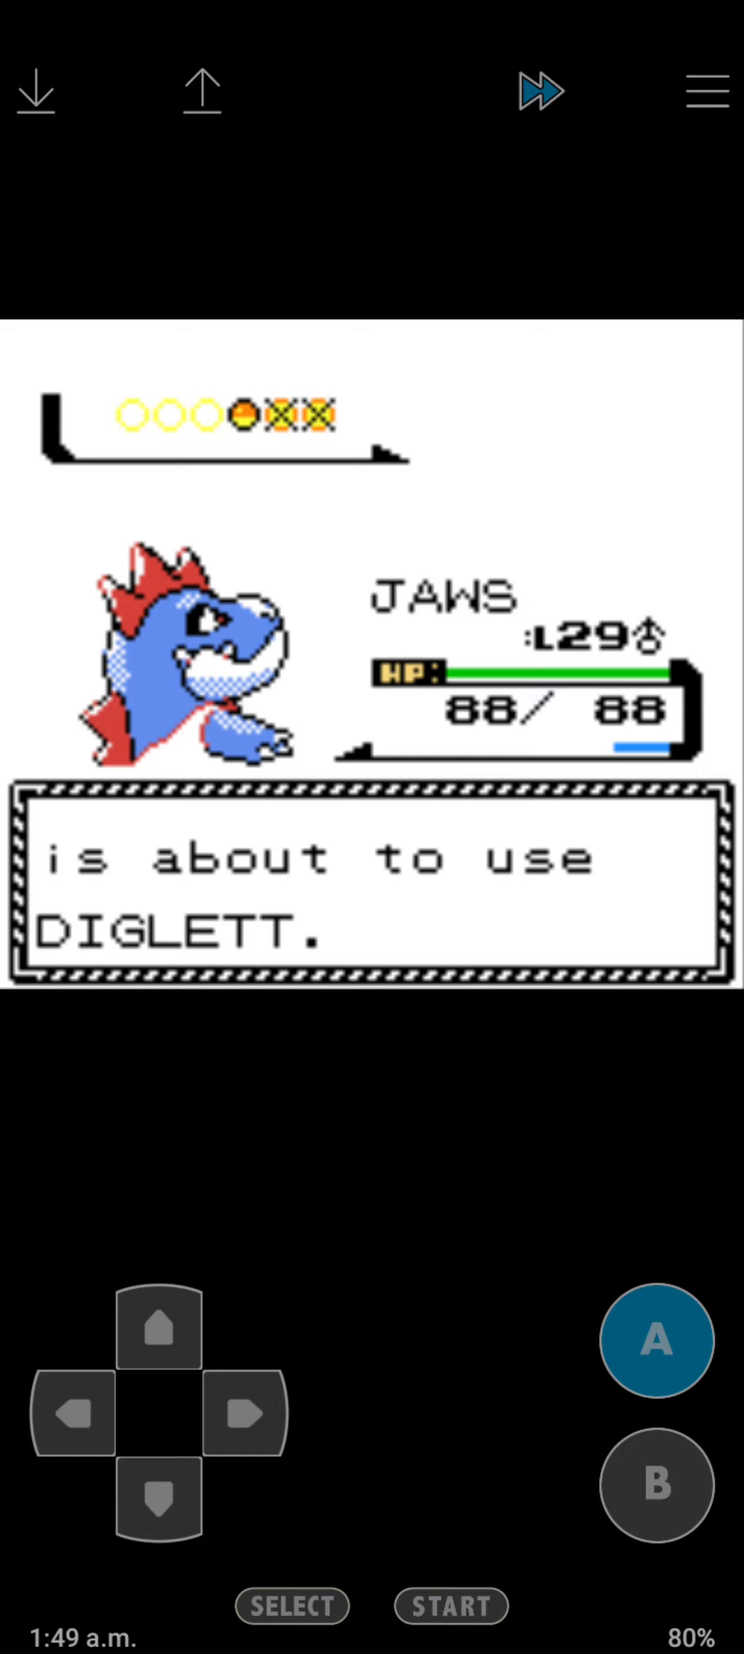
Beat Ivan's second Diglett with Water Gun and finish his dialogue, reaching the fire breather.
click(655, 1342)
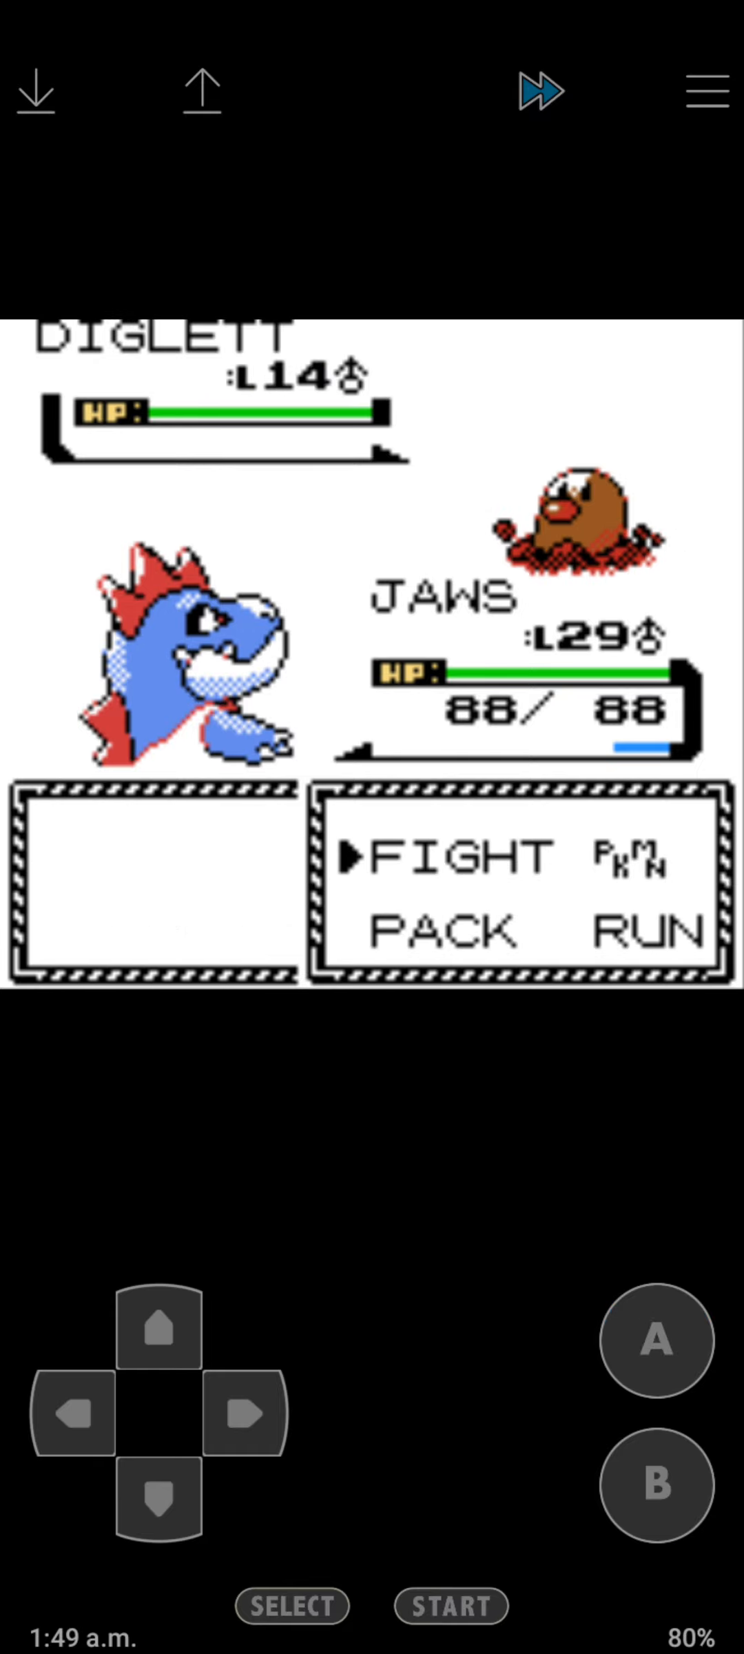
click(656, 1341)
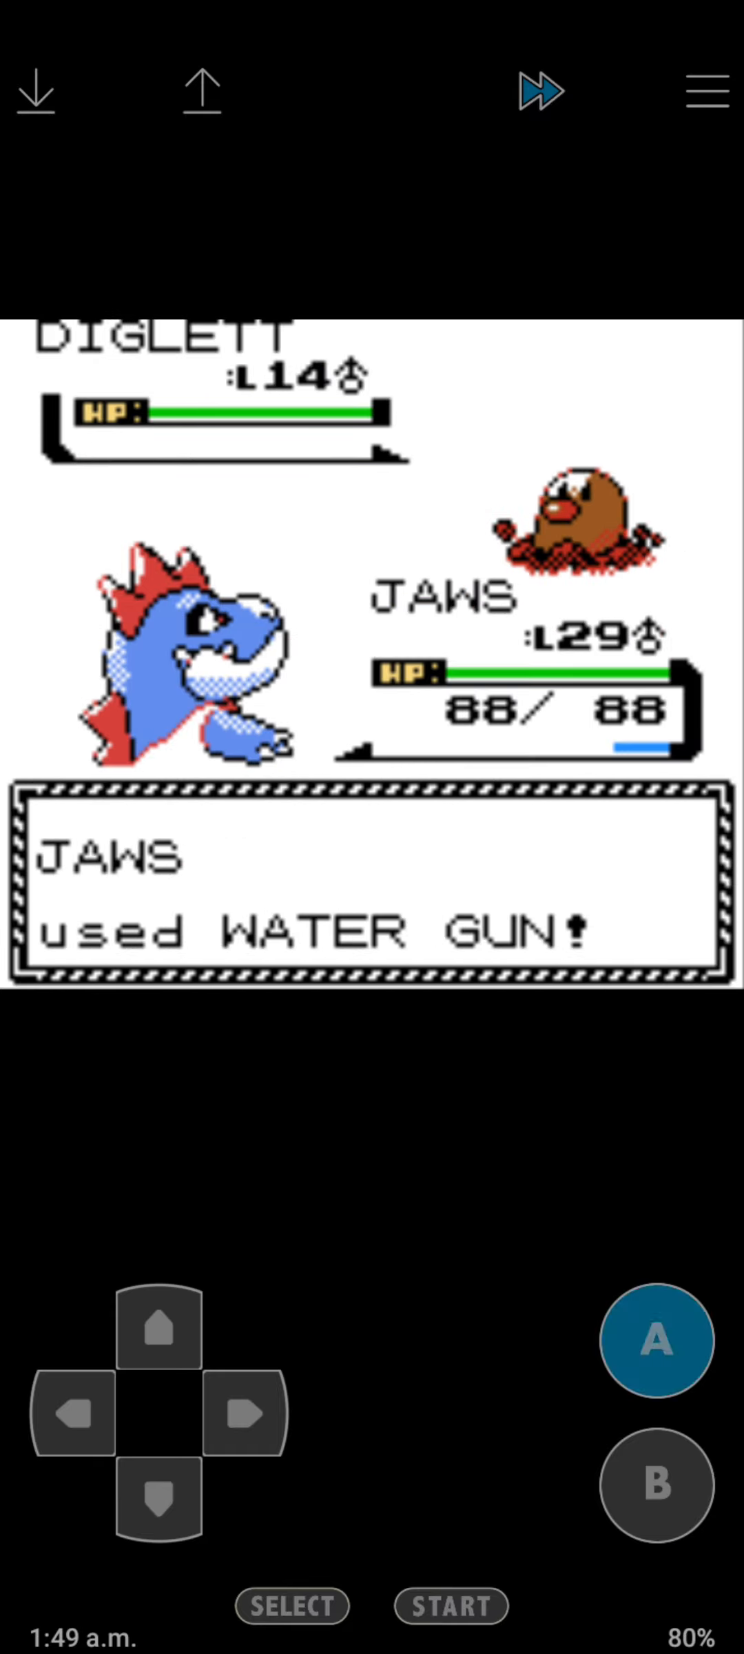
click(655, 1340)
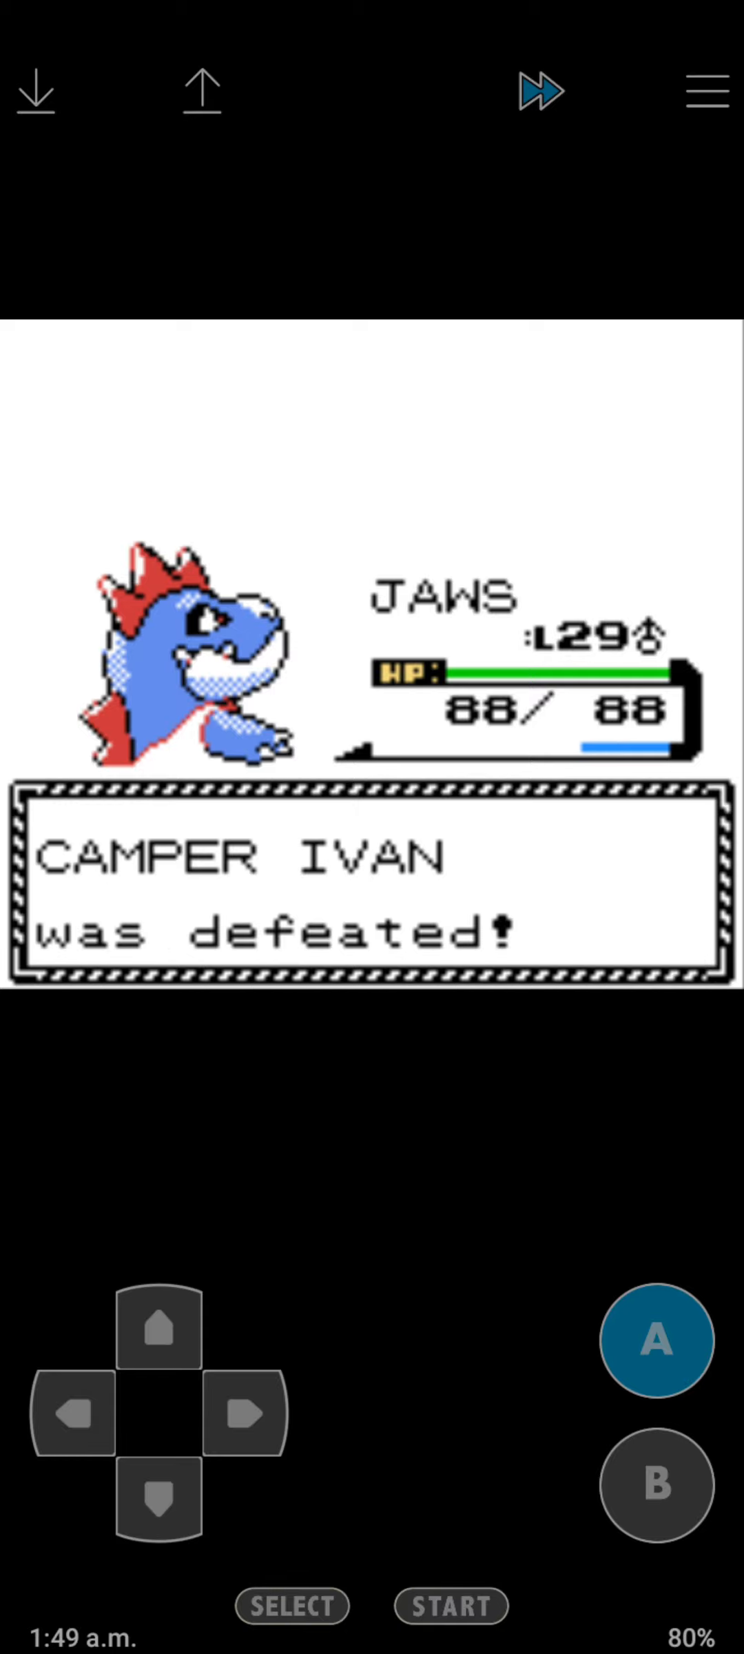
click(158, 1333)
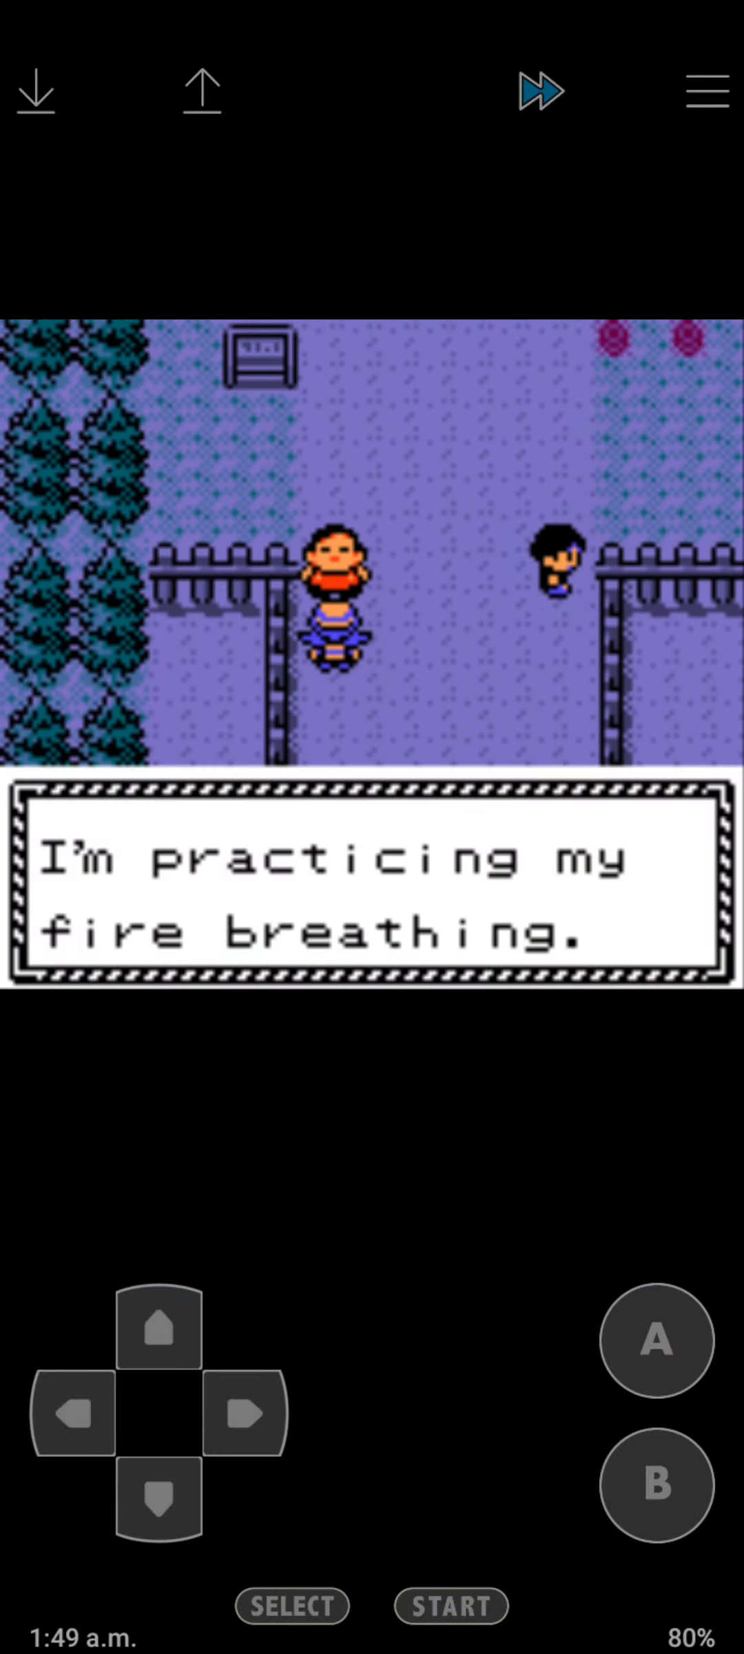
Accept Firebreather Walt's challenge and knock out both Magmar with Water Gun.
click(656, 1341)
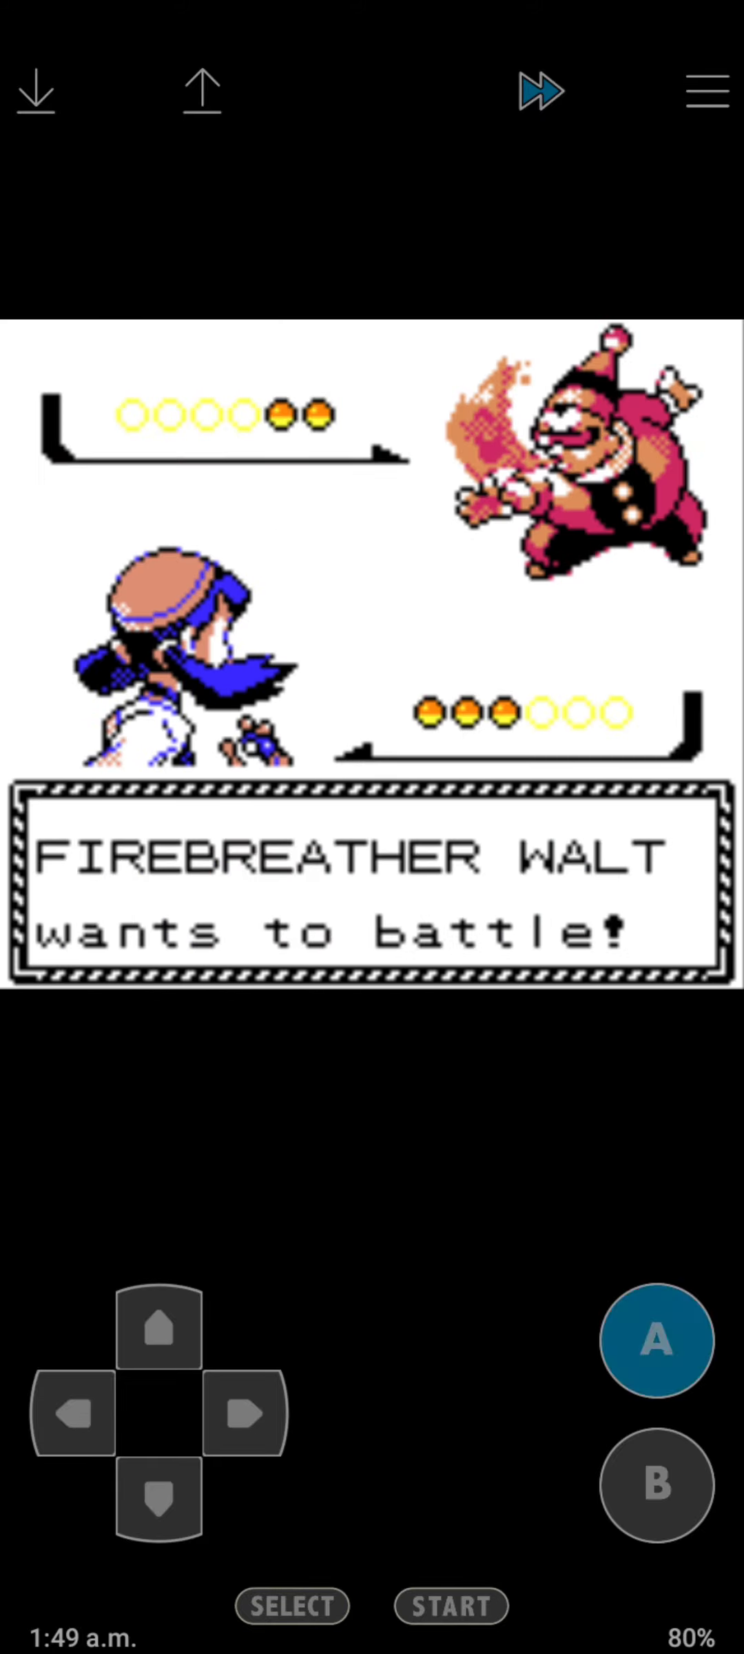
click(656, 1341)
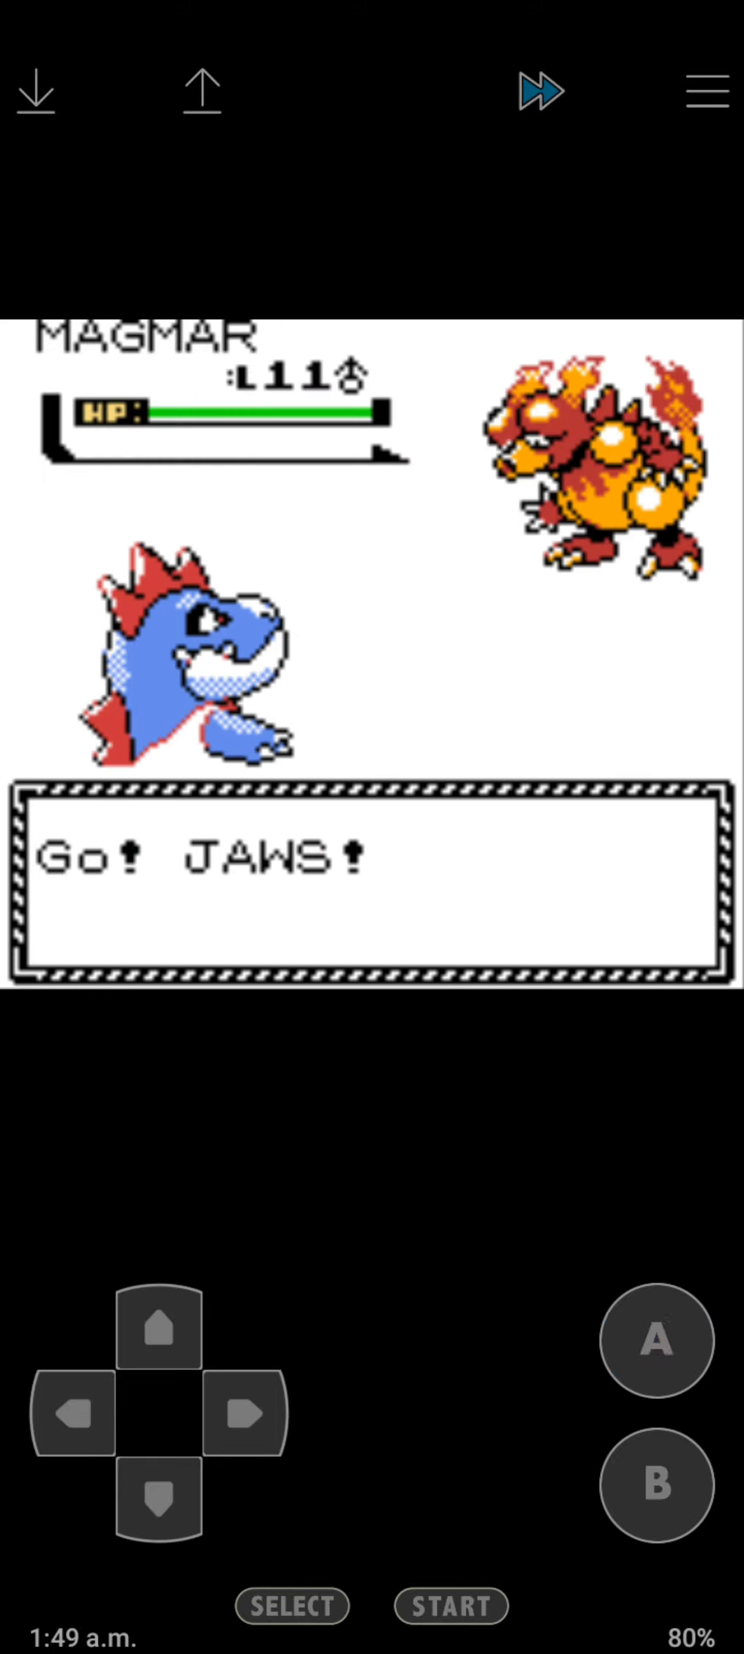
click(653, 1341)
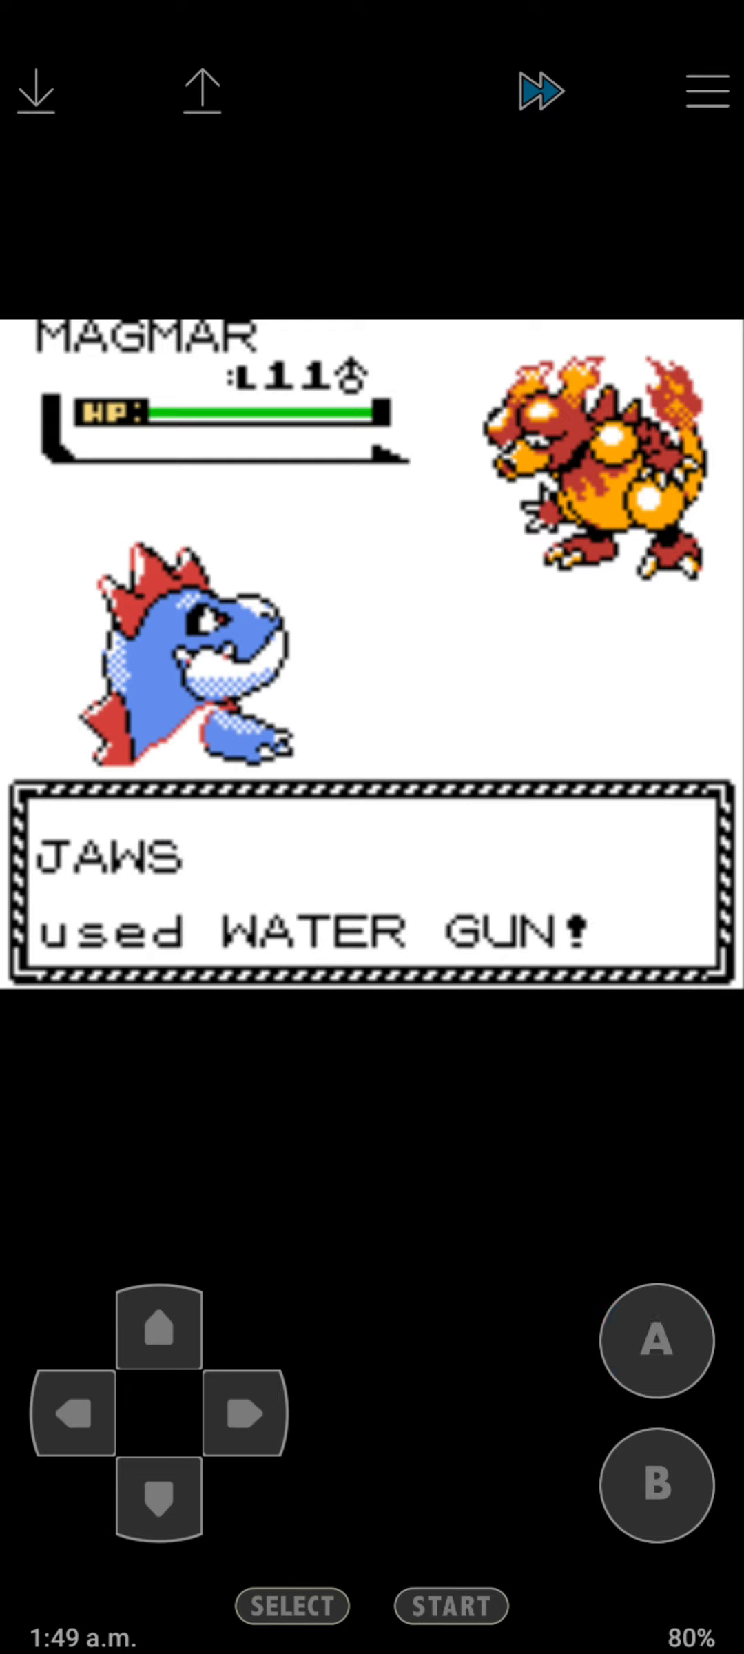
click(655, 1341)
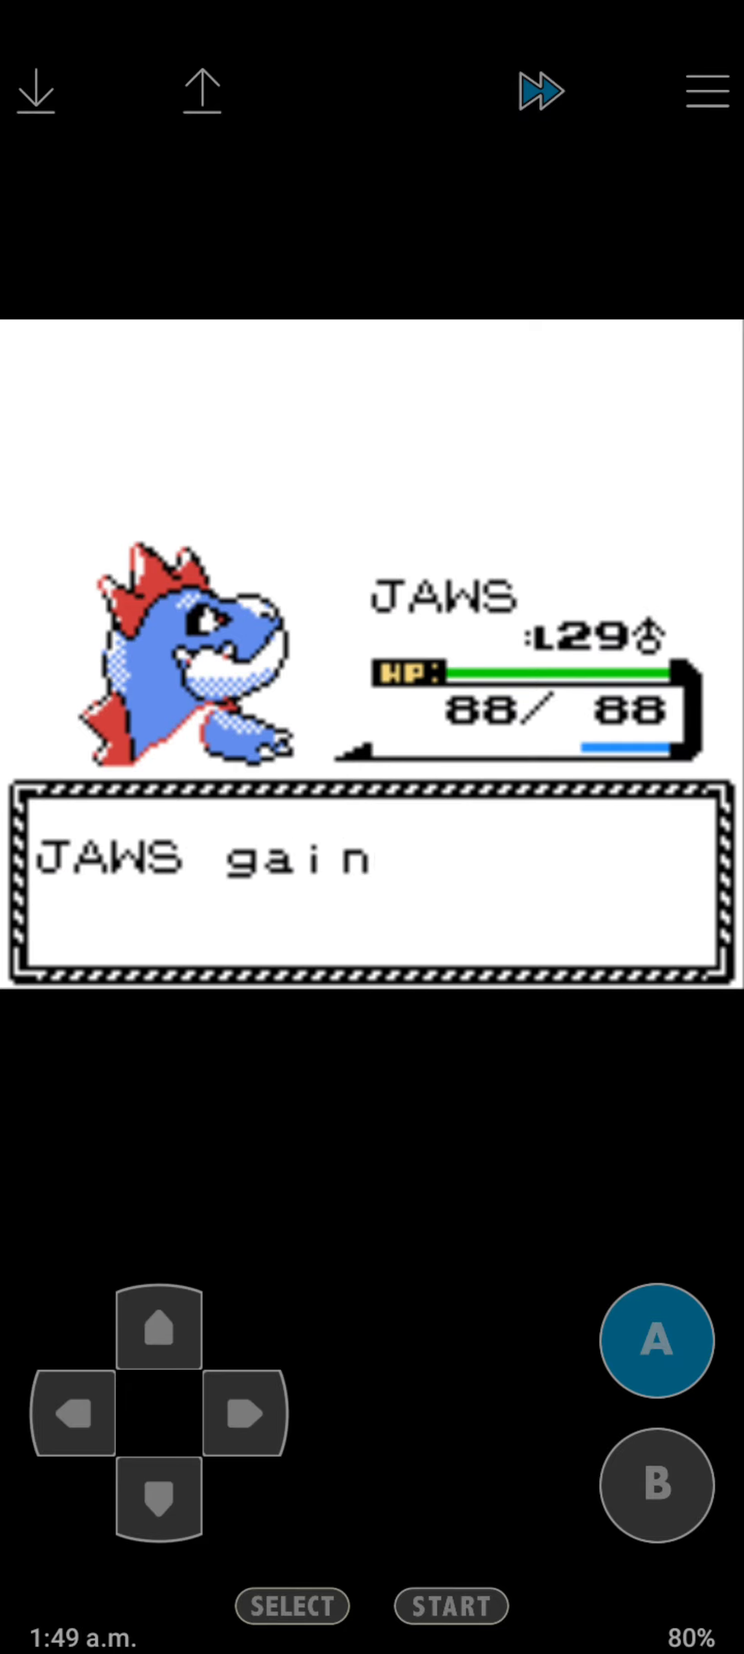
click(657, 1486)
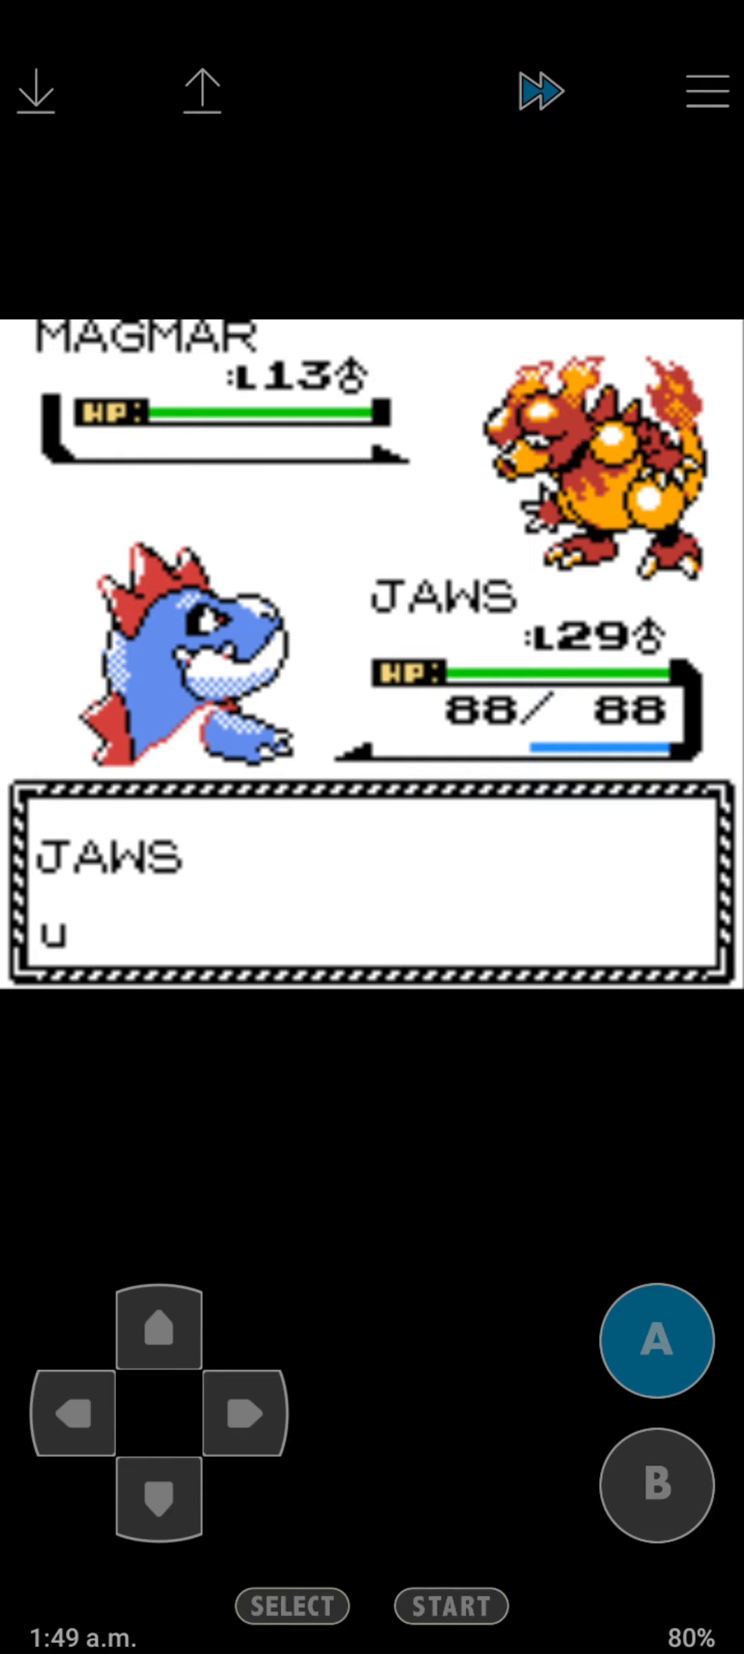
click(655, 1341)
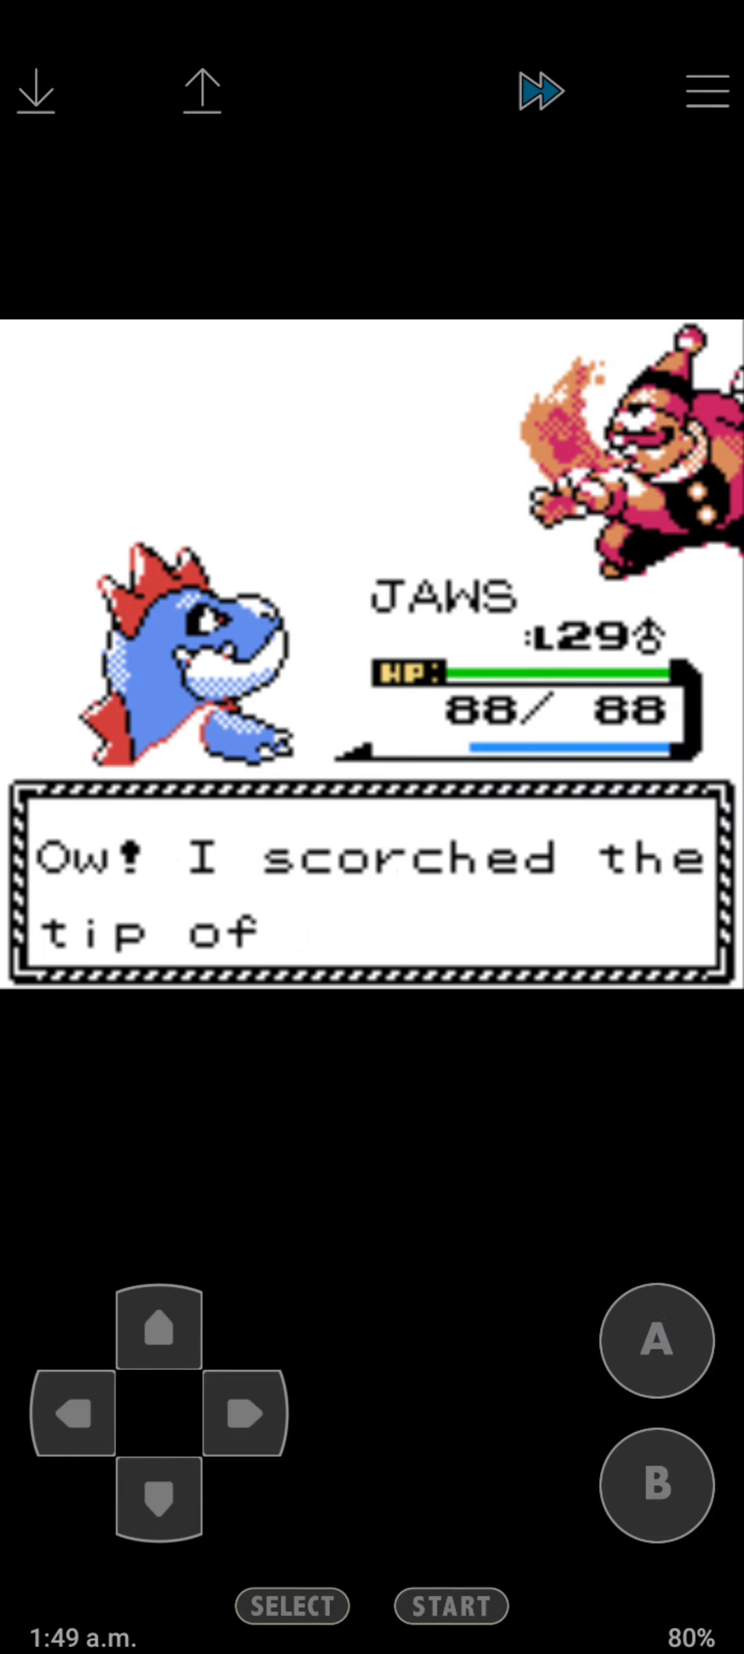
click(654, 1341)
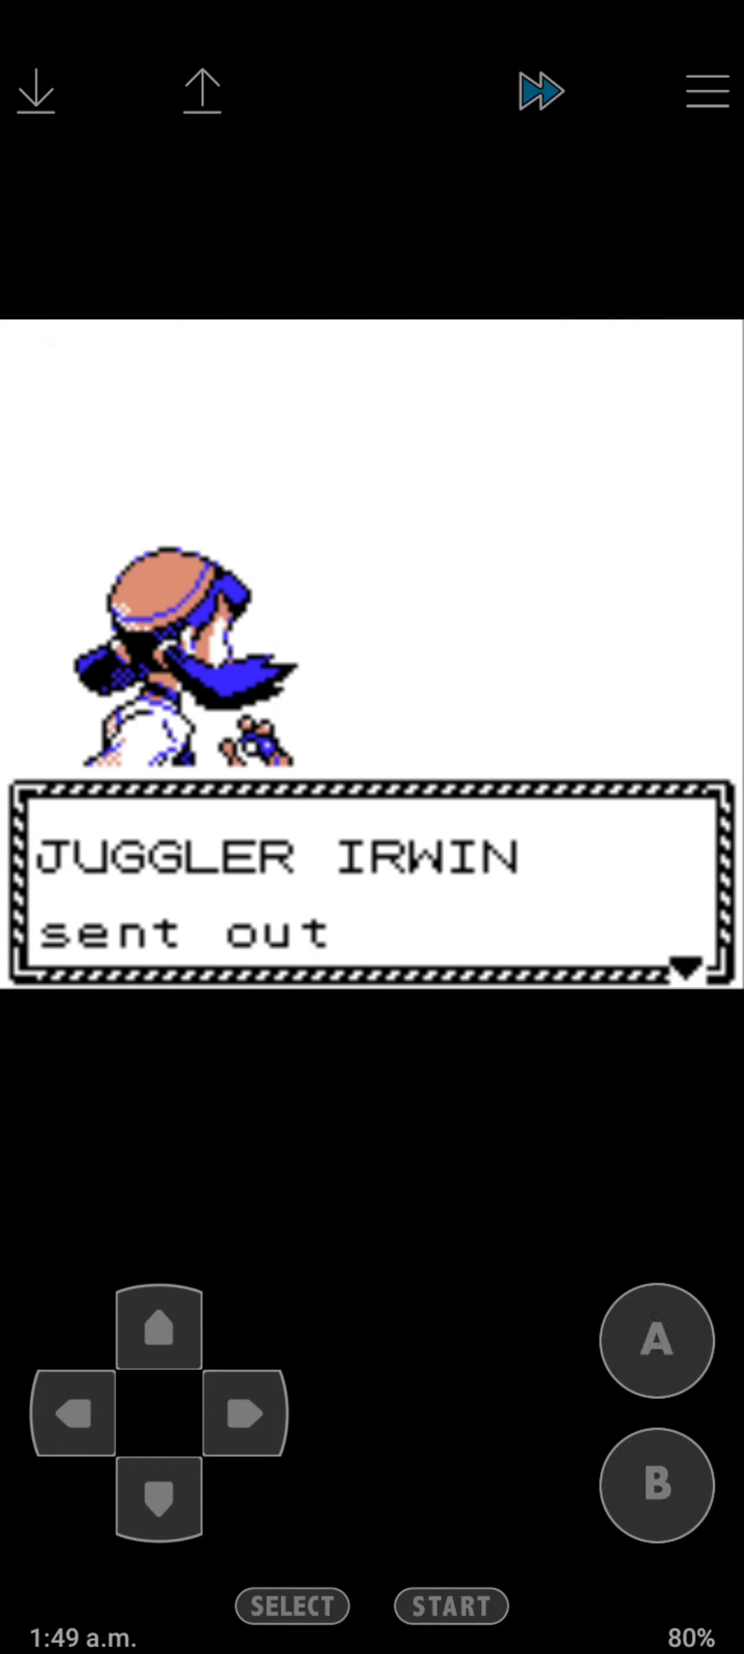
Bite down Juggler Irwin's first two Voltorb, collecting the experience.
click(653, 1341)
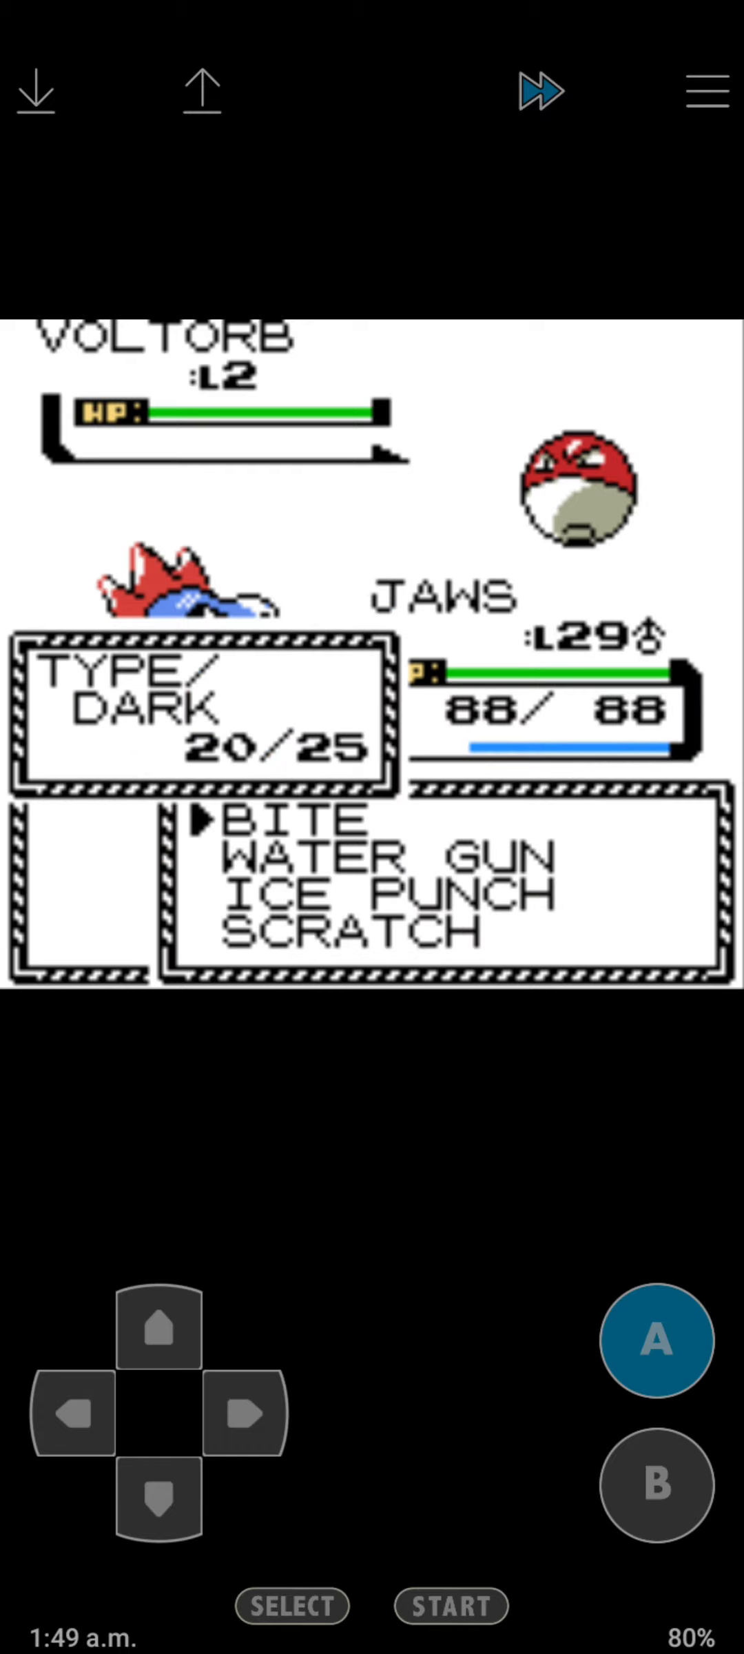
click(653, 1341)
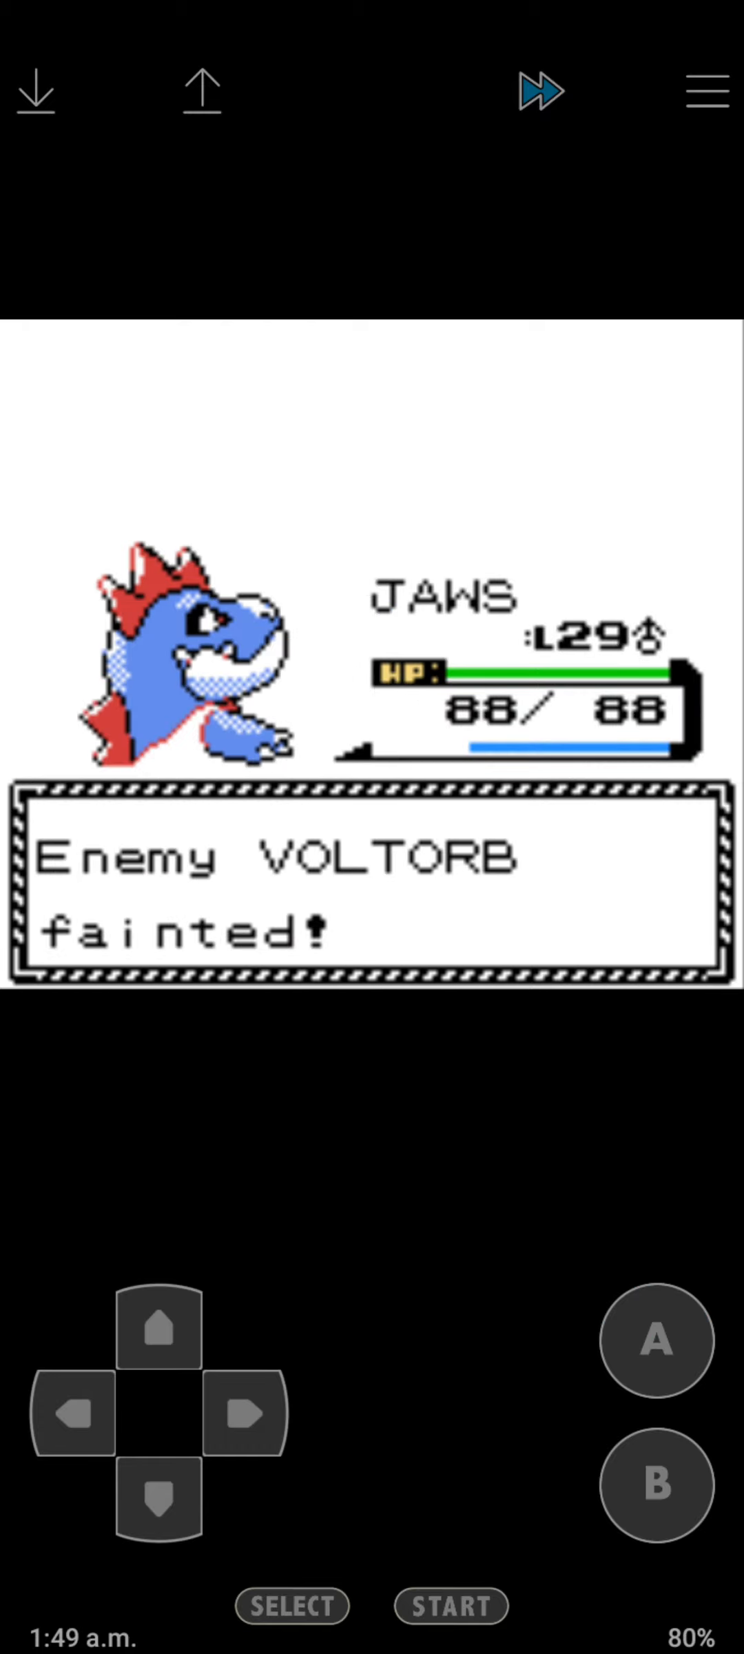
click(654, 1345)
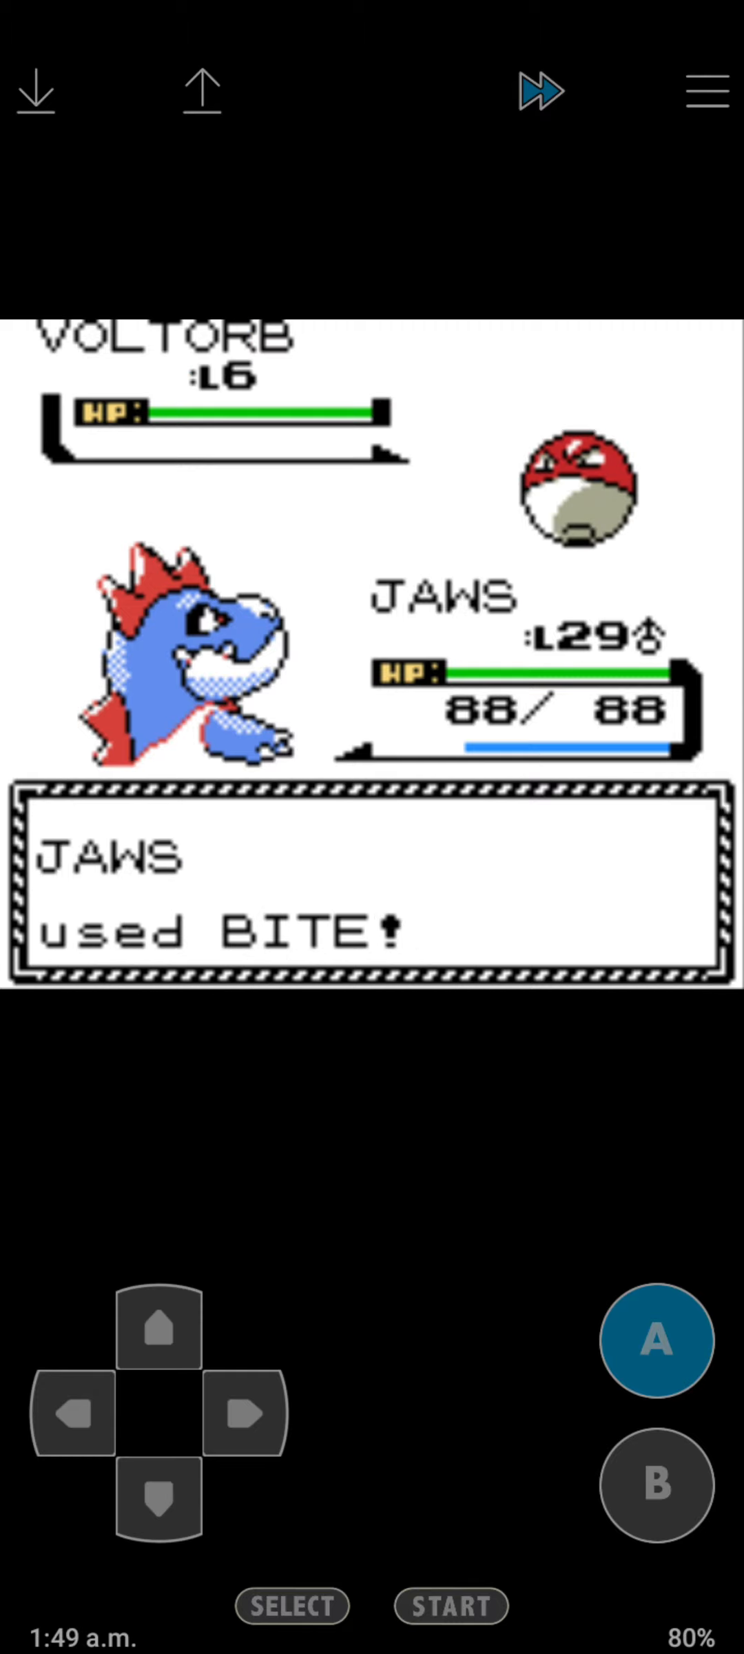
click(654, 1341)
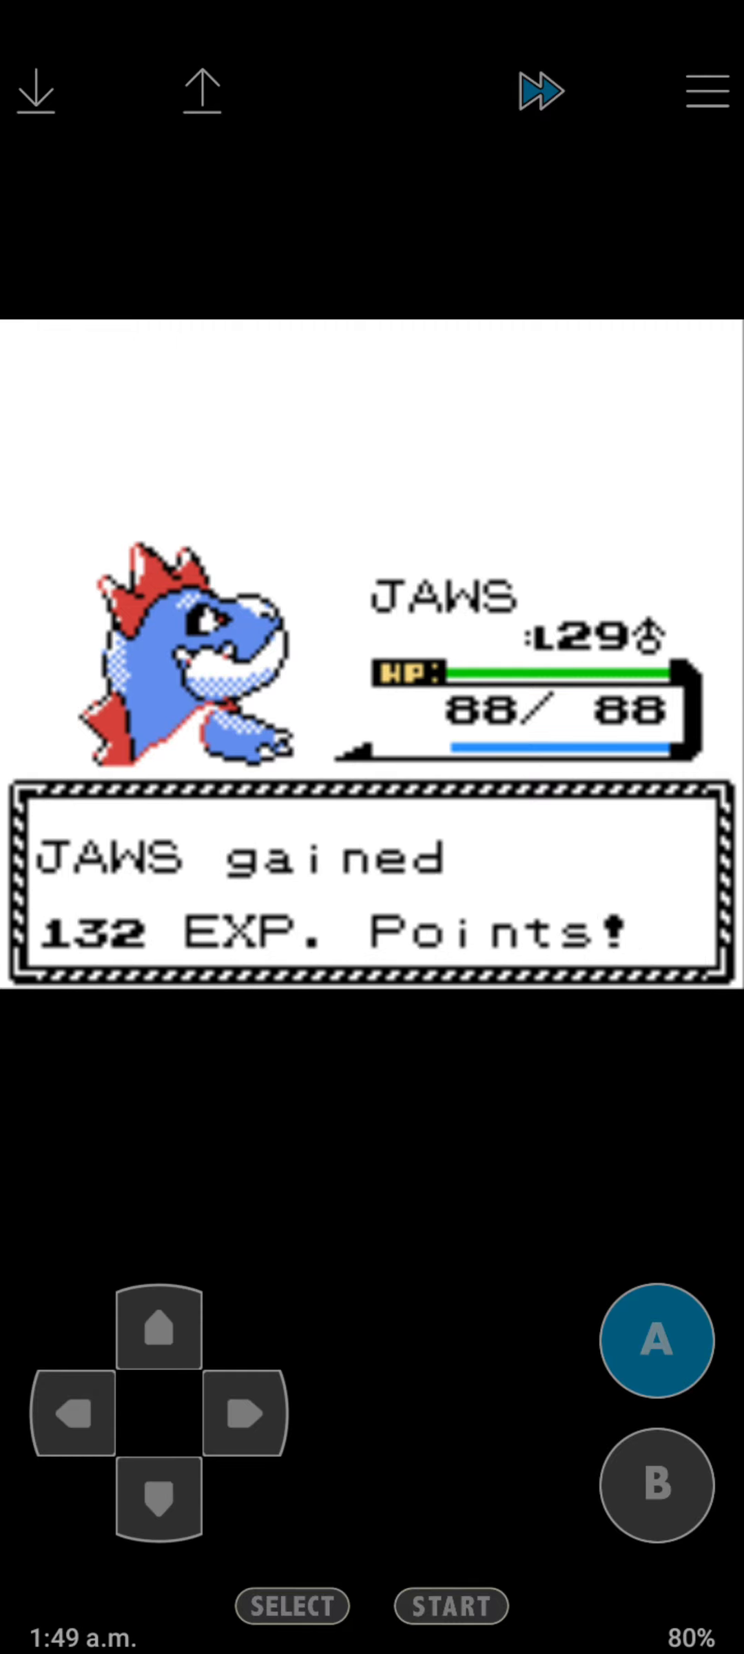
click(653, 1341)
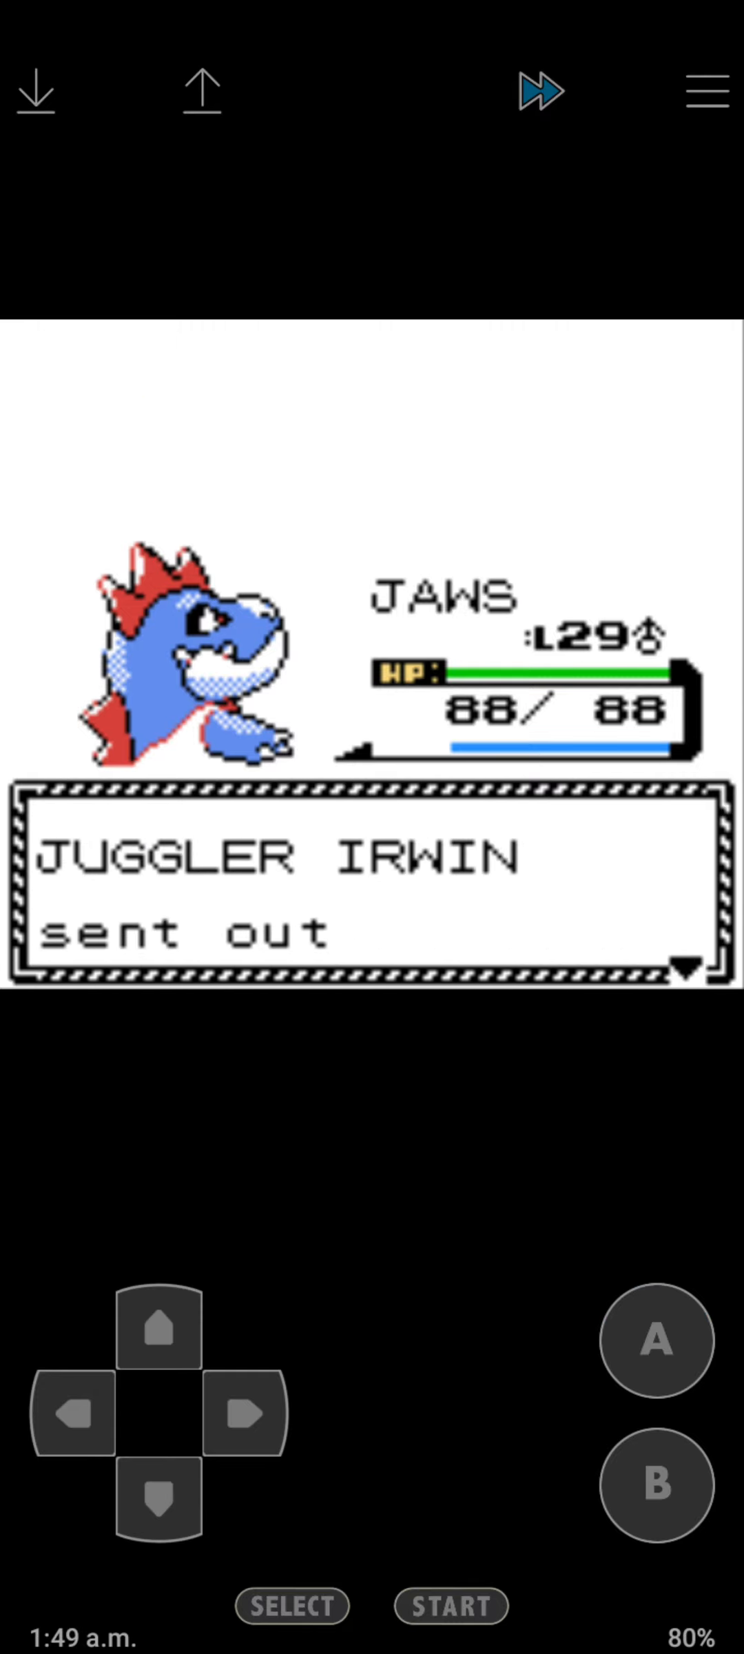
click(656, 1343)
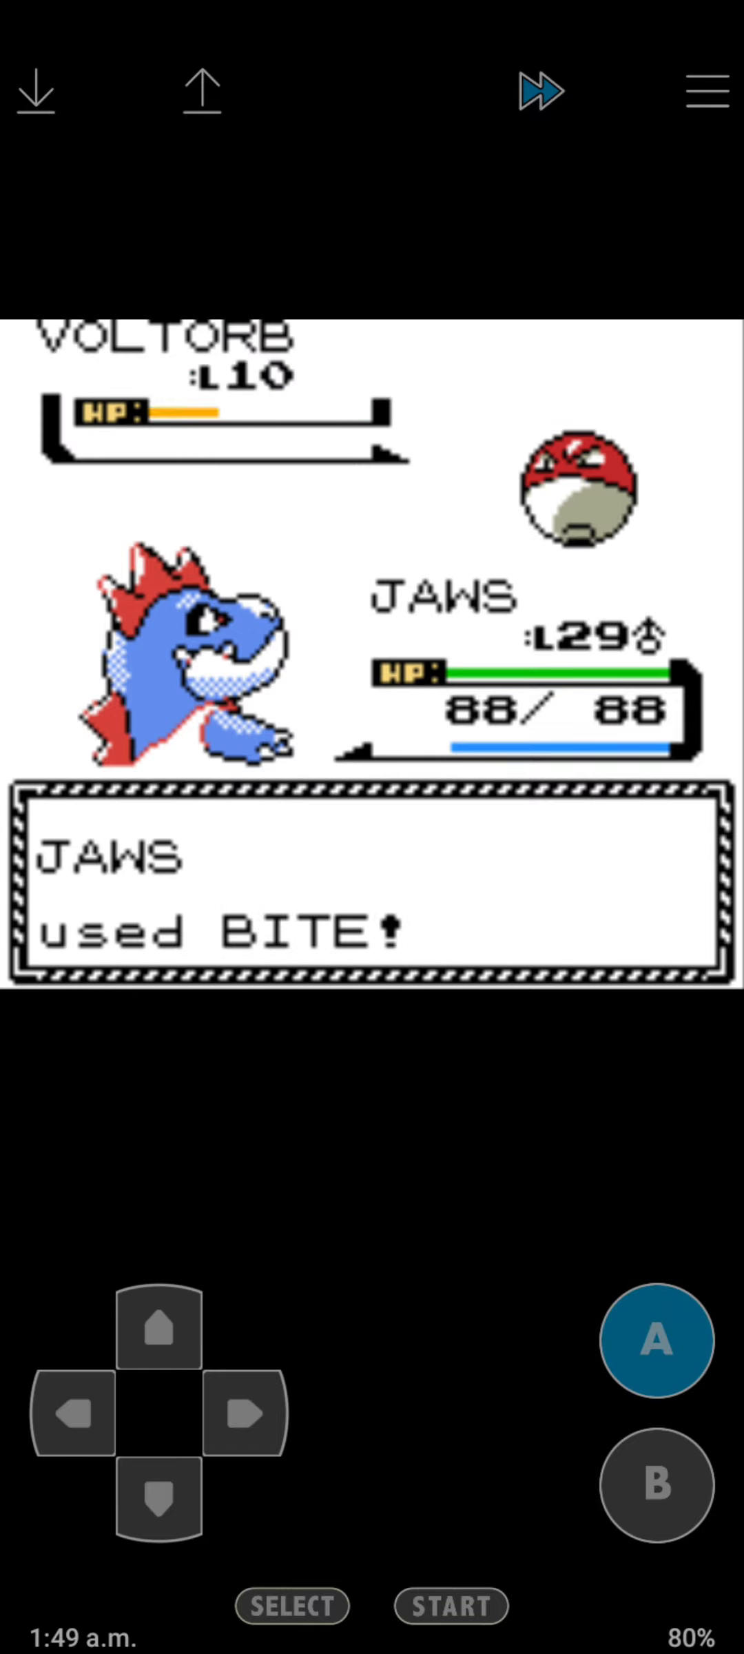
Beat the last Voltorb with Bite, earning 309 EXP and ending Irwin's battle.
click(655, 1341)
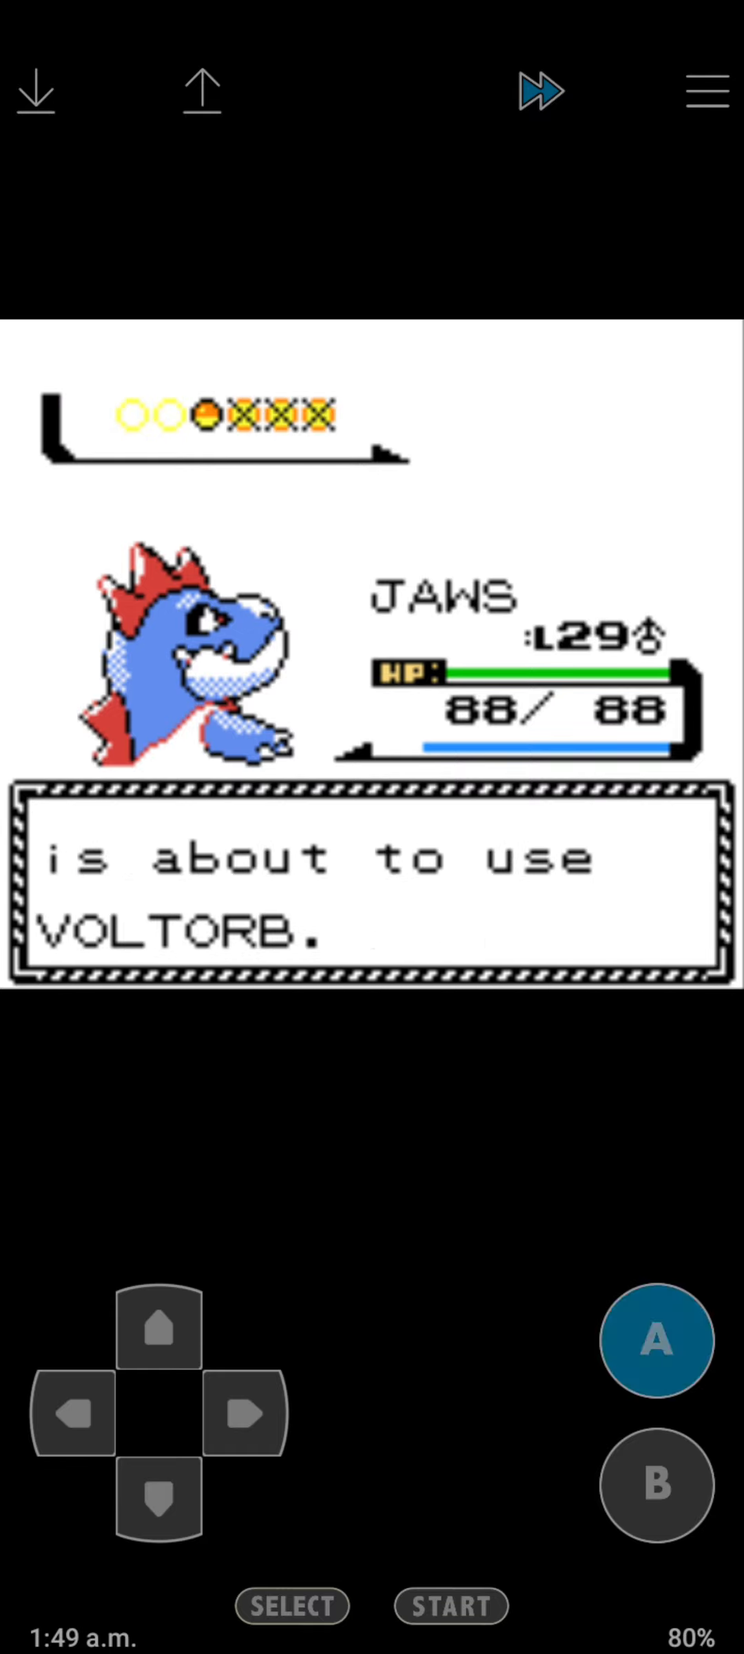
click(655, 1341)
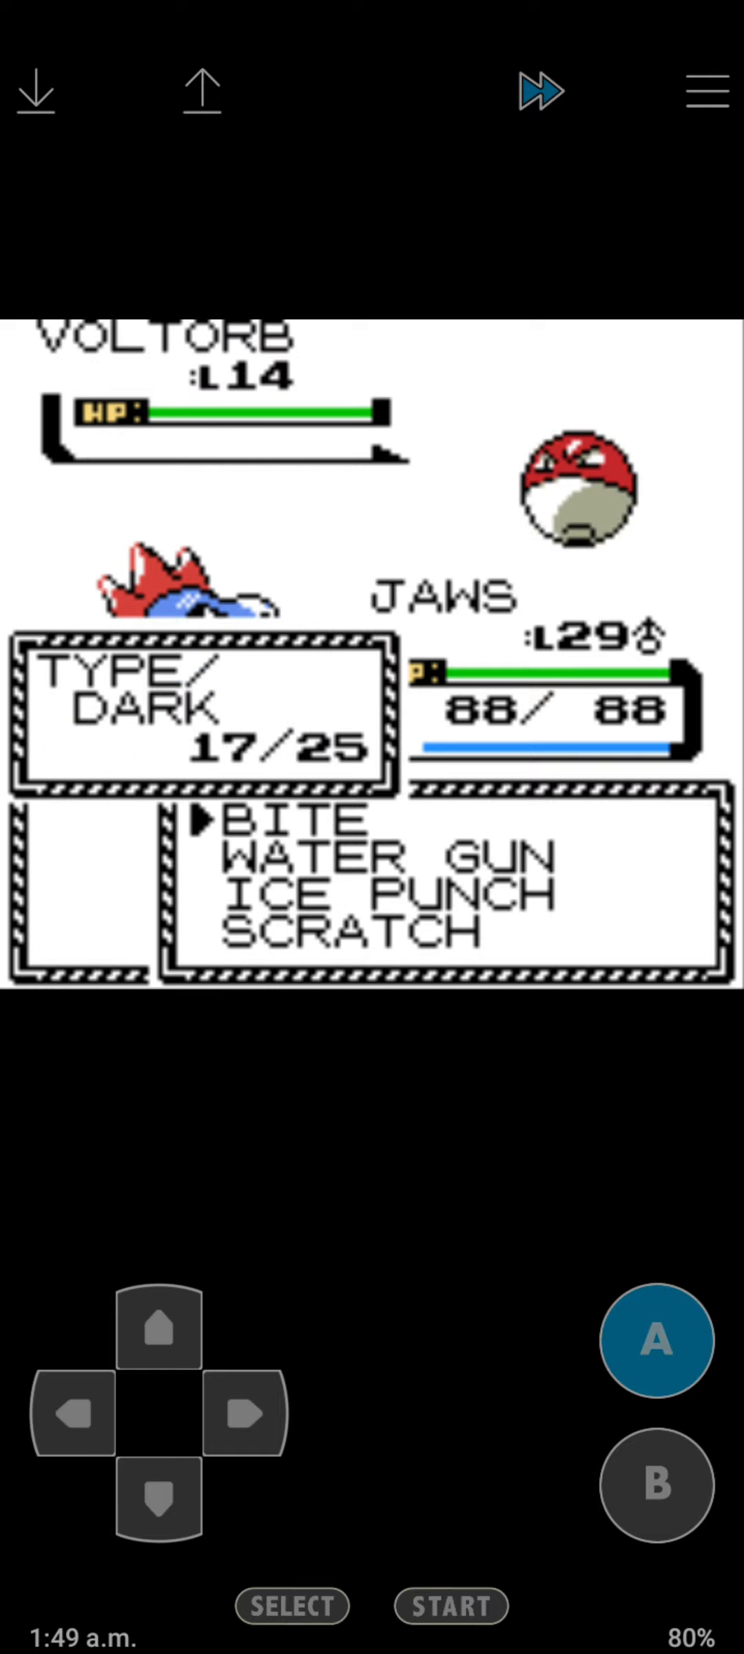
click(655, 1342)
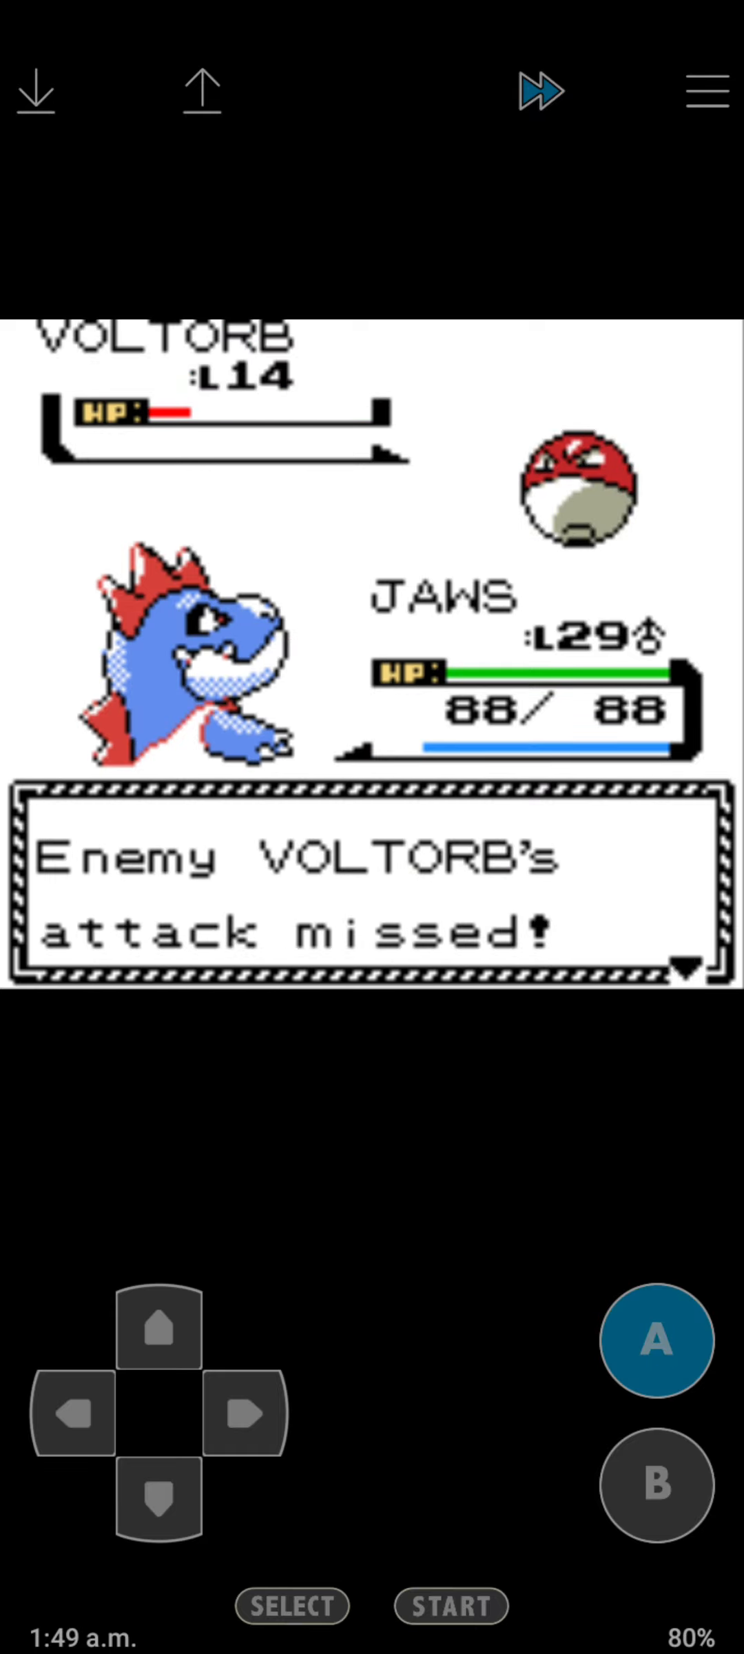
click(653, 1341)
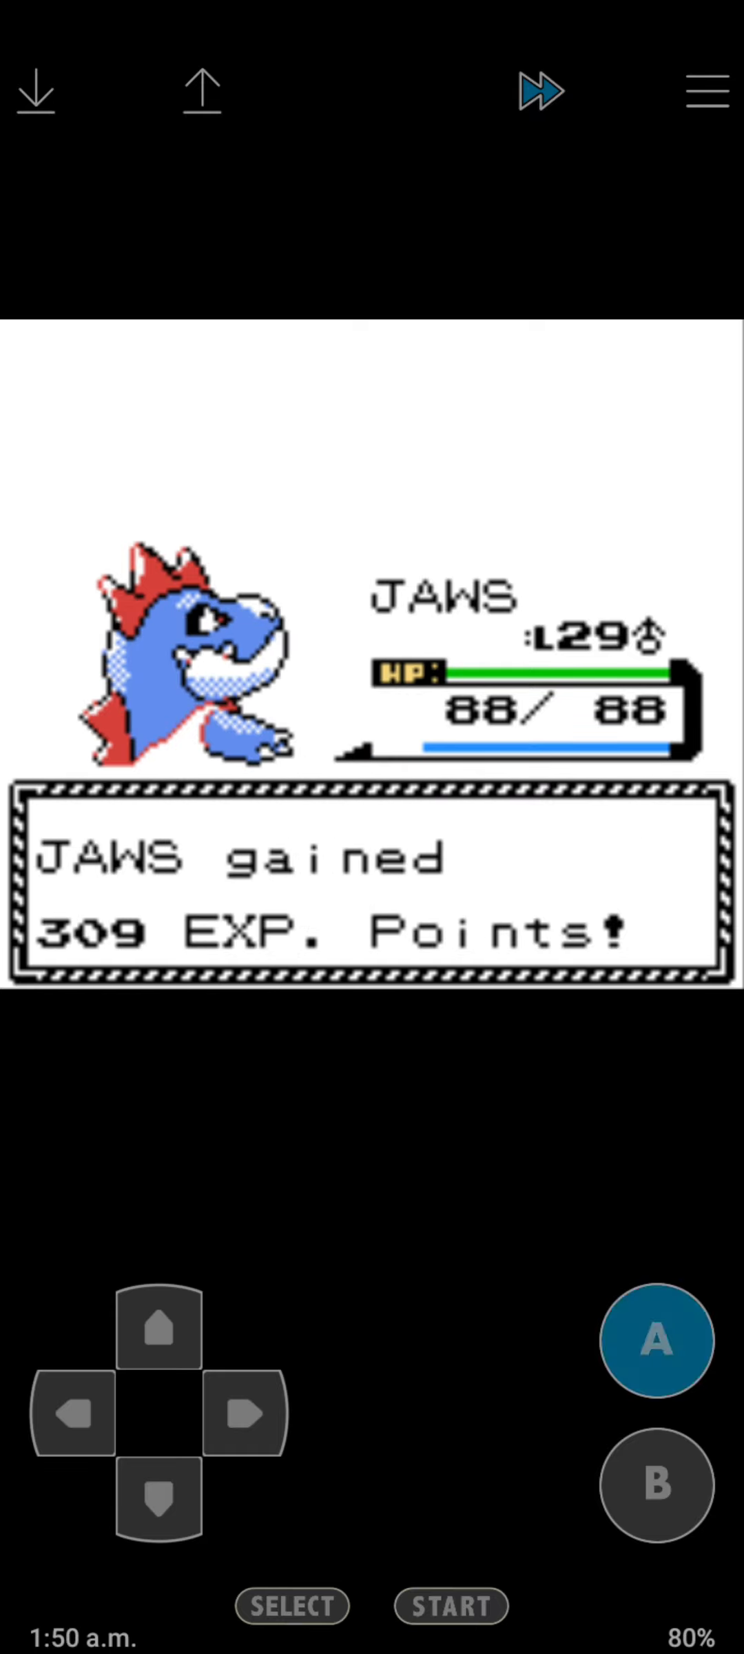
click(655, 1341)
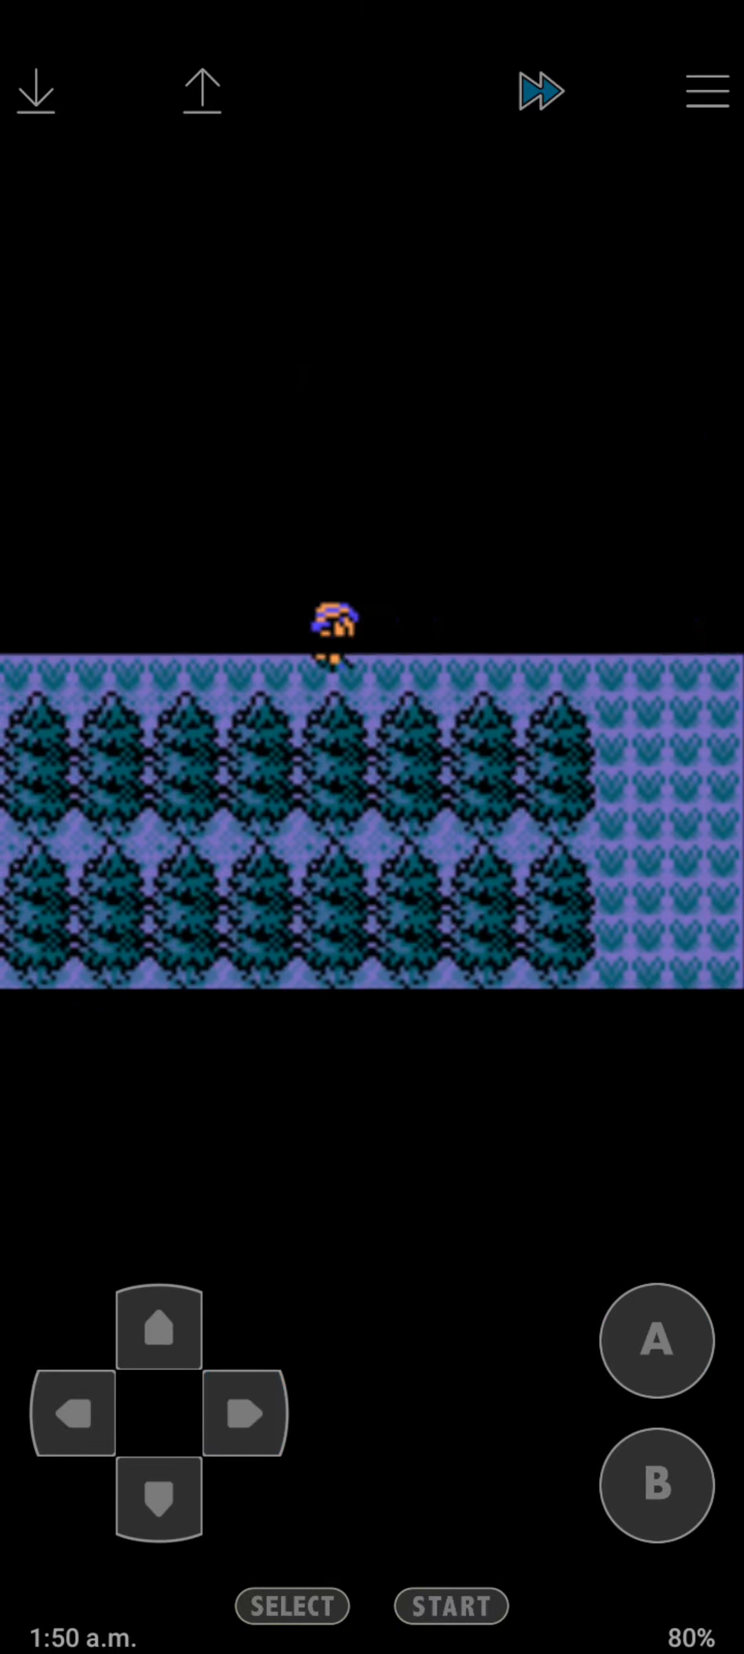
Defeat the trainer's Jigglypuff and let JAWS evolve into Feraligatr.
click(656, 1342)
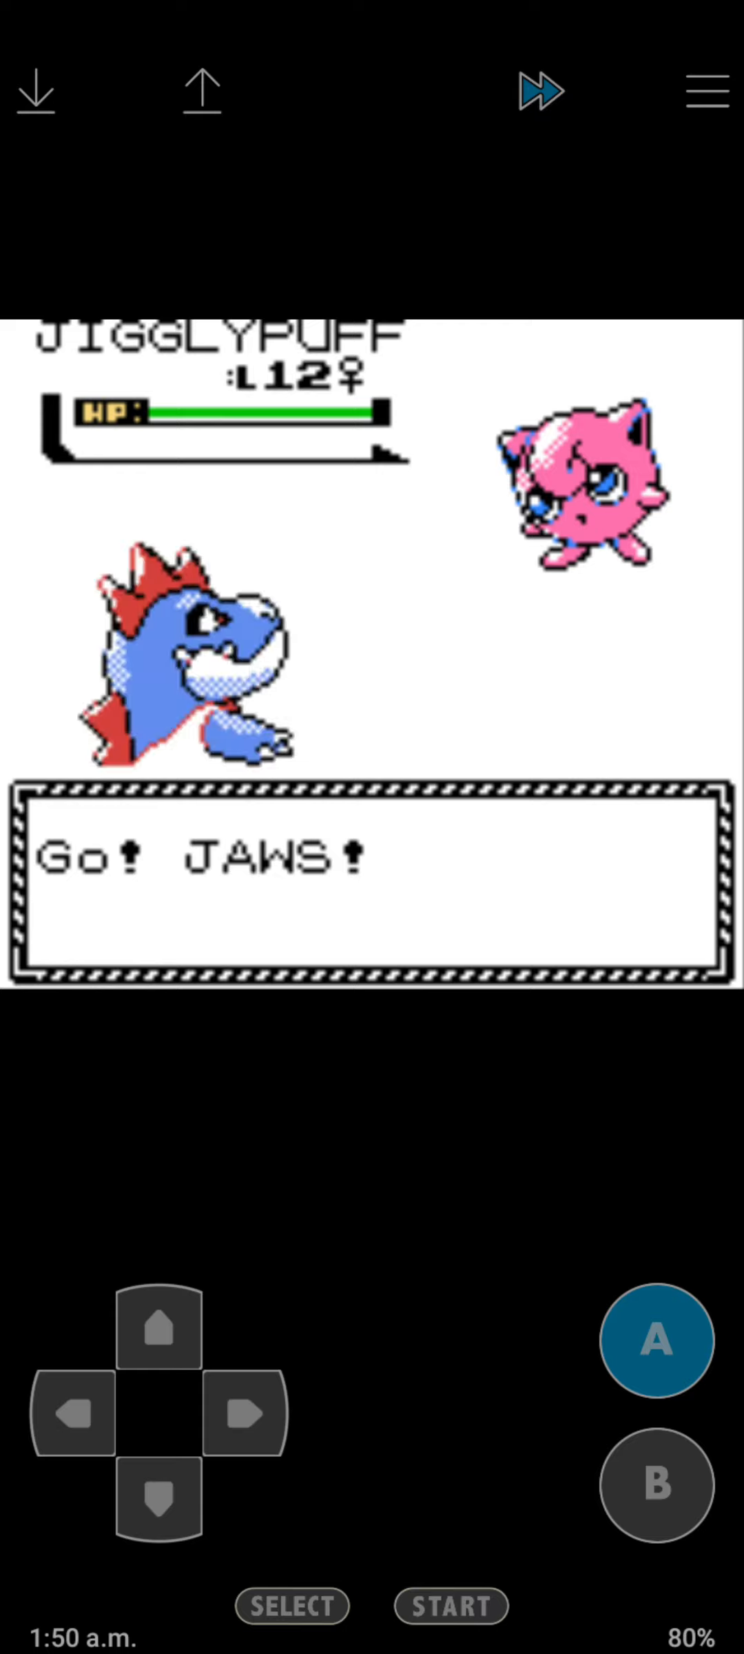
click(652, 1341)
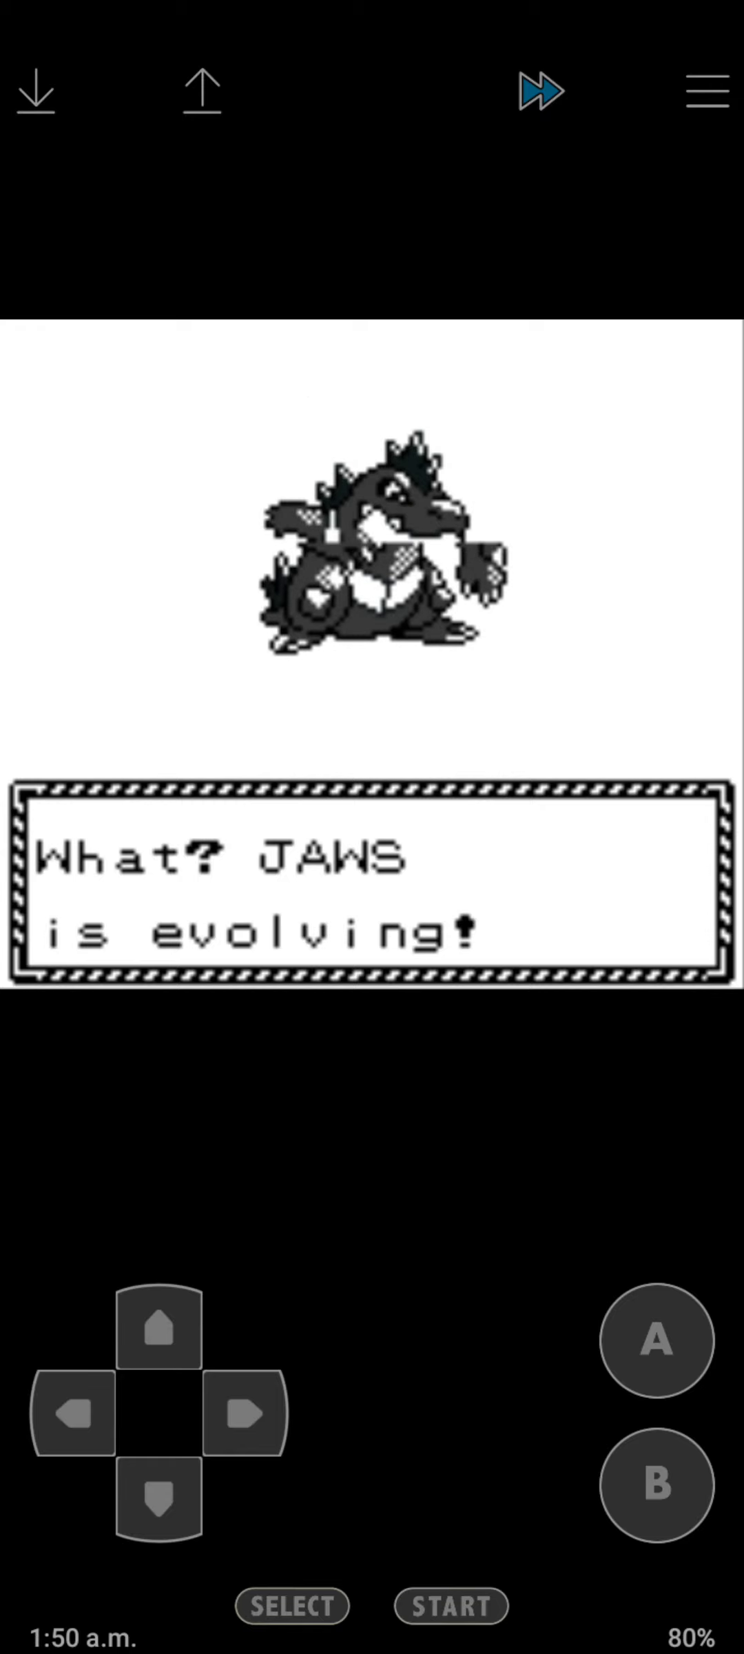
click(656, 1341)
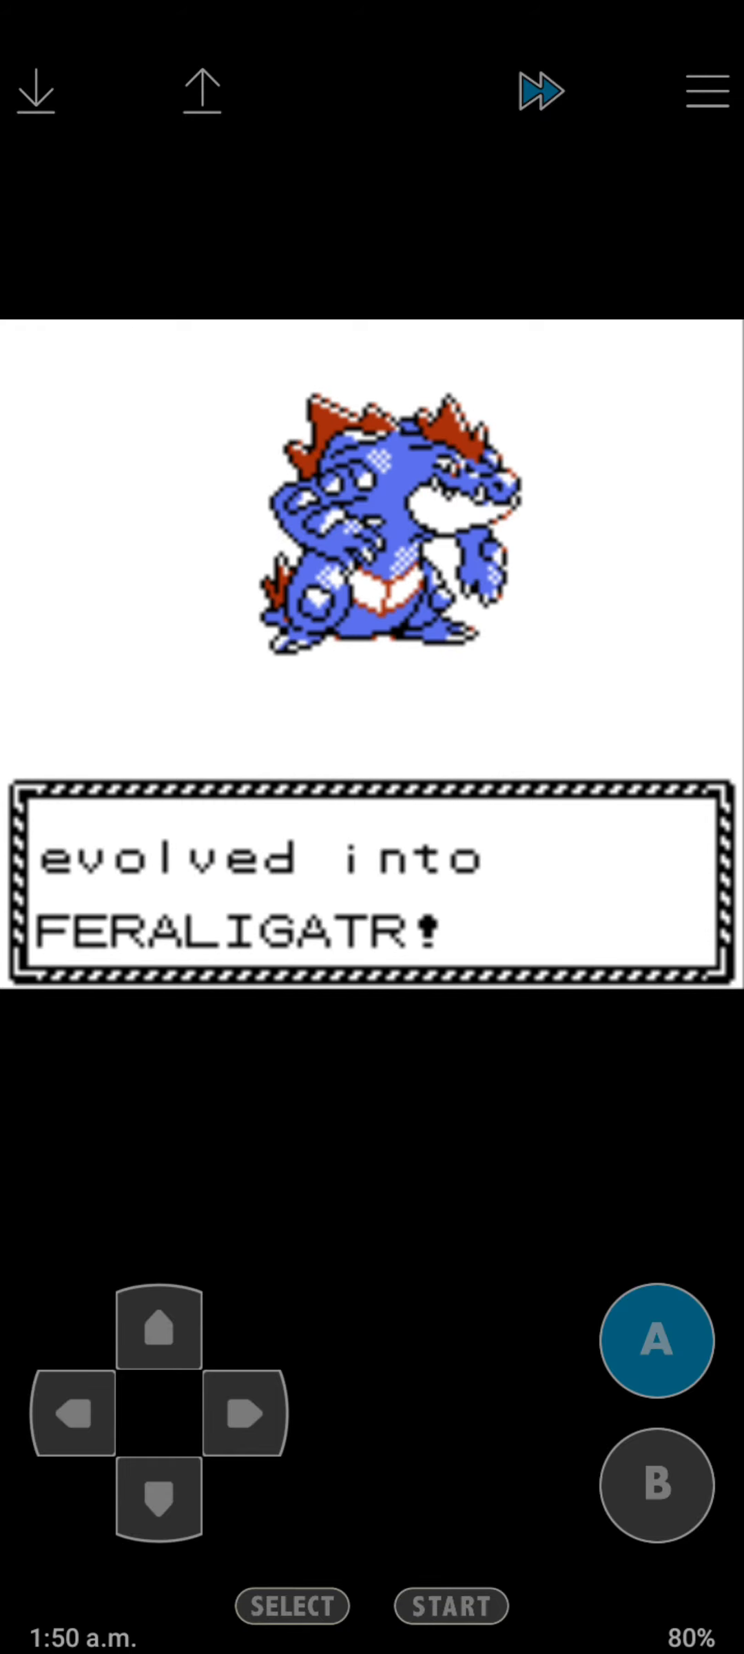
click(655, 1341)
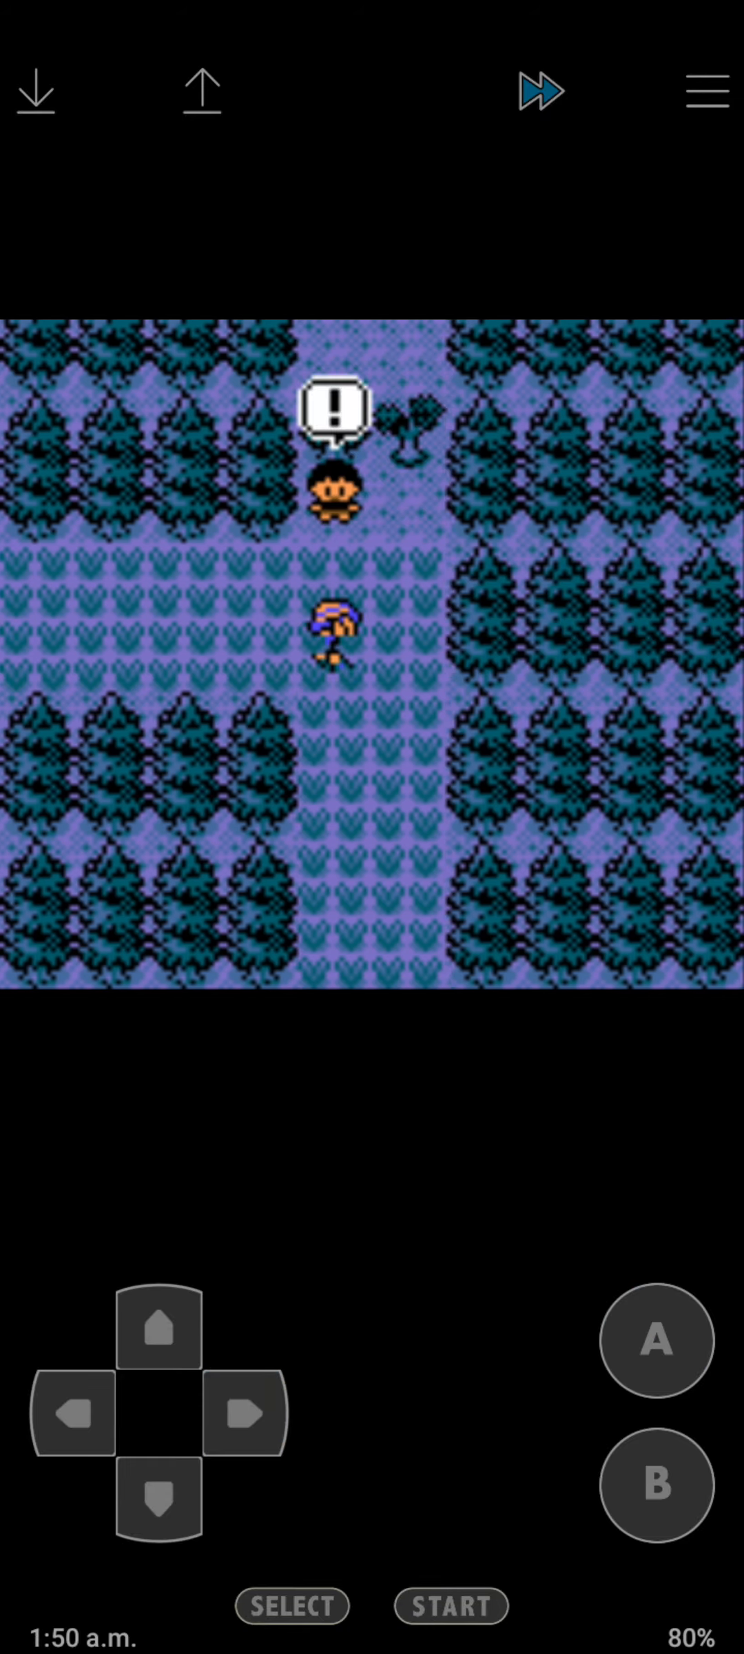
Knock out the bug catcher's Venonat with Bite, gaining 240 EXP and ₽240, back on Route 36.
click(656, 1341)
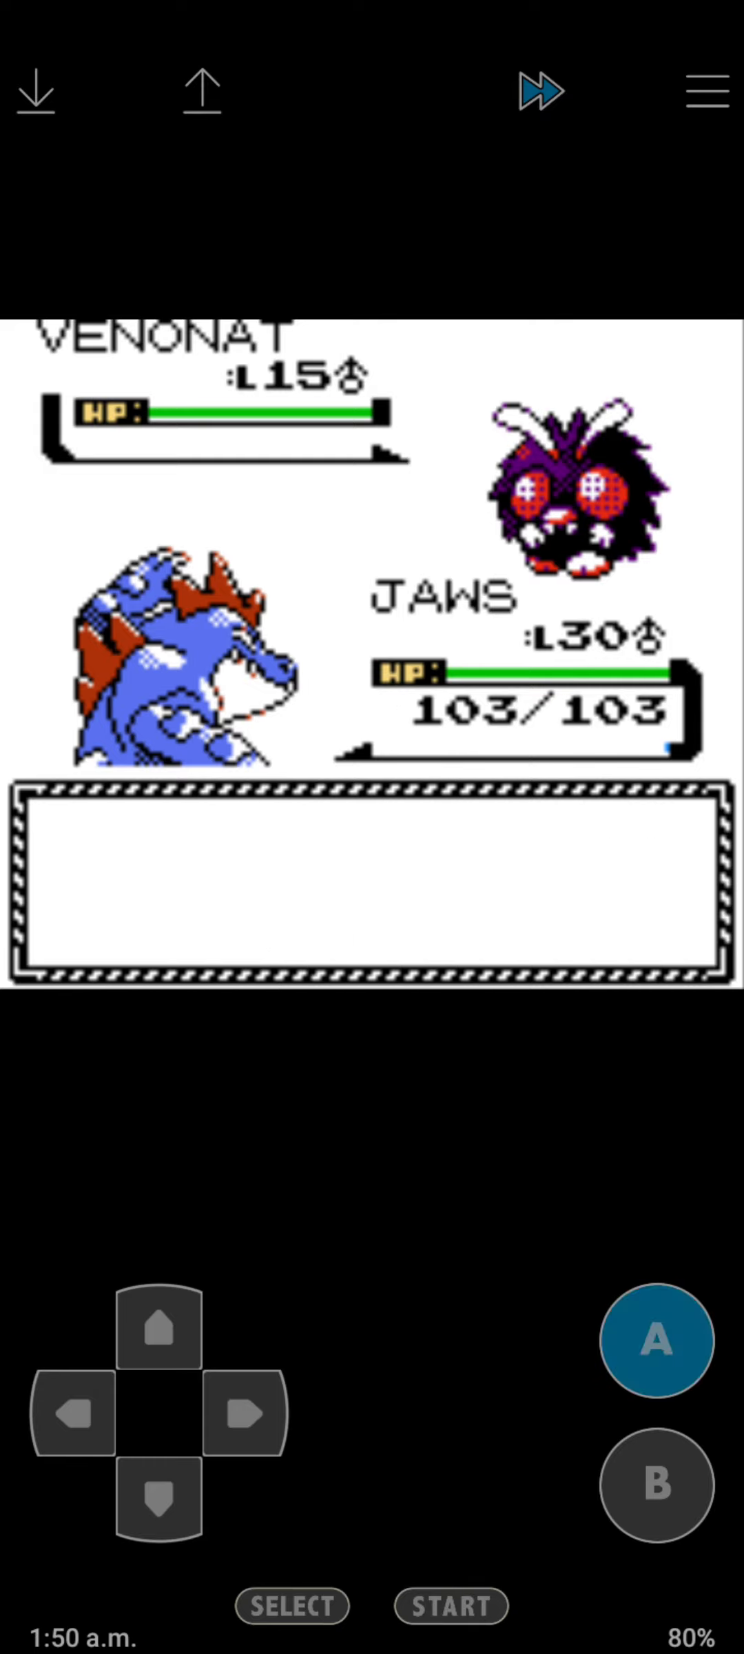
click(656, 1341)
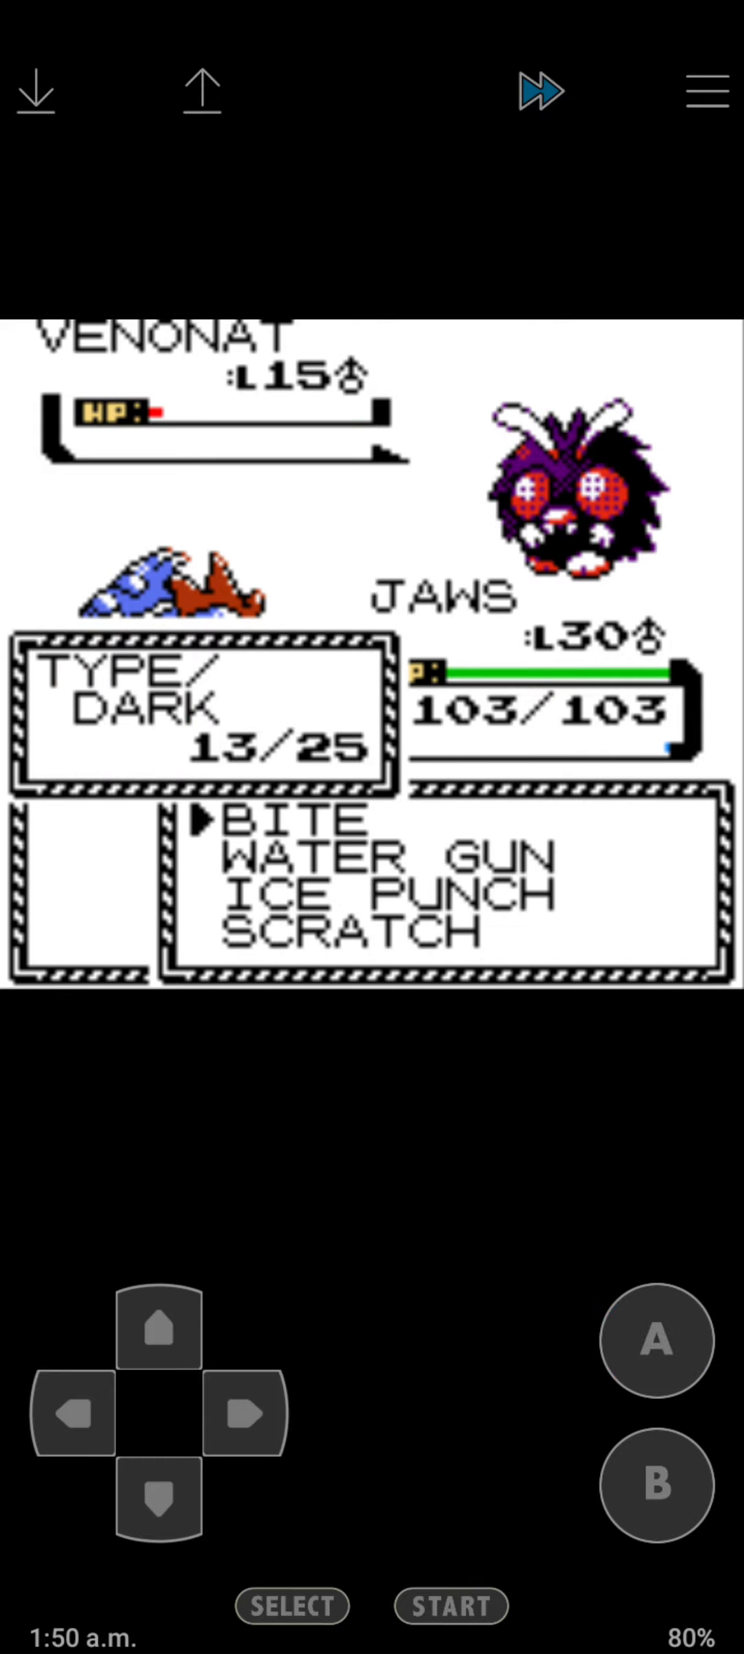
click(656, 1343)
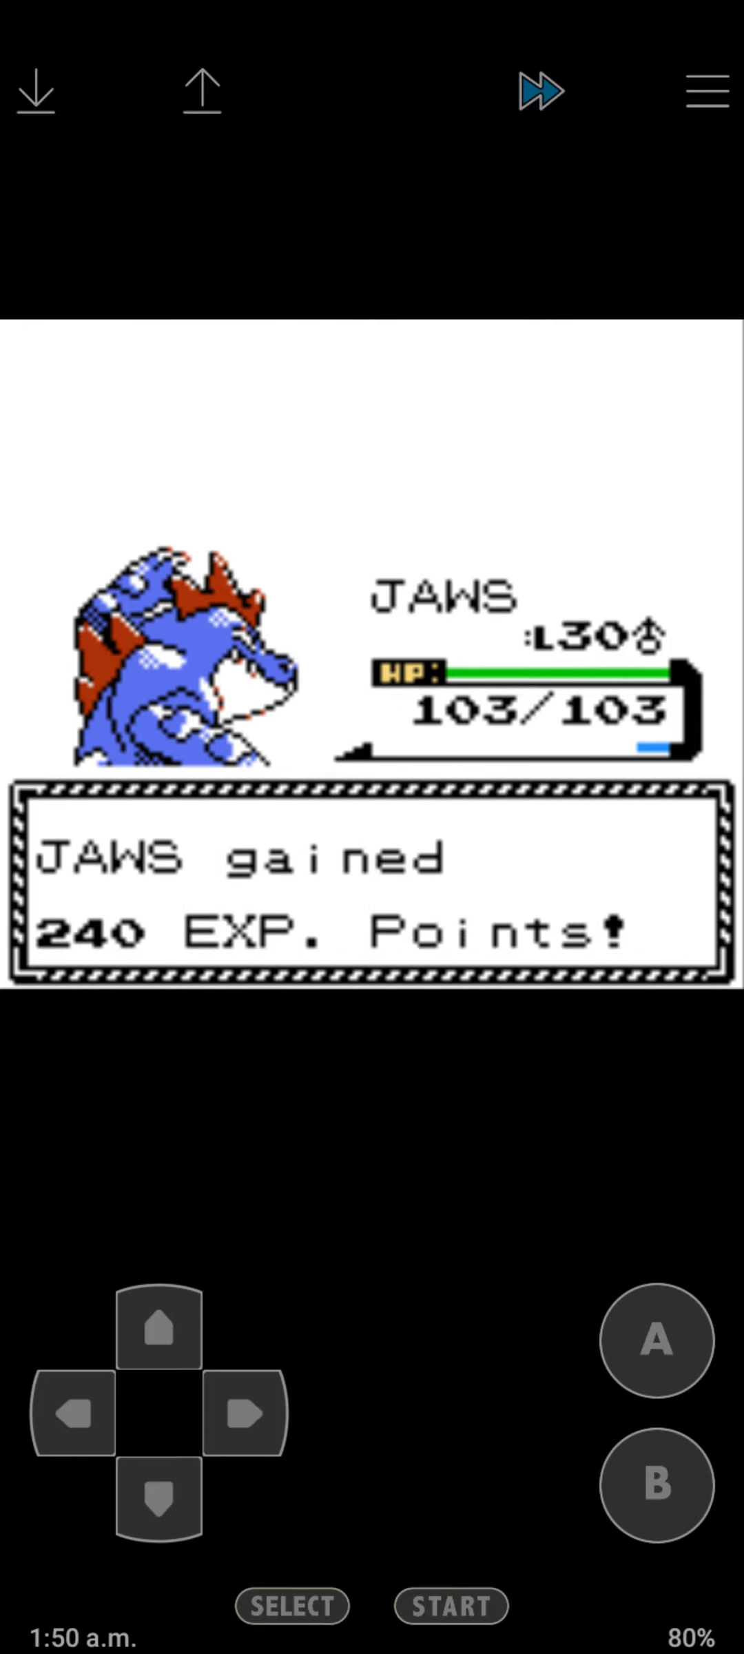
click(245, 1416)
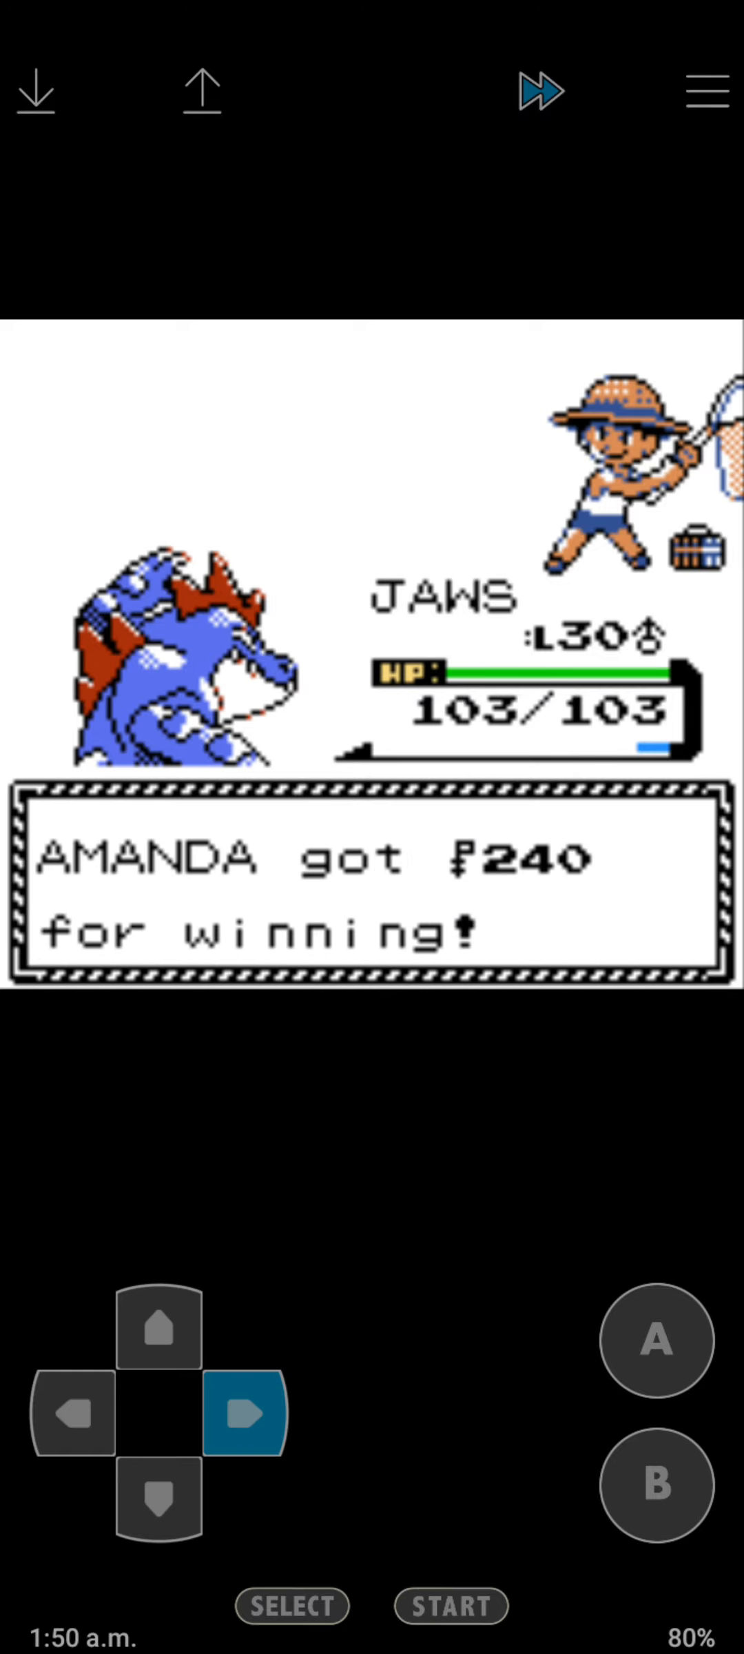
click(655, 1341)
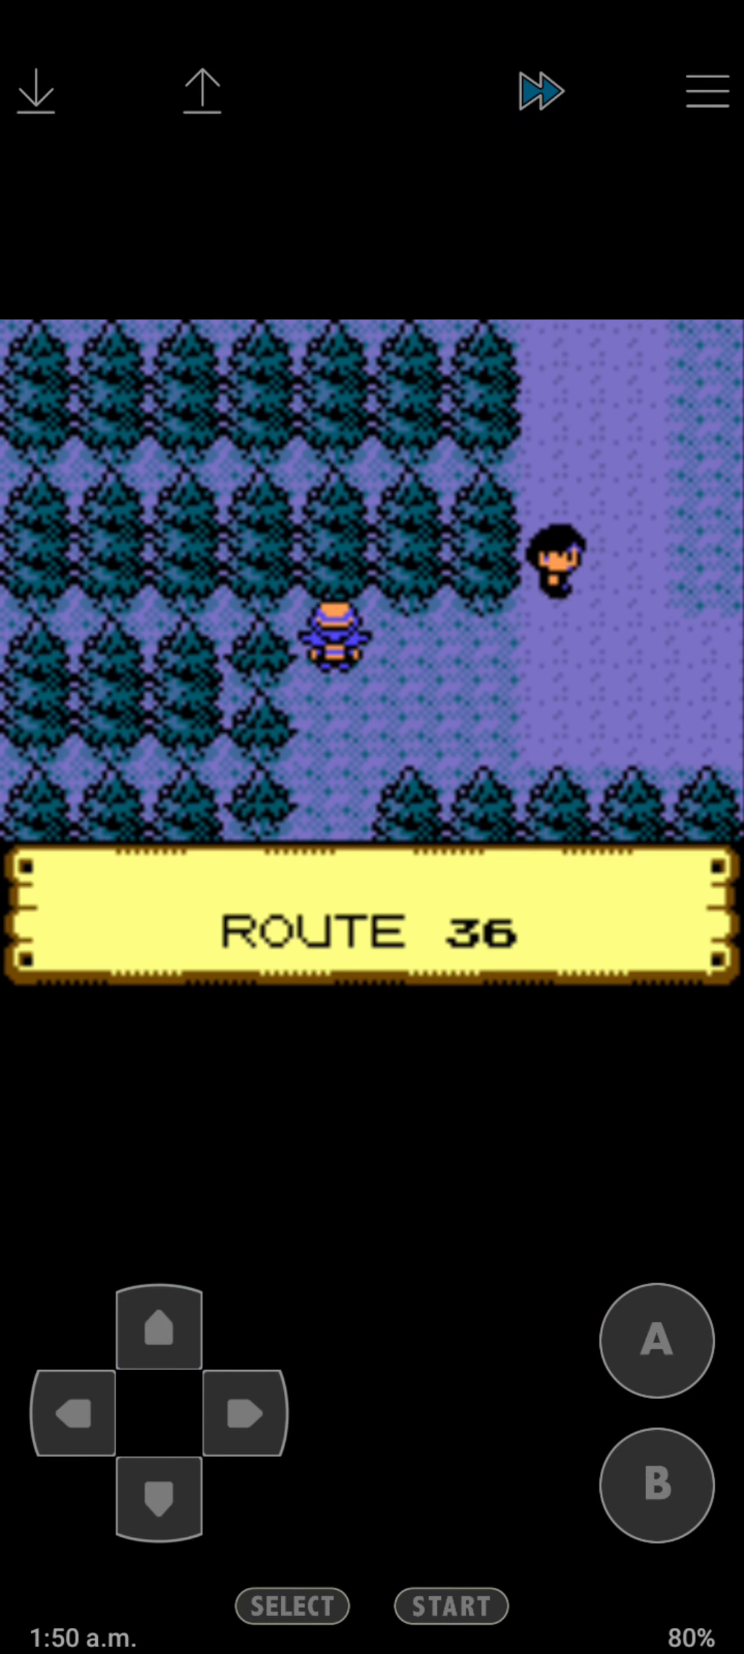
Accept Psychic Mark's challenge and knock out his Abra with JAWS for 202 EXP.
click(655, 1341)
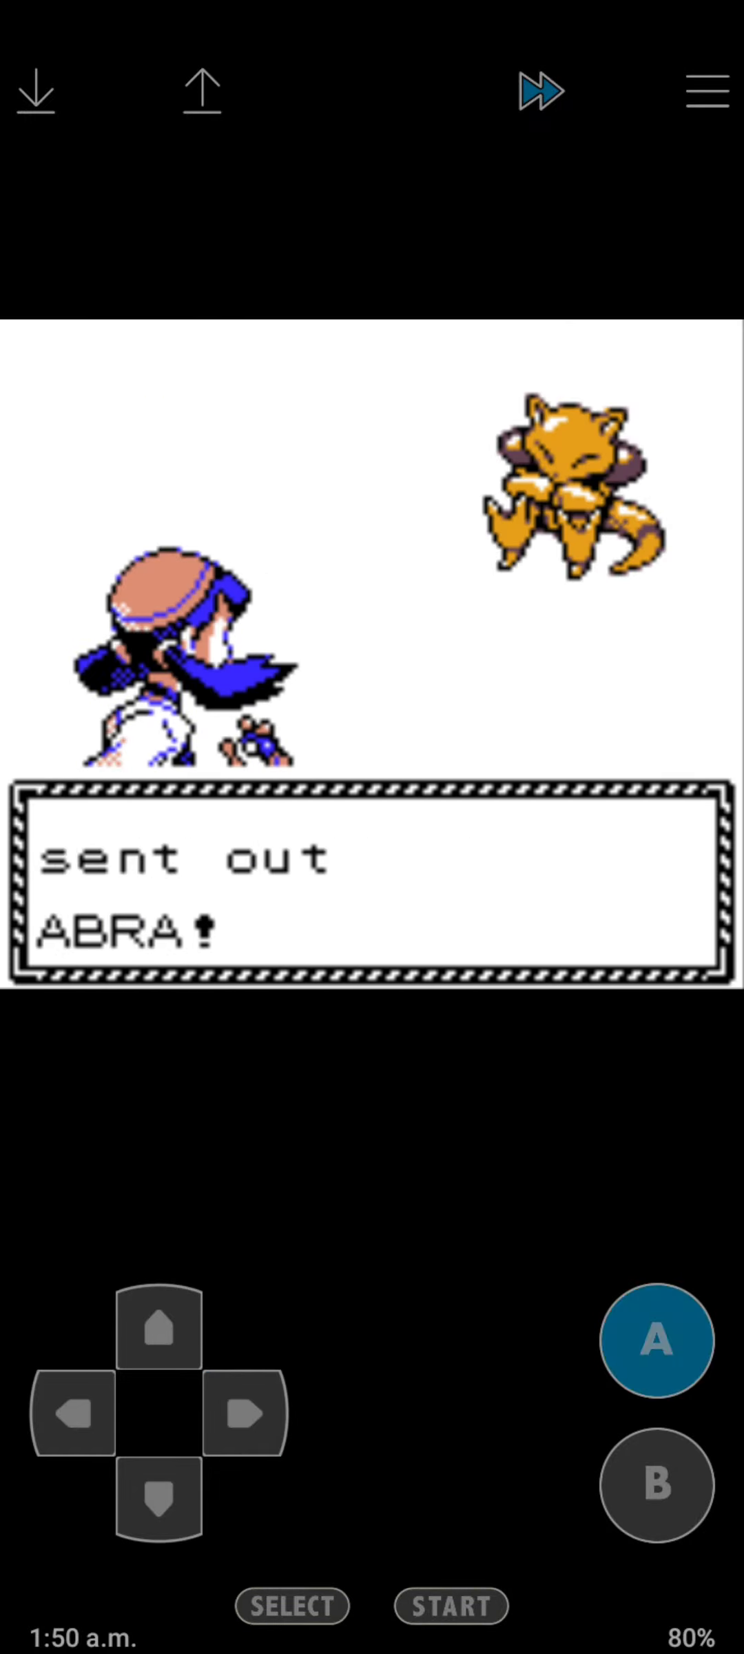
click(656, 1341)
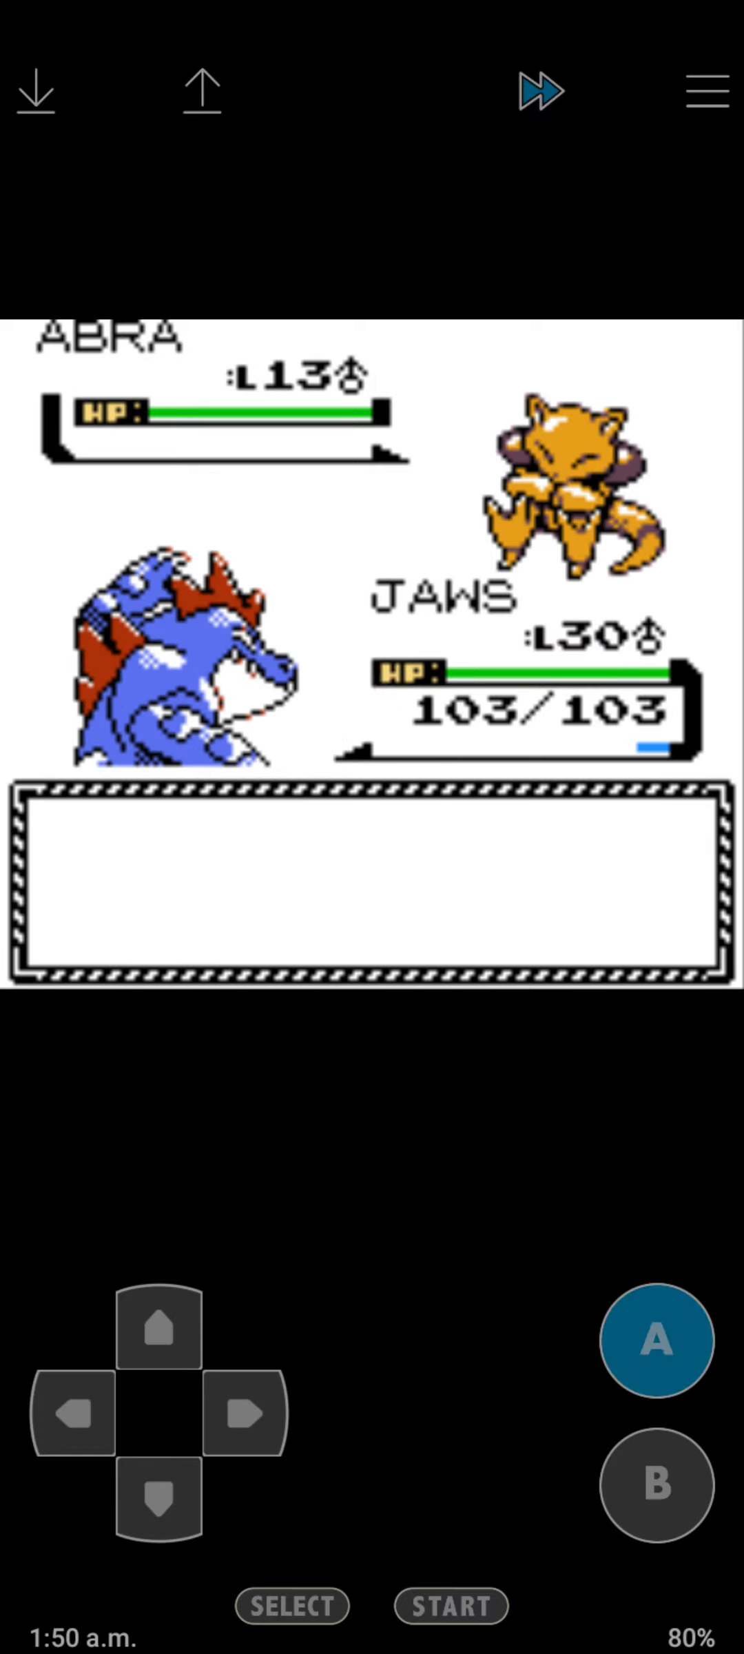
click(656, 1341)
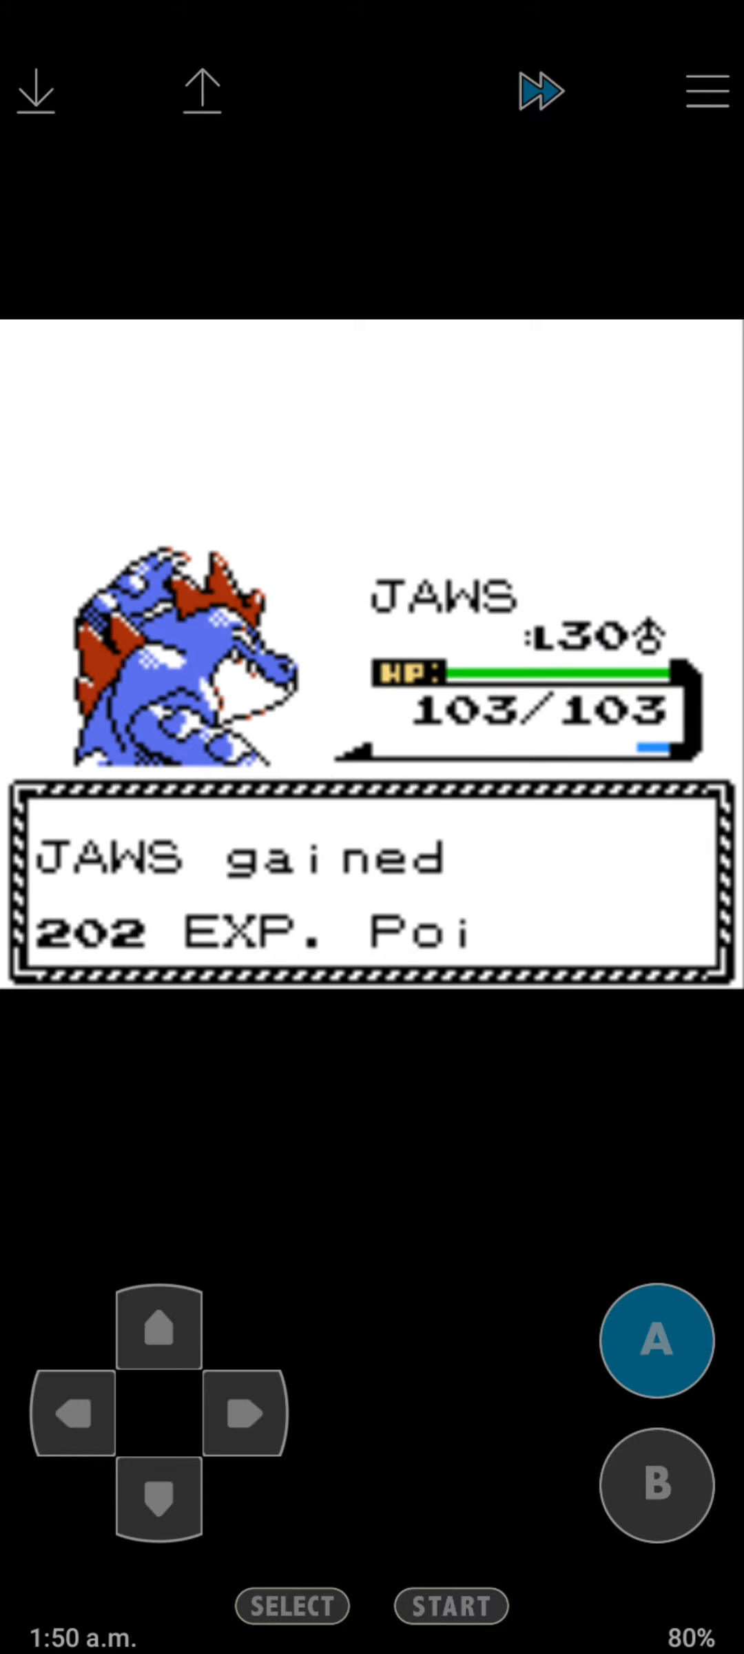
click(657, 1485)
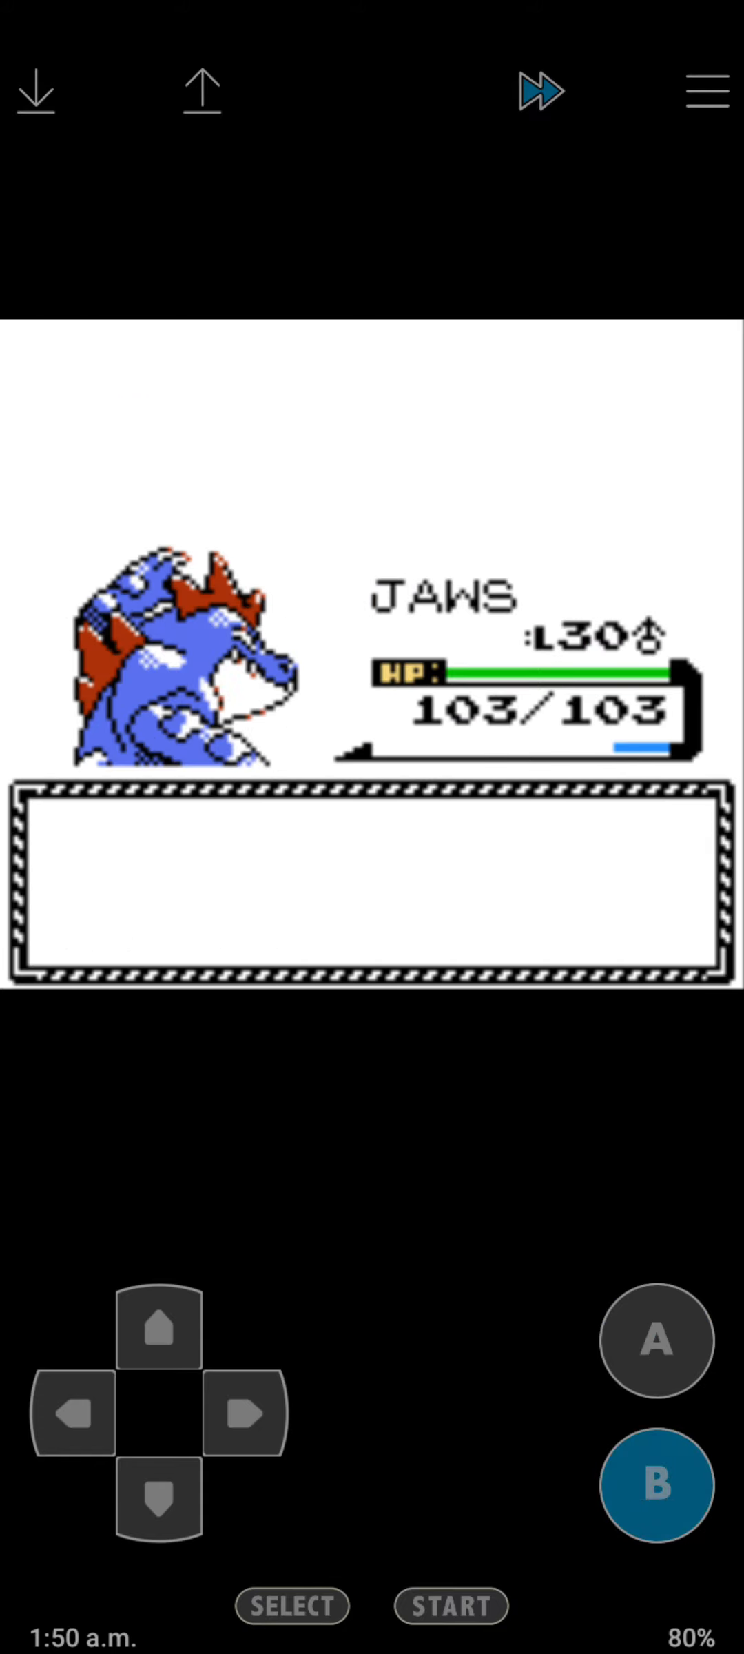
click(656, 1340)
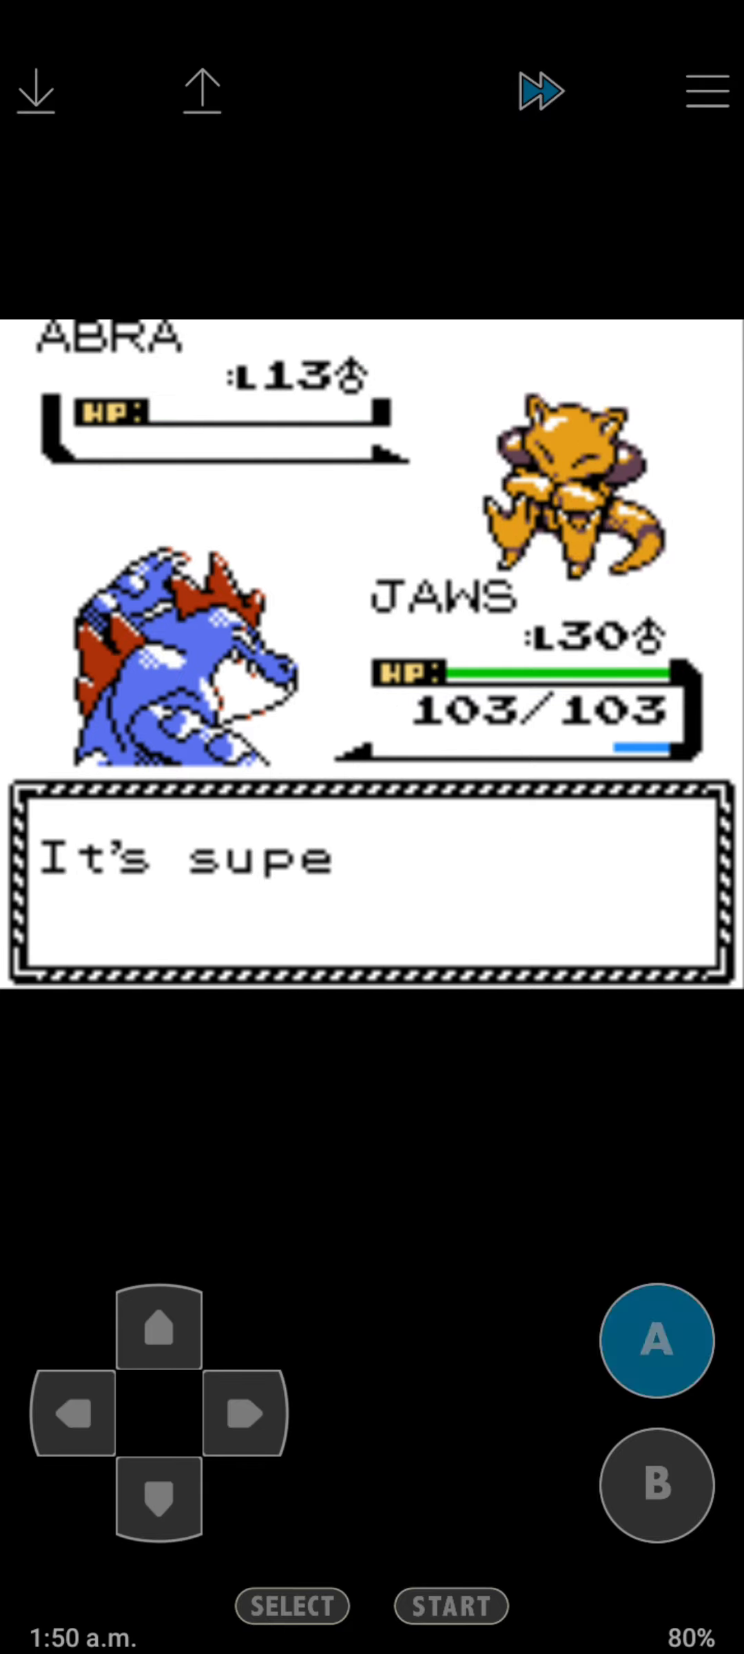
Keep JAWS in against Kadabra and attack it to win the battle.
click(656, 1340)
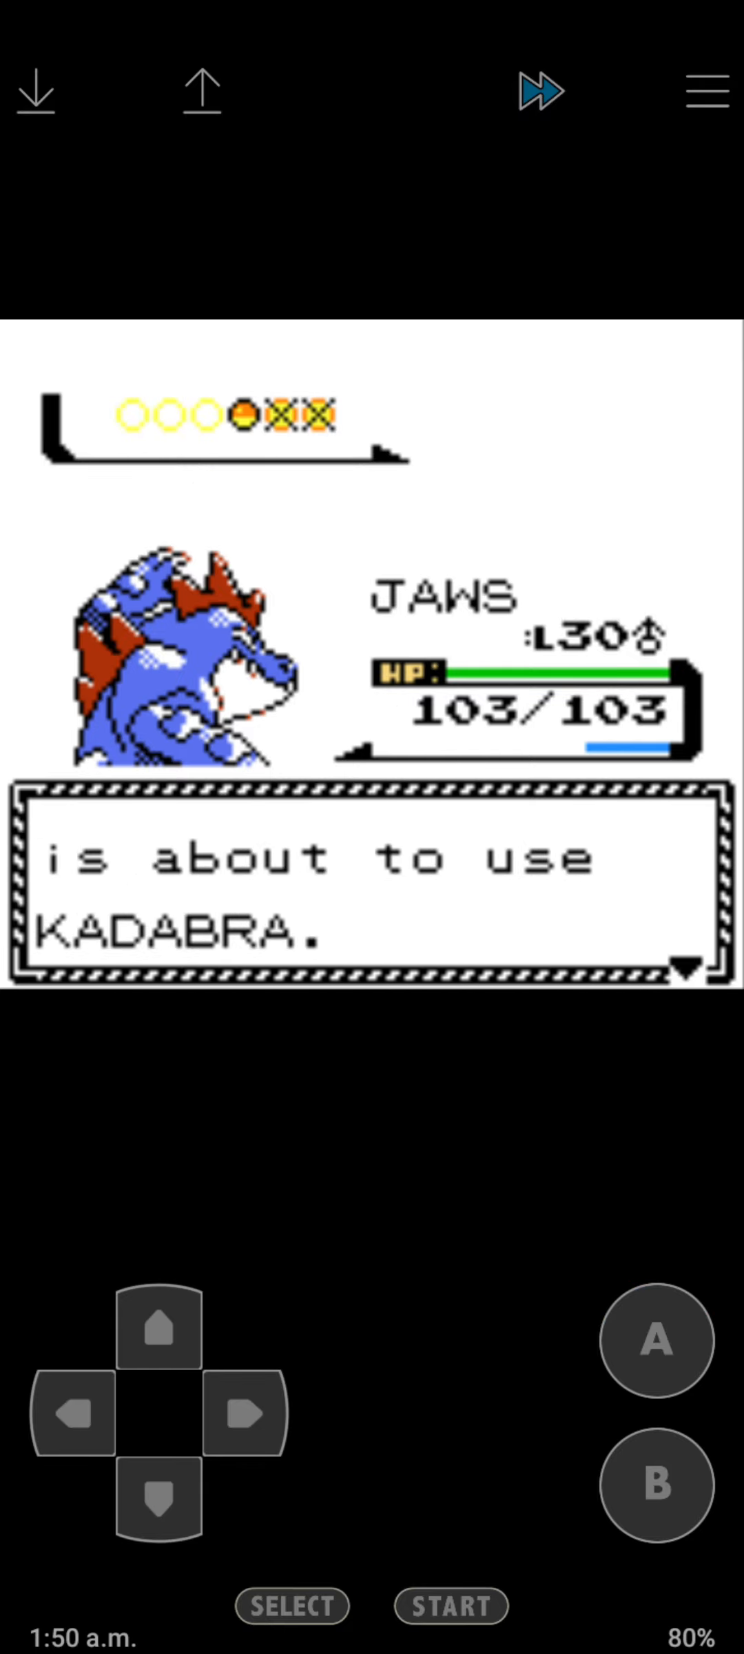
click(654, 1341)
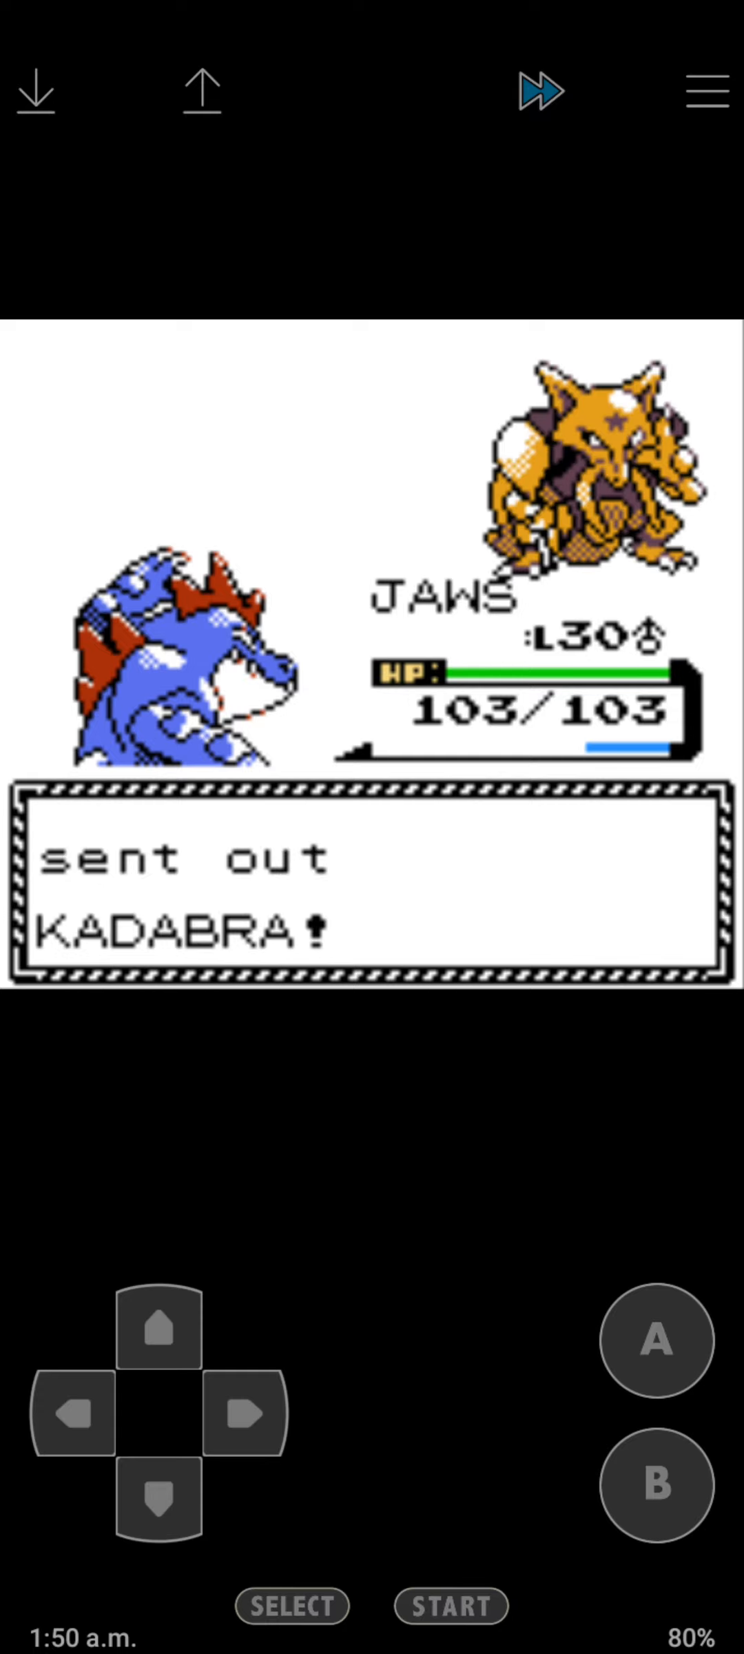
click(654, 1341)
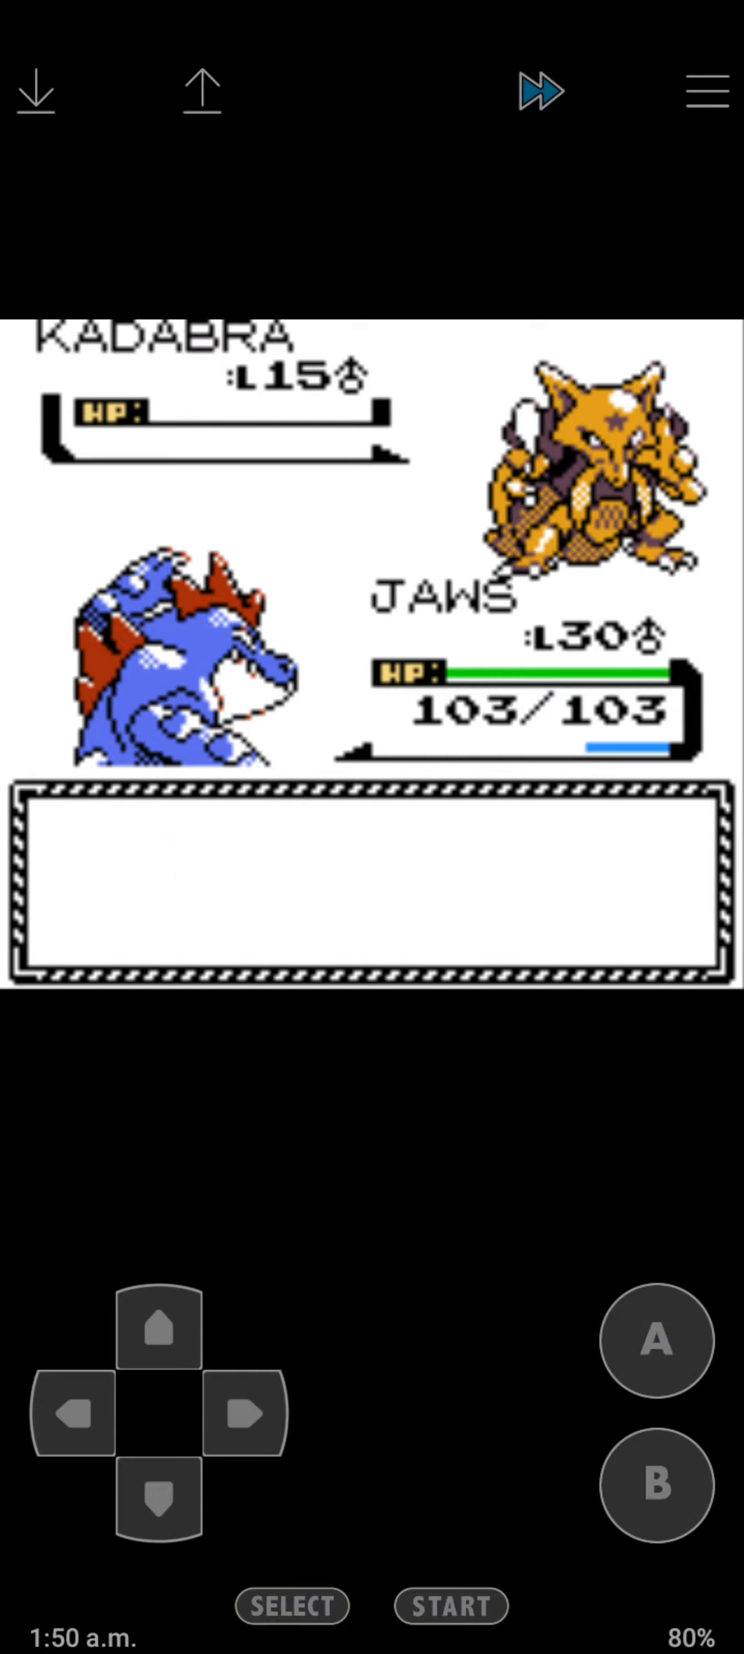
click(655, 1342)
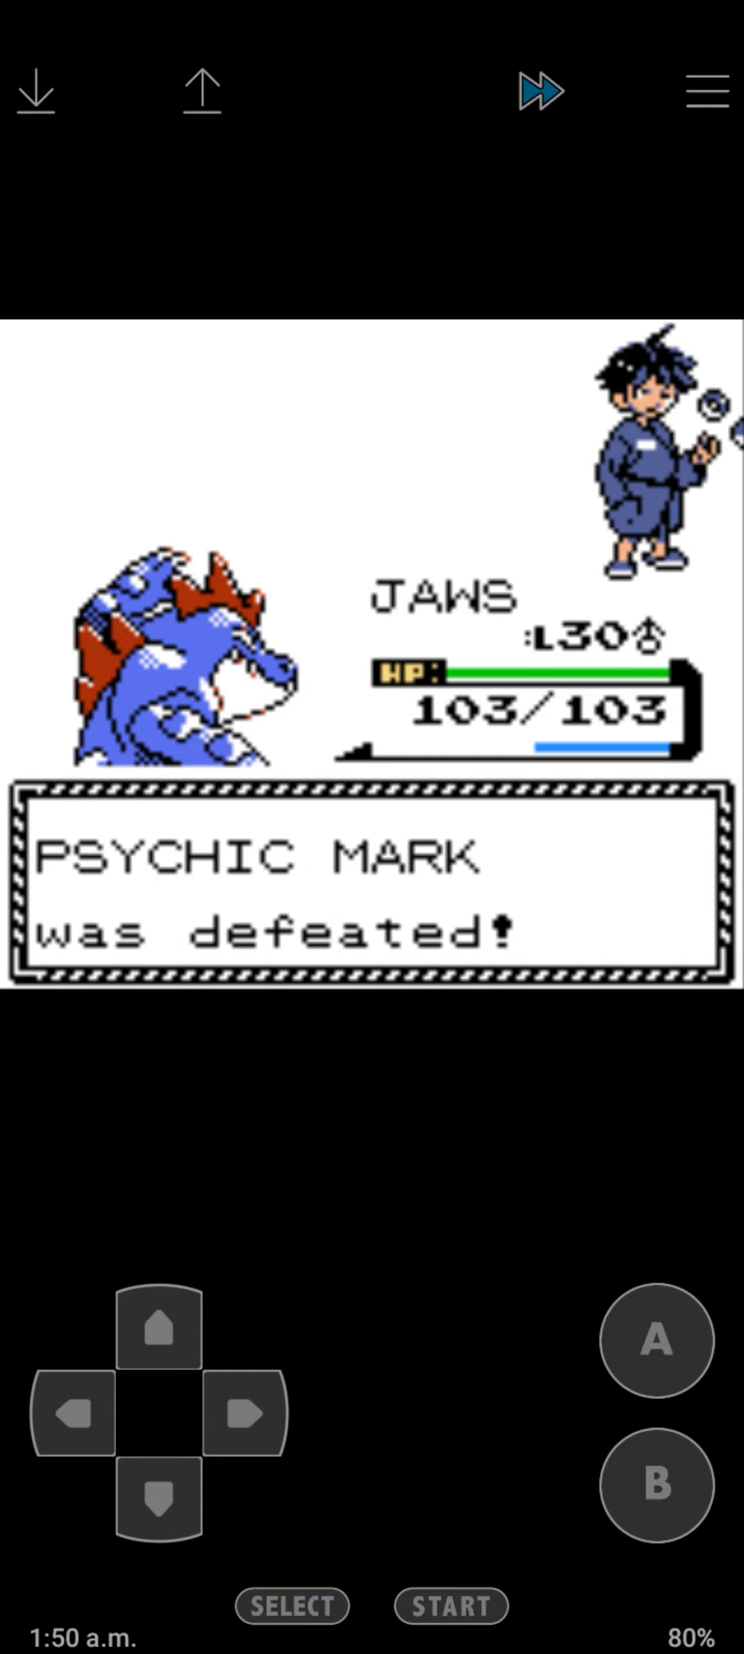
Walk east along Route 36, fight off a wild Tangela, and head up toward the kid.
click(245, 1416)
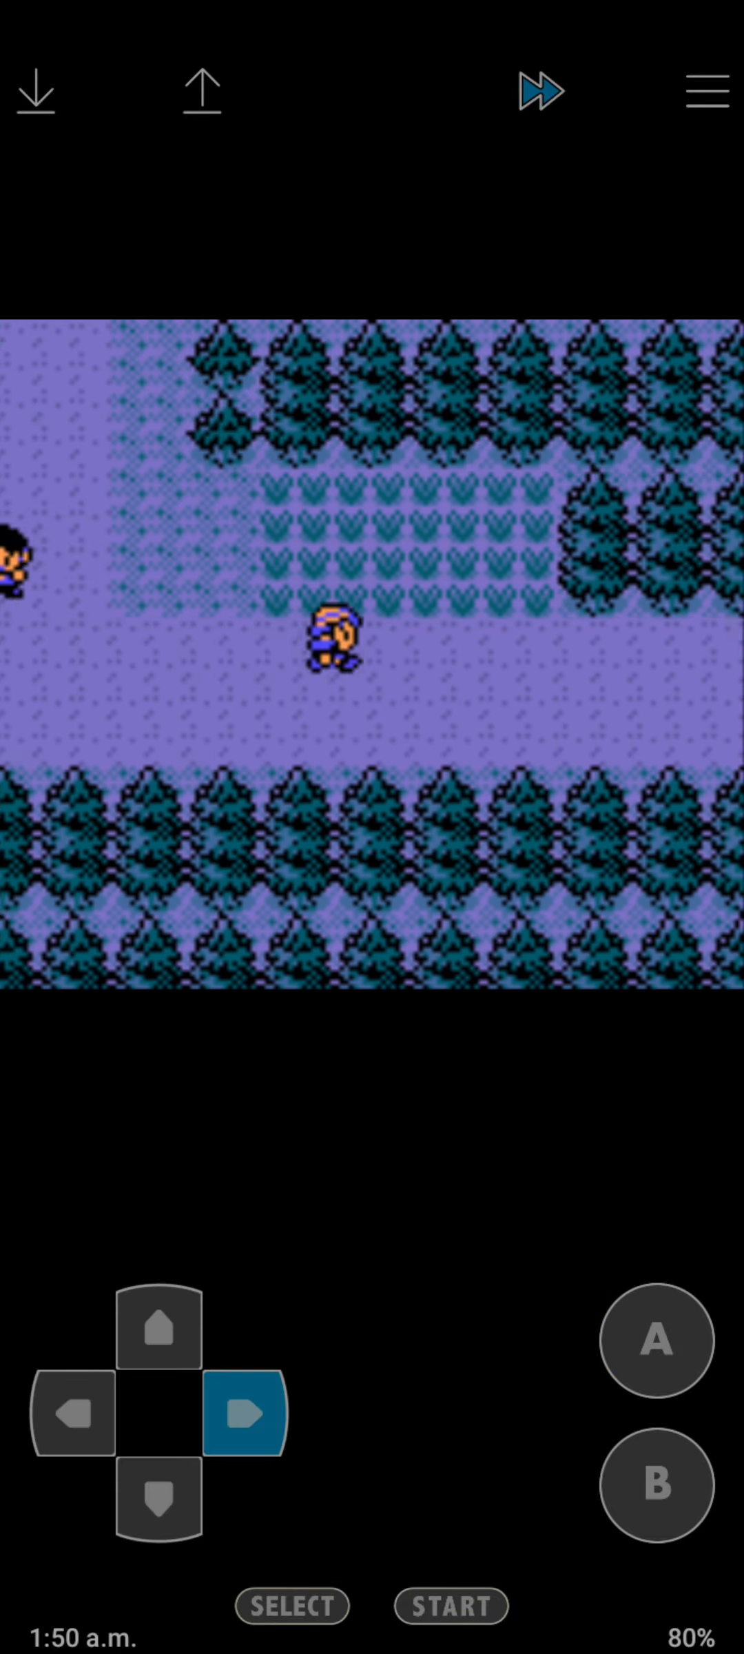
click(655, 1341)
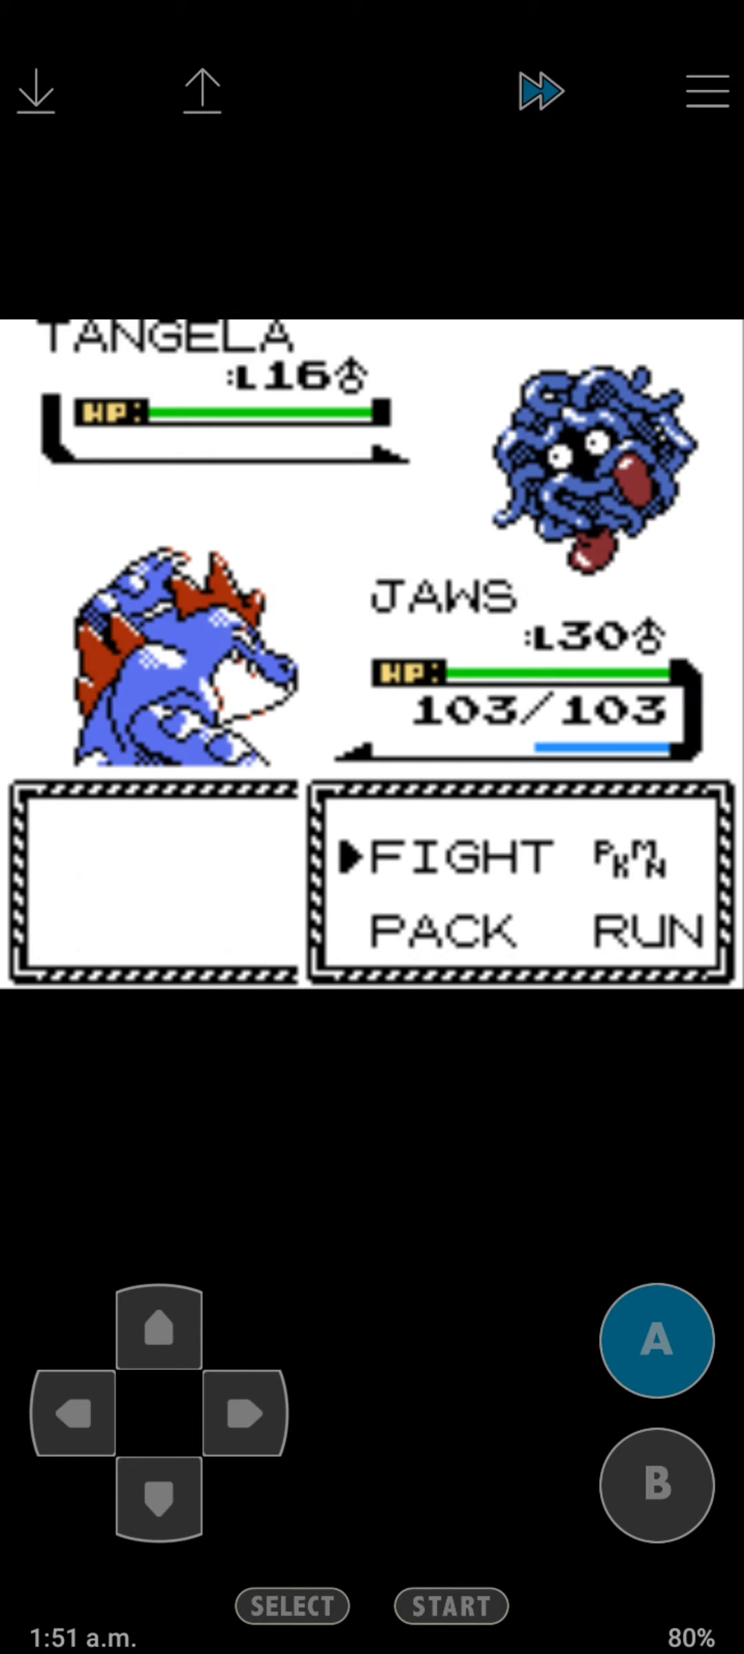
click(653, 1341)
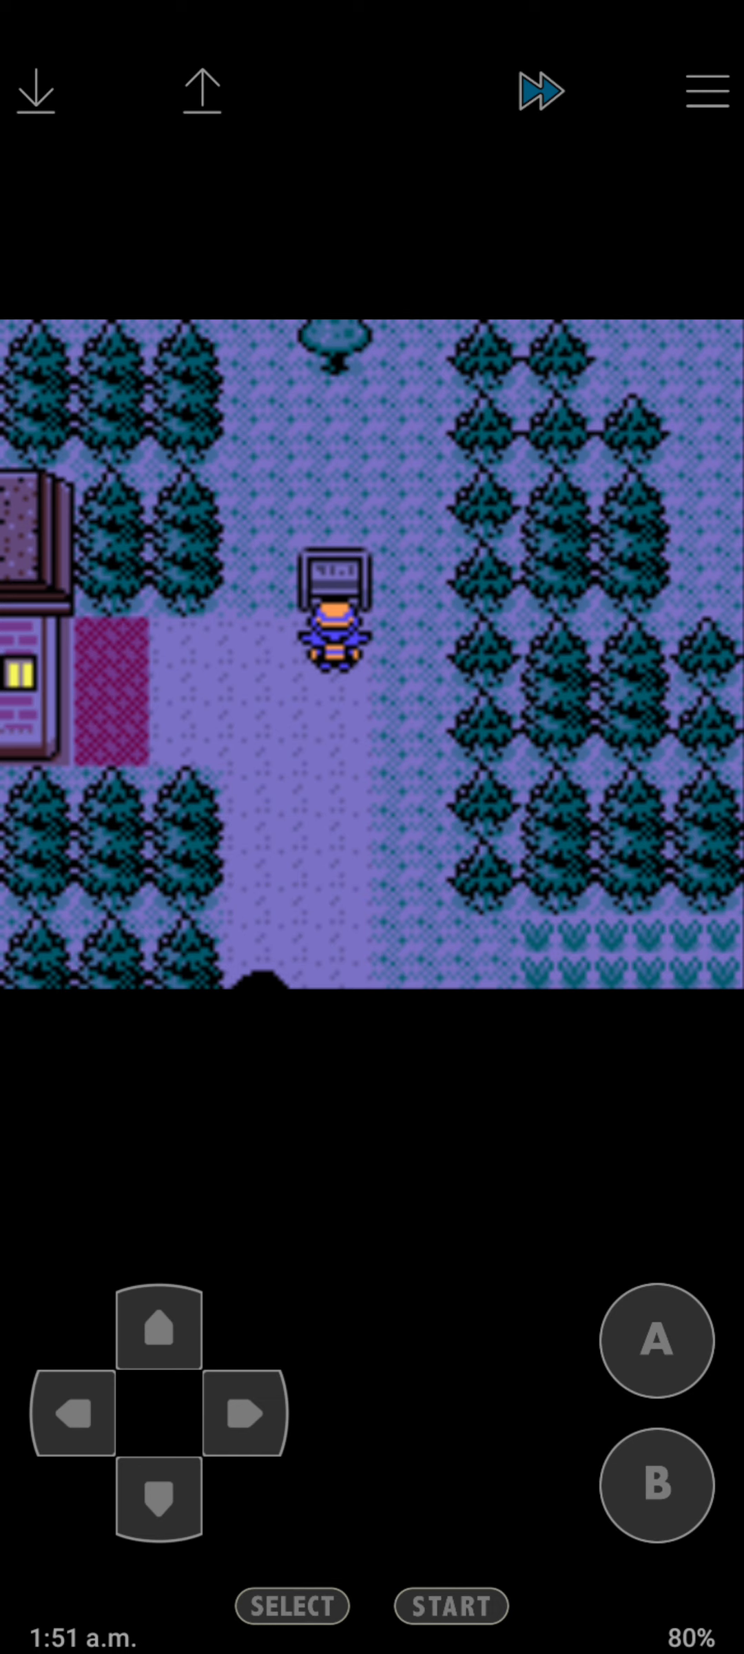
click(245, 1417)
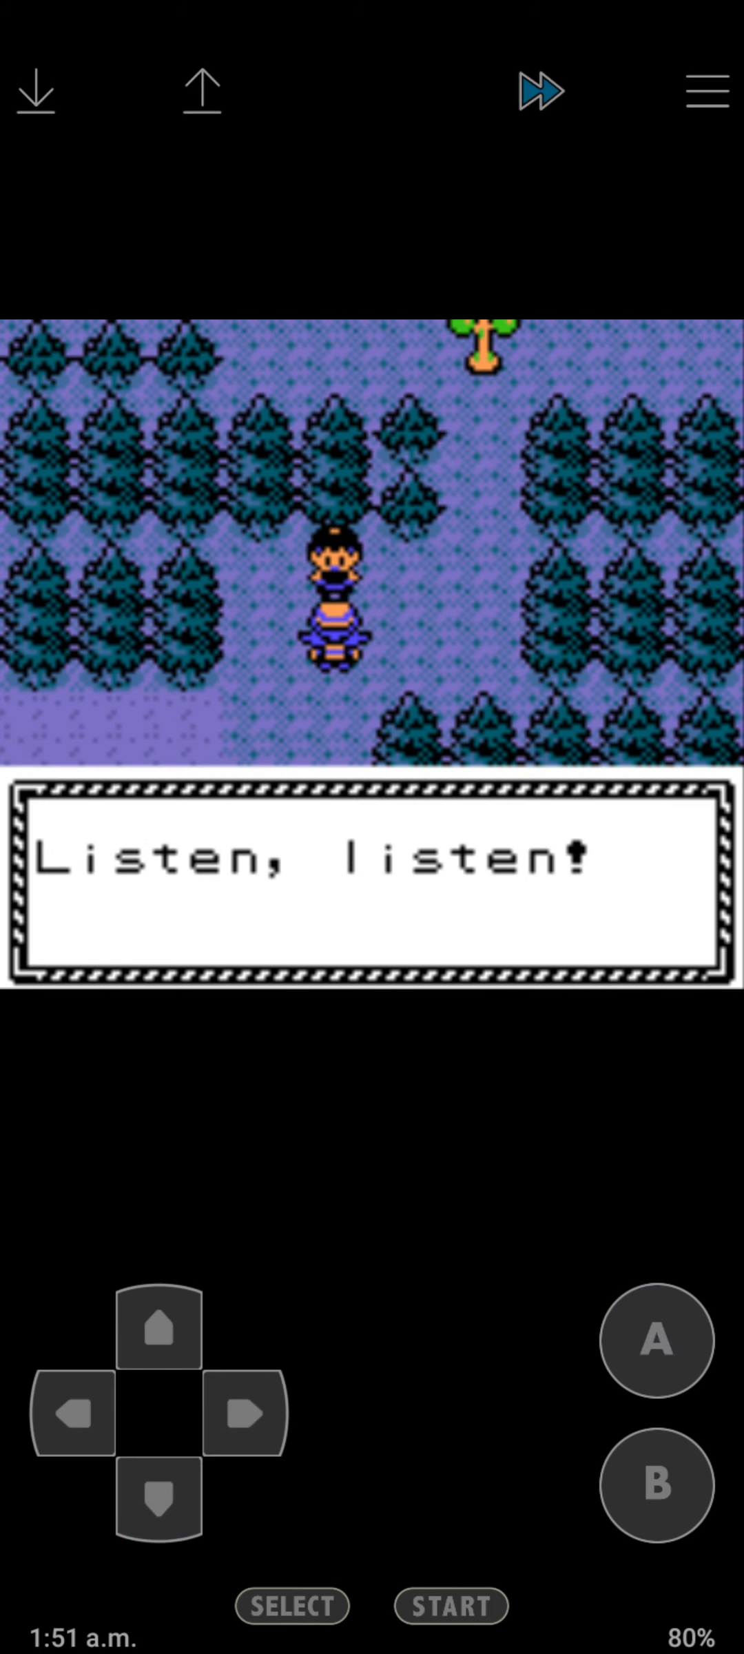
Hear out the kid's chatter, then walk west and south into the Jigglypuff trainer.
click(656, 1341)
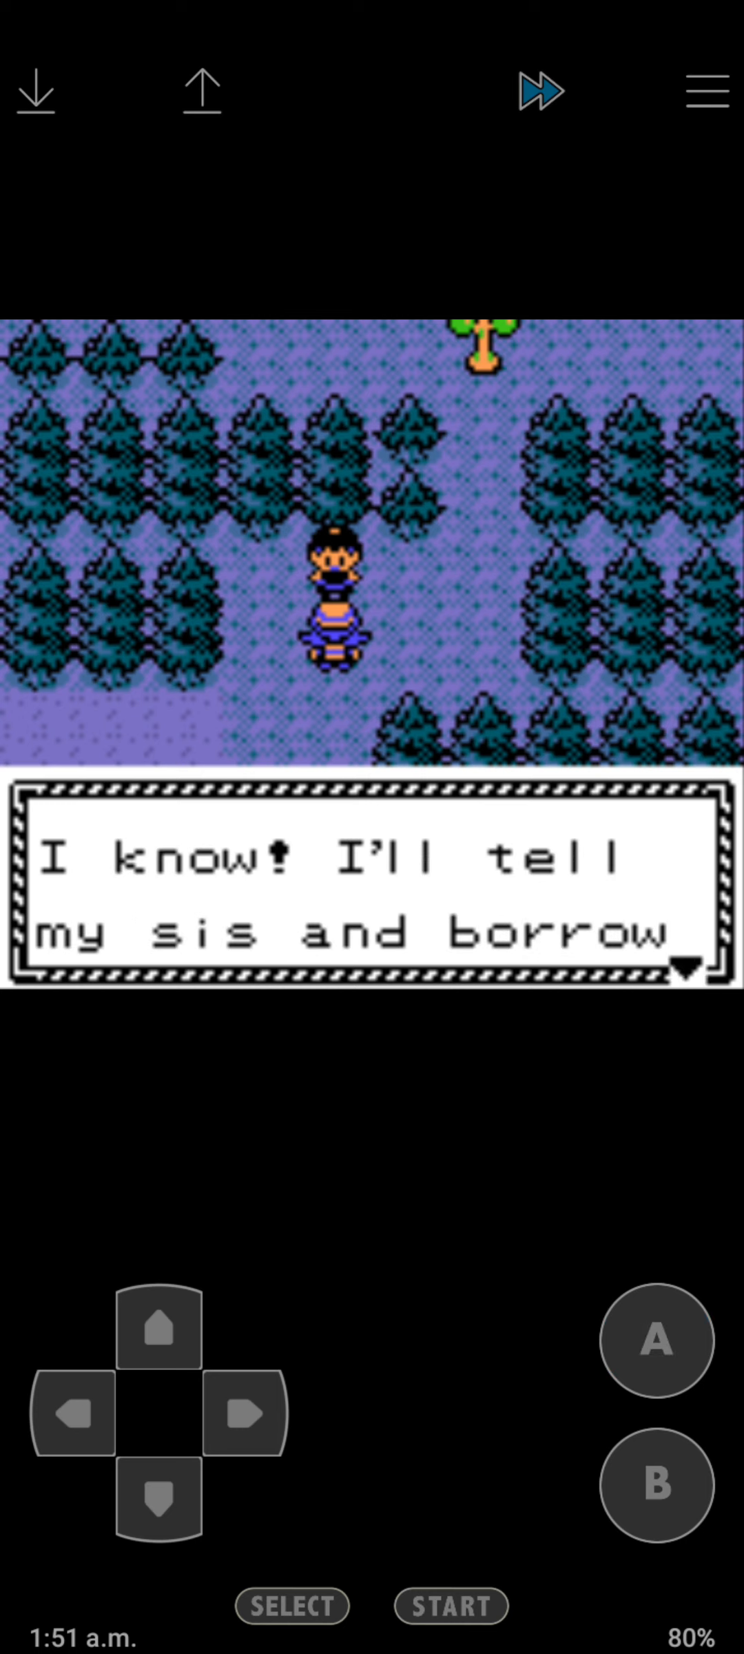
click(72, 1416)
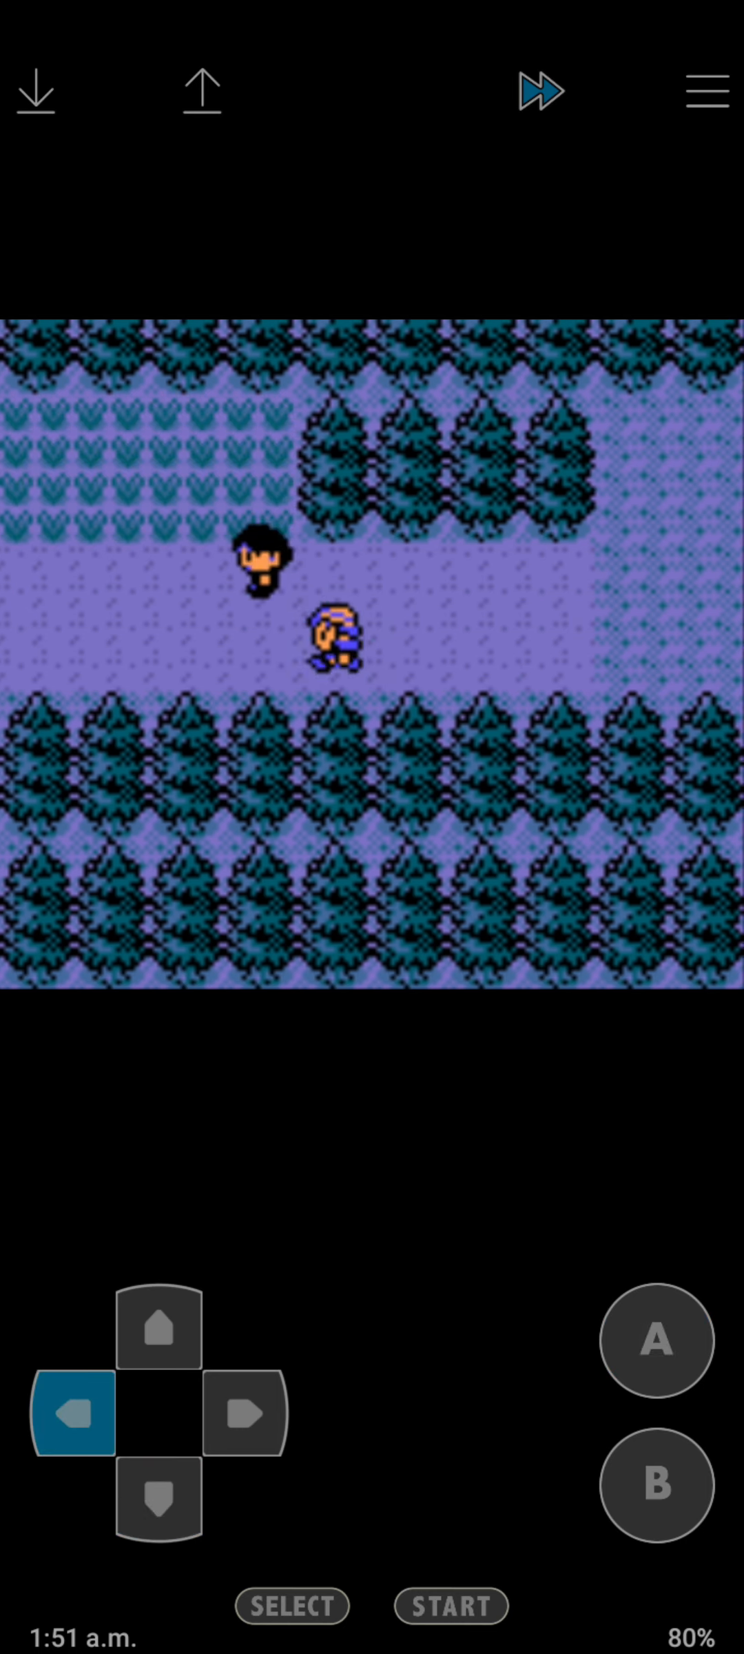
click(156, 1504)
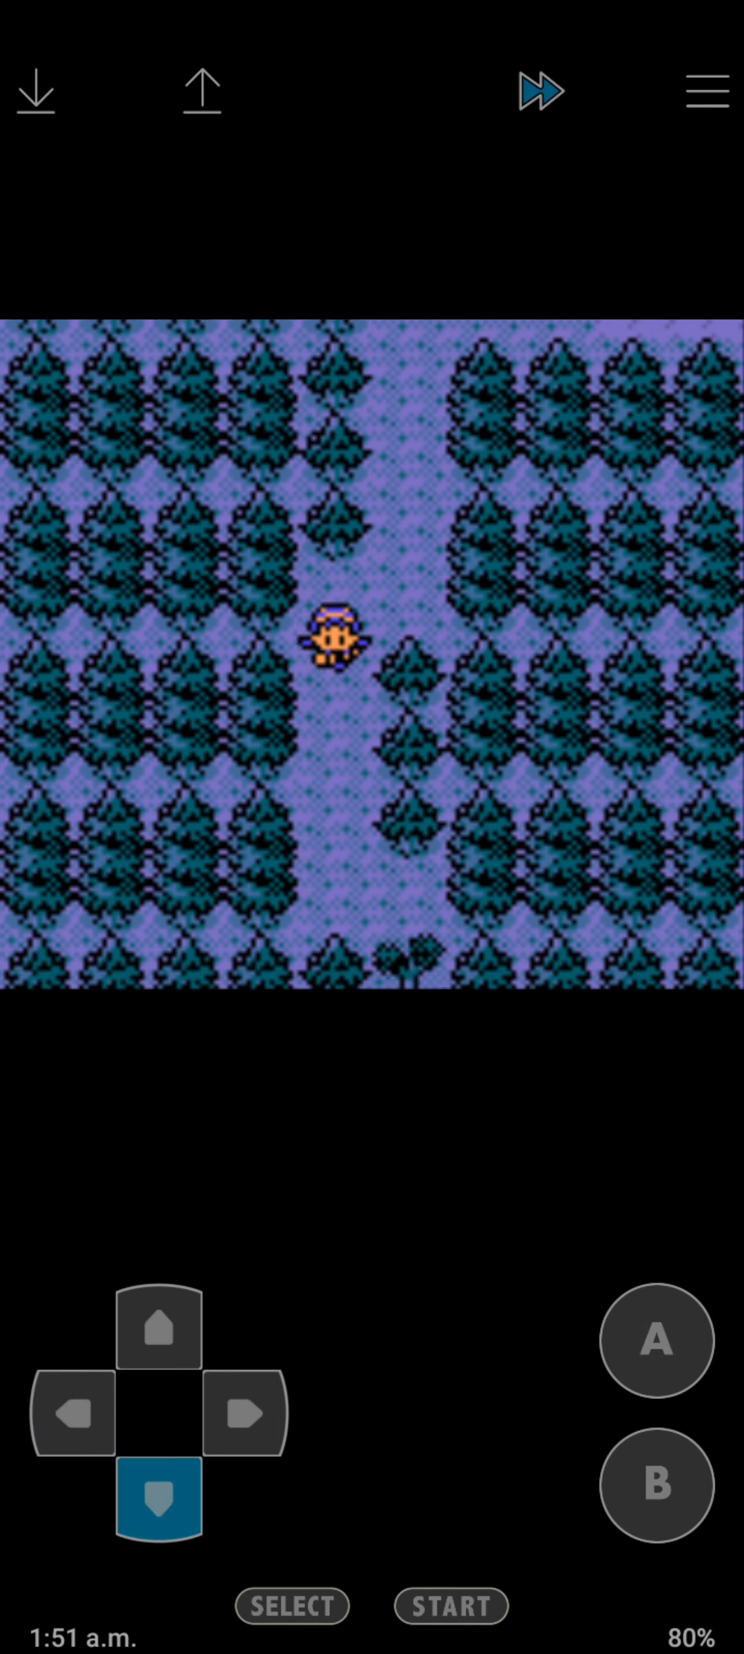
click(155, 1505)
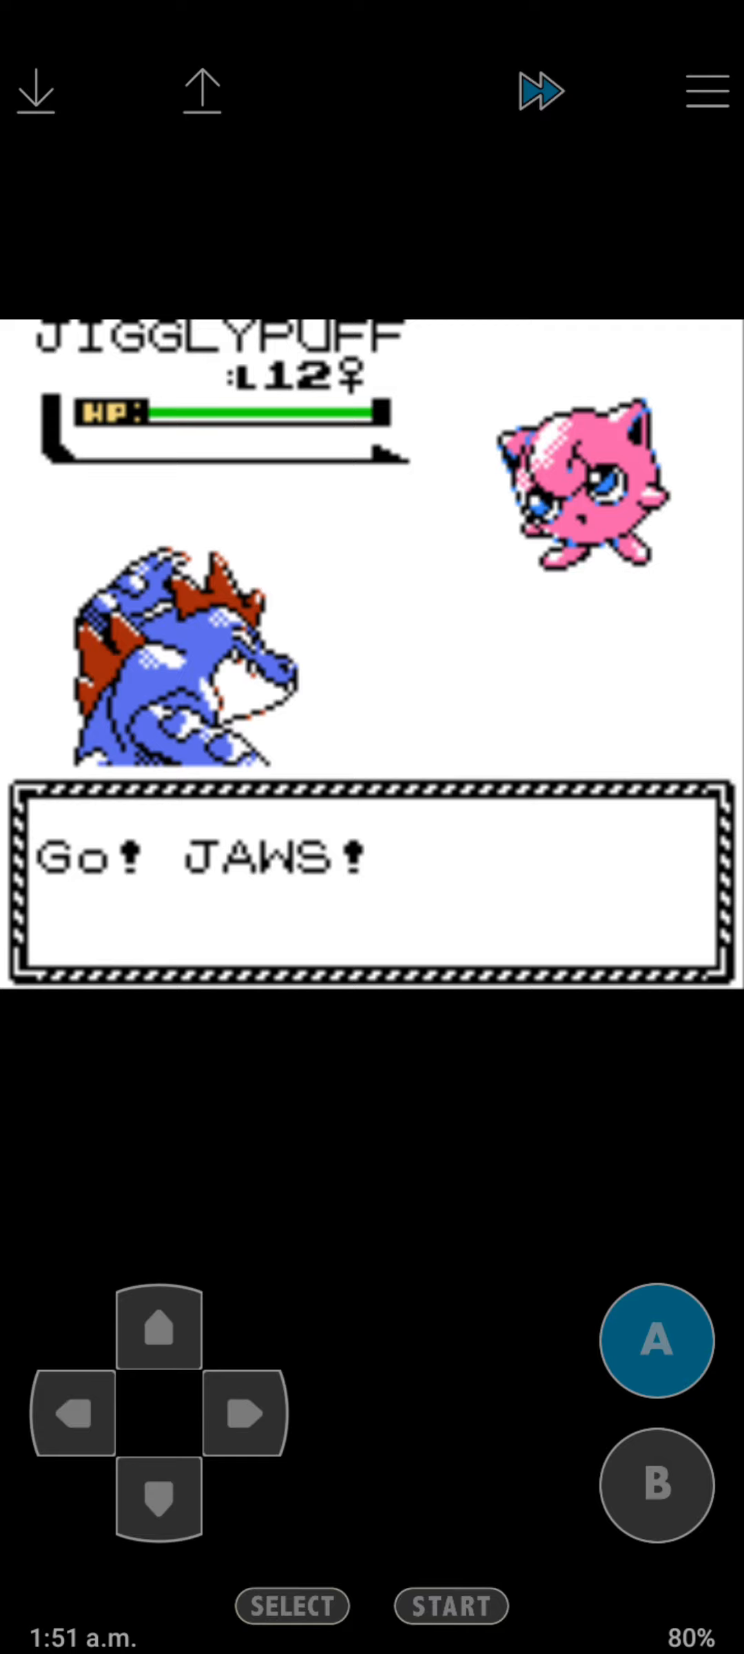
Finish off the Jigglypuff, then walk west to the next trainer as Pidgey comes out.
click(651, 1341)
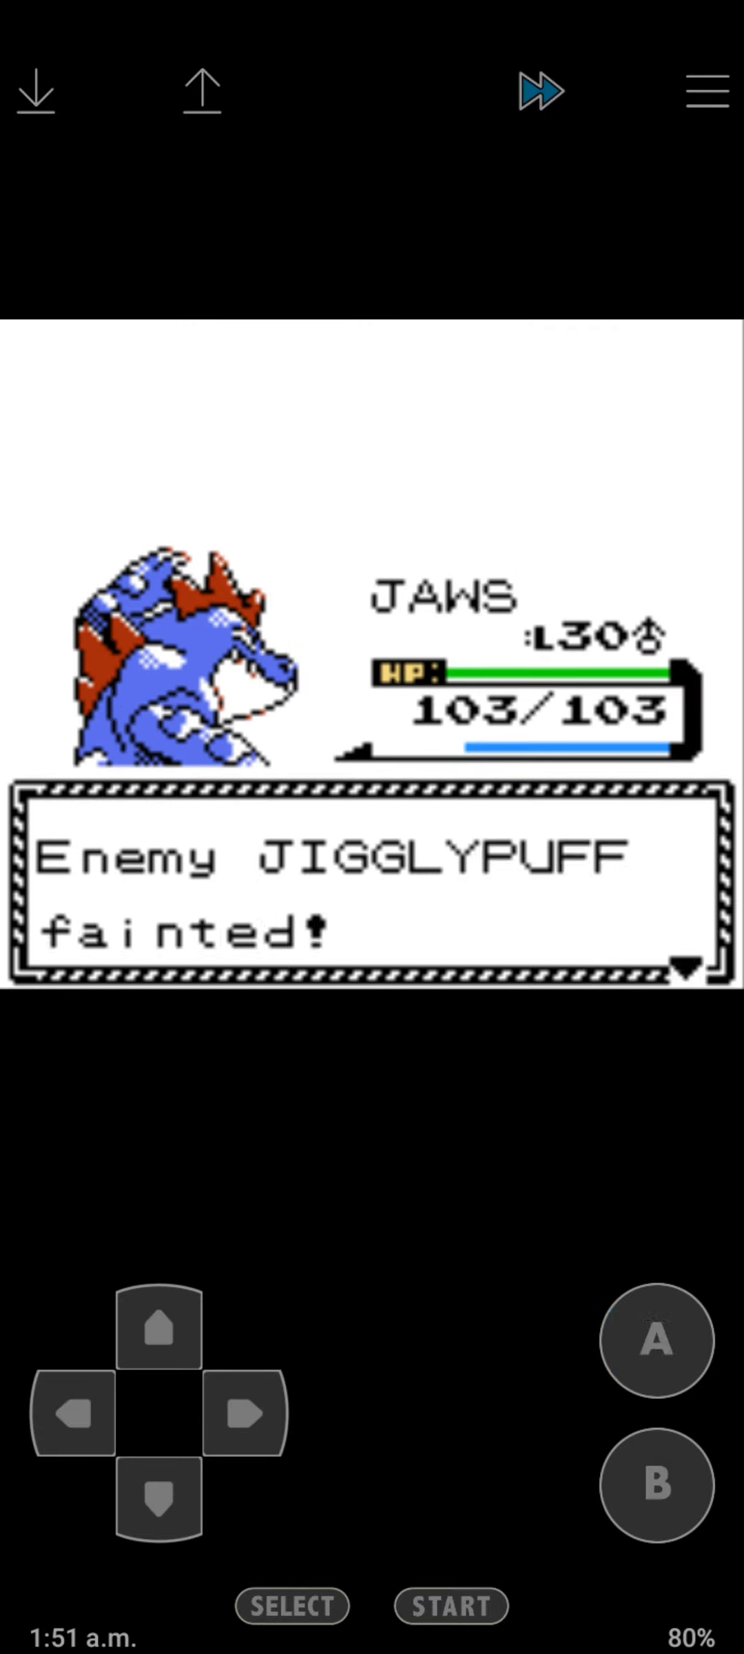
click(69, 1417)
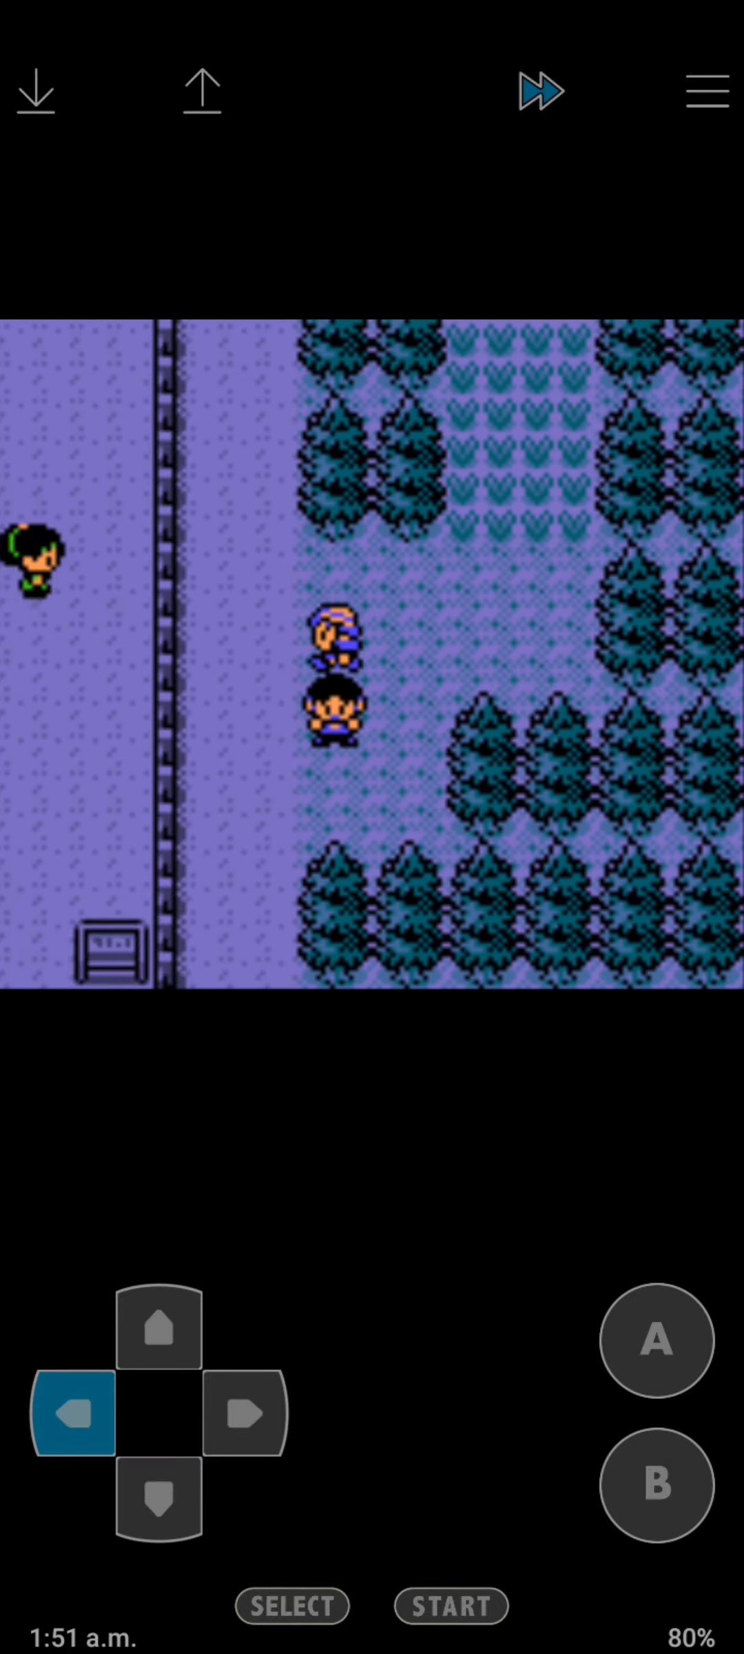
click(653, 1341)
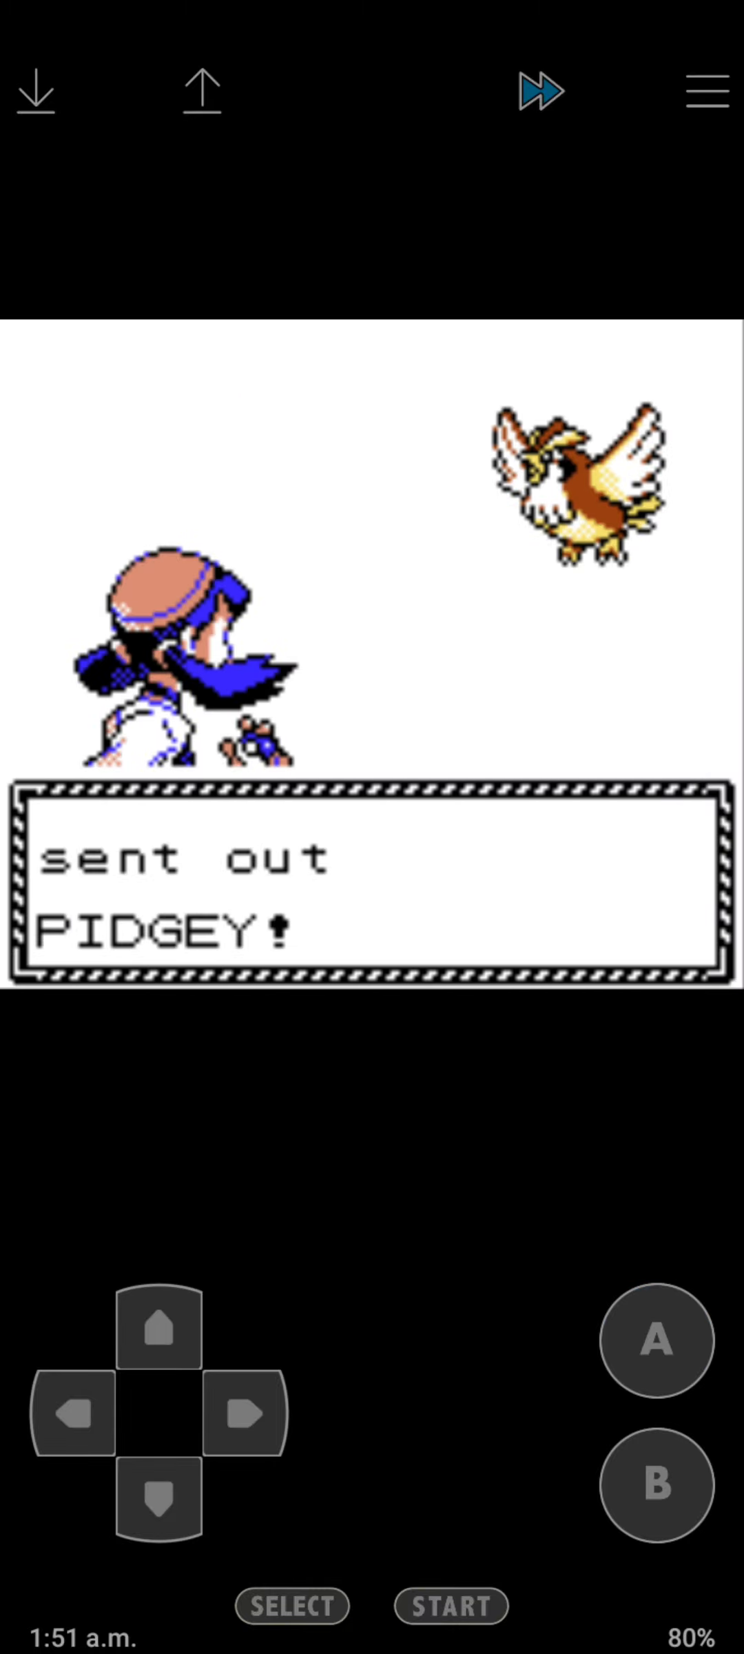
click(156, 1507)
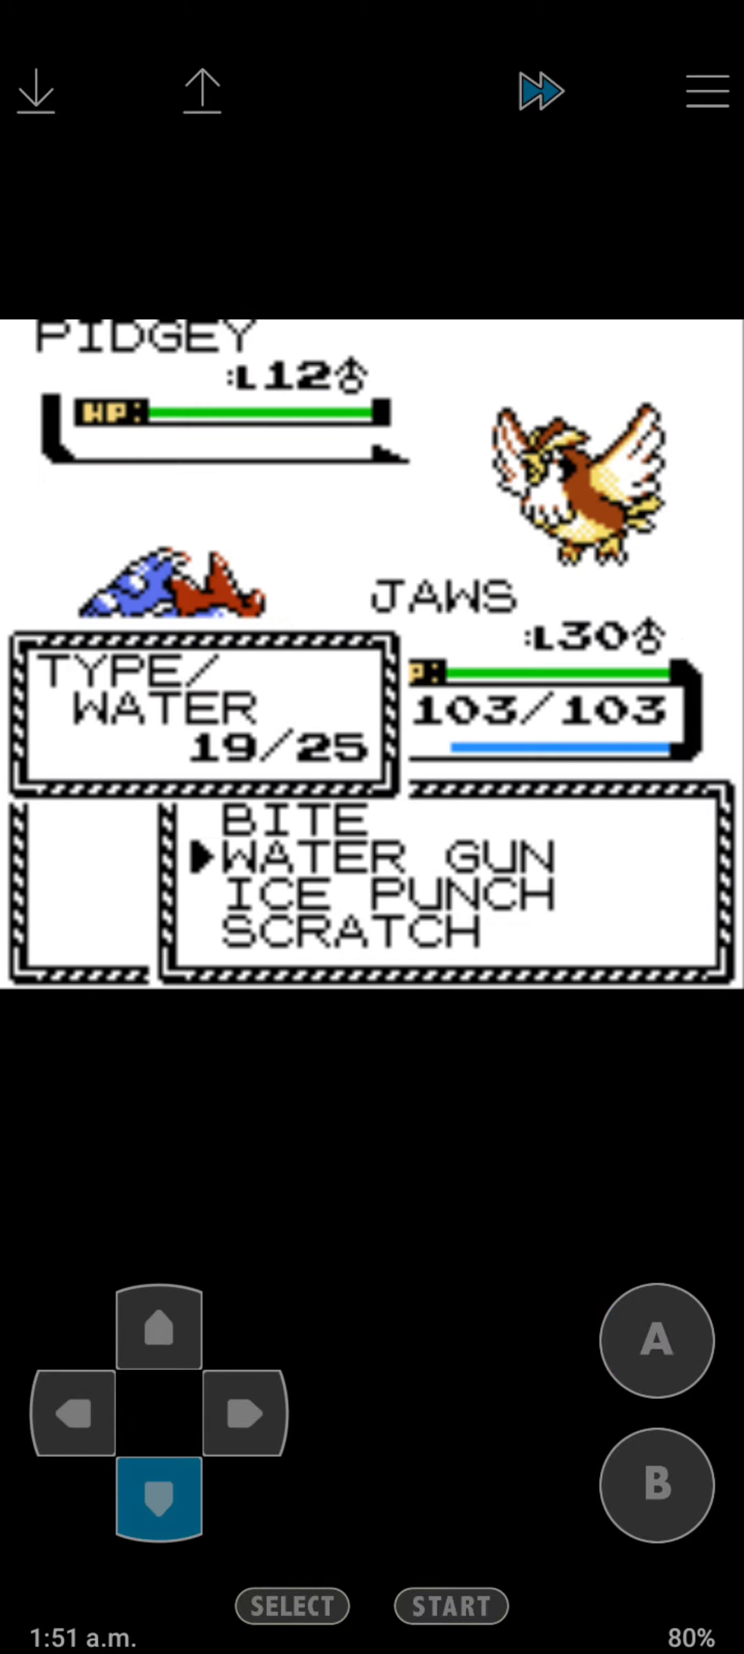
Beat the trainer's Pidgey and Pidgeotto with Water Gun and return to the route.
click(653, 1341)
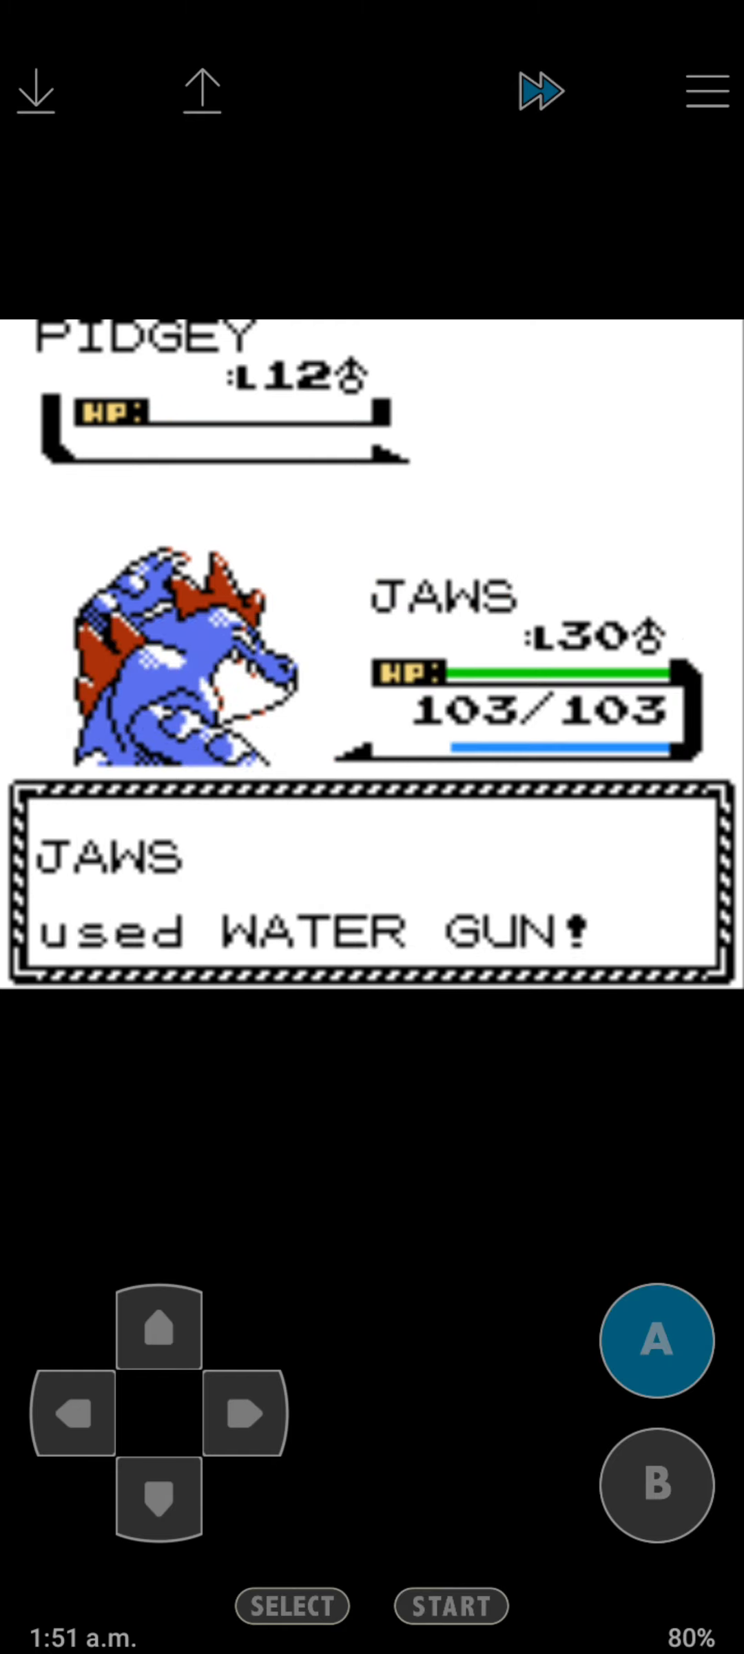
click(653, 1339)
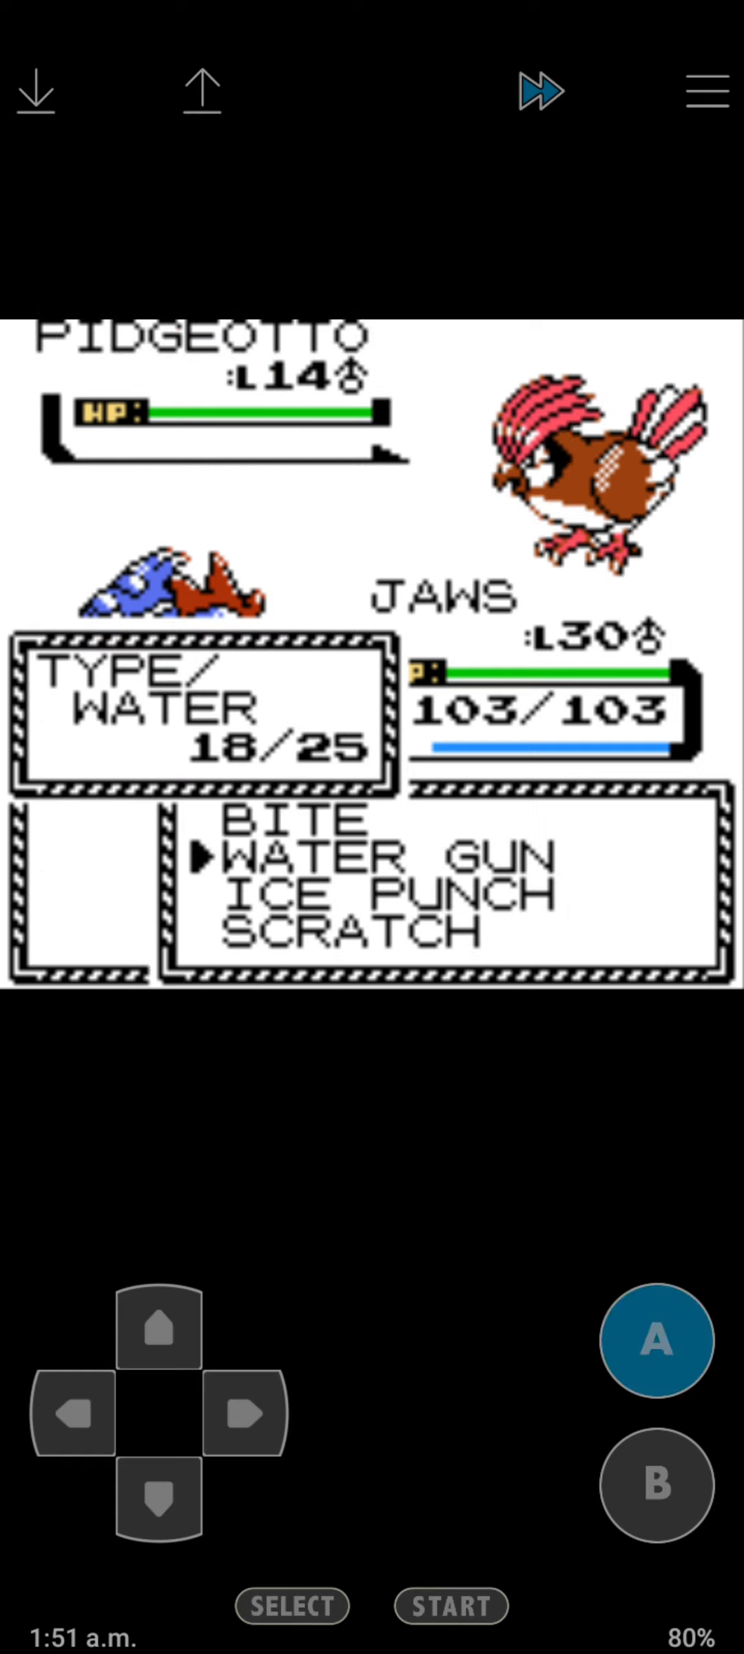
click(656, 1341)
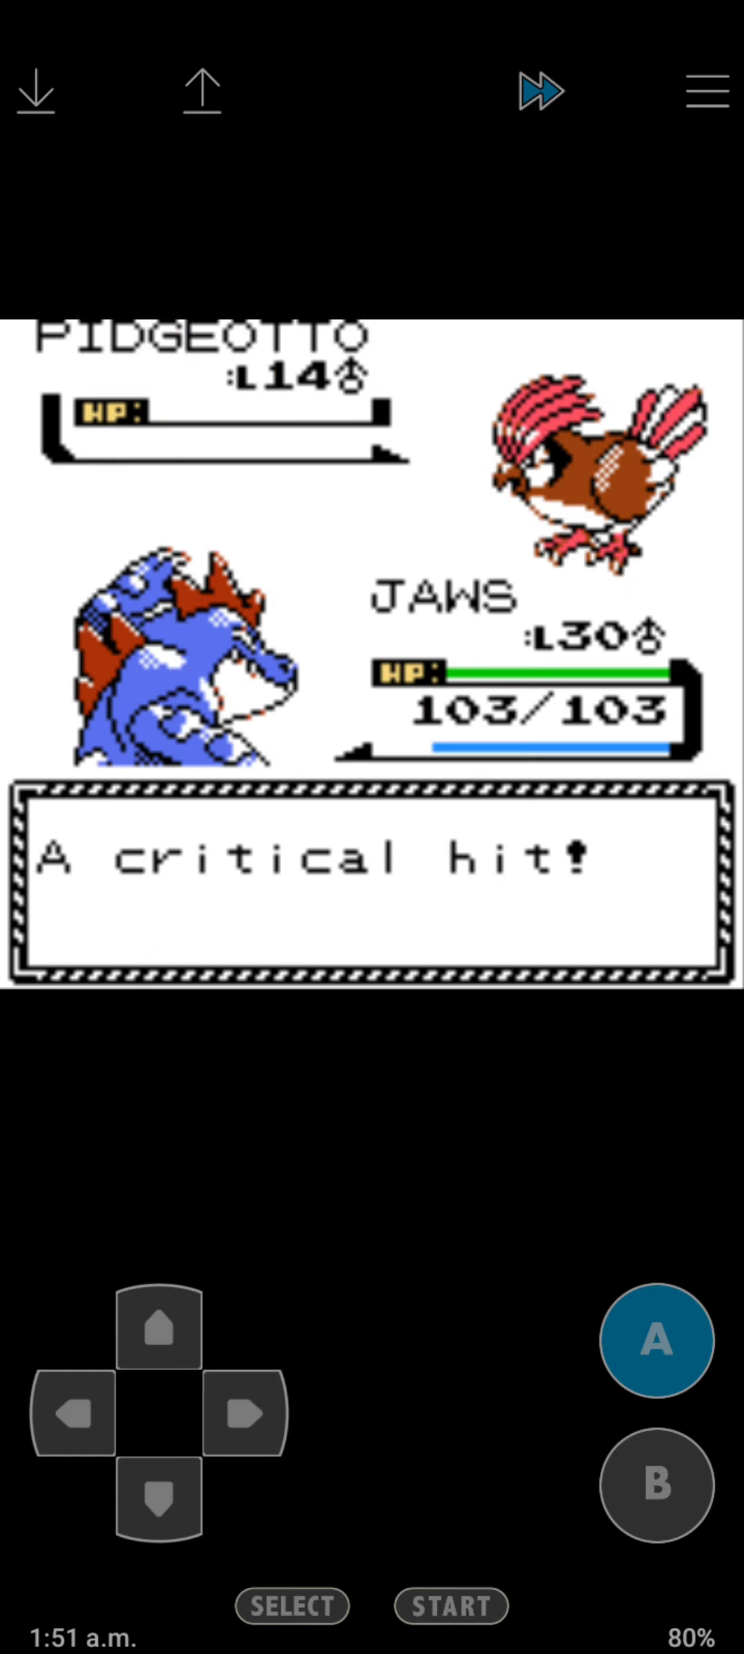
click(654, 1341)
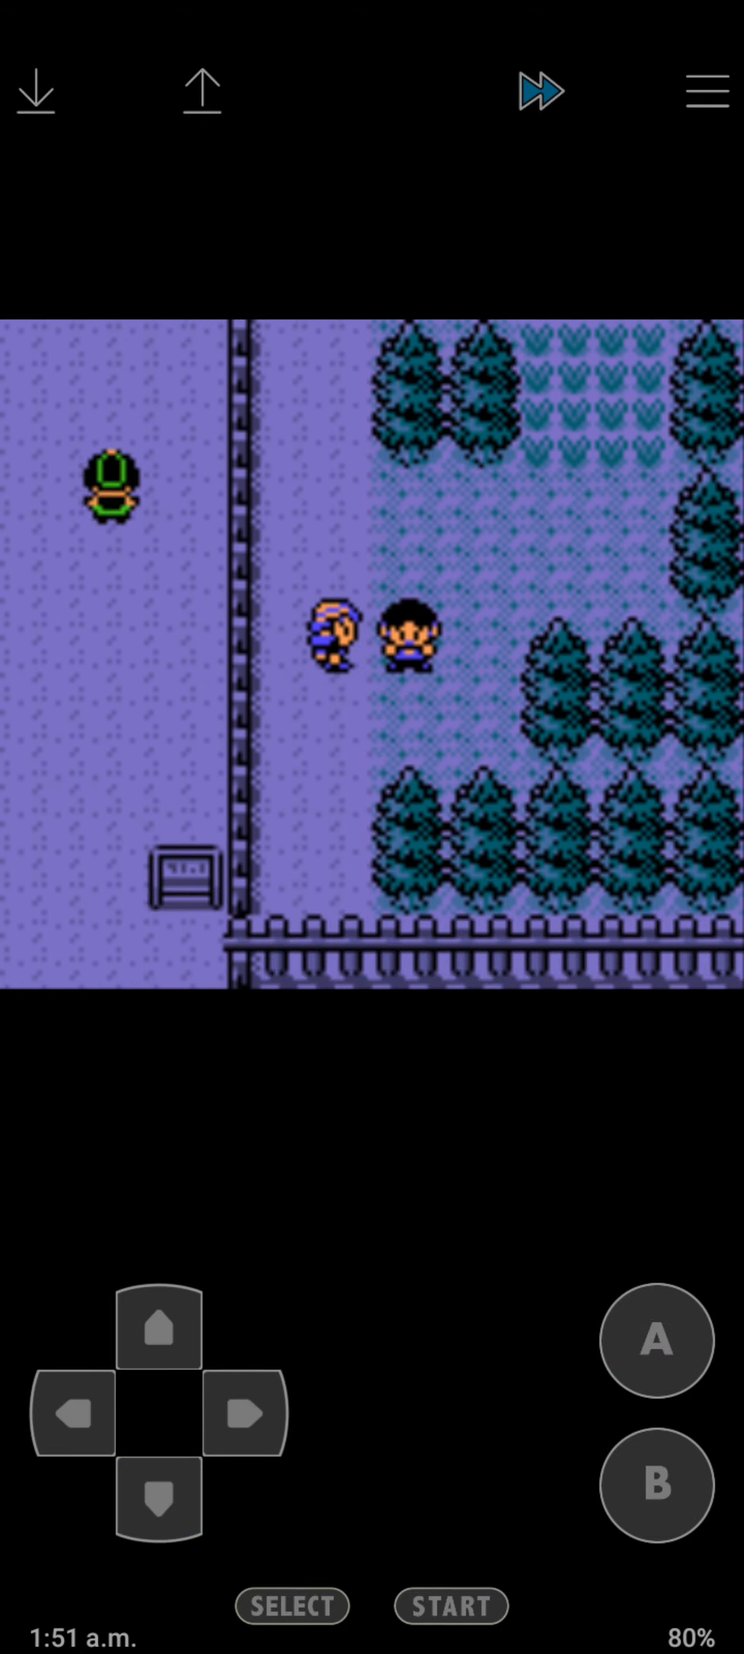
Walk north to the gatehouse and face Officer Dirk's Growlithe, choosing to fight.
click(72, 1417)
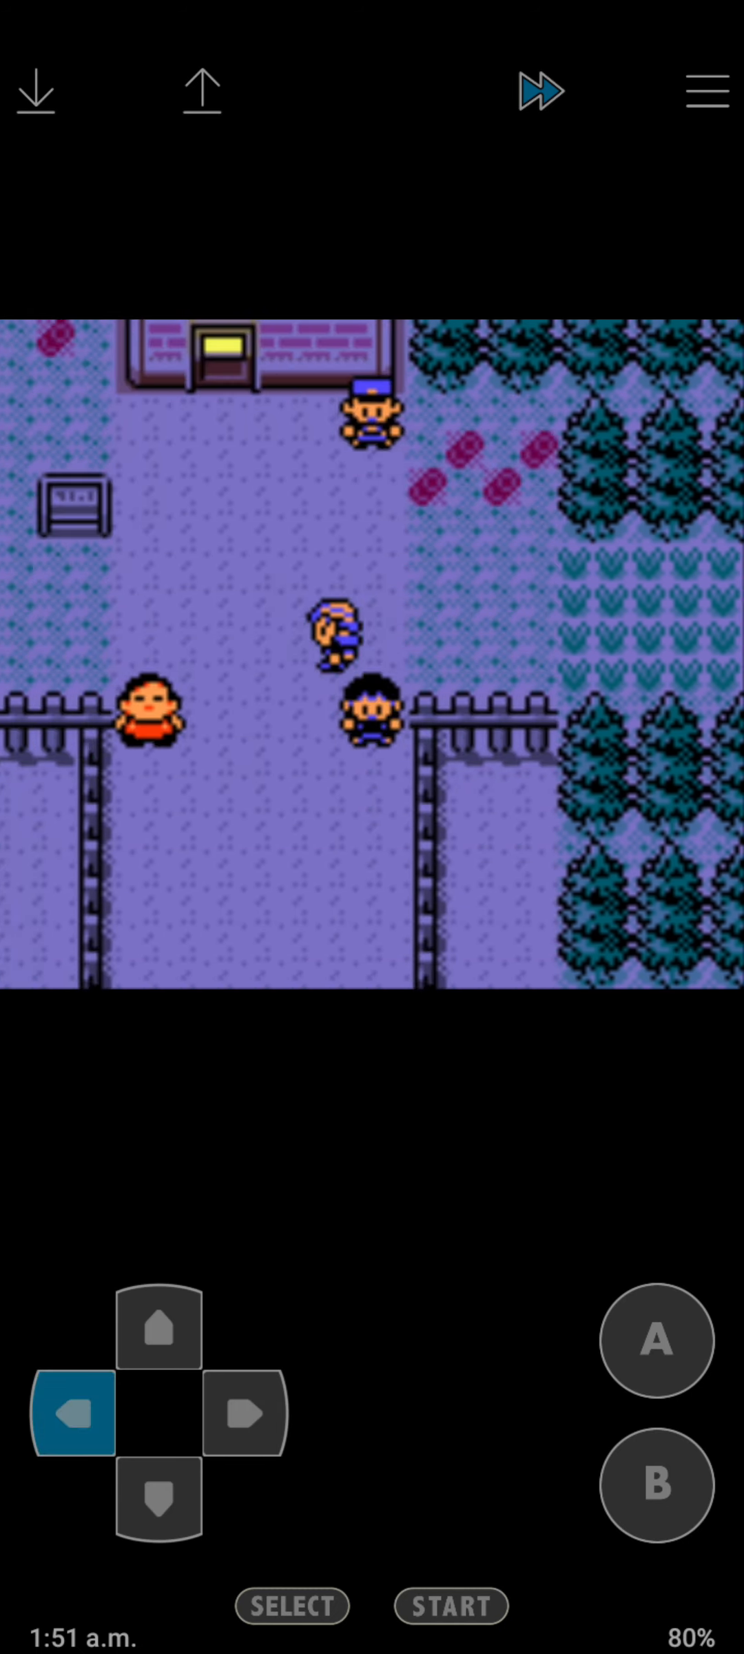
click(159, 1331)
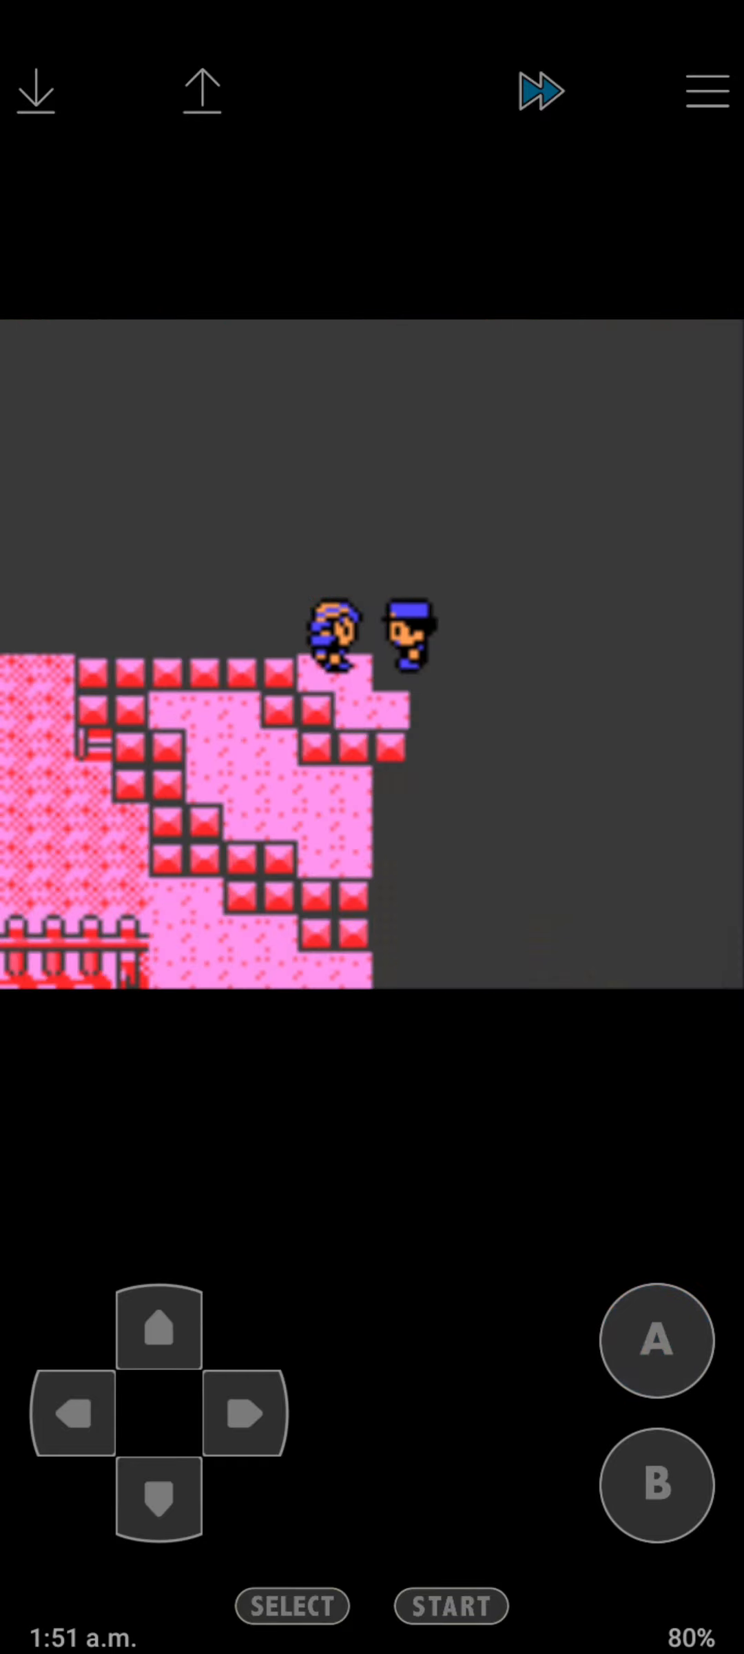
click(655, 1341)
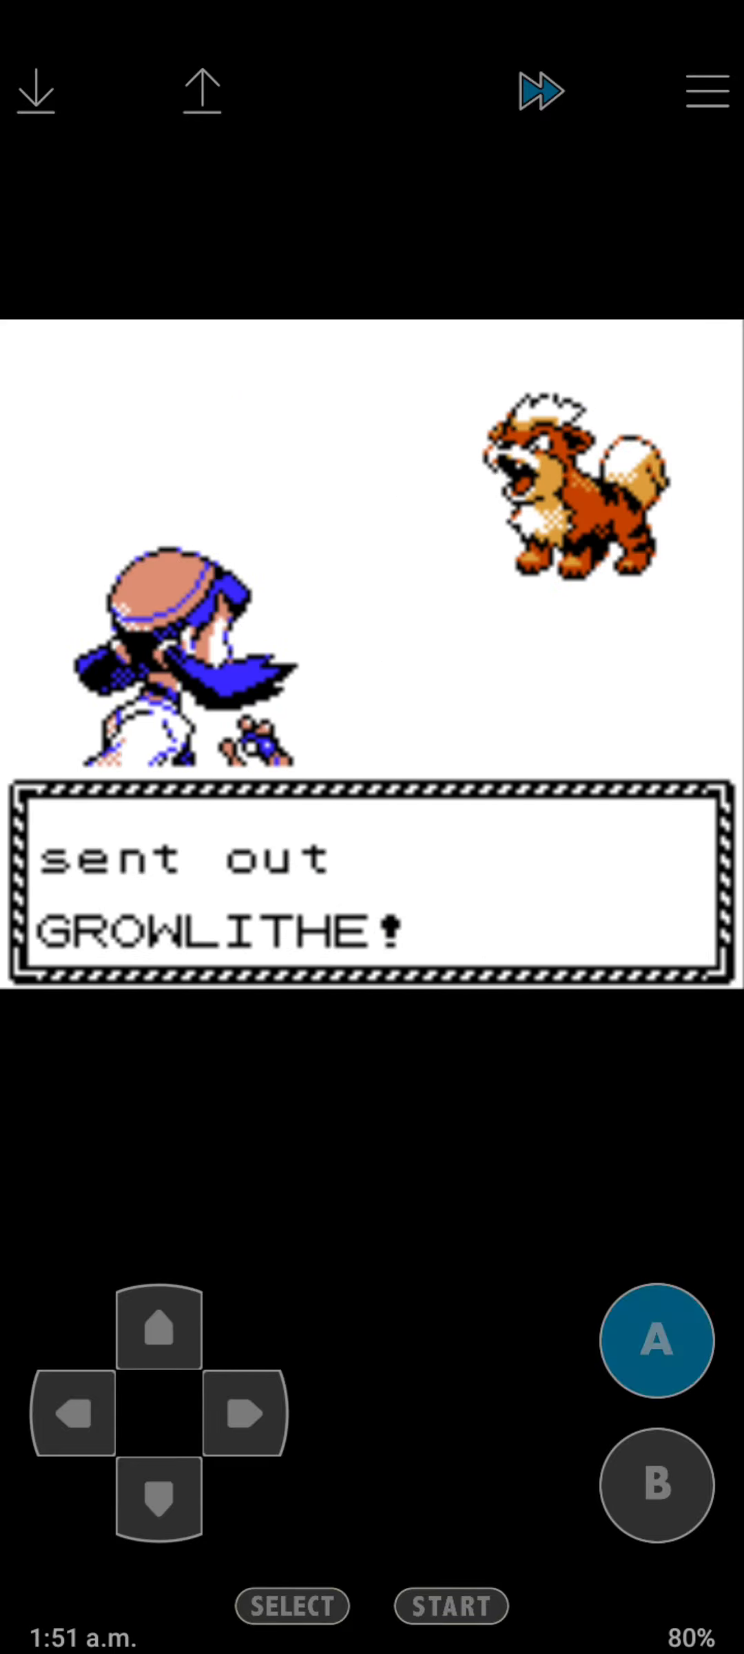
click(656, 1341)
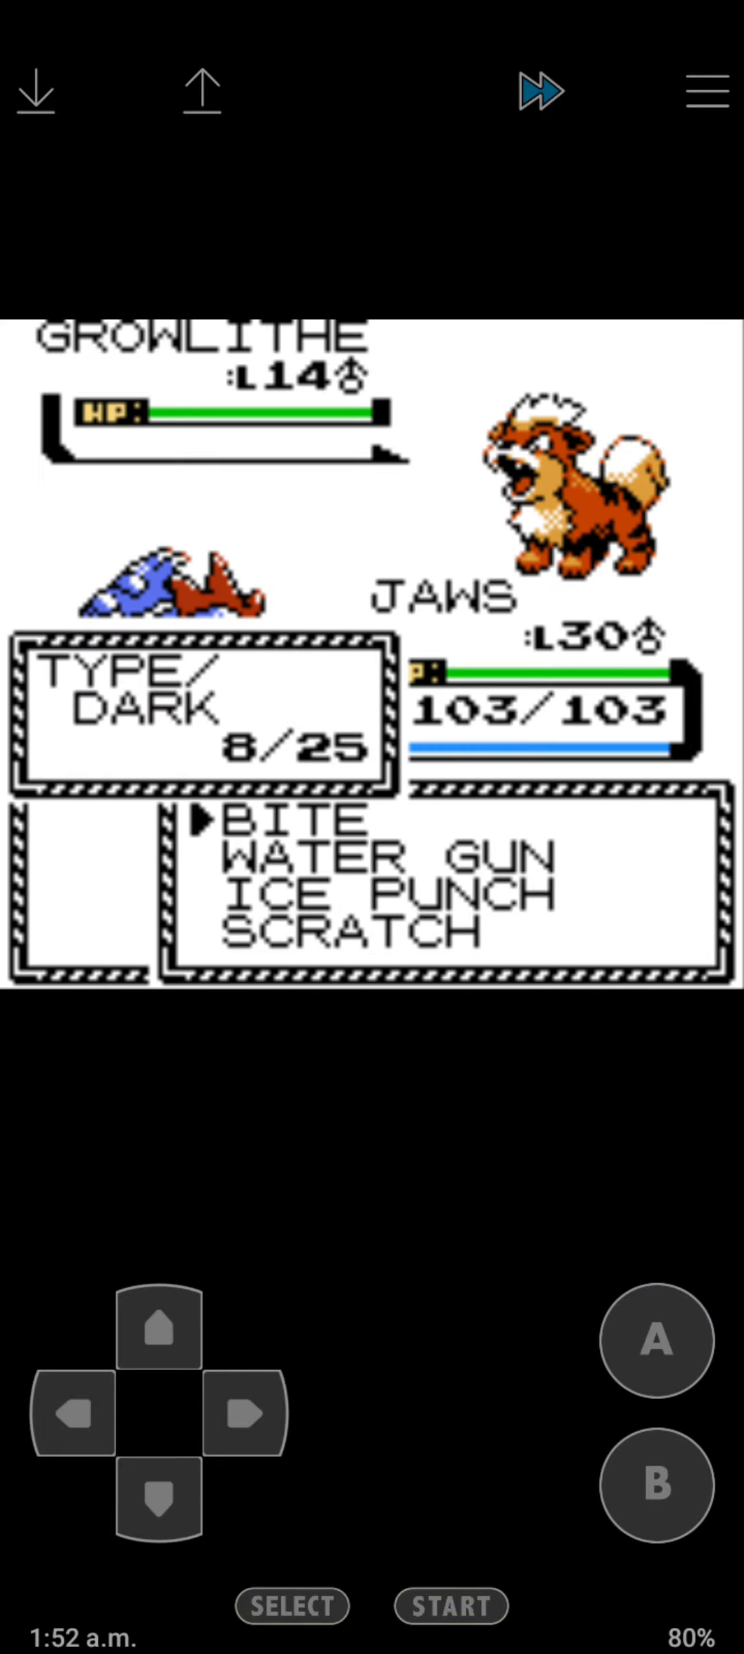
Knock out Growlithe with Water Gun, reach level 31, and arrive in Goldenrod City.
click(654, 1341)
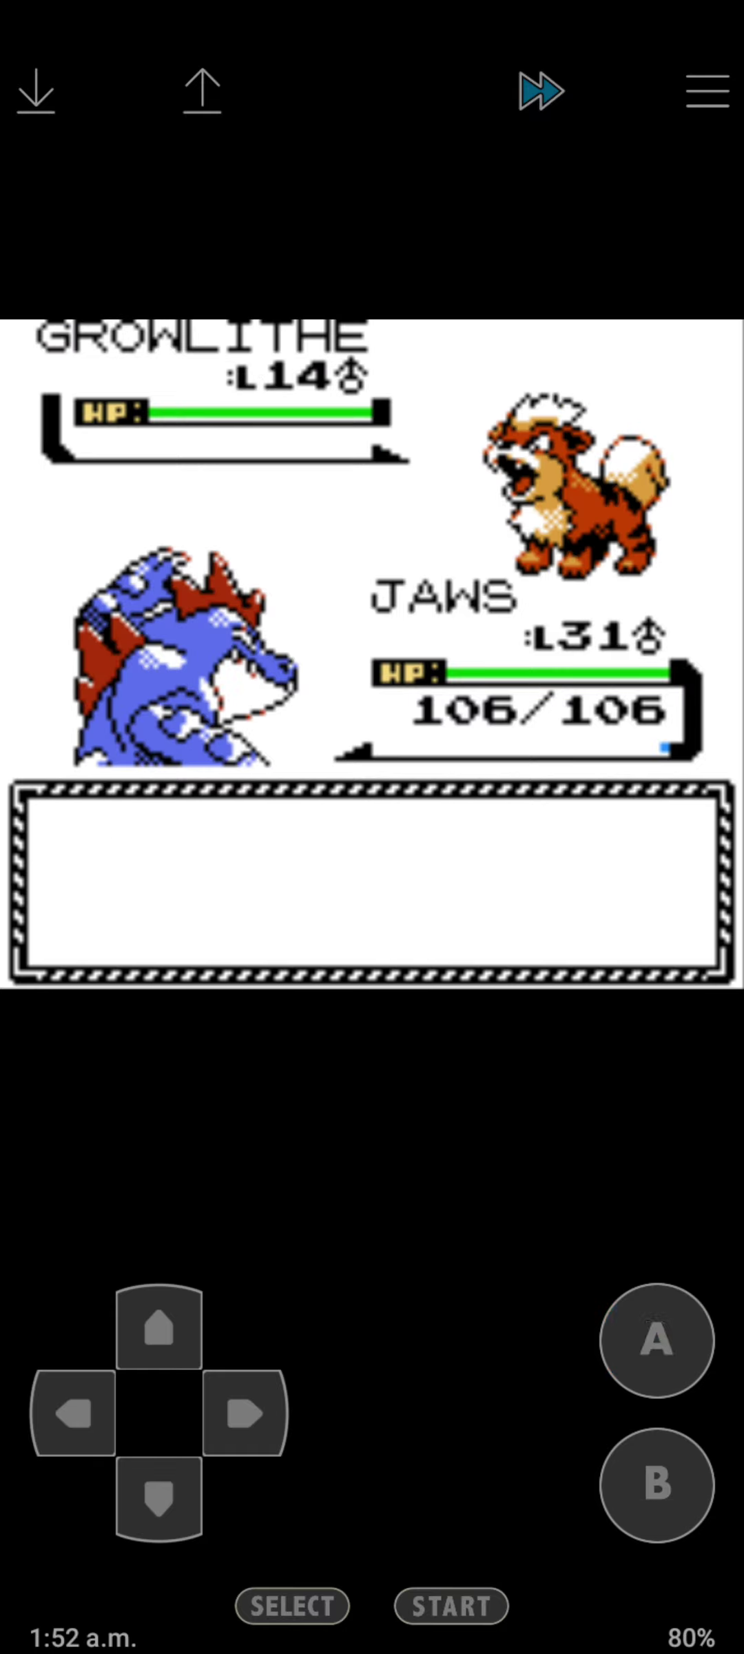
click(653, 1340)
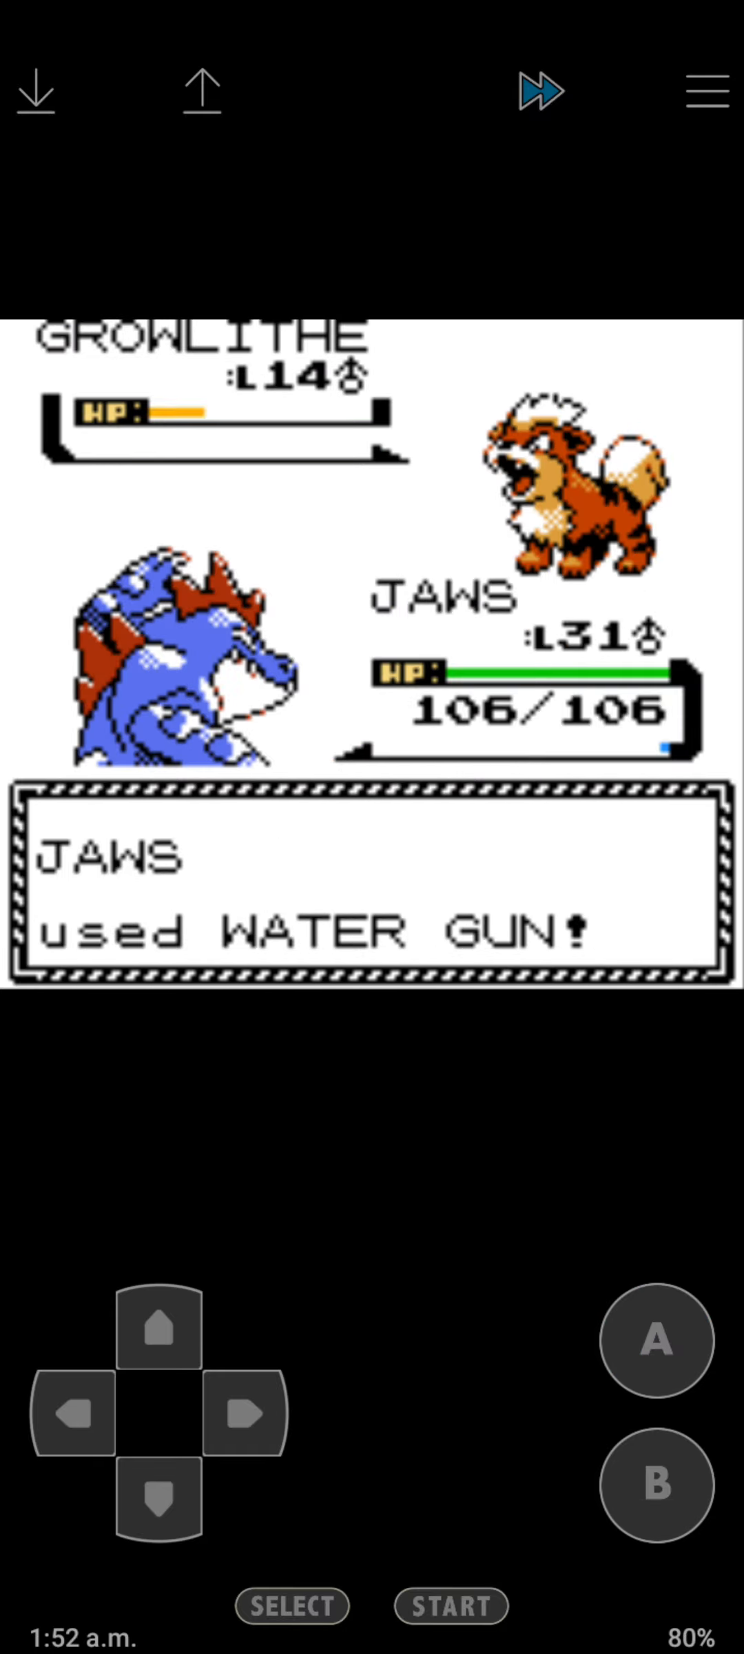
click(656, 1341)
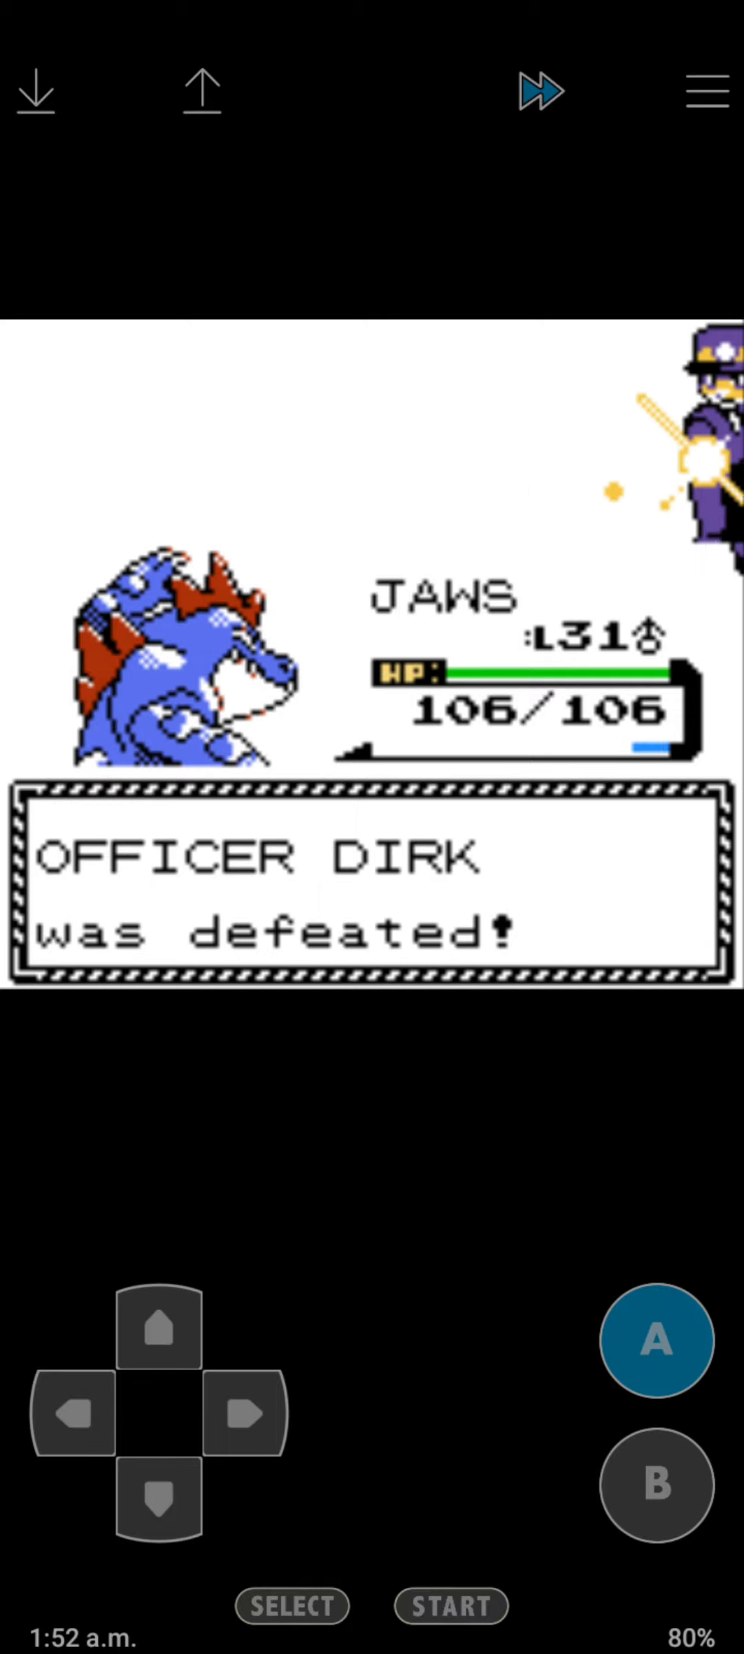
click(157, 1506)
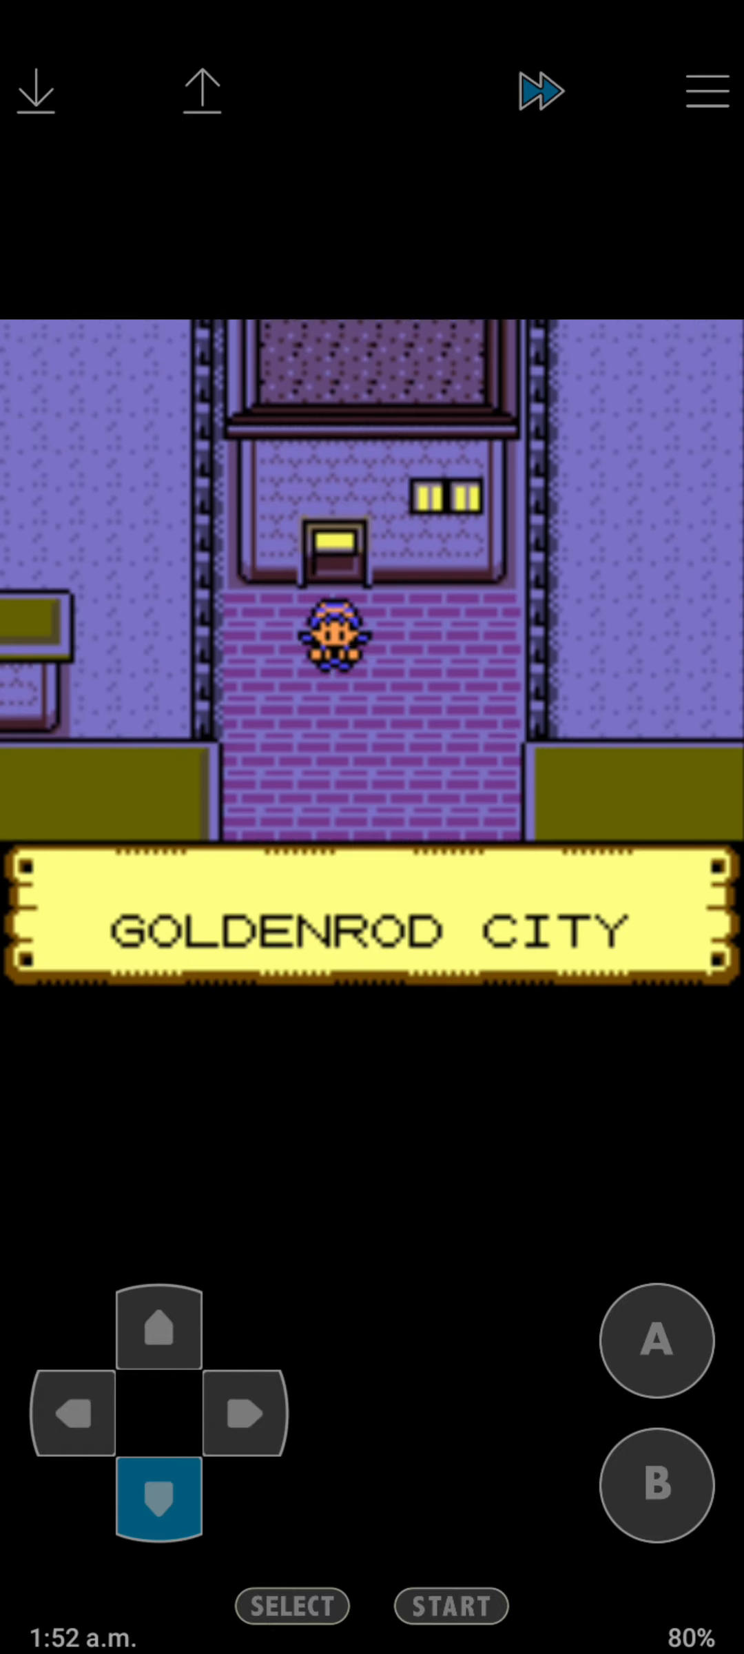
Receive the SQUIRTBOTTLE from the woman in Goldenrod's flower shop and step back outside.
click(158, 1507)
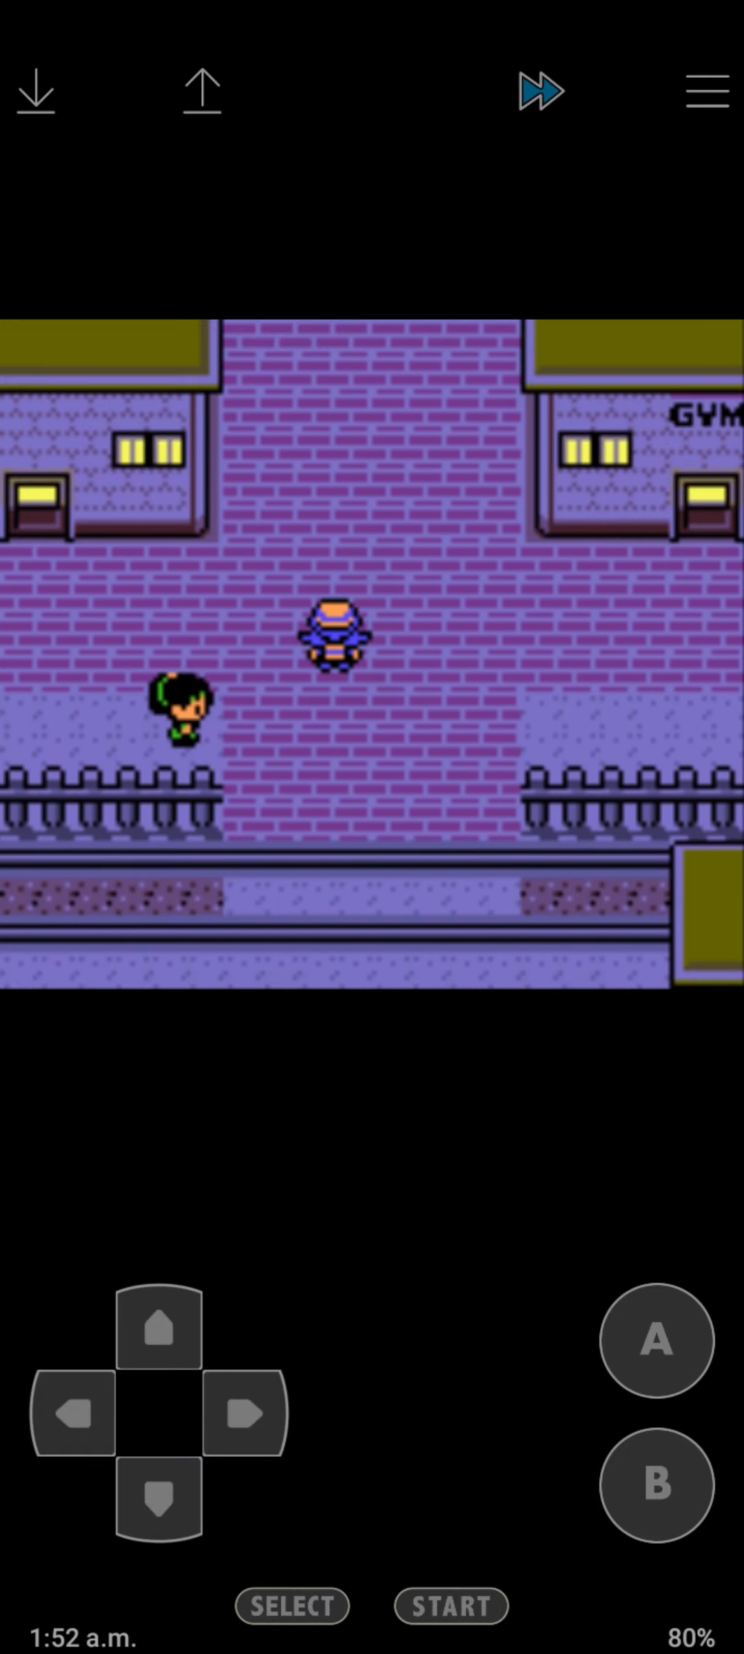
click(160, 1333)
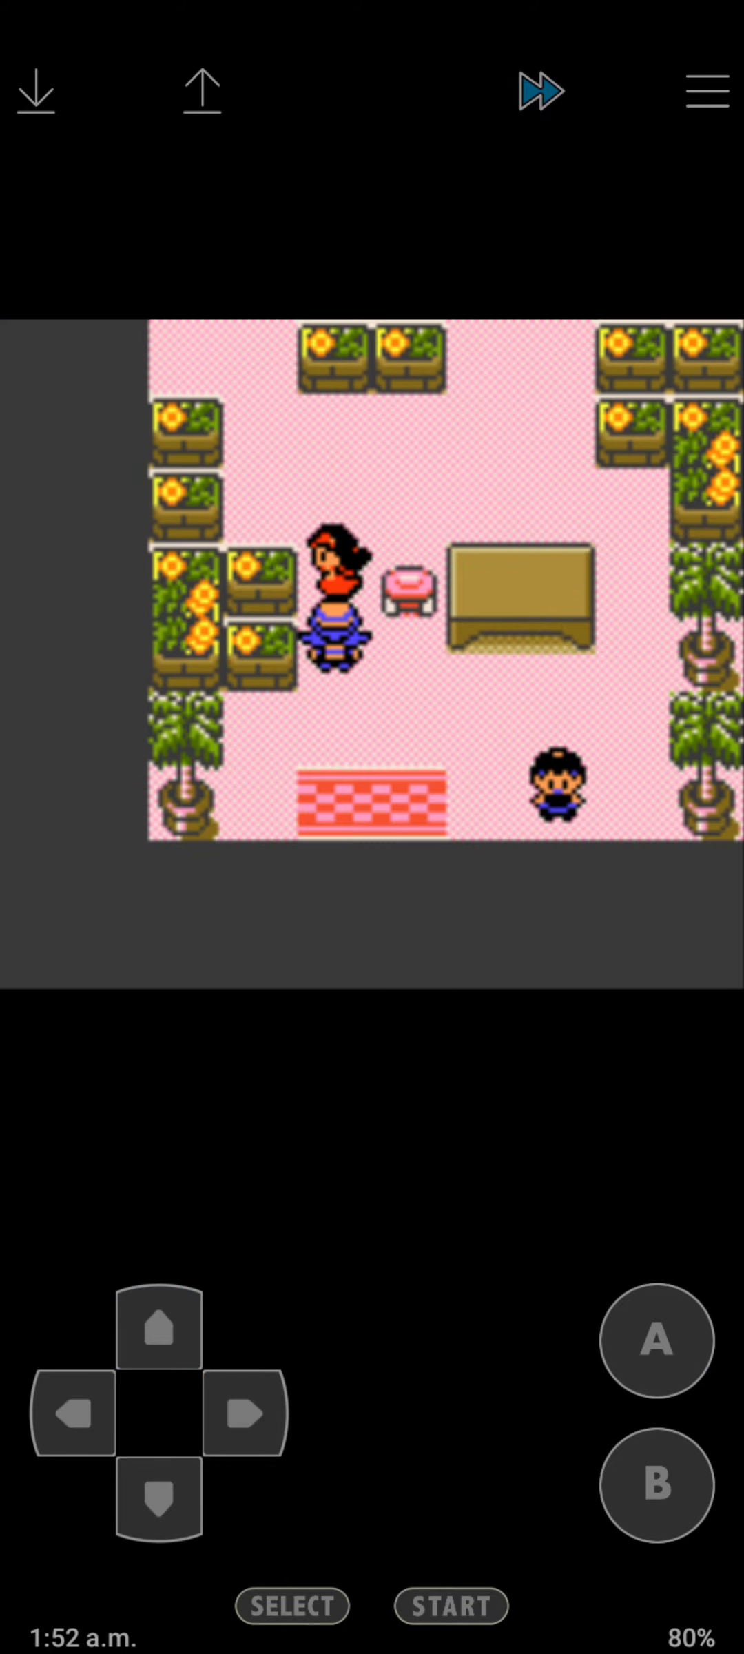
click(246, 1415)
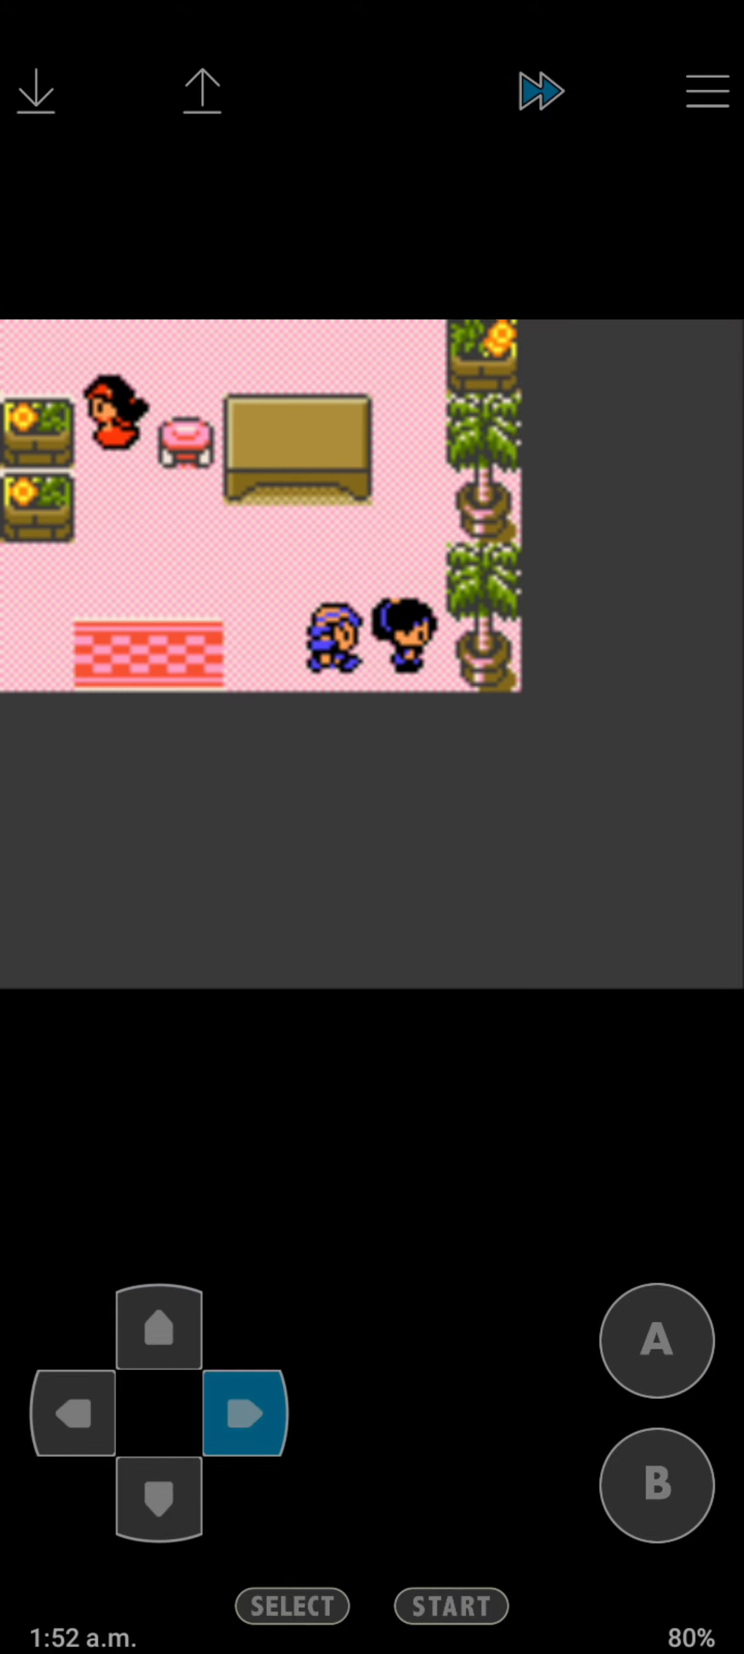
click(656, 1342)
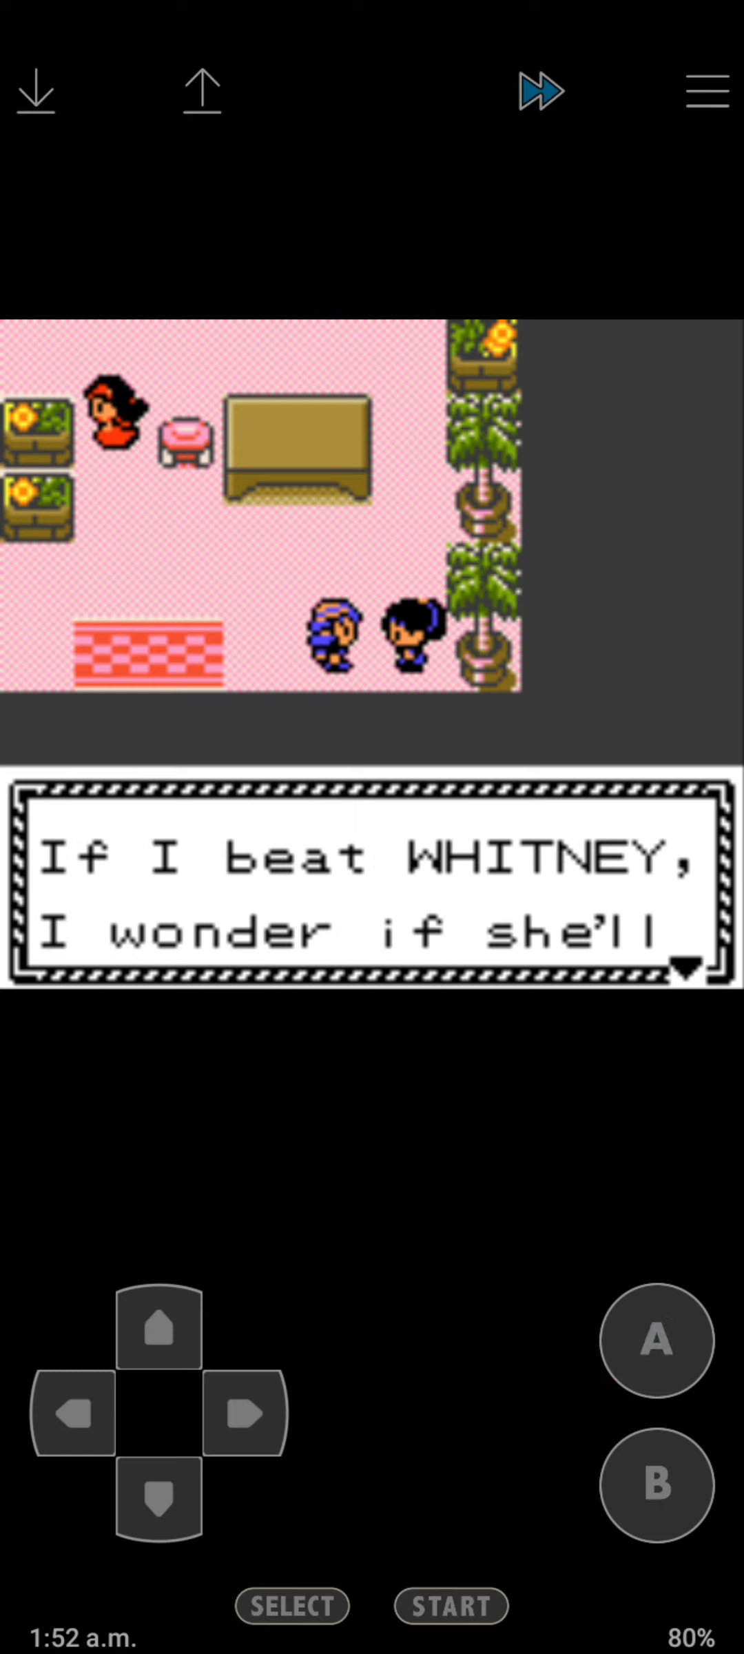
click(656, 1341)
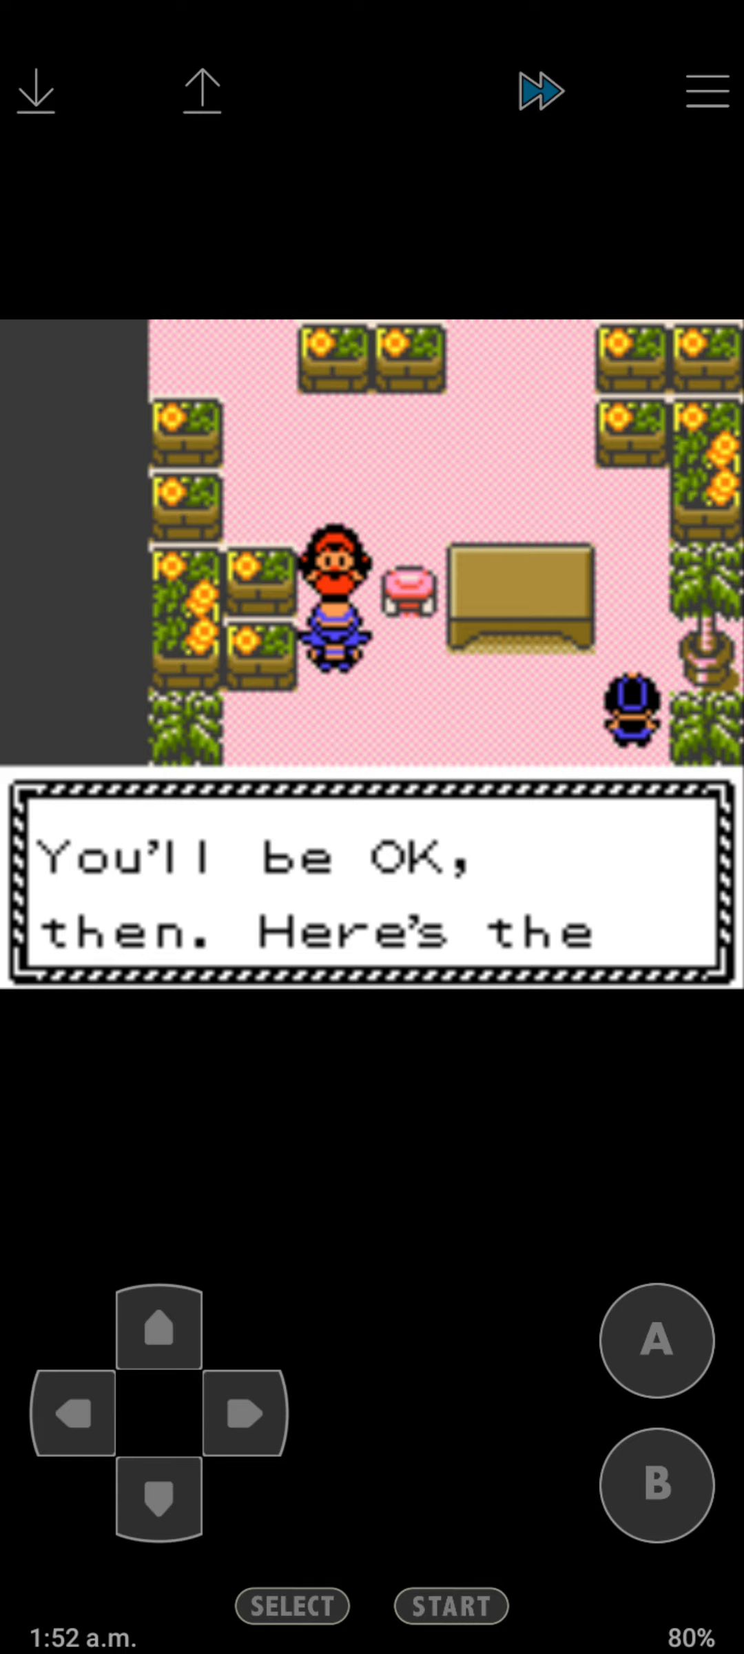
click(655, 1341)
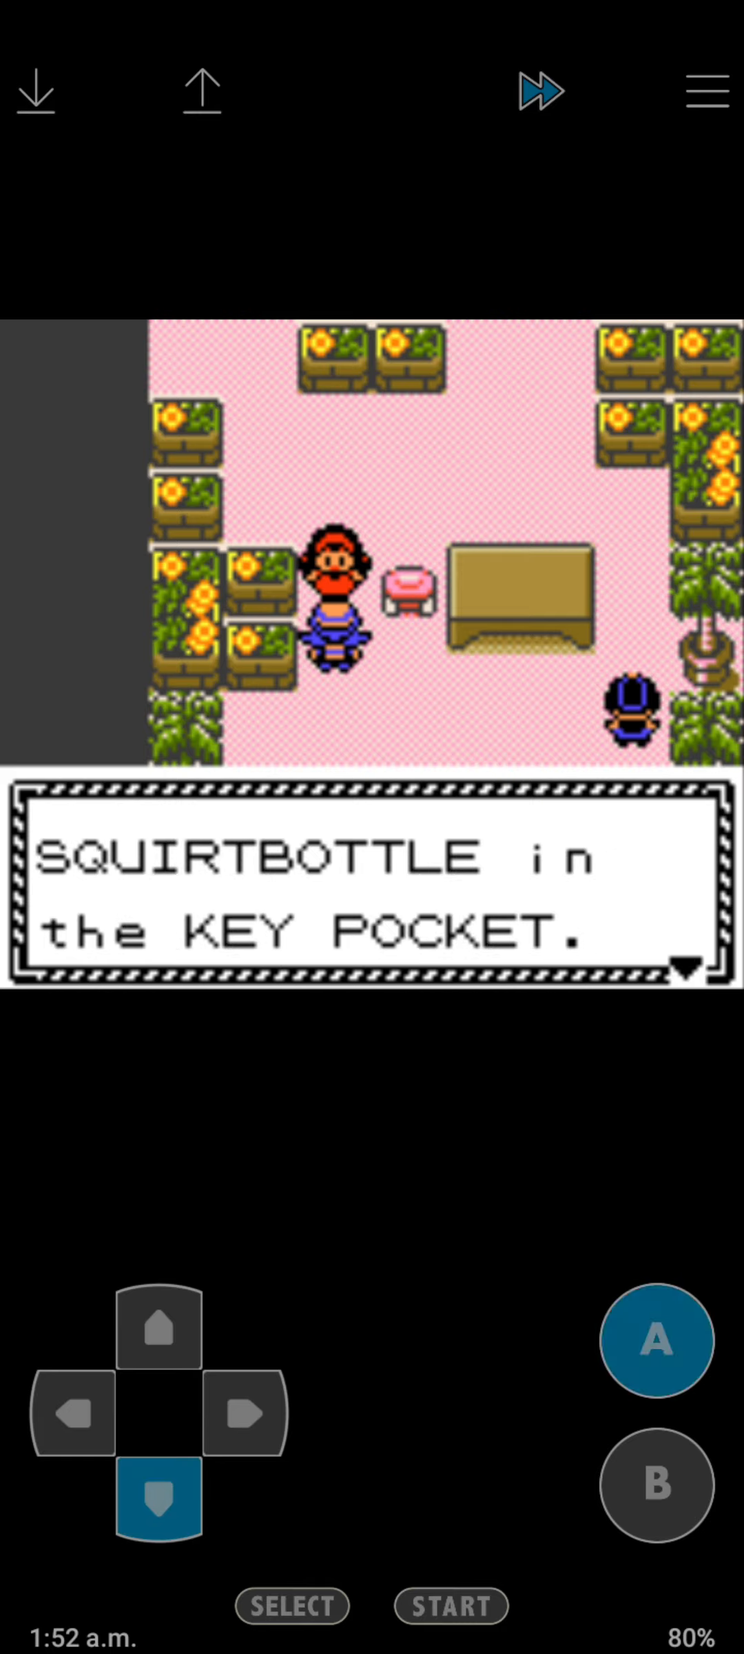
click(72, 1417)
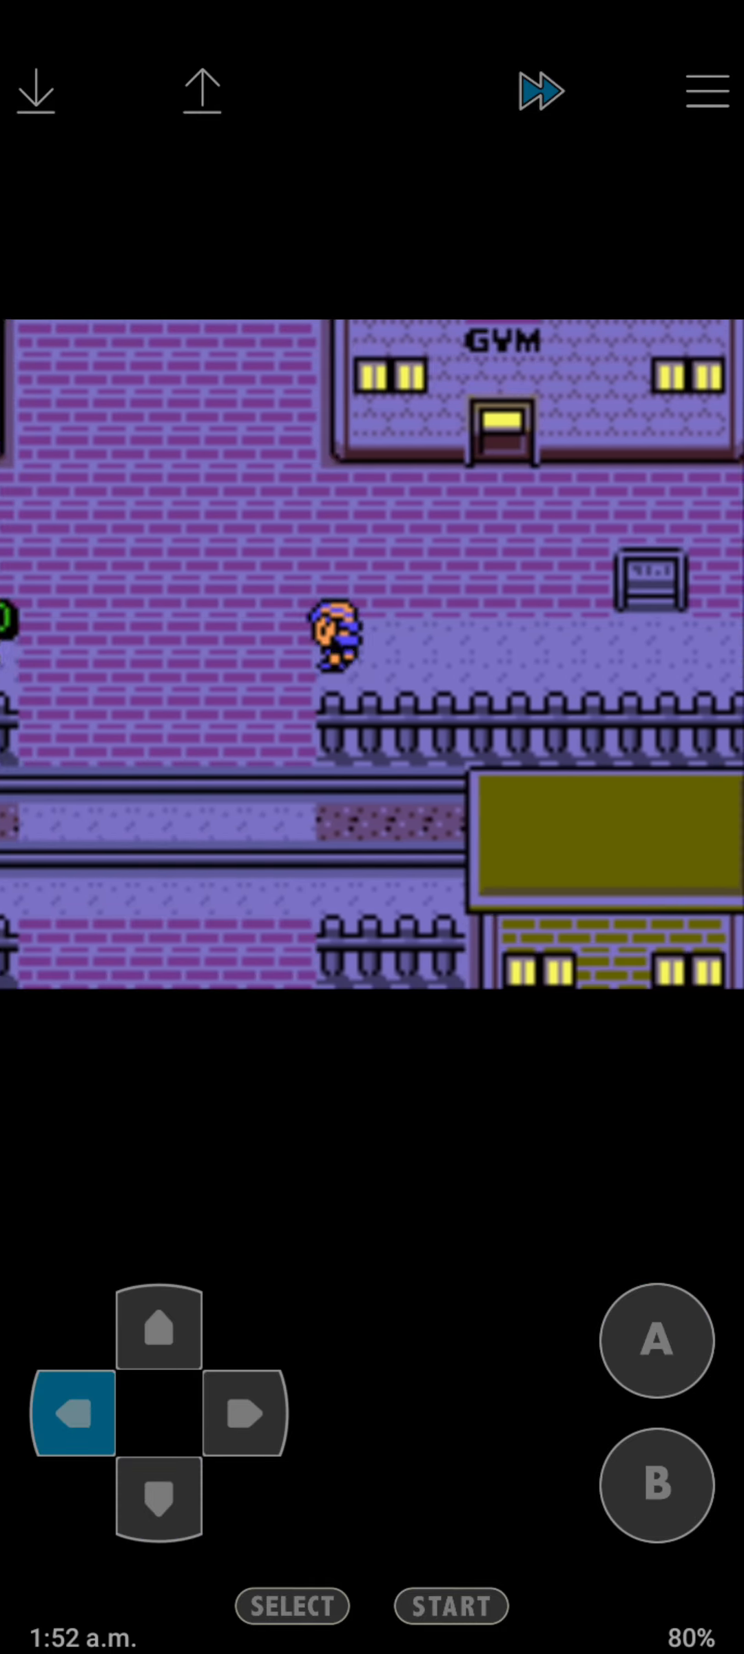
Heal the party with the Pokémon Center nurse, then leave Goldenrod through the northern gate.
click(154, 1507)
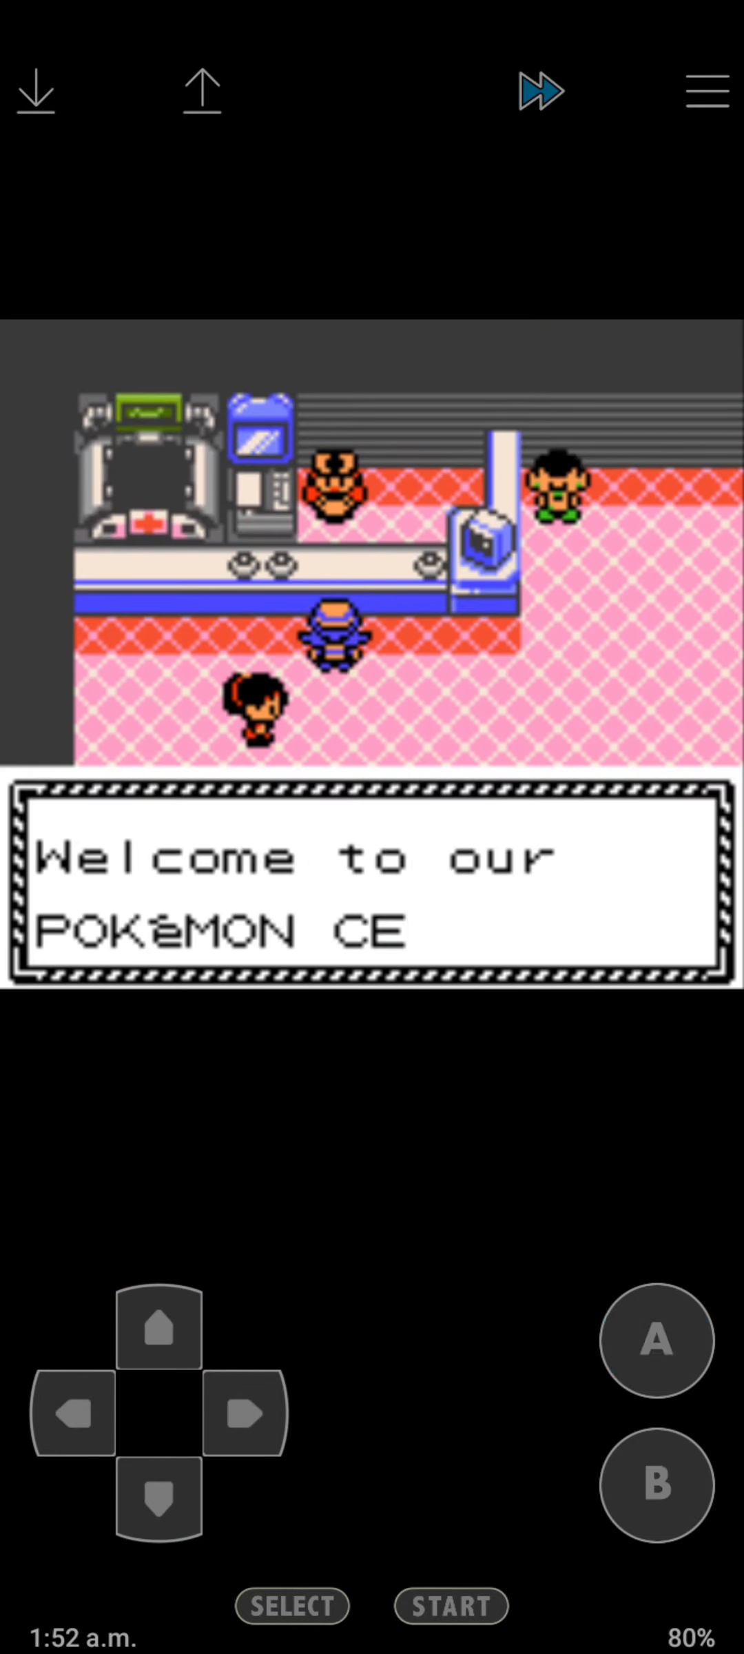
click(157, 1511)
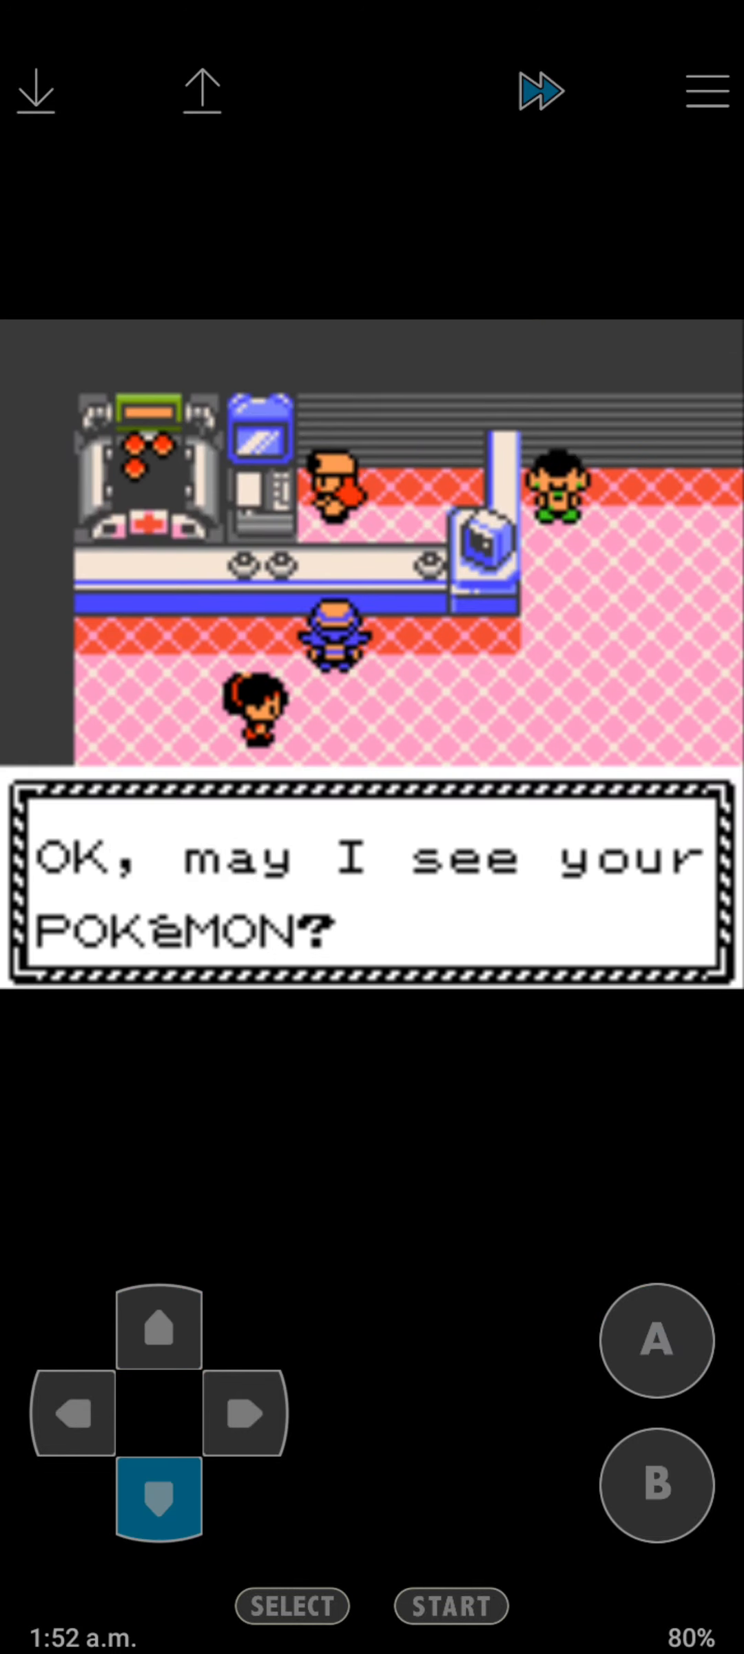
click(653, 1343)
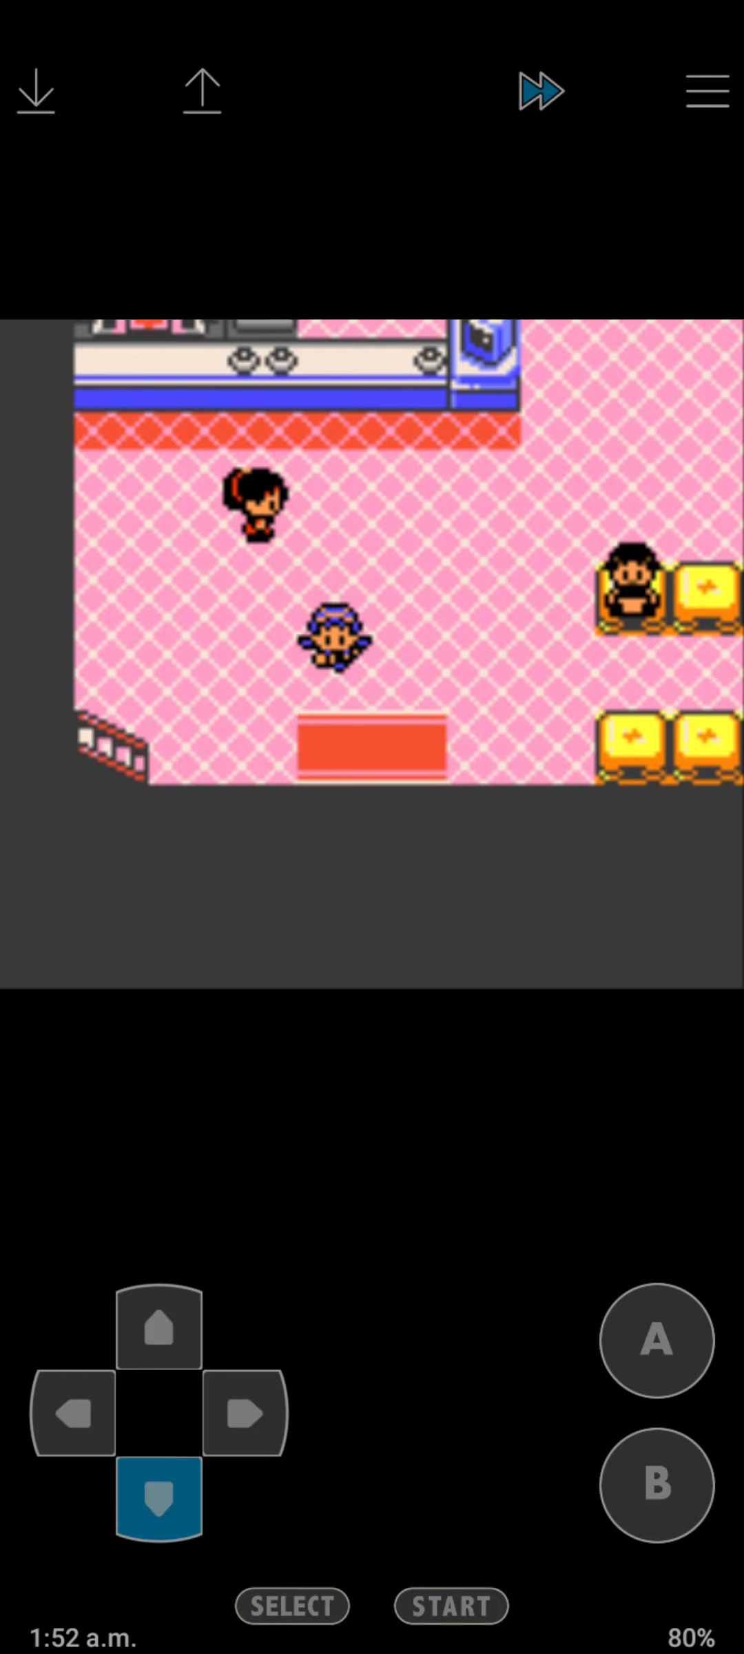
click(157, 1336)
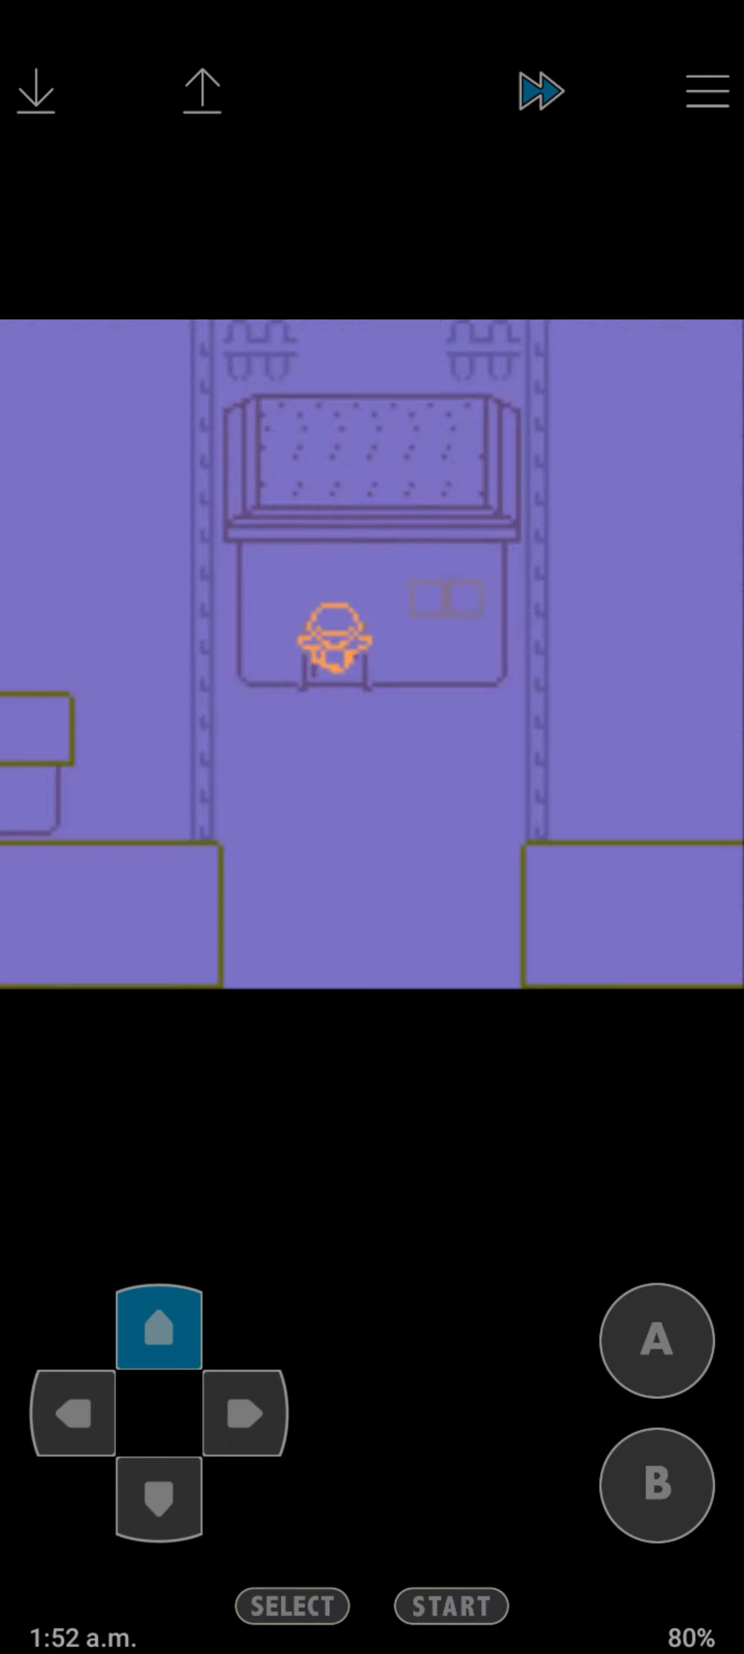
click(71, 1417)
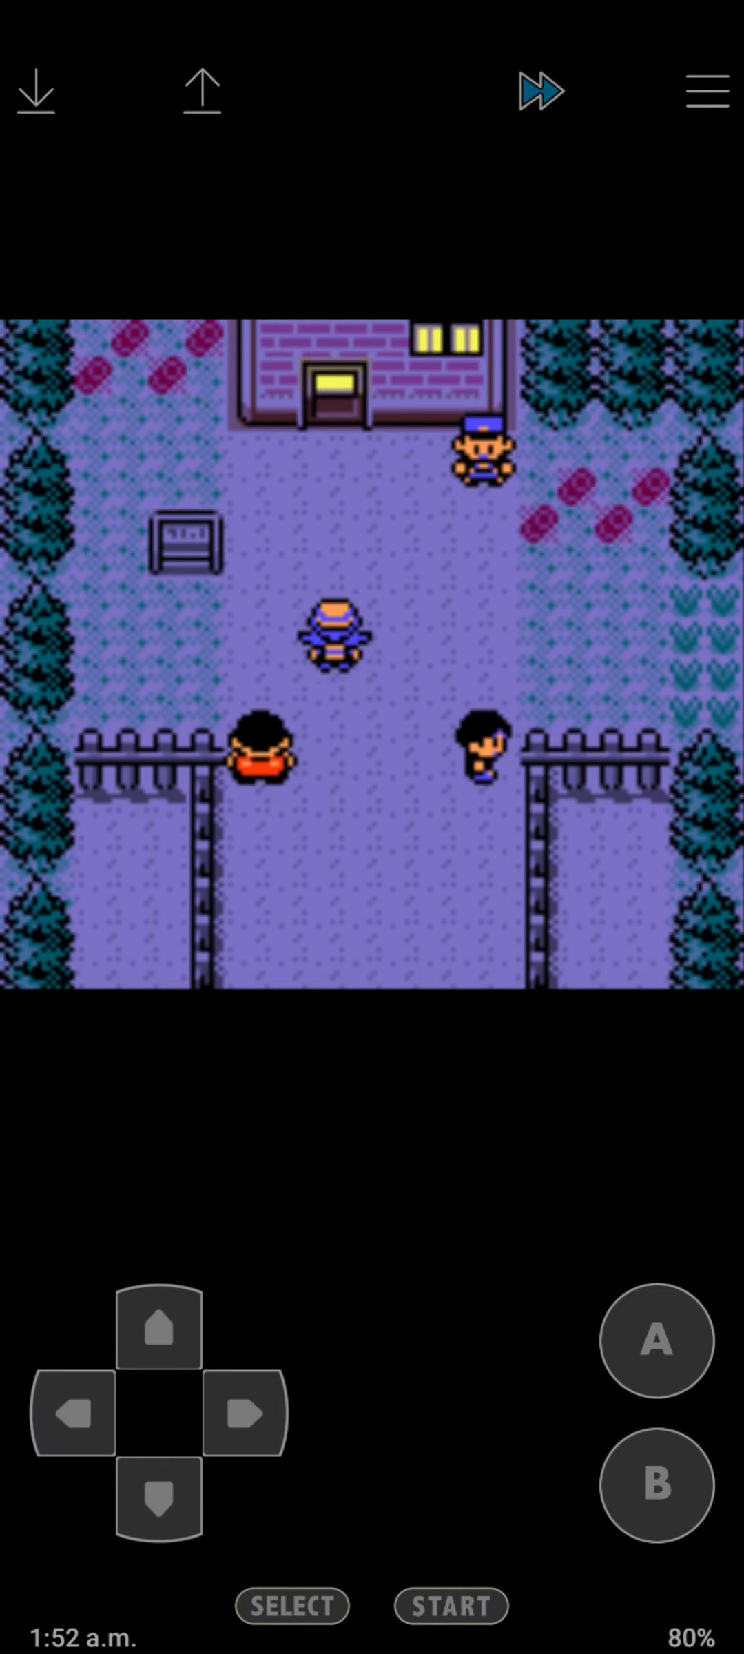
Beat the trainer's Drowzee with JAWS for 174 EXP.
click(245, 1415)
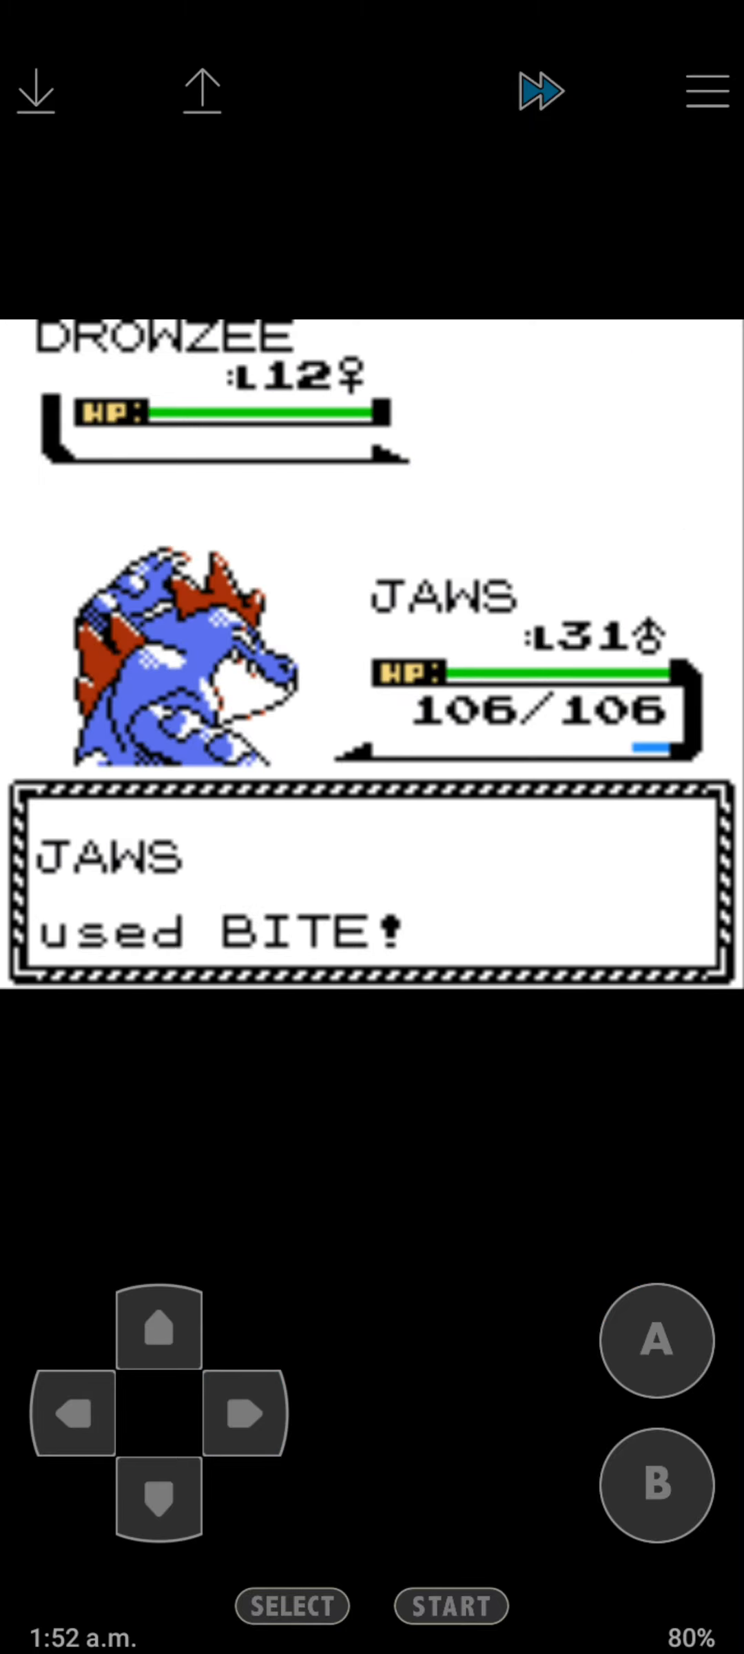
click(656, 1340)
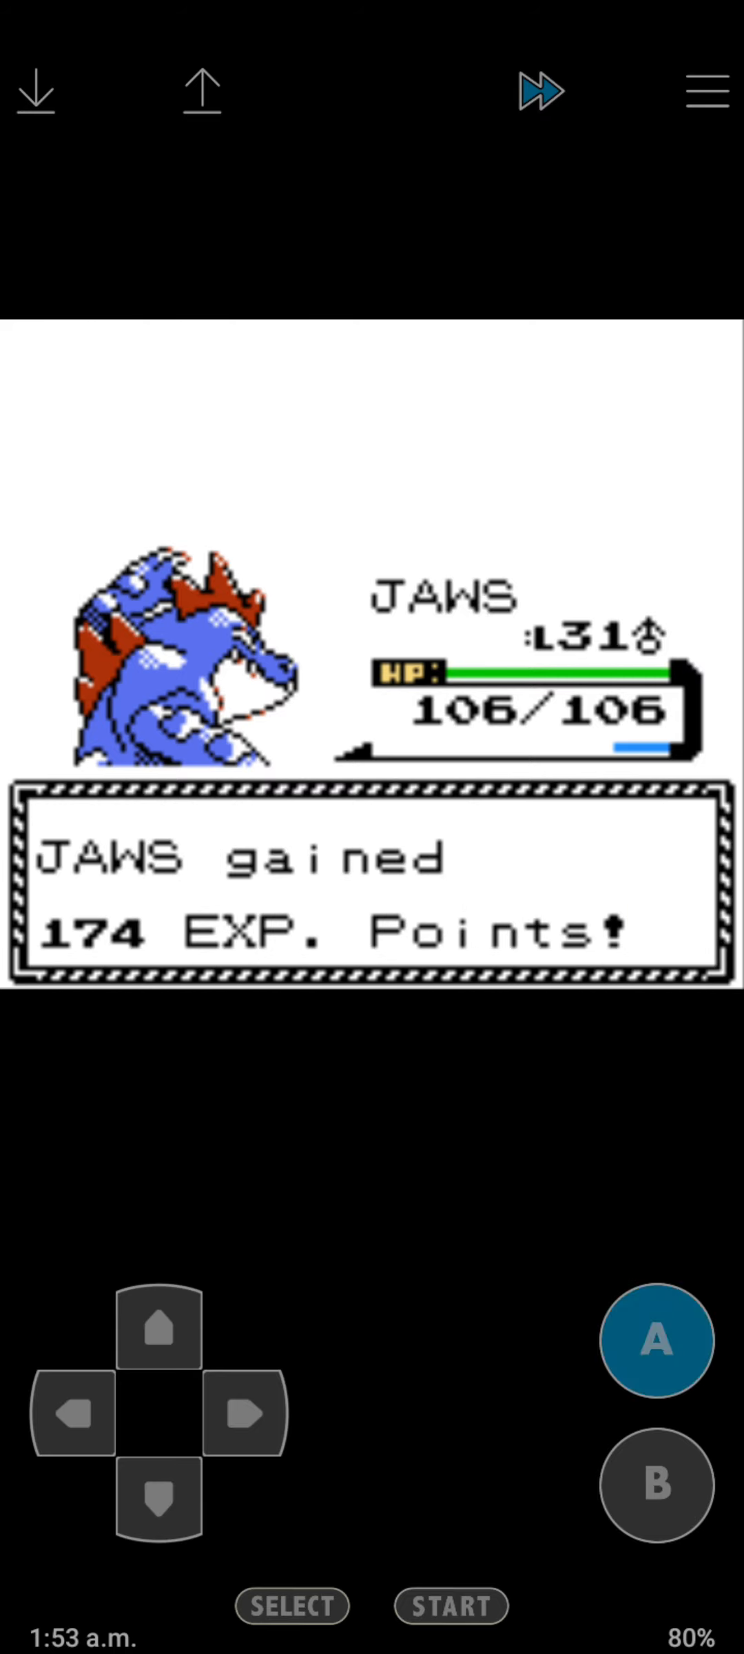
click(657, 1341)
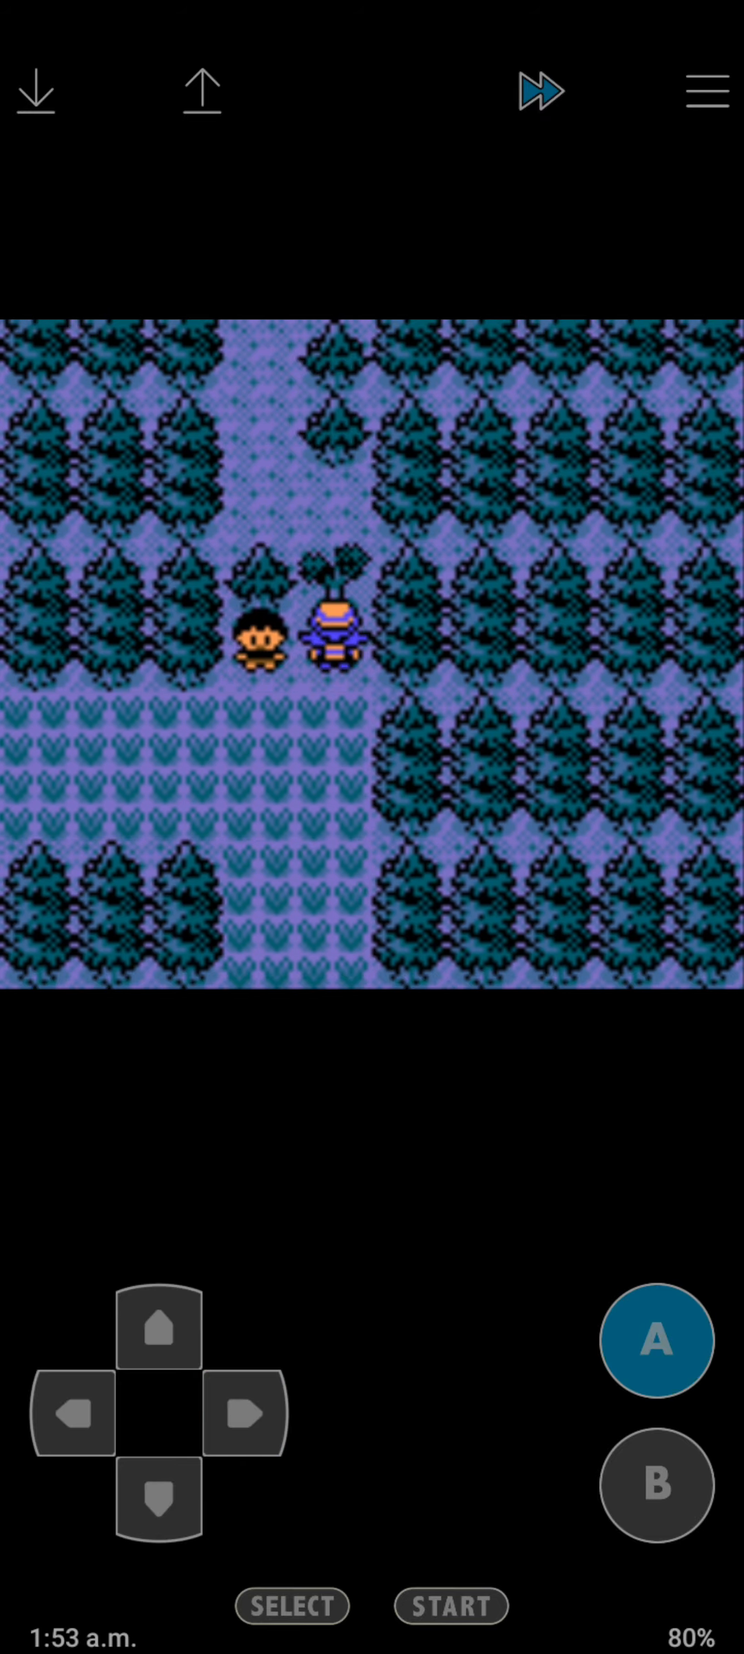
Walk north and east onto Route 36 up to the level 20 Sudowoodo.
click(160, 1335)
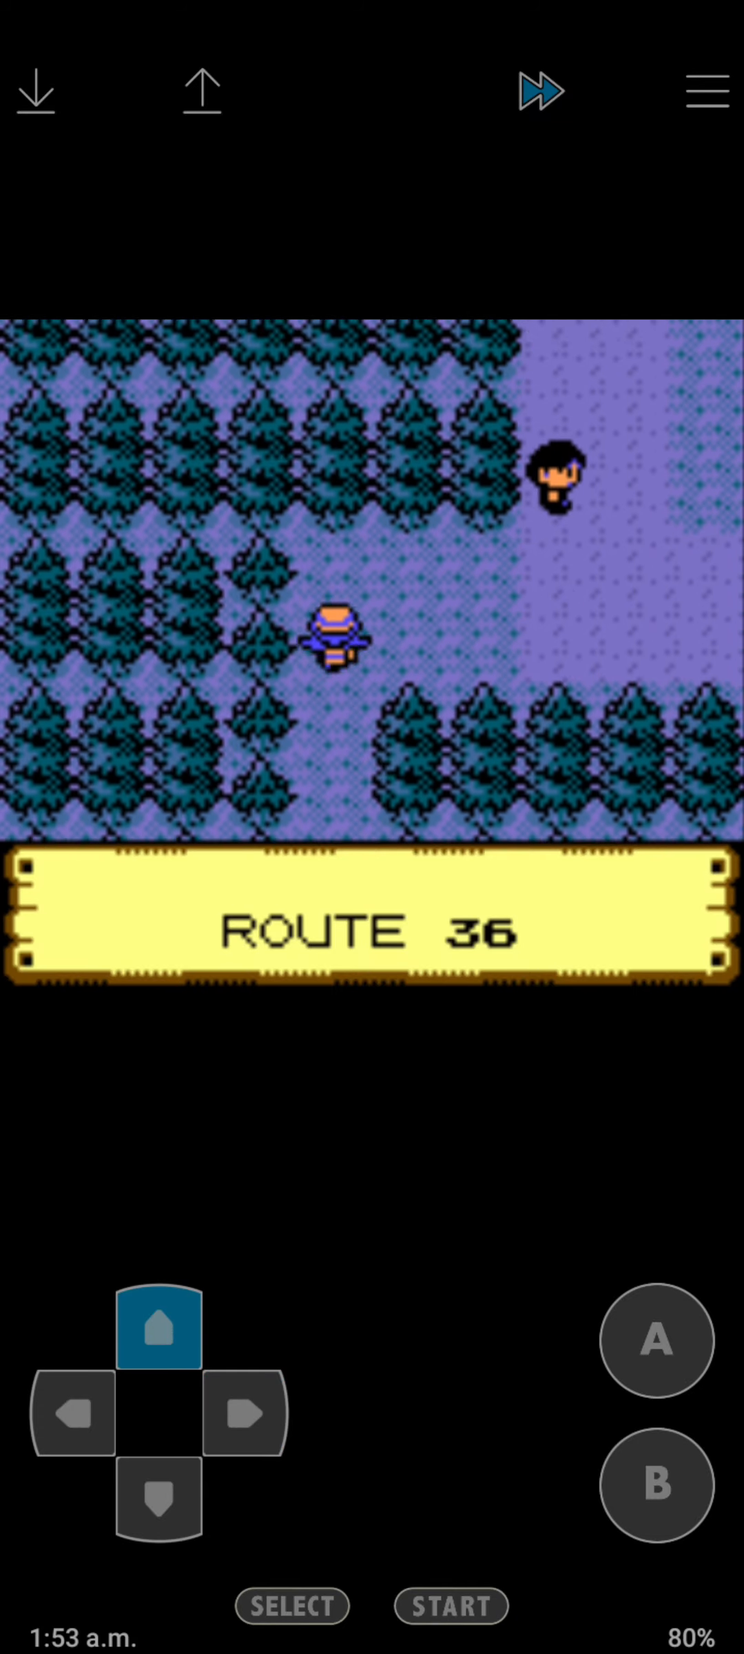
click(245, 1416)
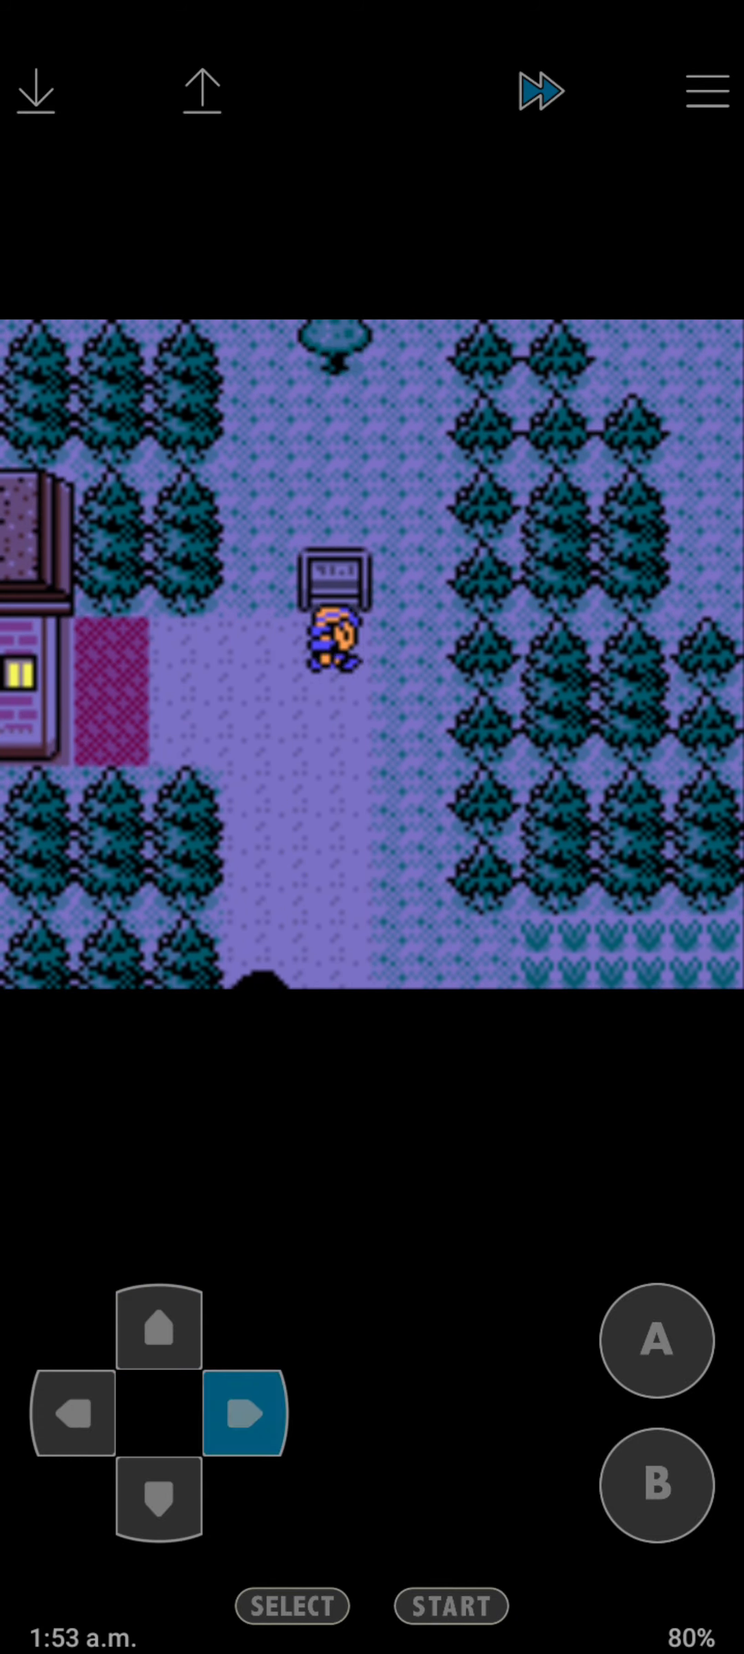
click(158, 1331)
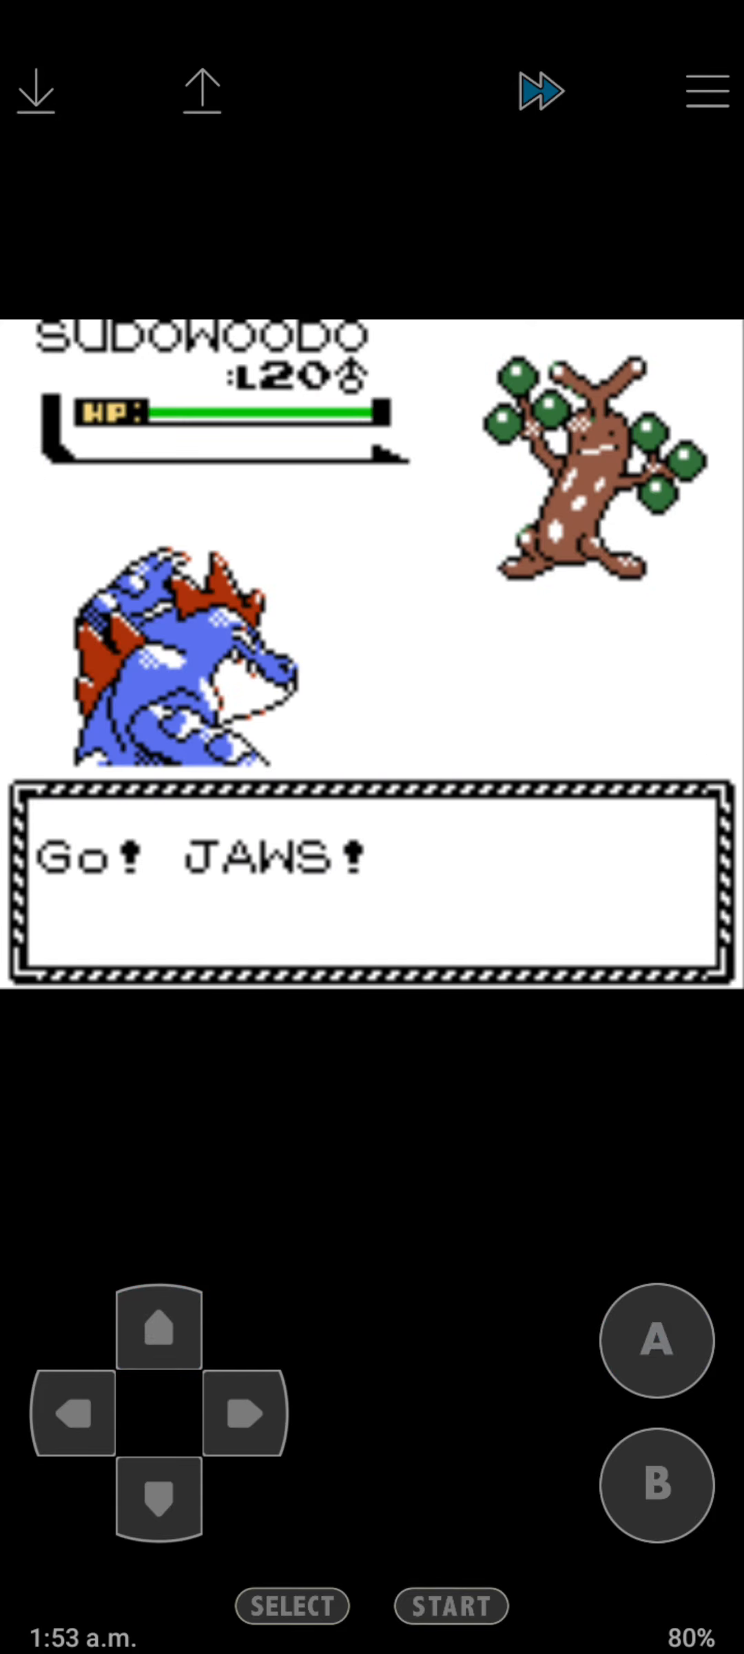
Knock out the level 20 Sudowoodo with Water Gun for 385 EXP and walk on.
click(656, 1343)
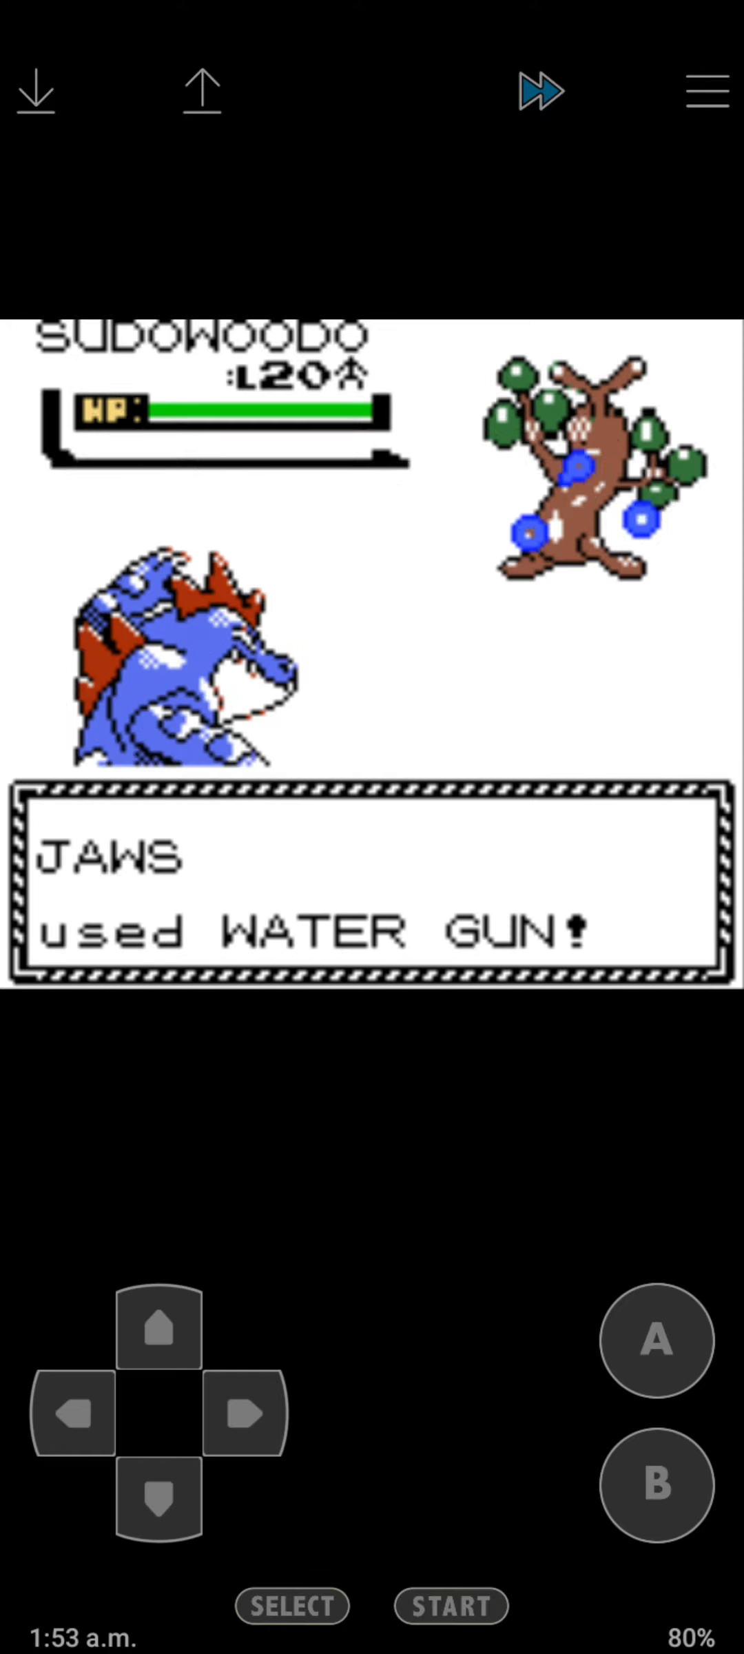
click(655, 1344)
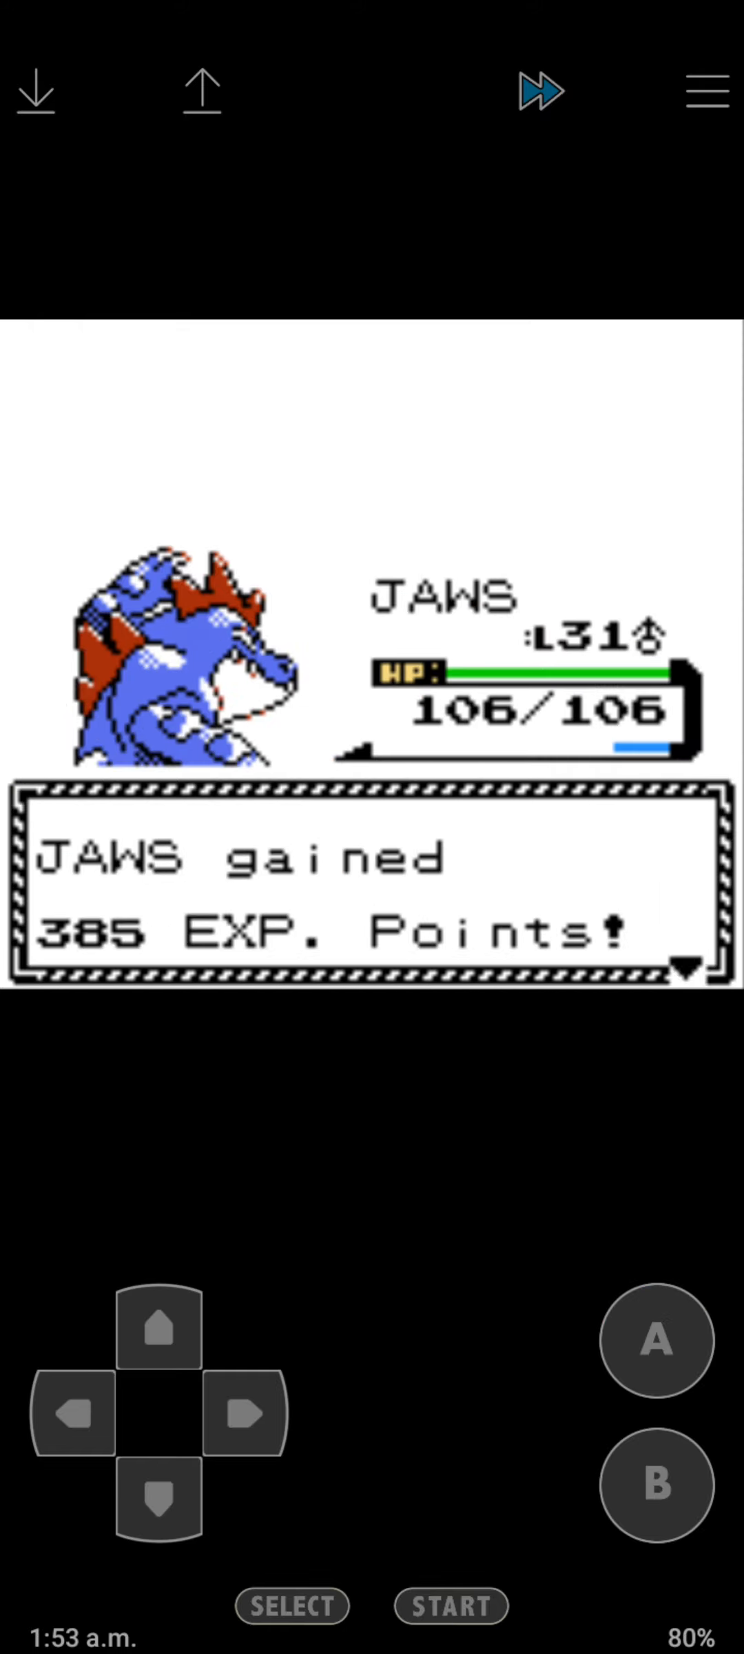
click(159, 1334)
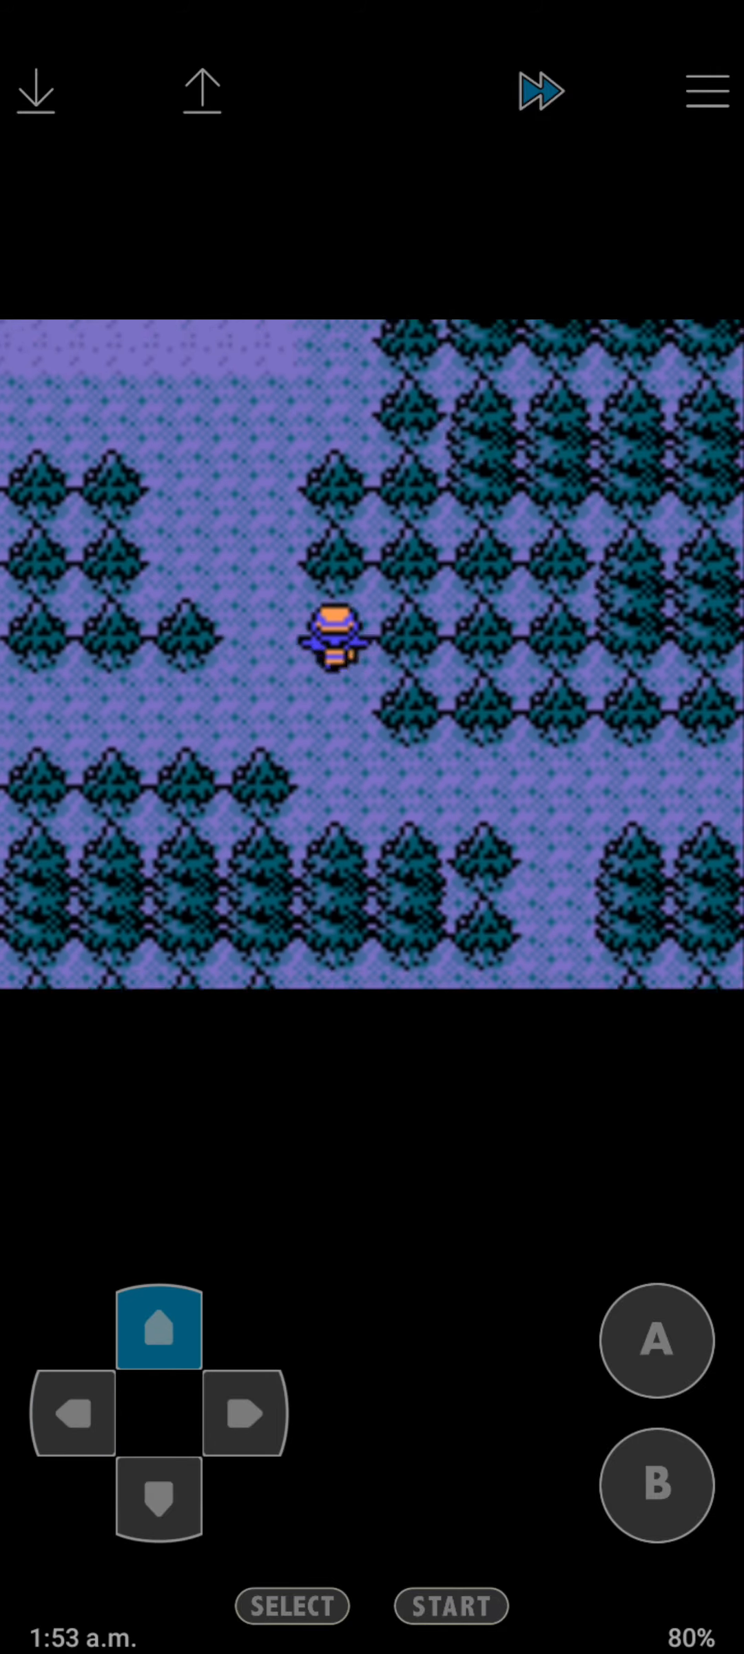
Walk along the route and beat twins Ann & Anne's Jigglypuff through the post-battle messages.
click(158, 1334)
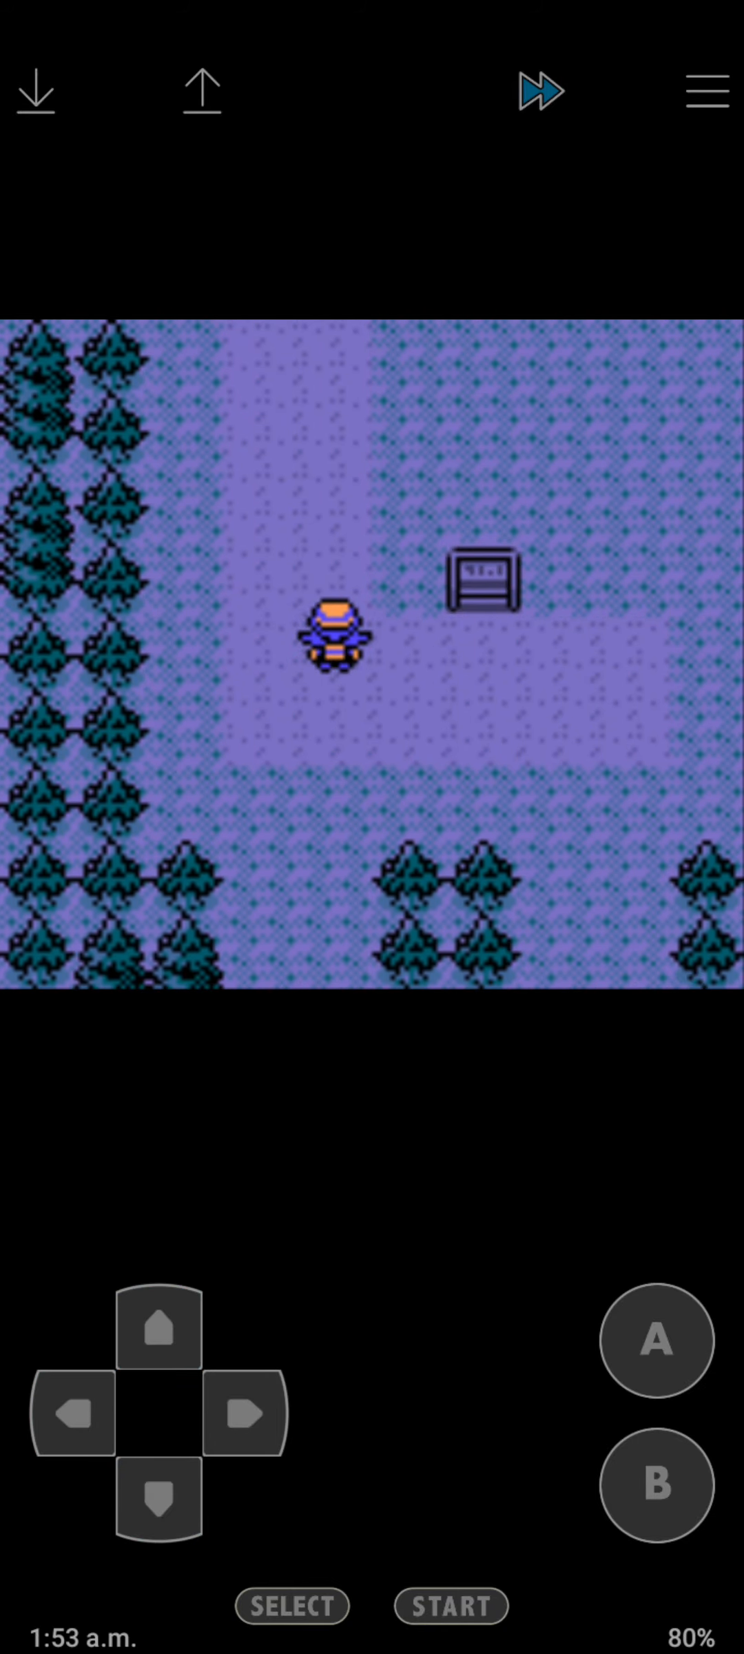
click(160, 1336)
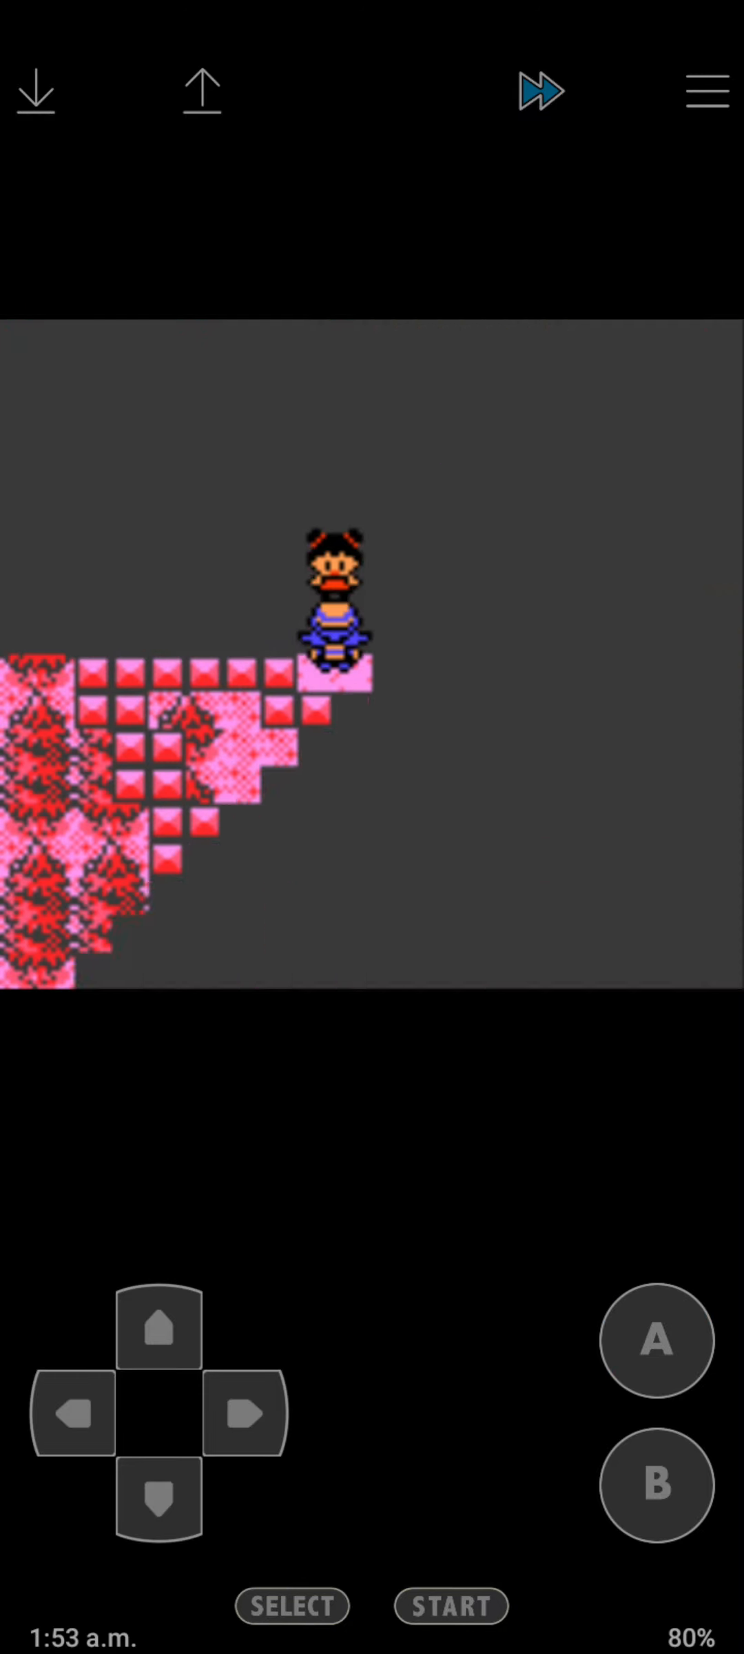
click(654, 1341)
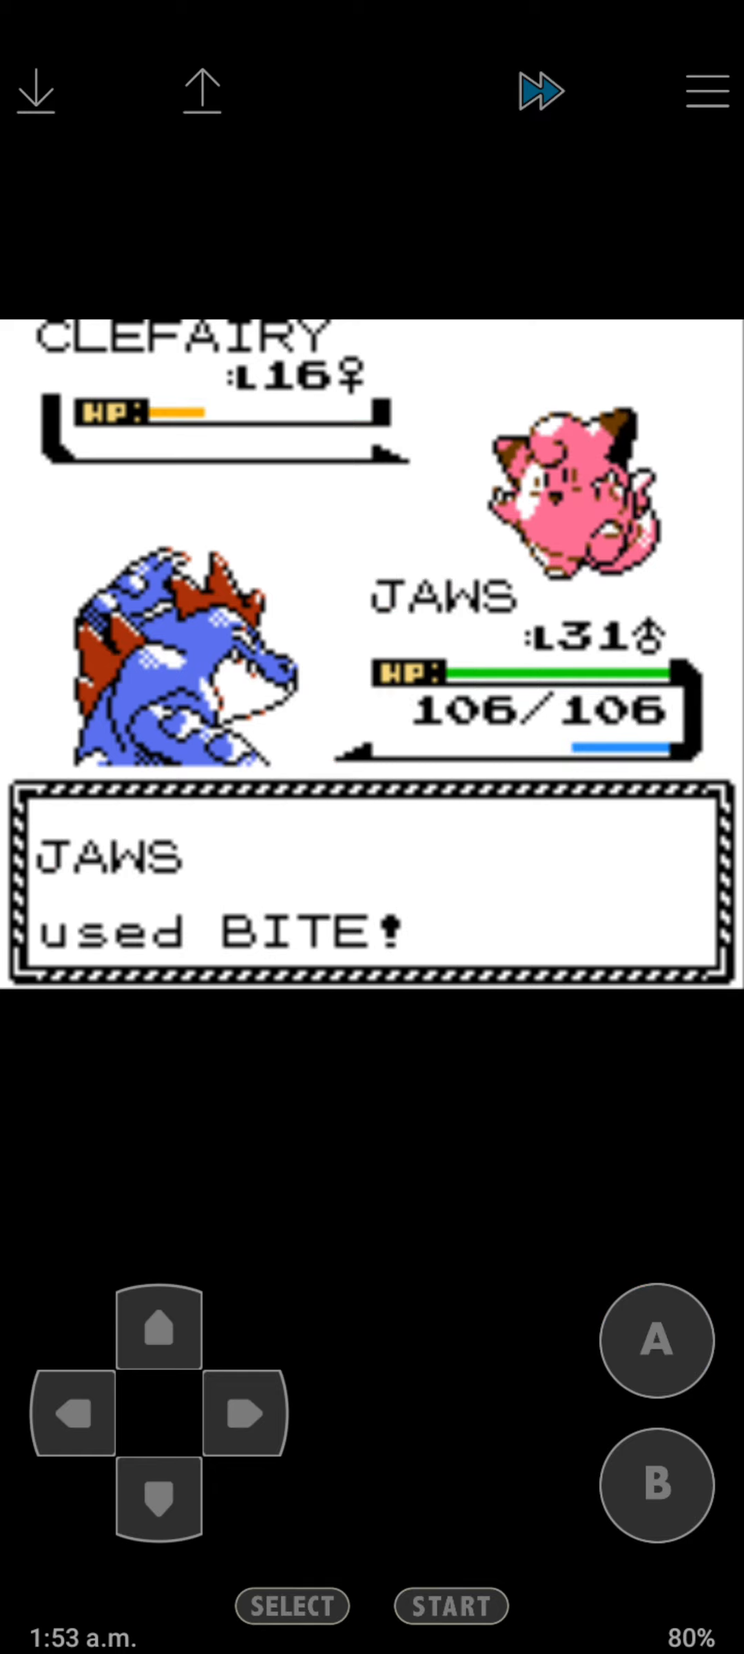
click(656, 1341)
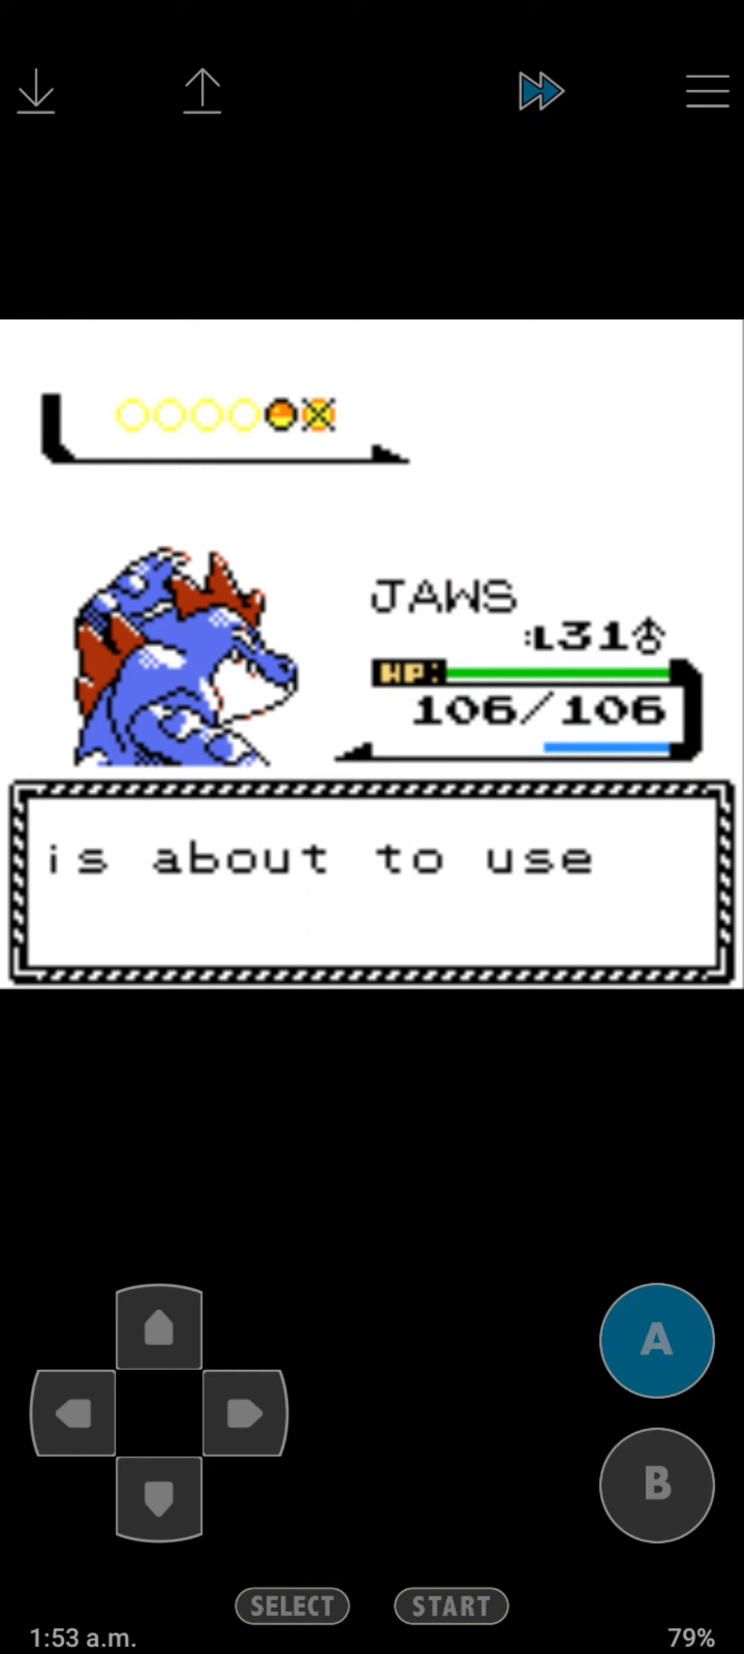
click(655, 1341)
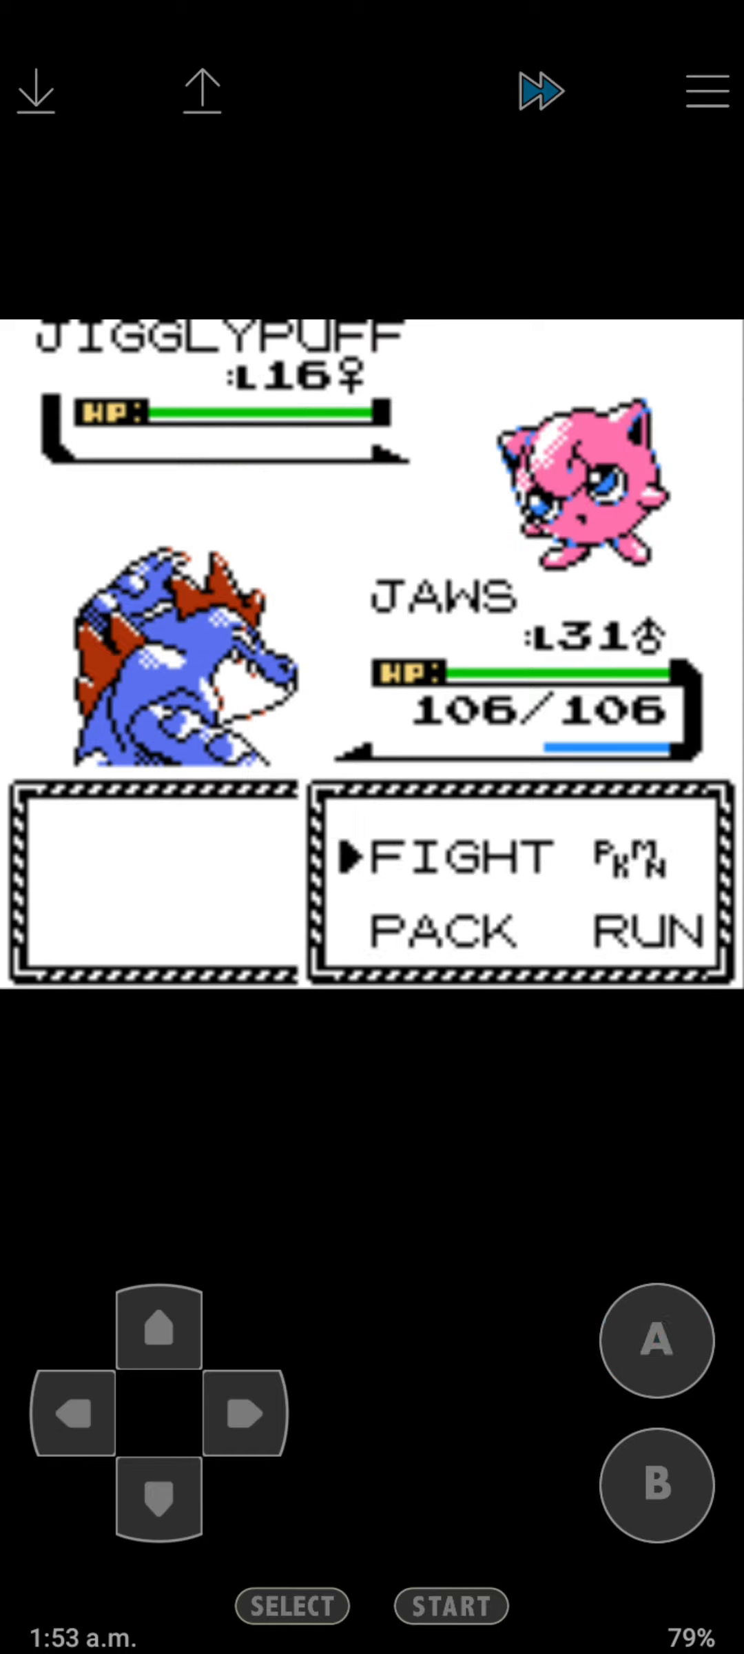
click(654, 1341)
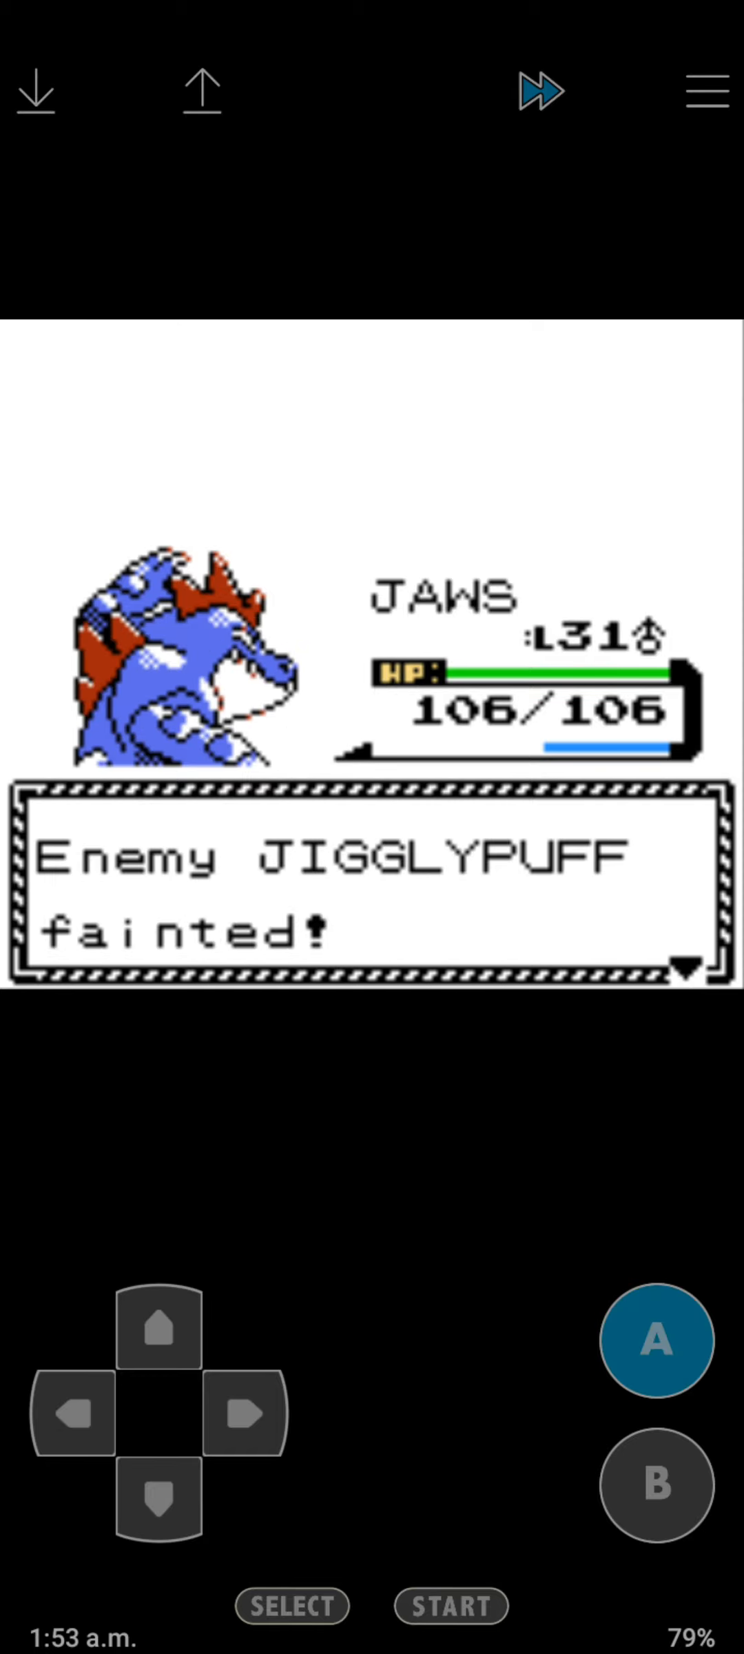
click(653, 1341)
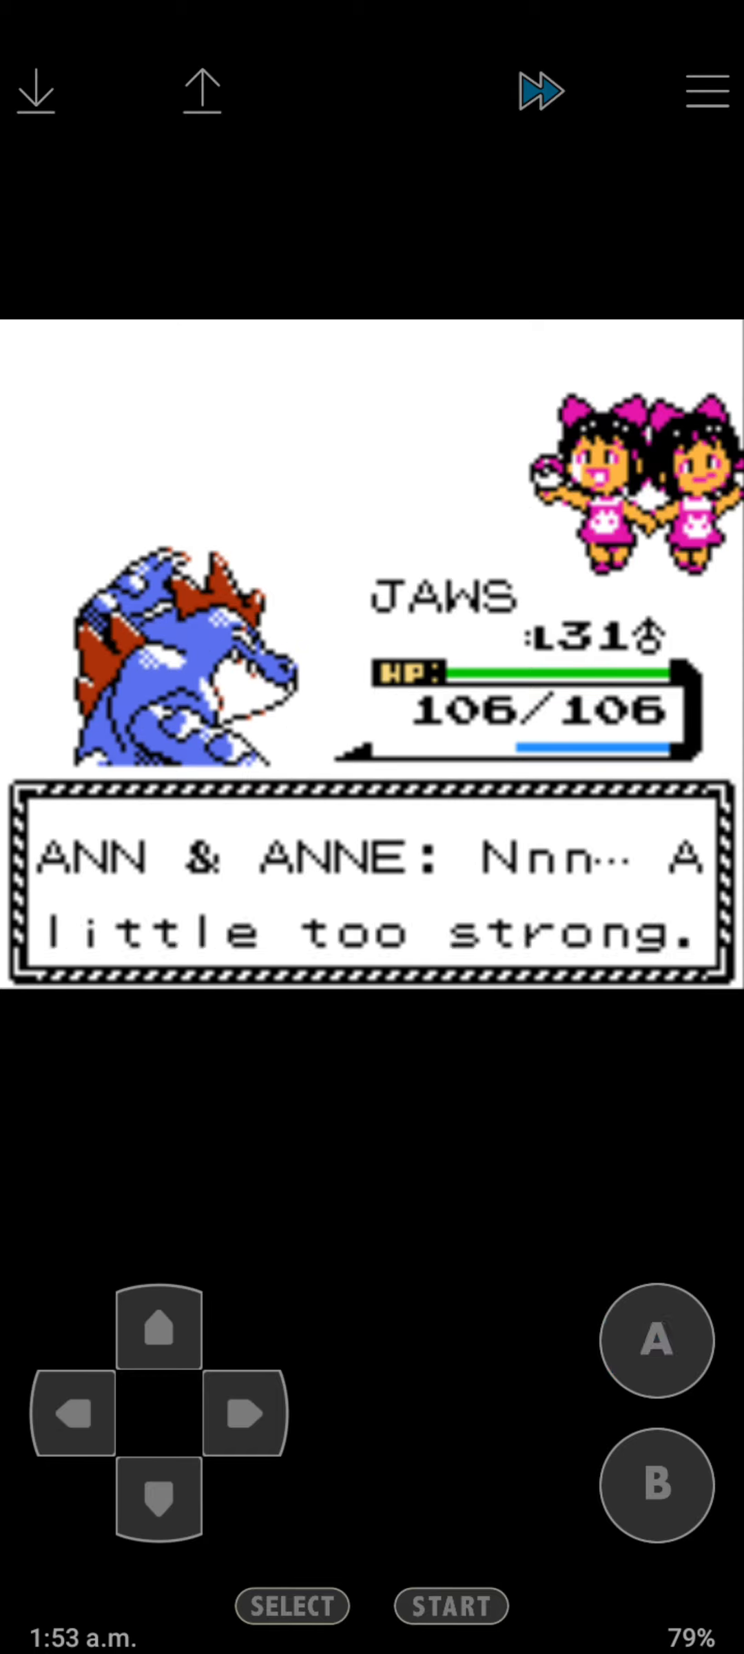
click(654, 1341)
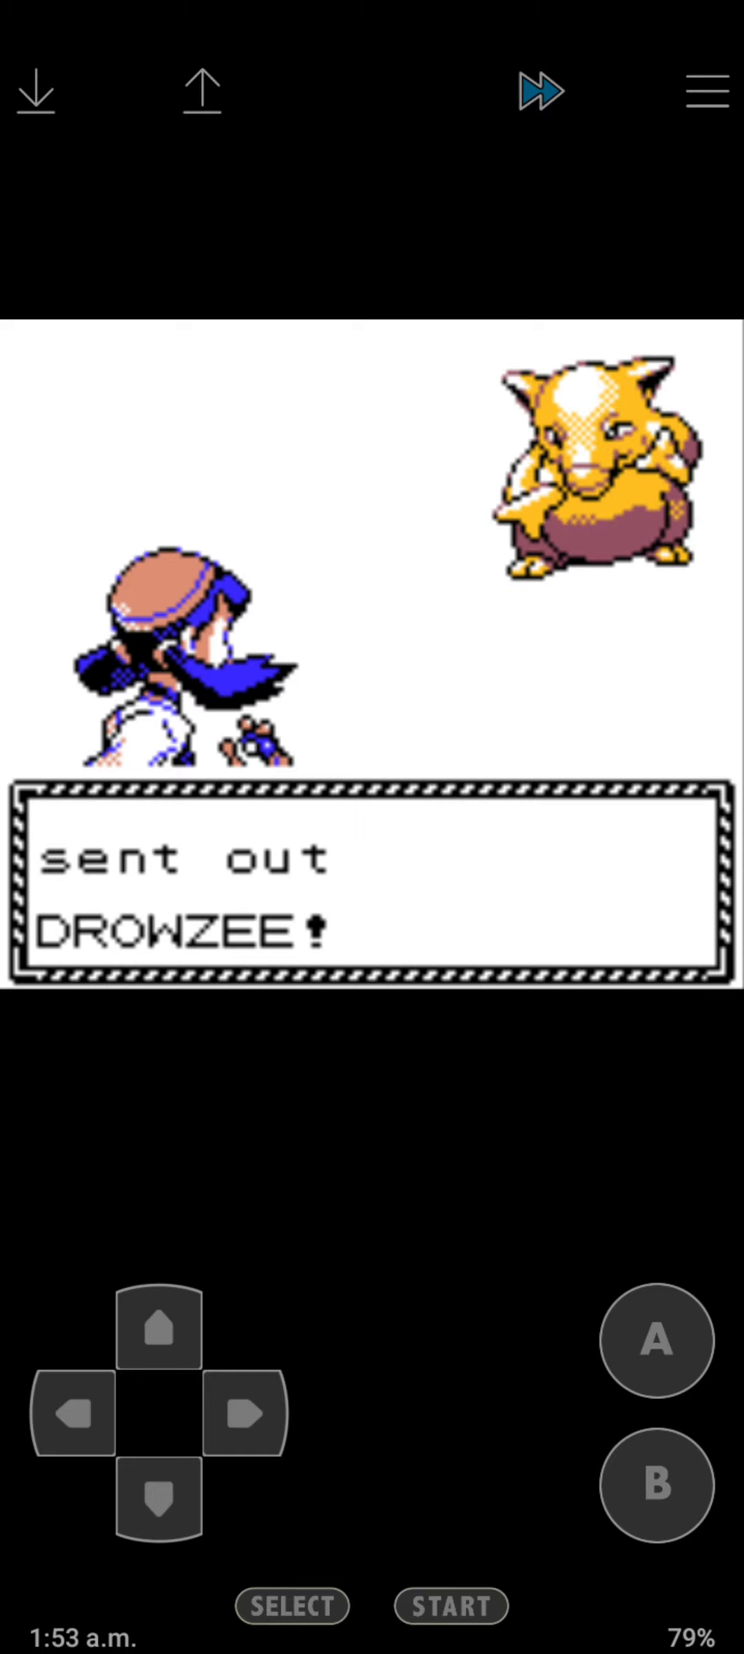
Beat the next trainer's level 17 Drowzee, collect the ₽544 prize, and walk on toward town.
click(653, 1341)
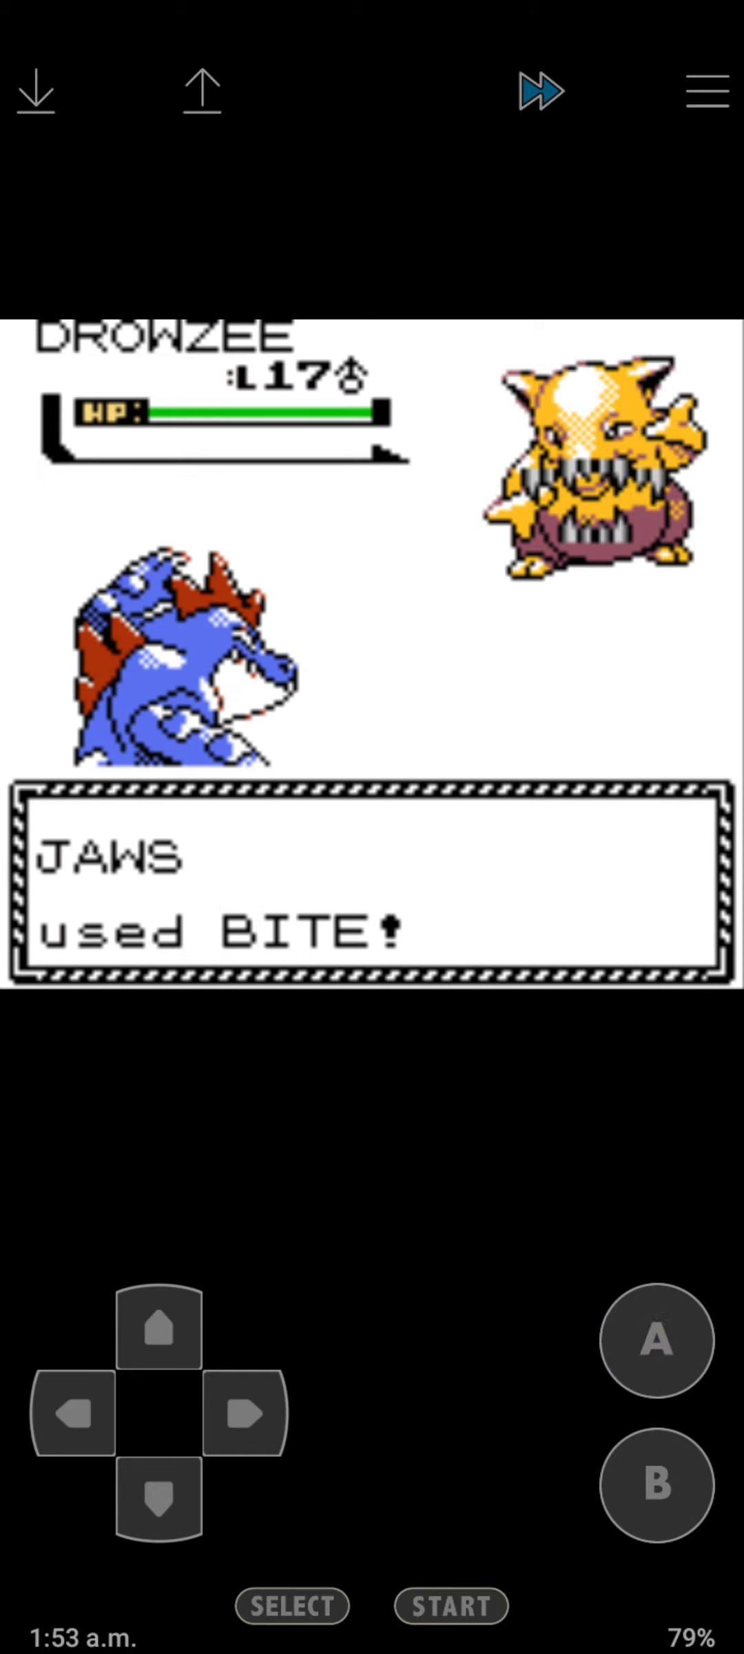
click(653, 1341)
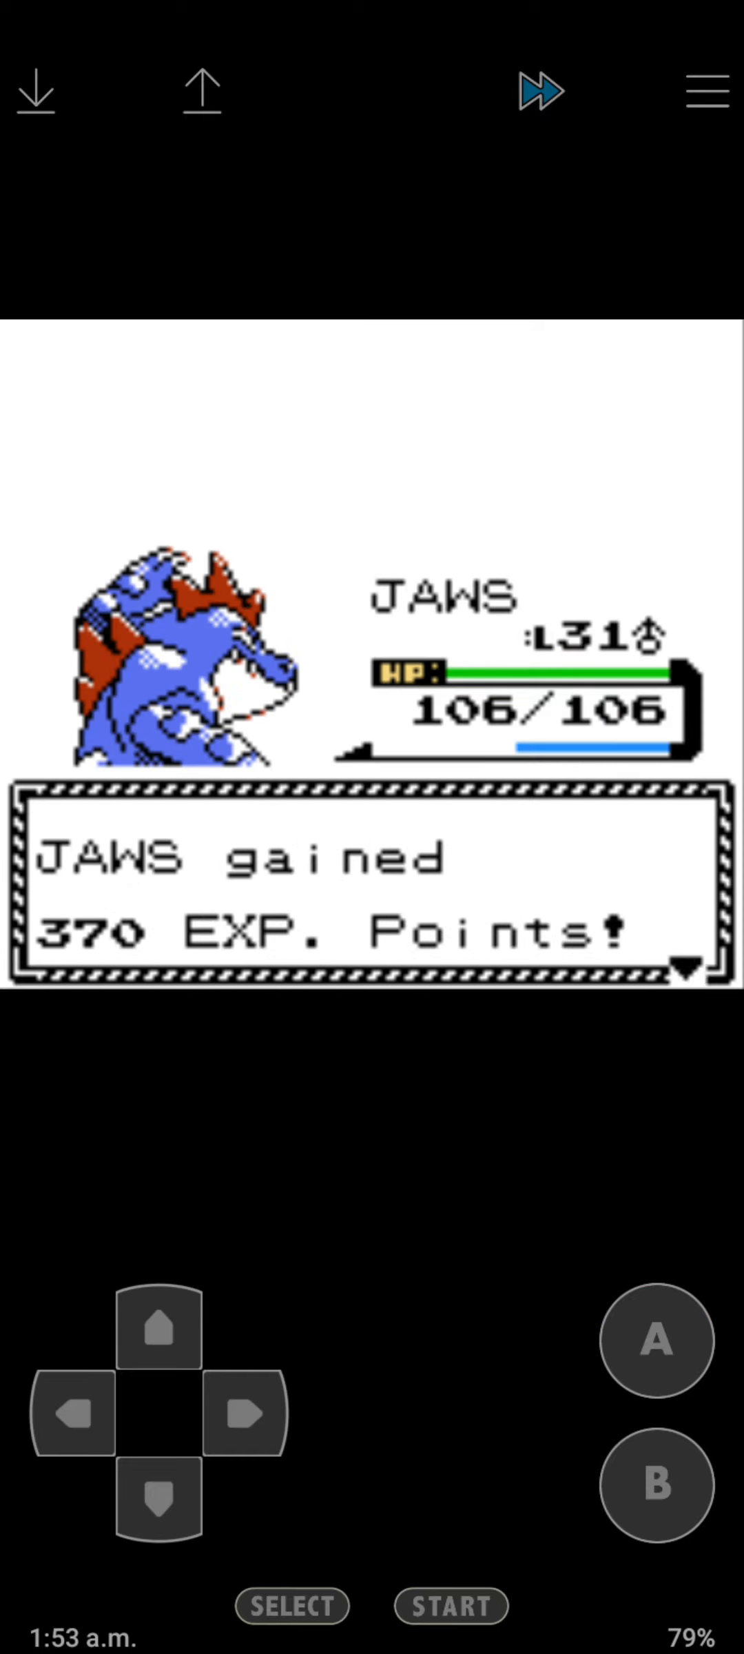
click(655, 1341)
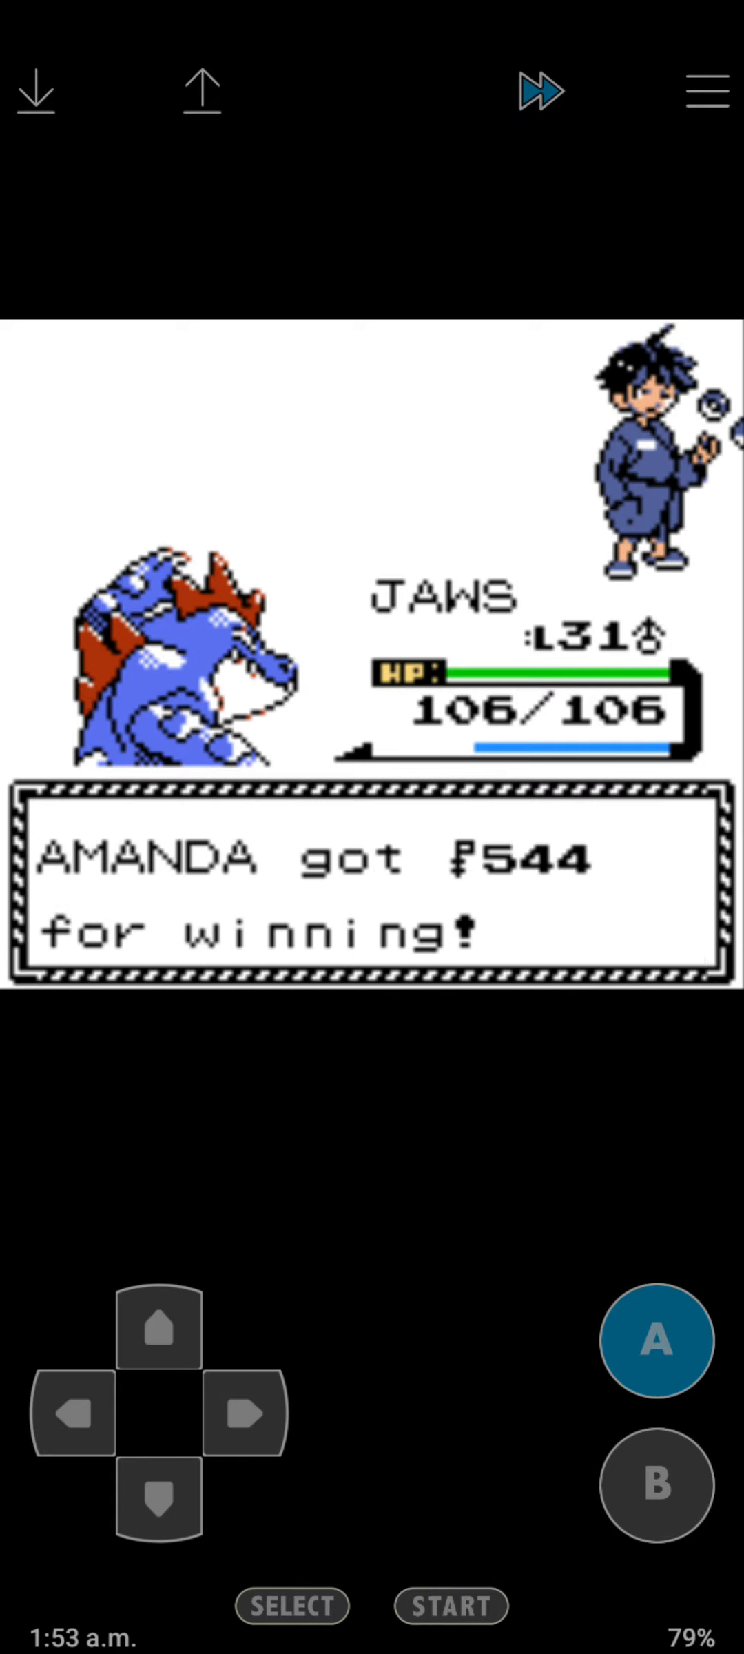
click(242, 1416)
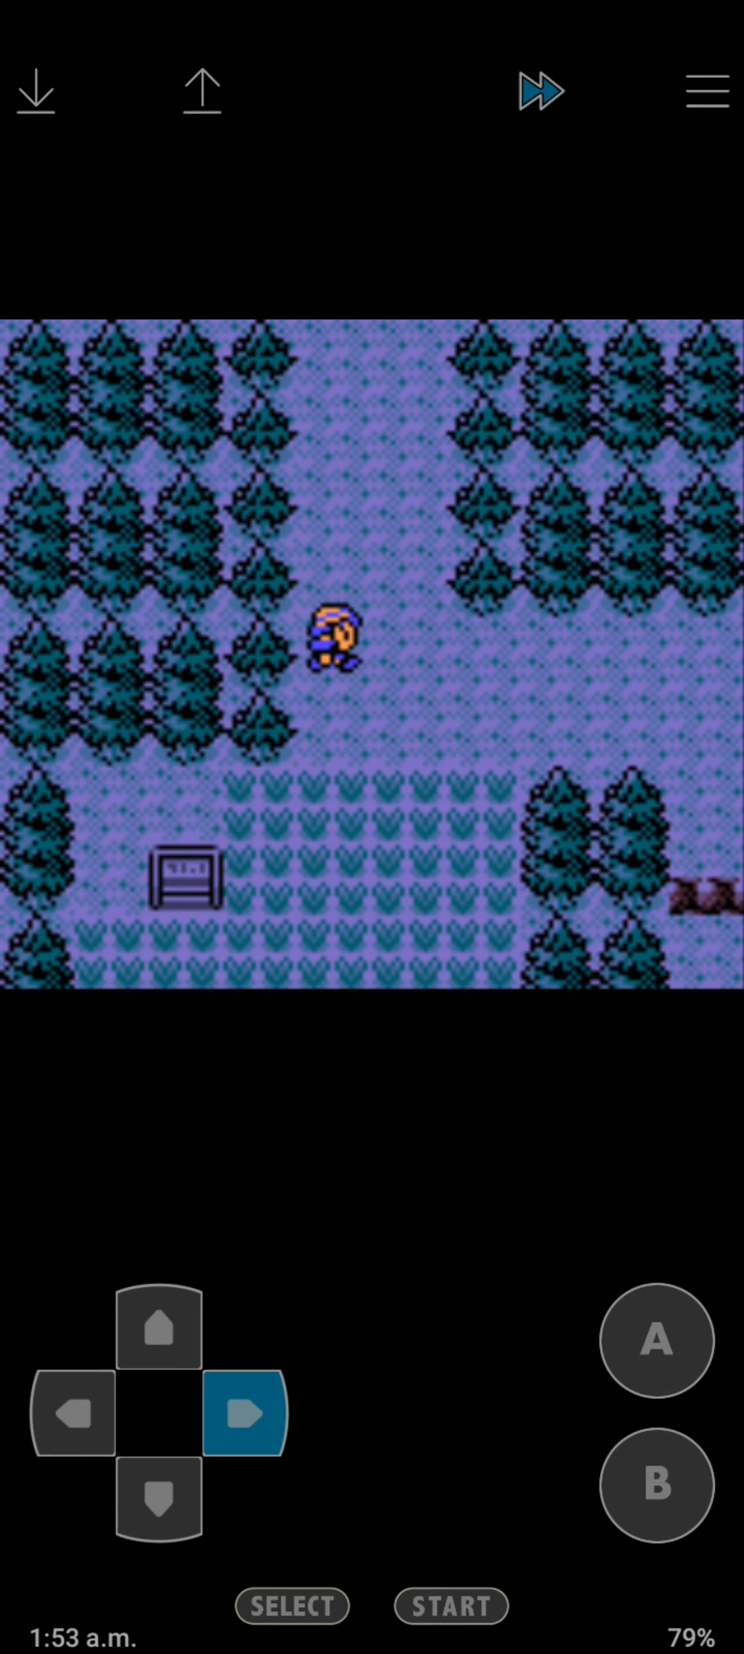
Enter the Pokémon Center and hear out the visitor's explanation about sending moves.
click(160, 1335)
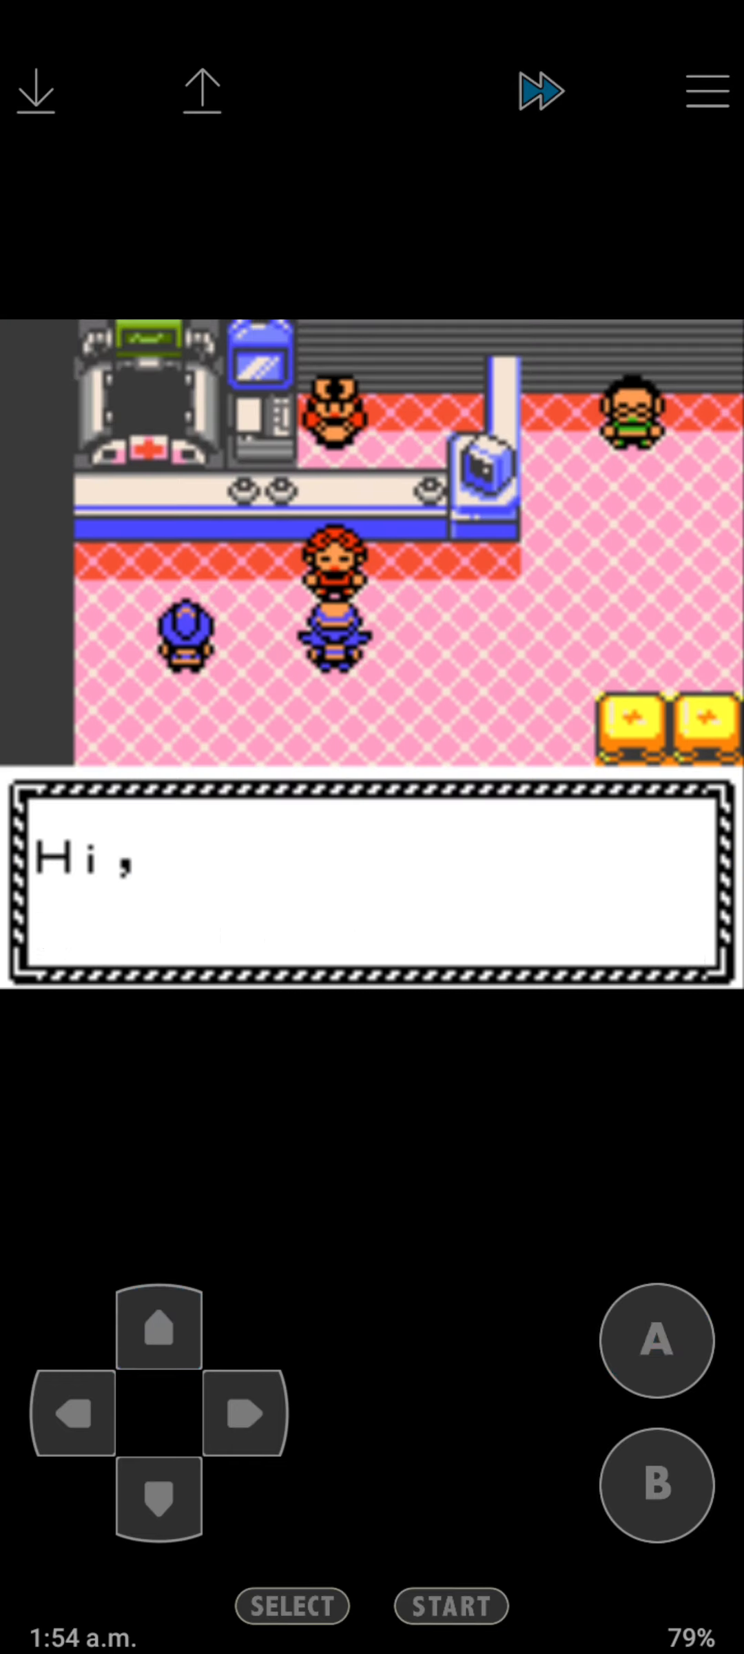
click(656, 1343)
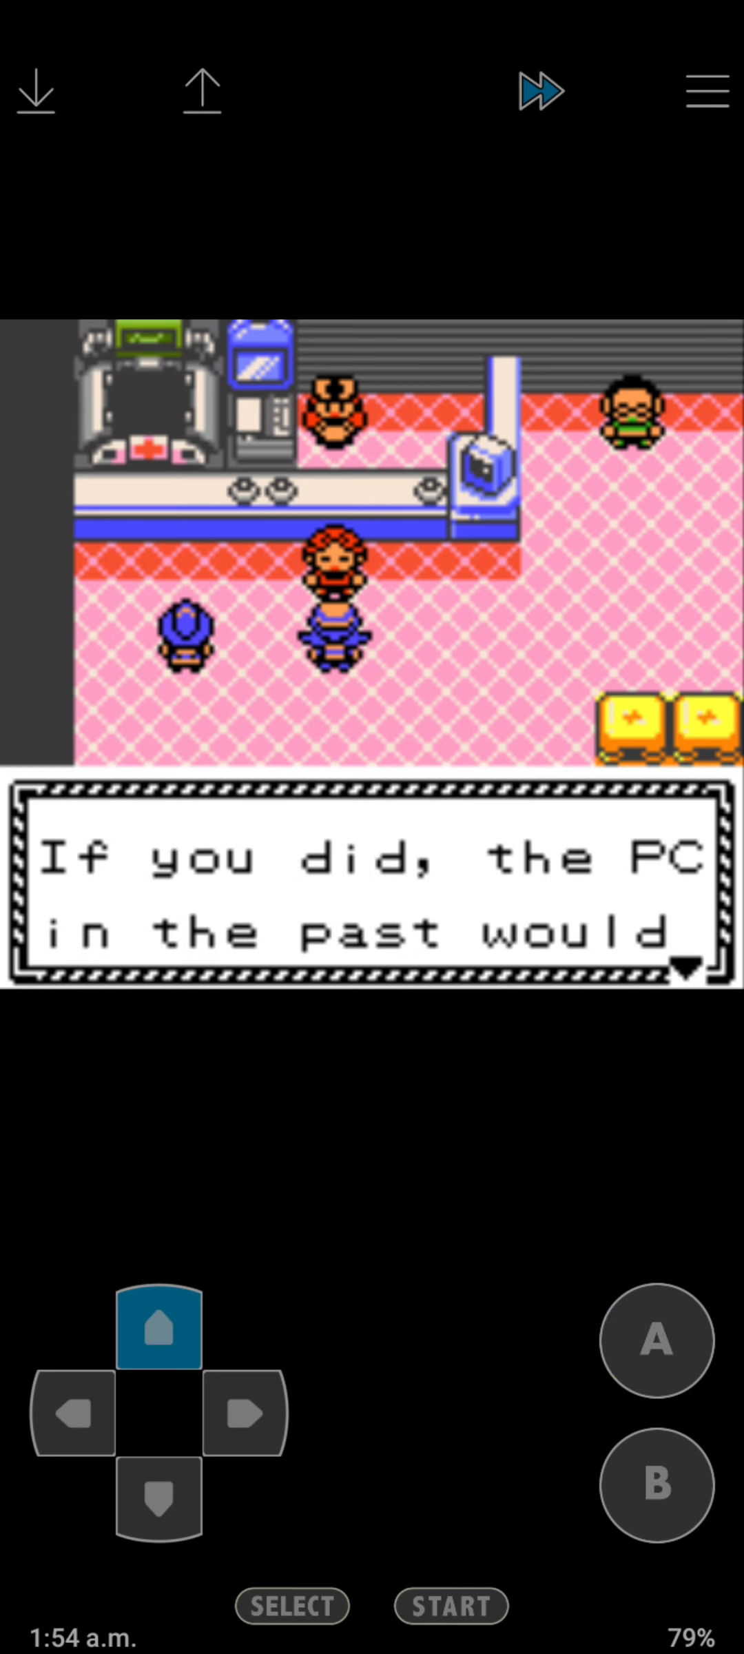
click(654, 1344)
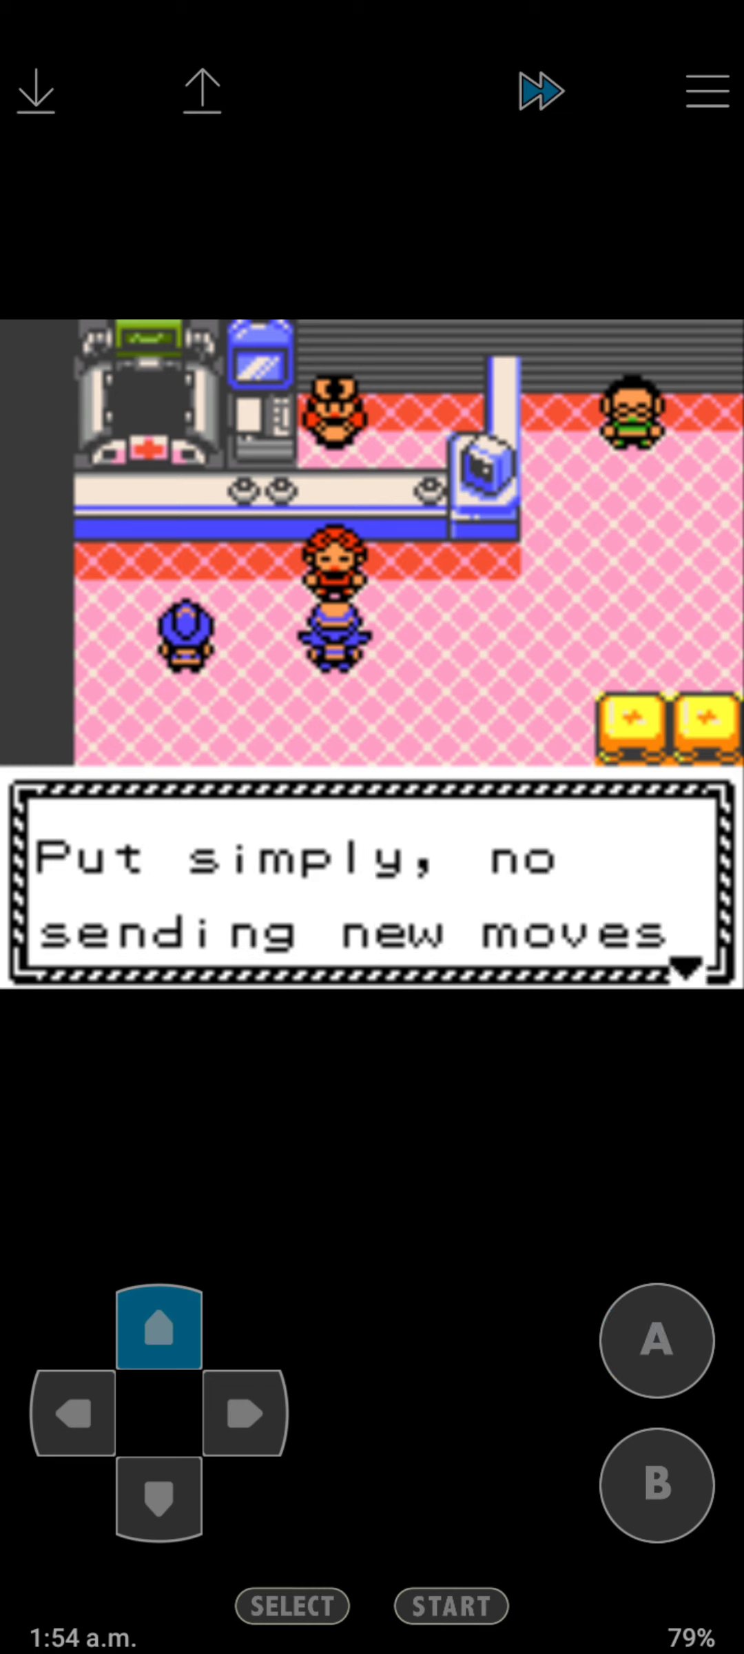
click(655, 1341)
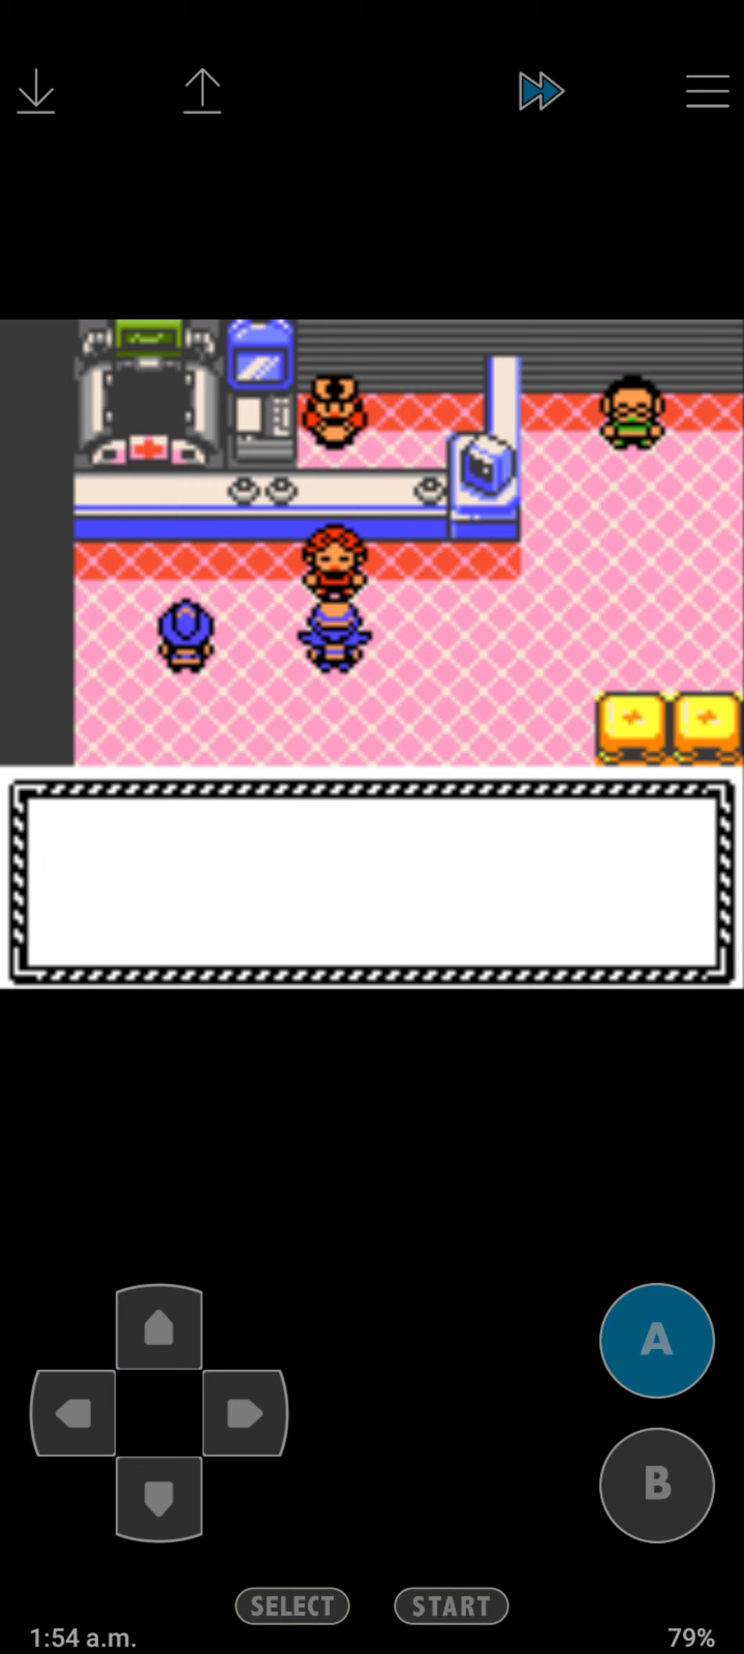
Have the nurse fully heal the party, then walk back out into town.
click(157, 1336)
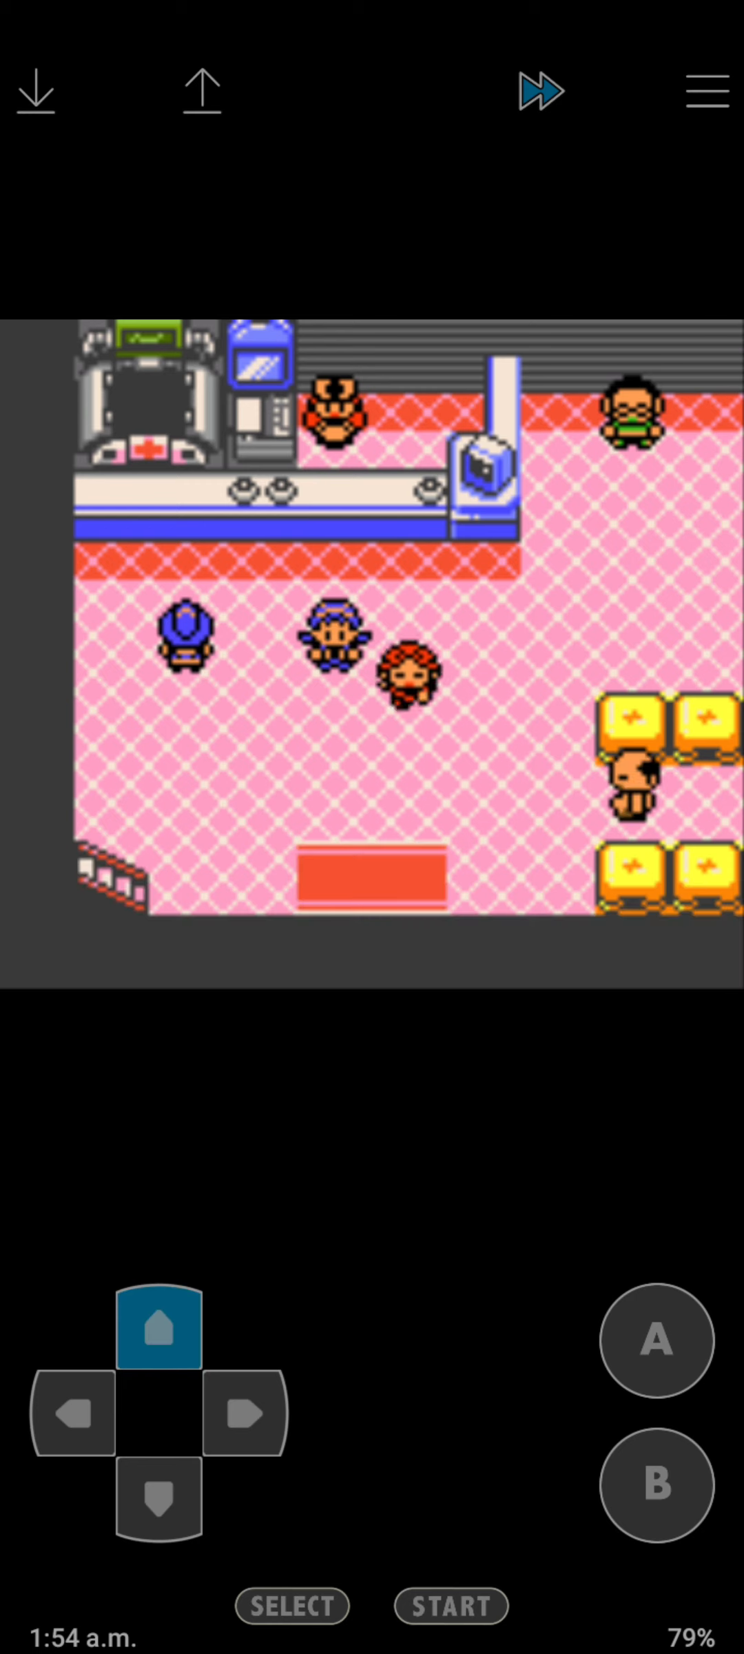
click(658, 1340)
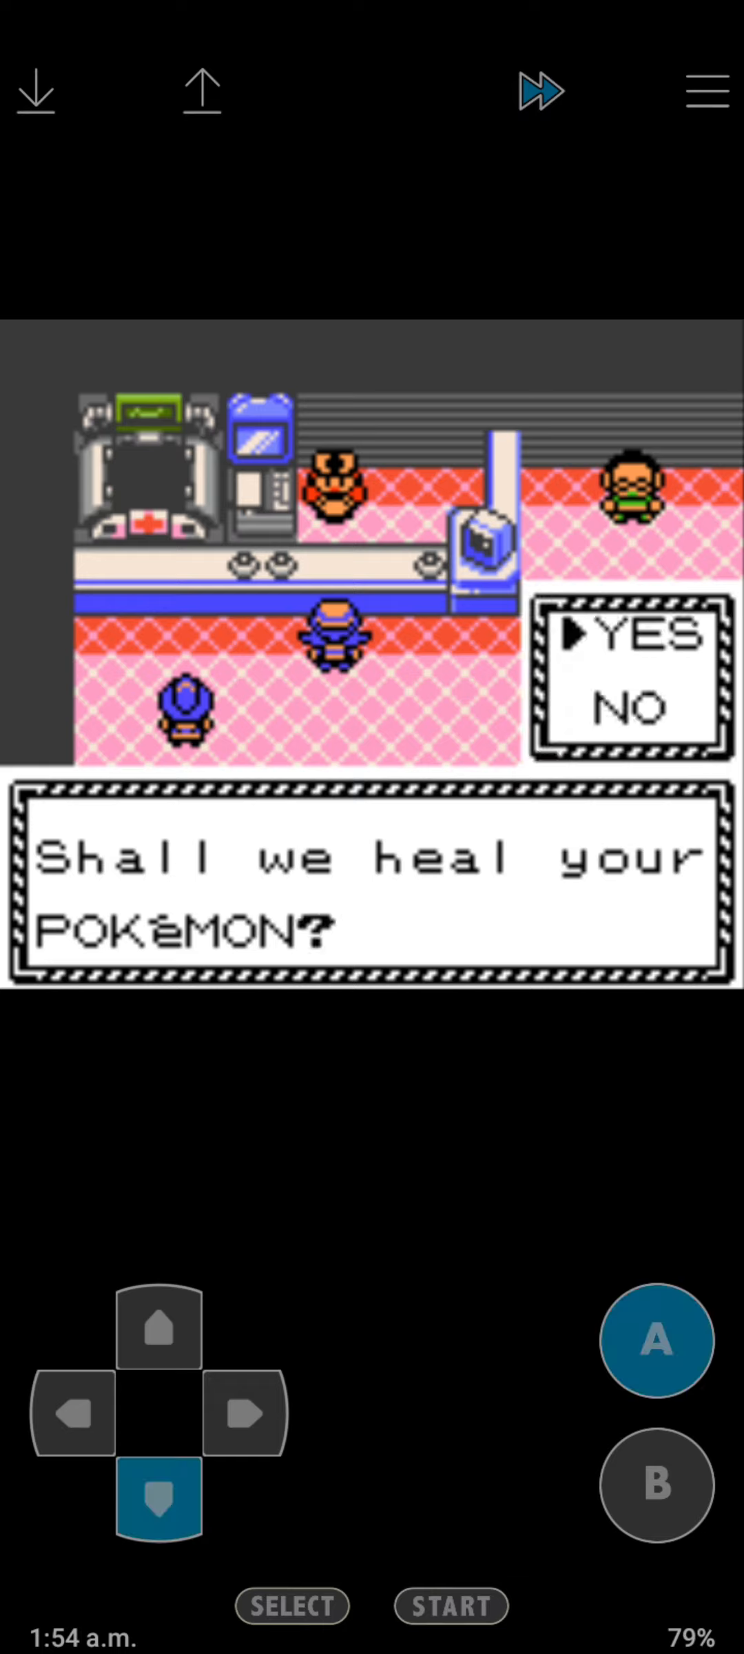
click(656, 1339)
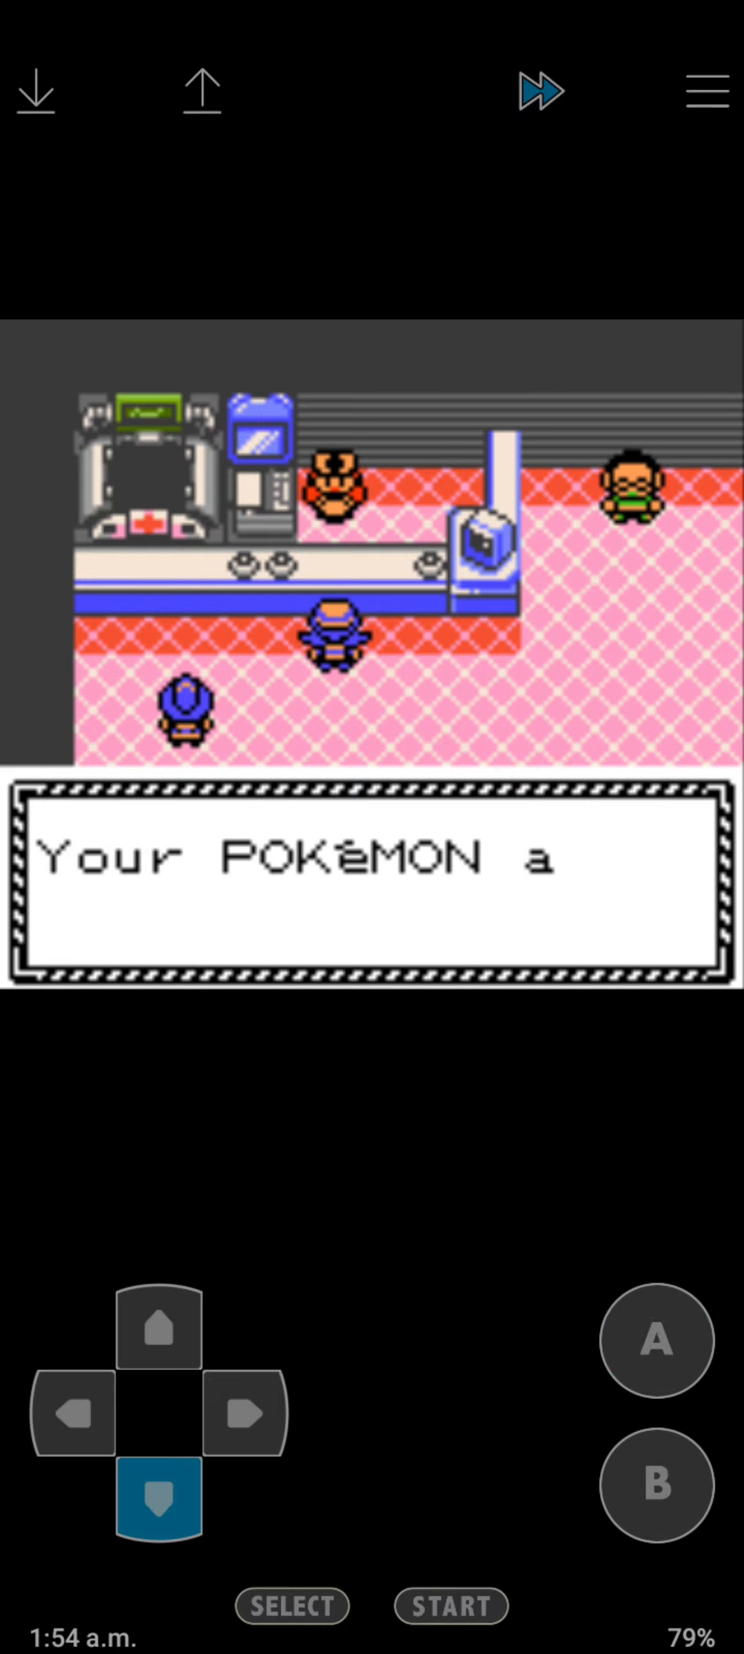
click(74, 1413)
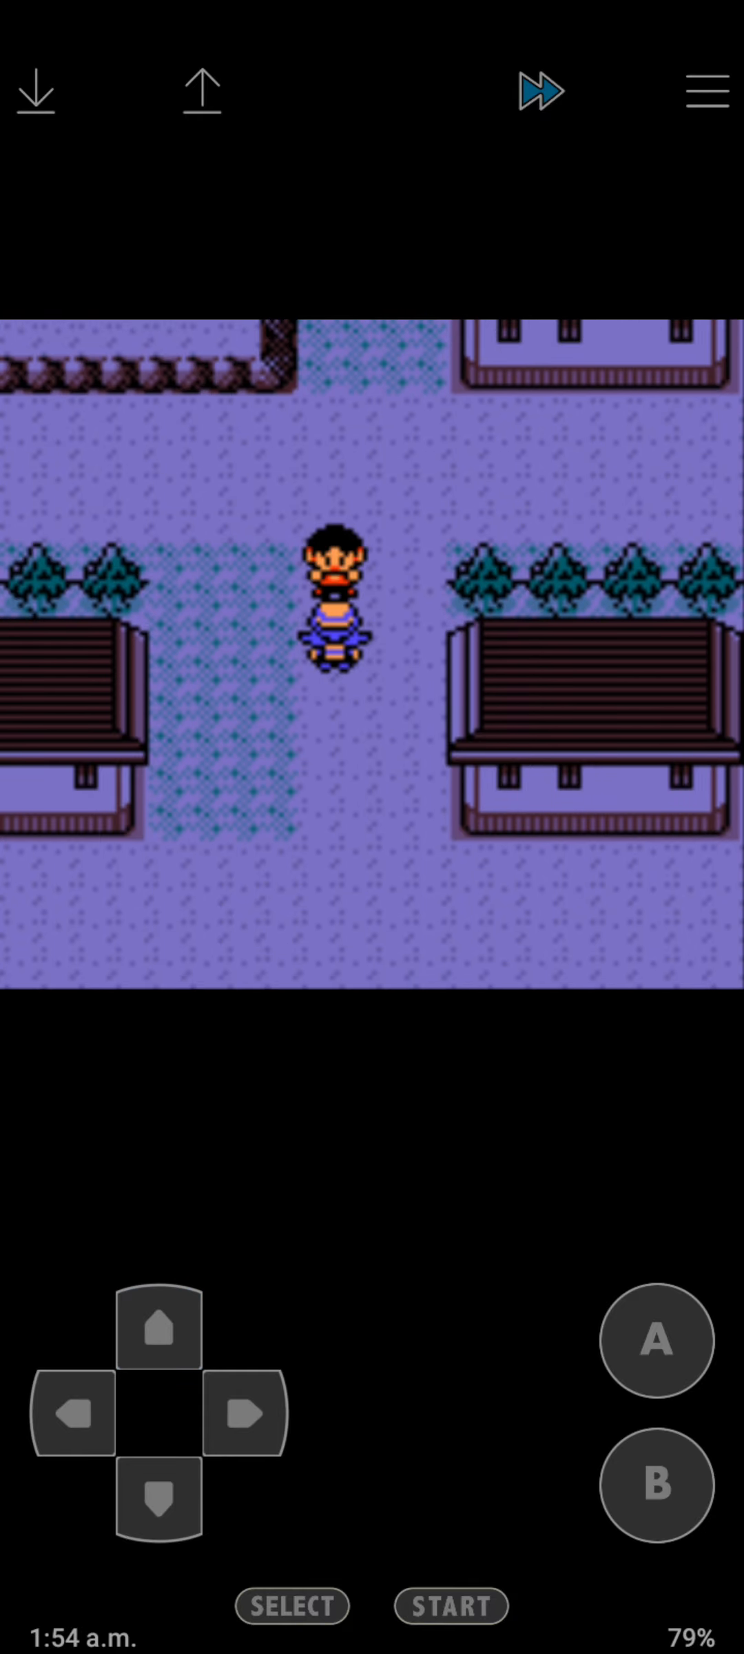
Walk to the ruined tower and hear the man's story about Suicune.
click(160, 1333)
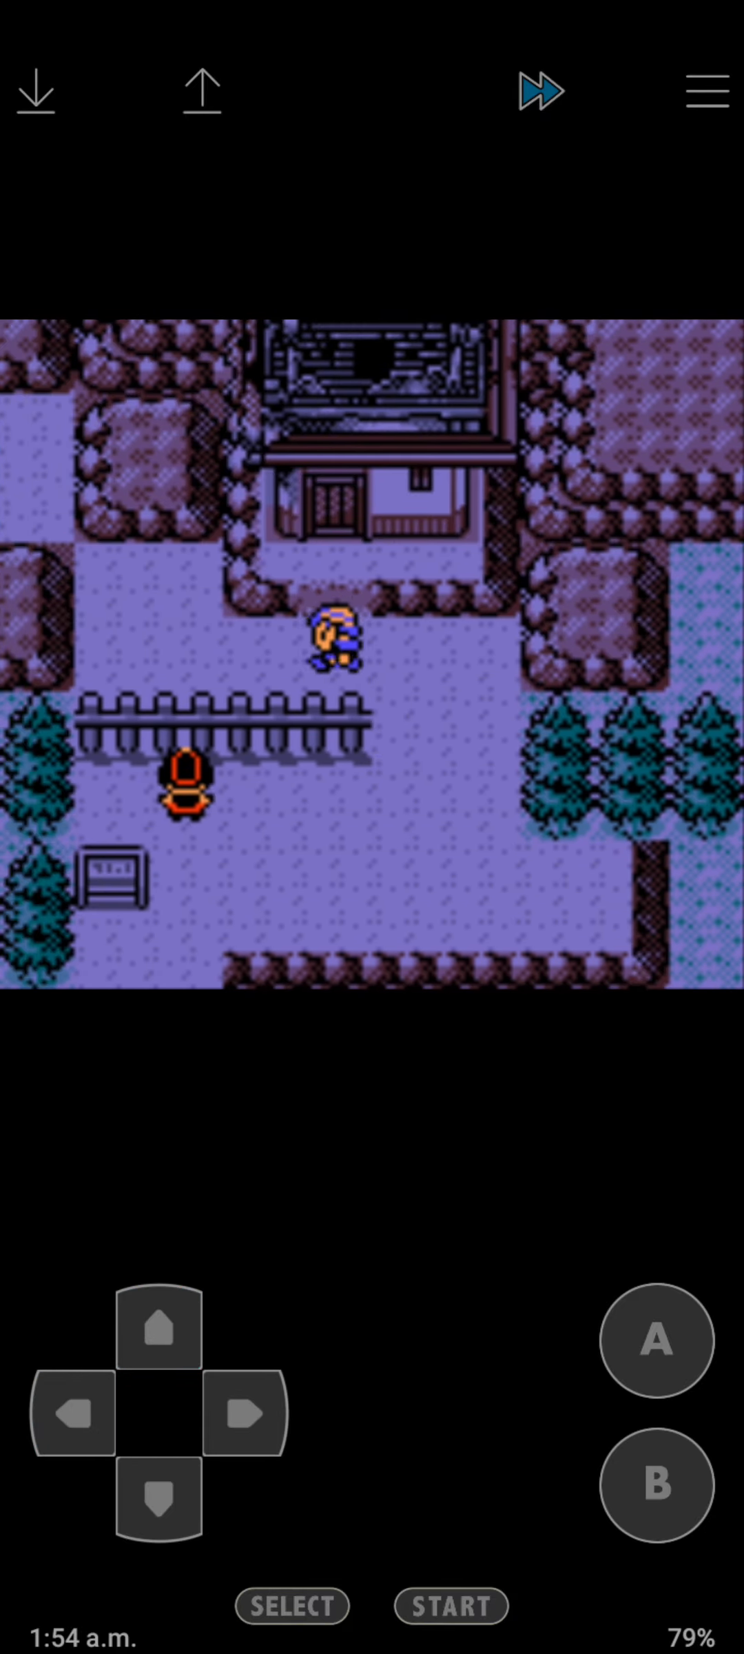
click(655, 1341)
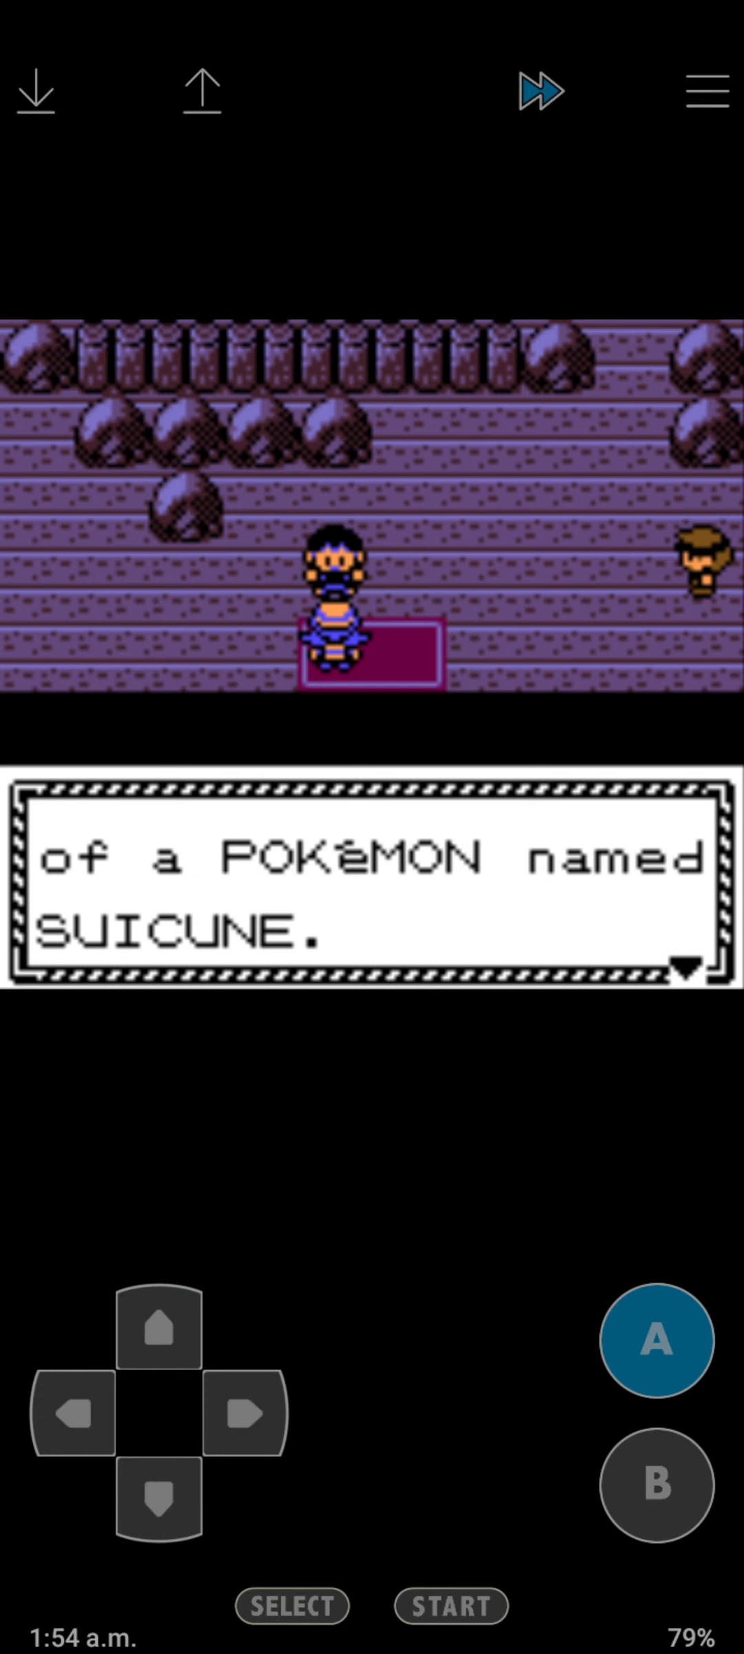
click(656, 1341)
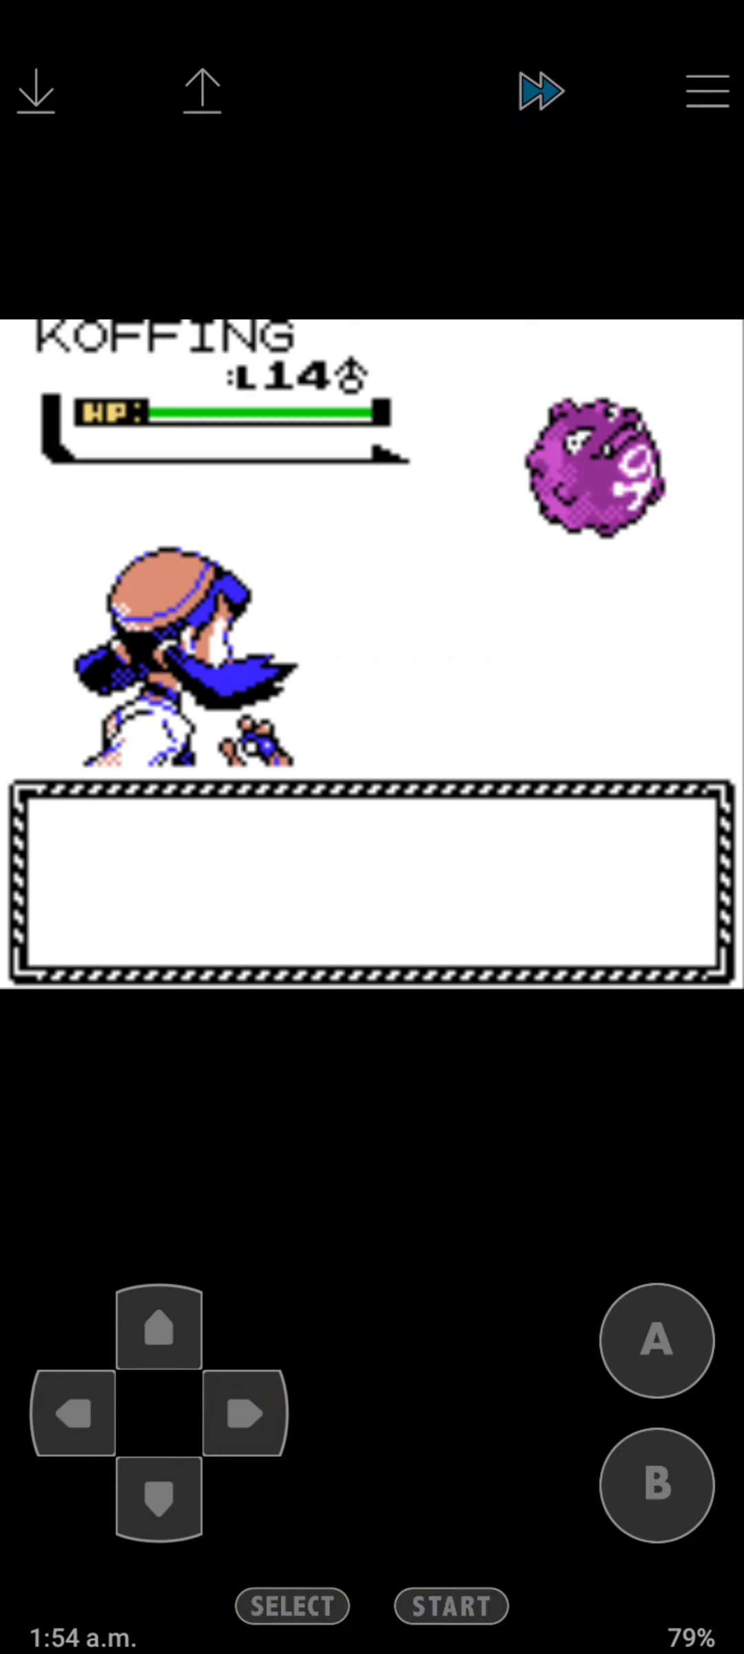
Send out JAWS to knock out the Koffing with Bite and walk deeper into the tower.
click(654, 1341)
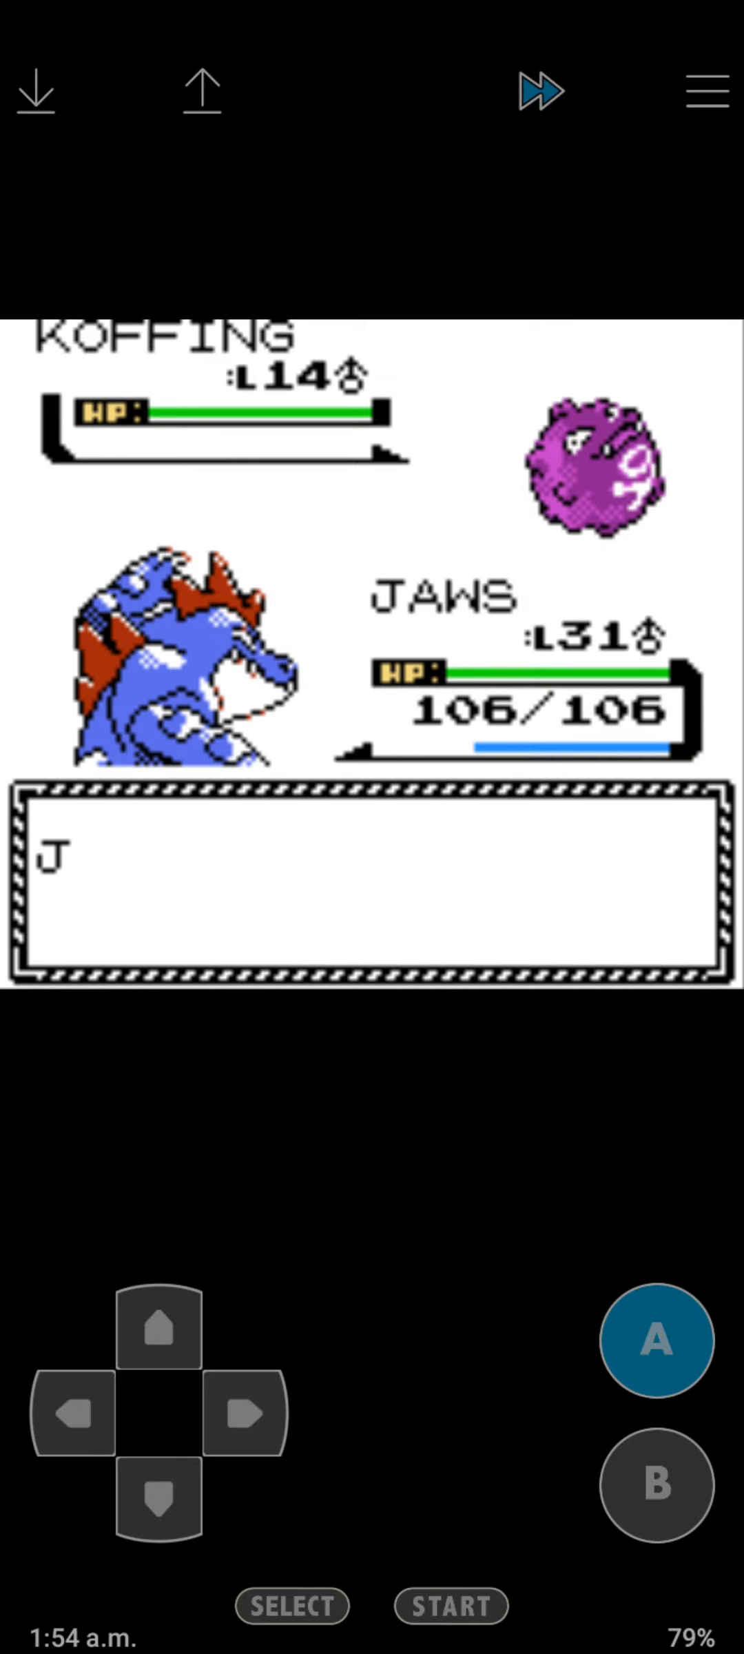
click(657, 1341)
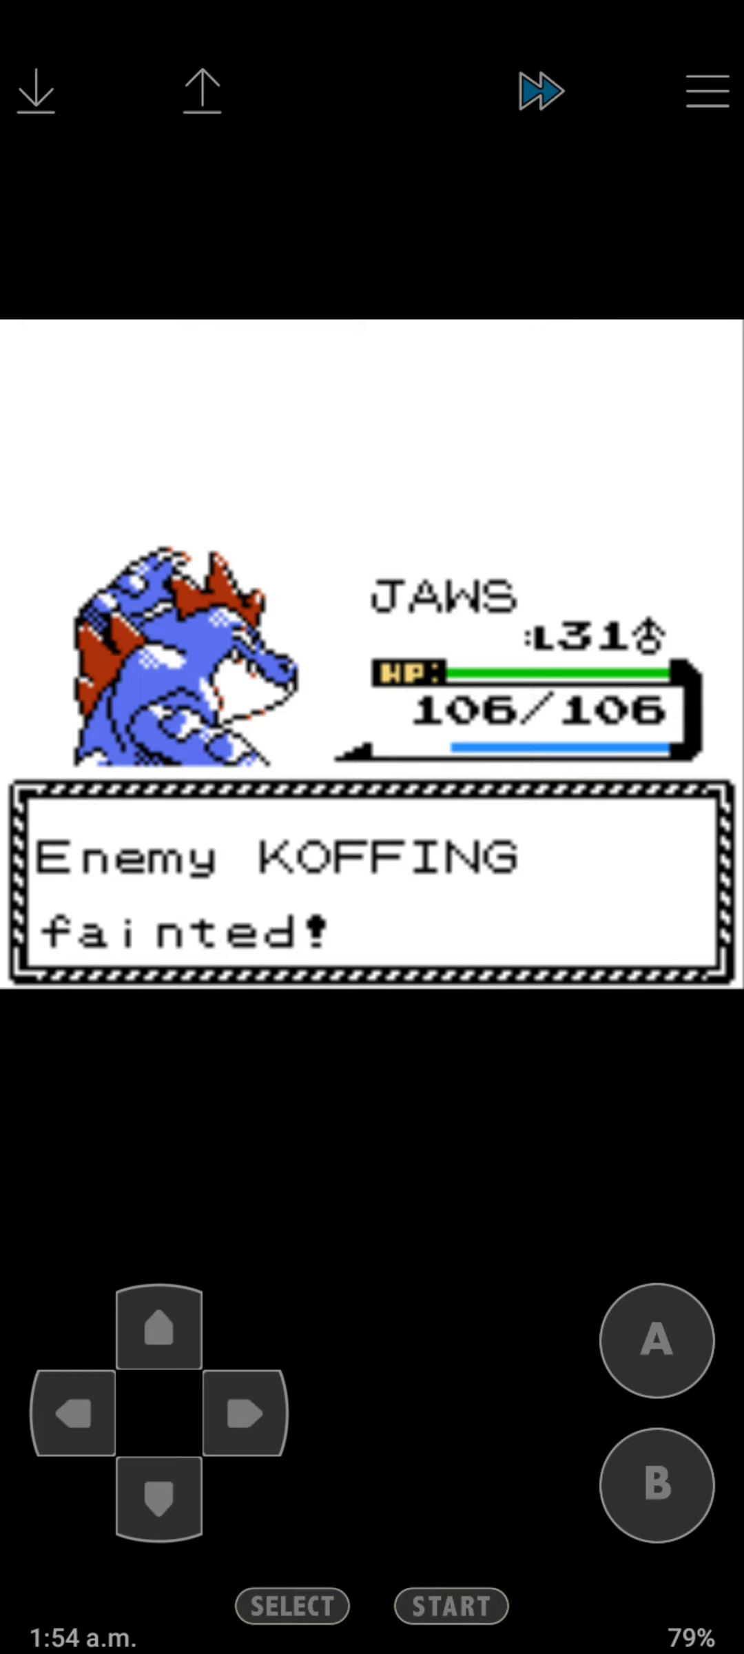
click(157, 1506)
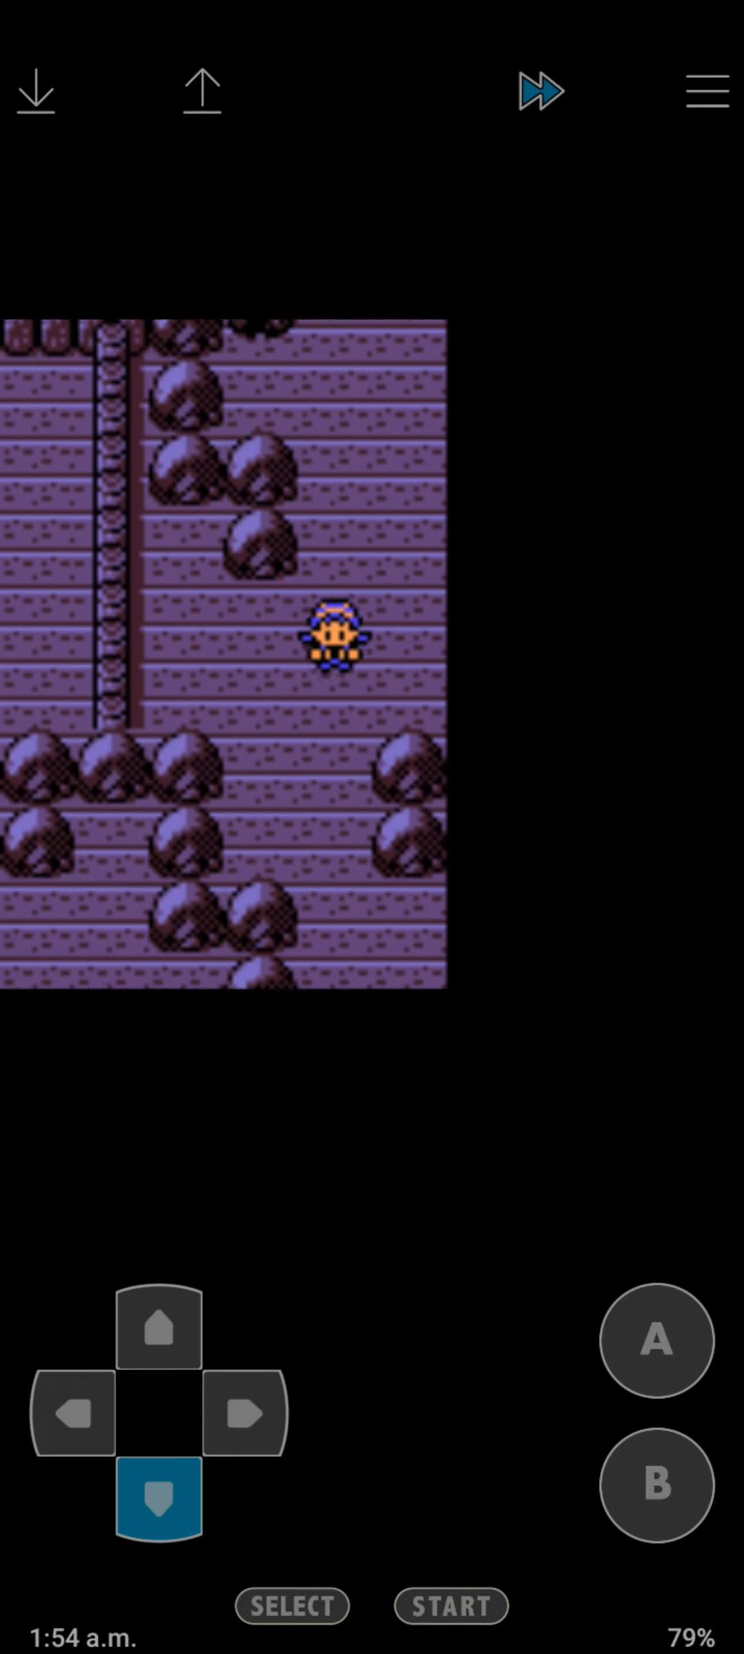
click(69, 1416)
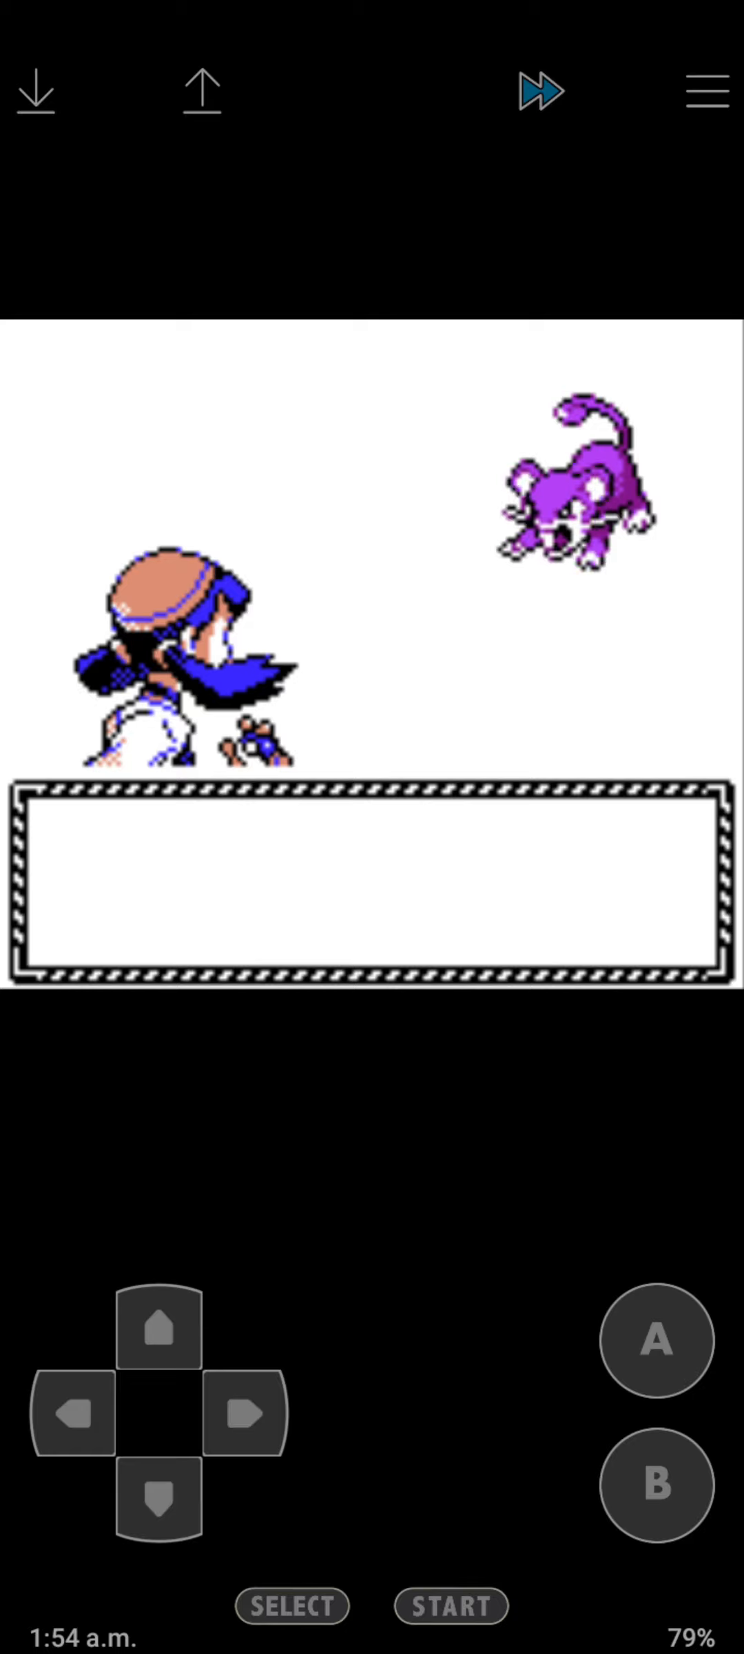
Fight through the wild Rattata and Koffing encounters with Bite.
click(652, 1341)
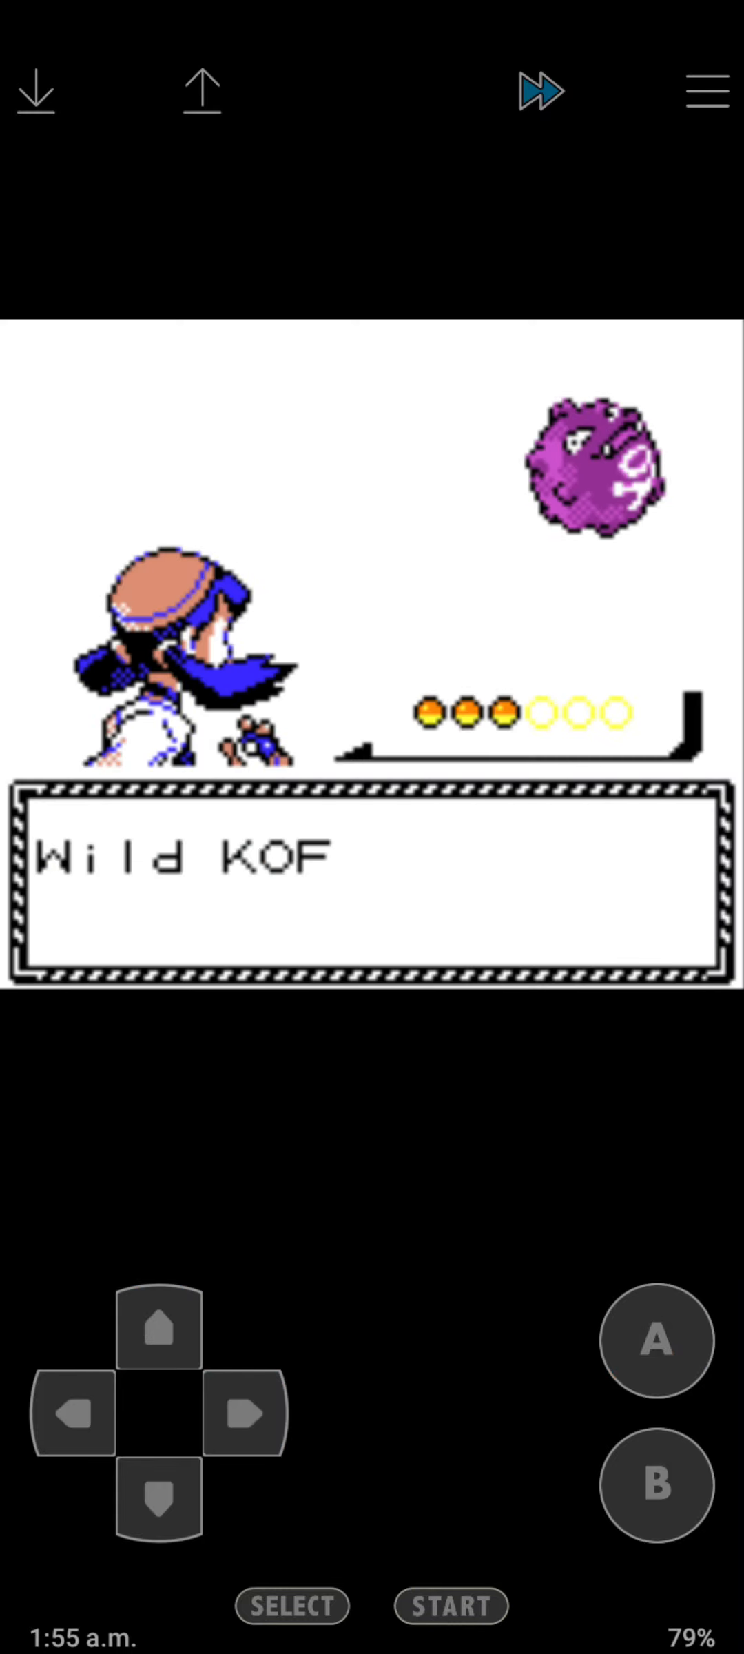
click(654, 1344)
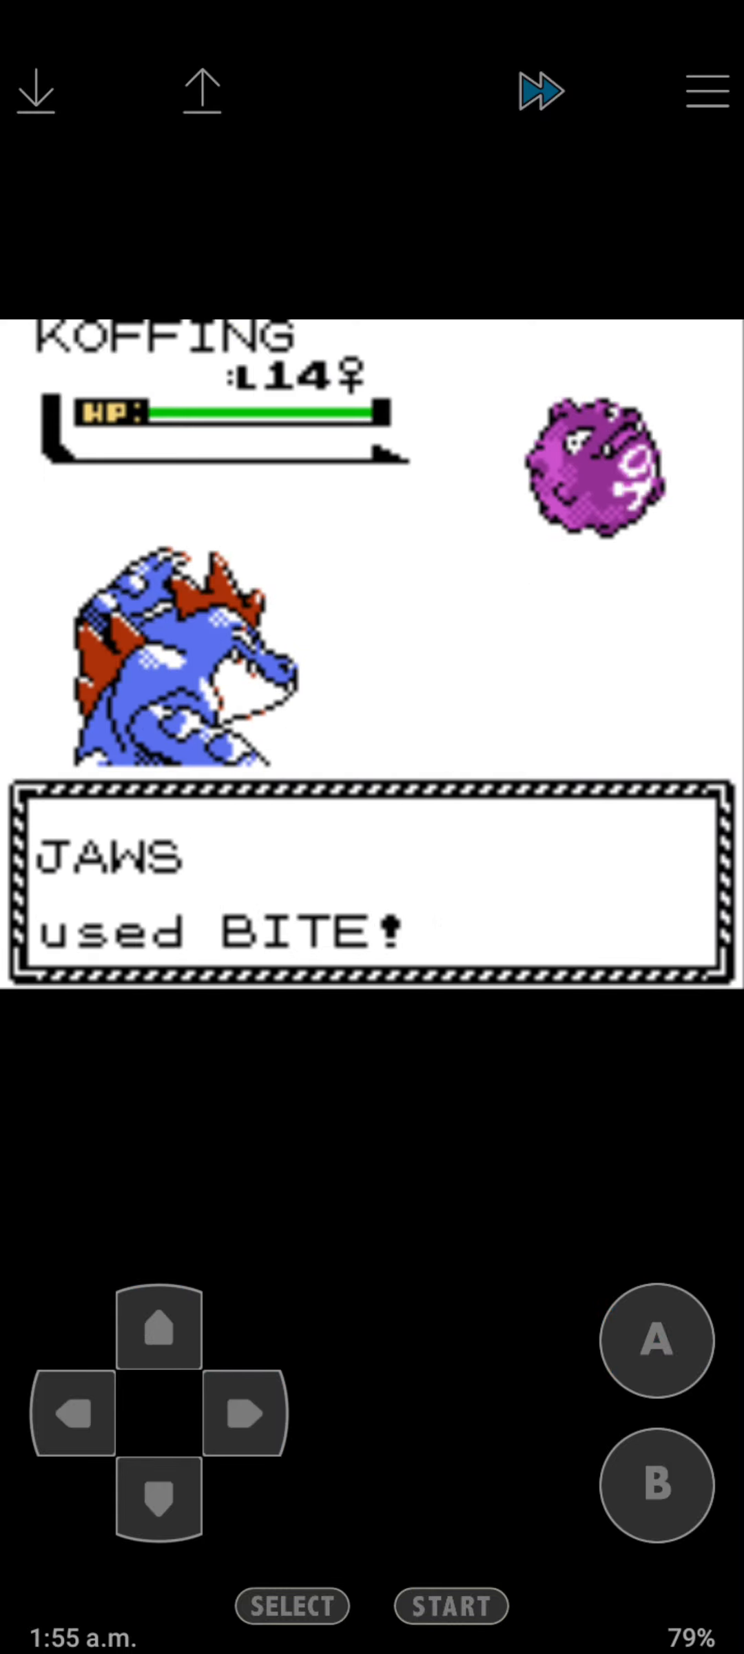
click(653, 1341)
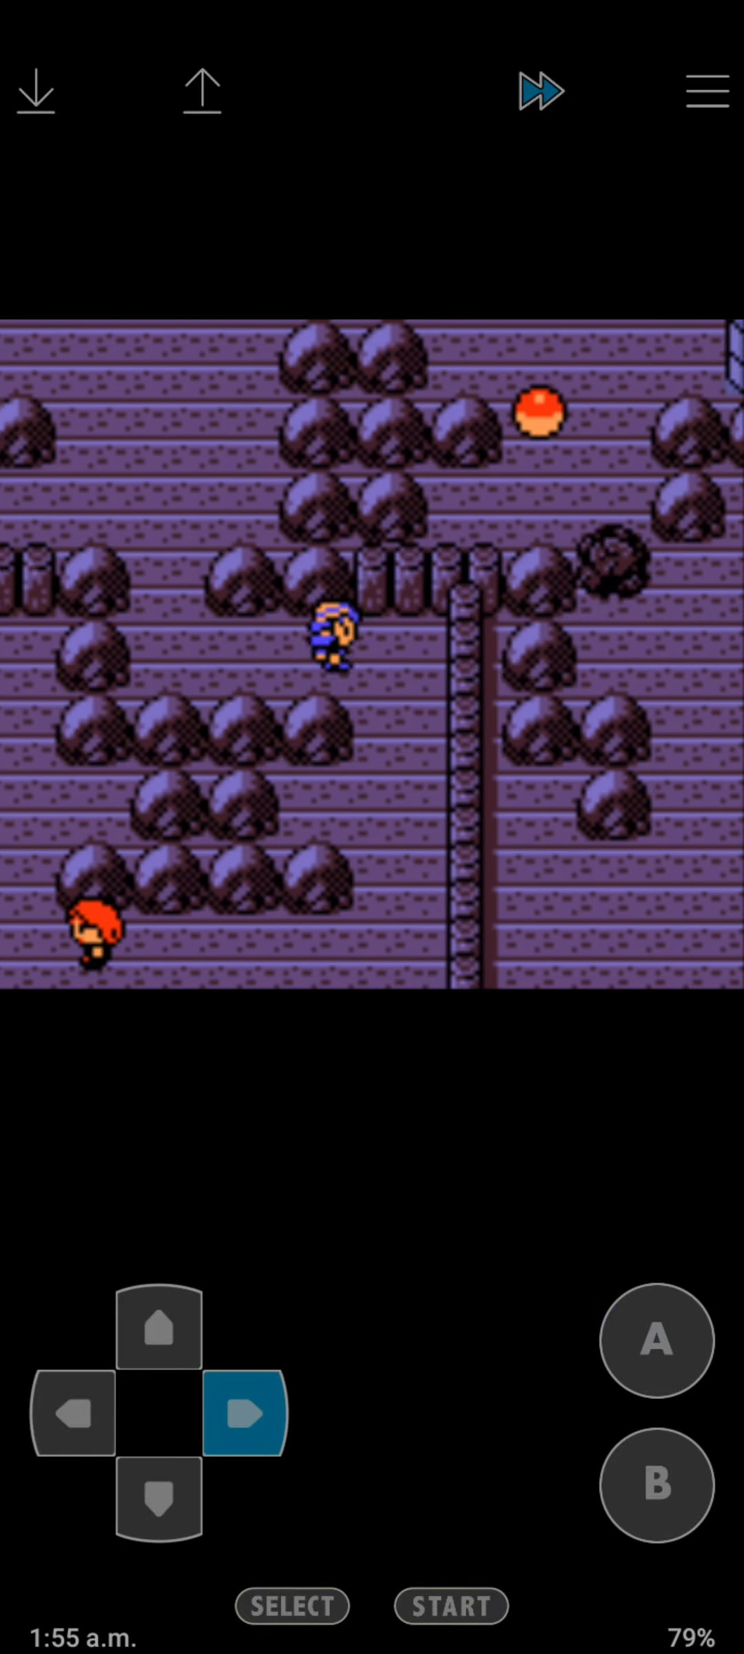
Finish off the wild Zubat with Bite and challenge the rival to battle.
click(245, 1415)
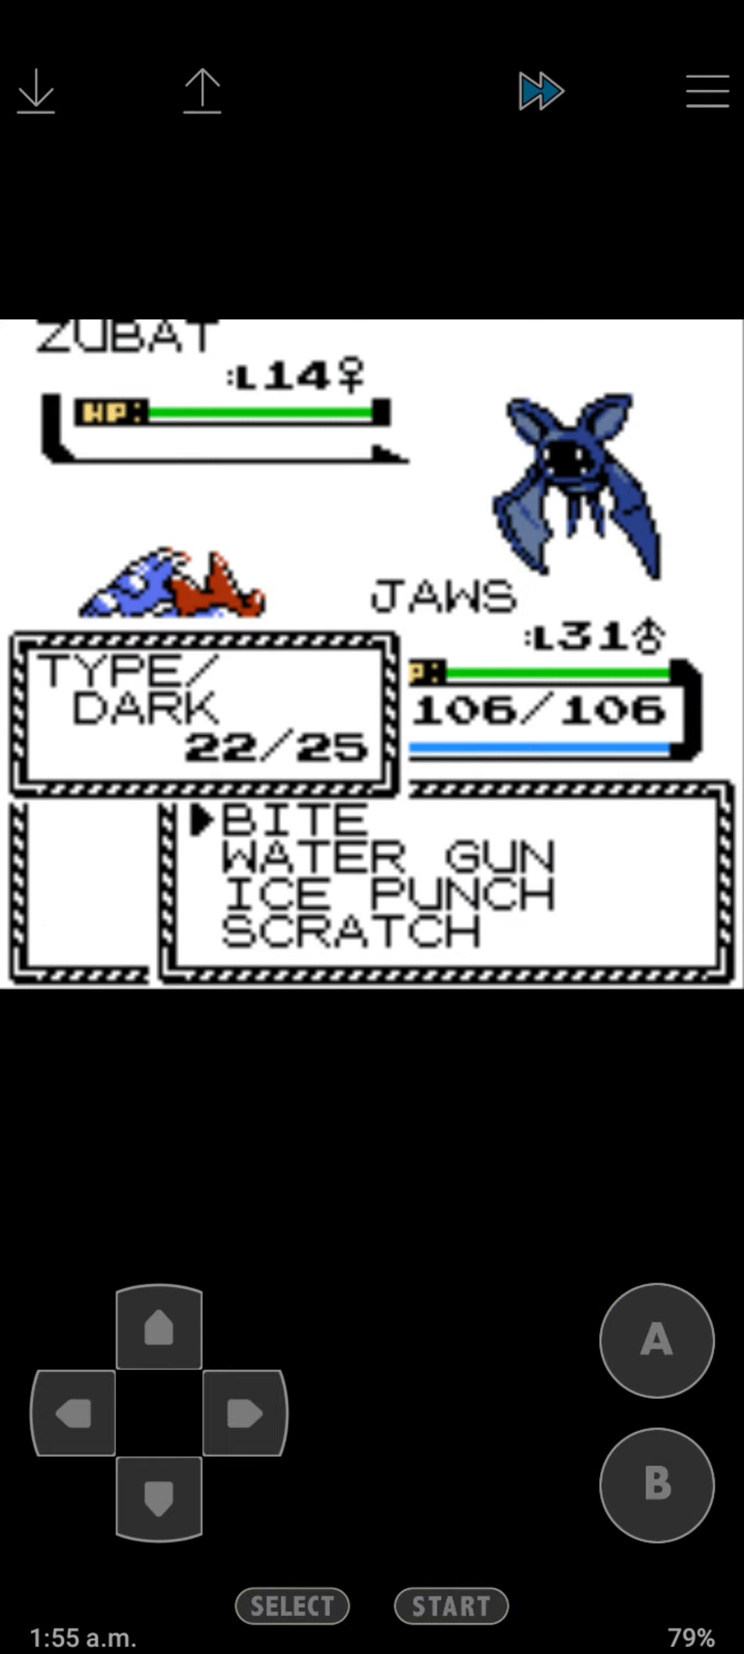
click(654, 1341)
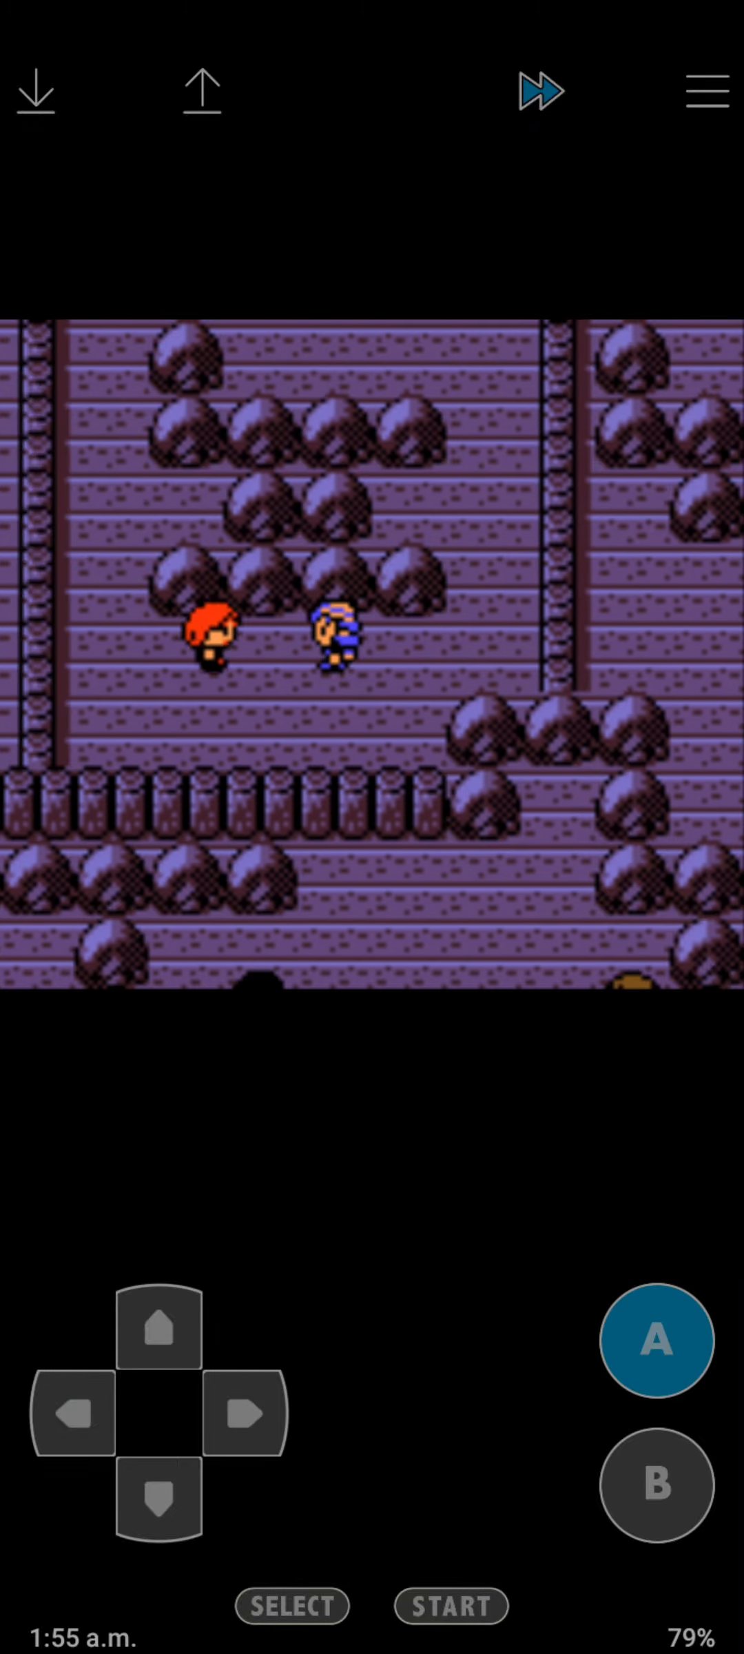
click(656, 1341)
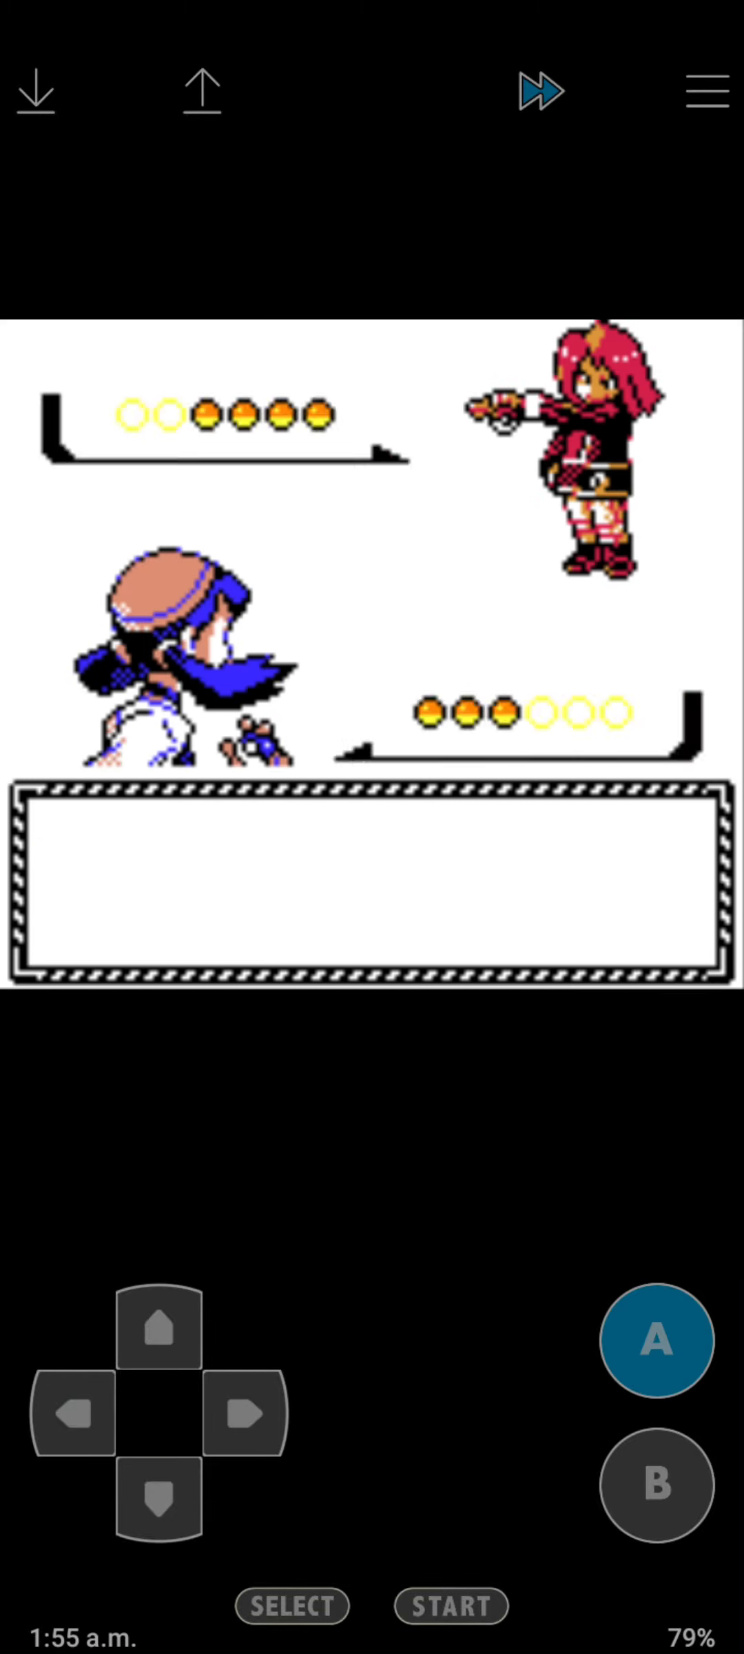
Beat the rival's Haunter and Magnemite, declining to switch and using Water Gun.
click(653, 1341)
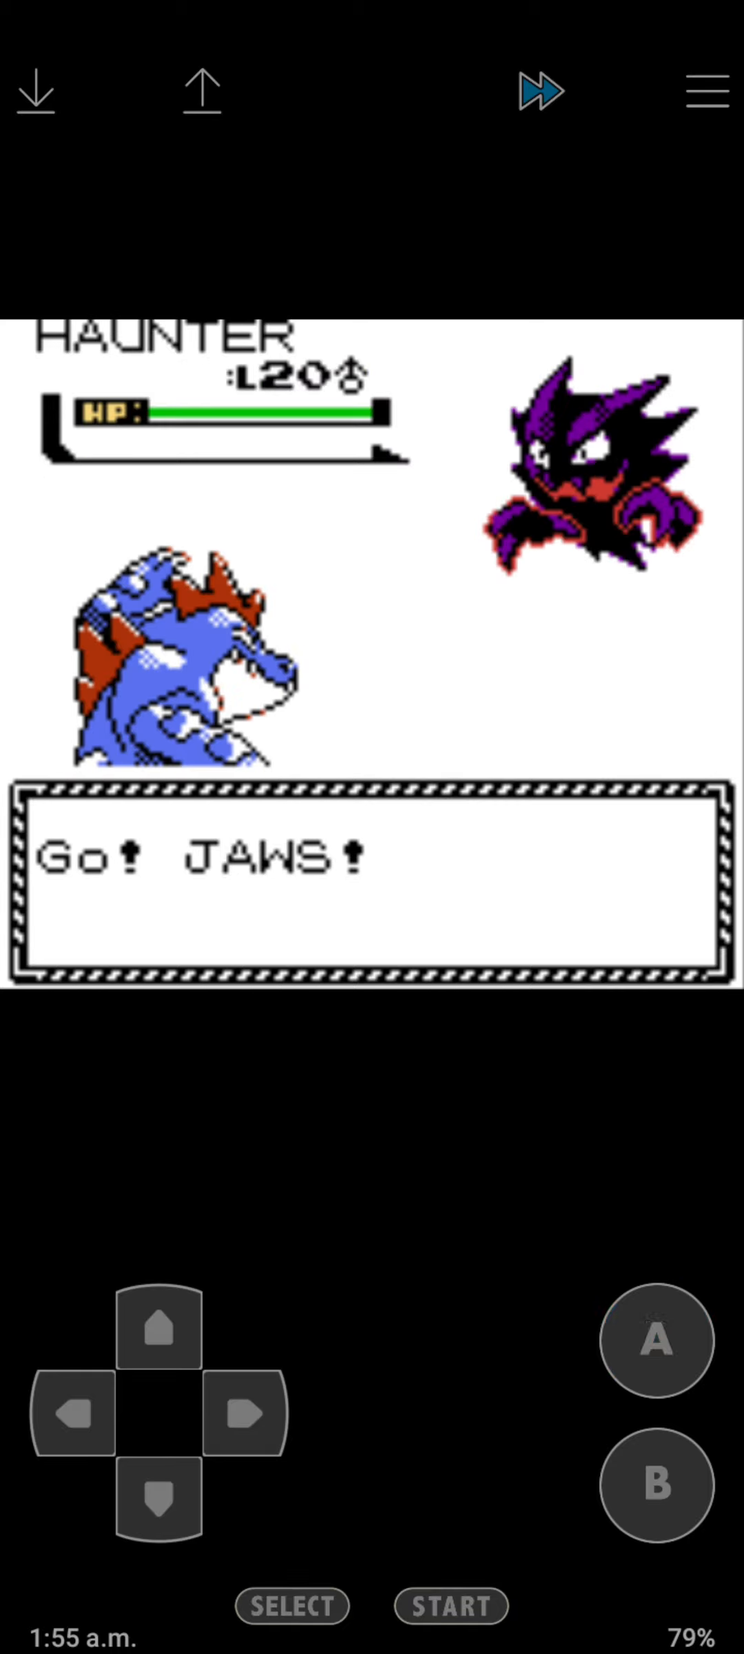
click(653, 1341)
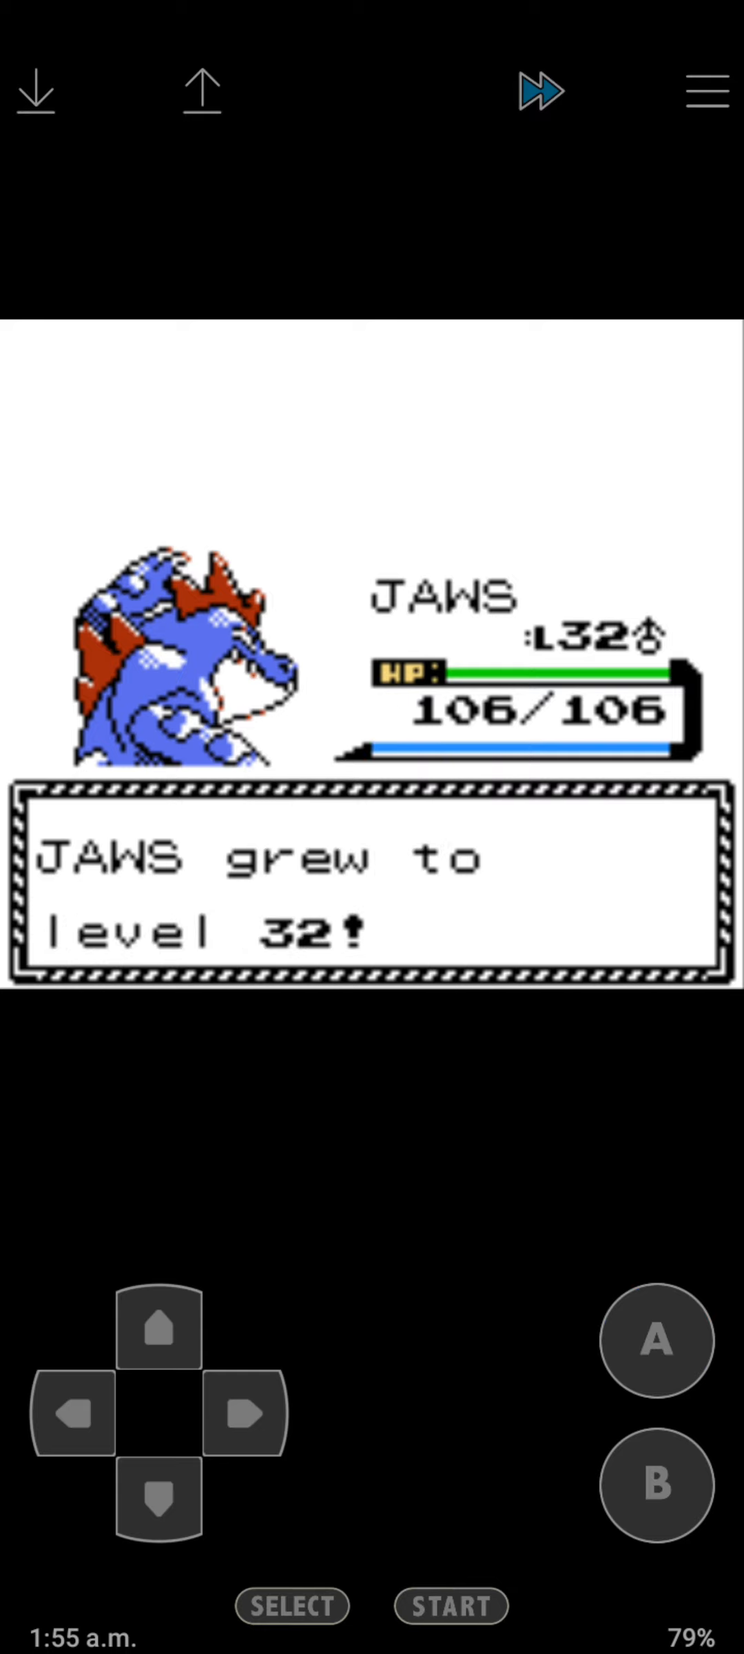
click(650, 1341)
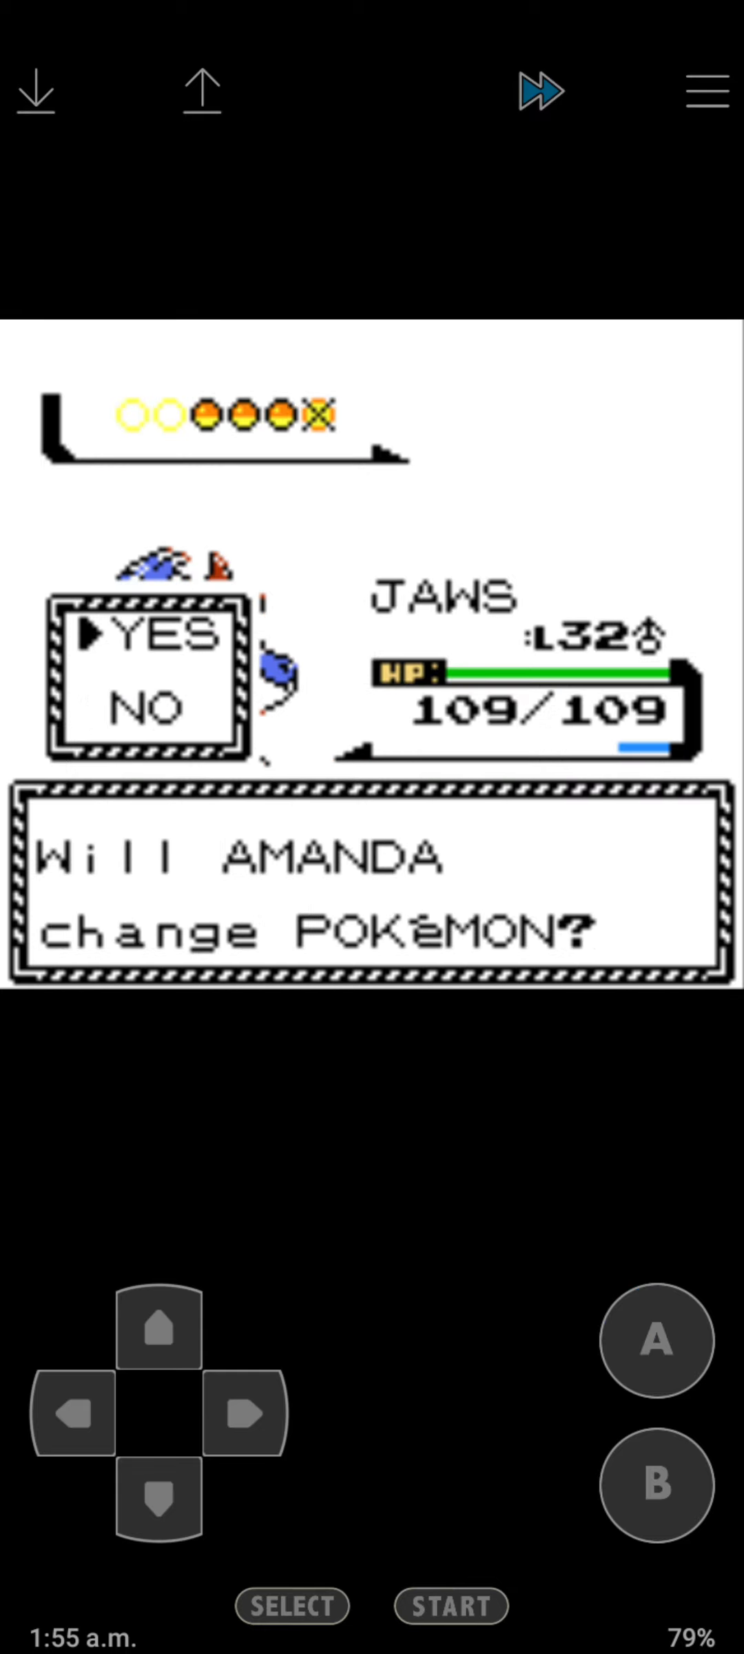
click(654, 1341)
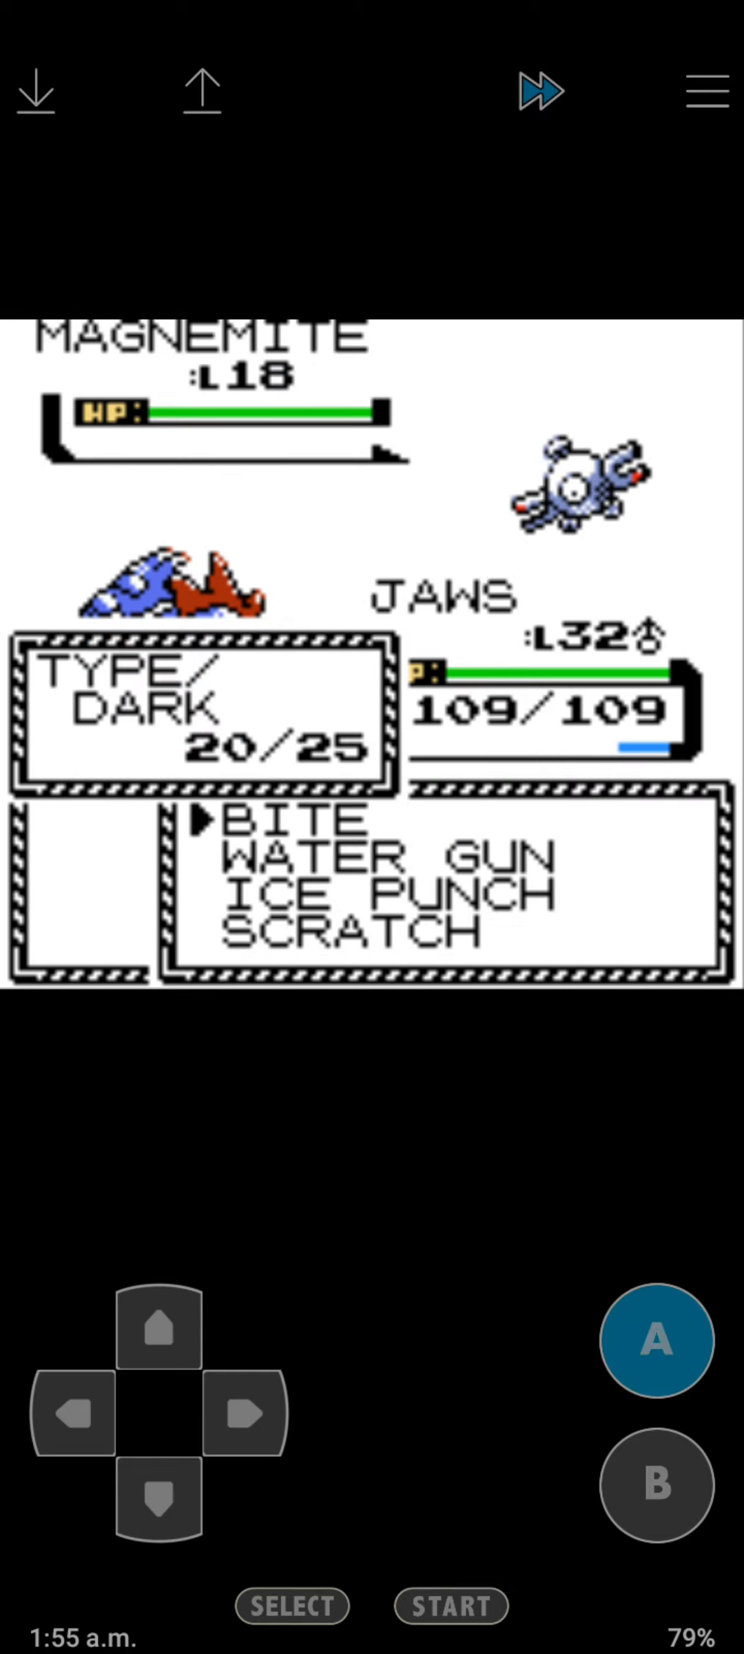
click(653, 1341)
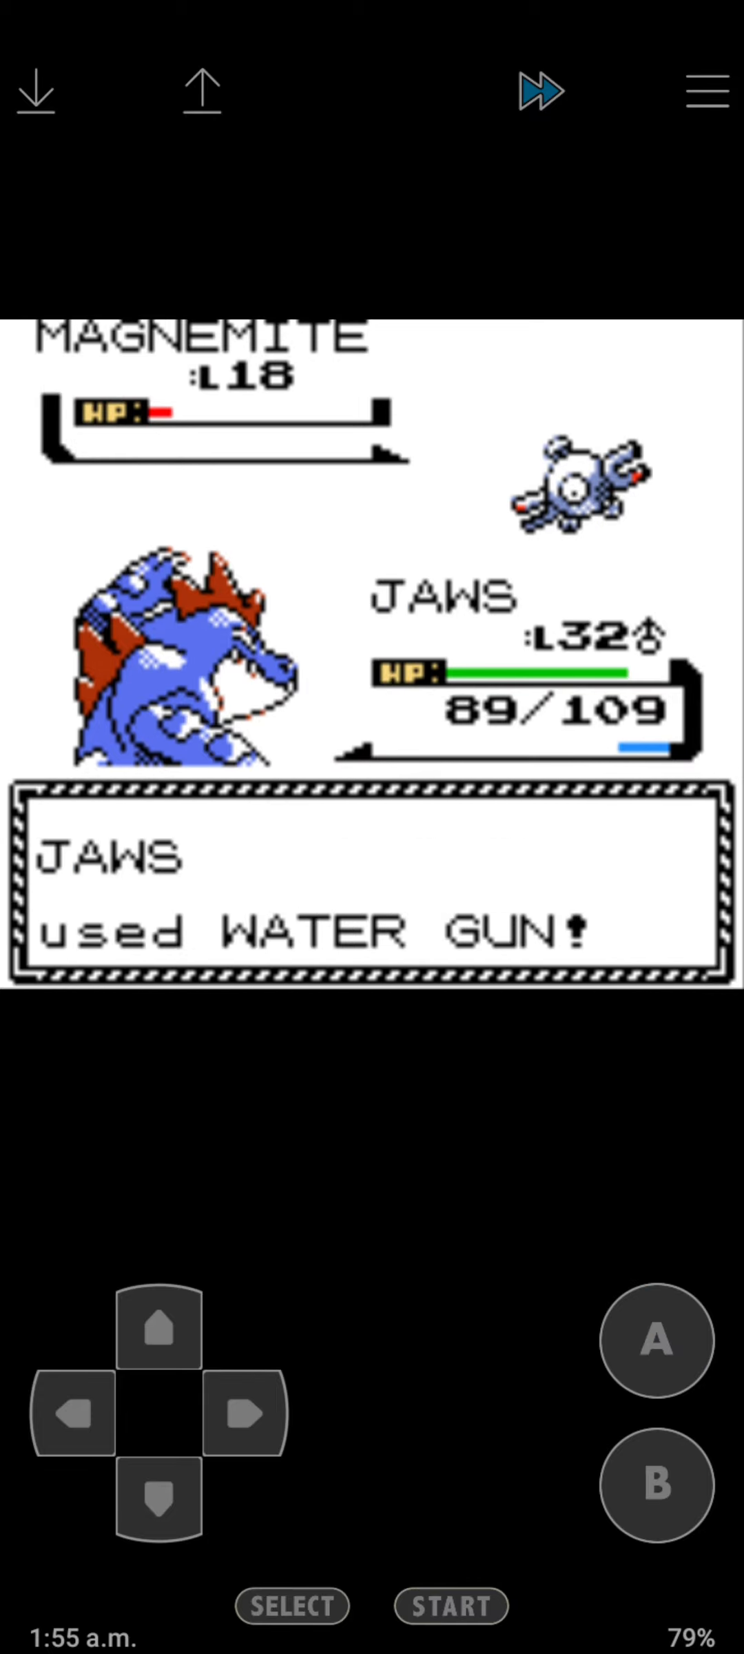
click(654, 1341)
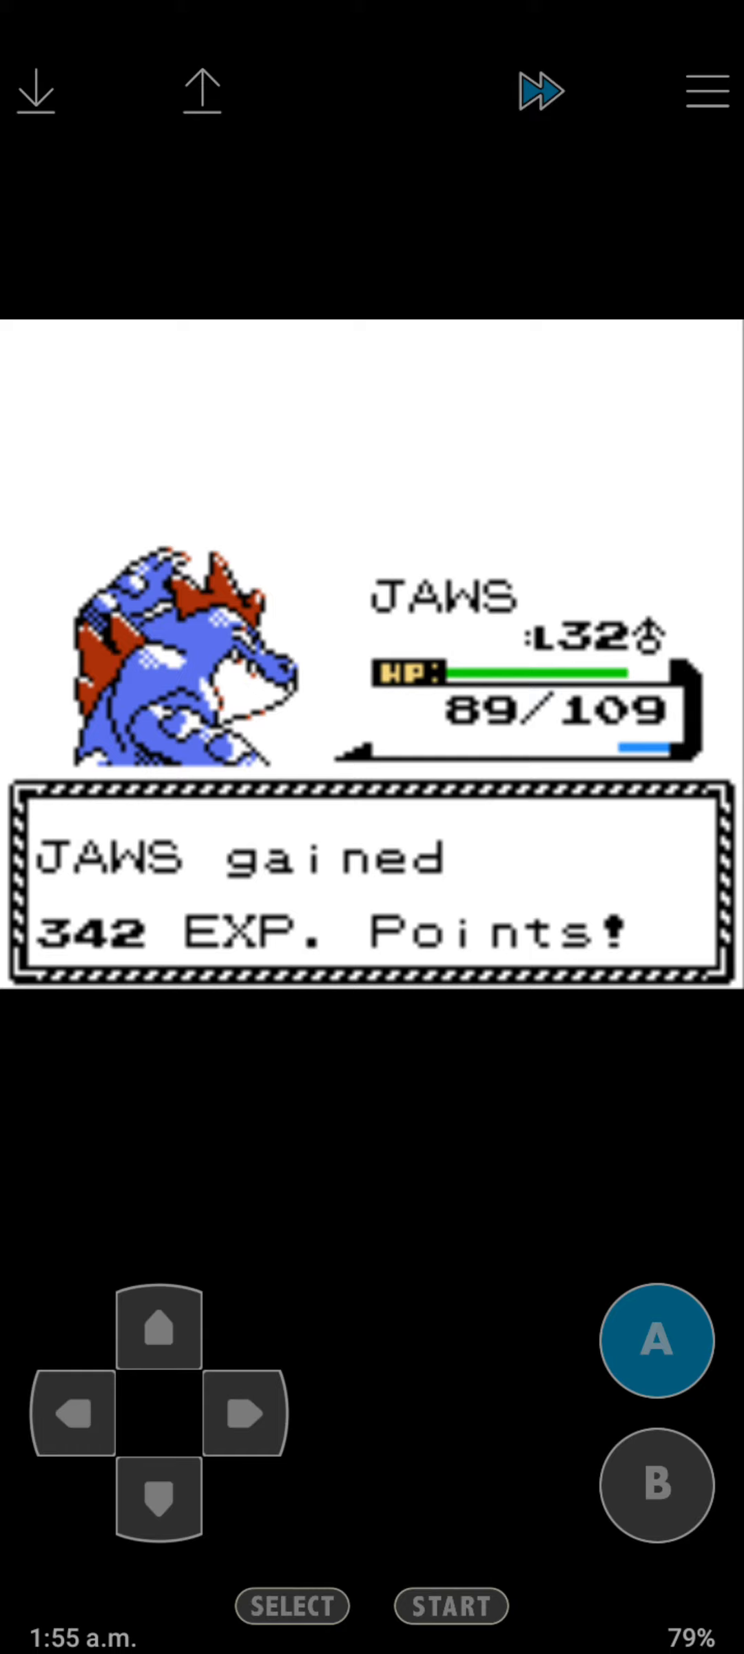
click(653, 1341)
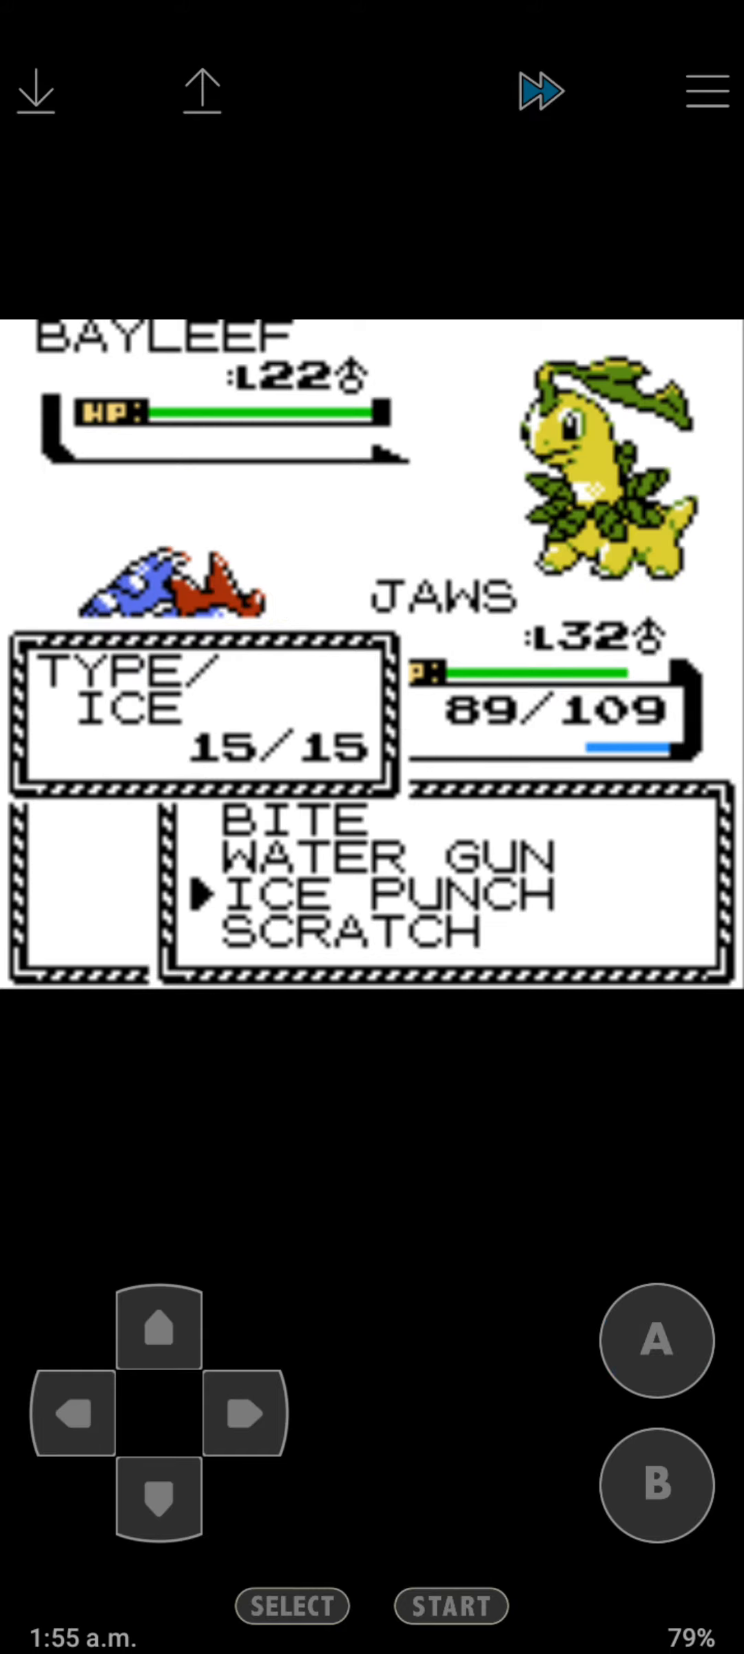
Knock out Bayleef with a super-effective Ice Punch to win the rival battle.
click(656, 1341)
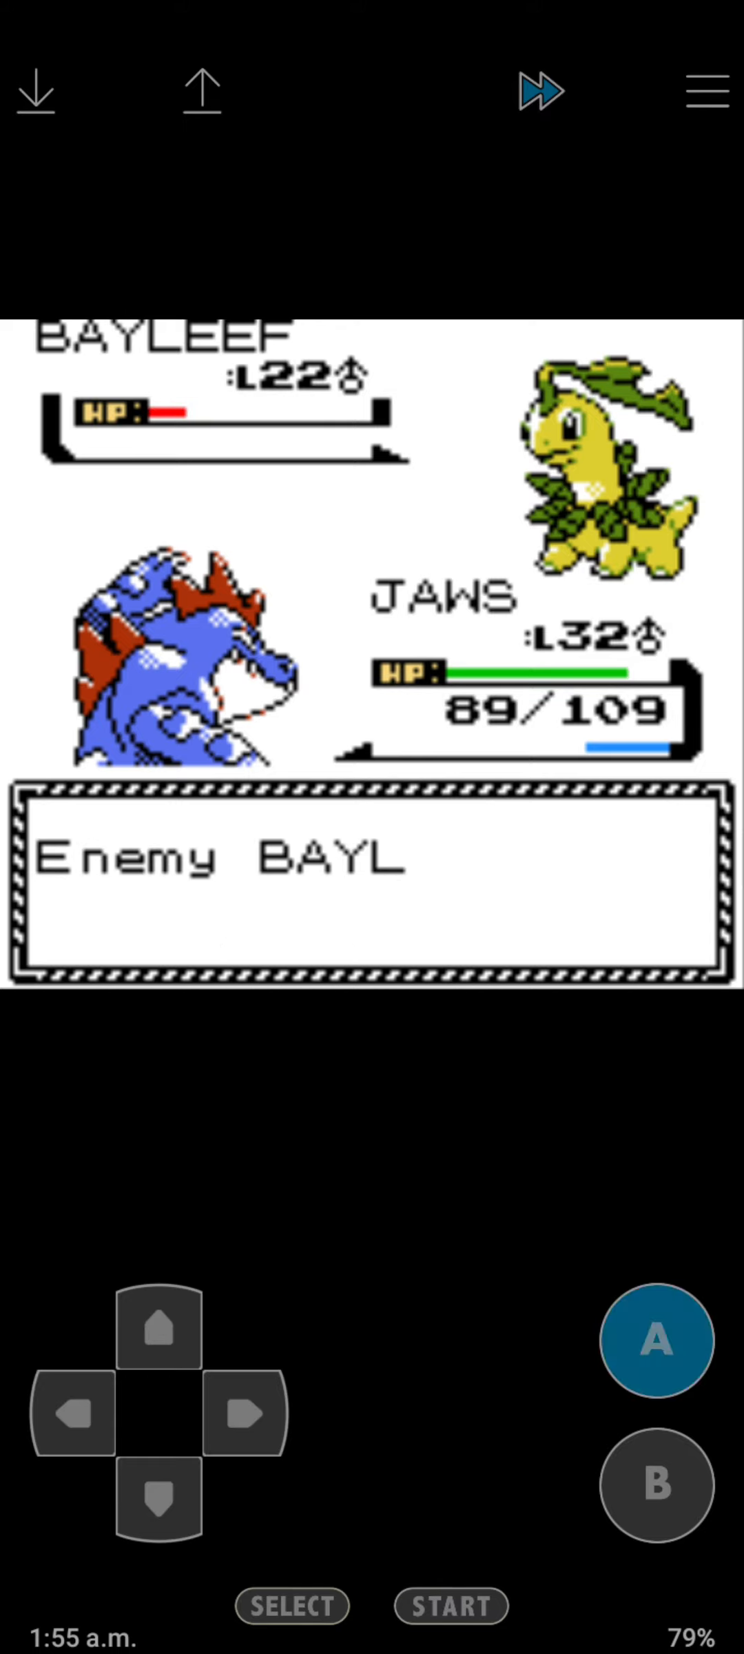
click(657, 1341)
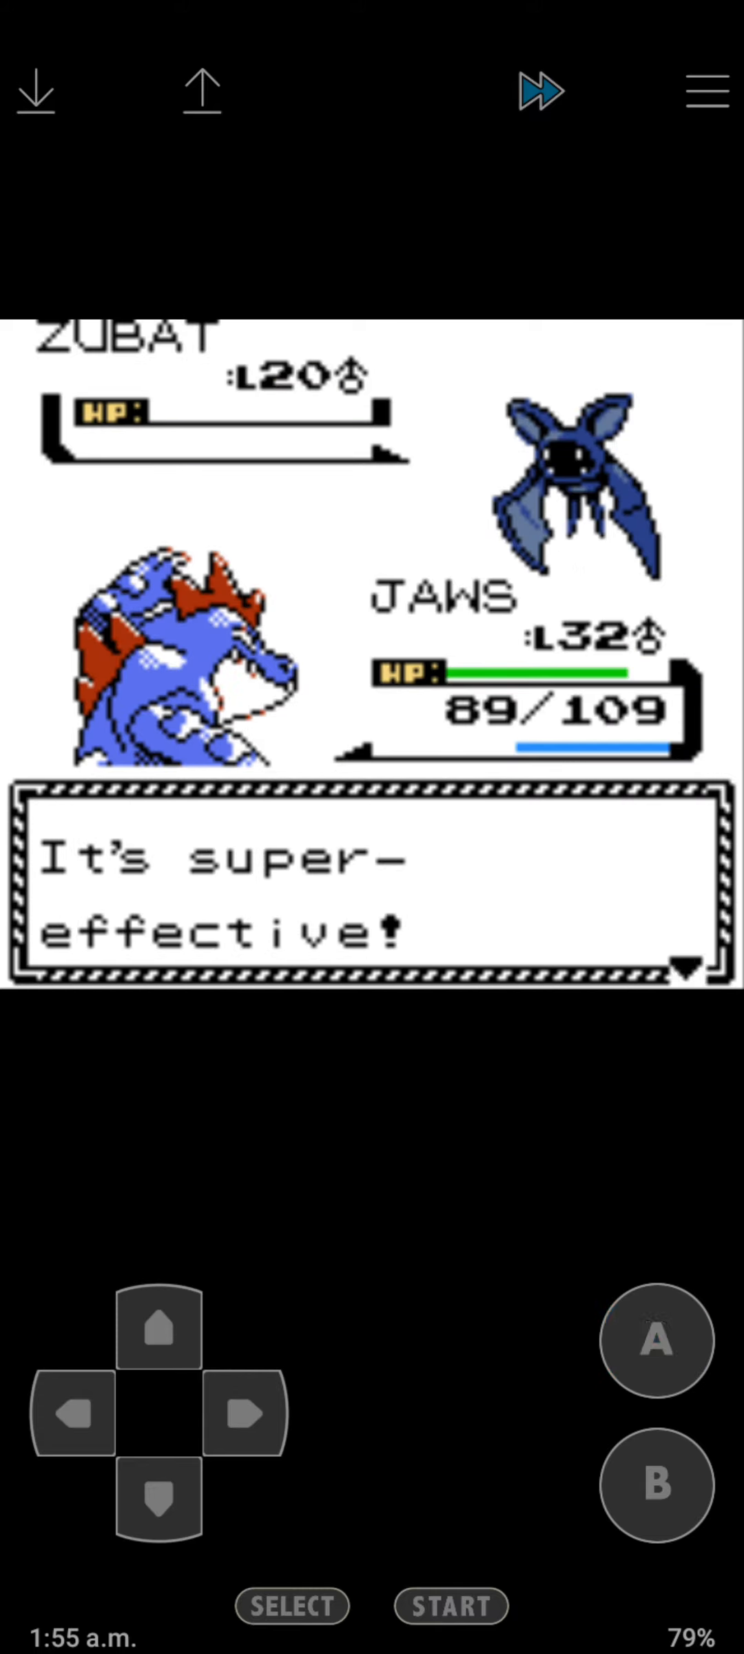
click(651, 1341)
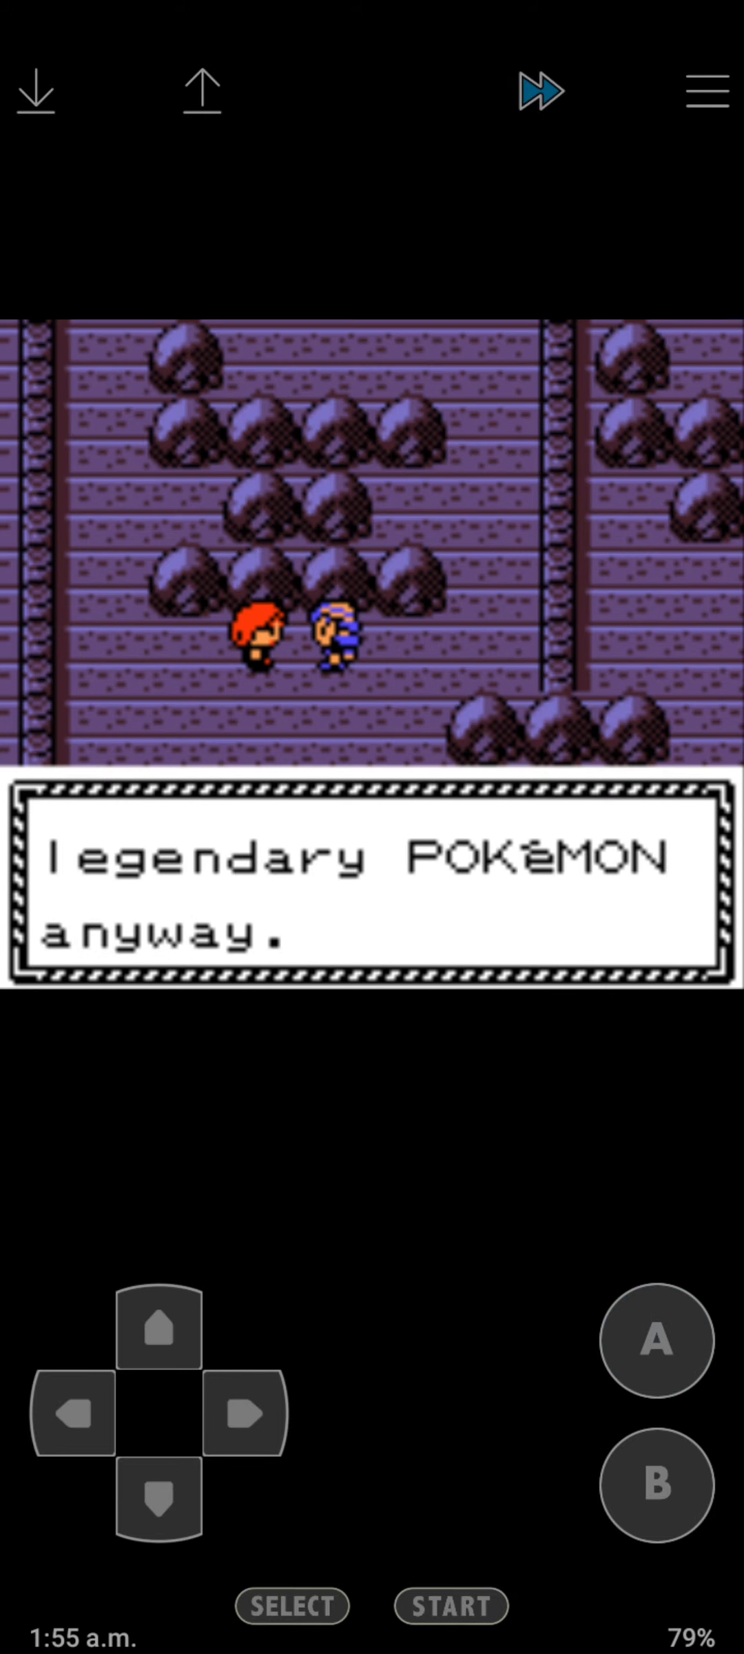
See the rival off and walk over to the trainer on this floor.
click(654, 1341)
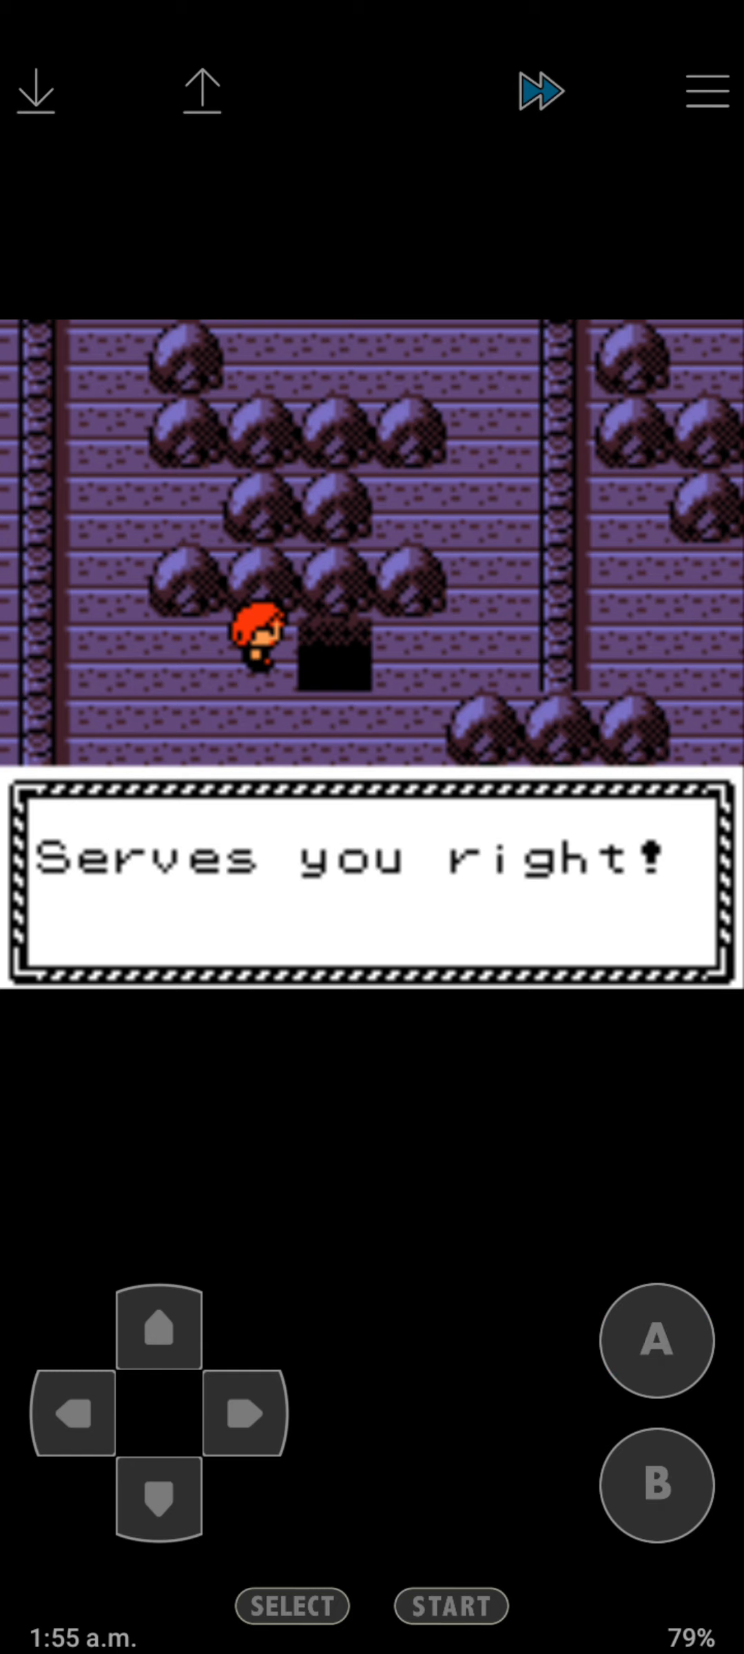
click(654, 1341)
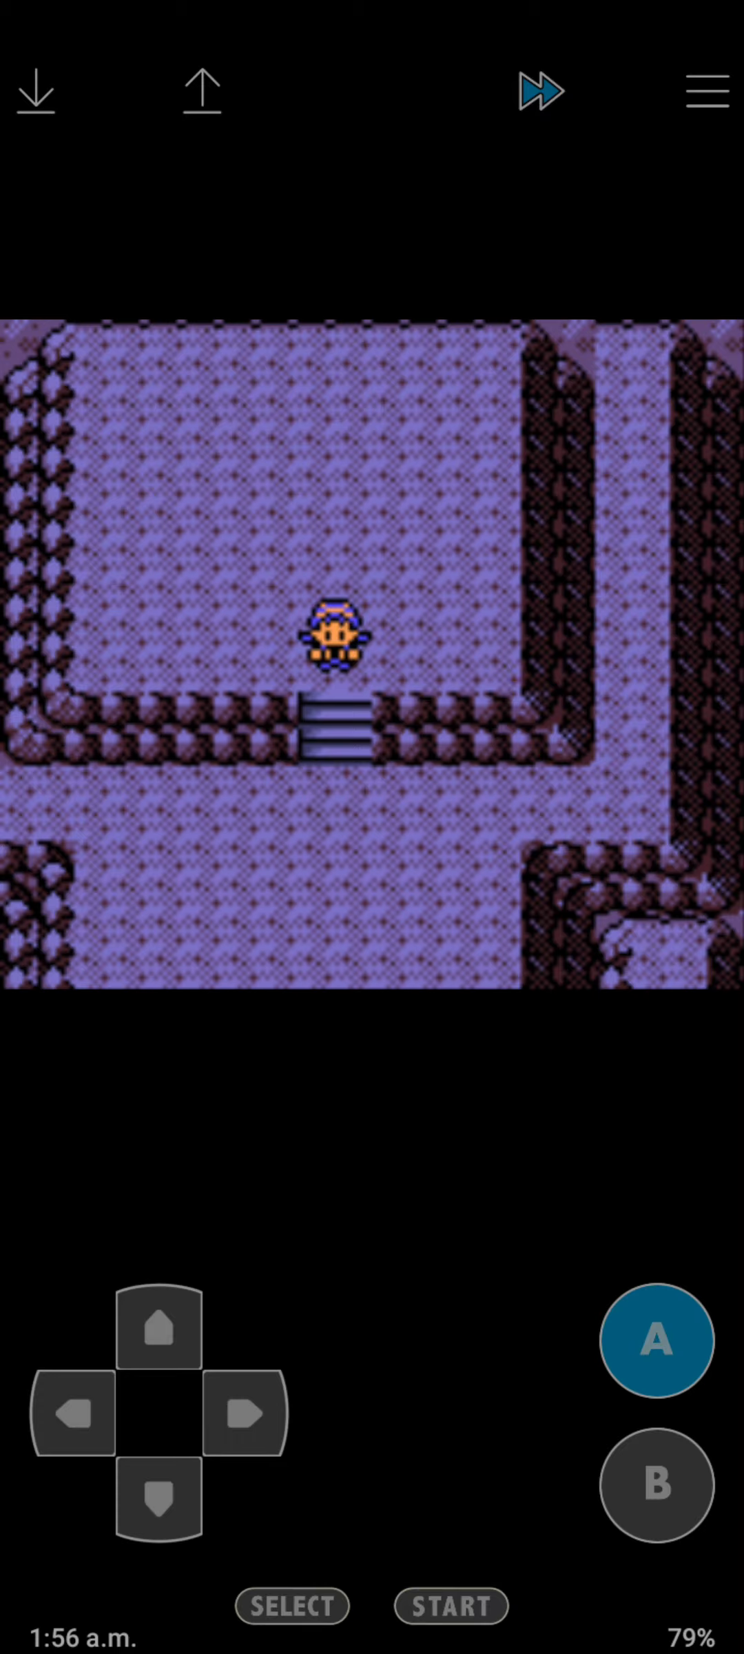
click(154, 1505)
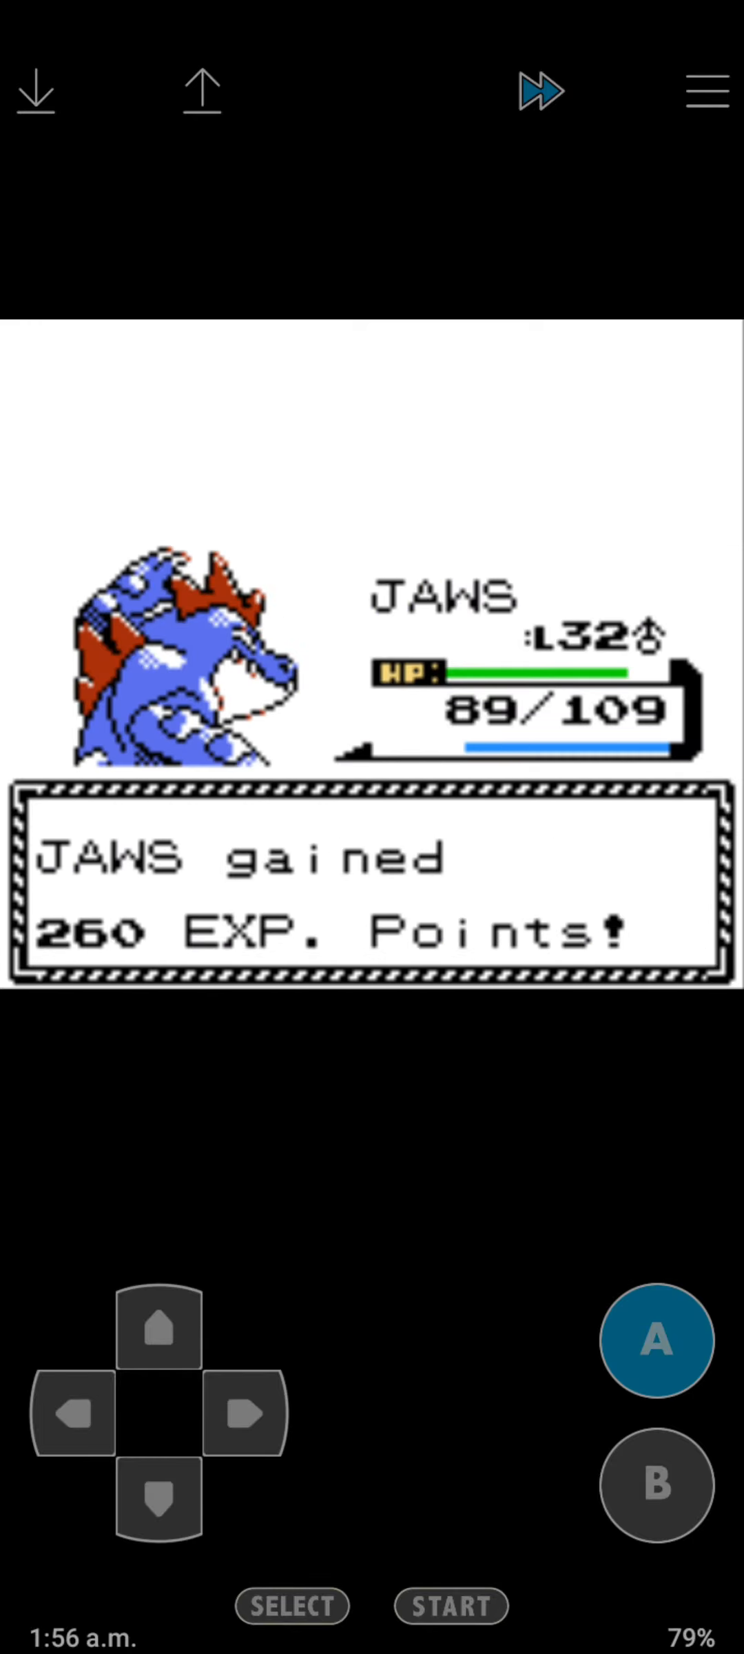
Win the trainer battle for 260 EXP and hear the conversation about Ecruteak.
click(652, 1339)
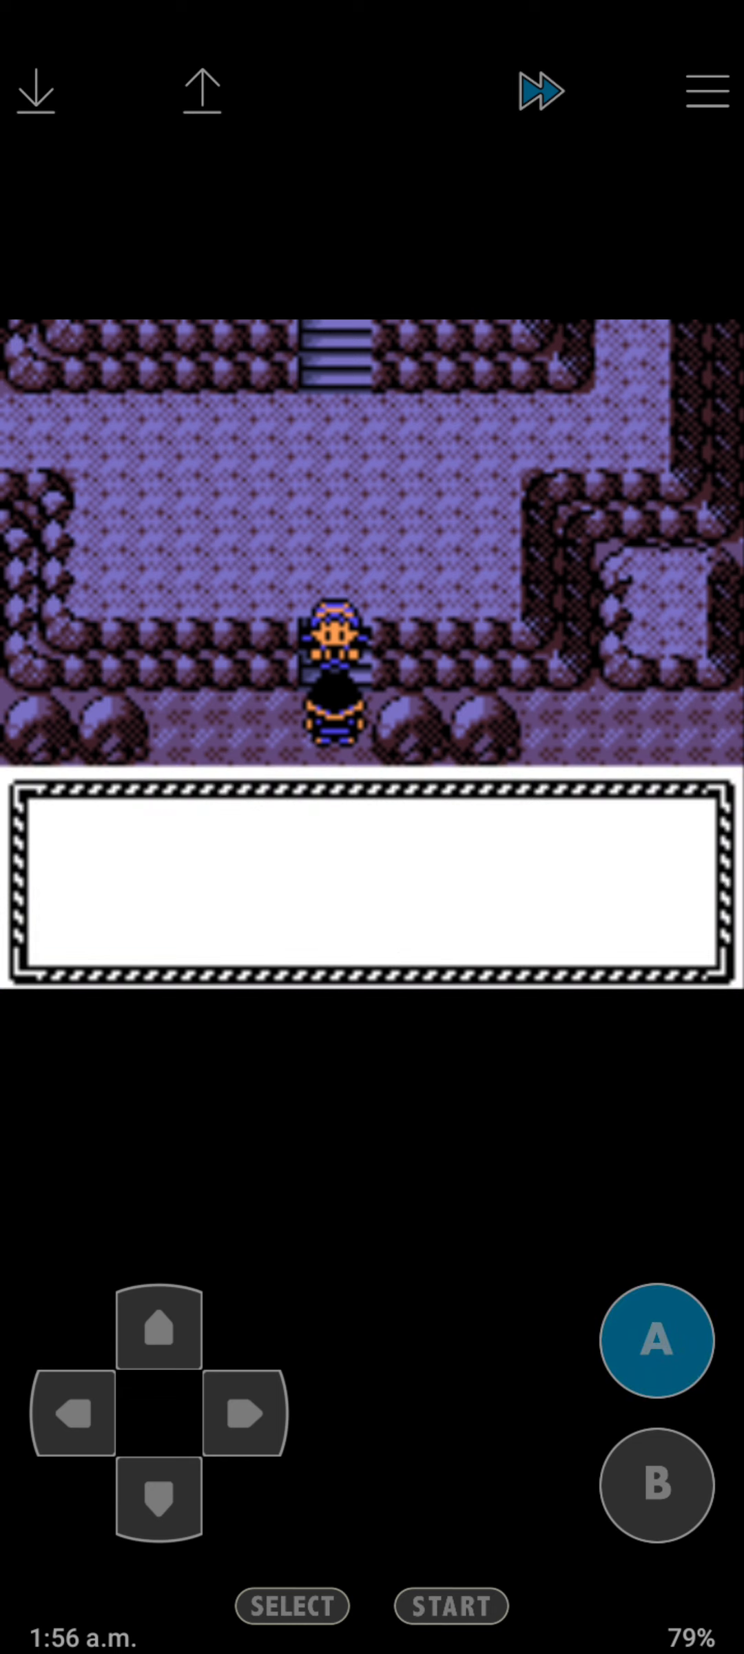
click(650, 1341)
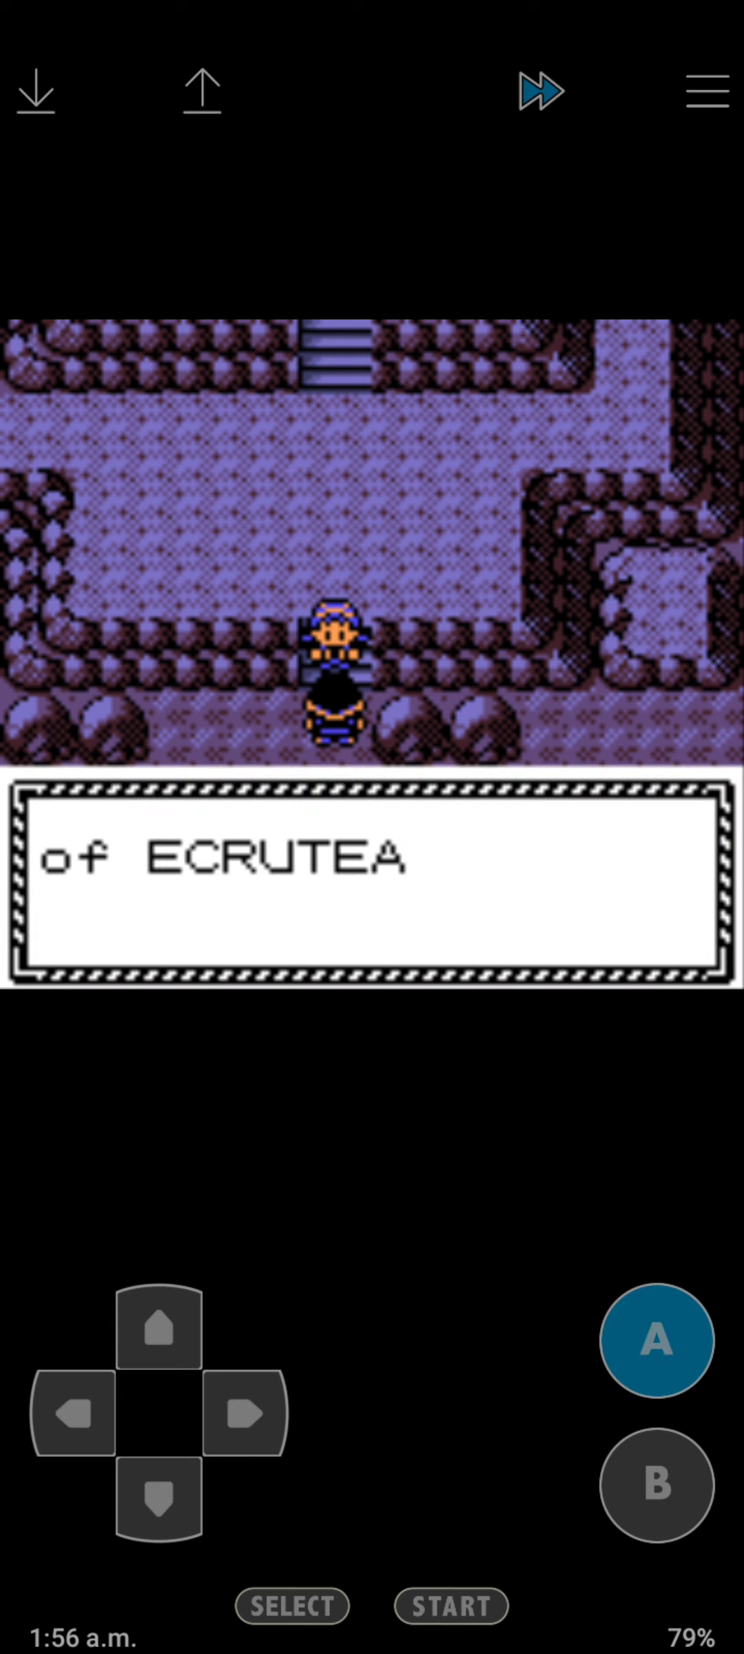
click(654, 1341)
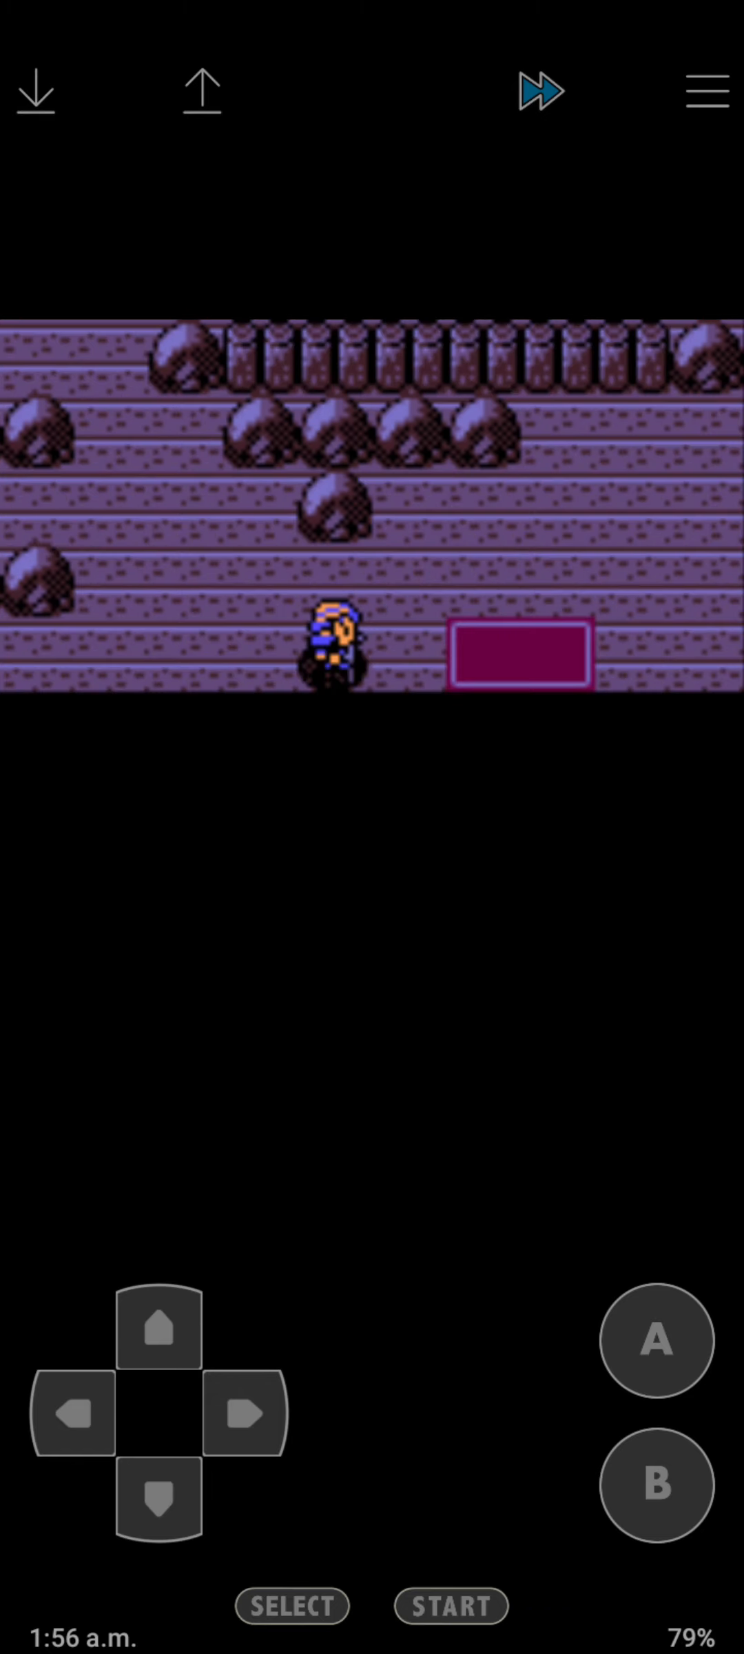
Walk south out of the tower and west along Ecruteak's street.
click(159, 1505)
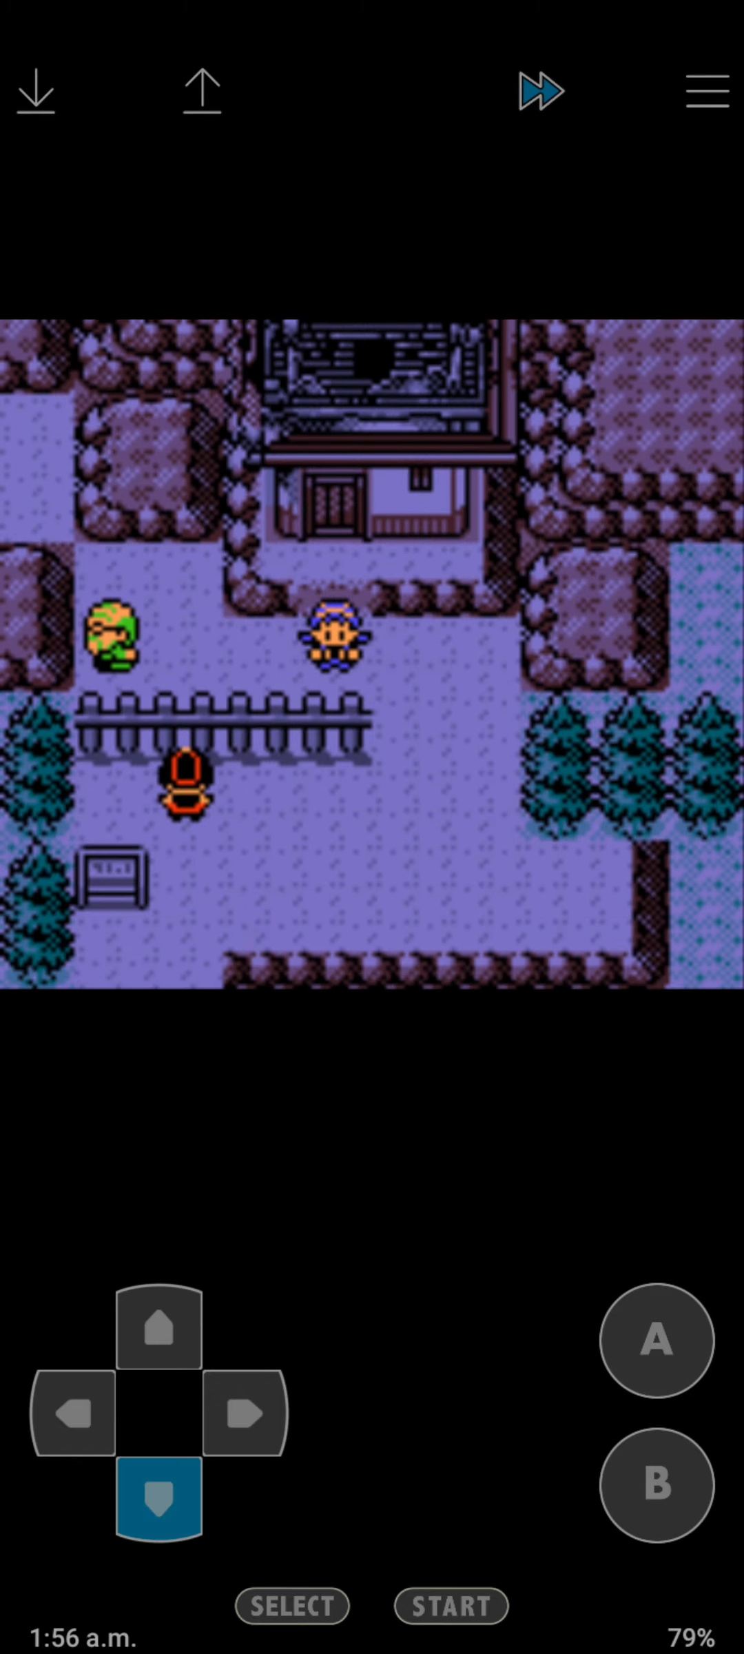
click(245, 1414)
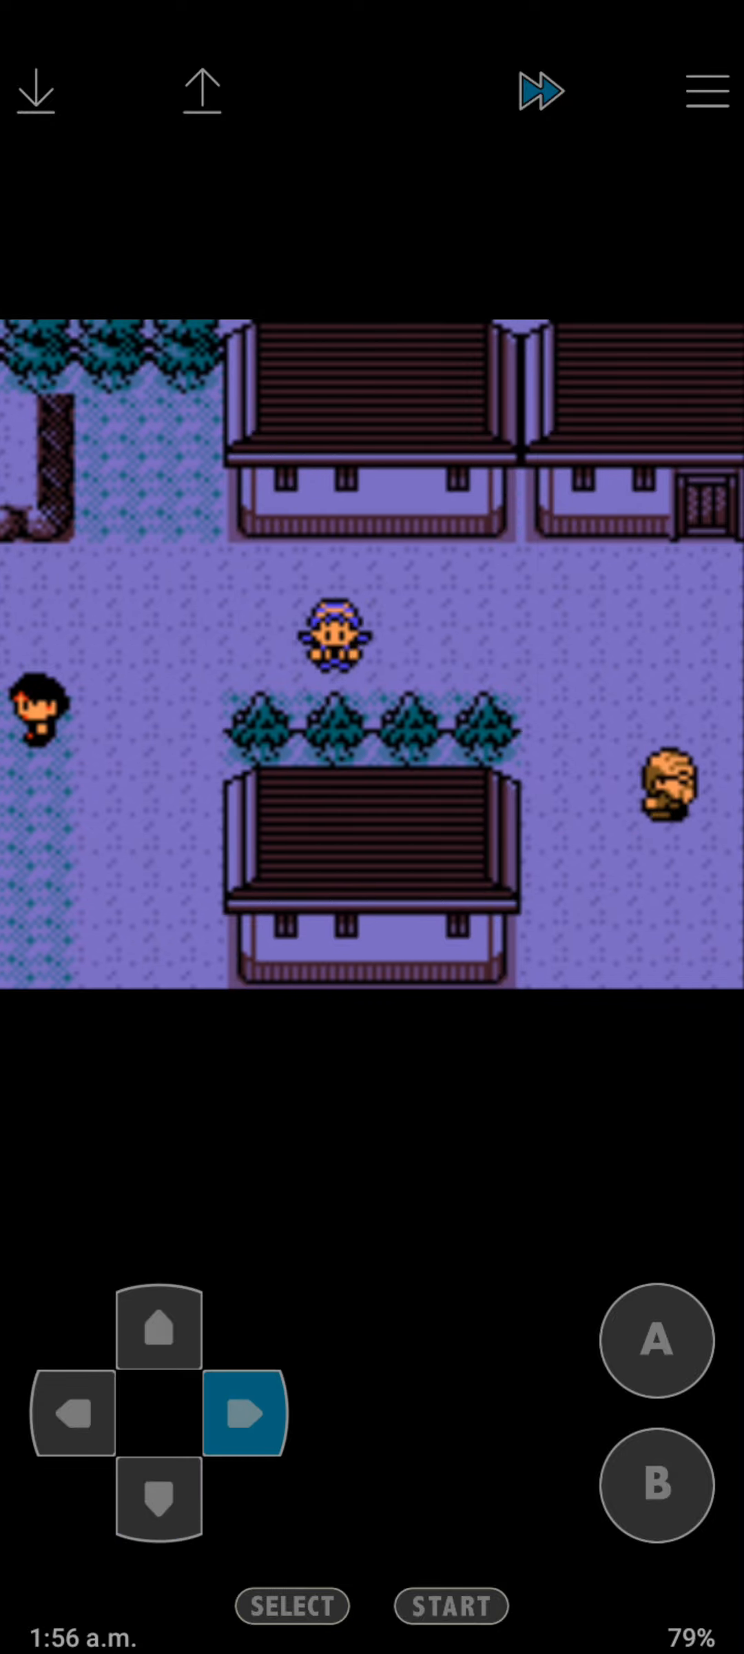
click(156, 1505)
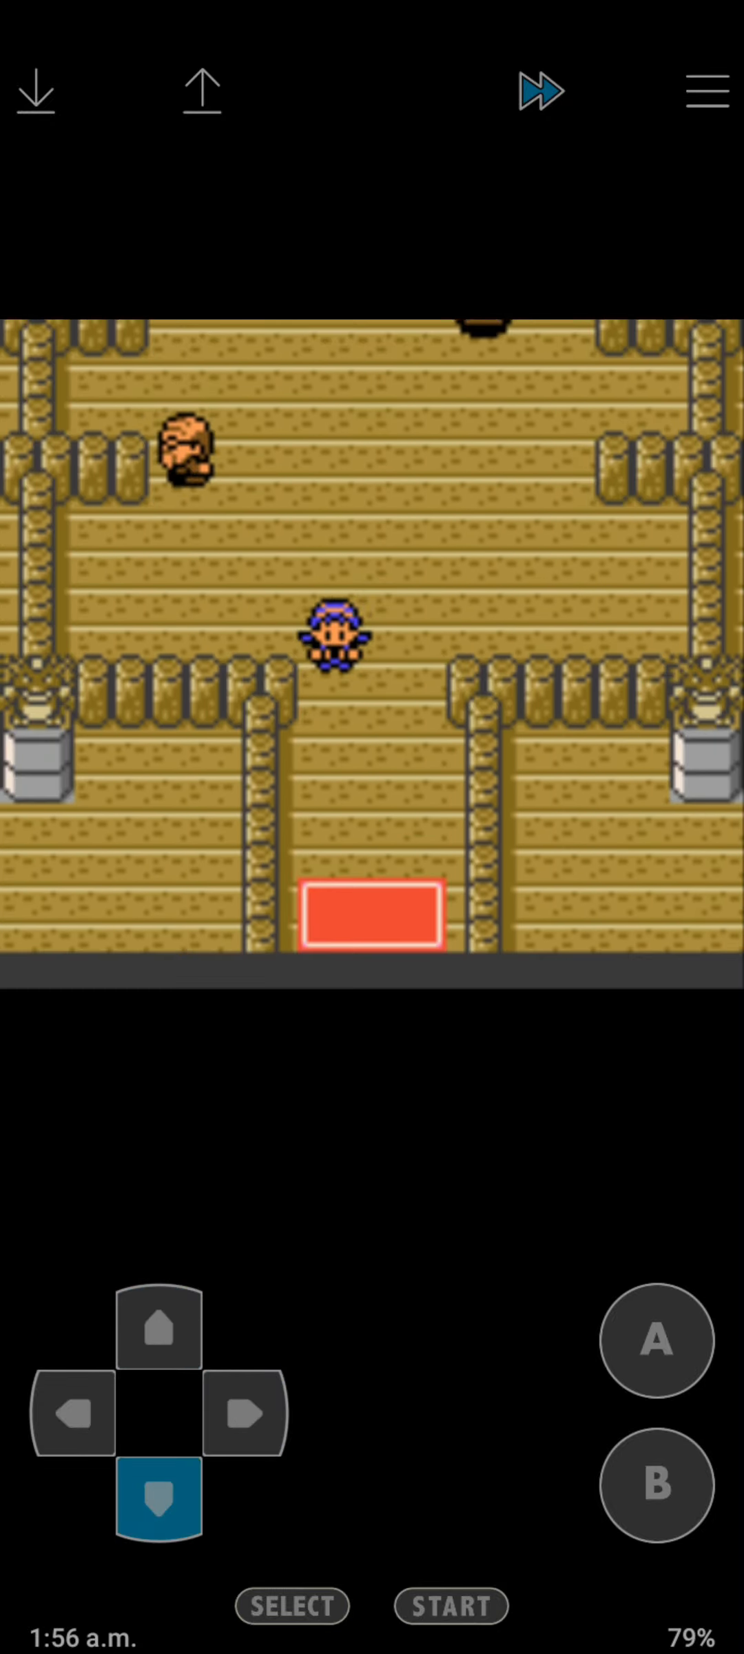
click(71, 1417)
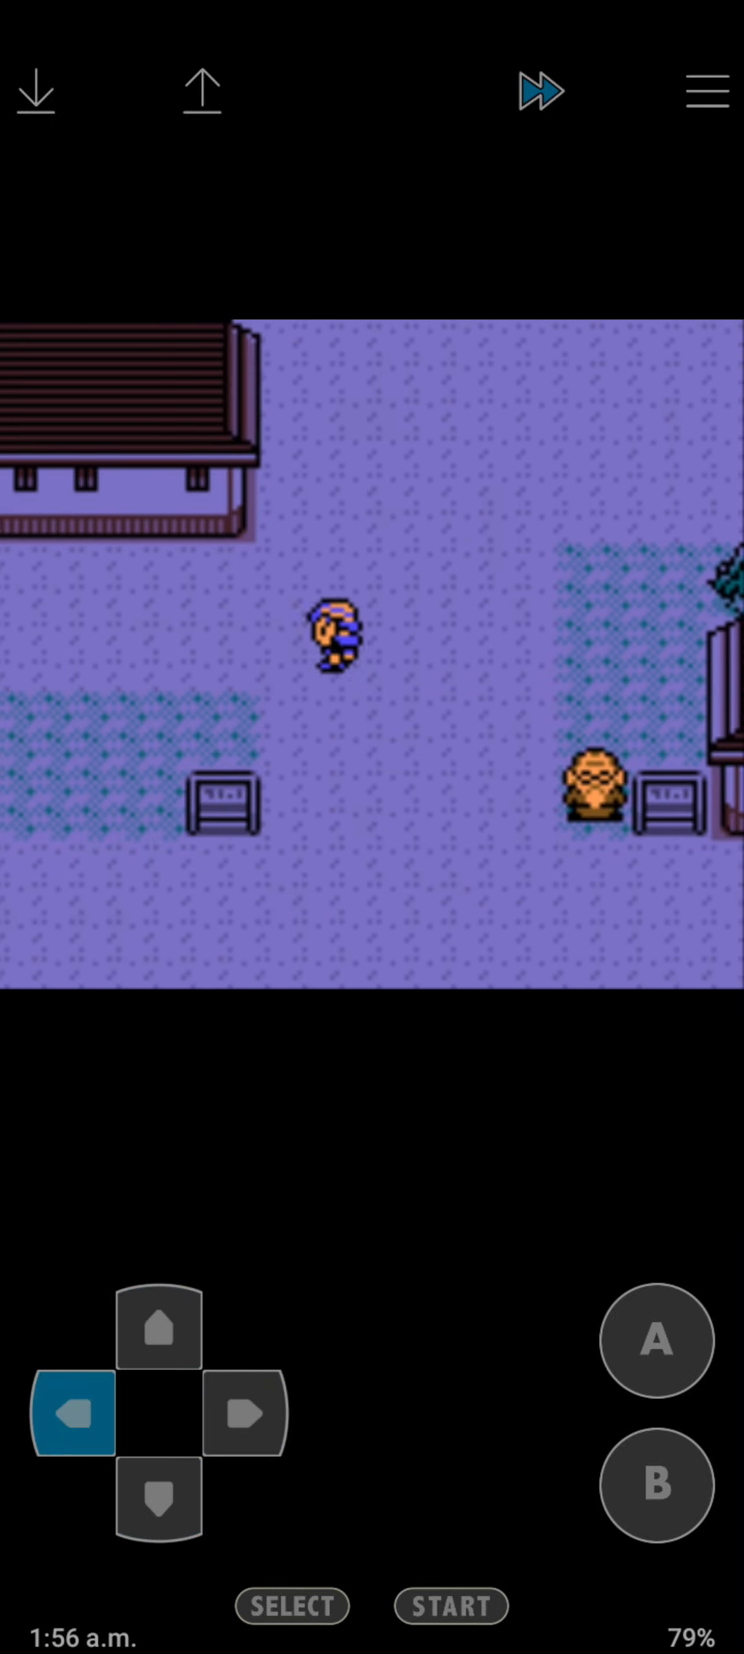
Continue south past the Gym and up to the dance theatre entrance.
click(159, 1507)
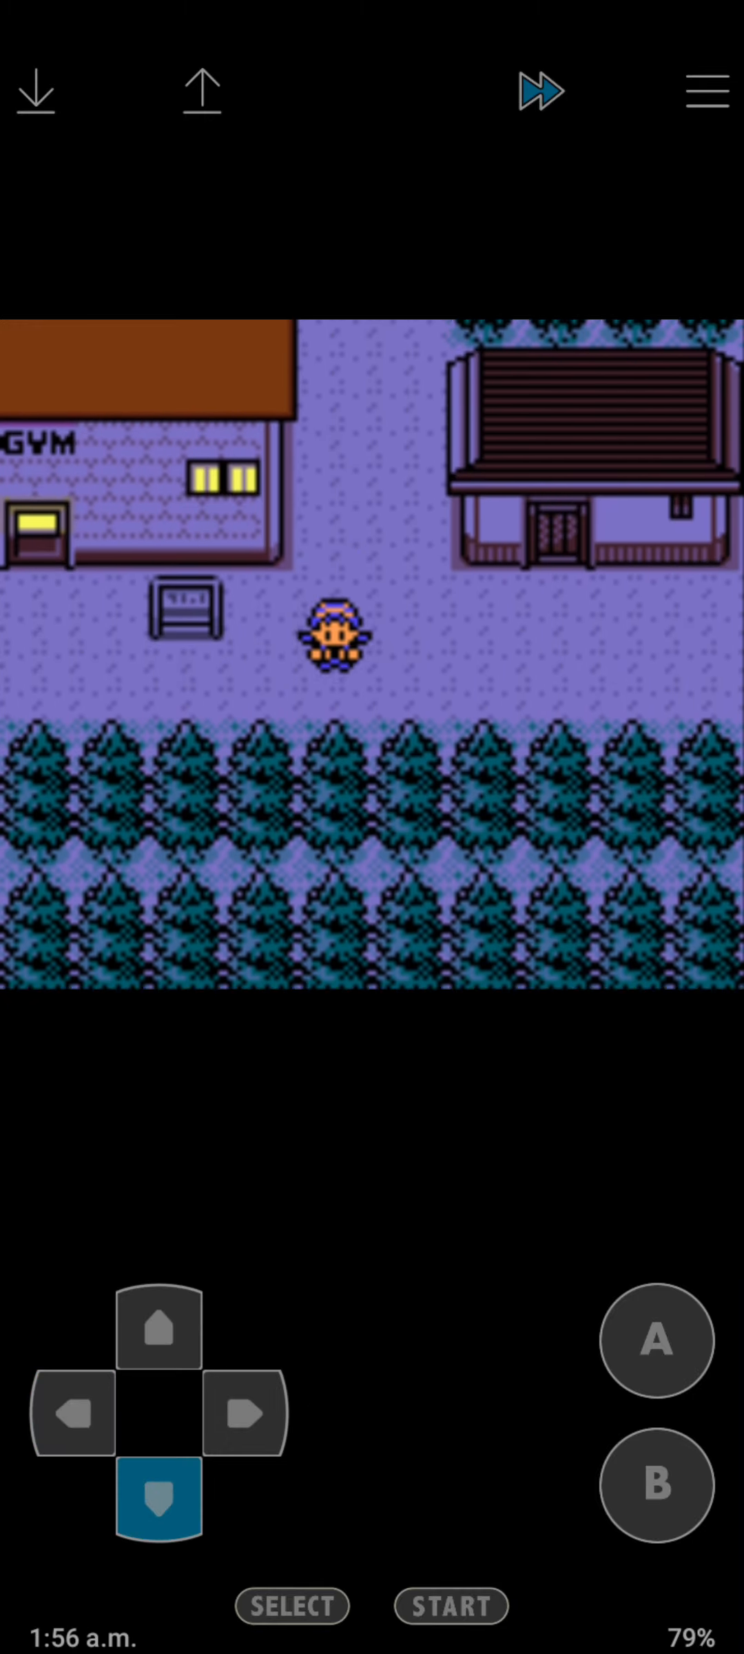
click(160, 1334)
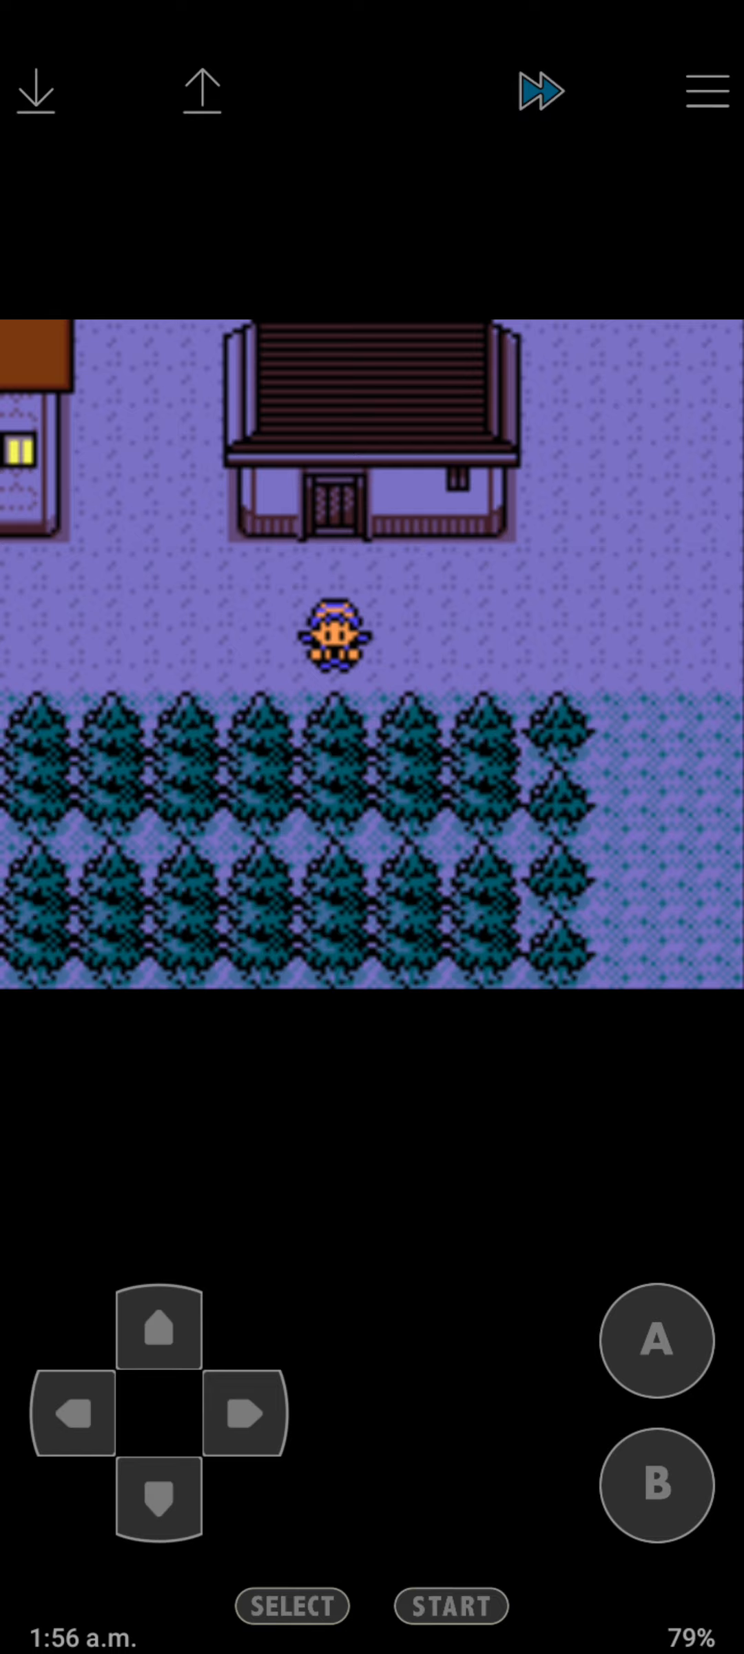
click(246, 1417)
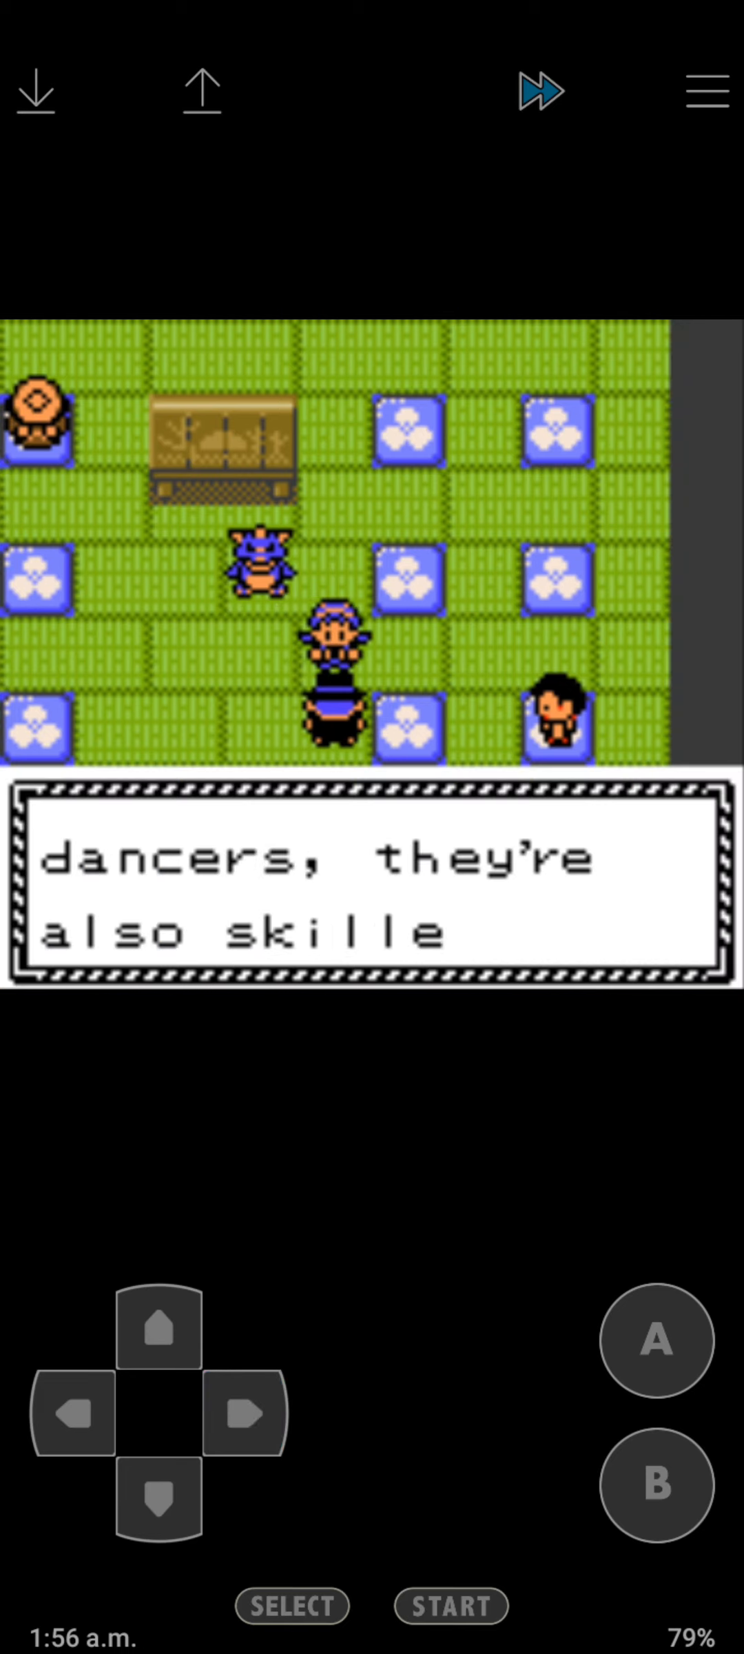
Start the battle with Kimono Girl Miki and defeat her Jolteon with JAWS for 717 EXP.
click(160, 1331)
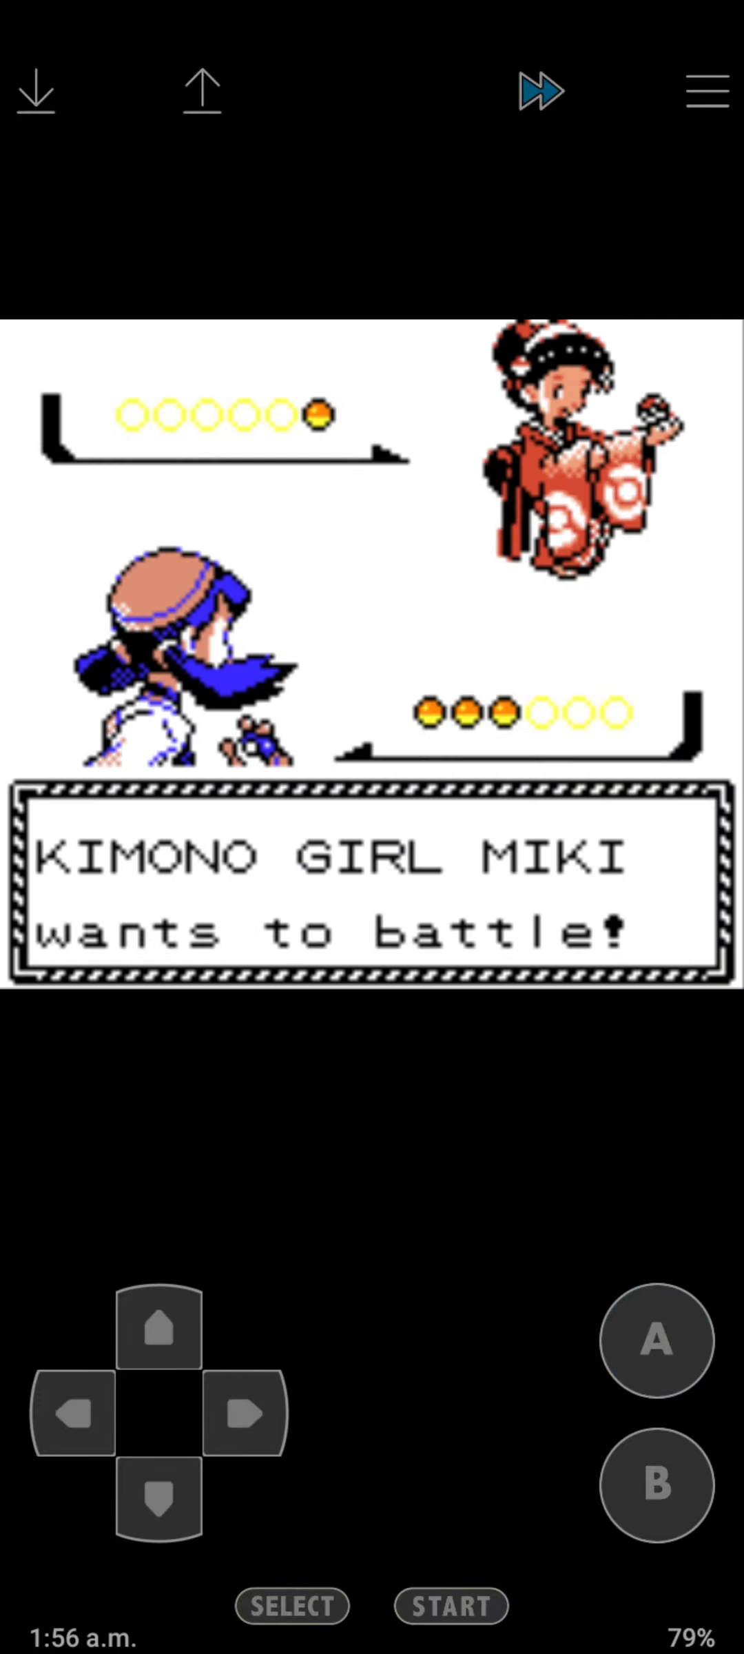
click(653, 1341)
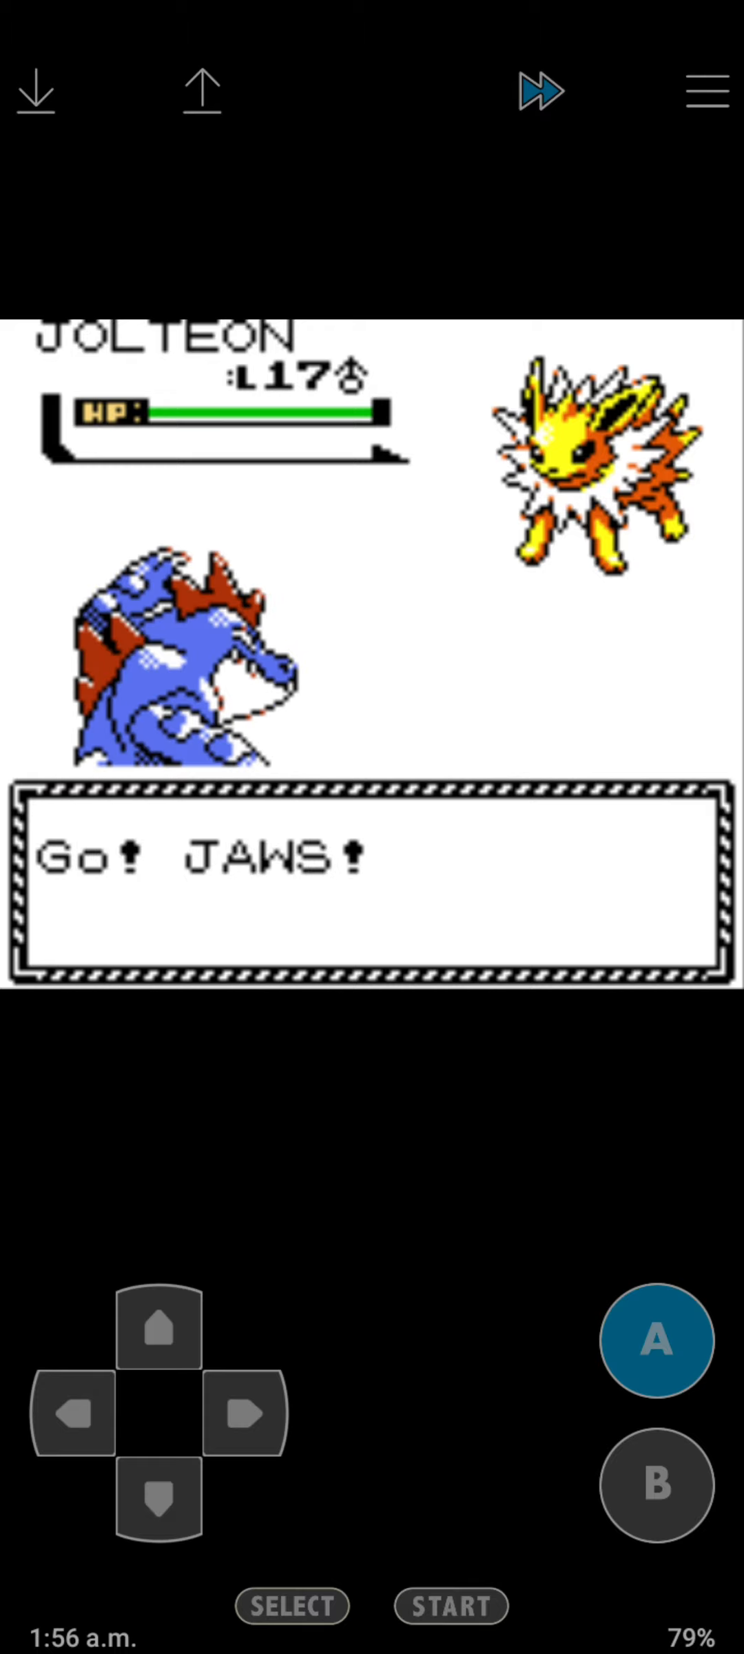
click(655, 1339)
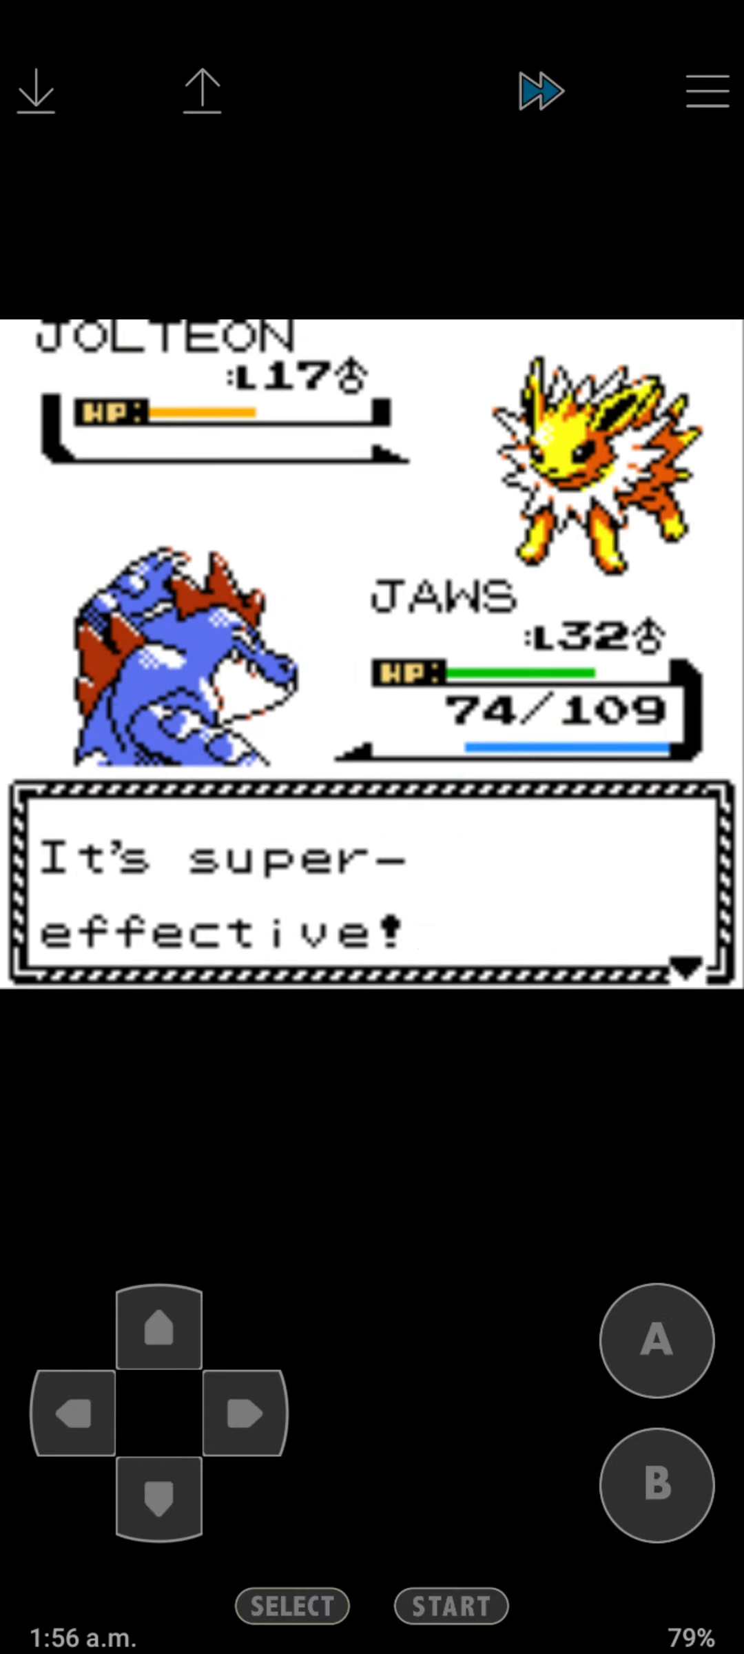
click(656, 1341)
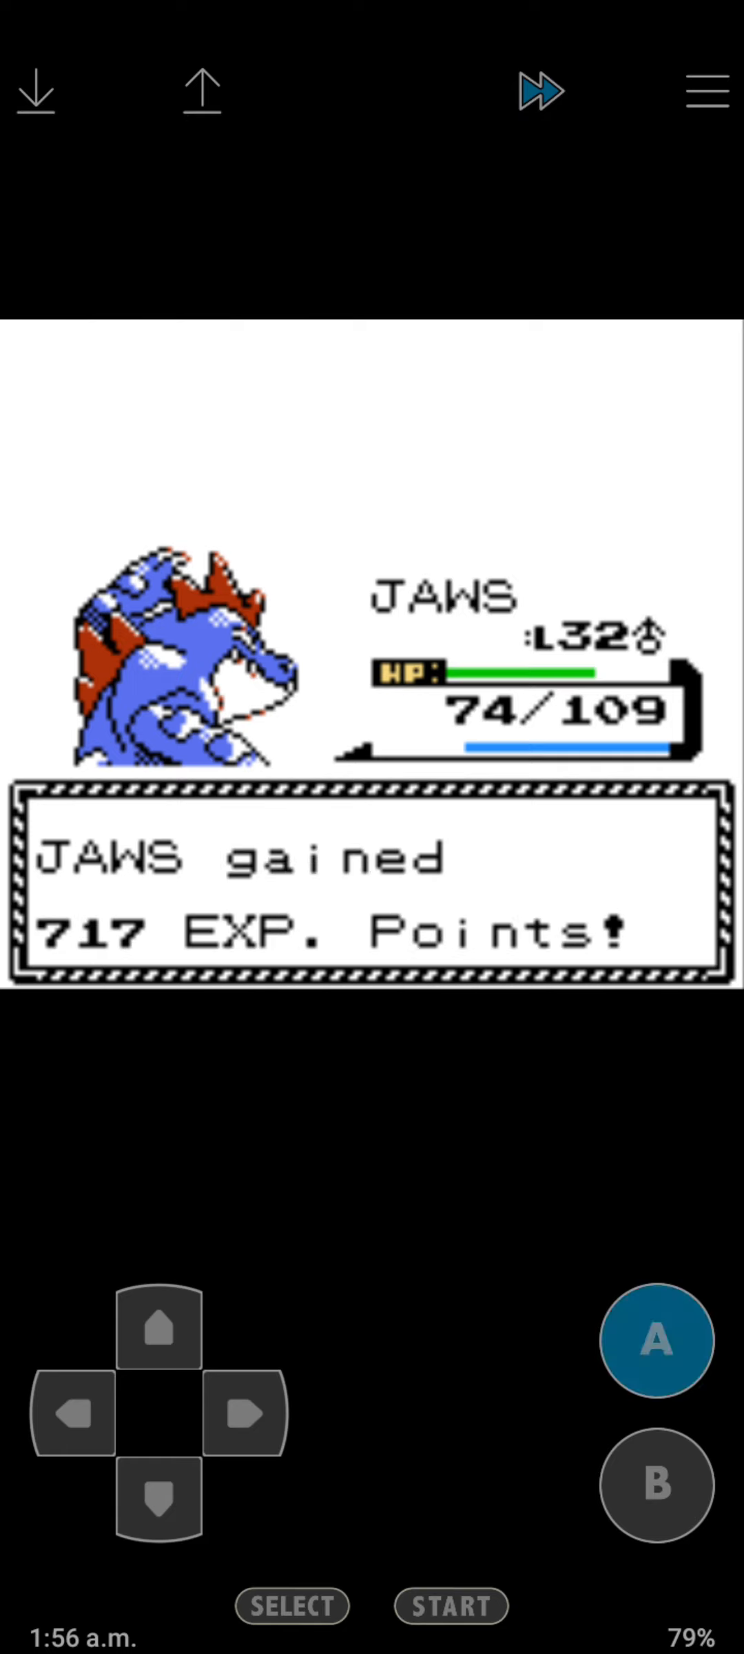
click(656, 1340)
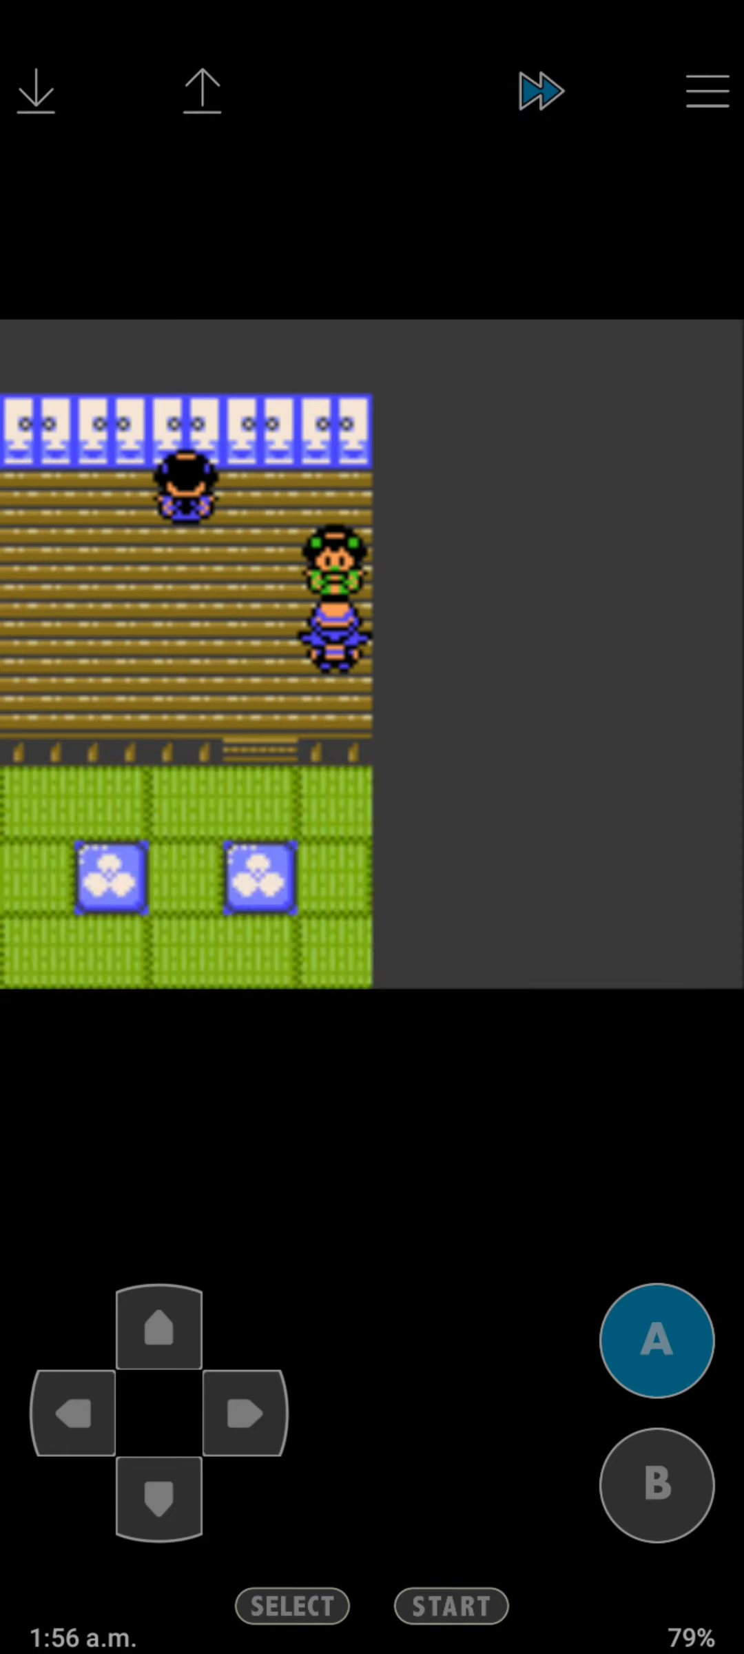
Beat the next Kimono Girl's Vaporeon with Scratch, JAWS reaching level 33, and accept the next challenge.
click(71, 1415)
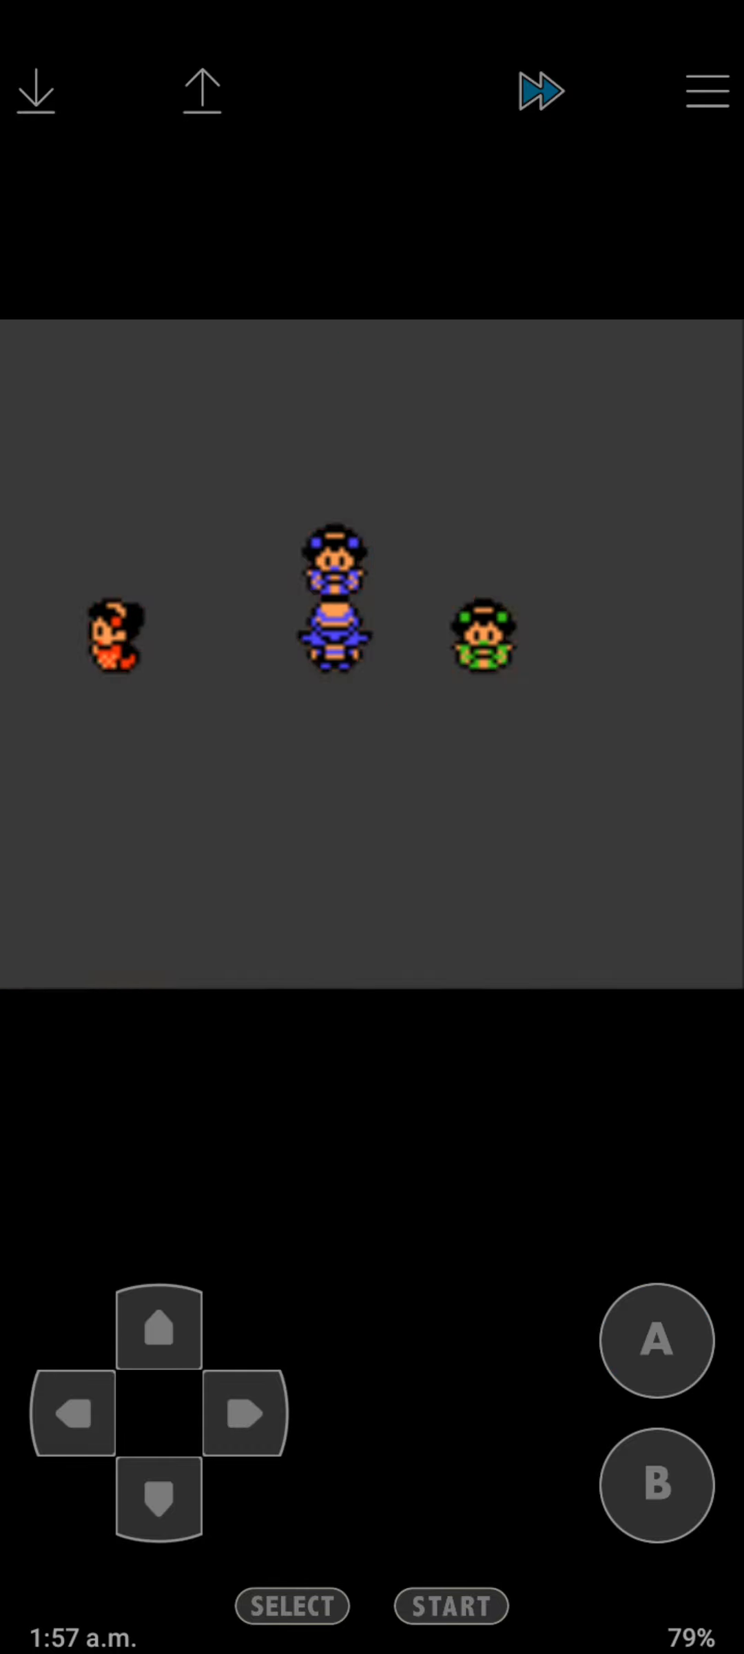
click(656, 1341)
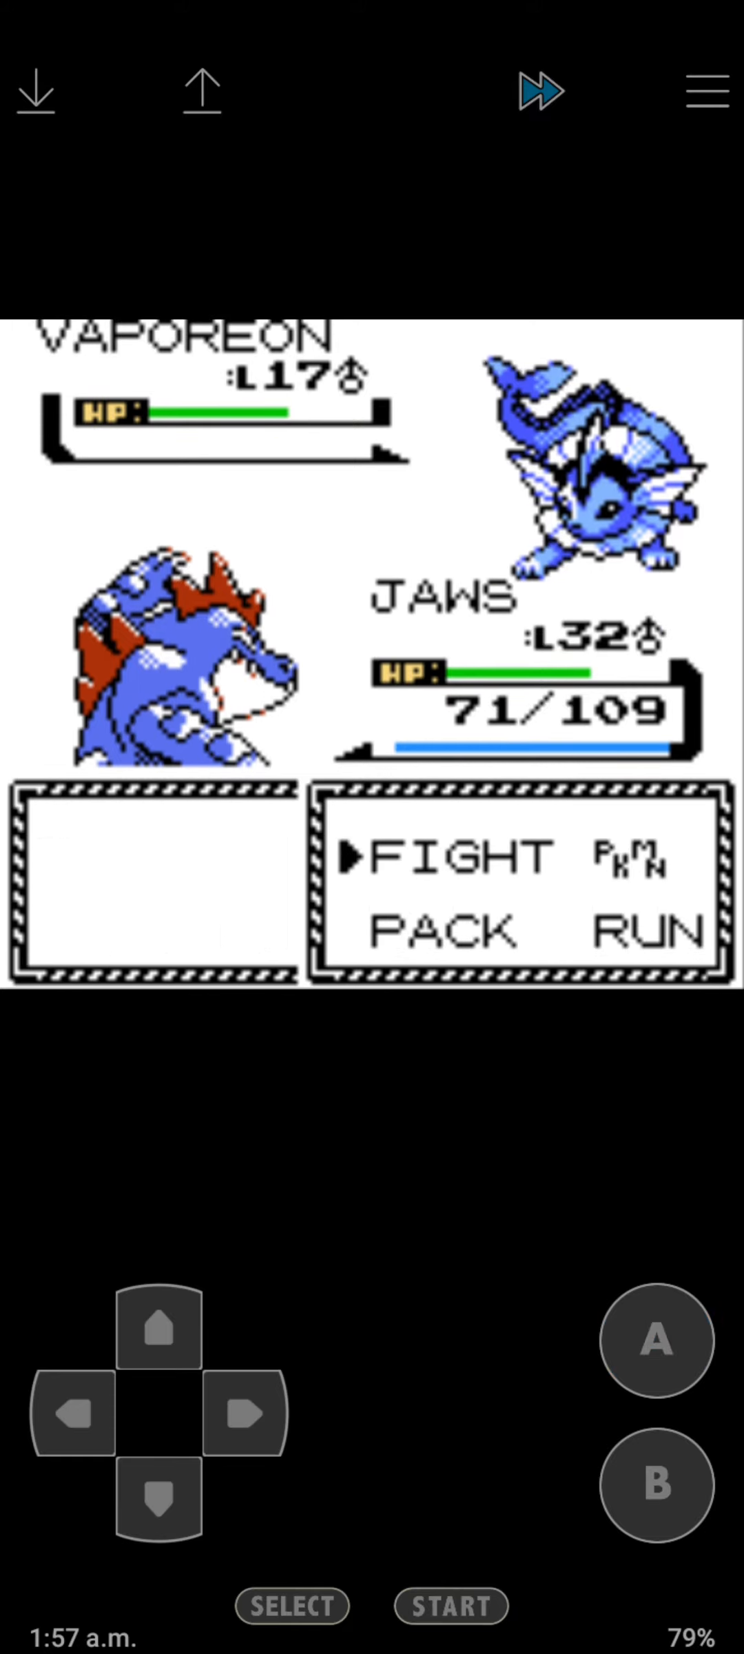
click(656, 1343)
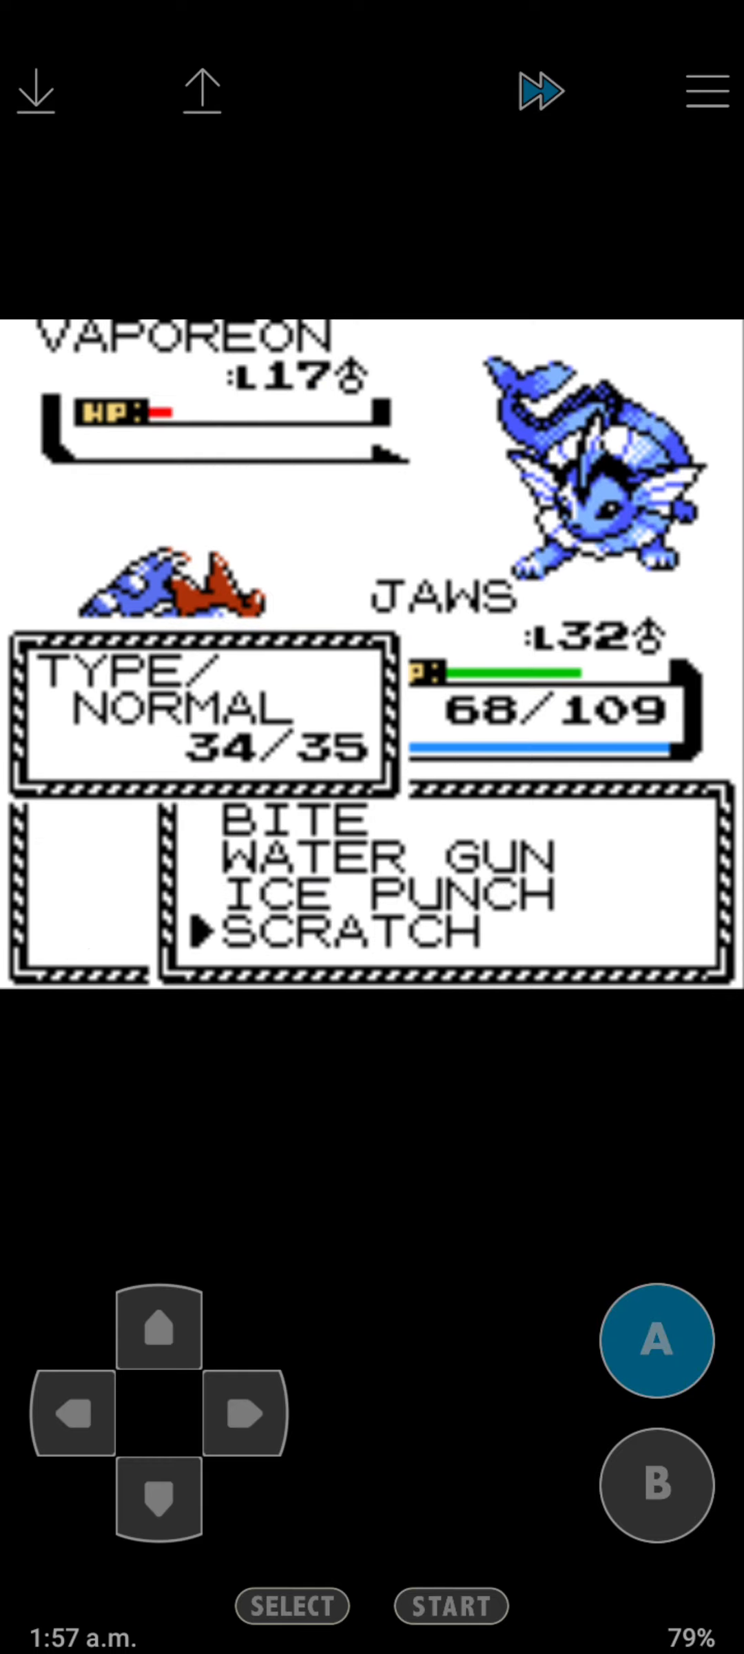
click(653, 1341)
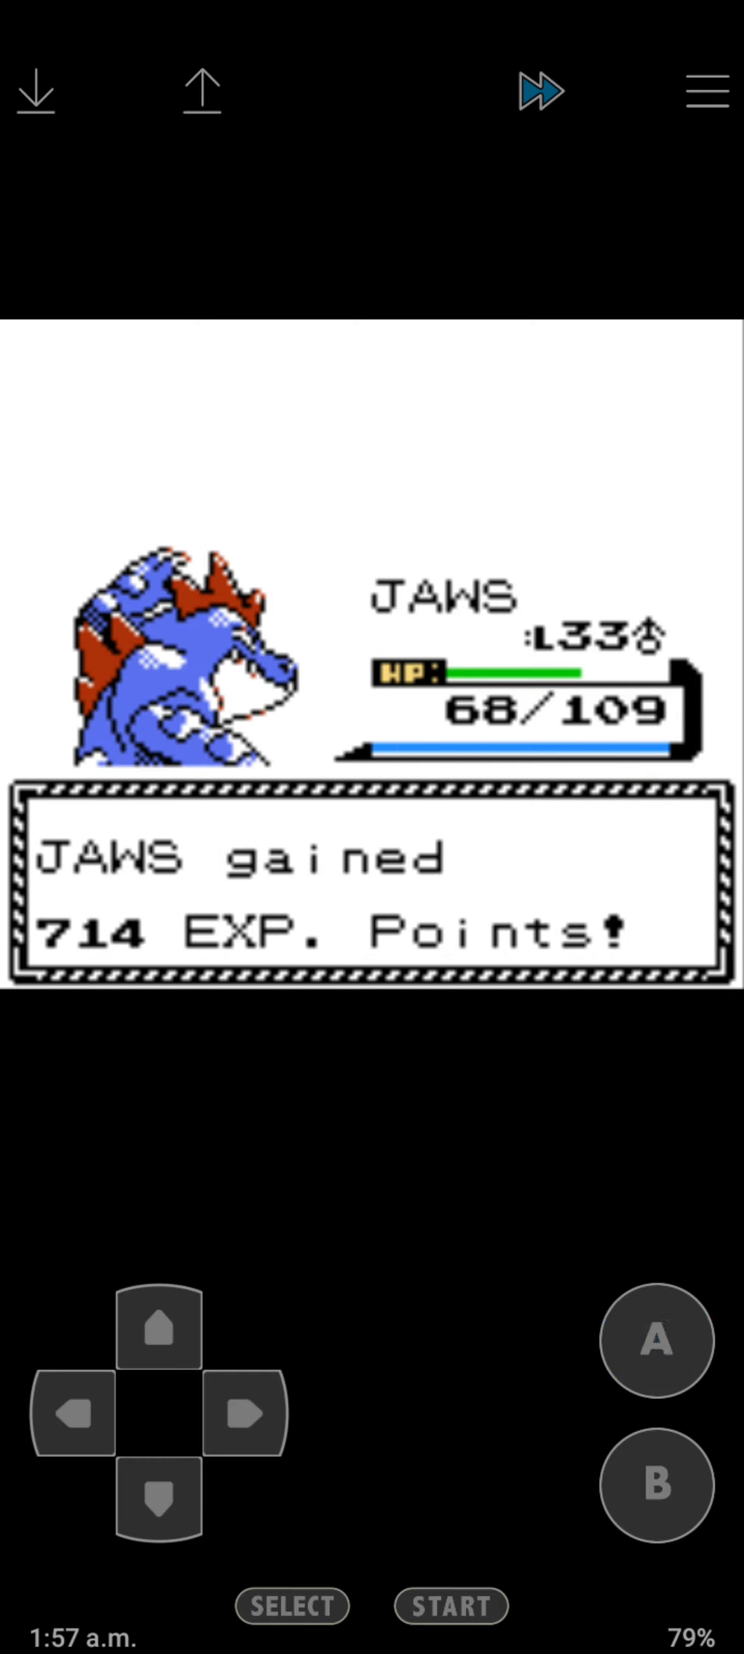
click(655, 1341)
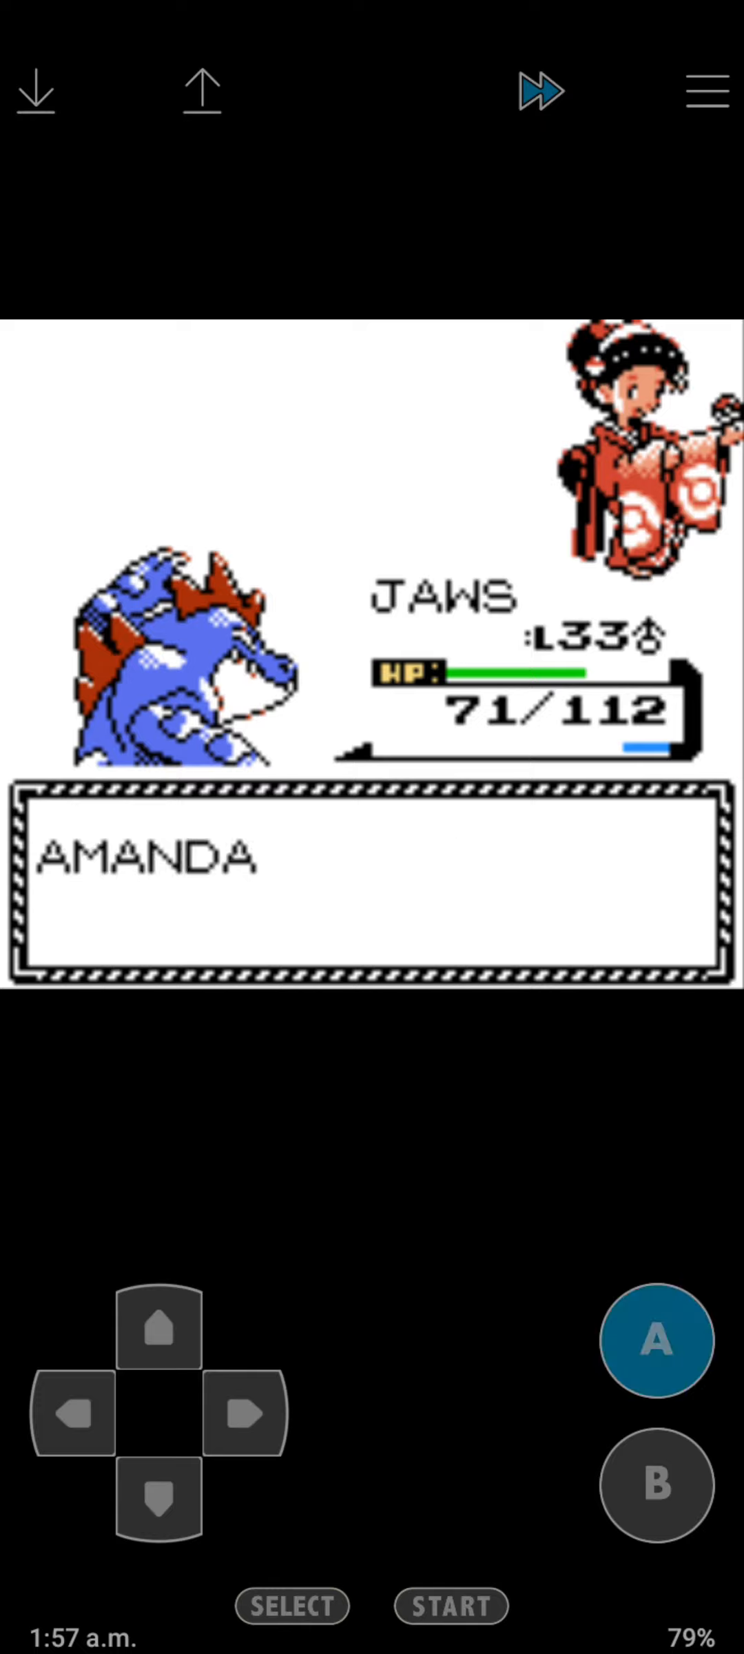
click(656, 1340)
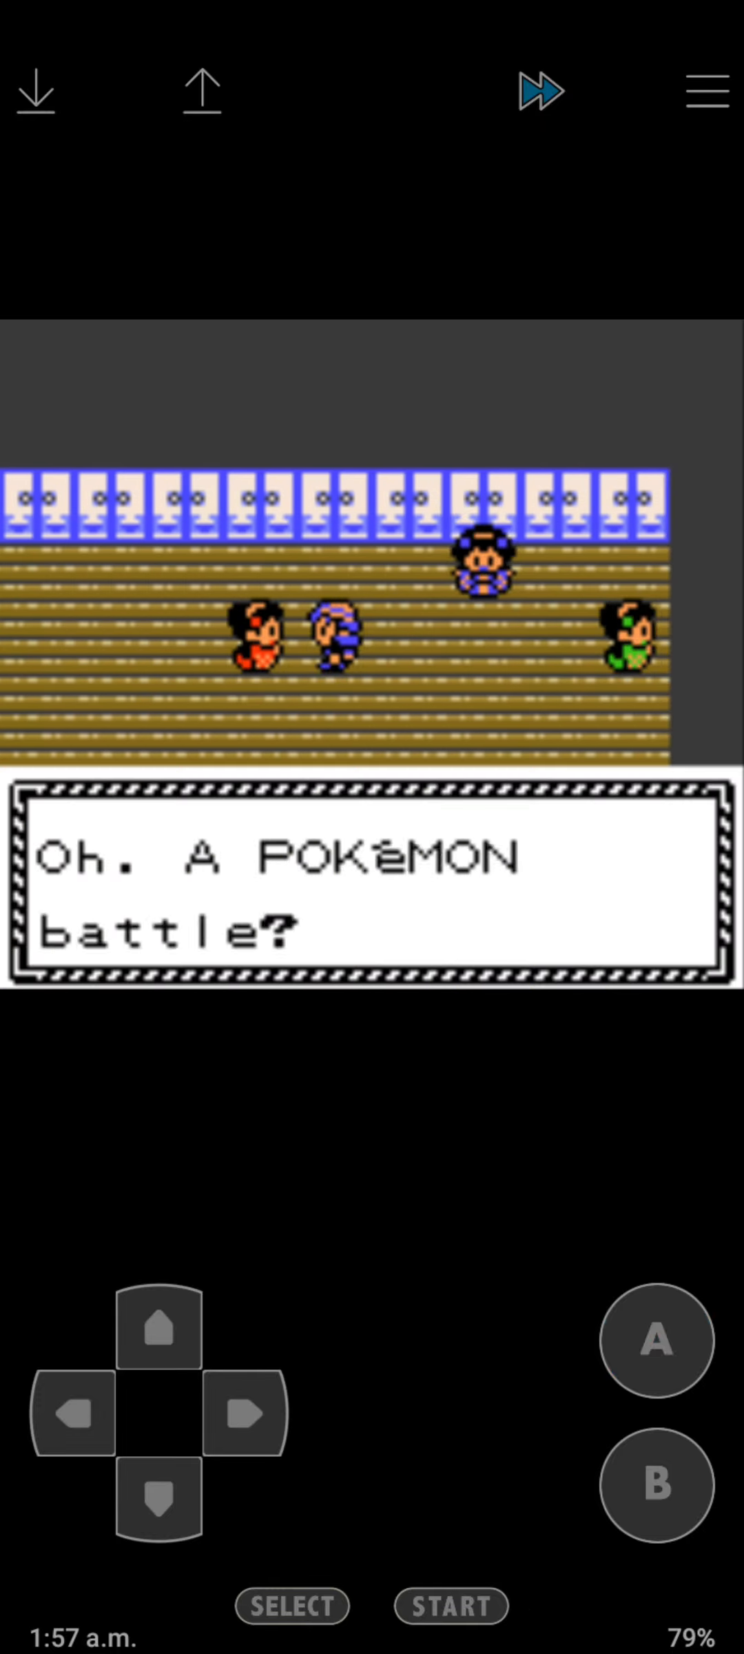
Send out JAWS and knock out the Kimono Girl's Umbreon with repeated Bite attacks.
click(655, 1341)
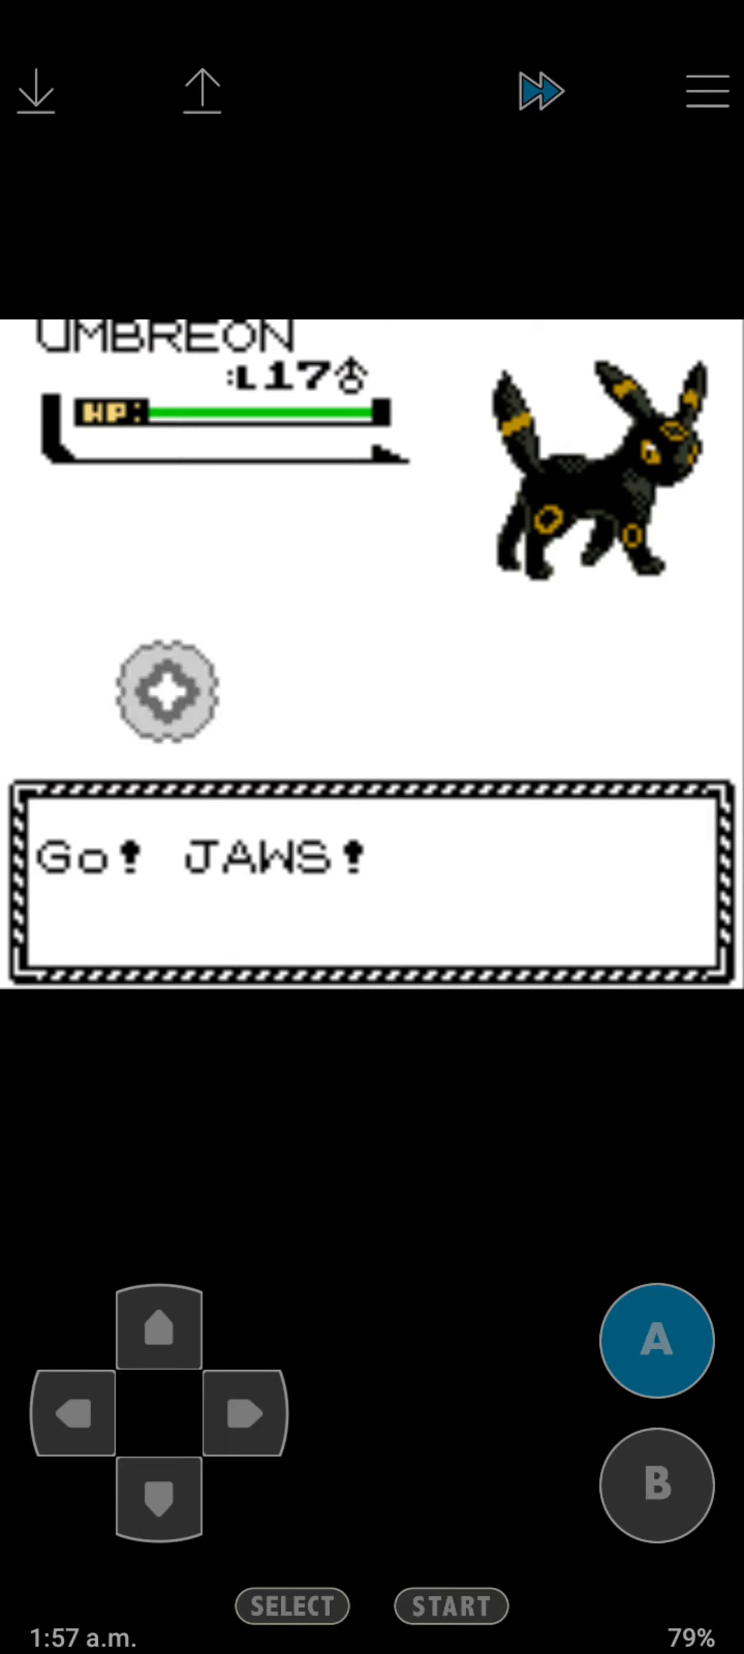
click(655, 1340)
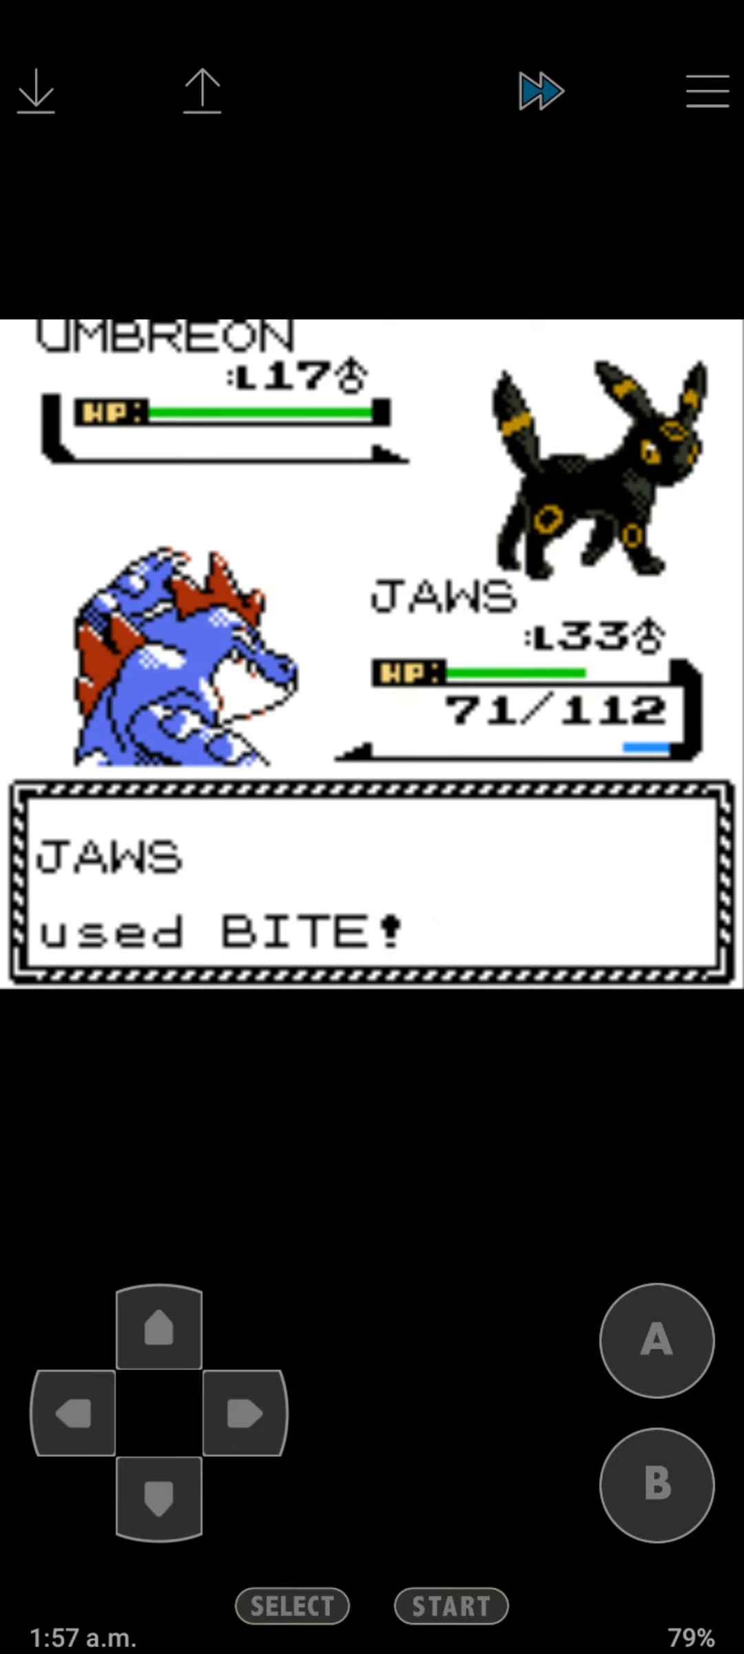
click(654, 1341)
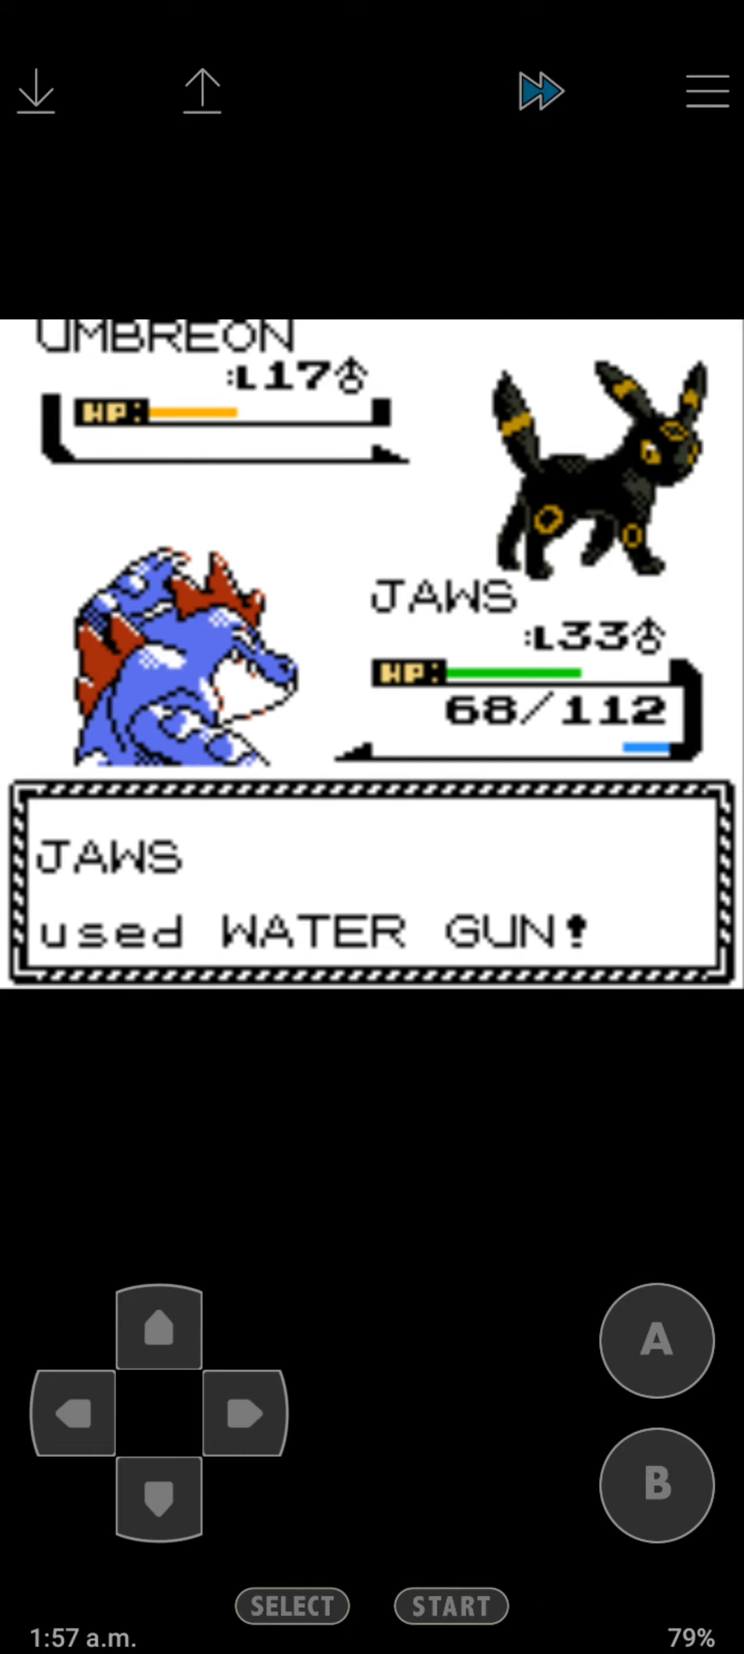
click(653, 1340)
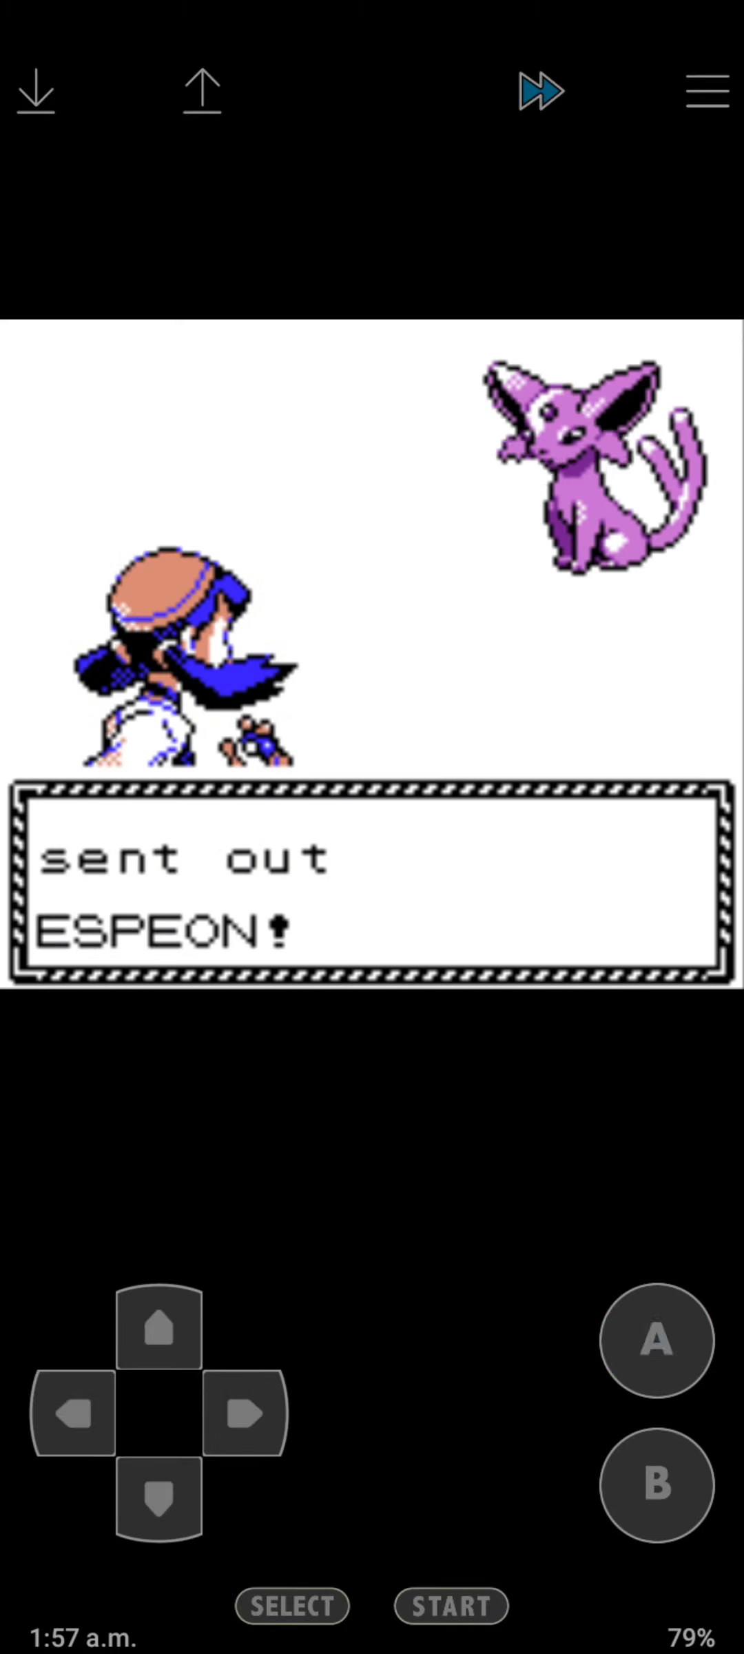
Defeat the next Kimono Girl's Espeon with Bite and return to the stage.
click(653, 1344)
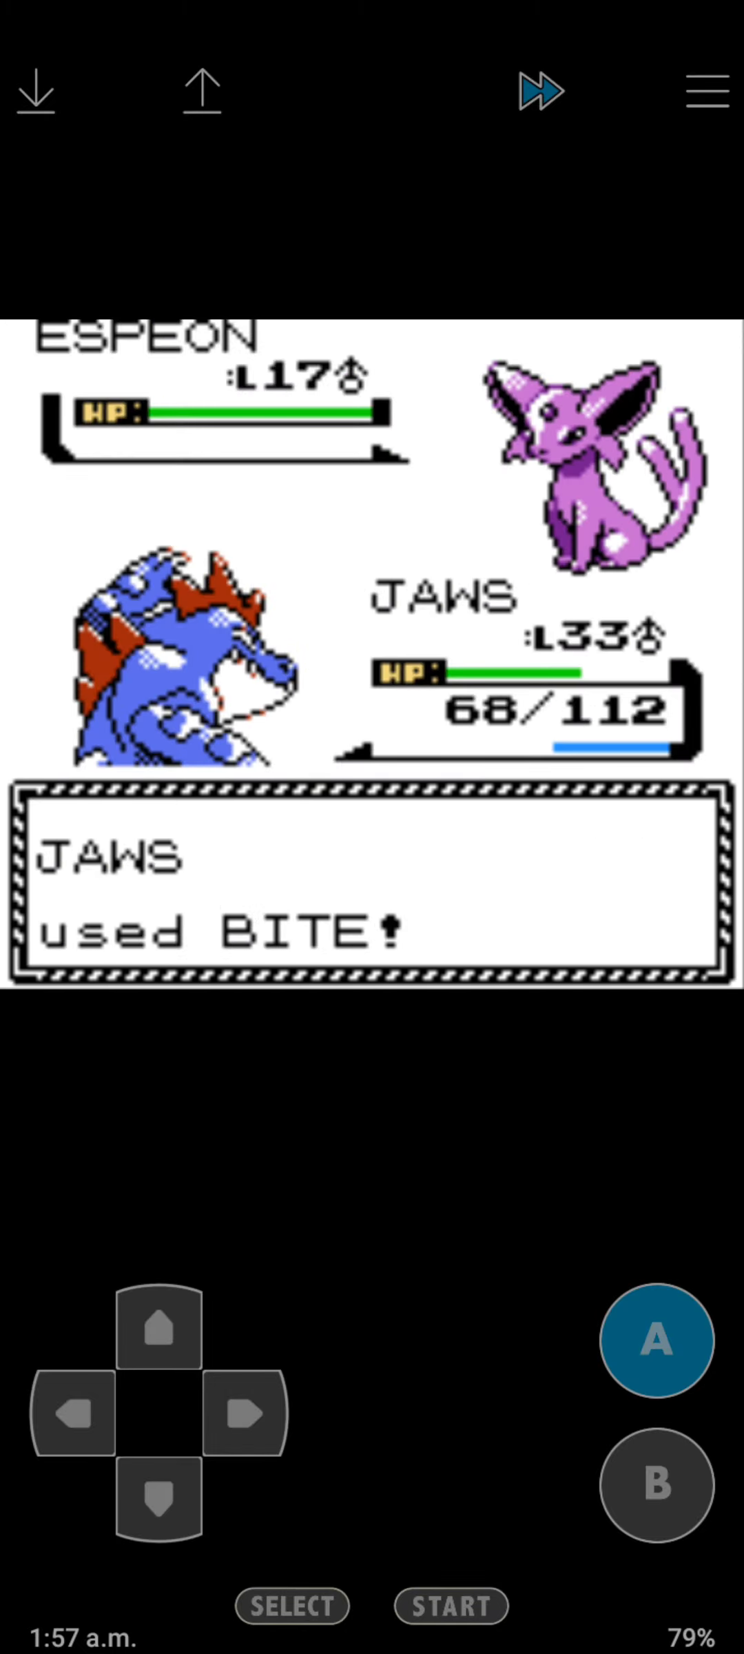
click(655, 1341)
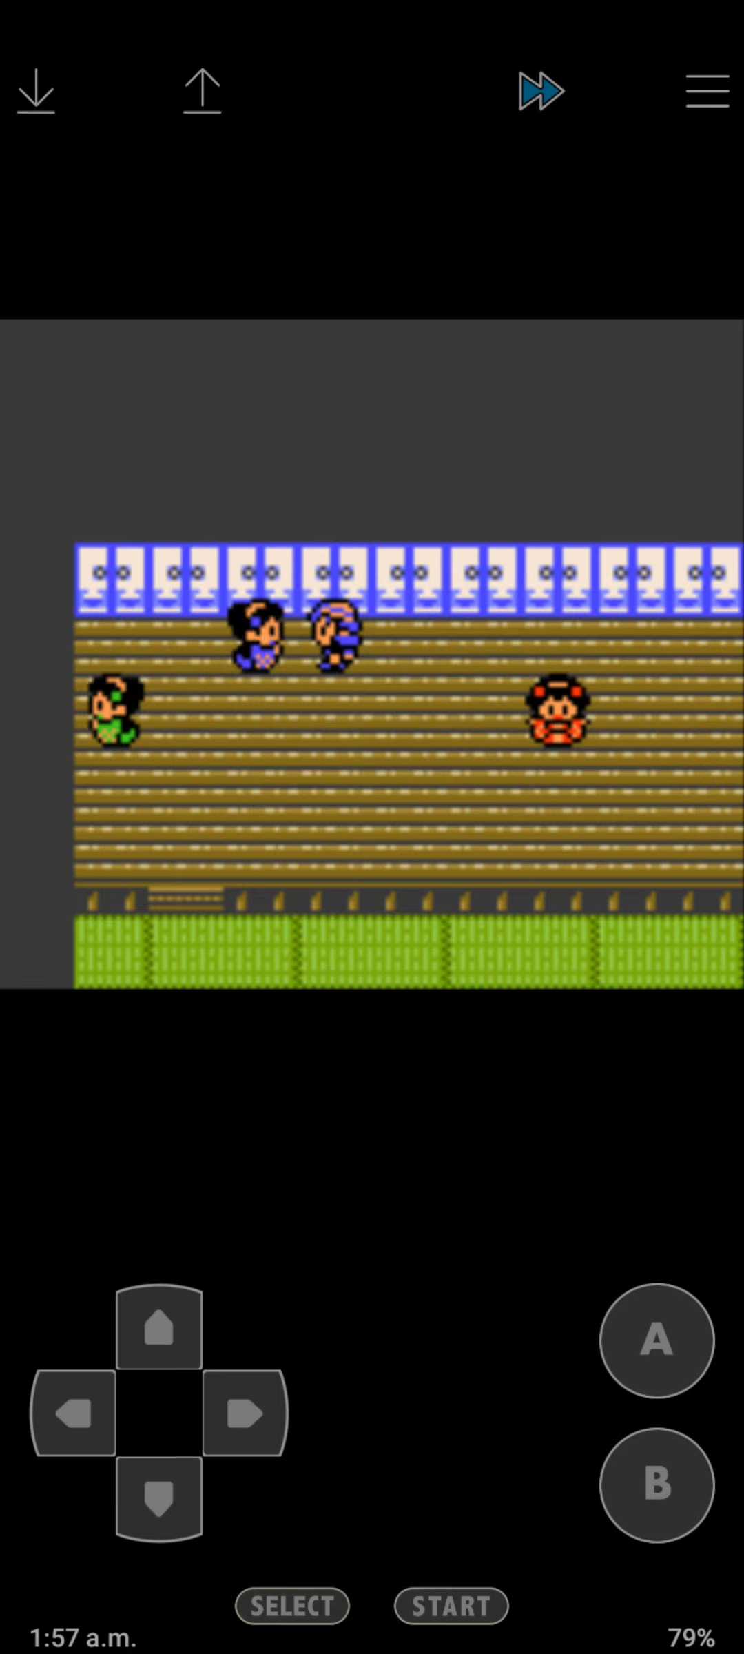
Defeat Kimono Girl Naoko's Flareon with Water Gun, earning JAWS 720 EXP.
click(656, 1344)
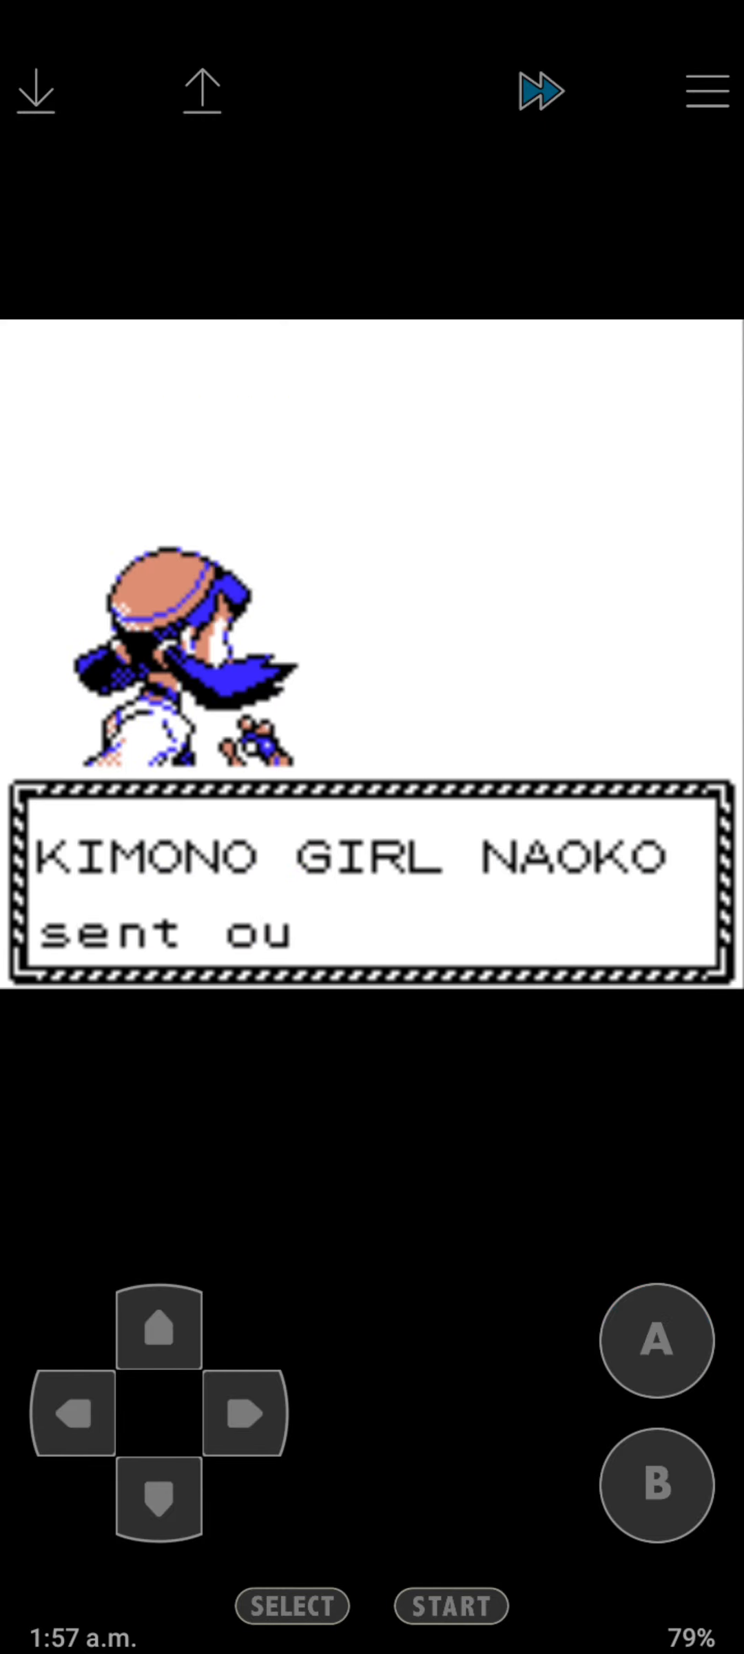
click(653, 1344)
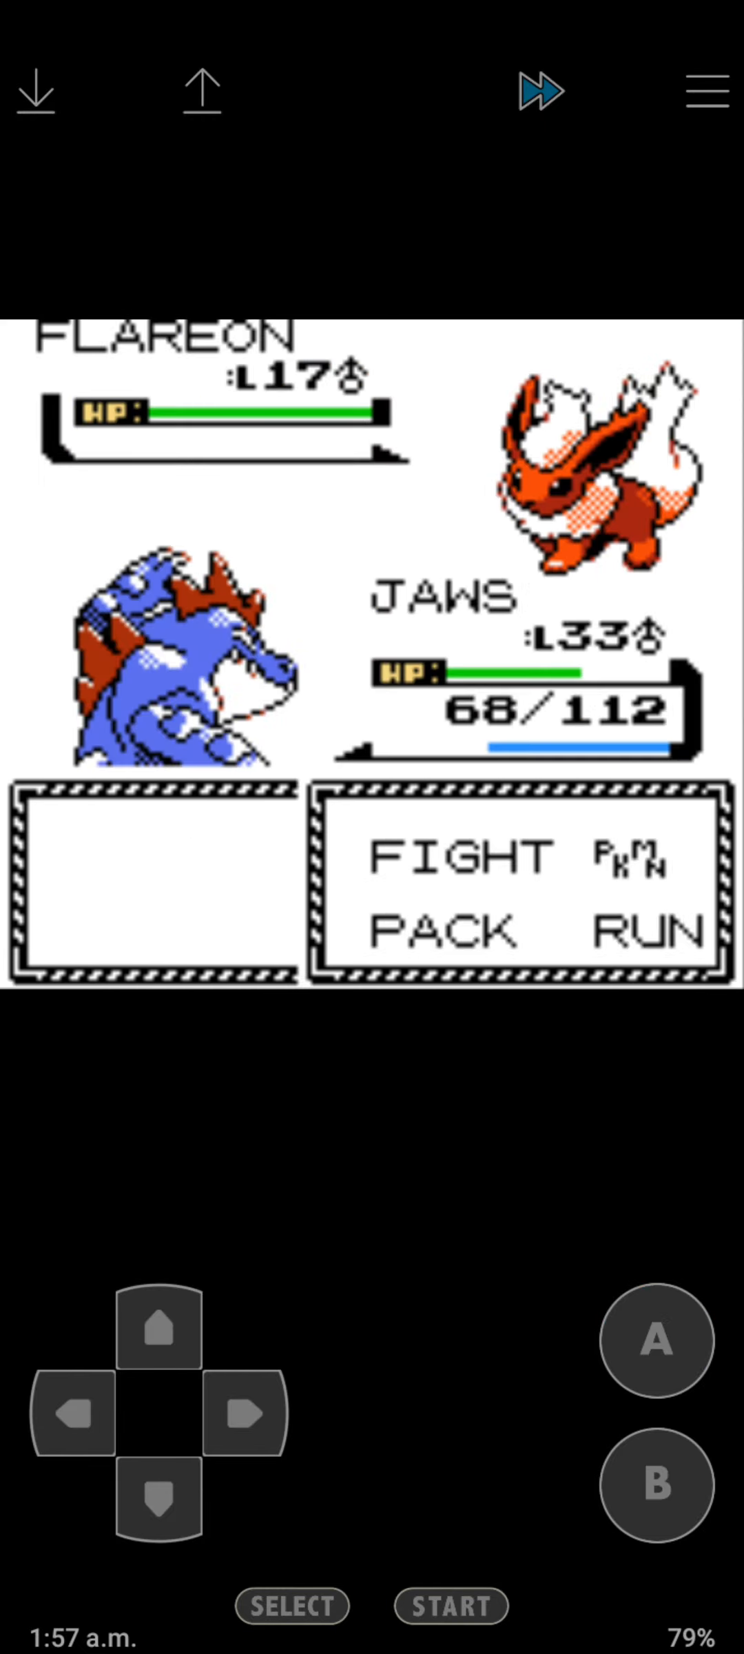
click(655, 1339)
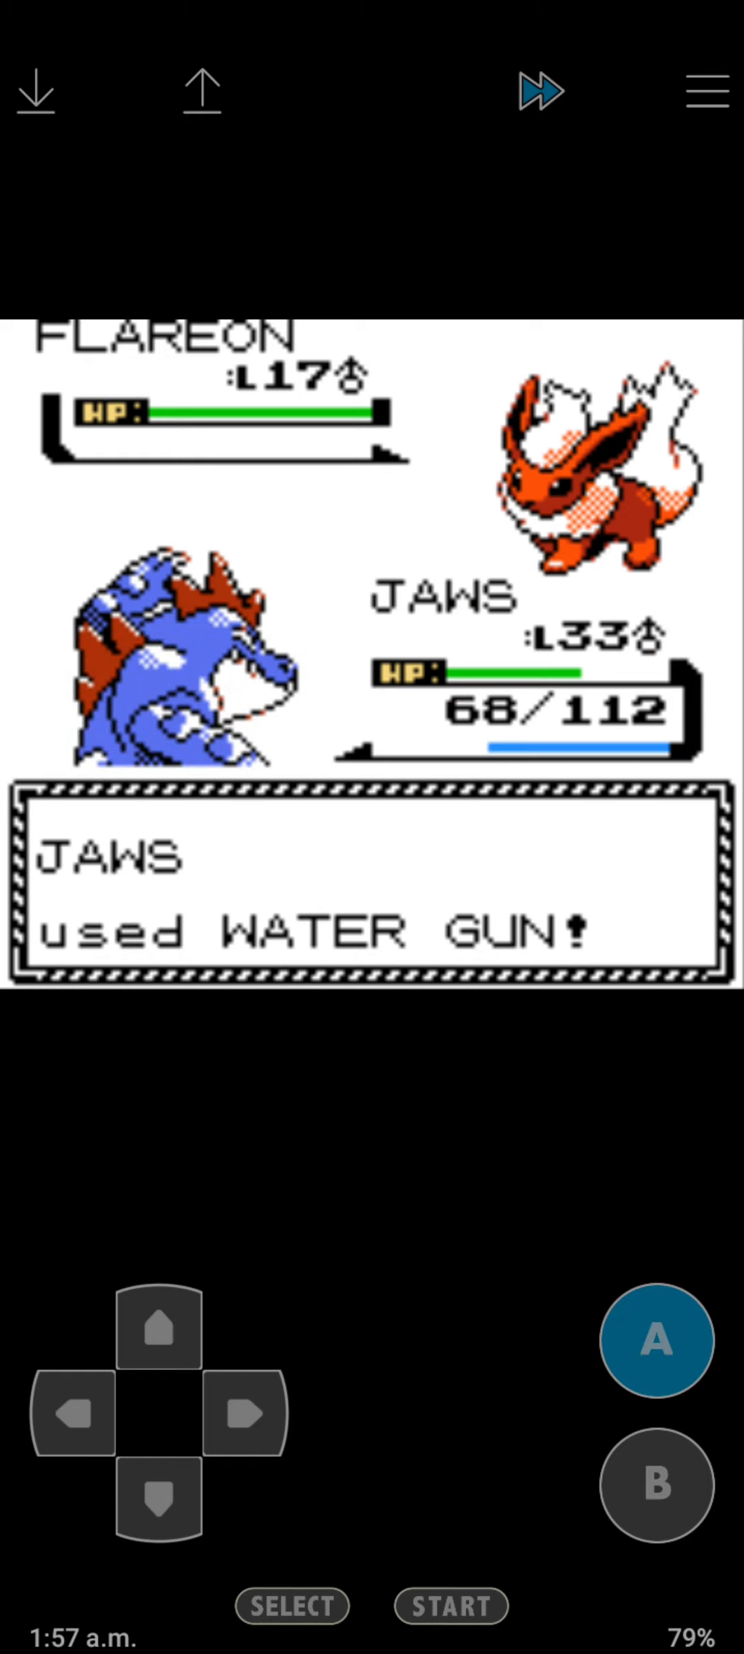
click(655, 1341)
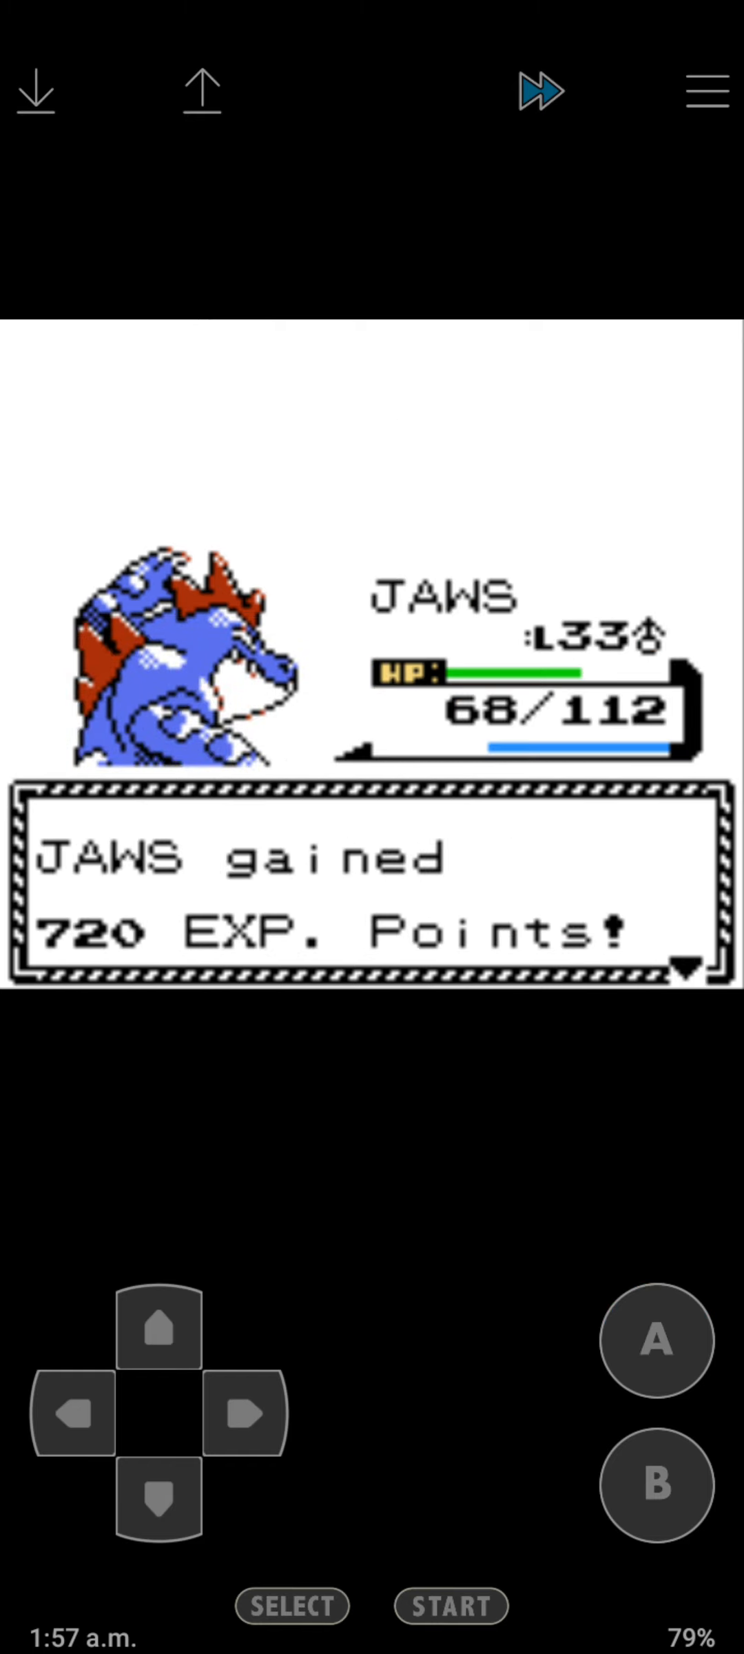
click(656, 1341)
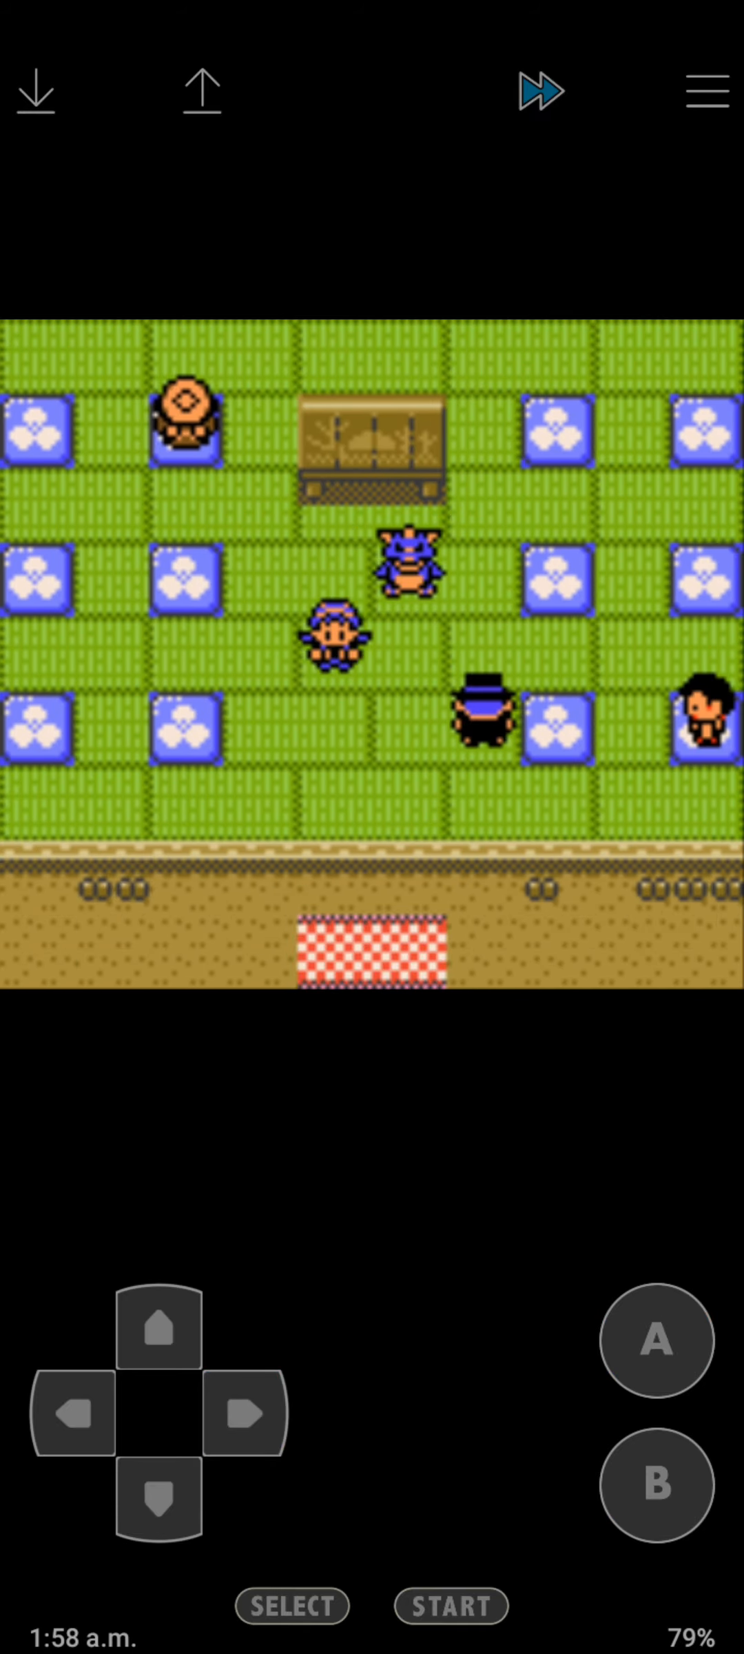
Receive HM03 from the theatre's gentleman and finish the conversation.
click(656, 1344)
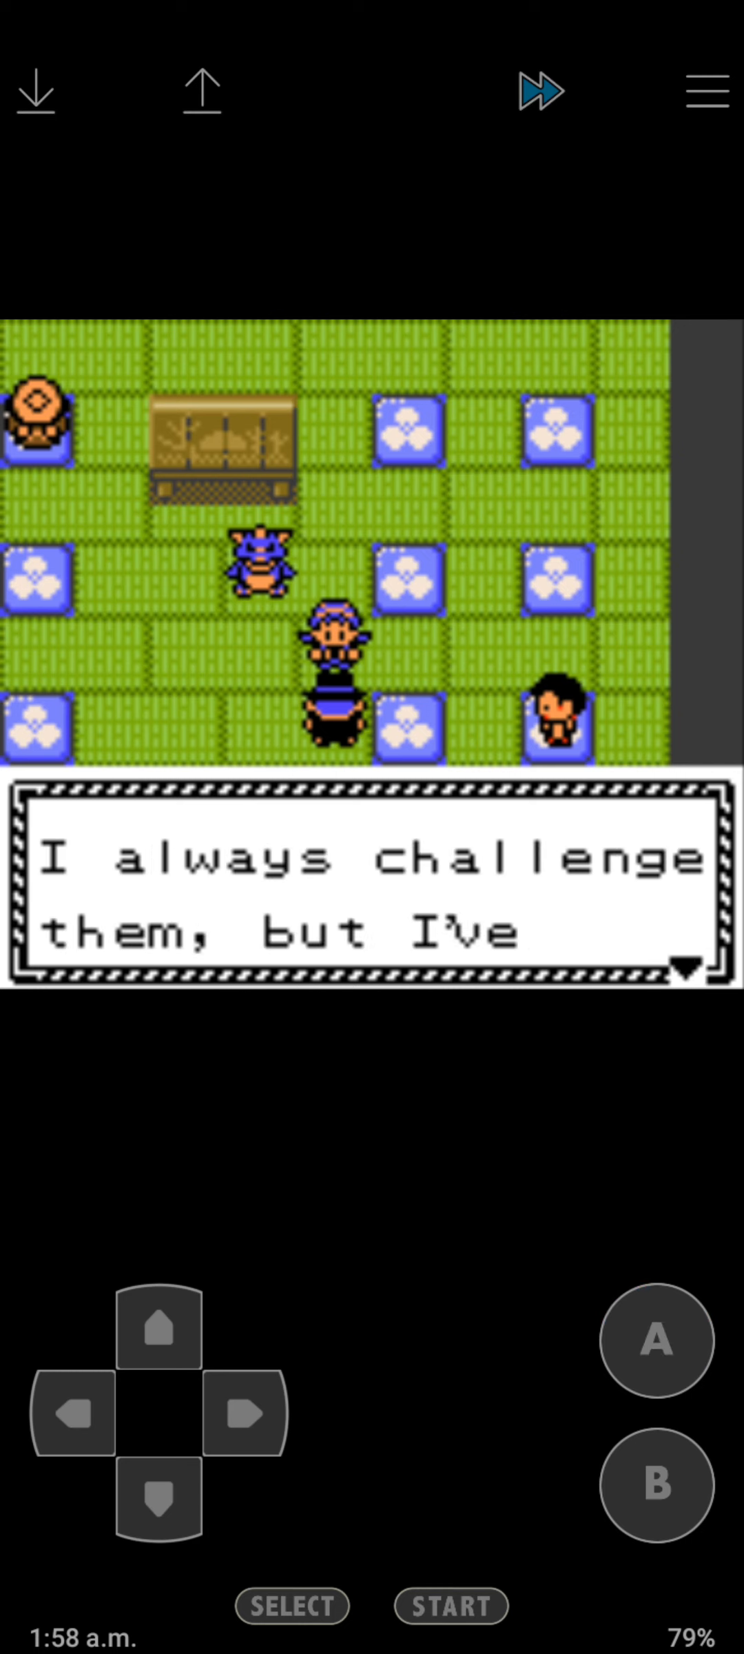
click(655, 1341)
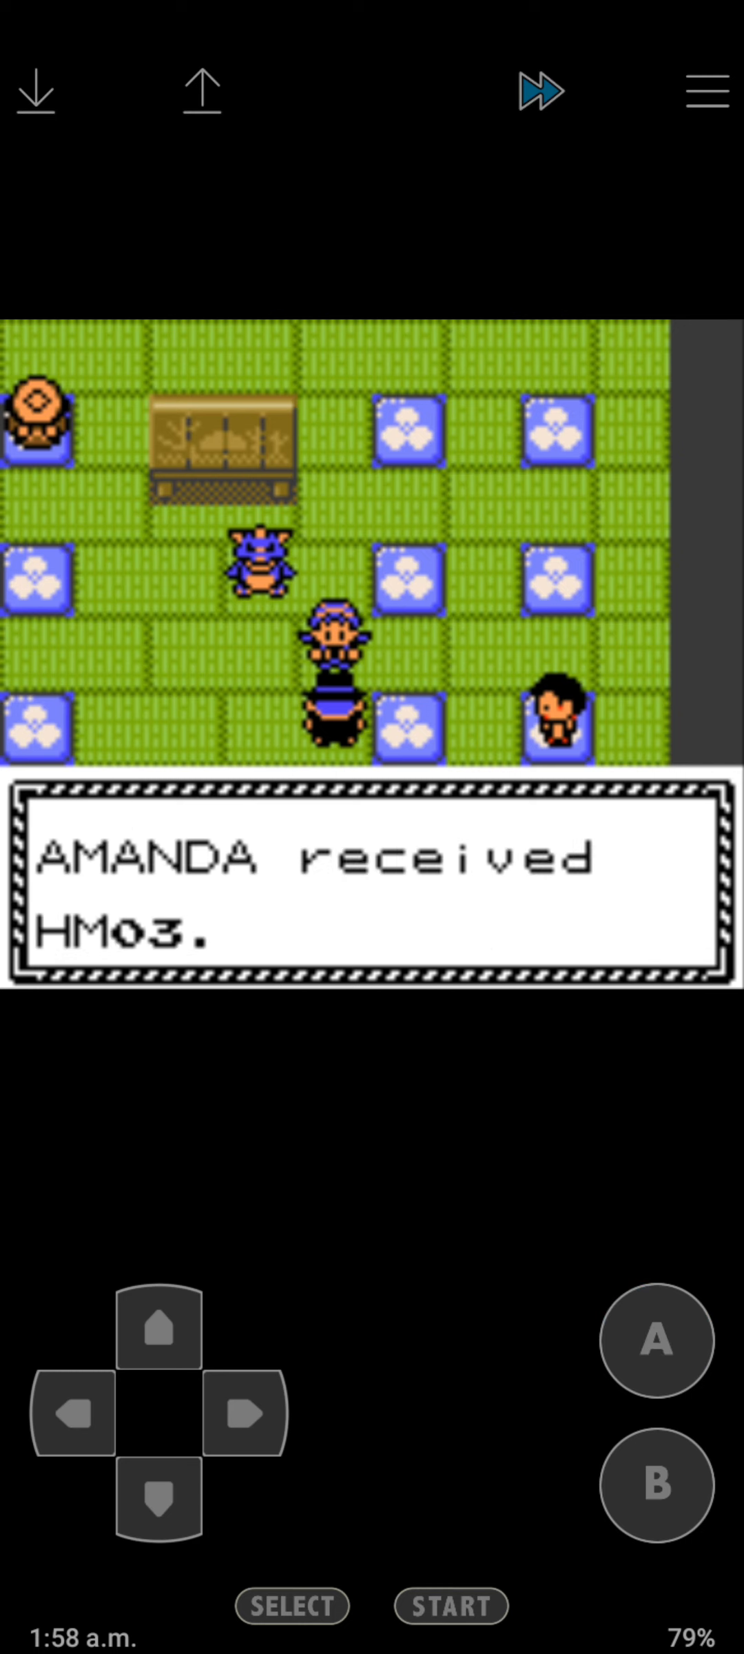
click(656, 1343)
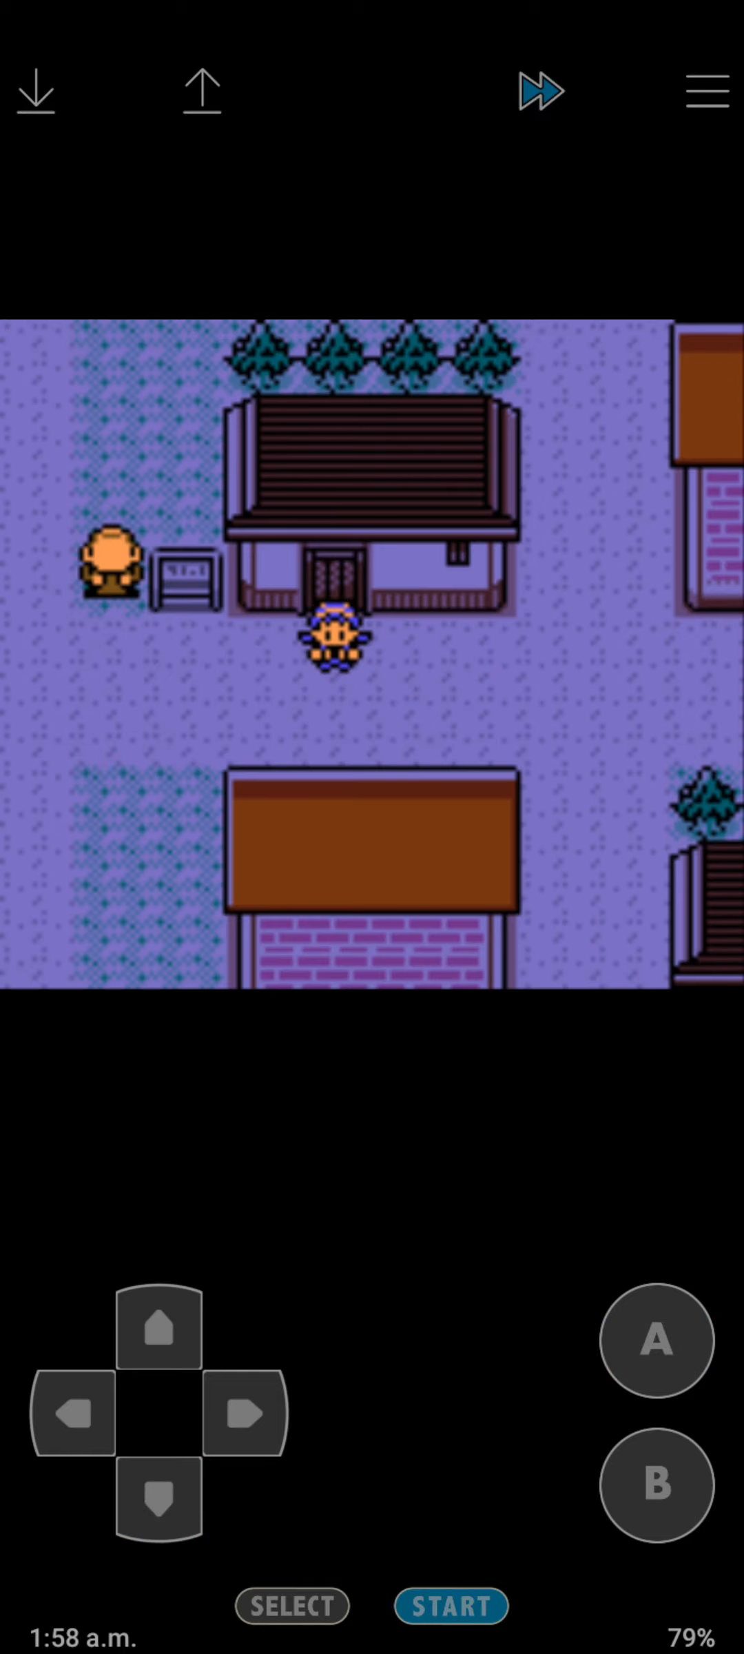
Use HM03 on JAWS and agree to forget an old move so it learns SURF.
click(454, 1607)
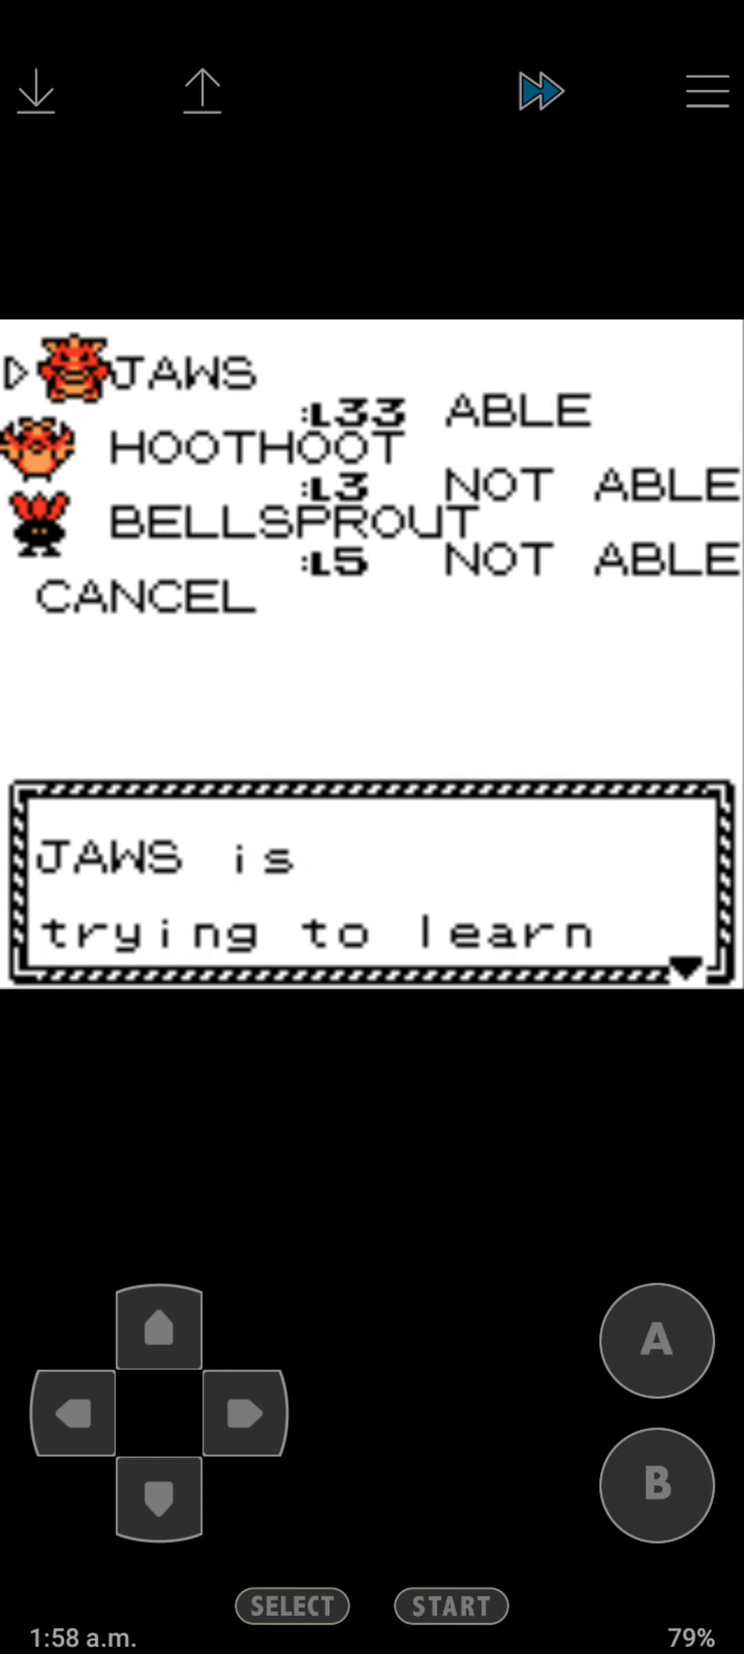
click(656, 1341)
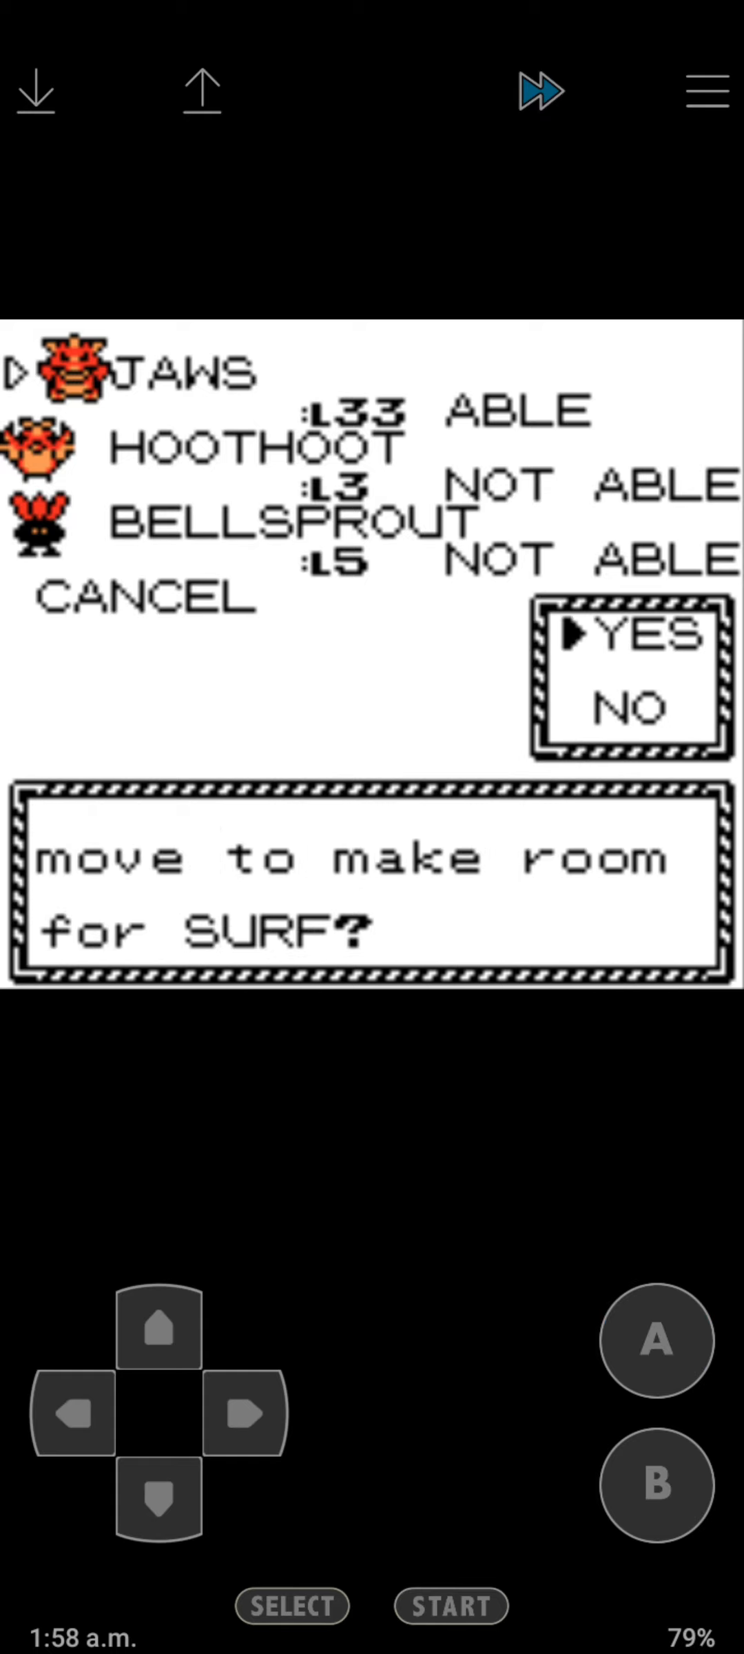
click(654, 1342)
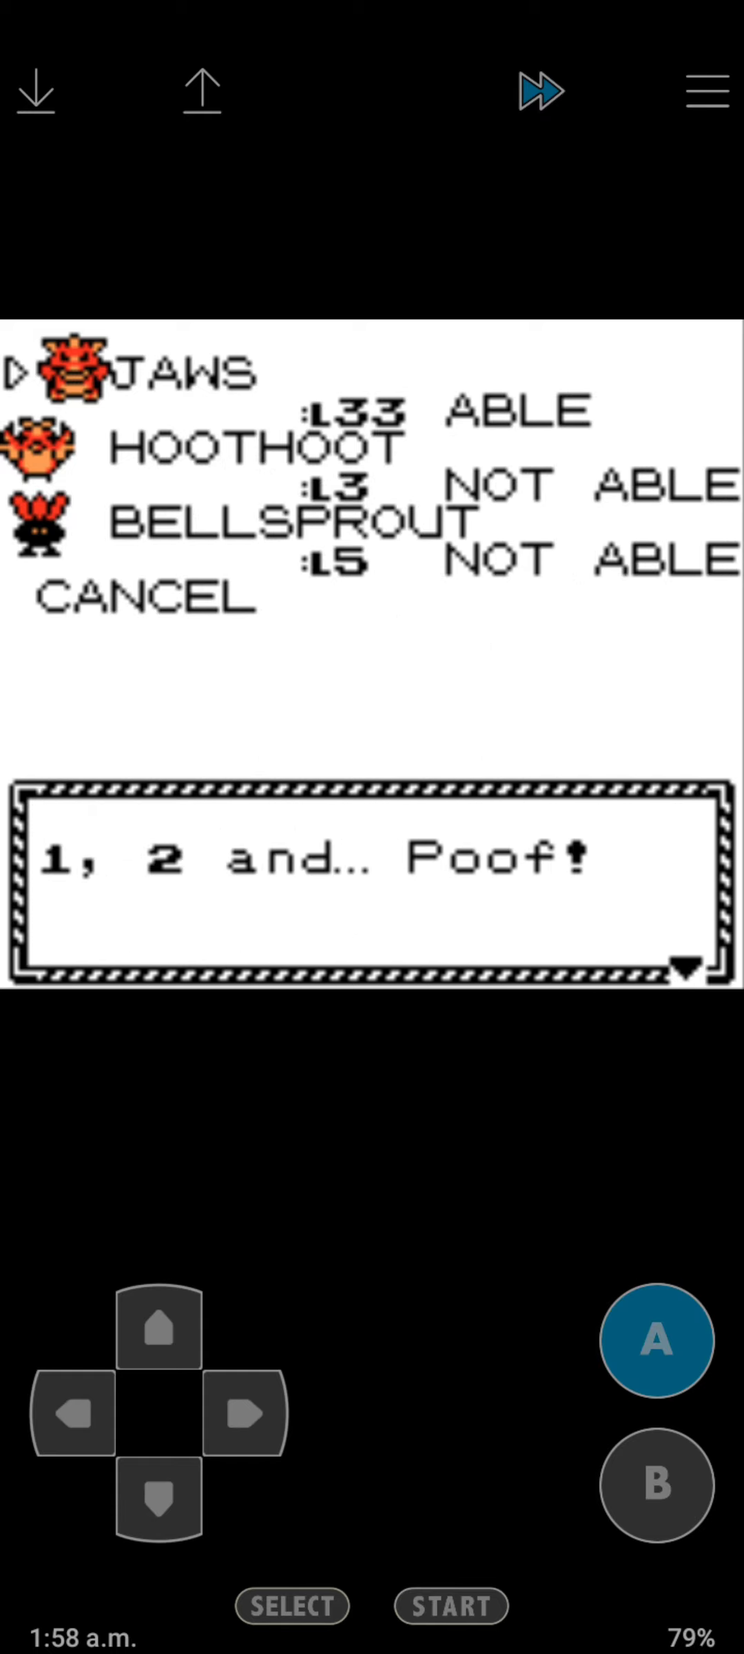
click(655, 1341)
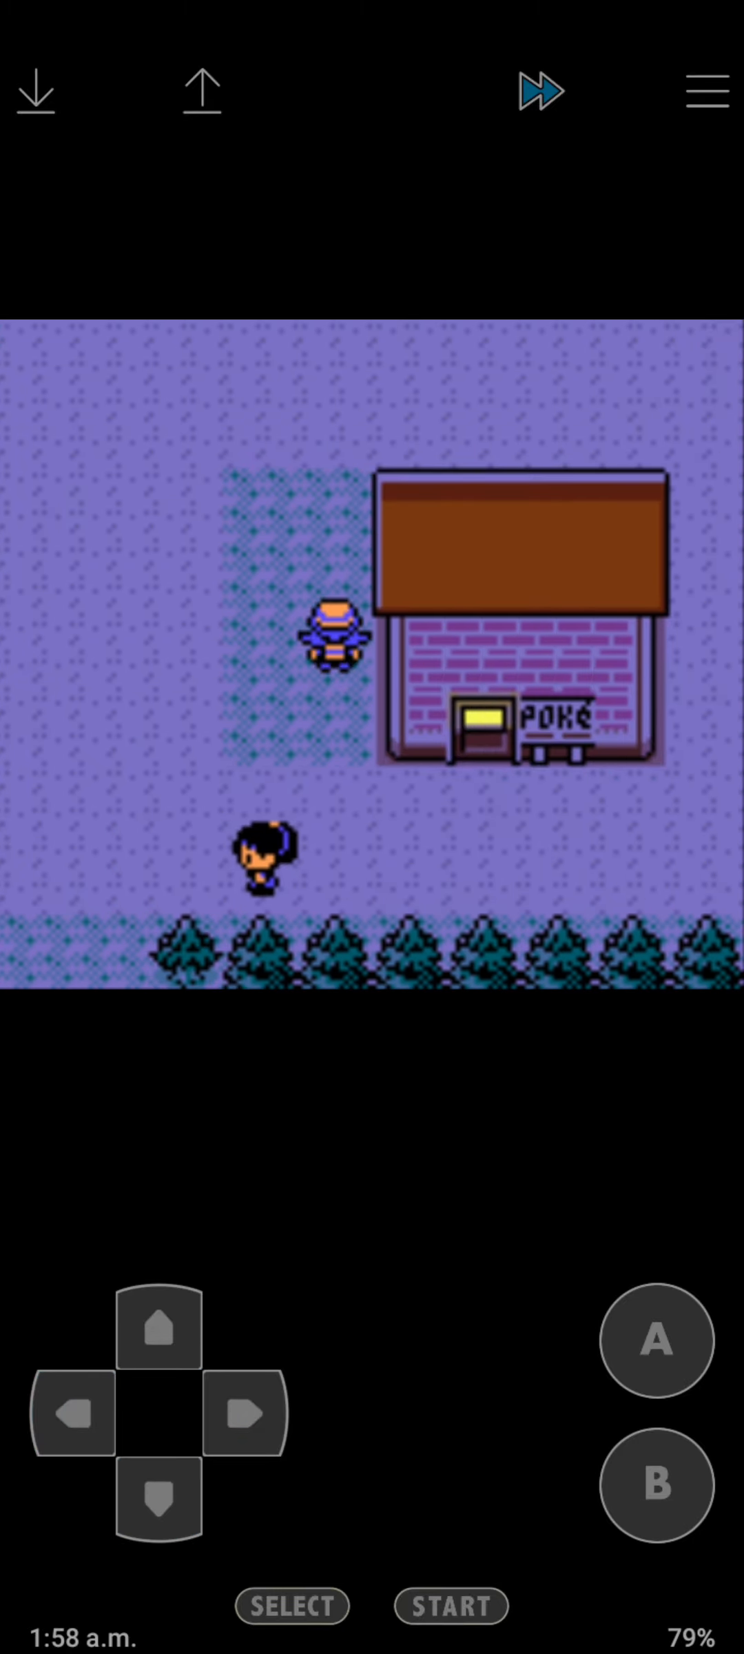
Enter the Ecruteak Pokémon Center and have the nurse heal the team.
click(160, 1333)
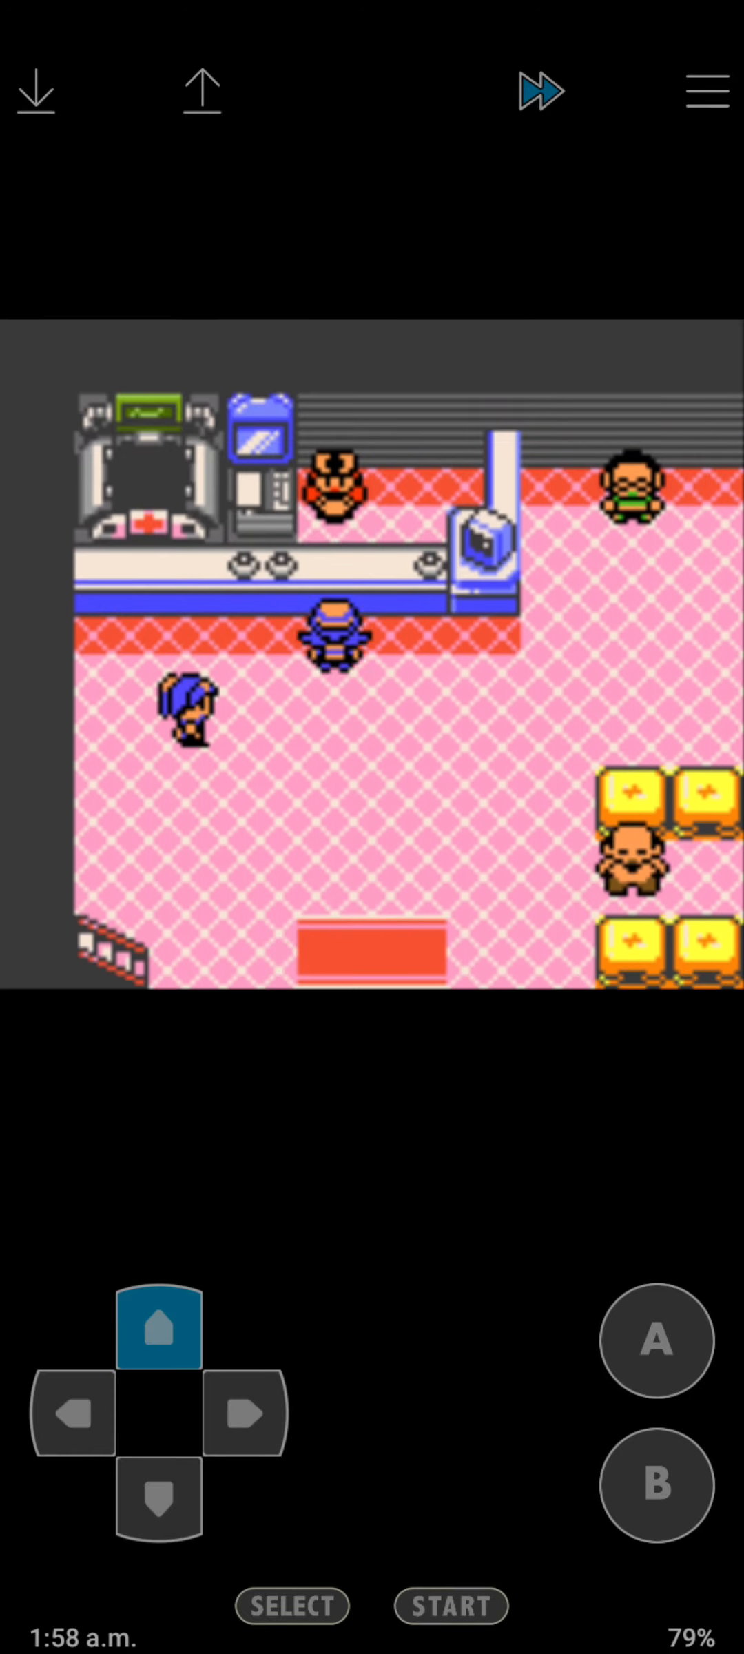
click(656, 1341)
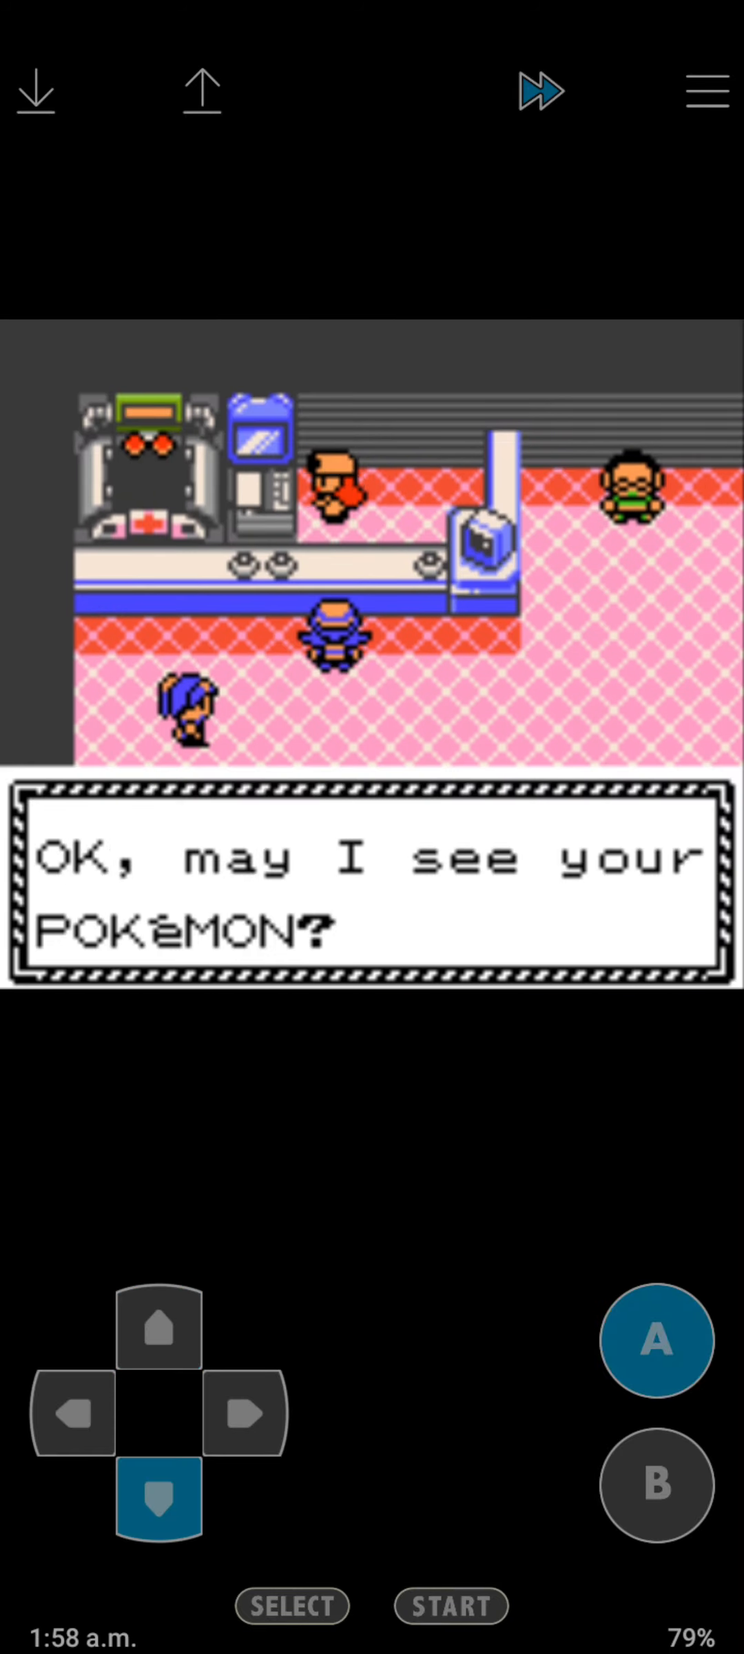
click(656, 1341)
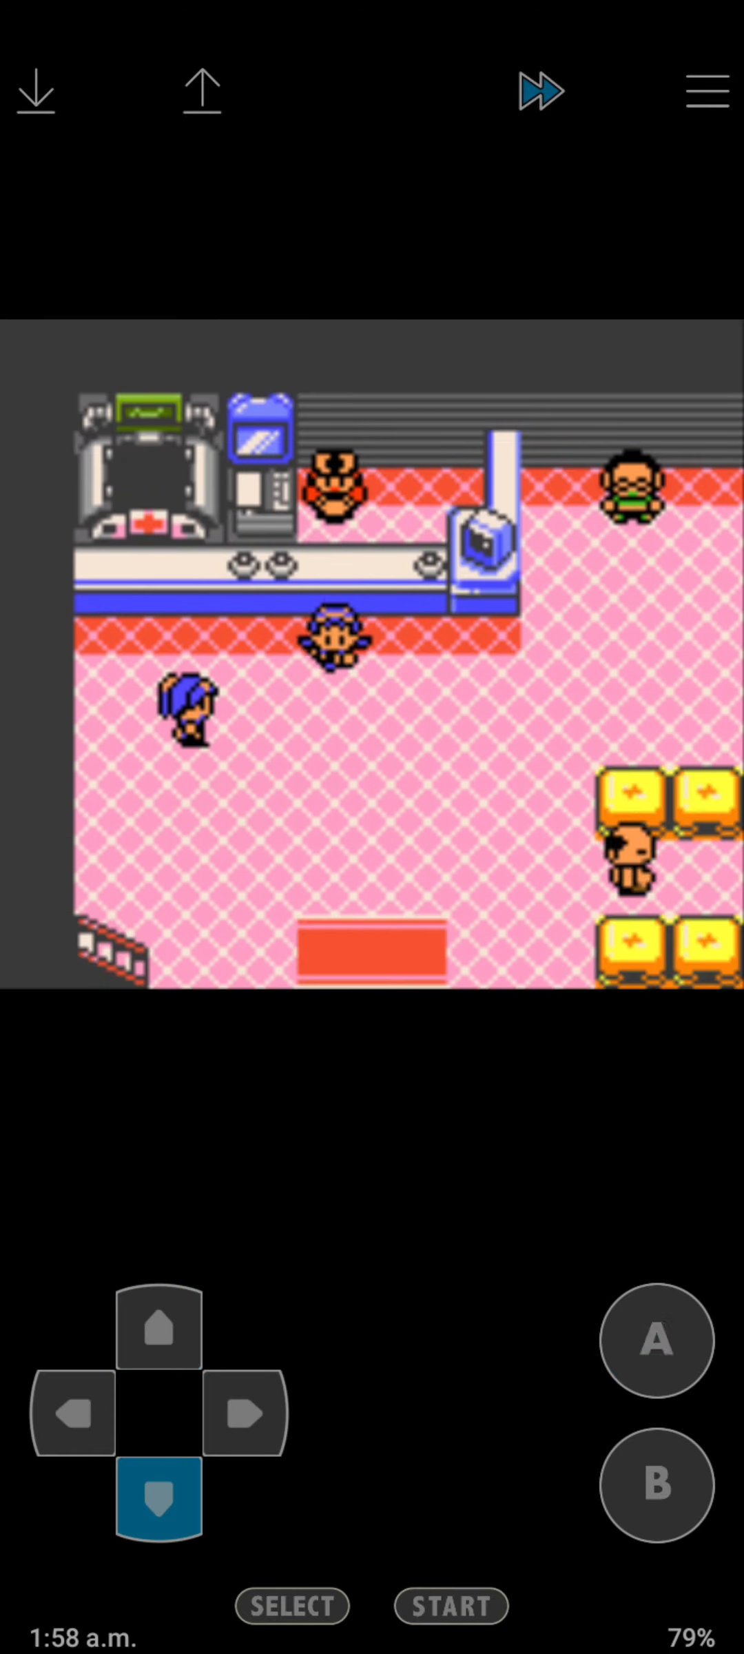